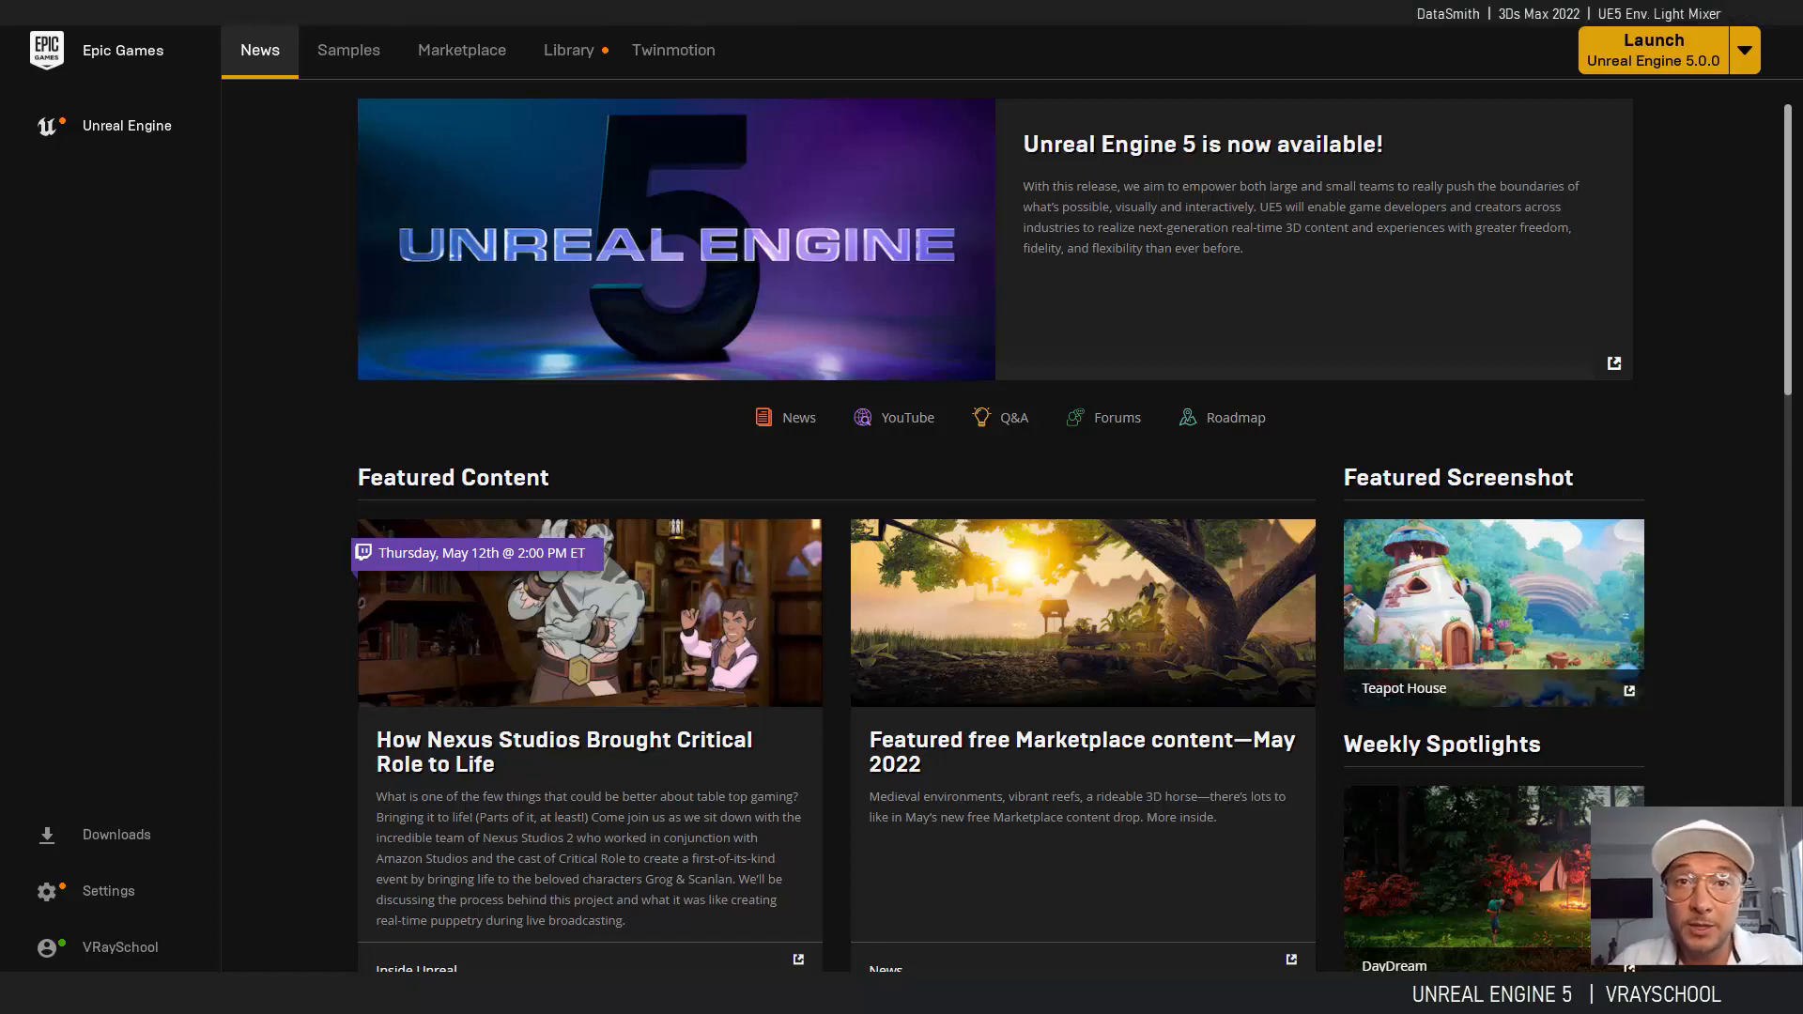
{"action": "mouse_move", "coordinate": [1172, 950]}
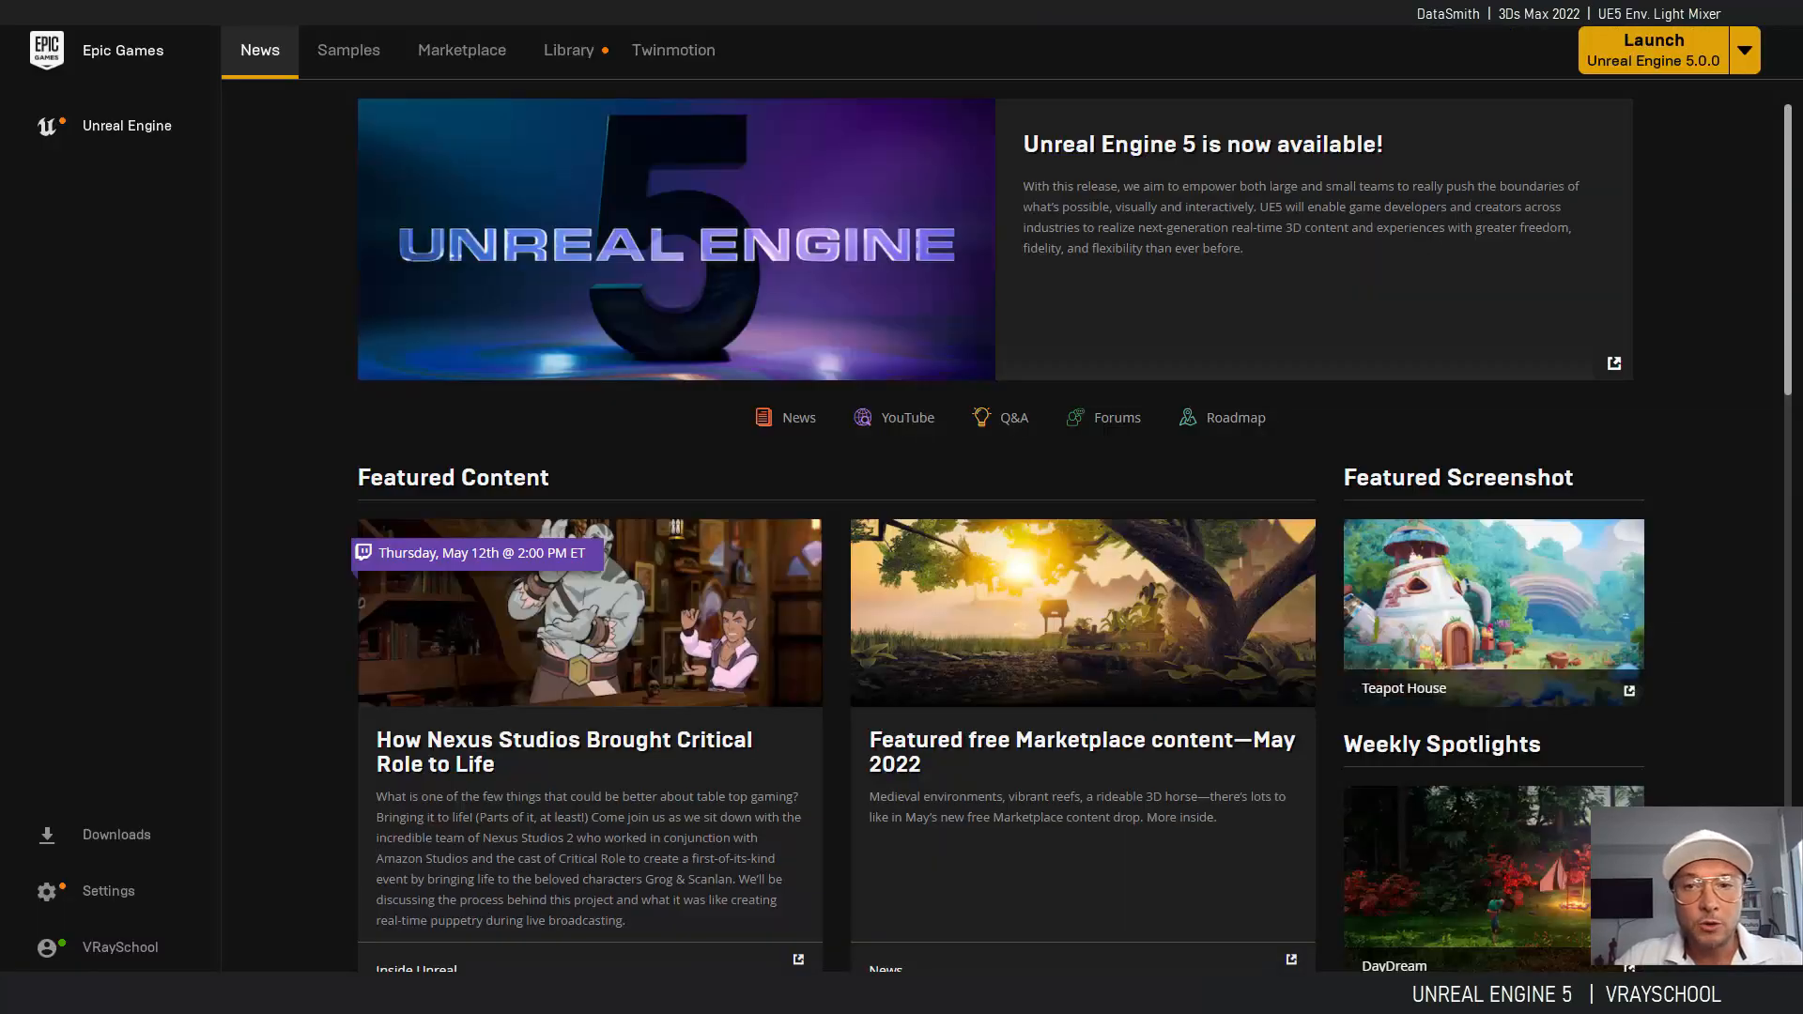
Launch Unreal Engine 5.0.0 from the Epic Games Launcher to reach the project browser.
{"action": "left_click", "coordinate": [1651, 48]}
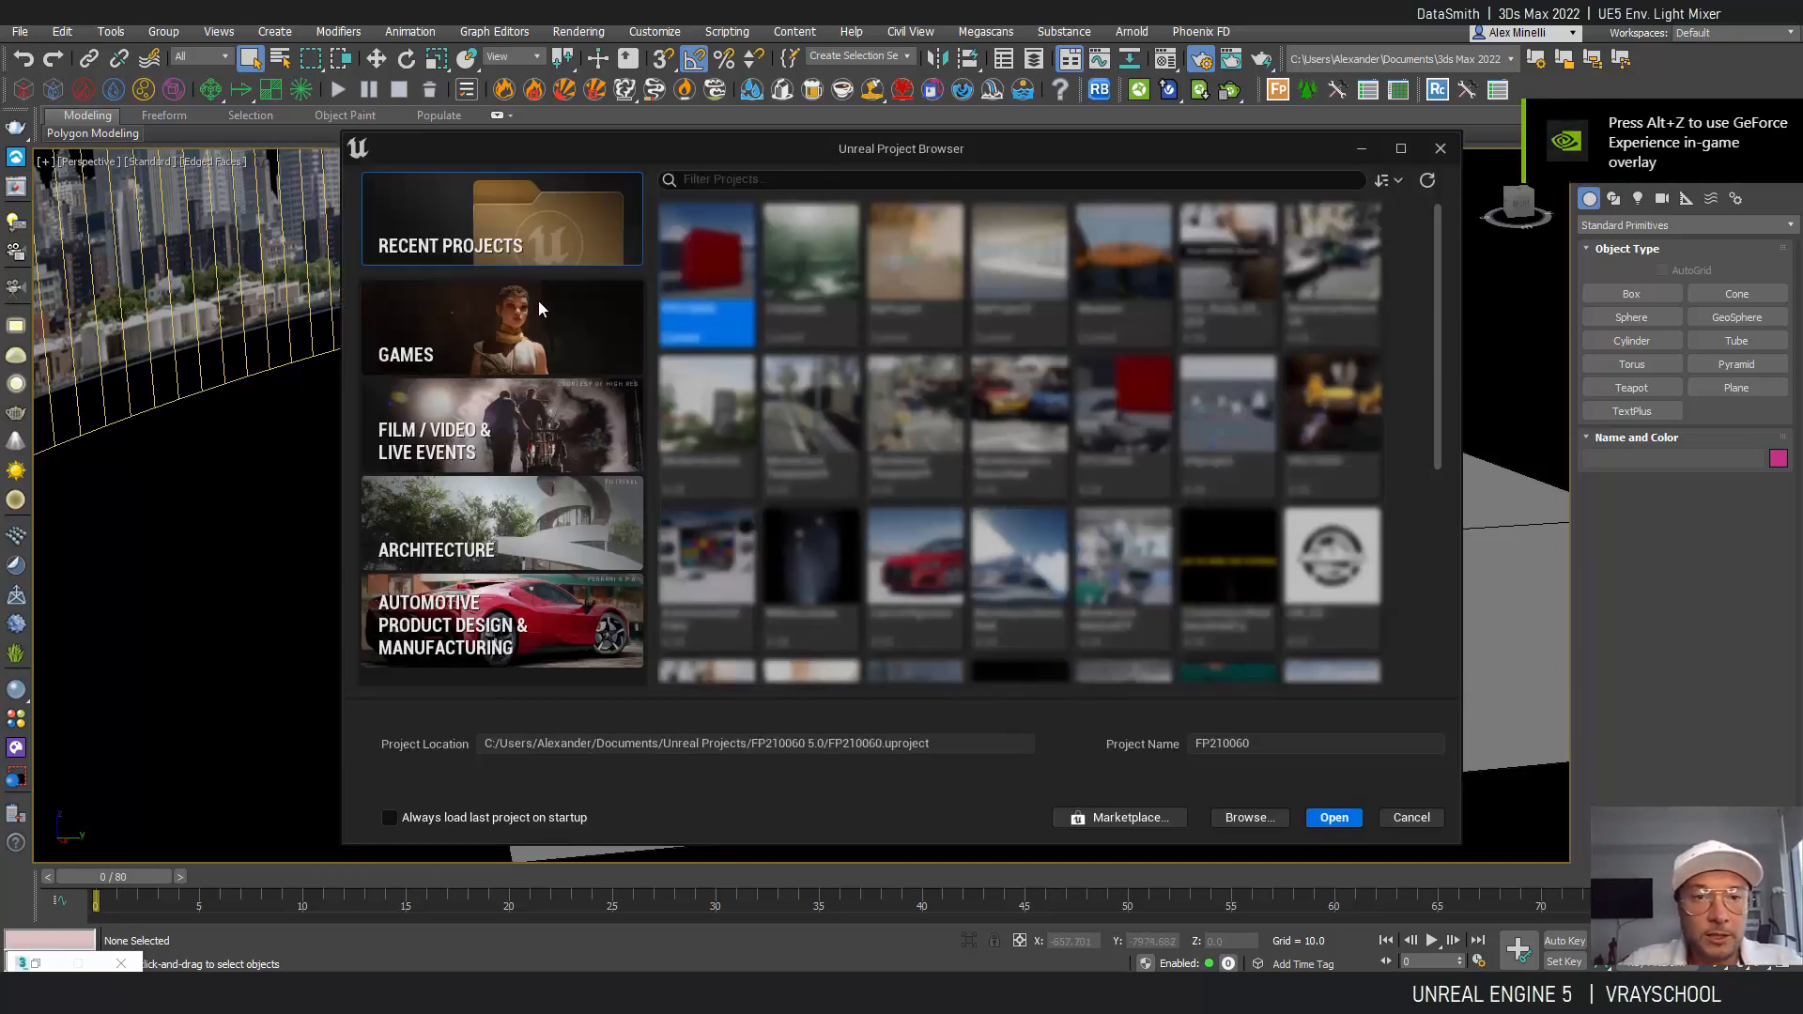
Create a new blank Games project named Test with starter content.
{"action": "left_click", "coordinate": [500, 334]}
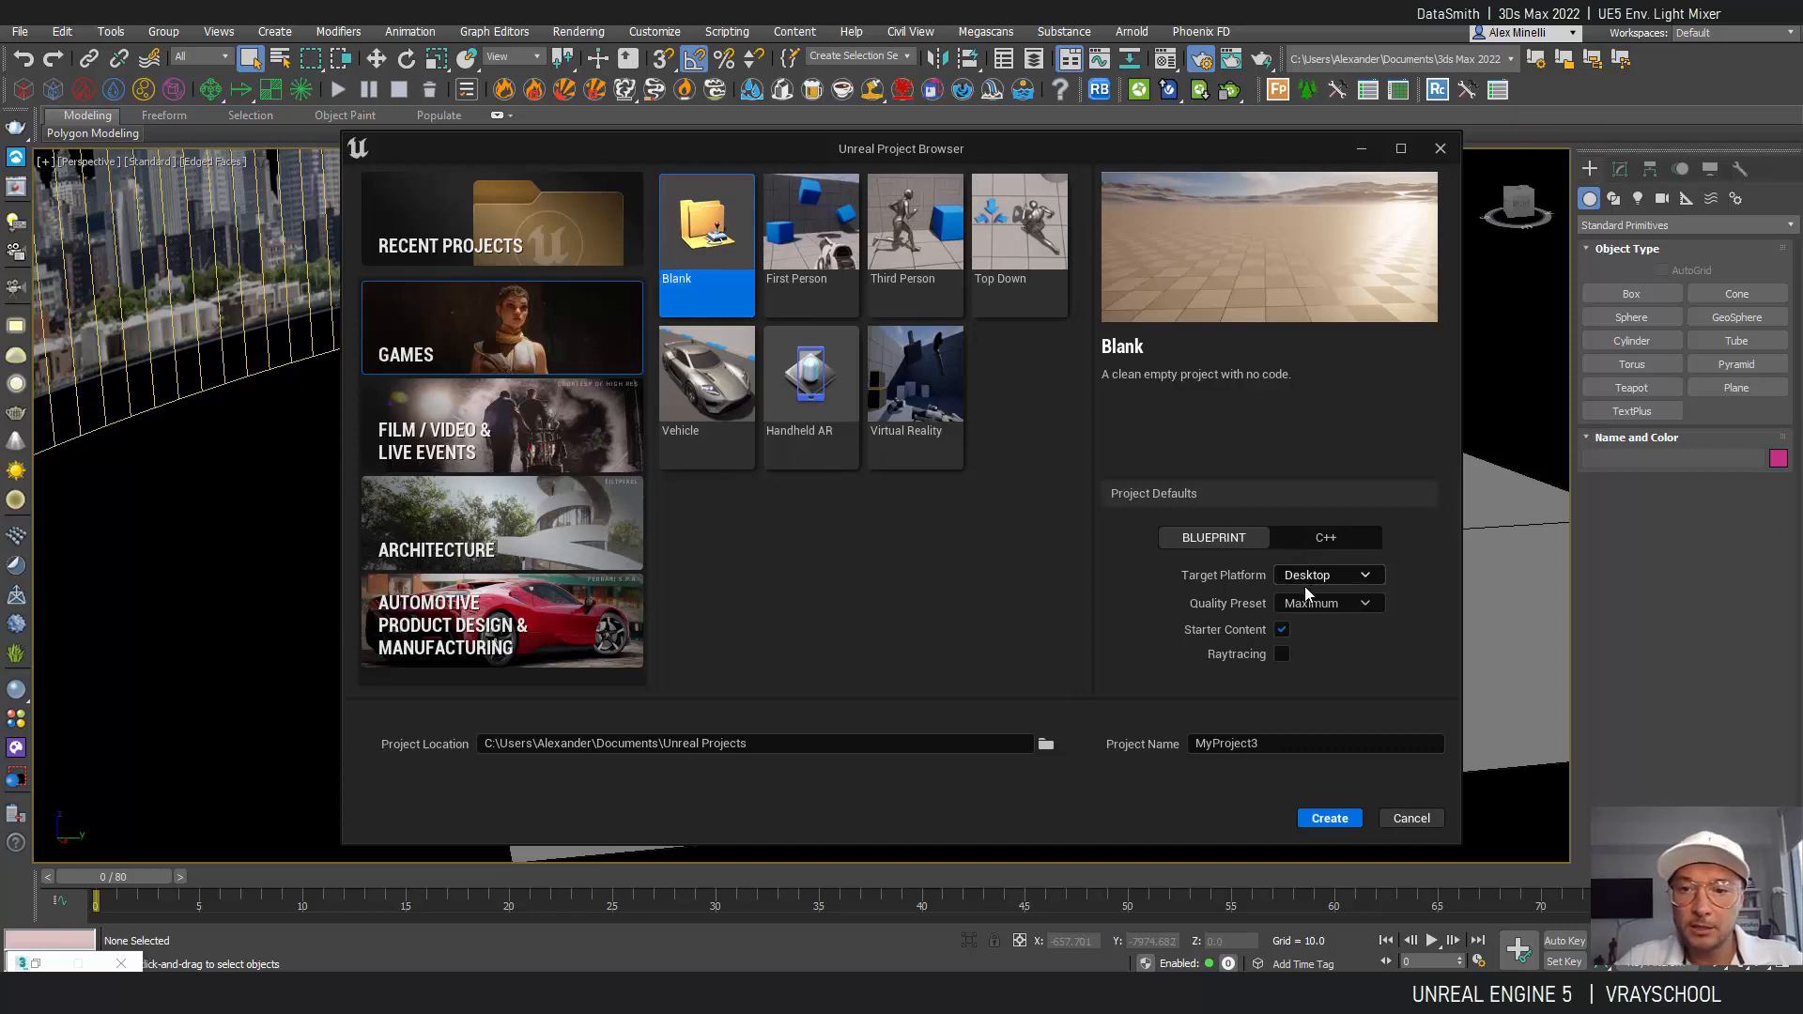
{"action": "mouse_move", "coordinate": [1227, 642]}
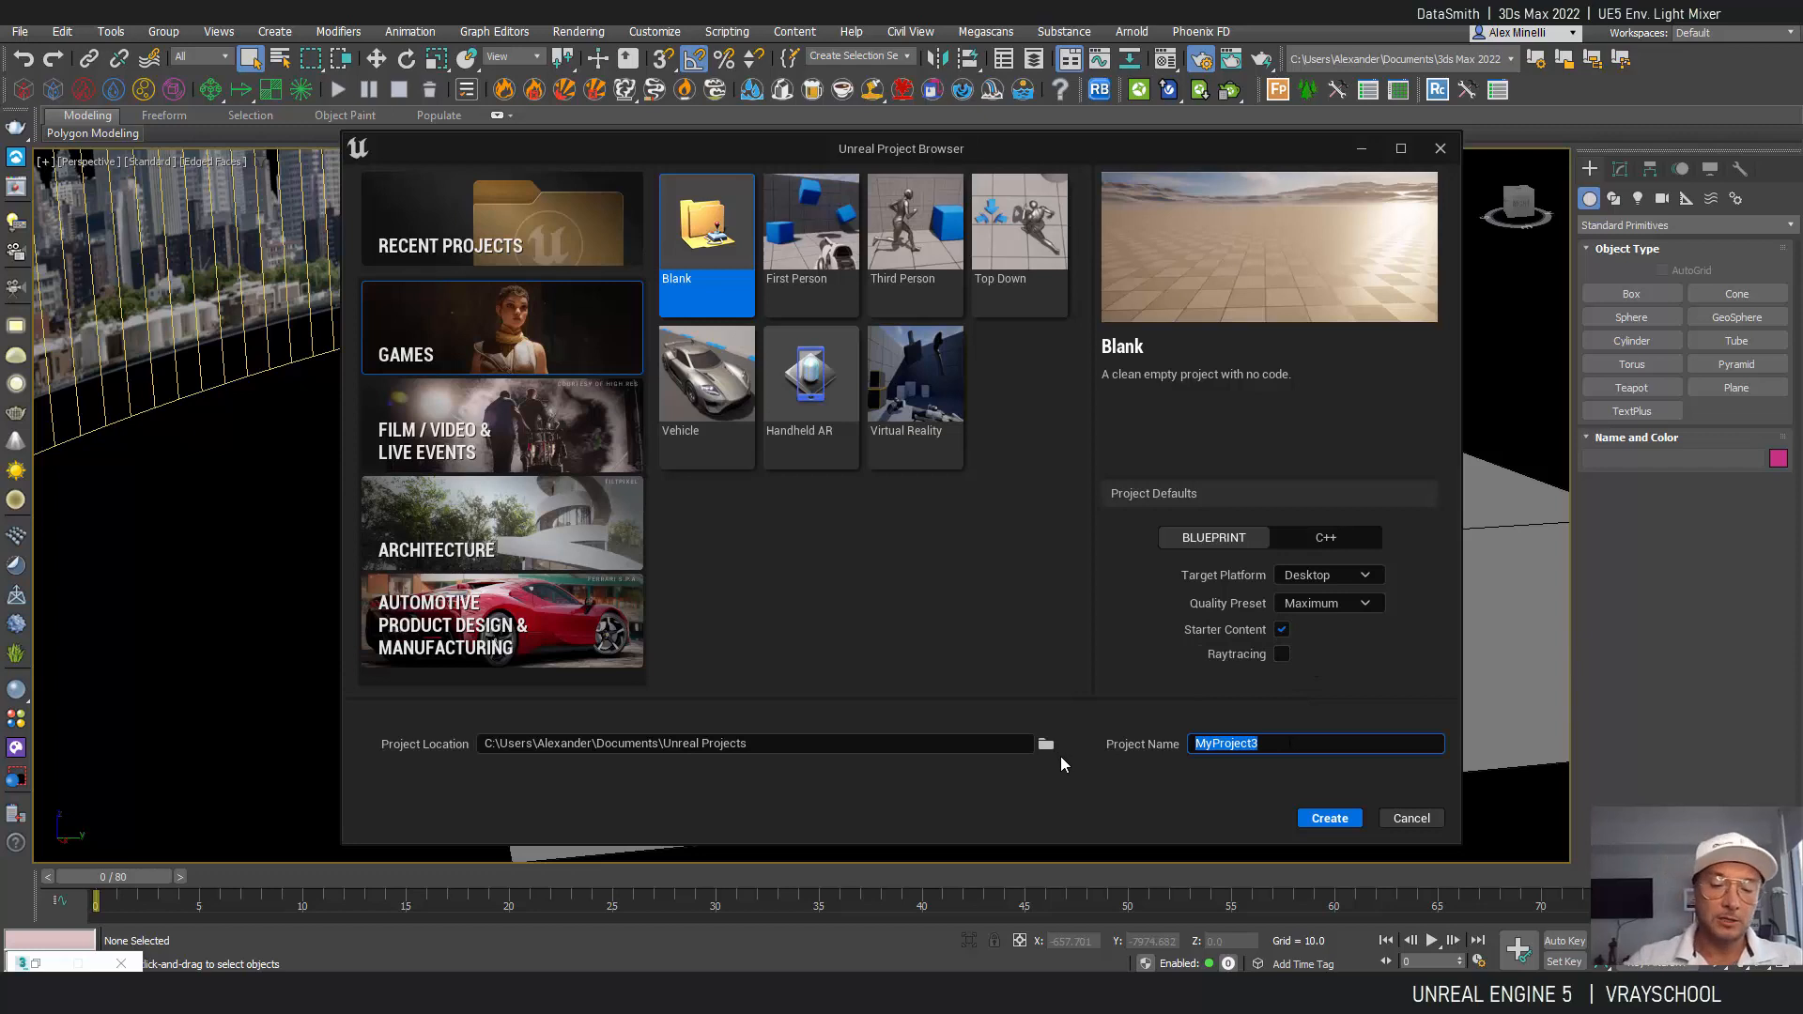
{"action": "type", "text": "Test"}
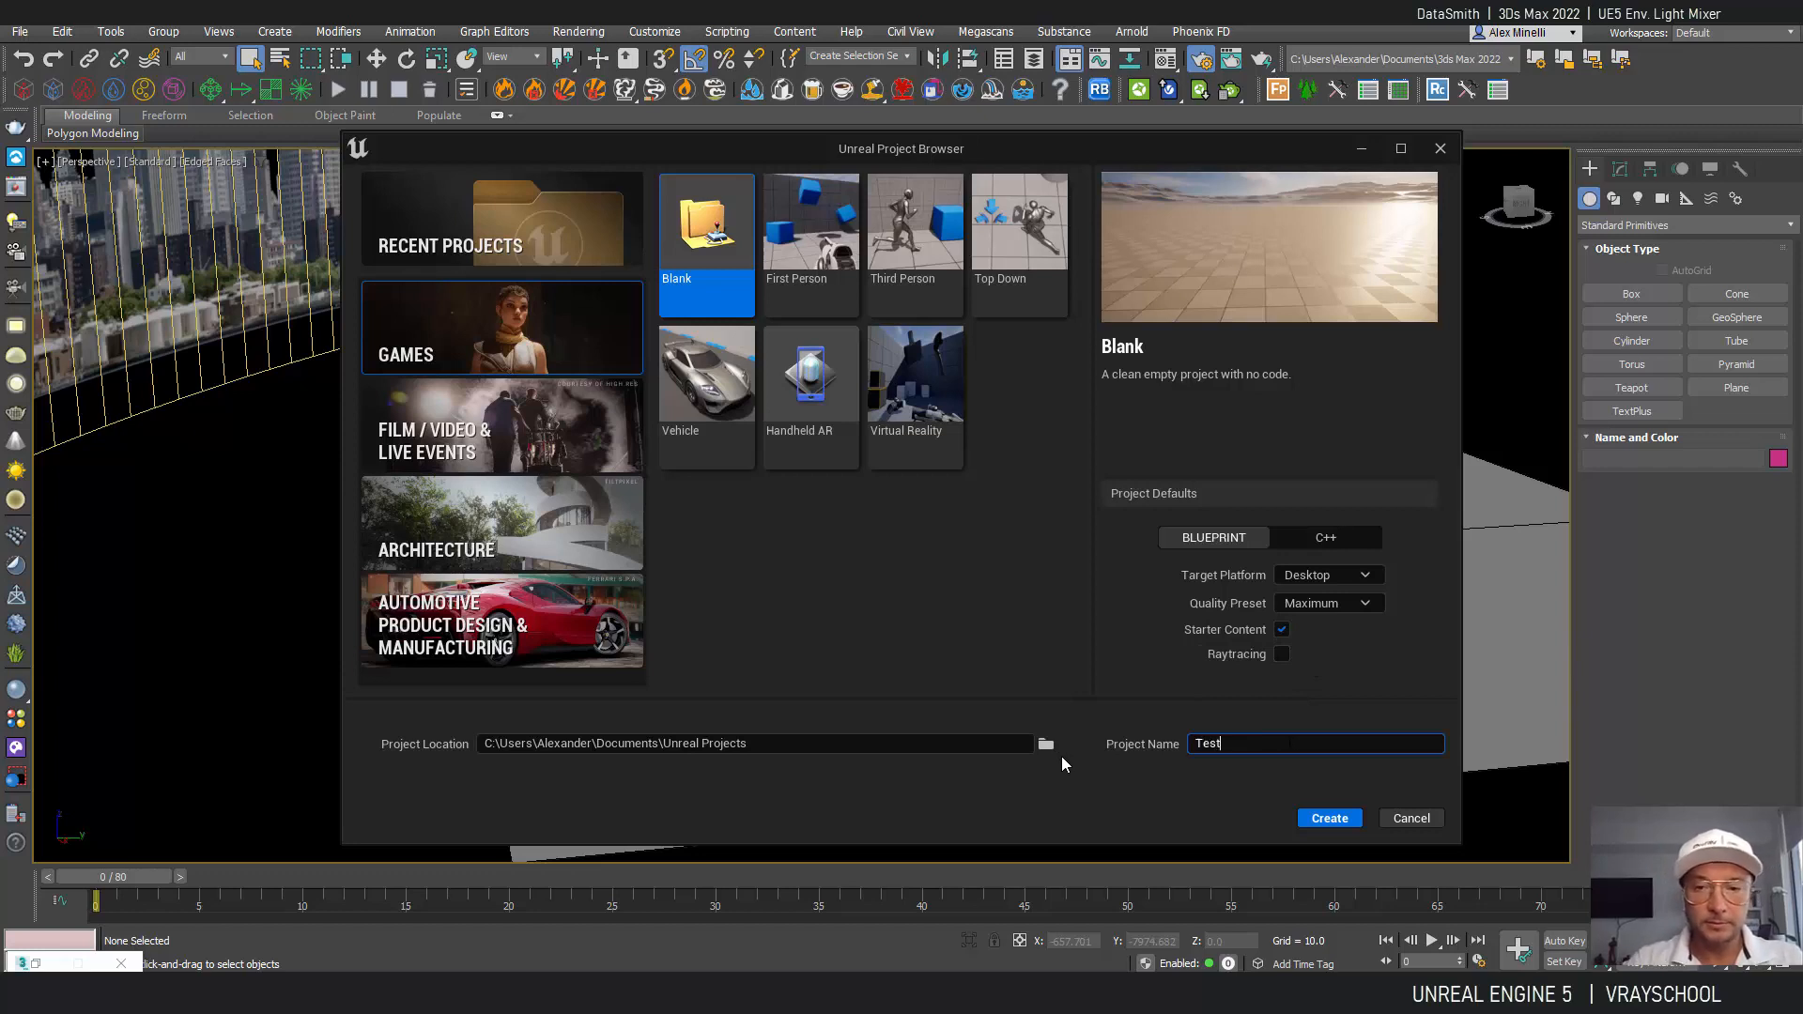
{"action": "left_click", "coordinate": [1411, 817]}
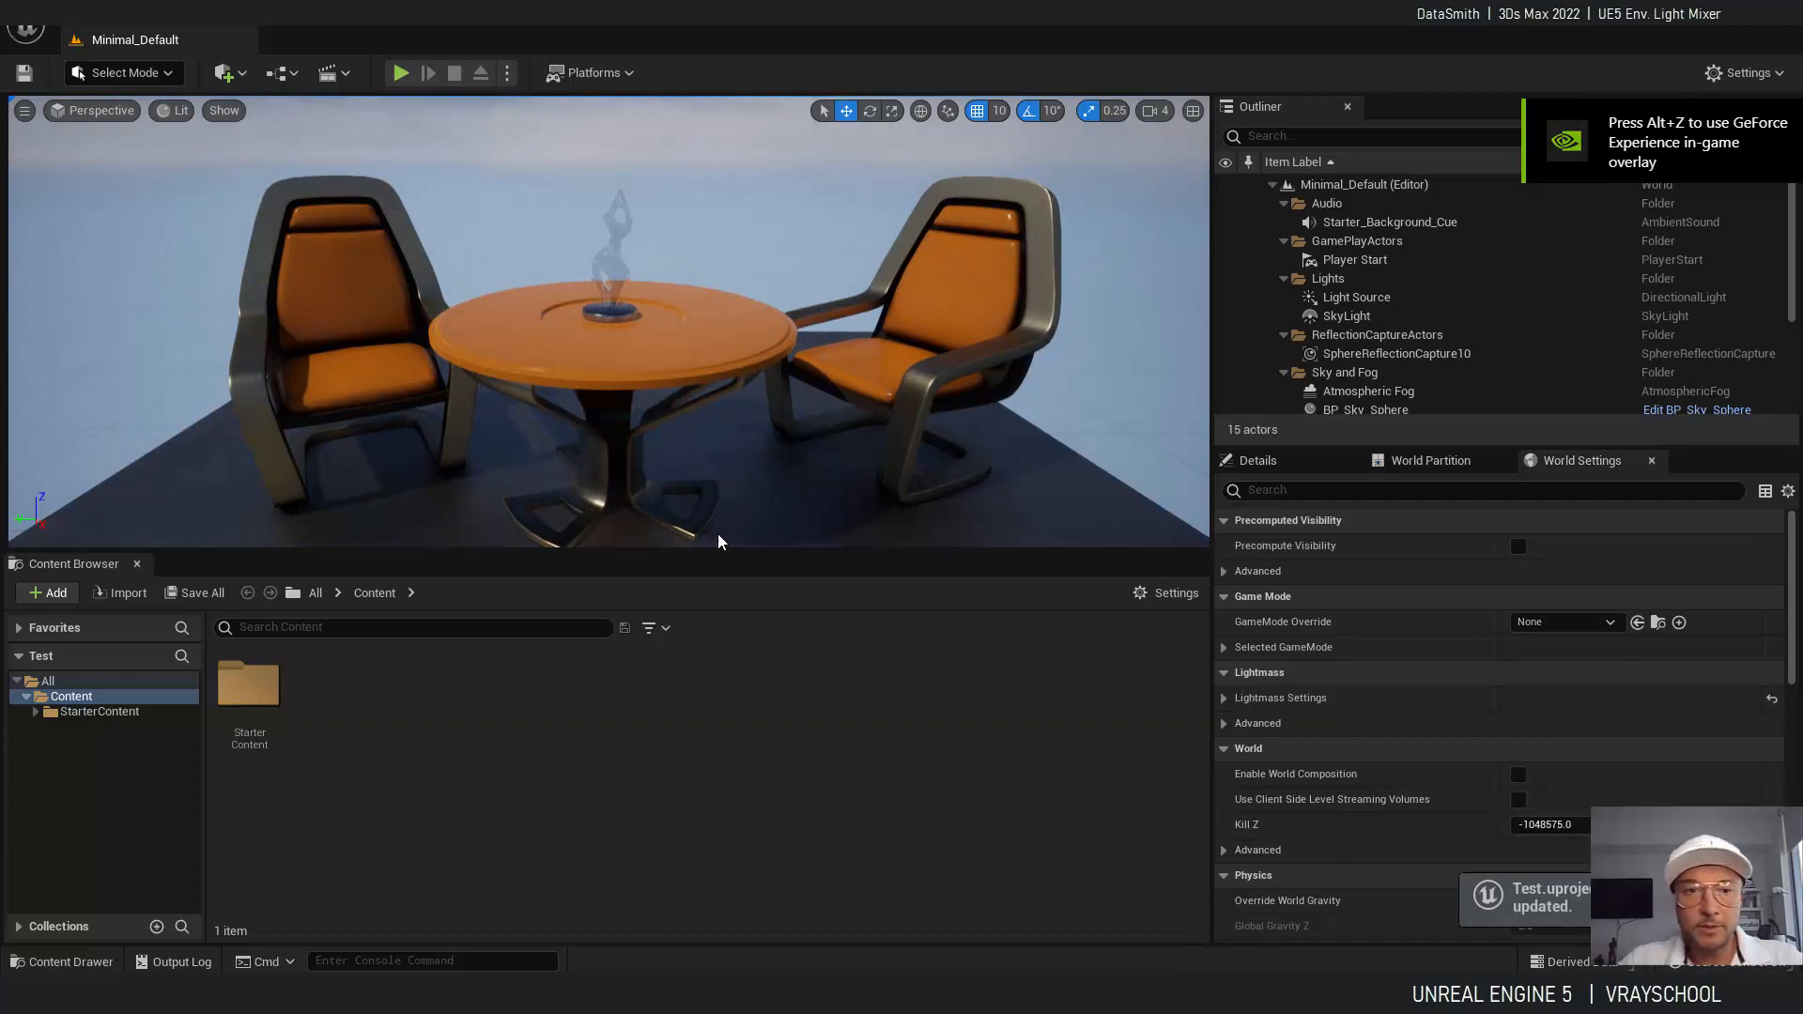
Create a new Empty Open World level from File > New Level.
{"action": "left_click", "coordinate": [71, 11]}
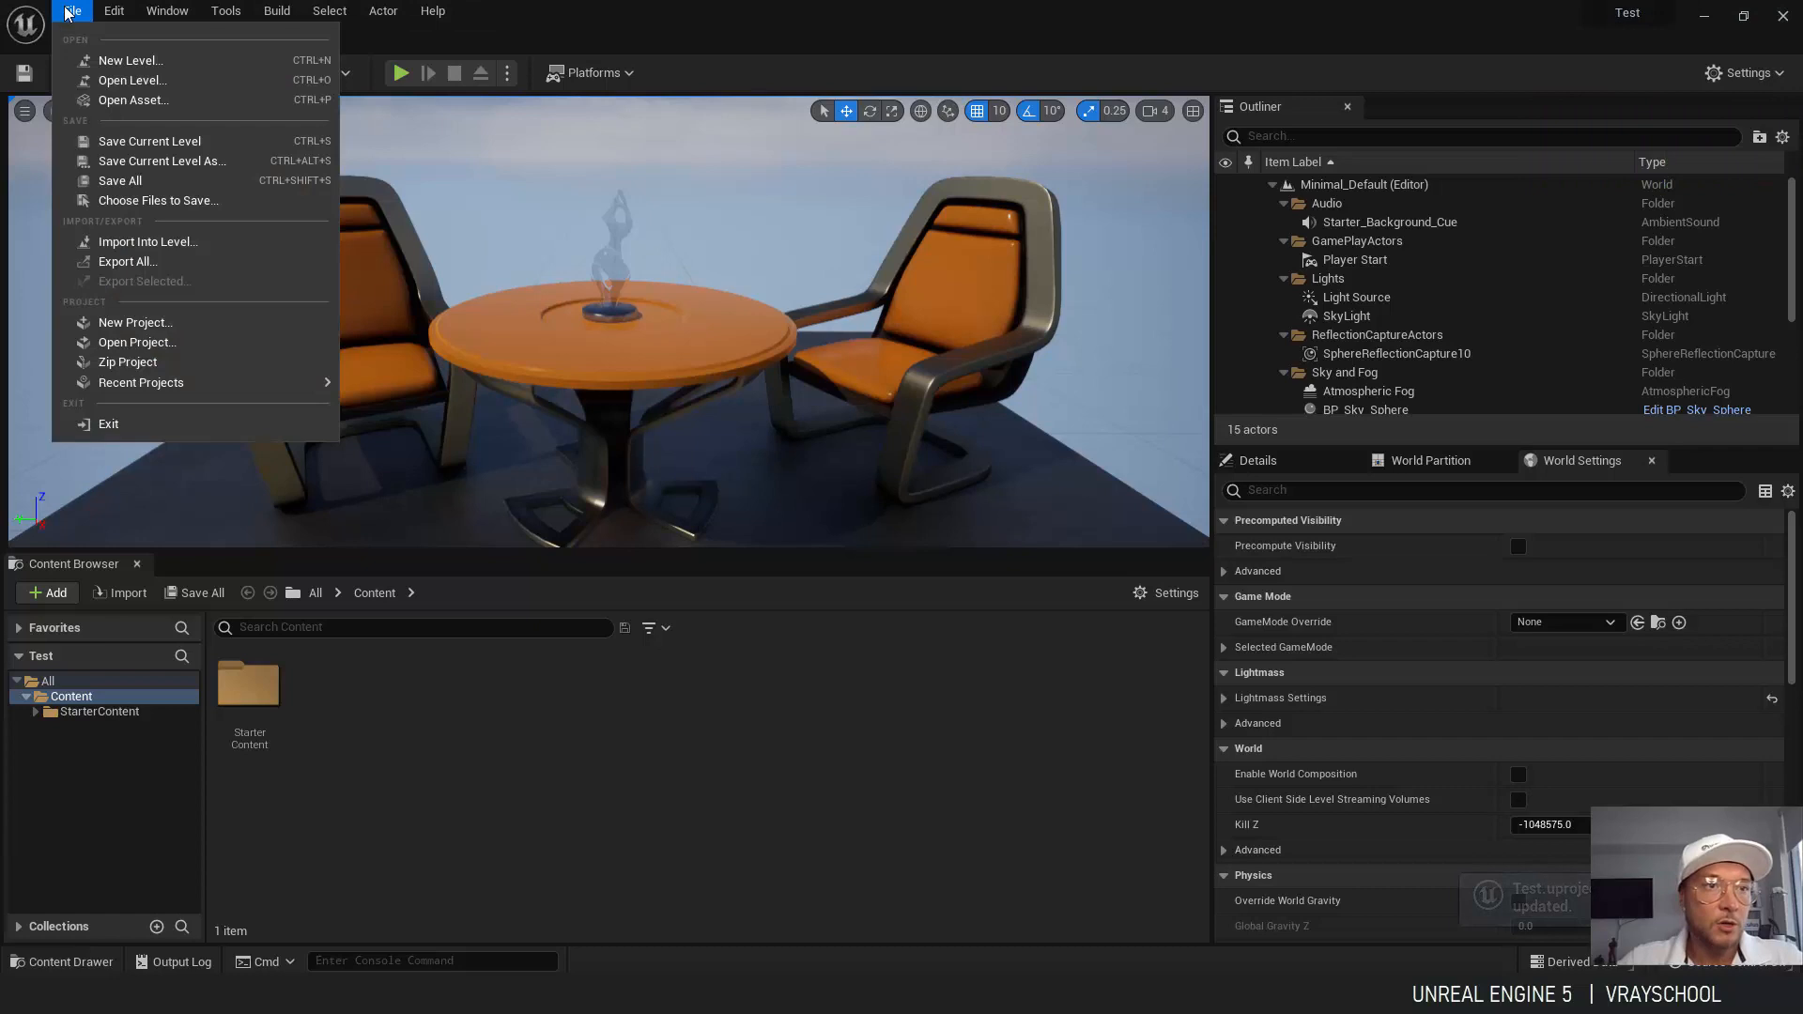
{"action": "left_click", "coordinate": [326, 11]}
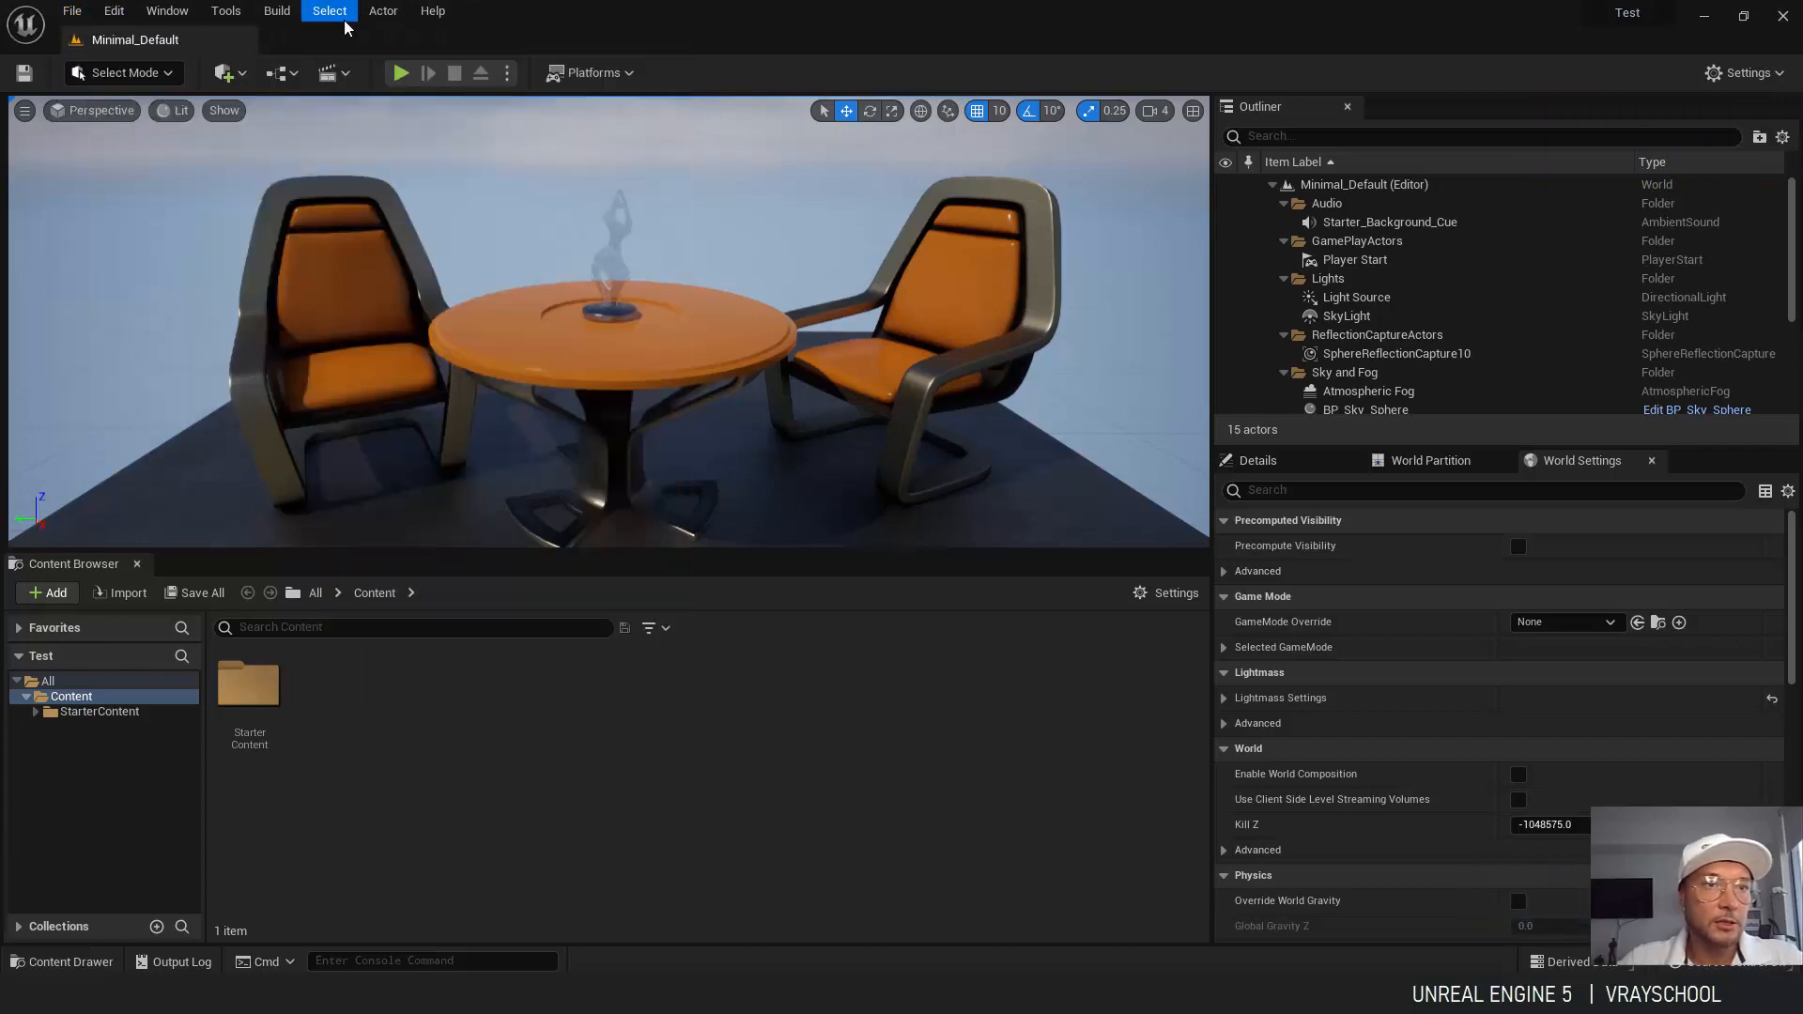
{"action": "left_click", "coordinate": [71, 11]}
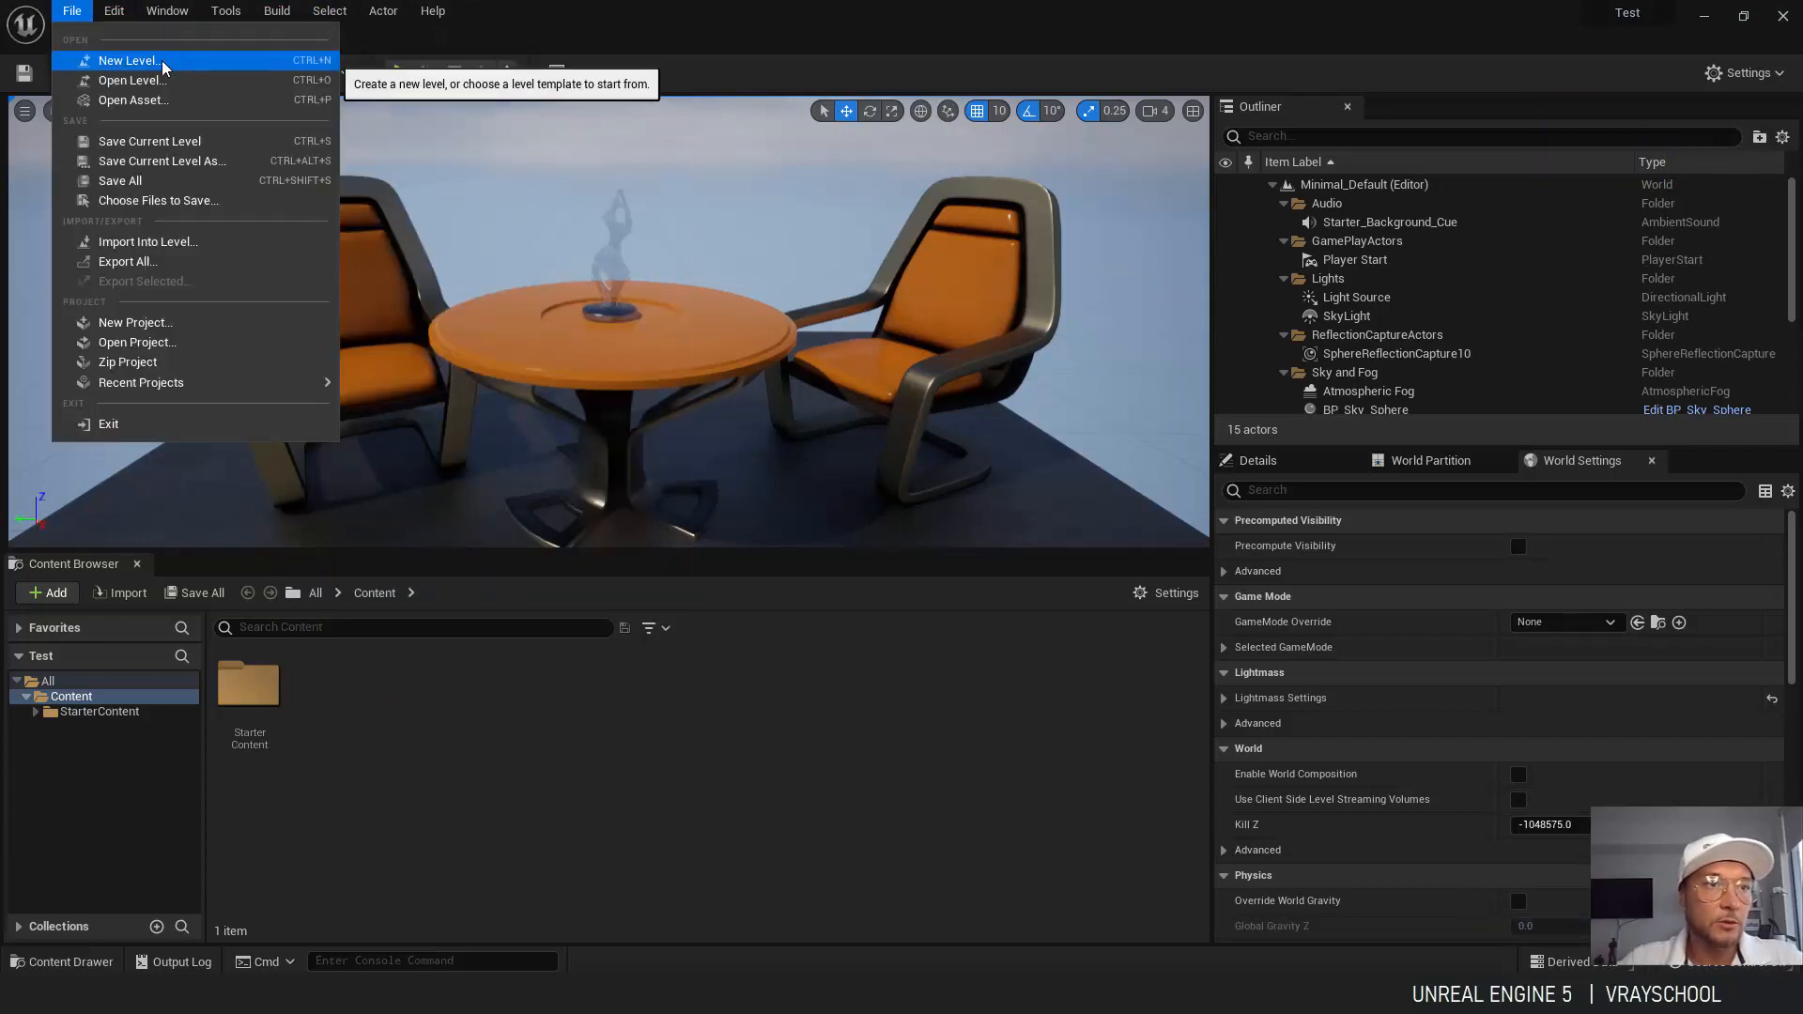
{"action": "left_click", "coordinate": [130, 60]}
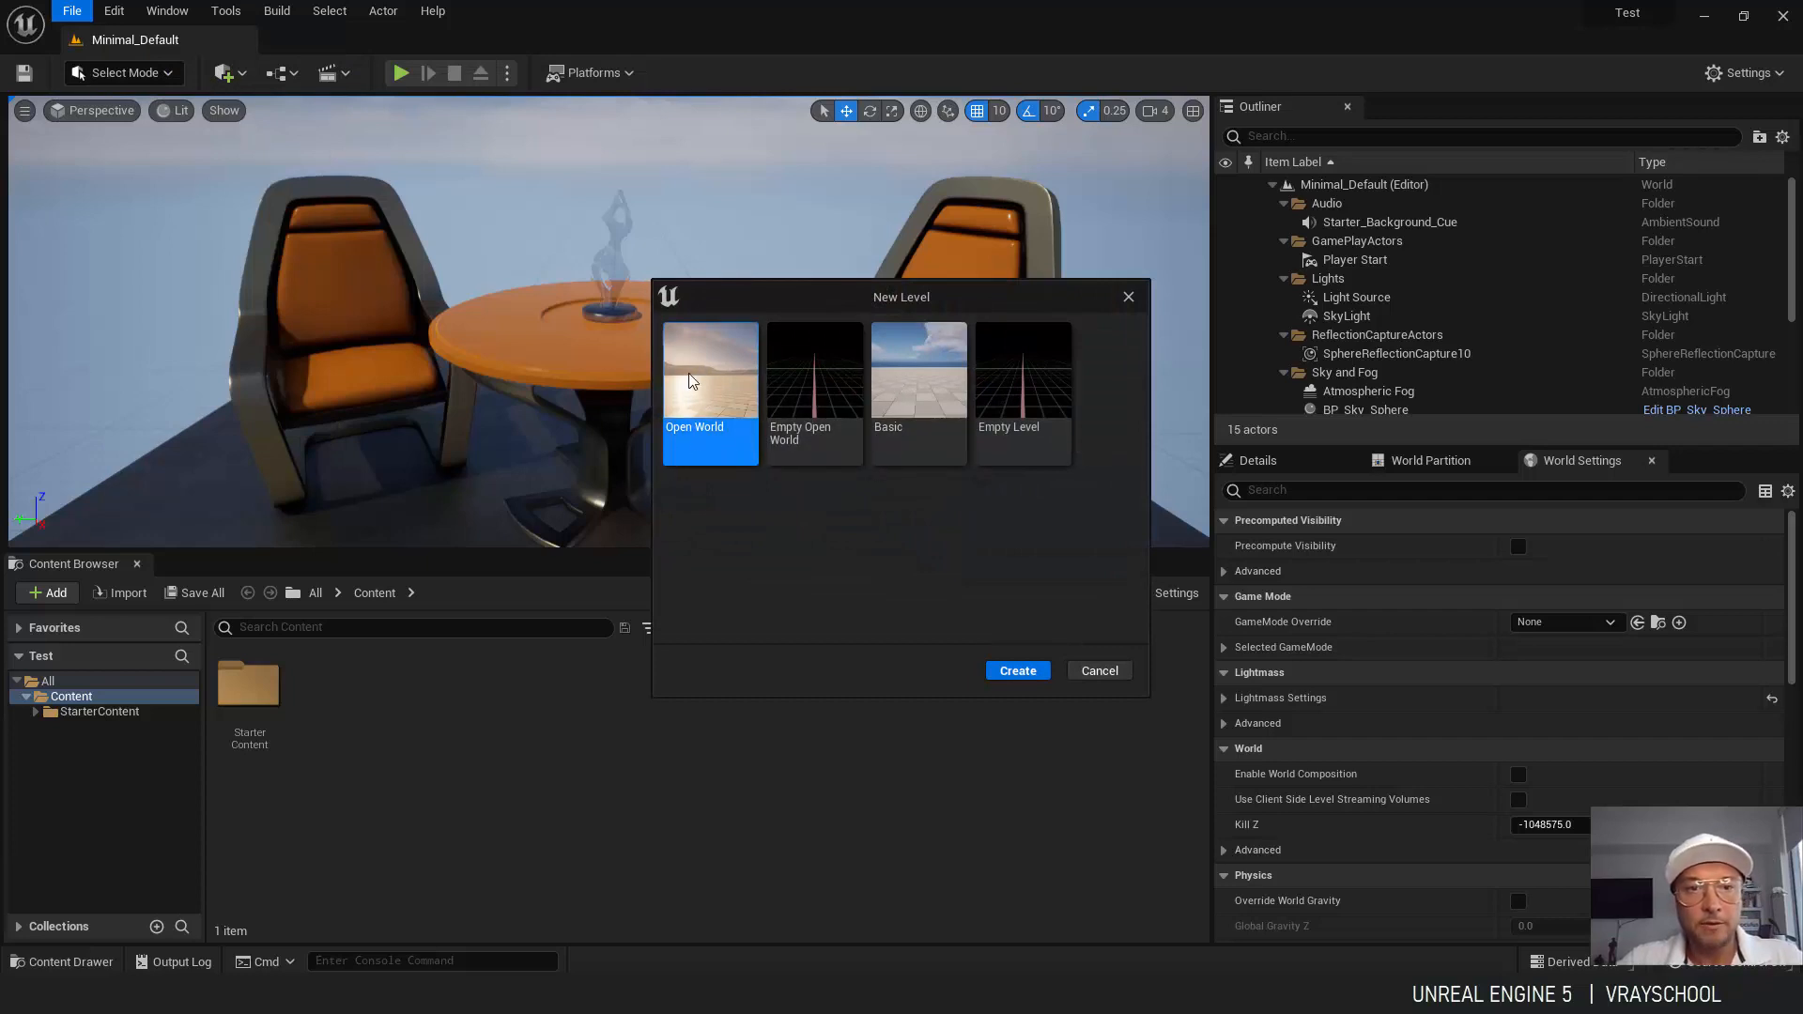
{"action": "mouse_move", "coordinate": [705, 366]}
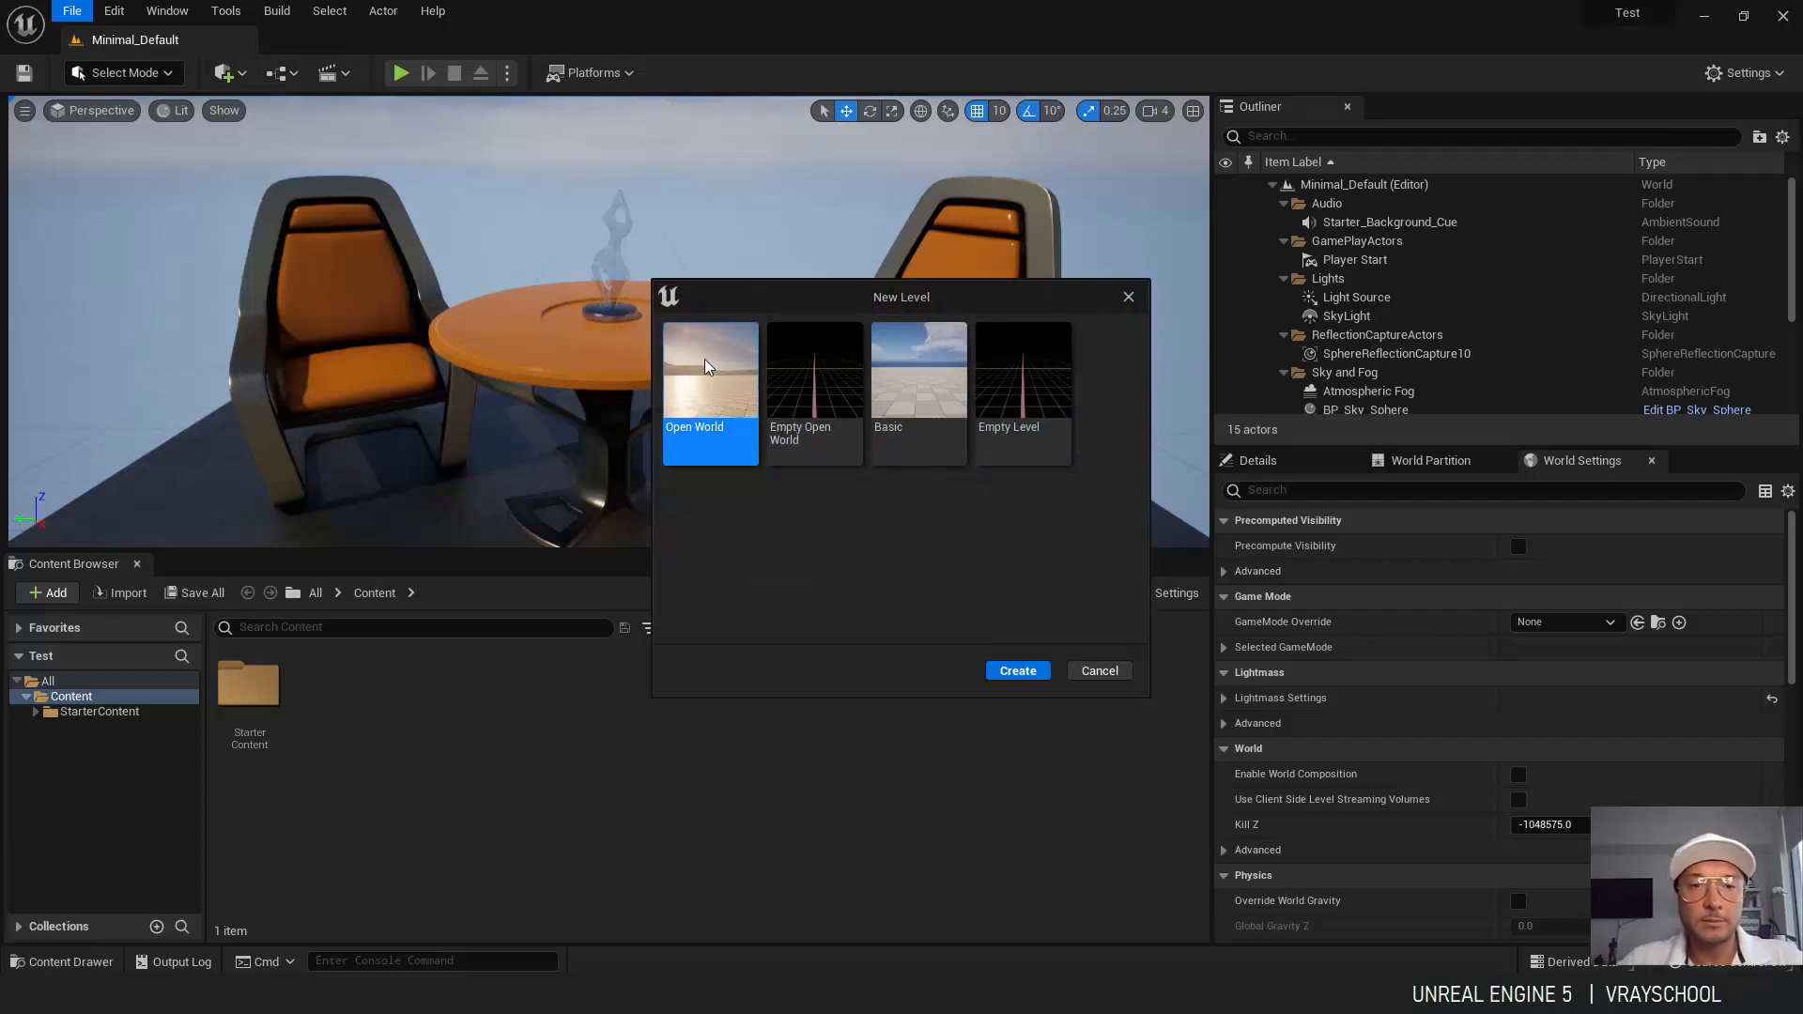
{"action": "left_click", "coordinate": [813, 368]}
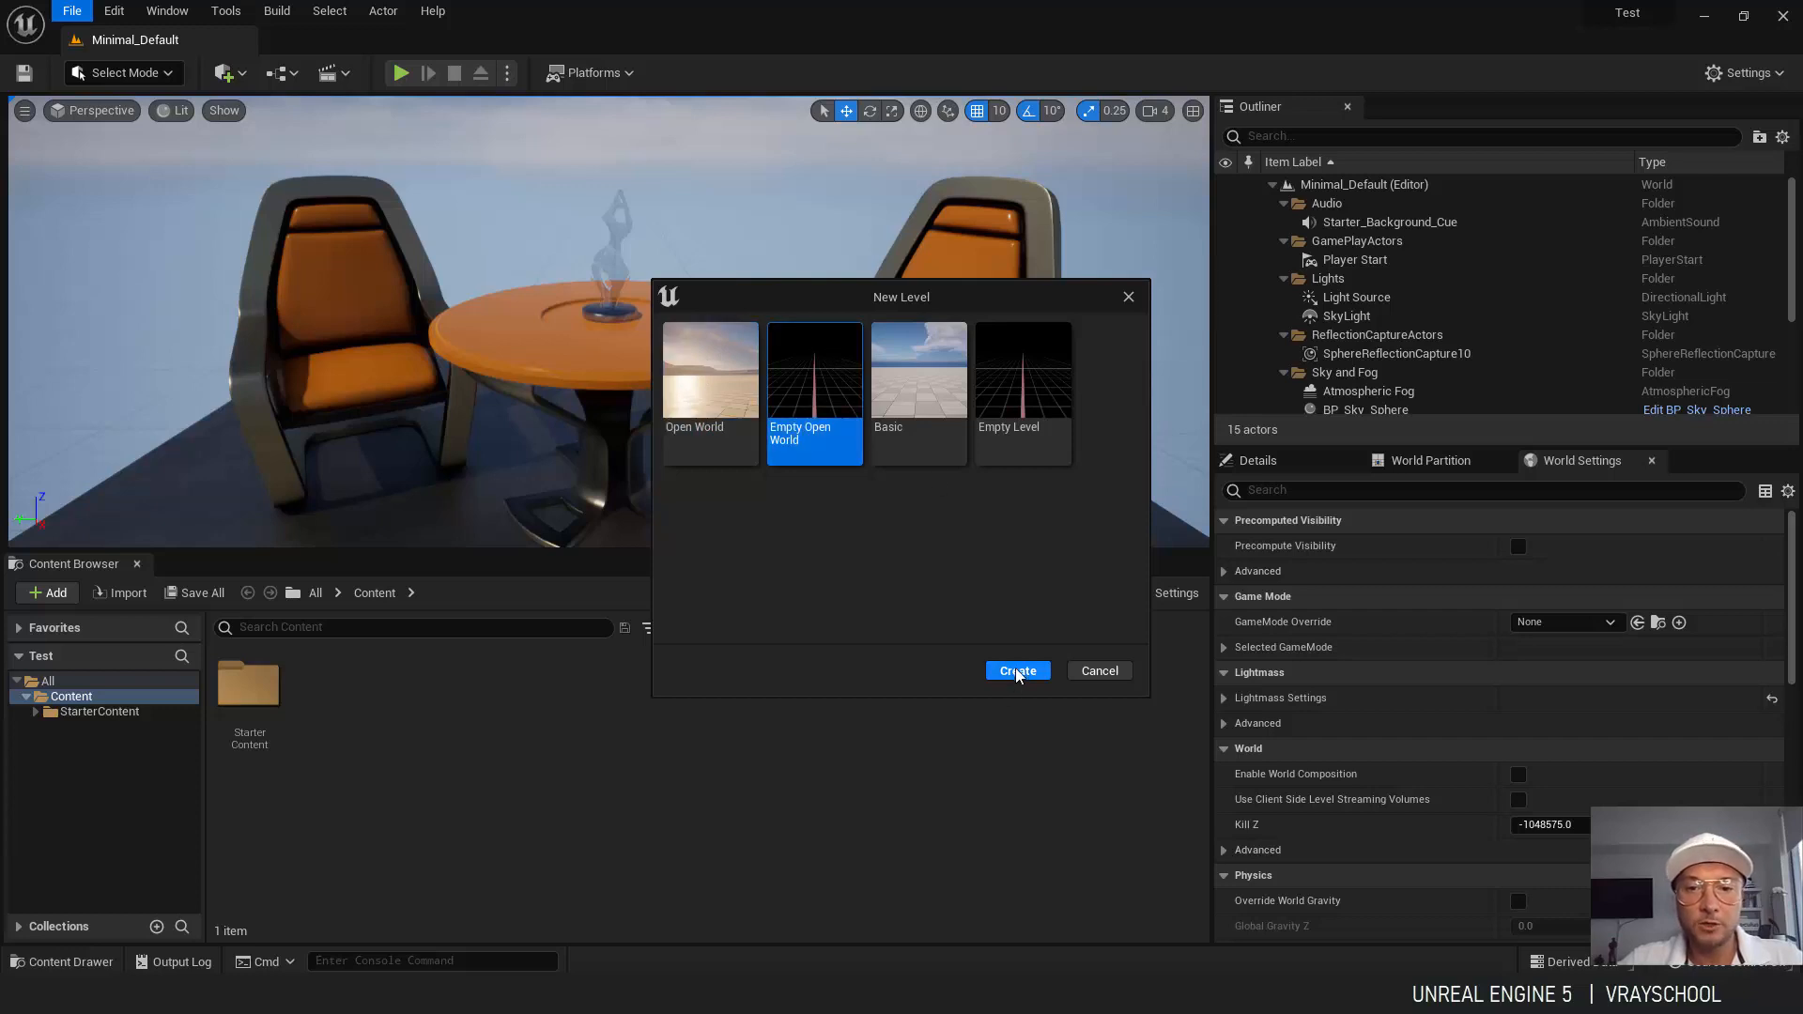
{"action": "left_click", "coordinate": [1016, 671]}
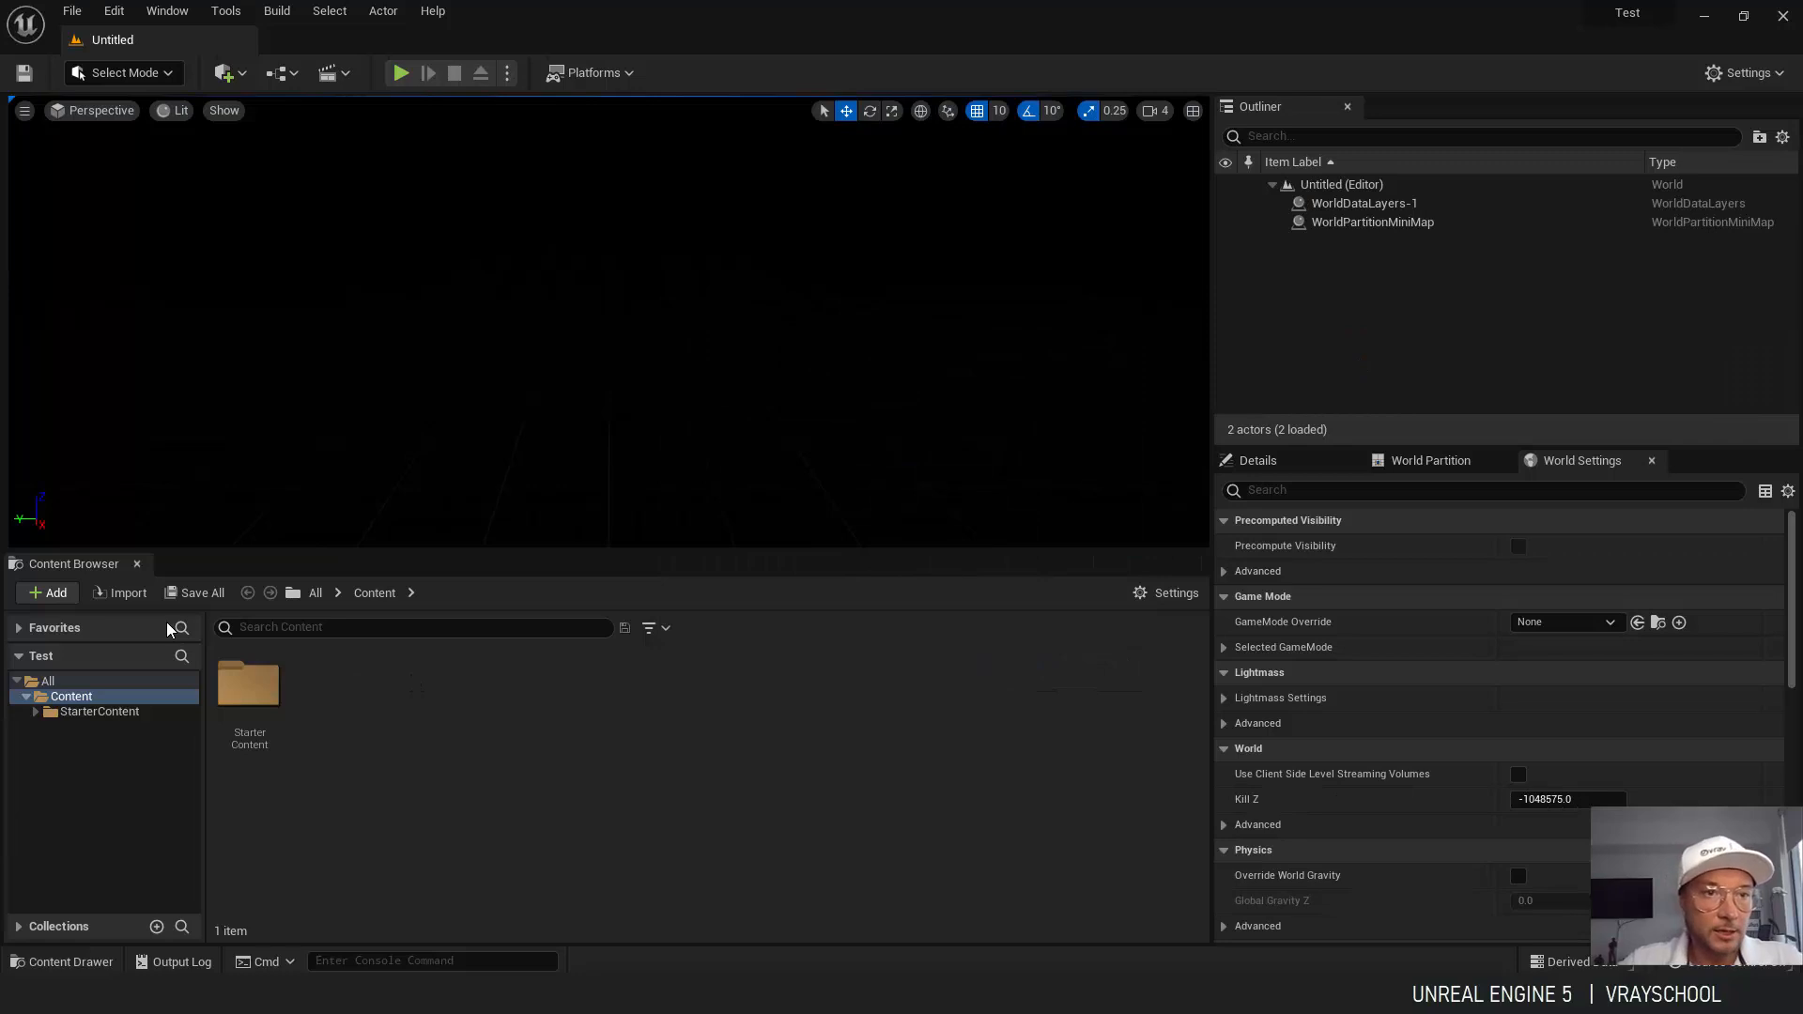
Show the Env. Light Mixer at the Normal detail level.
{"action": "left_click", "coordinate": [168, 11]}
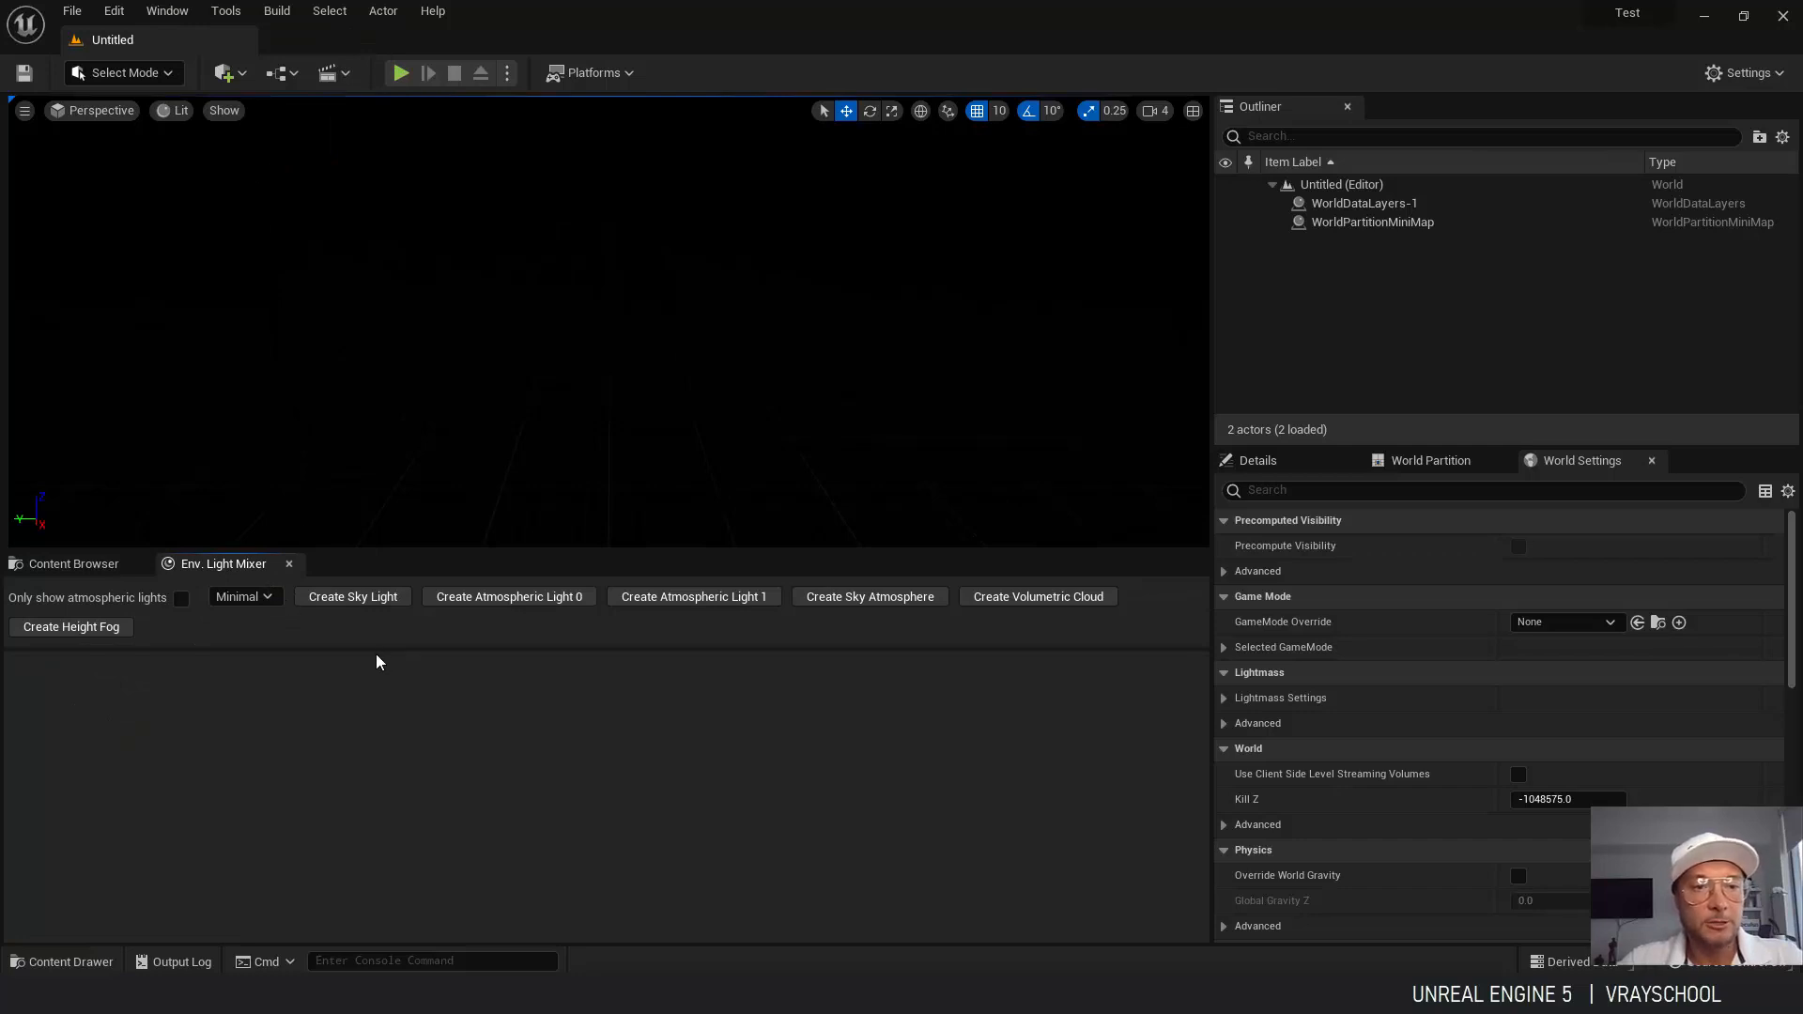
{"action": "left_click", "coordinate": [242, 596]}
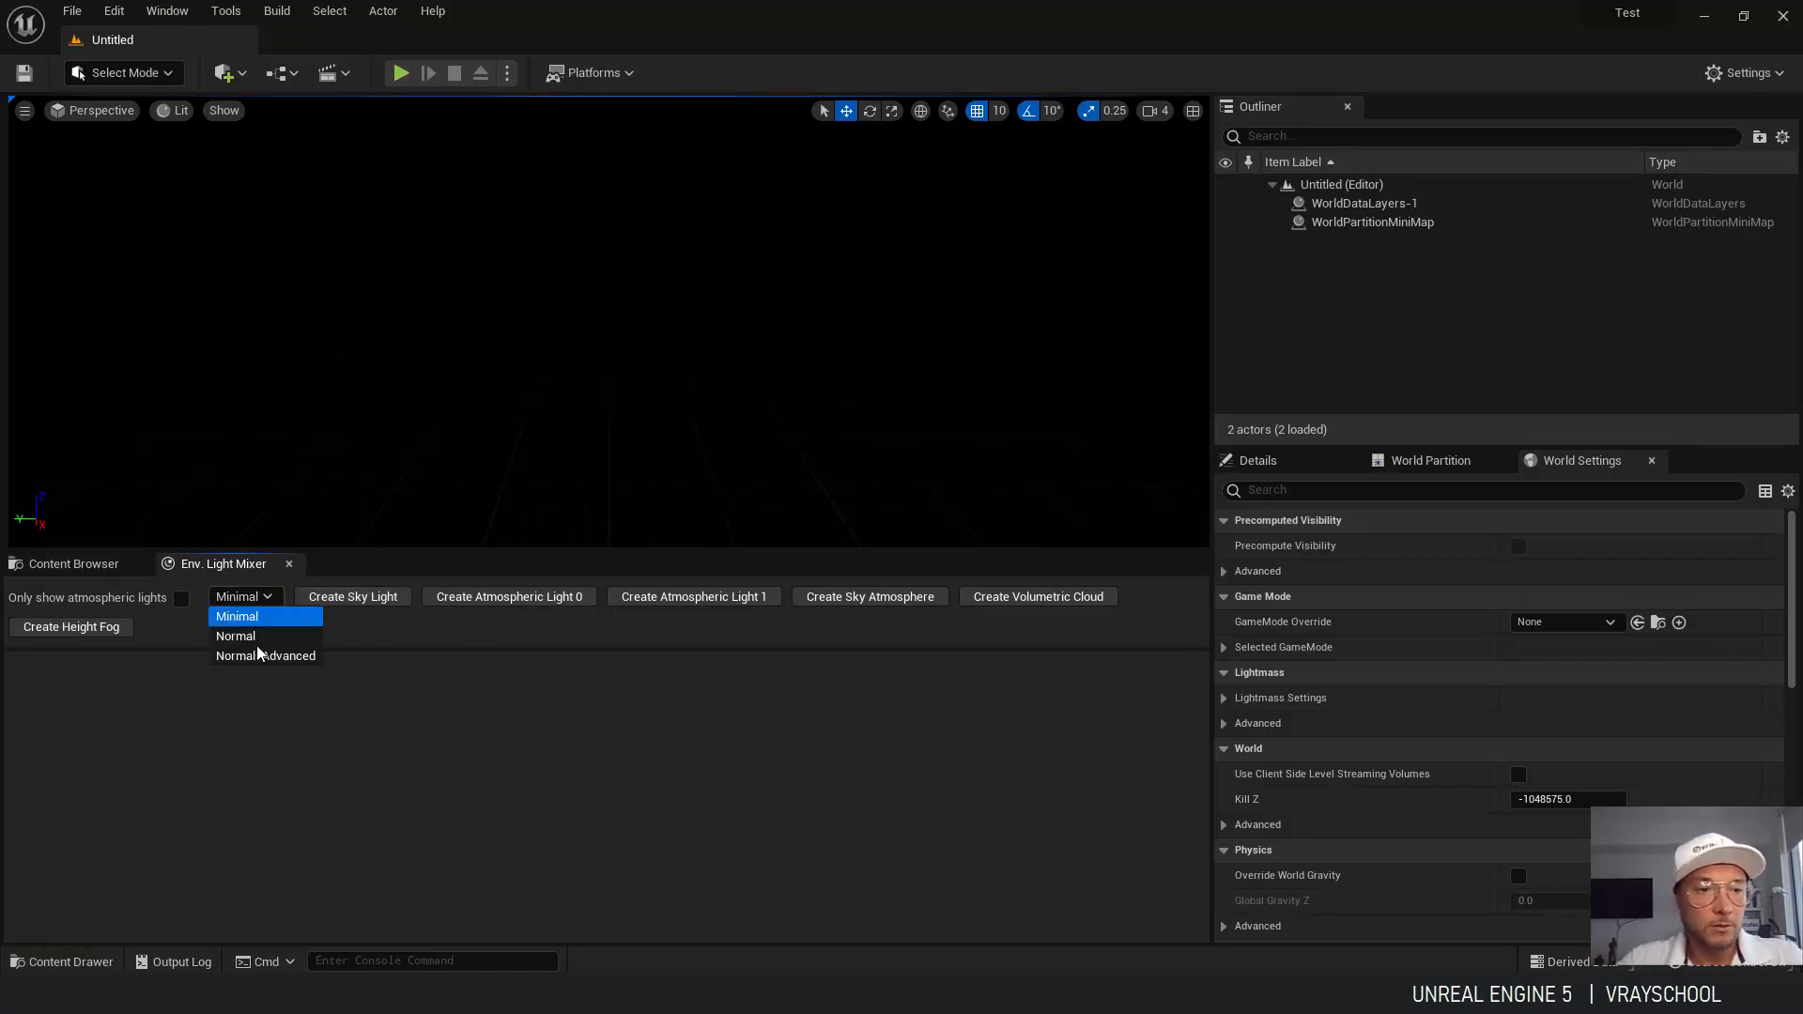
{"action": "left_click", "coordinate": [237, 637]}
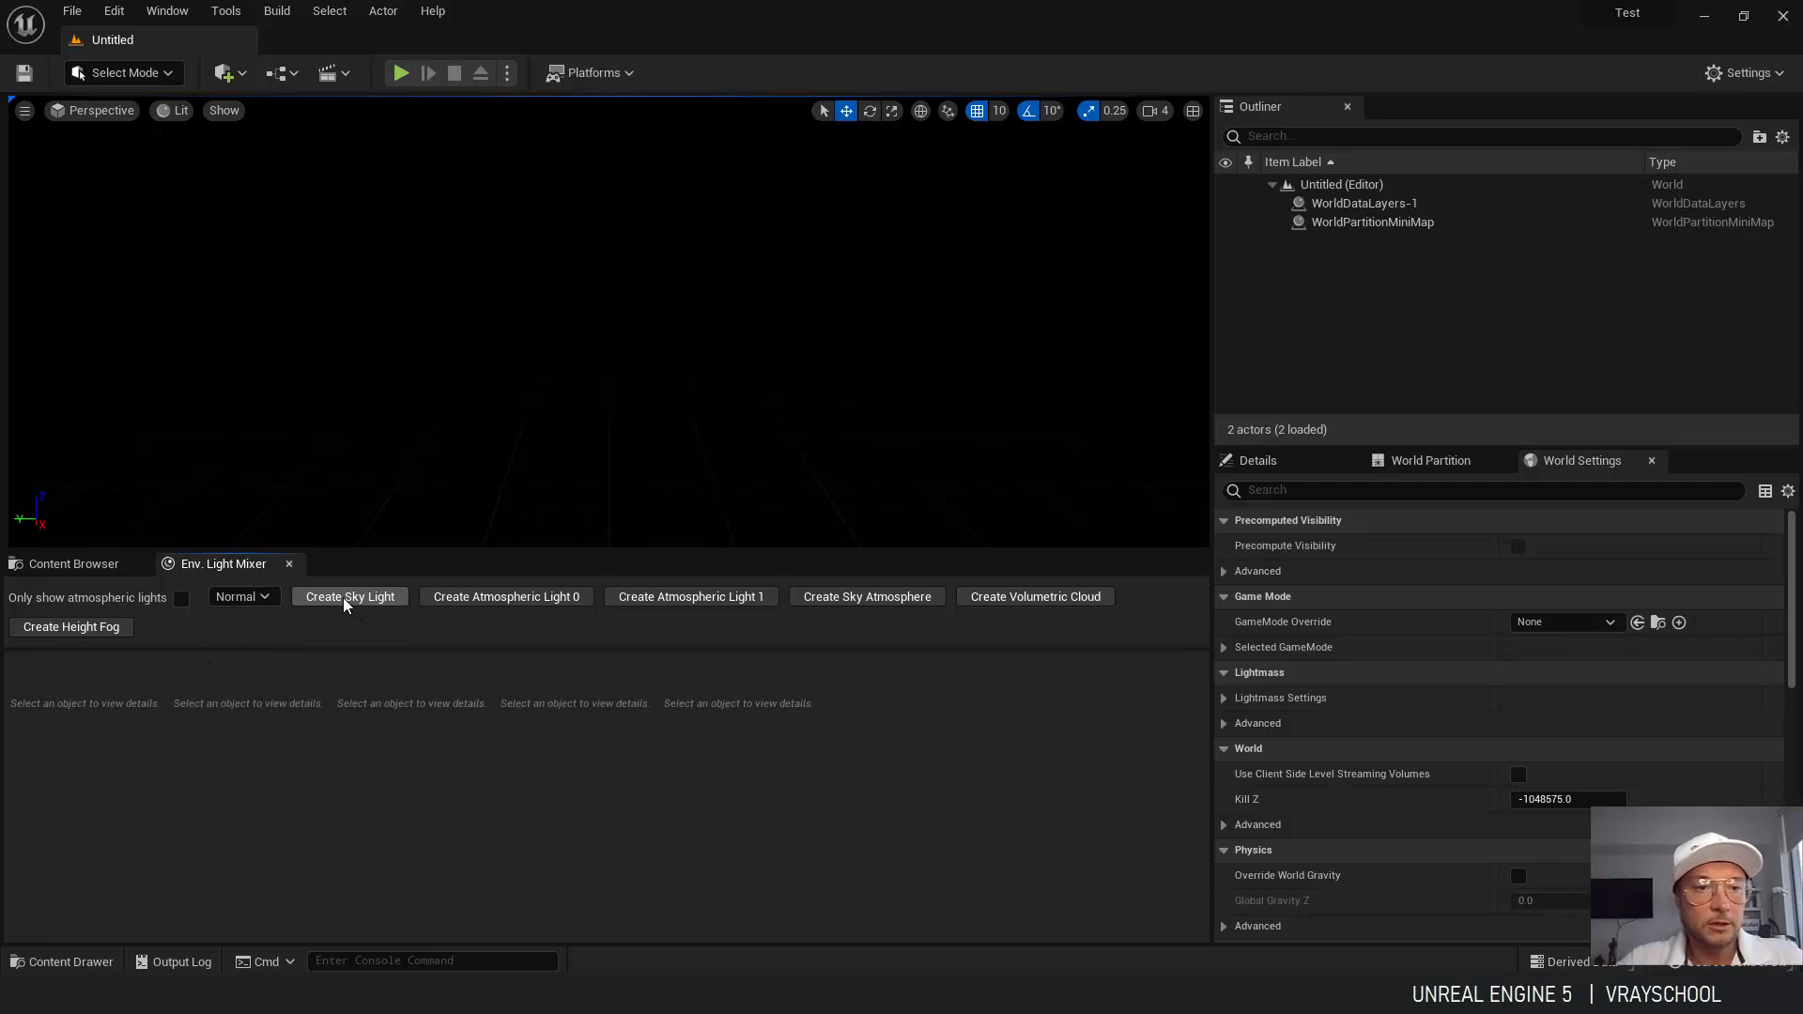
Add a sky light, sun directional light, sky atmosphere, volumetric clouds and height fog.
{"action": "left_click", "coordinate": [349, 595]}
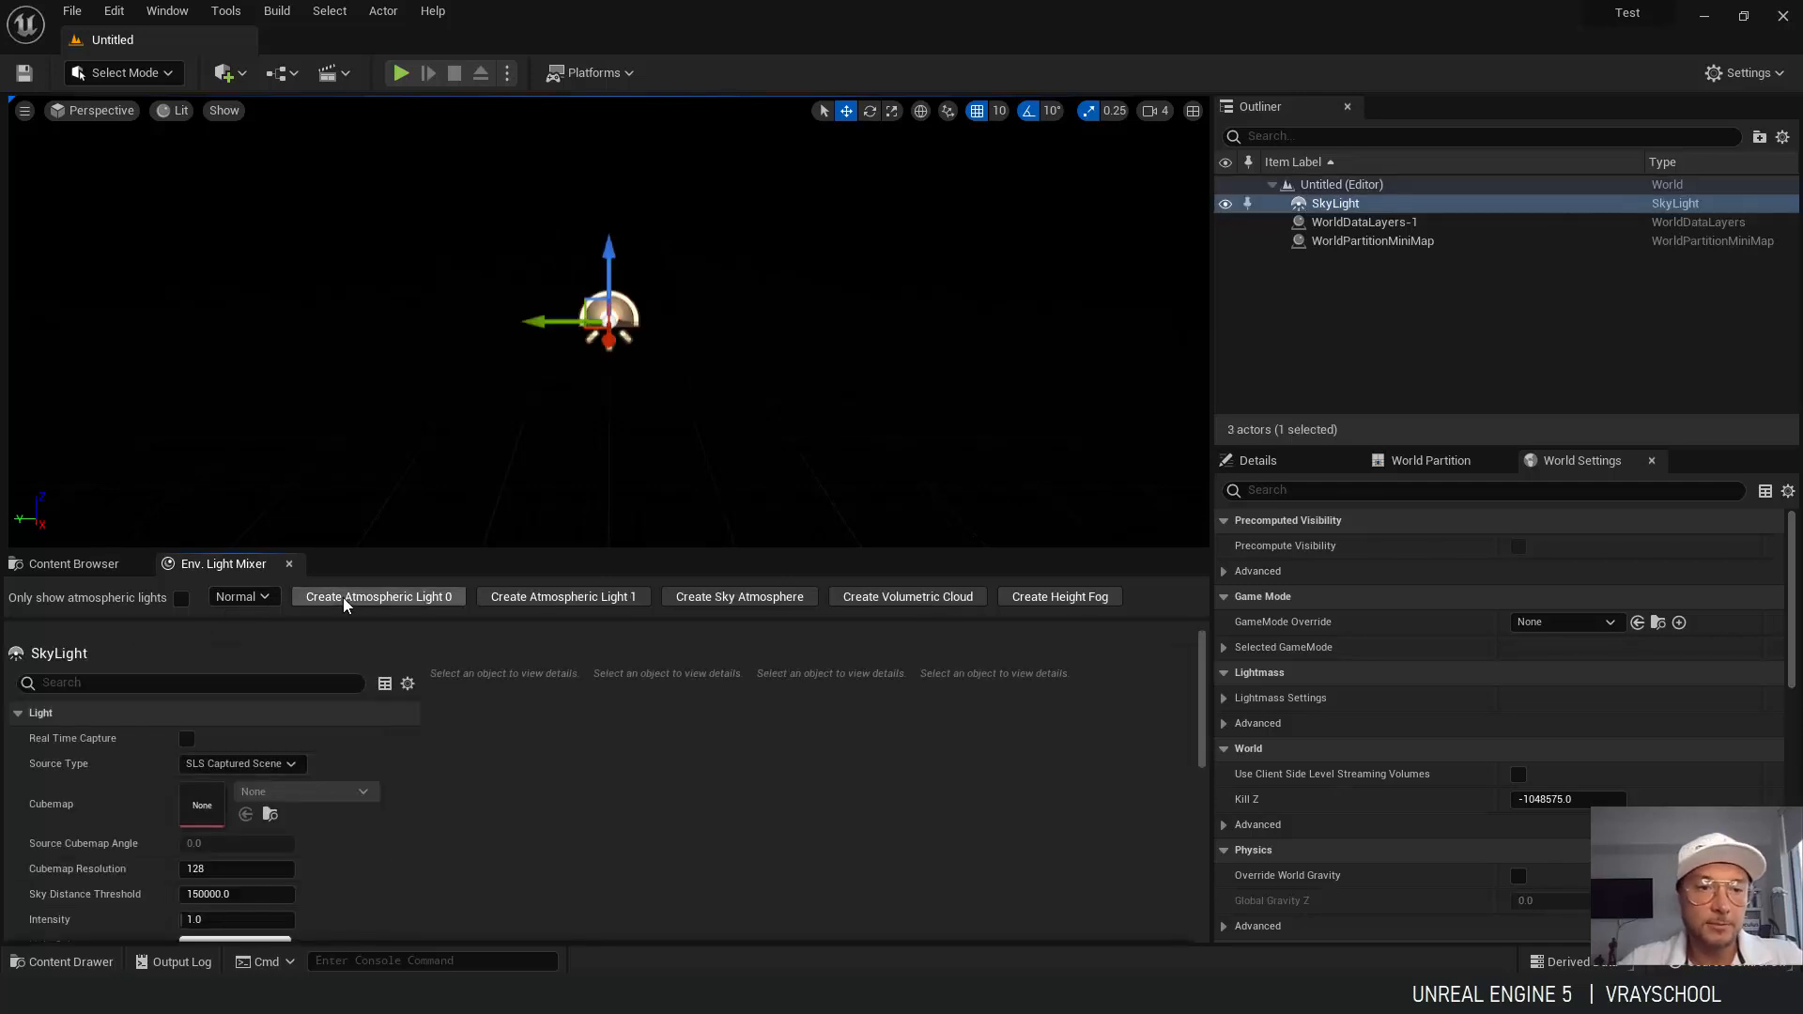
{"action": "left_click", "coordinate": [377, 596]}
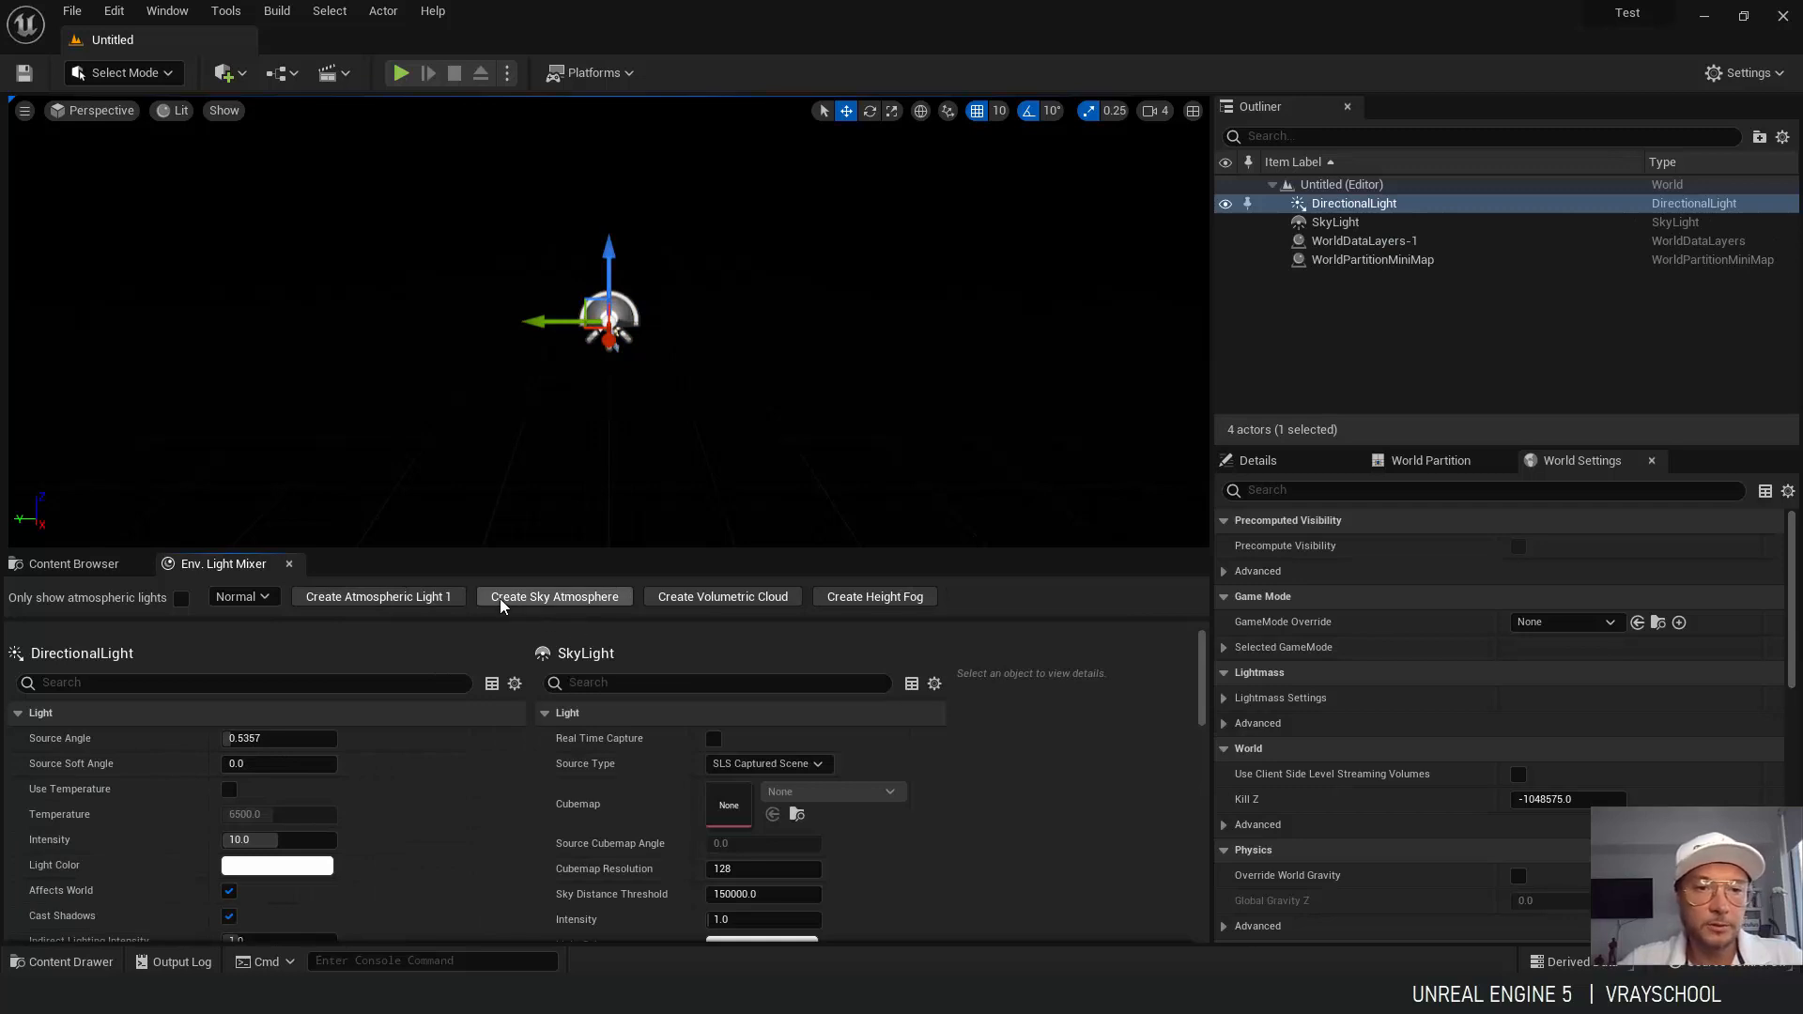
{"action": "mouse_move", "coordinate": [548, 607]}
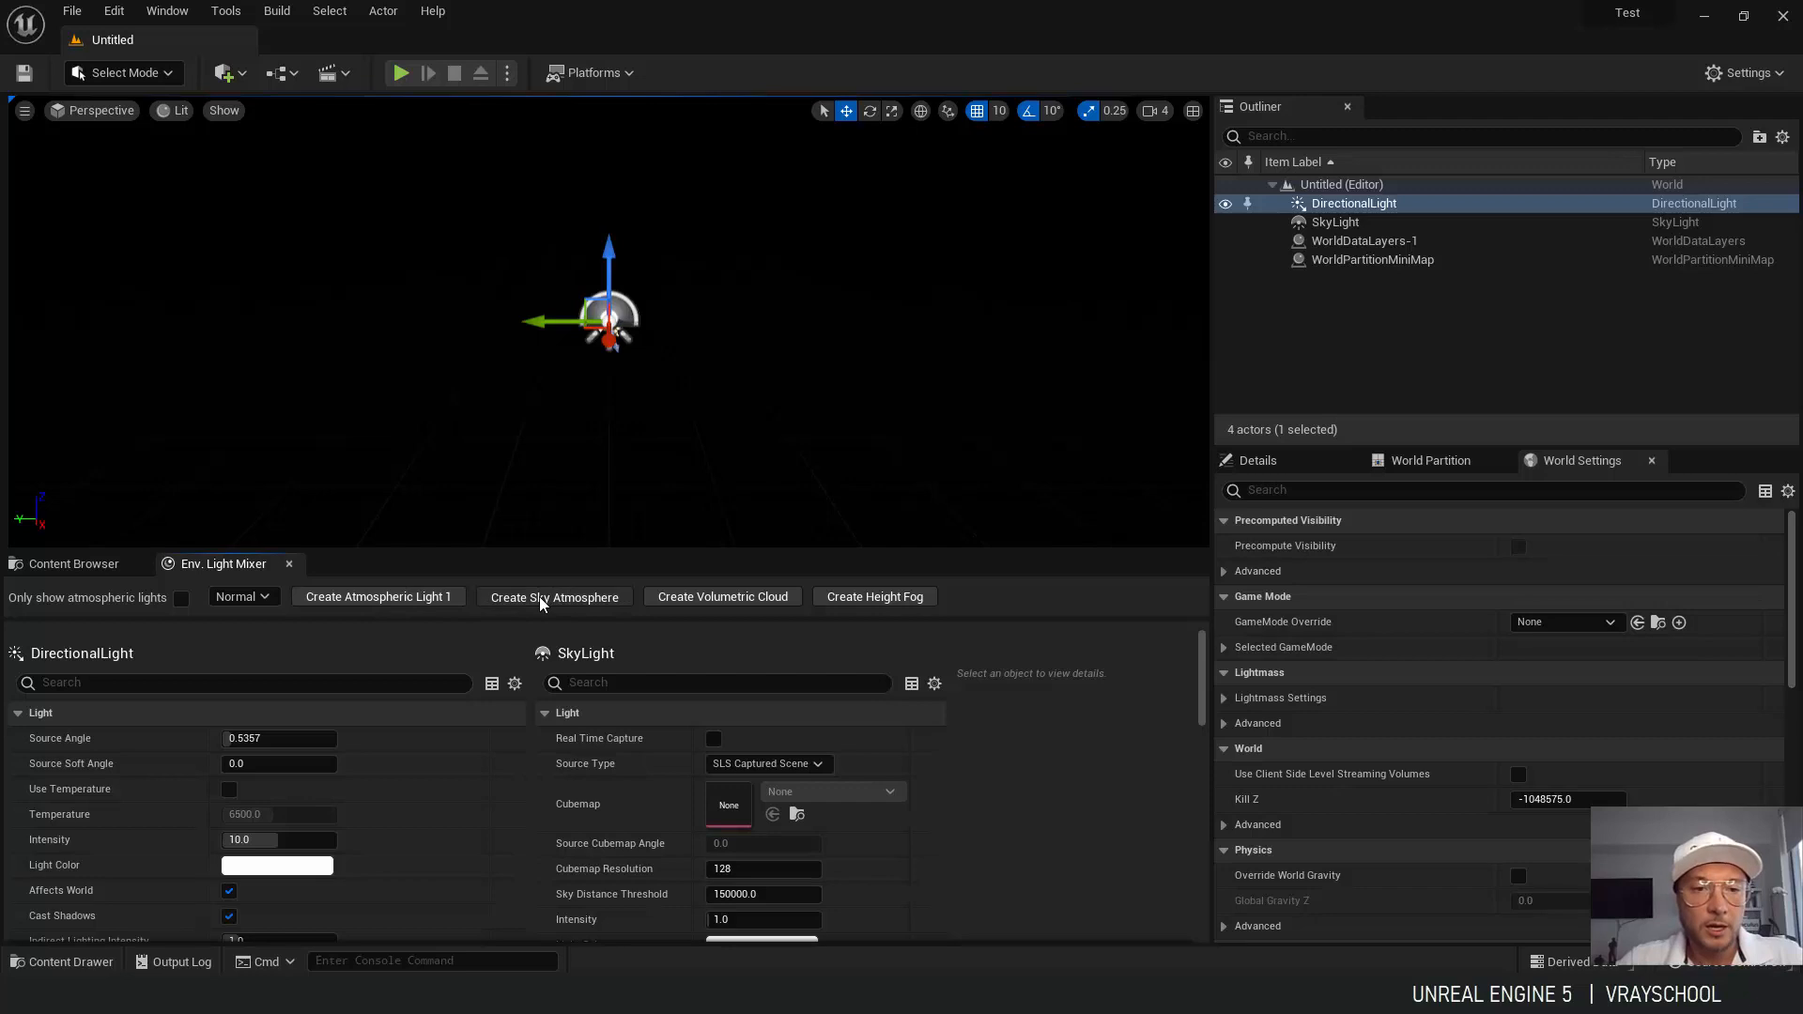
{"action": "left_click", "coordinate": [552, 596]}
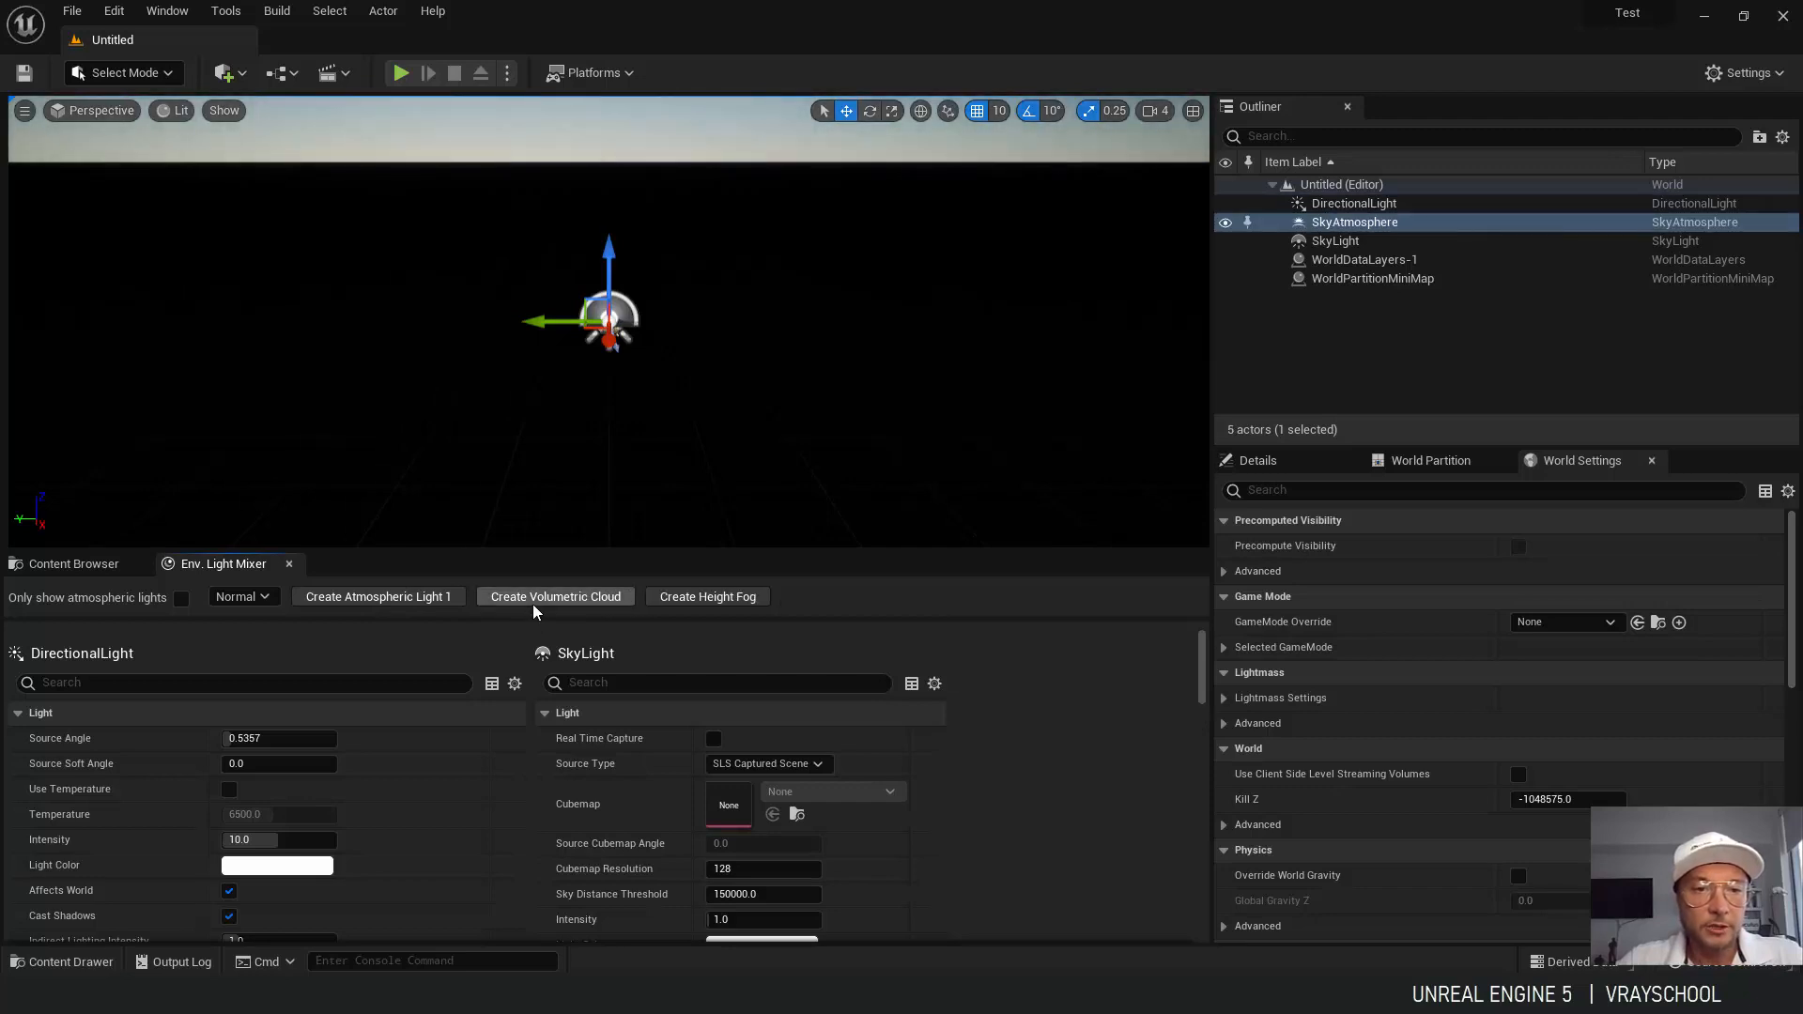
{"action": "left_click", "coordinate": [554, 595]}
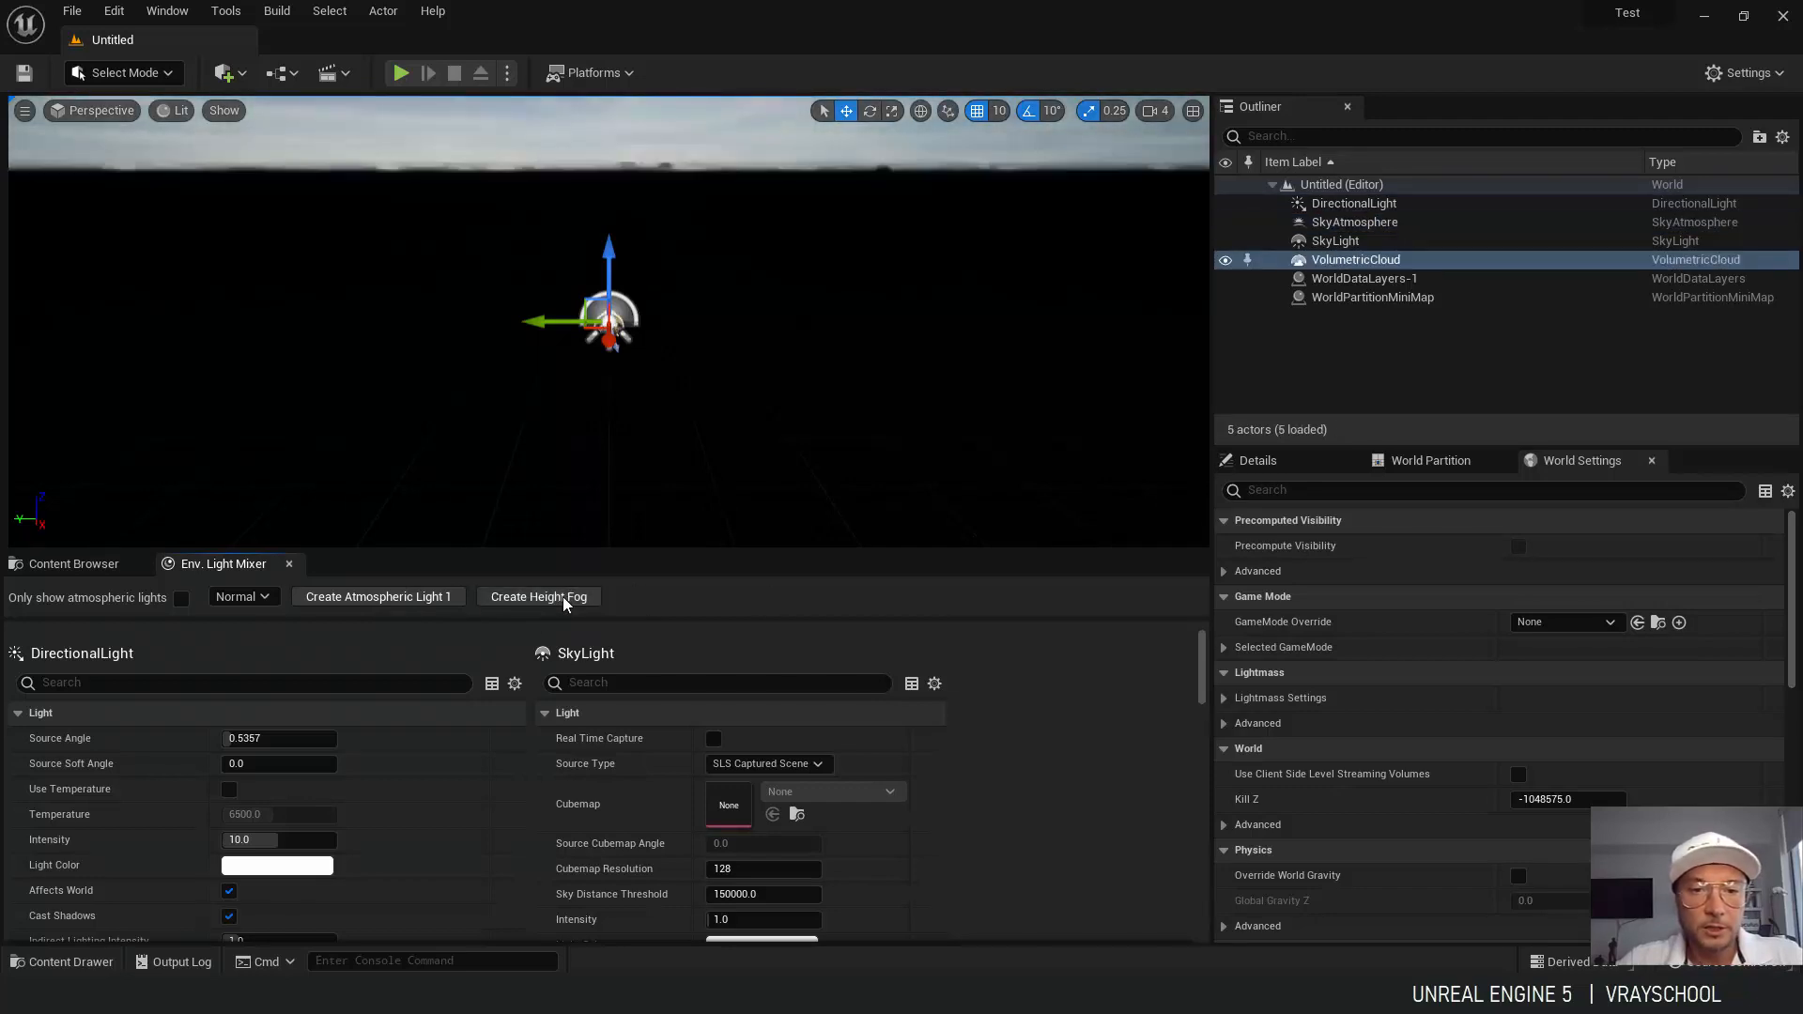
{"action": "left_click", "coordinate": [539, 595]}
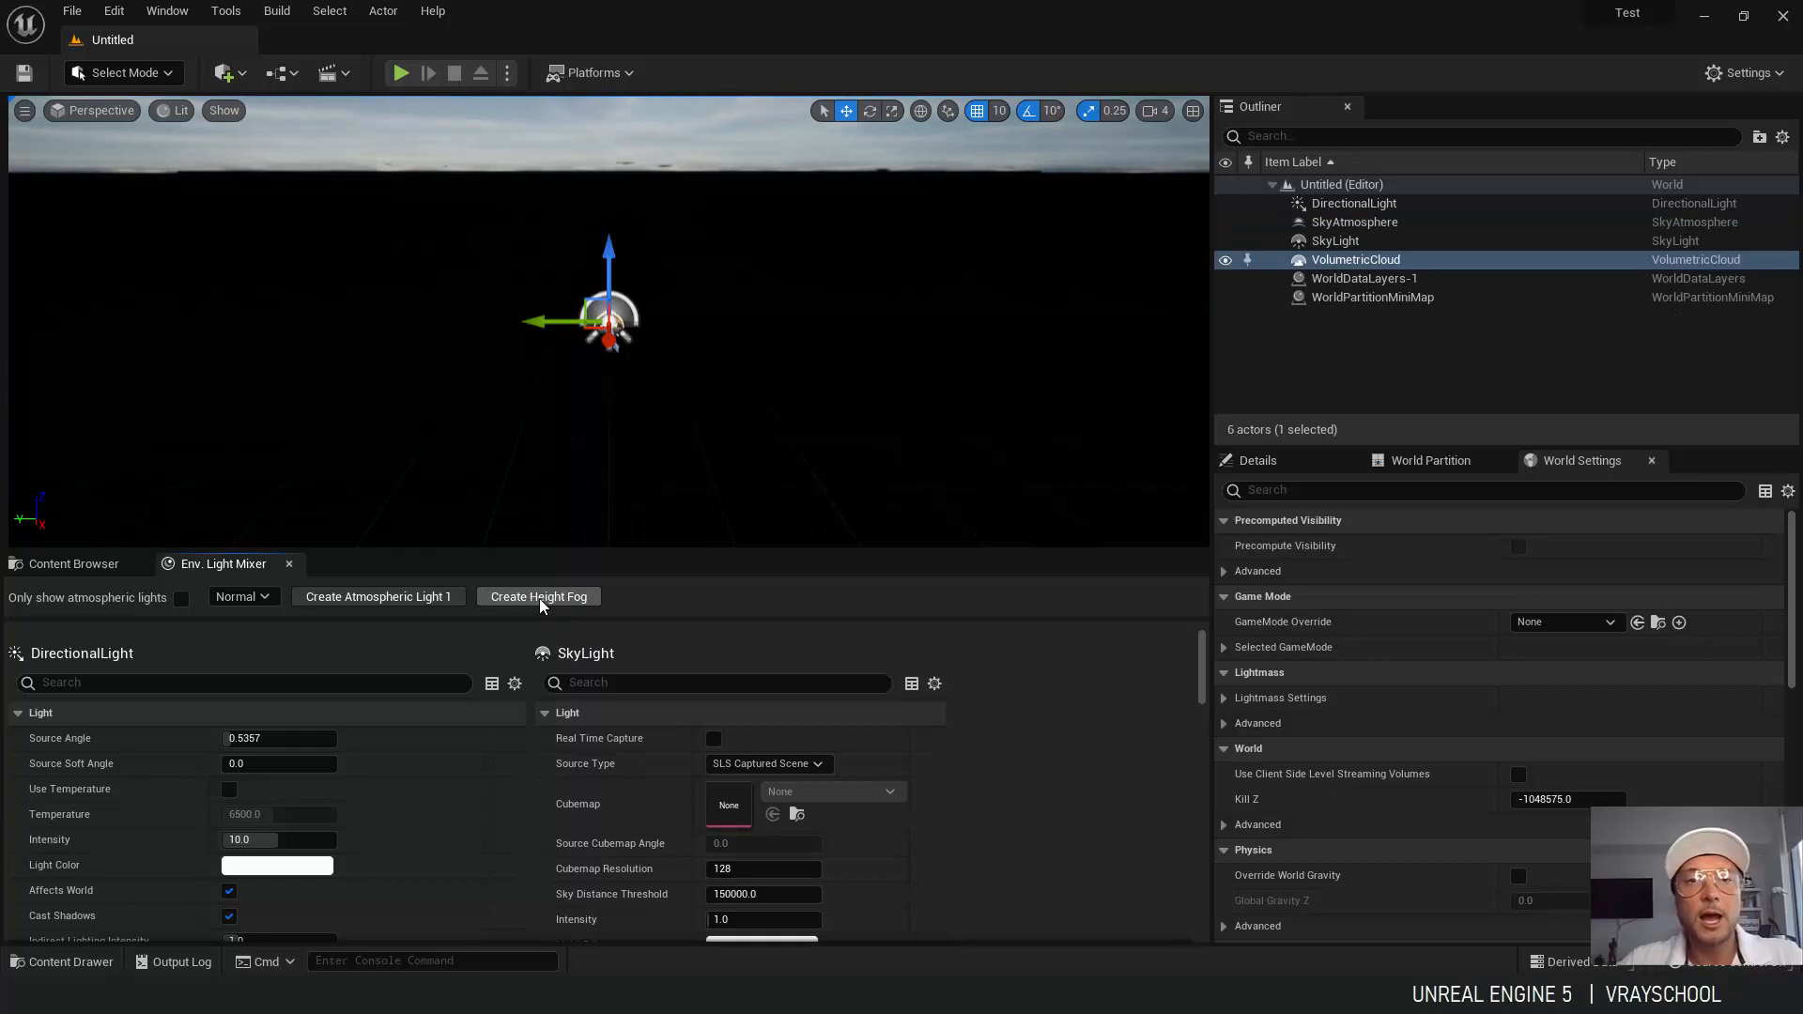
{"action": "left_click", "coordinate": [537, 597]}
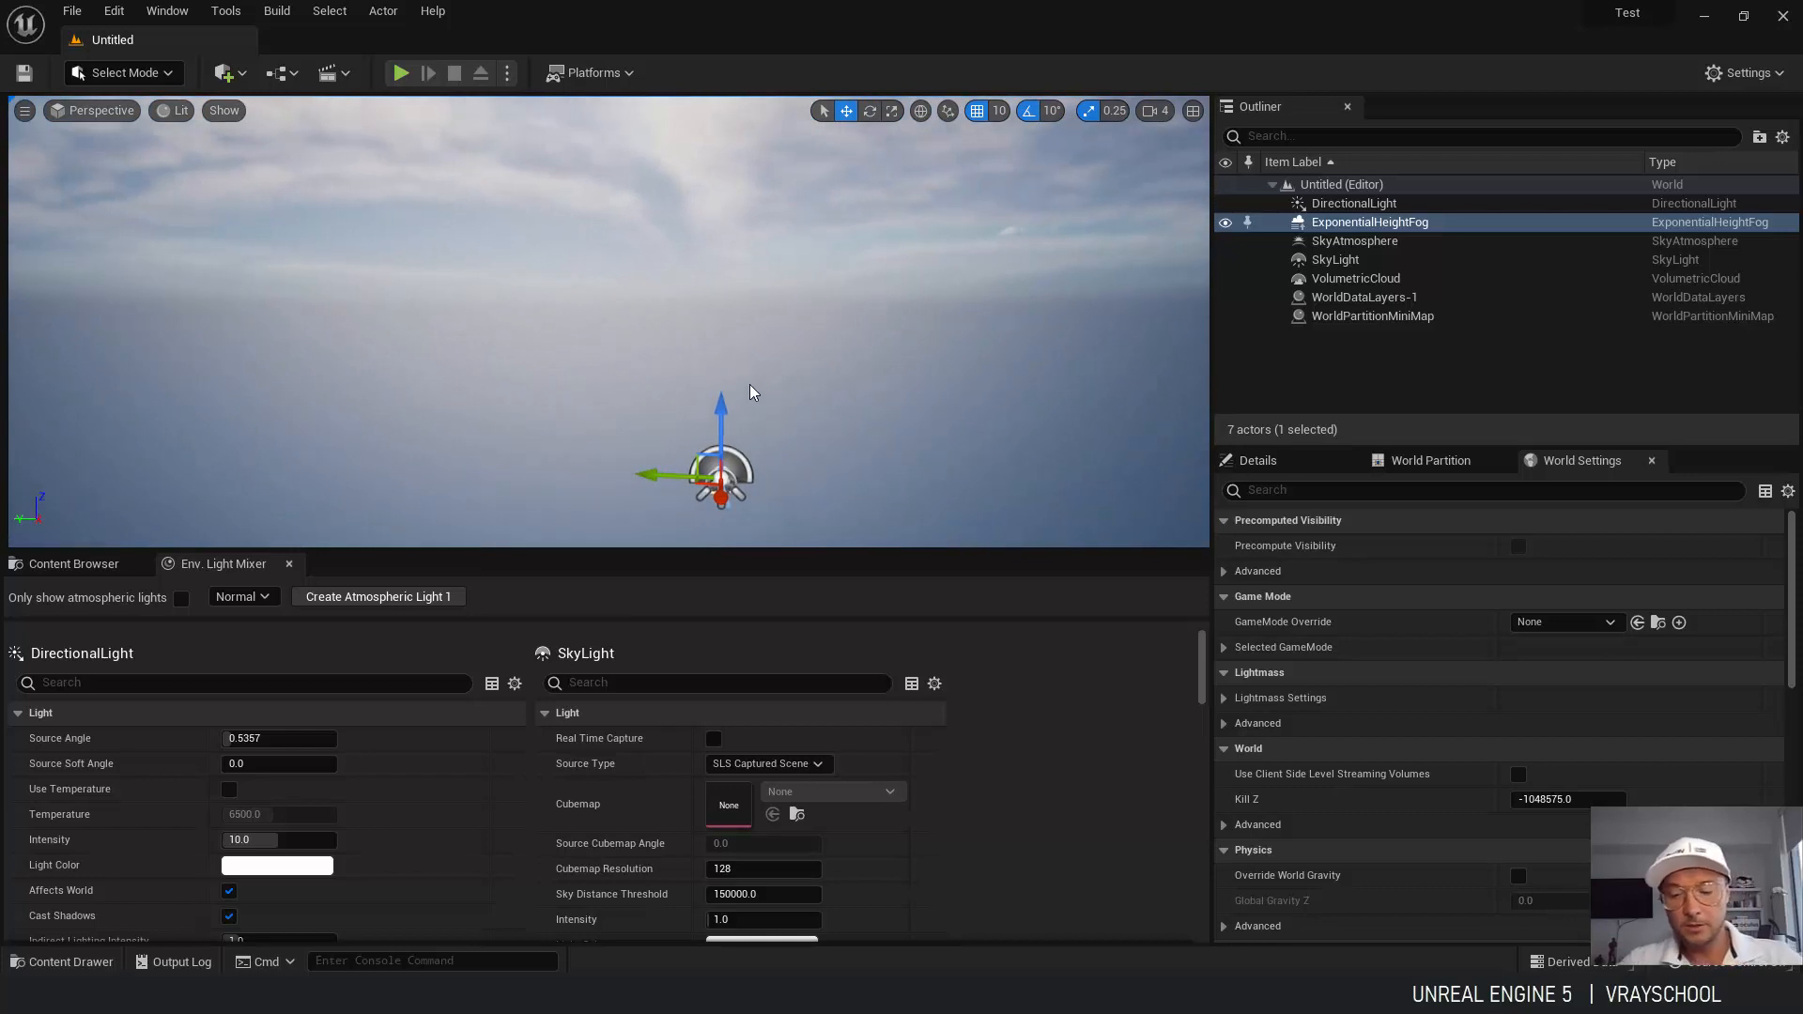
{"action": "mouse_move", "coordinate": [904, 437]}
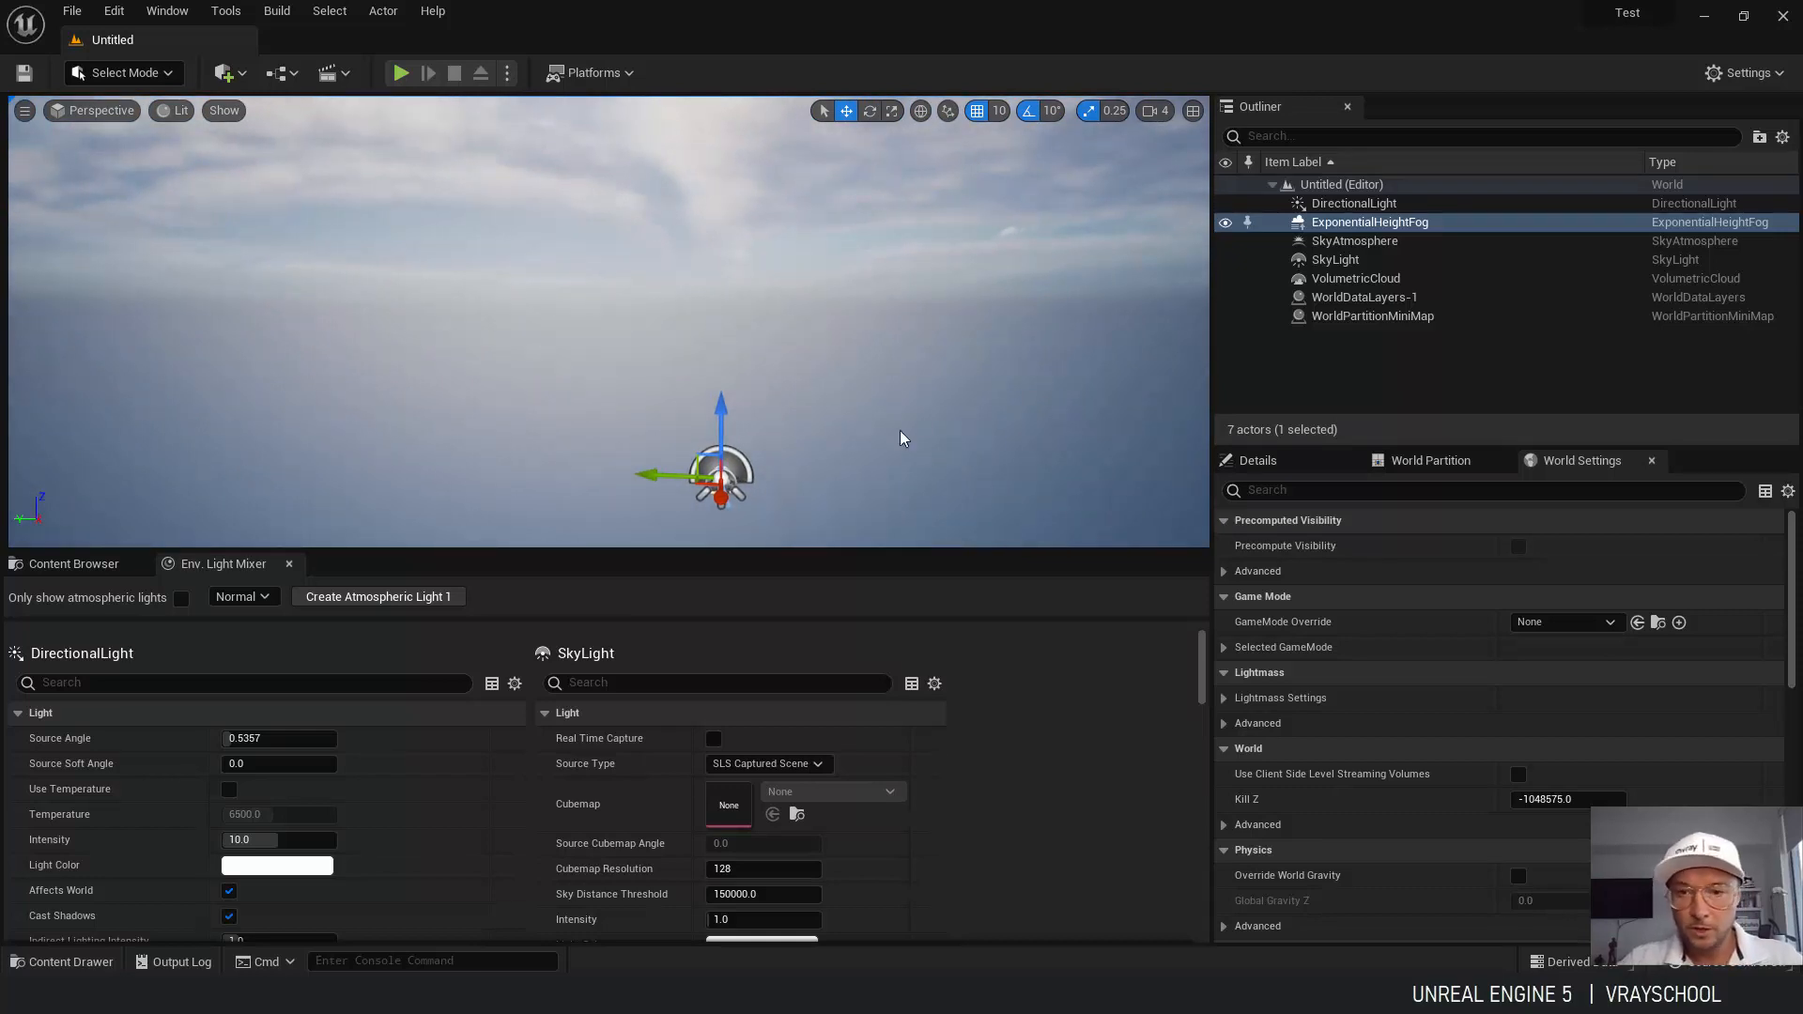
{"action": "mouse_move", "coordinate": [580, 746]}
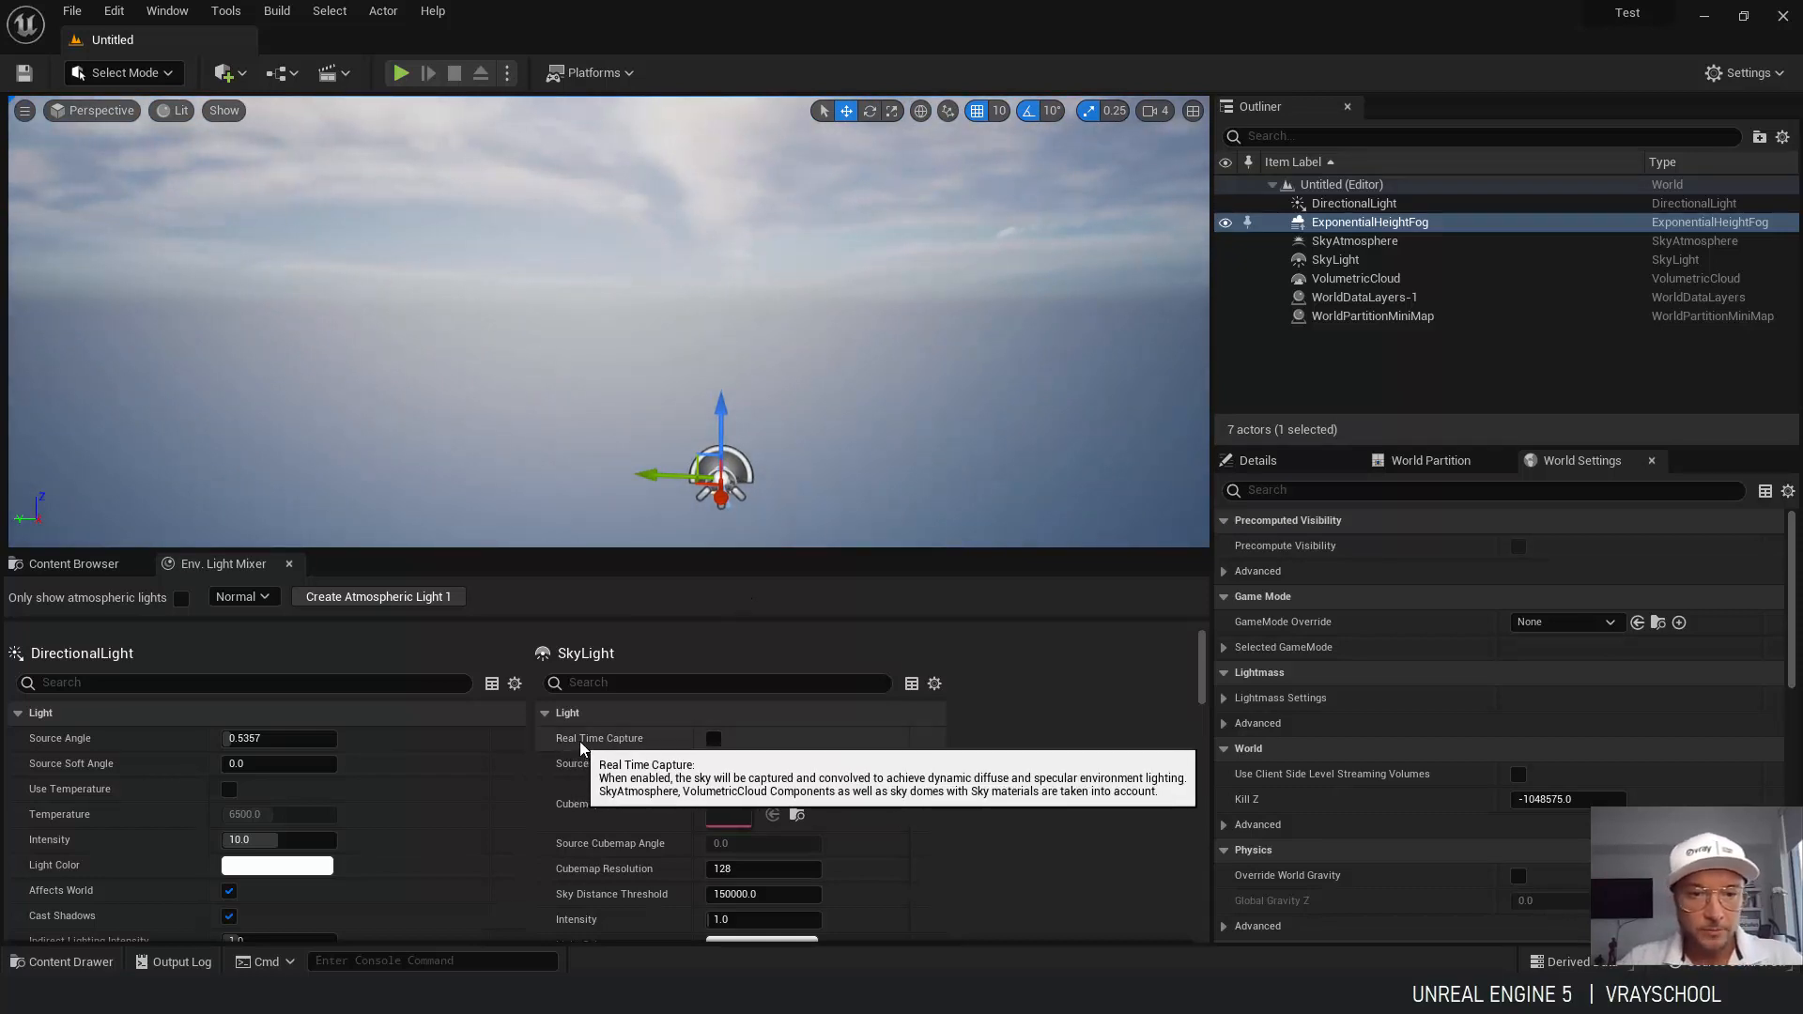
Enable Real Time Capture on the sky light.
{"action": "left_click", "coordinate": [714, 736]}
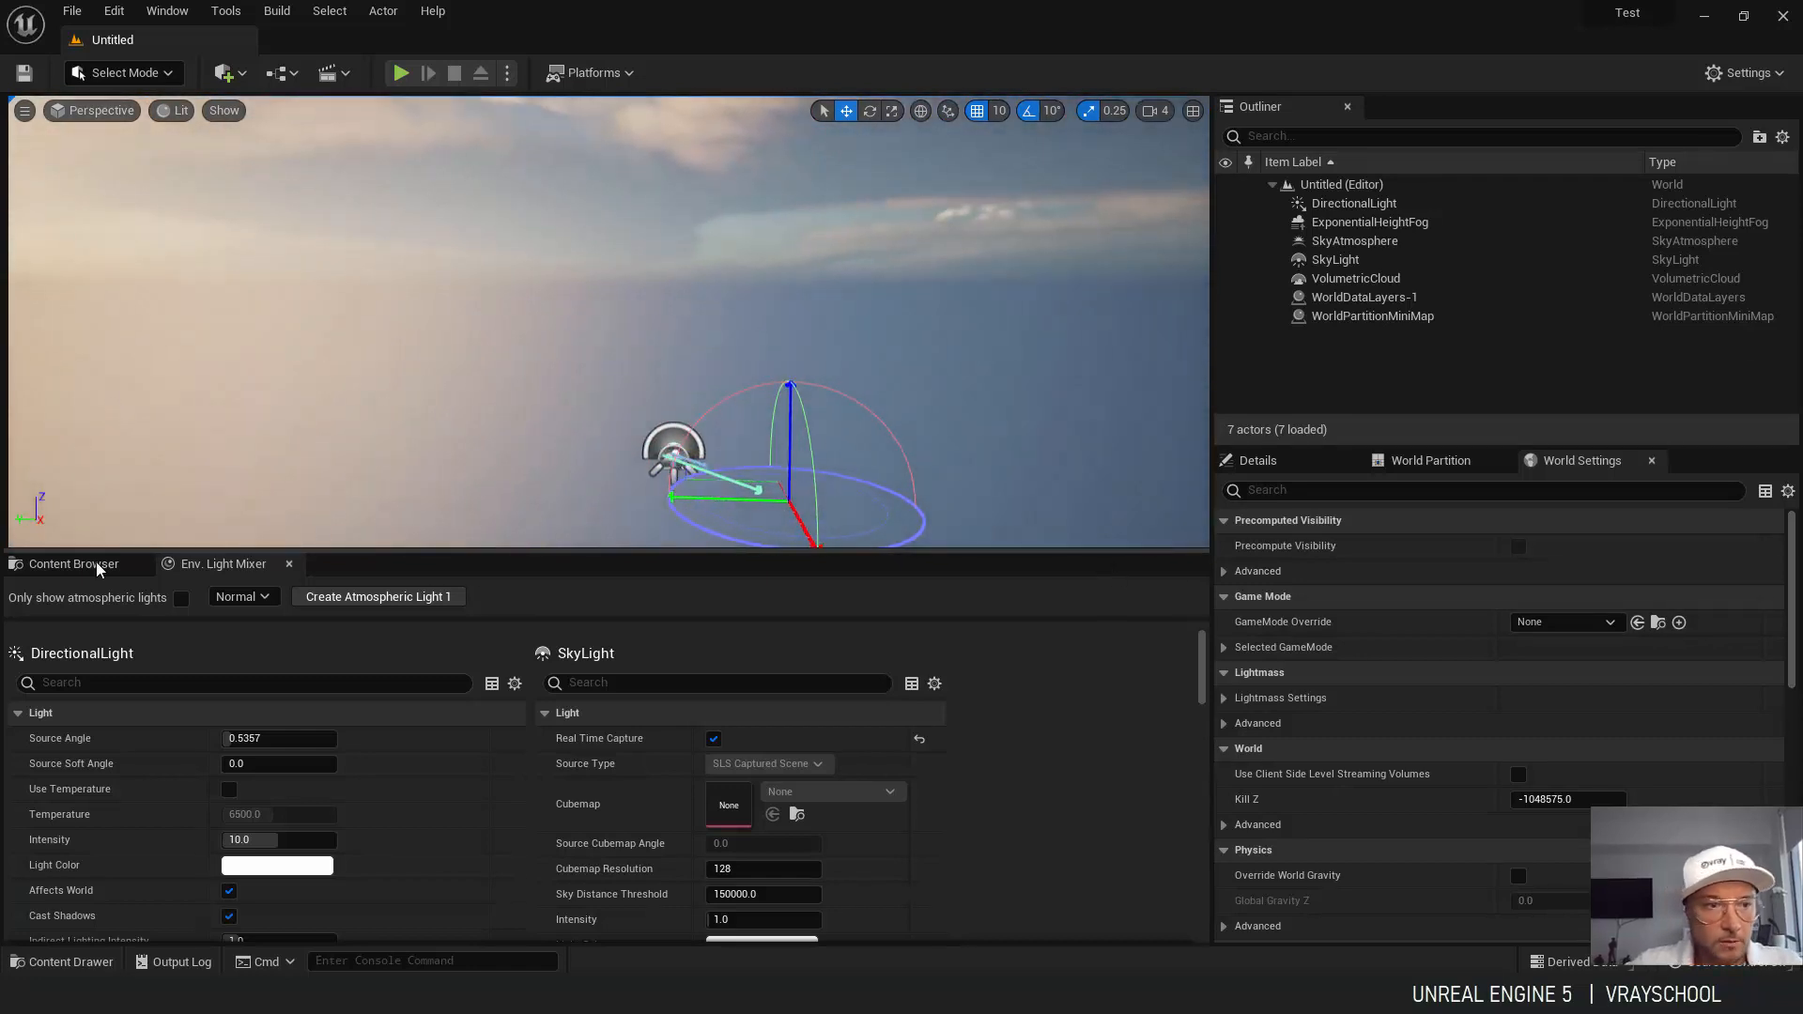
Enable Show Engine Content in the Content Browser settings.
{"action": "left_click", "coordinate": [1172, 592]}
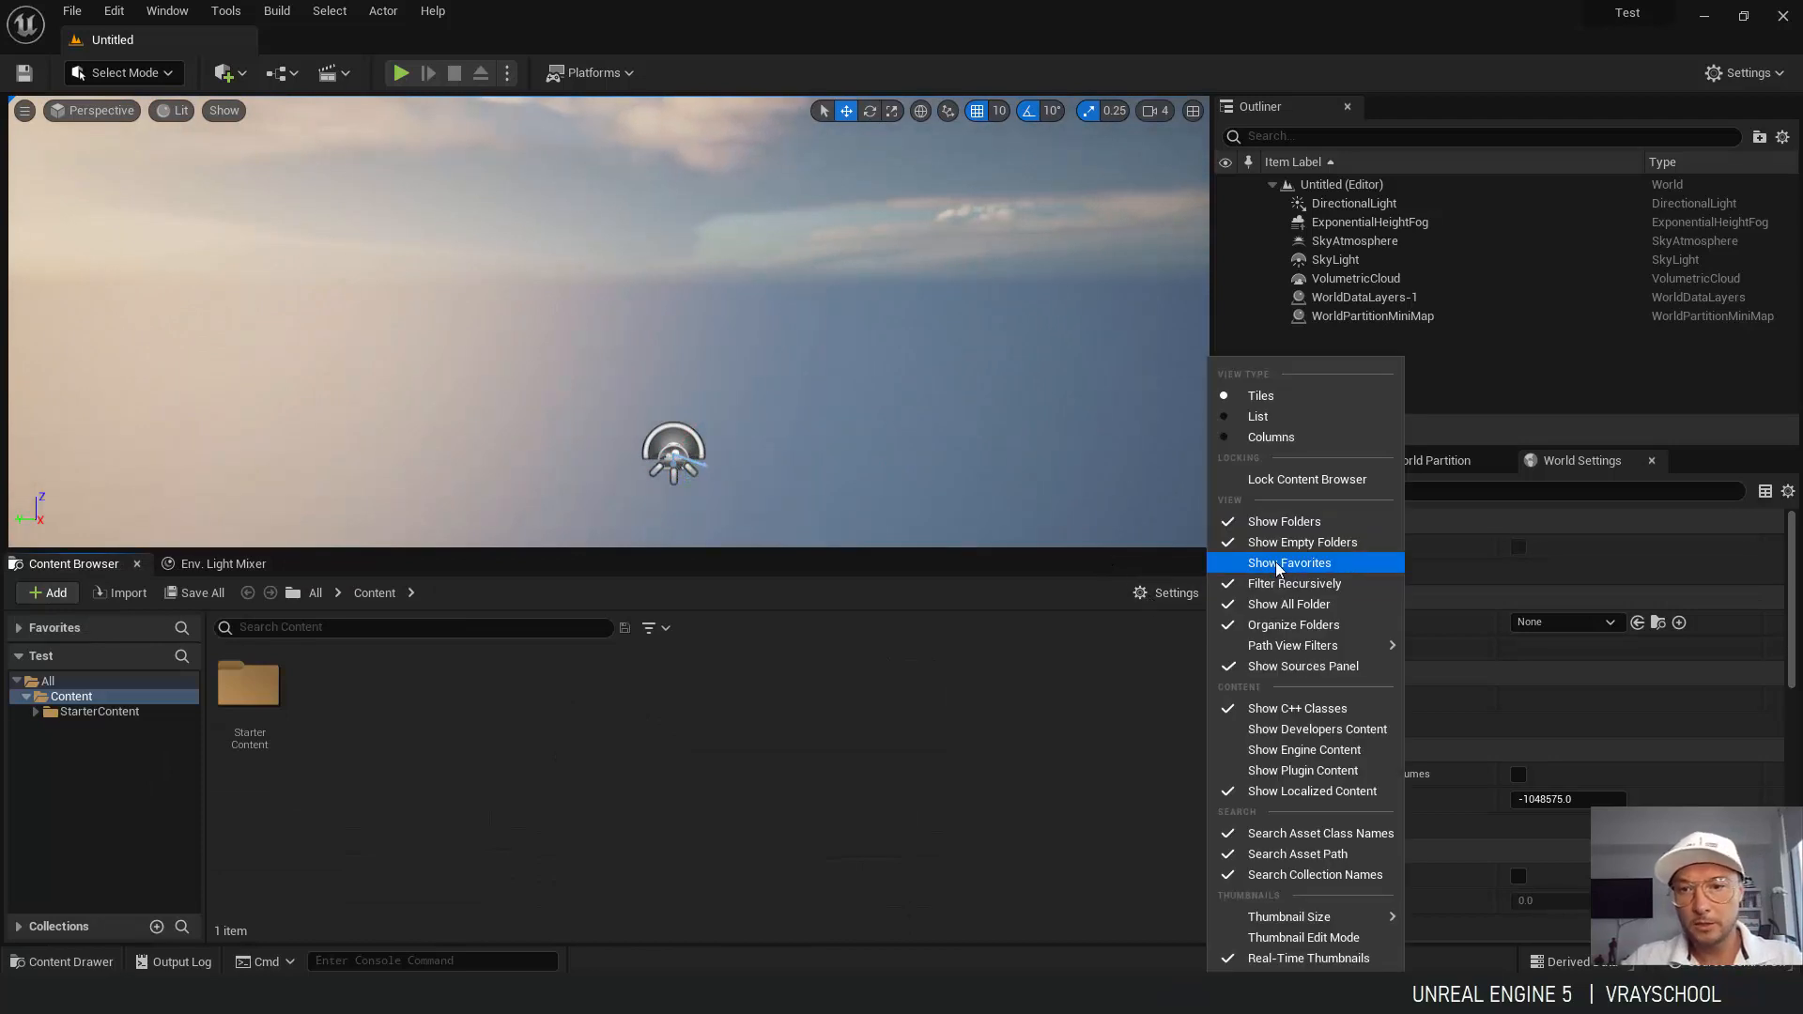
{"action": "mouse_move", "coordinate": [1302, 770]}
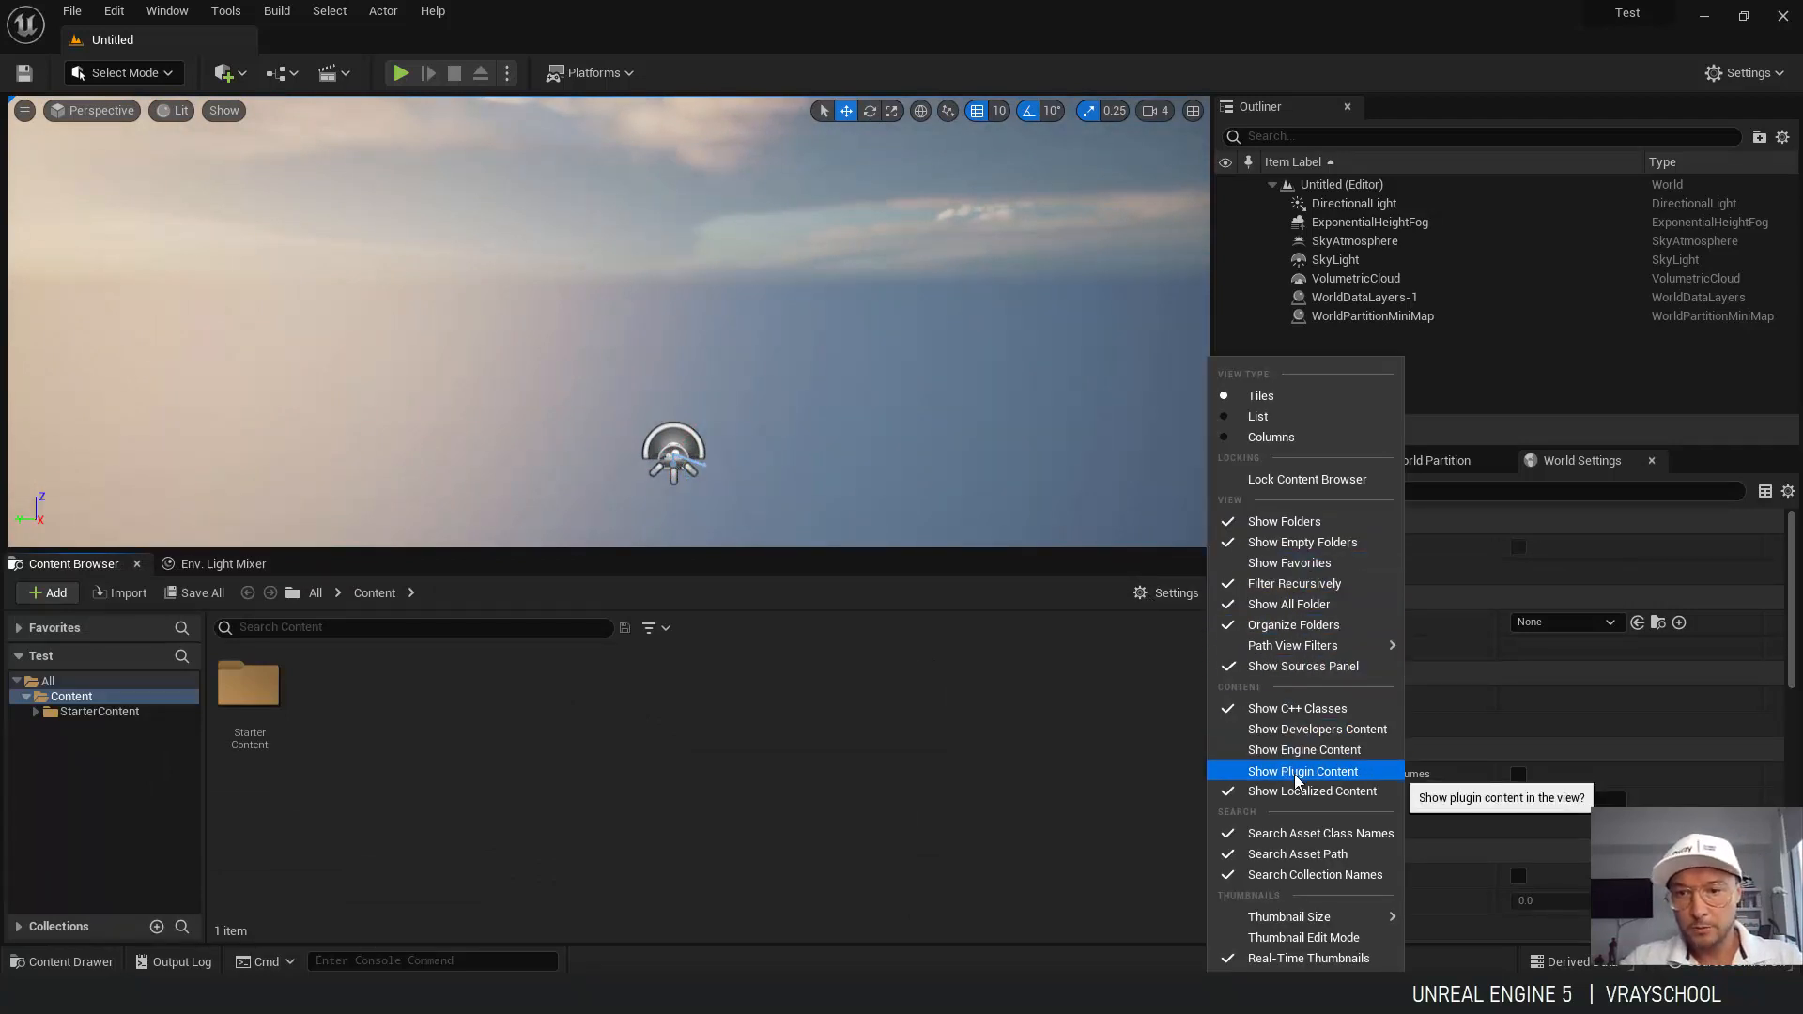
{"action": "mouse_move", "coordinate": [1304, 750]}
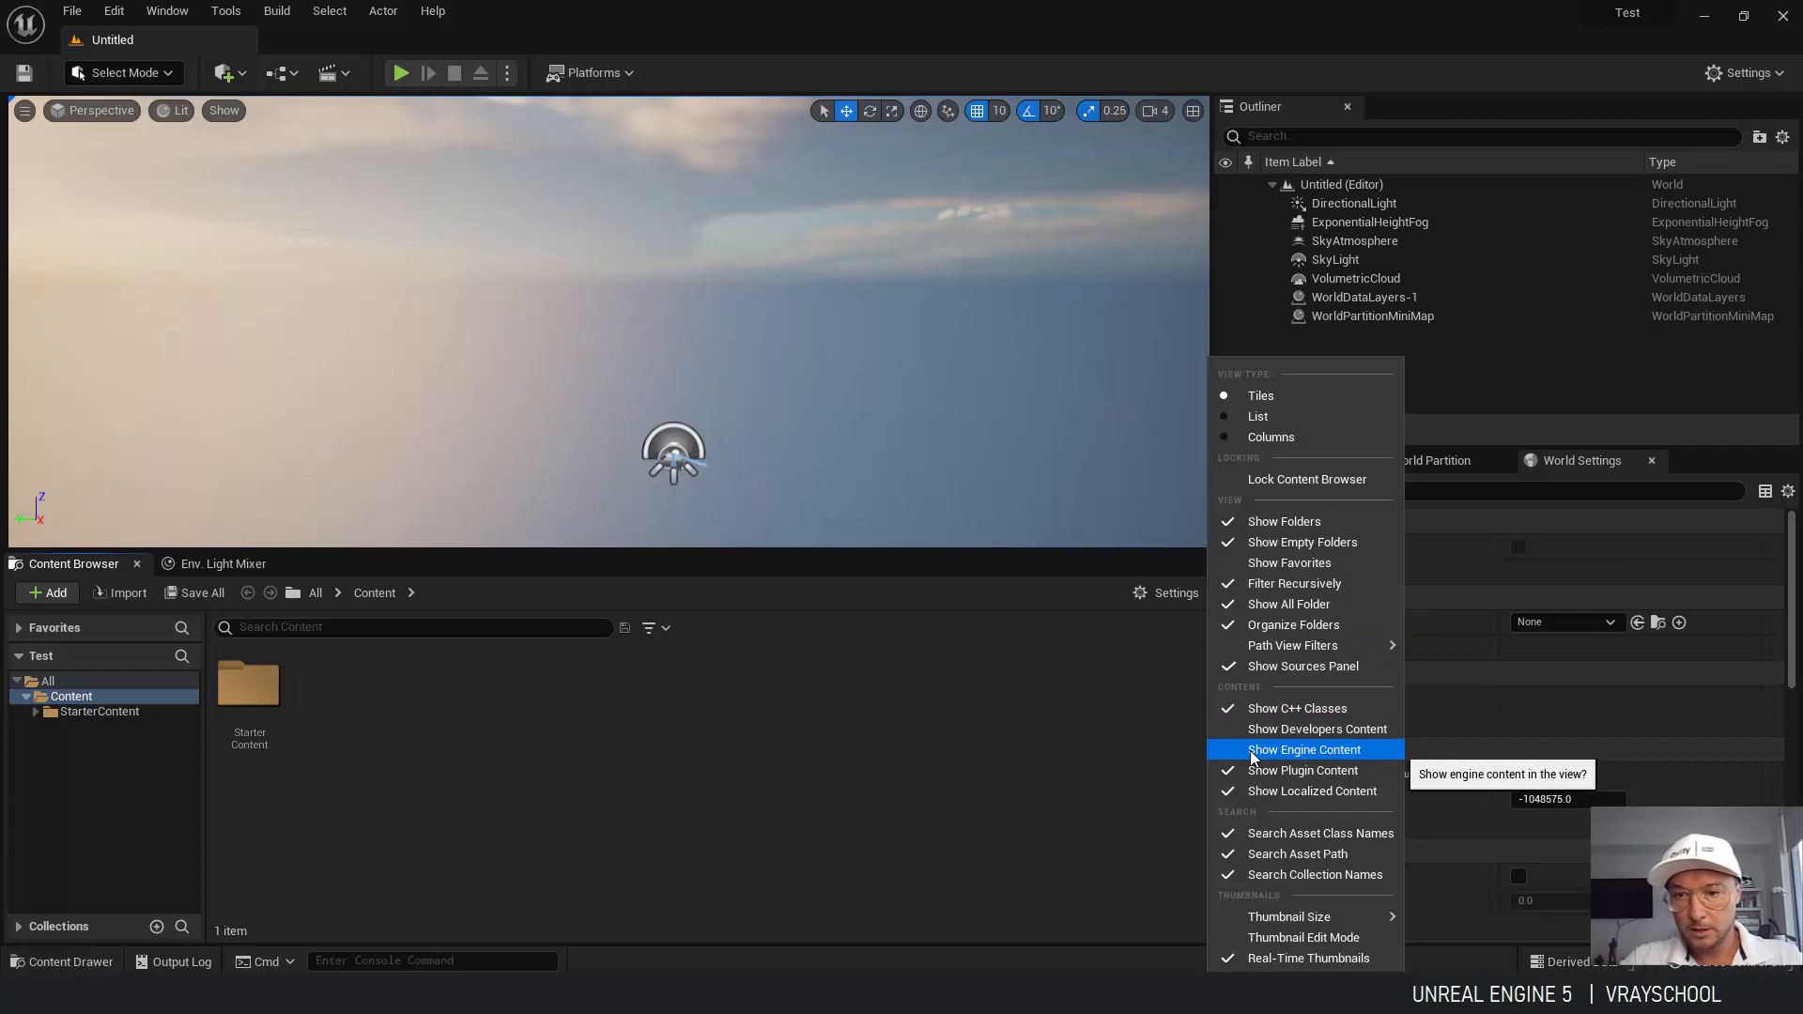
{"action": "left_click", "coordinate": [1304, 749]}
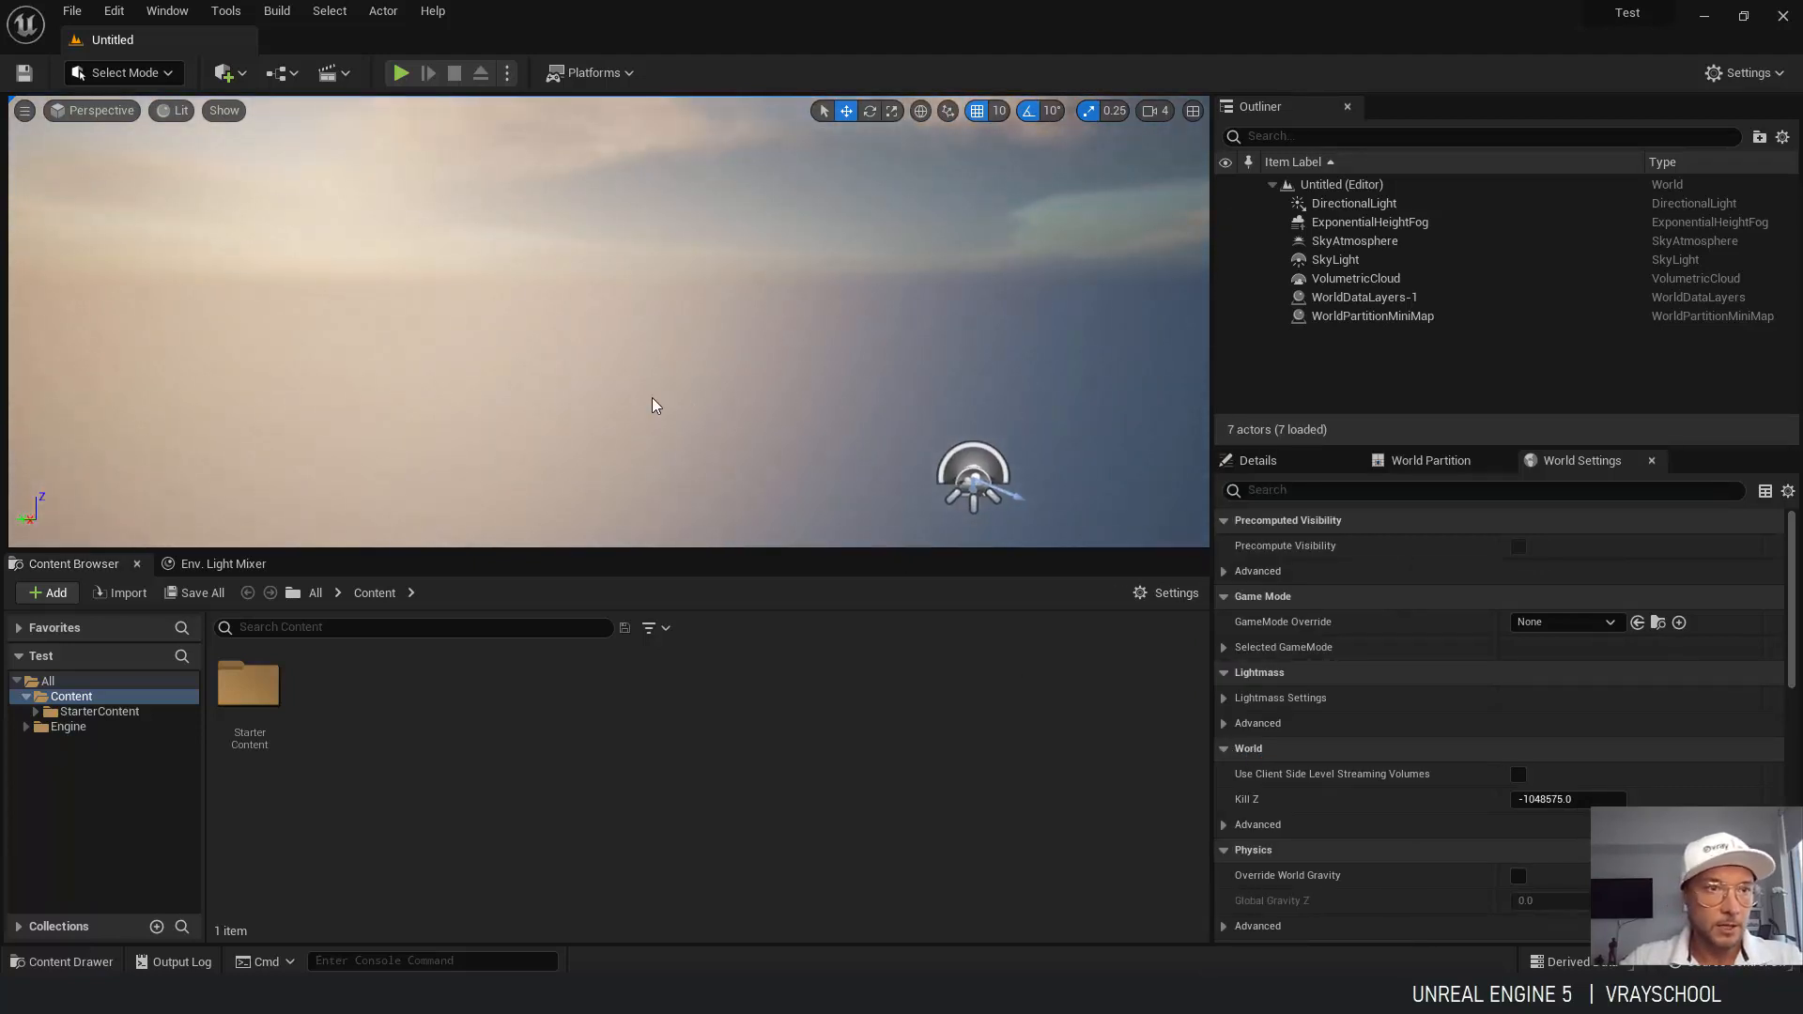
{"action": "mouse_move", "coordinate": [73, 11]}
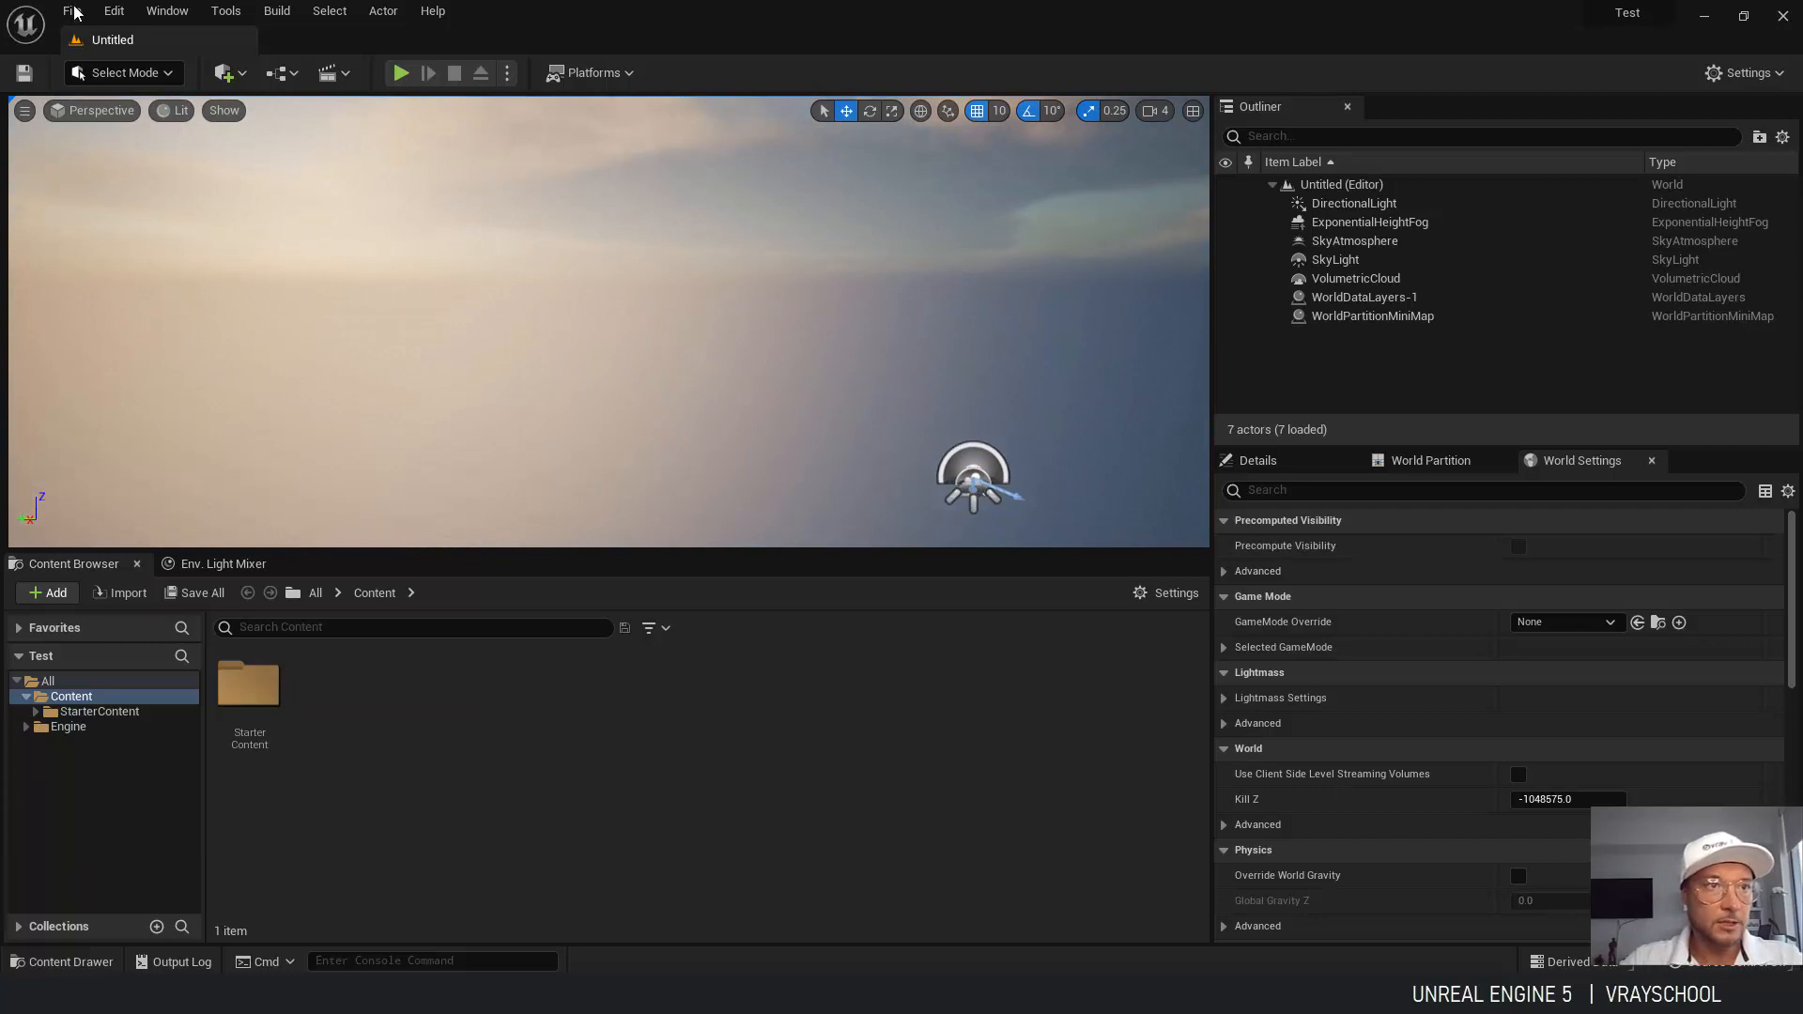
Save the current level as TestLevel in the Content folder.
{"action": "left_click", "coordinate": [113, 11]}
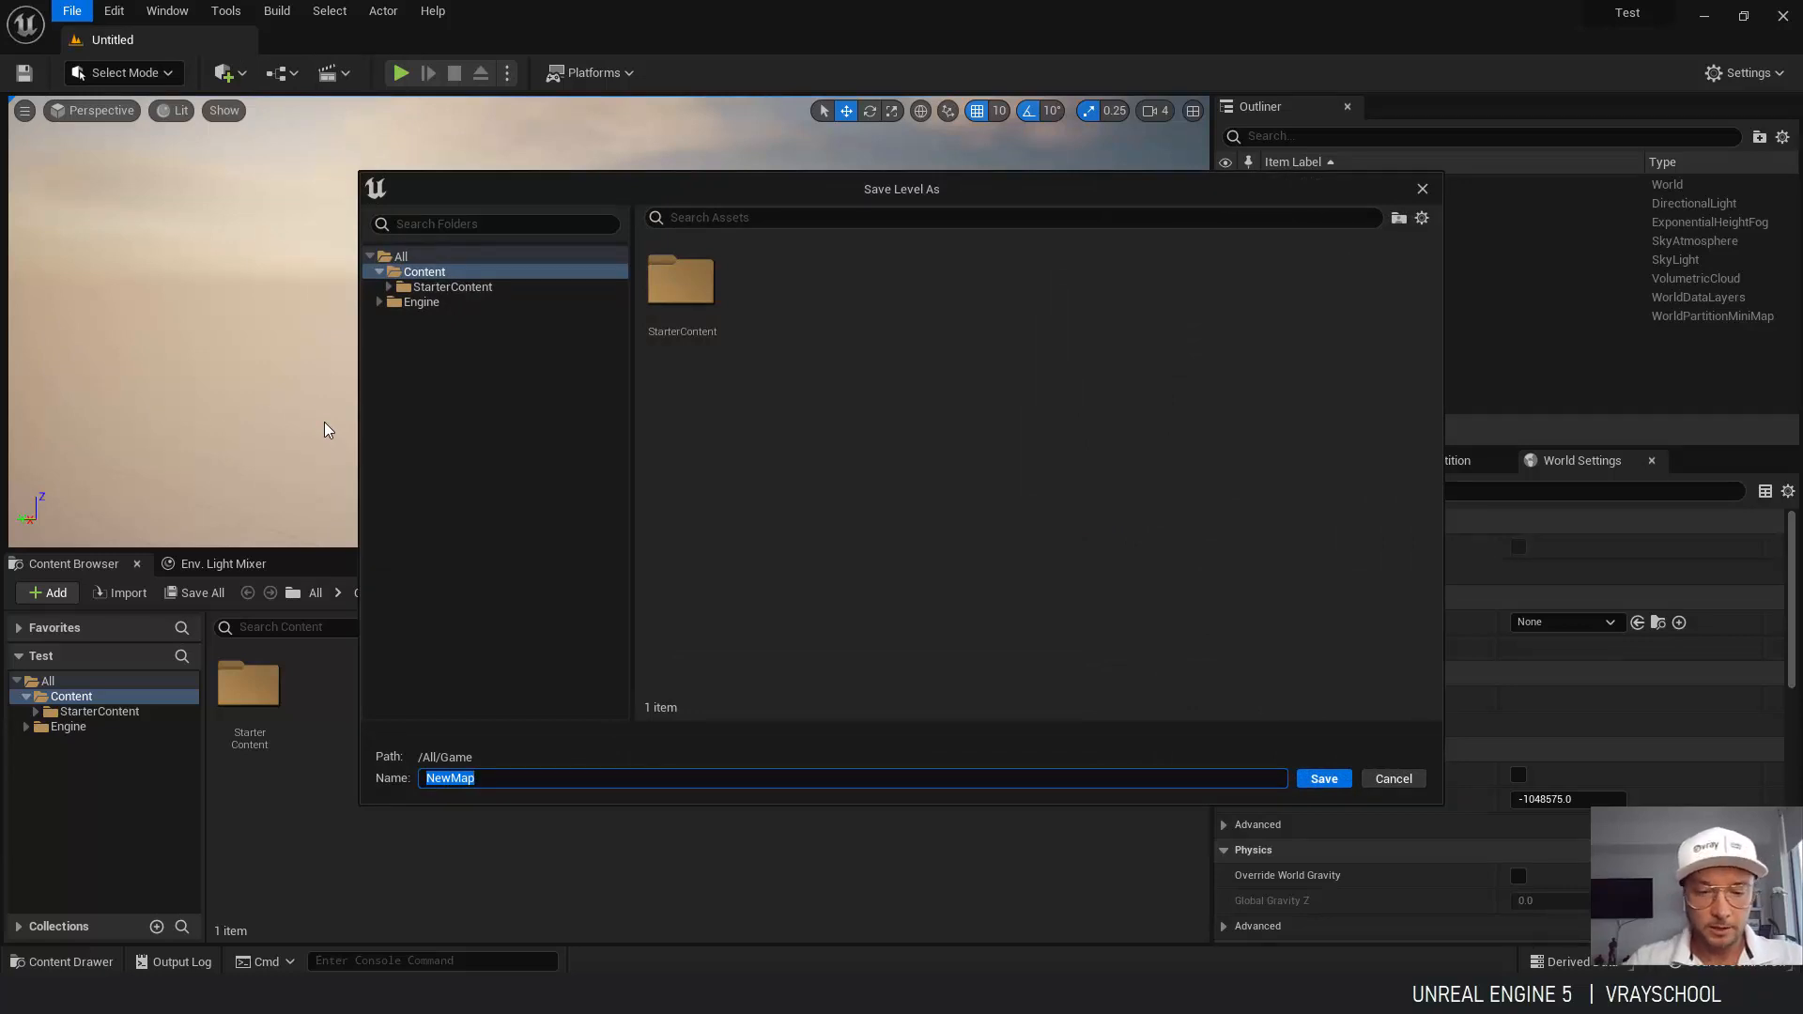
{"action": "type", "text": "TestL"}
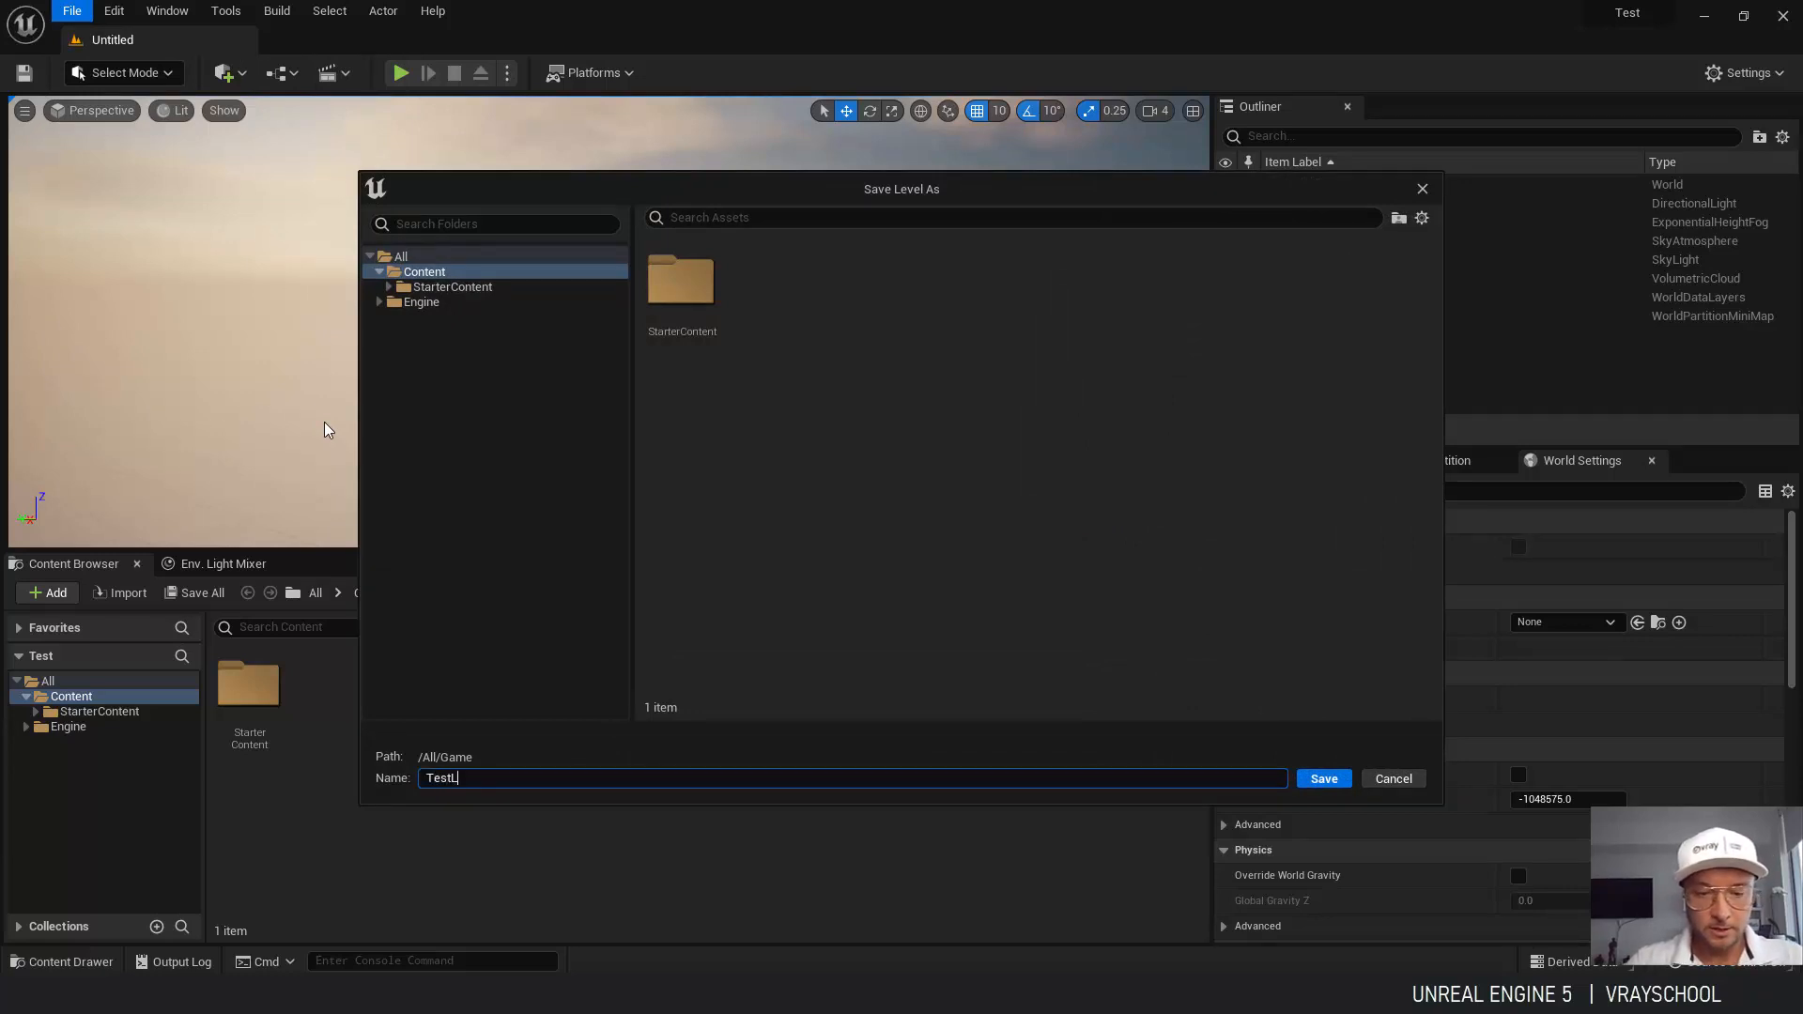
{"action": "type", "text": "evel"}
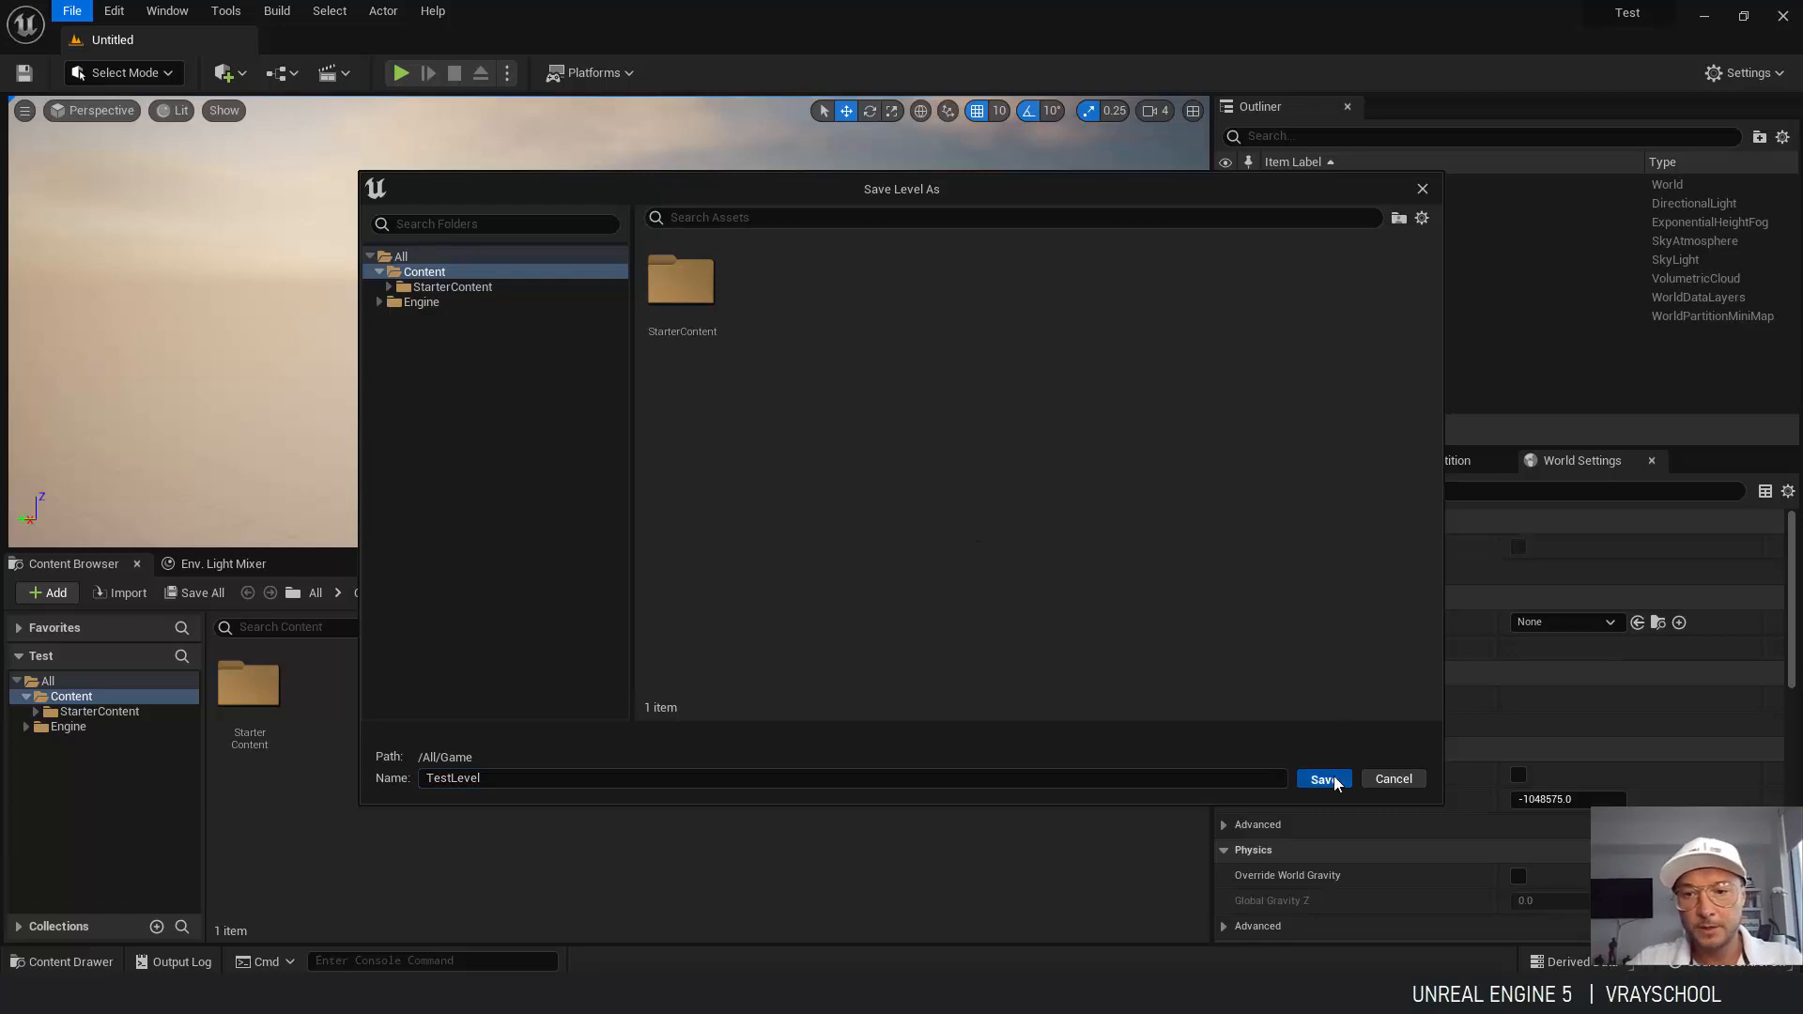
{"action": "left_click", "coordinate": [1324, 778]}
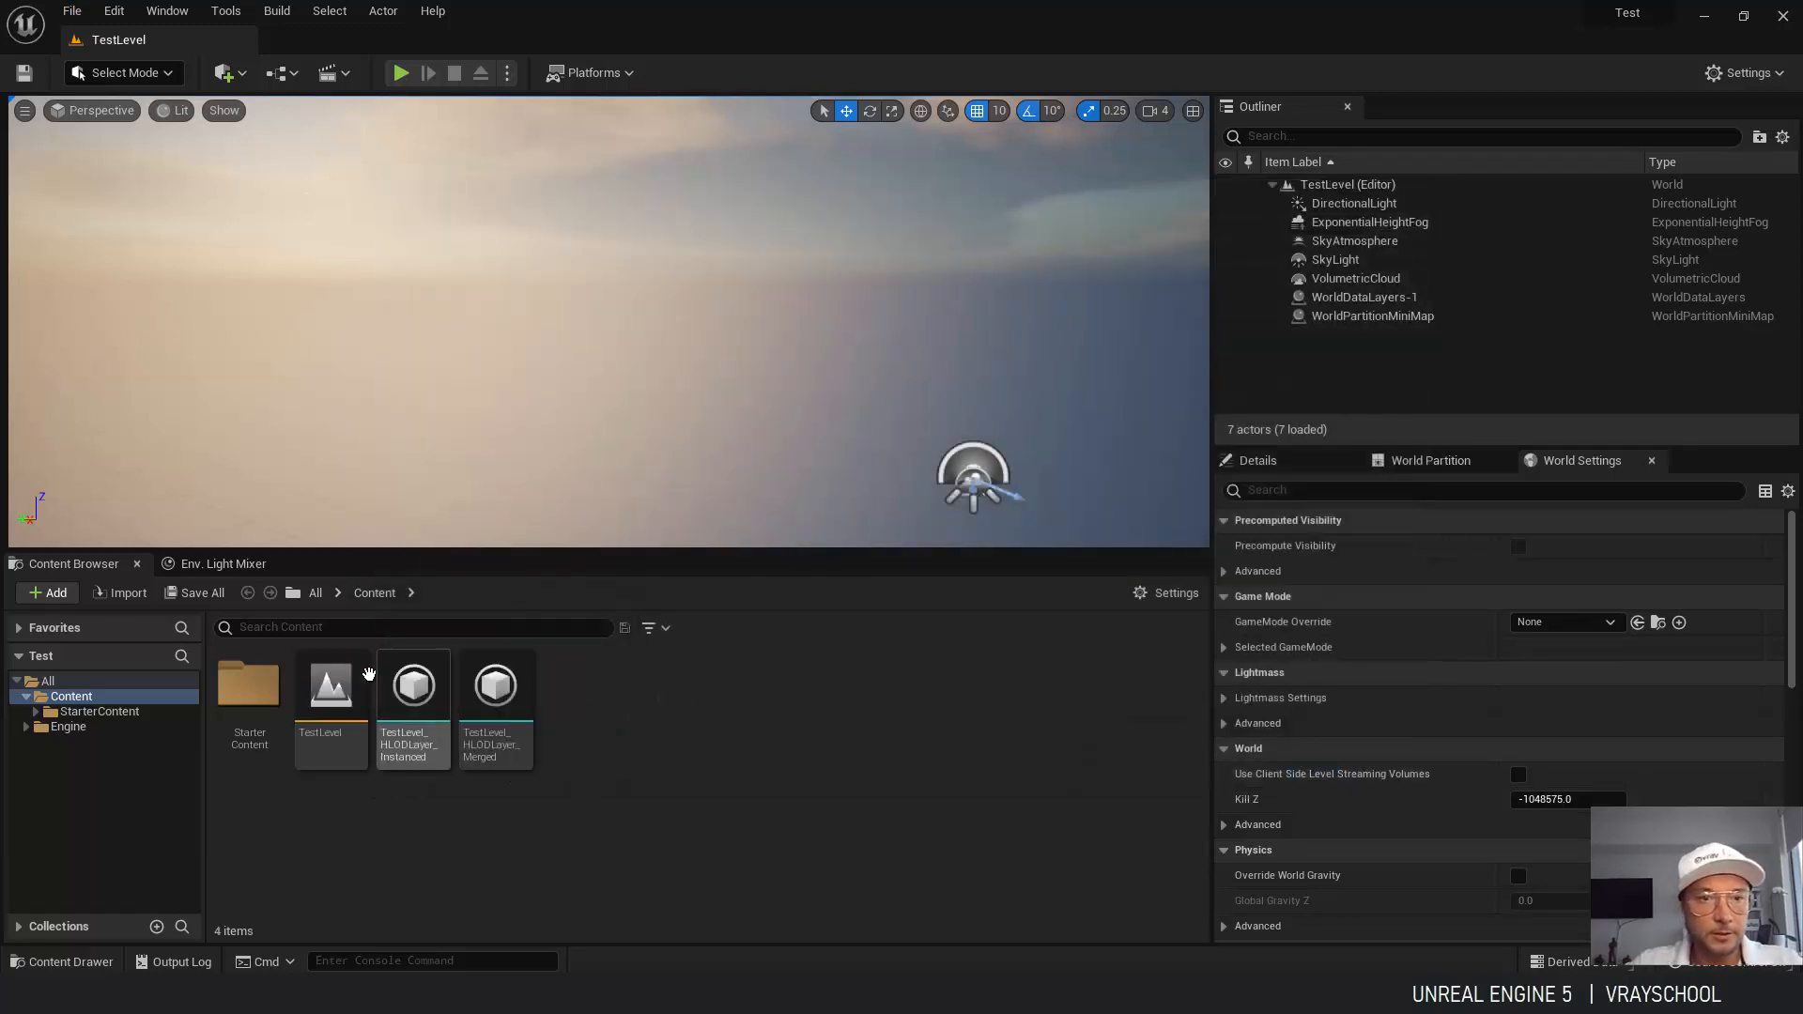
{"action": "mouse_move", "coordinate": [834, 271]}
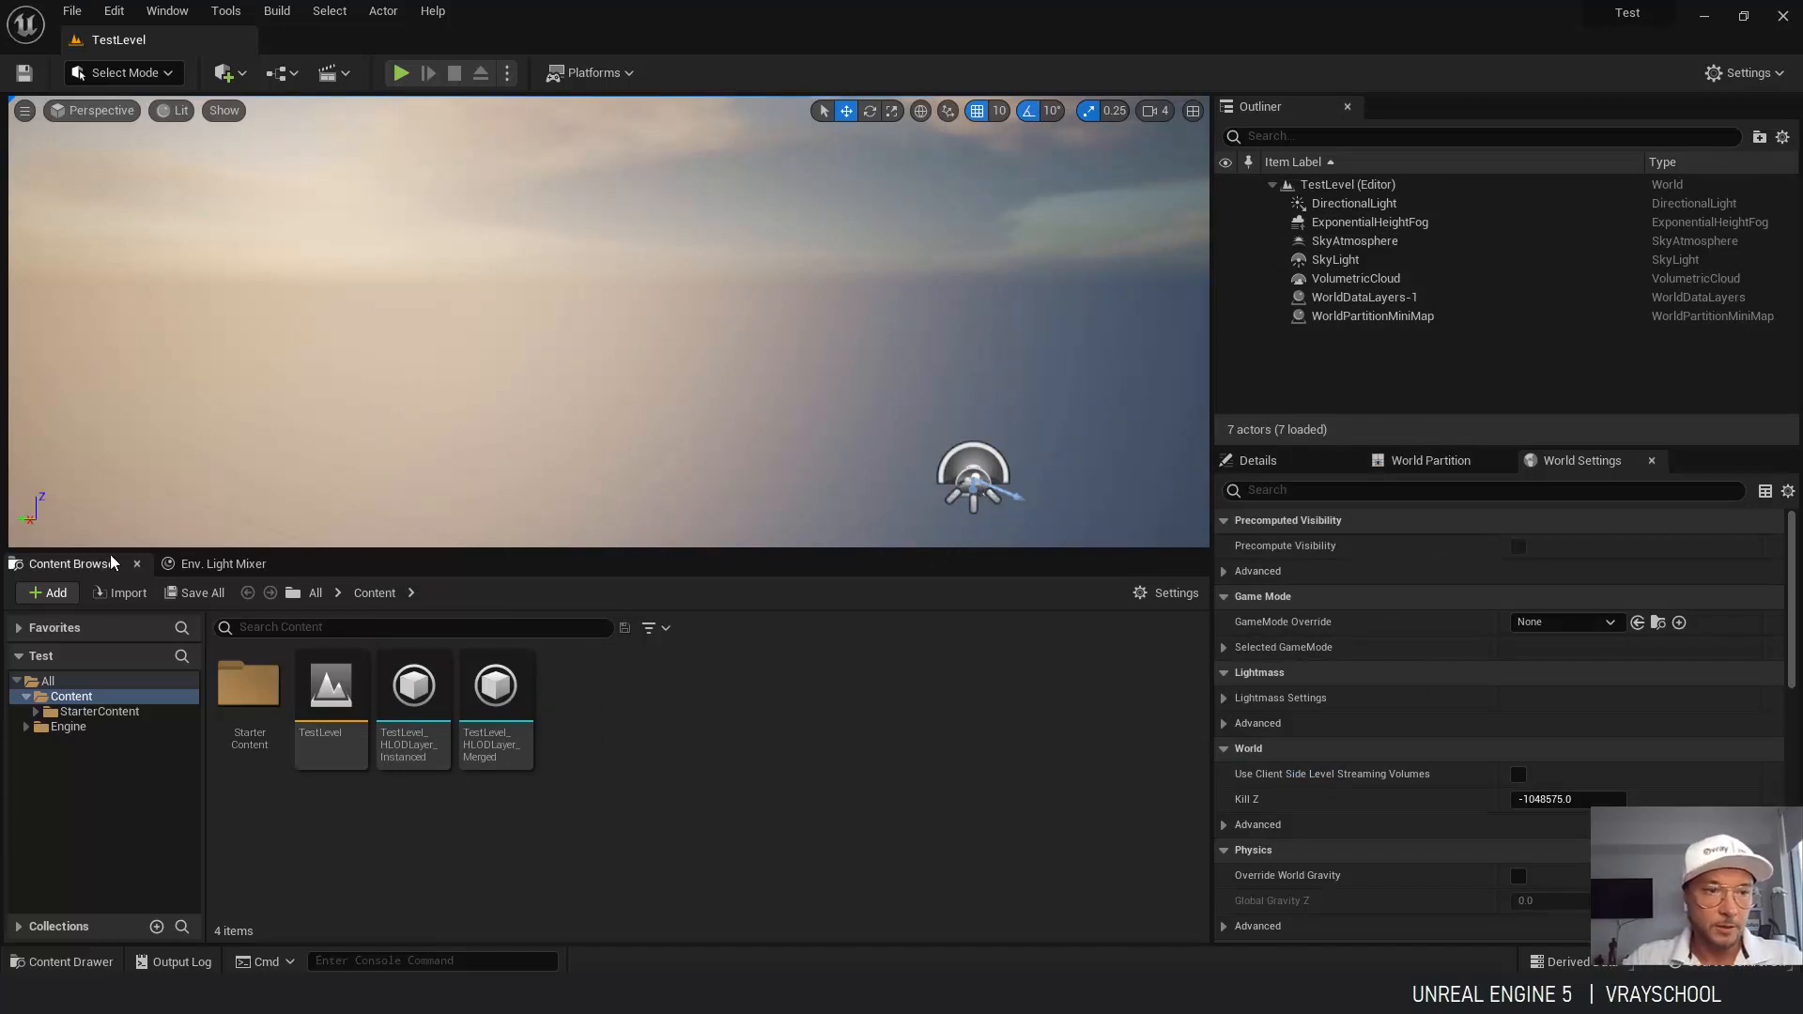
Turn on light shaft occlusion for the sun in the Env. Light Mixer.
{"action": "left_click", "coordinate": [222, 564]}
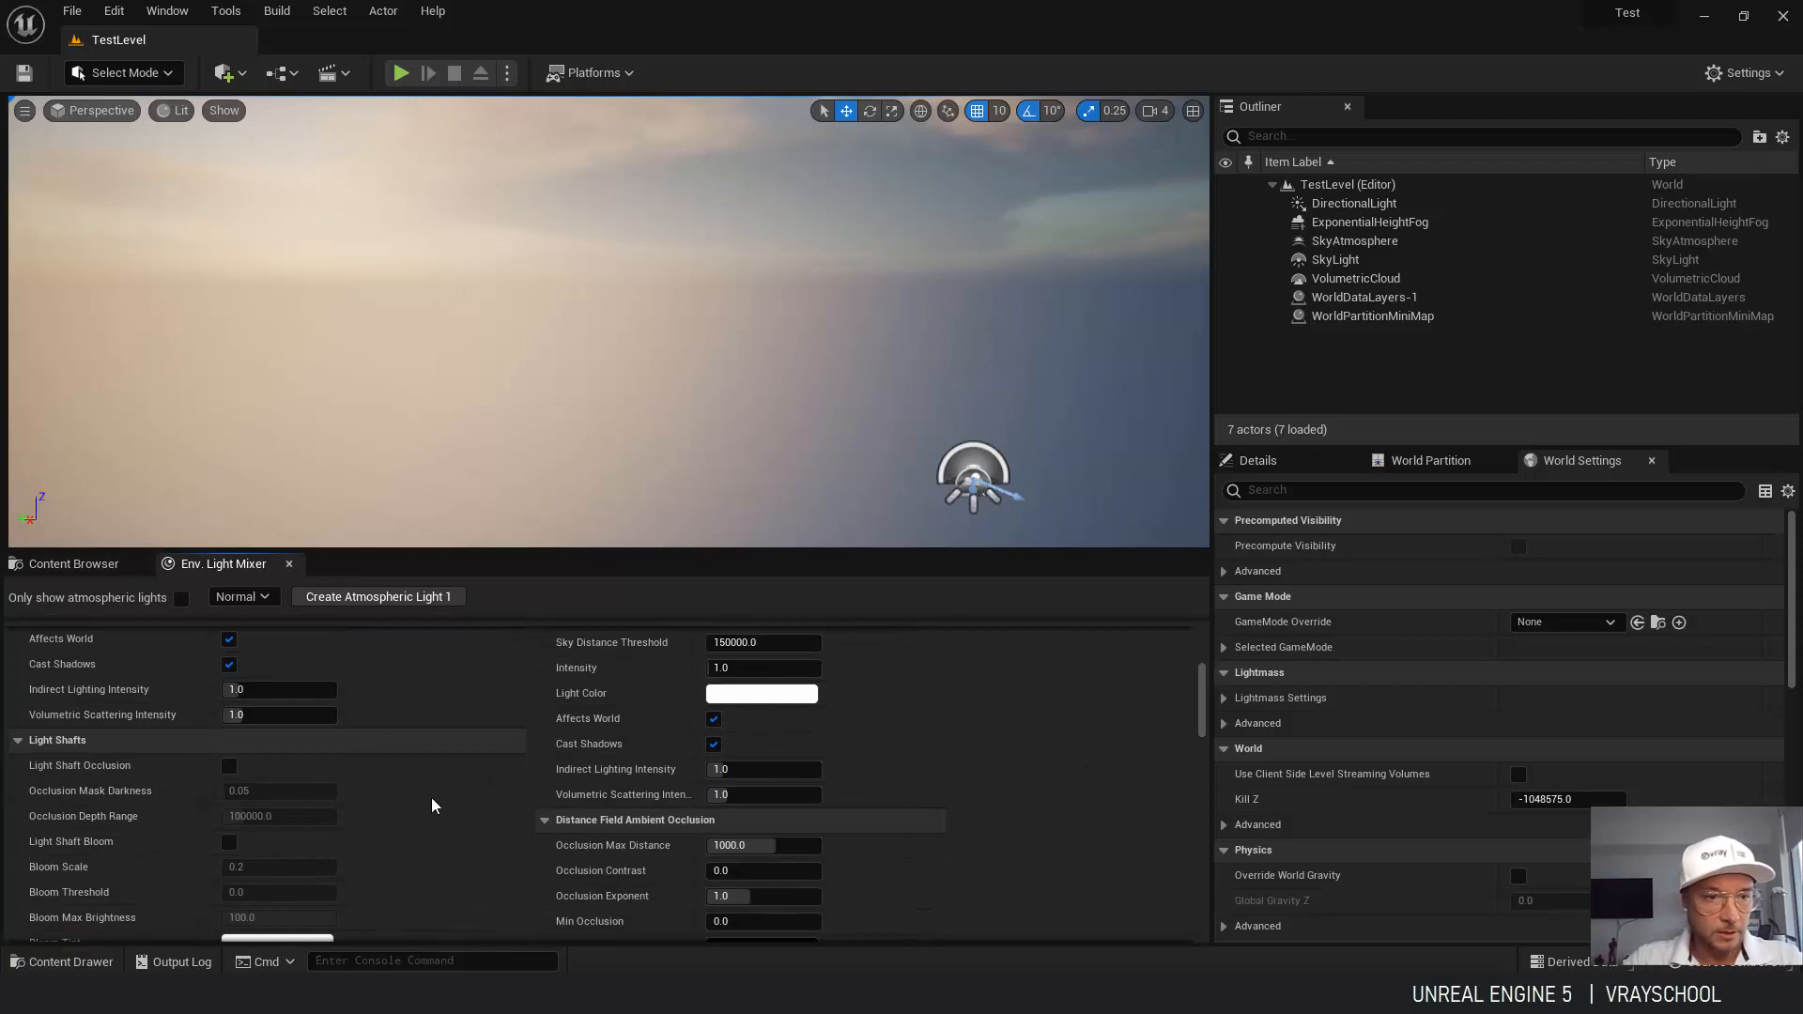
{"action": "left_click", "coordinate": [227, 765]}
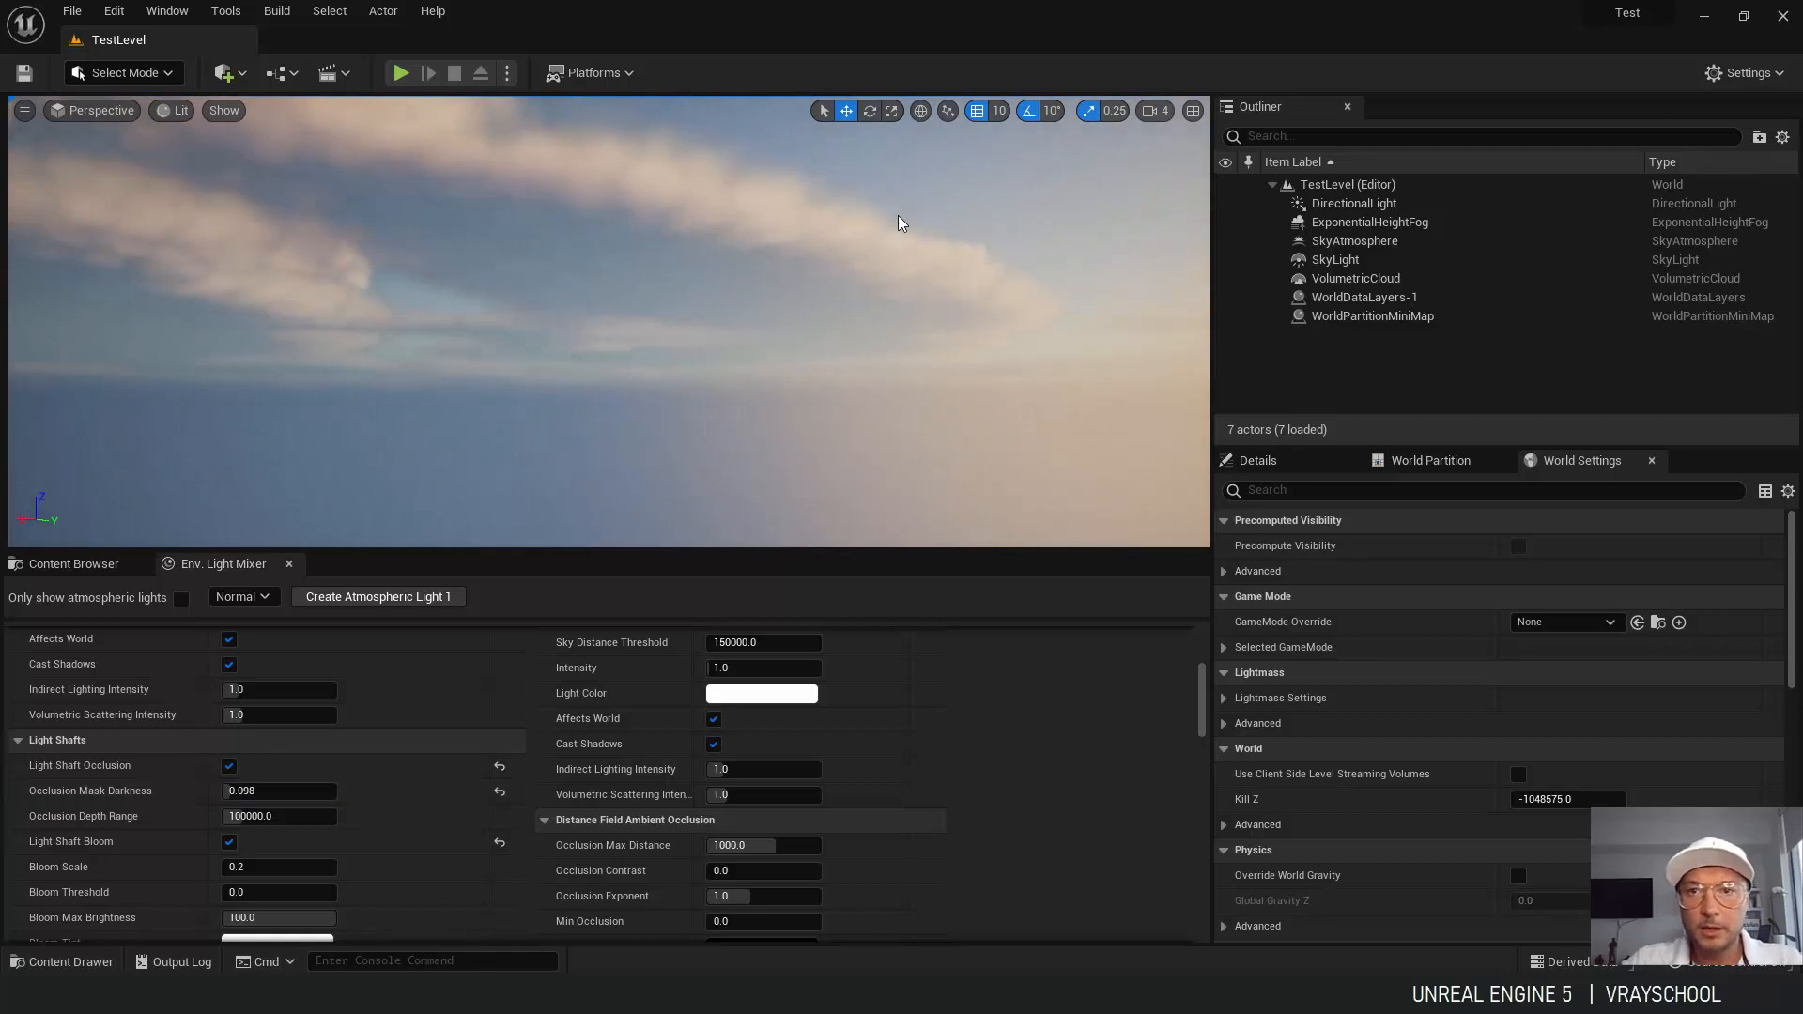
{"action": "left_click", "coordinate": [1745, 74]}
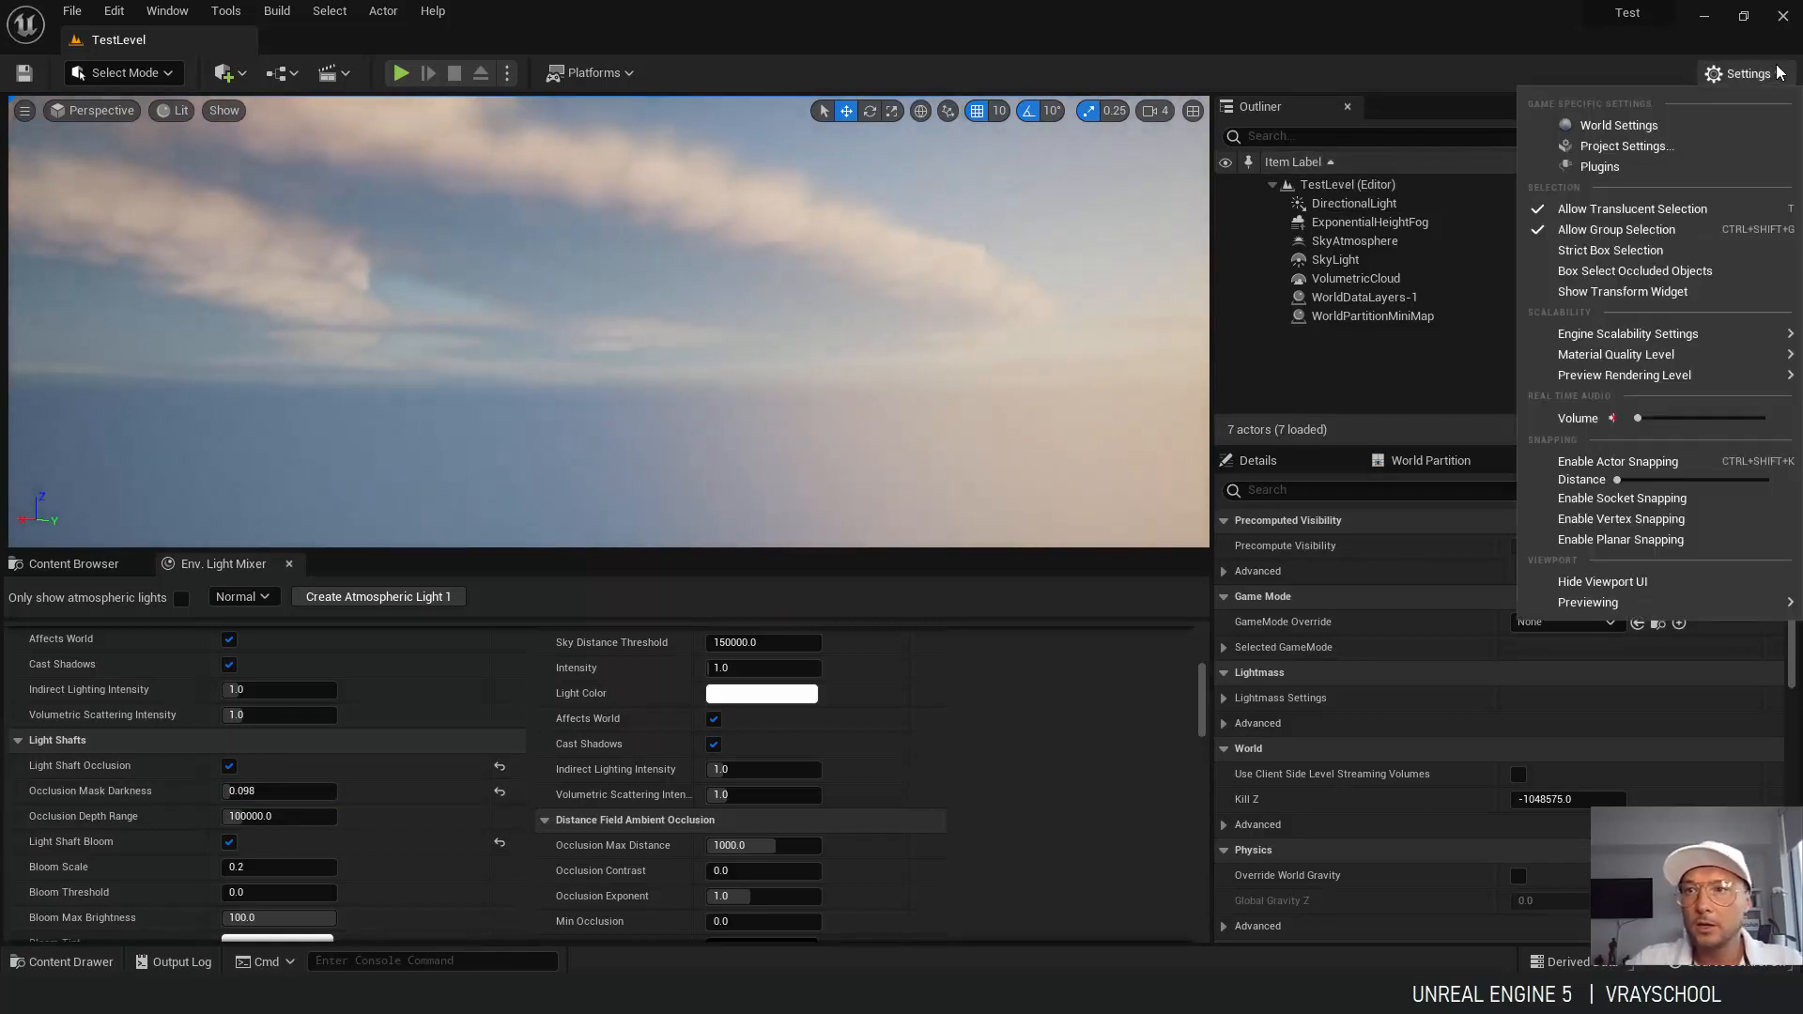
Enable the Volumetrics plugin in the Plugins browser, searching 'volu'.
{"action": "left_click", "coordinate": [1598, 167]}
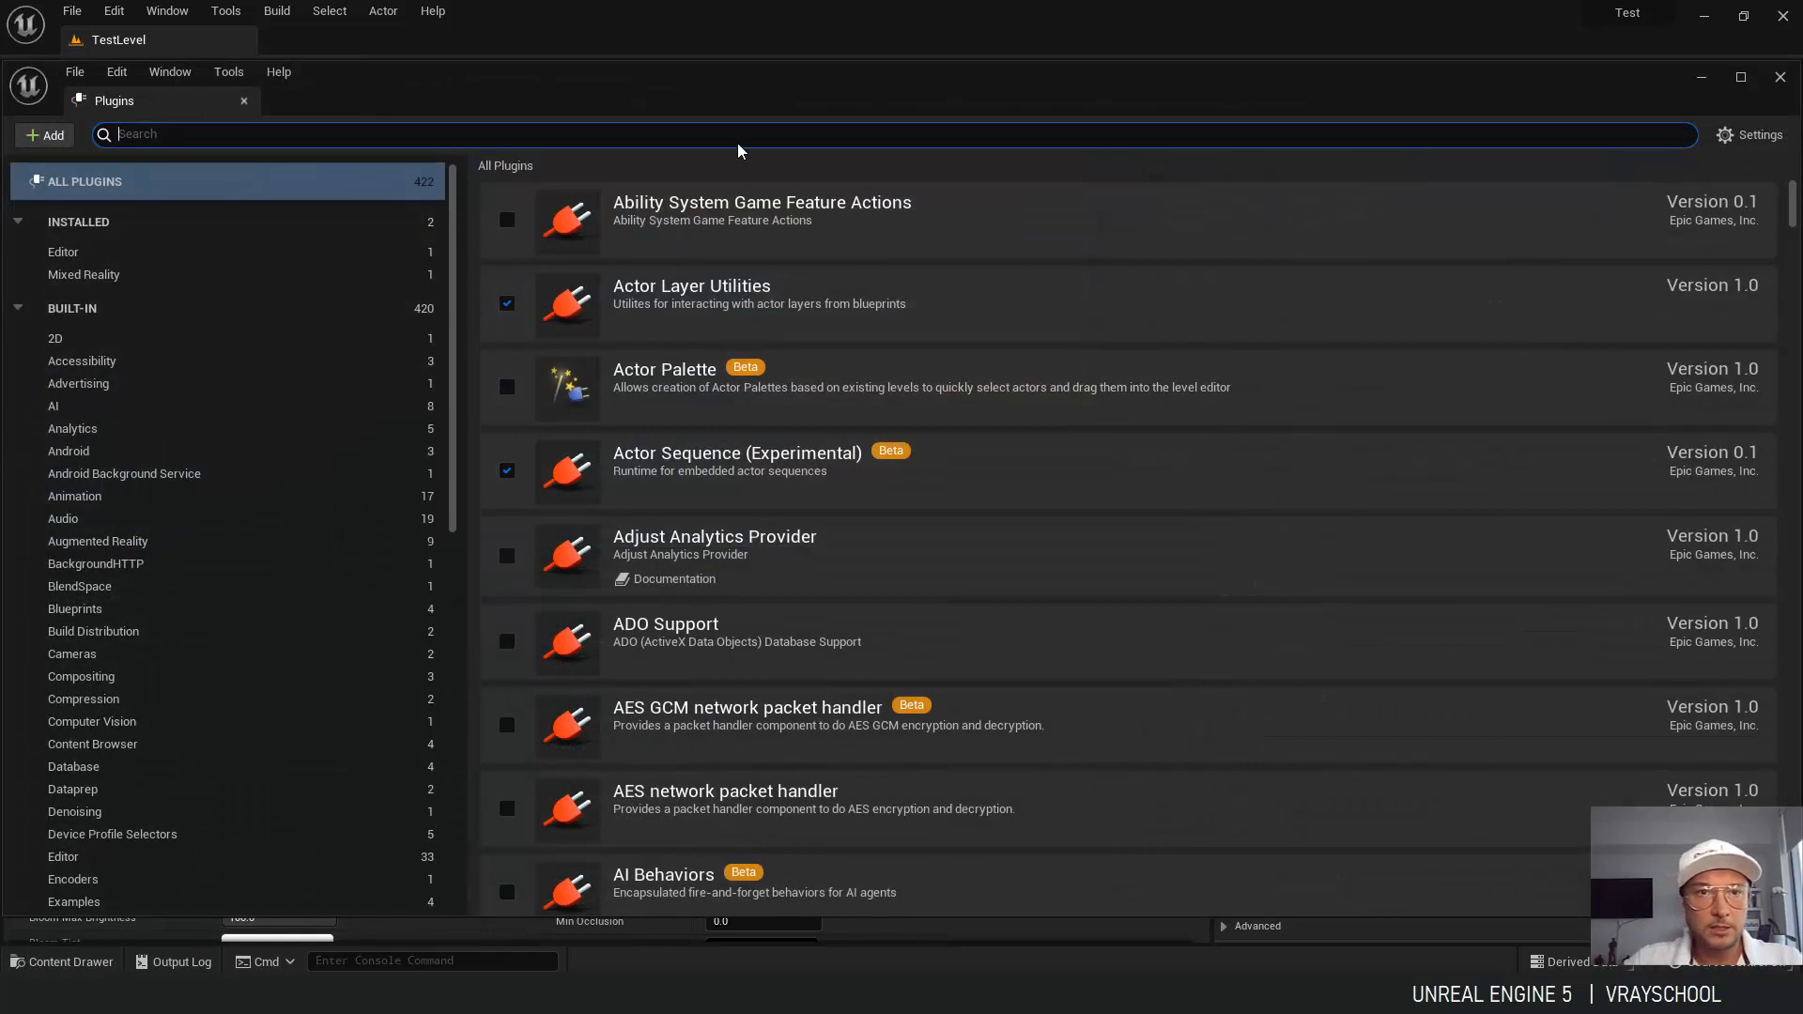
{"action": "type", "text": "vo"}
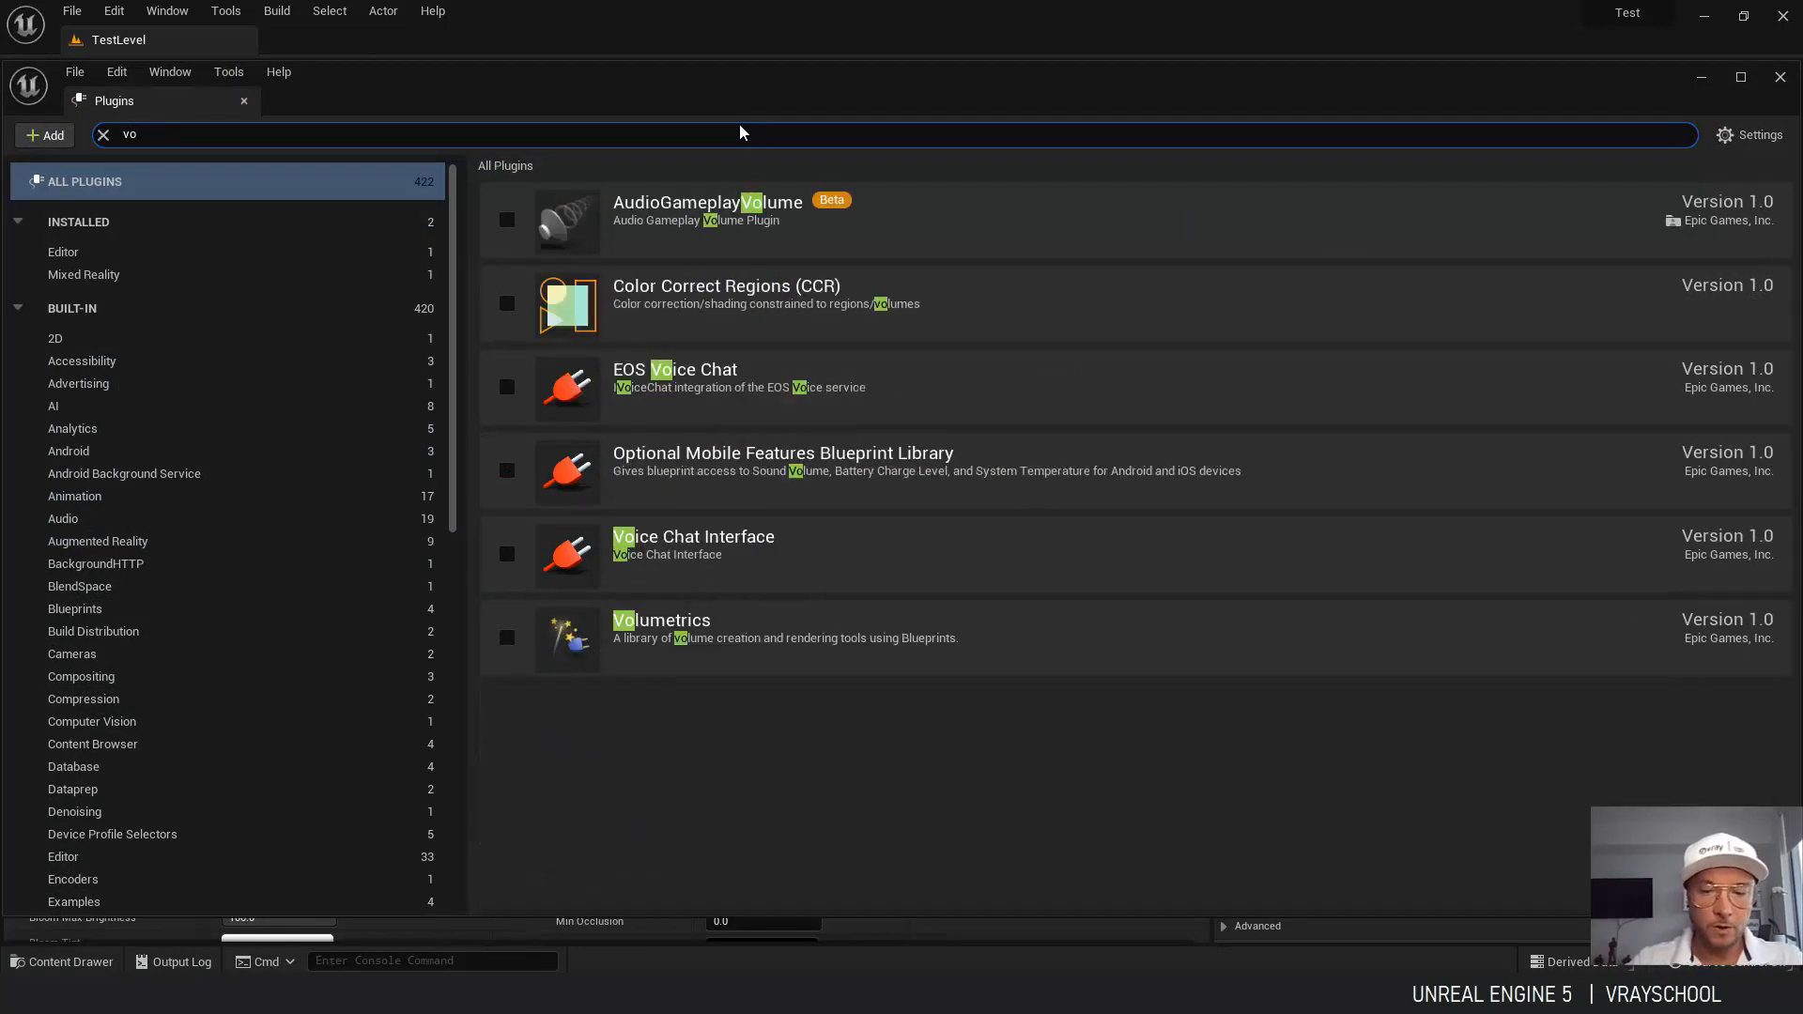
{"action": "type", "text": "lu"}
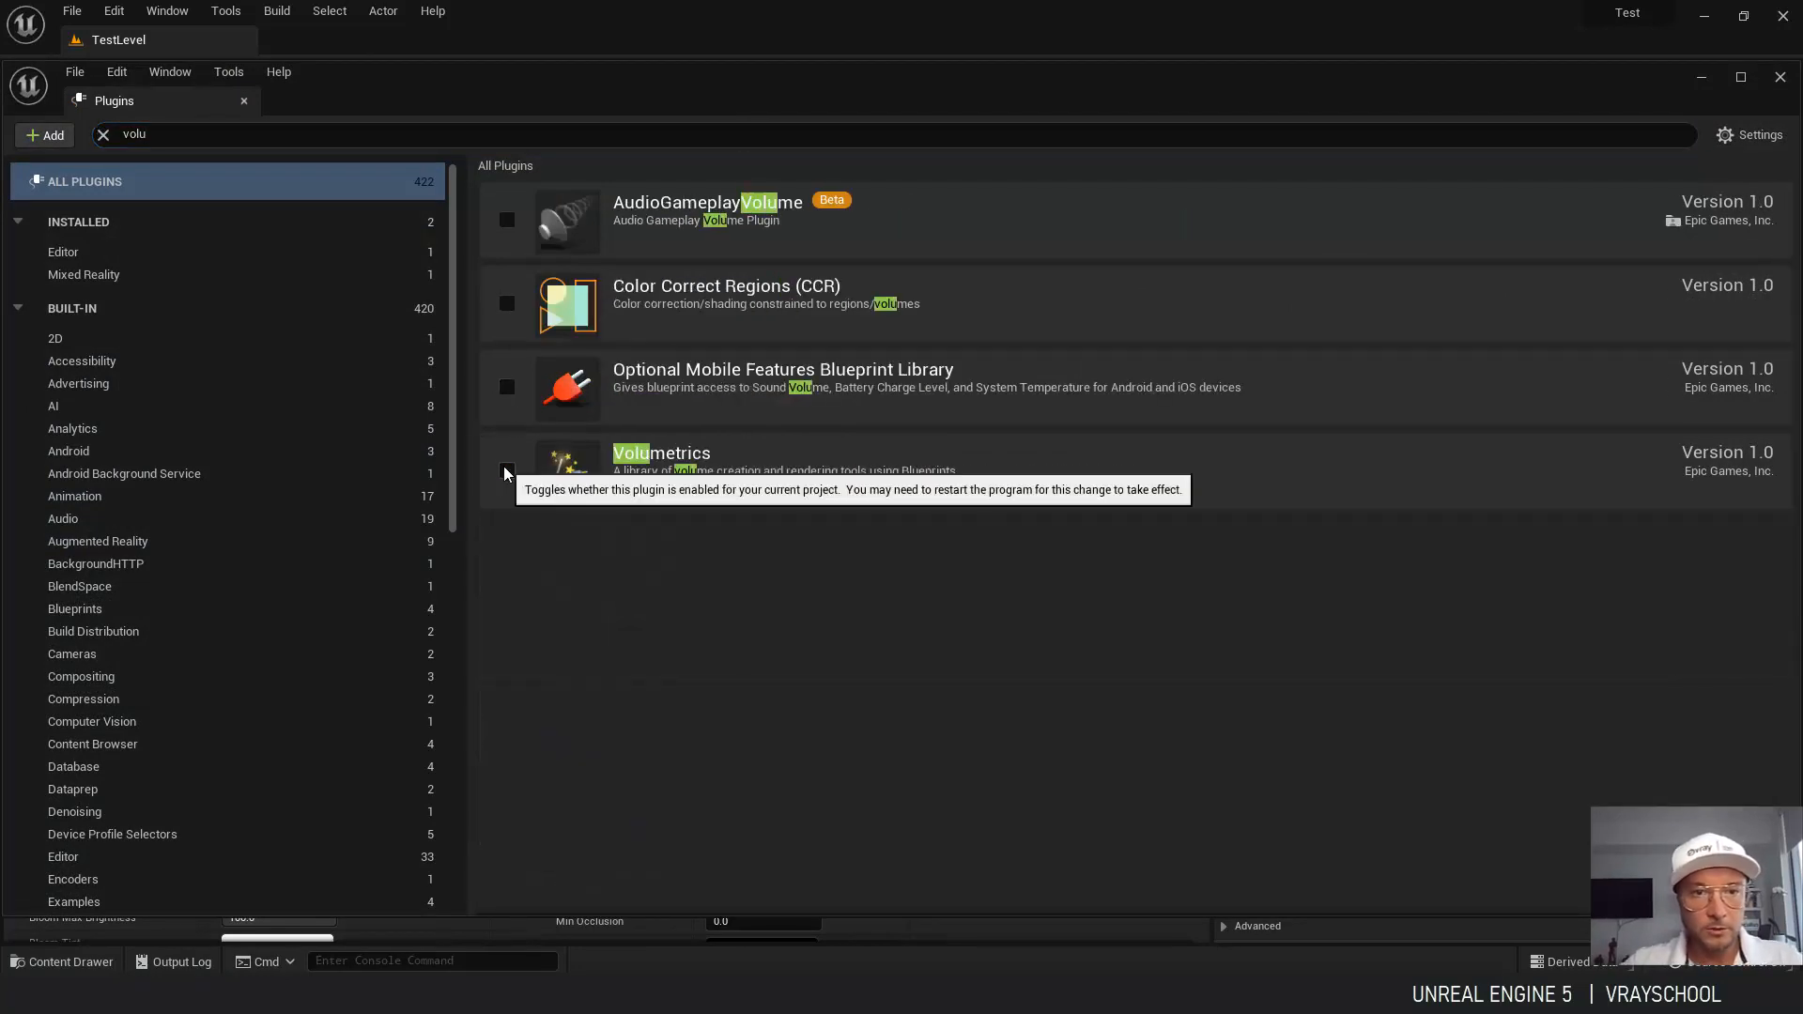
{"action": "left_click", "coordinate": [505, 469]}
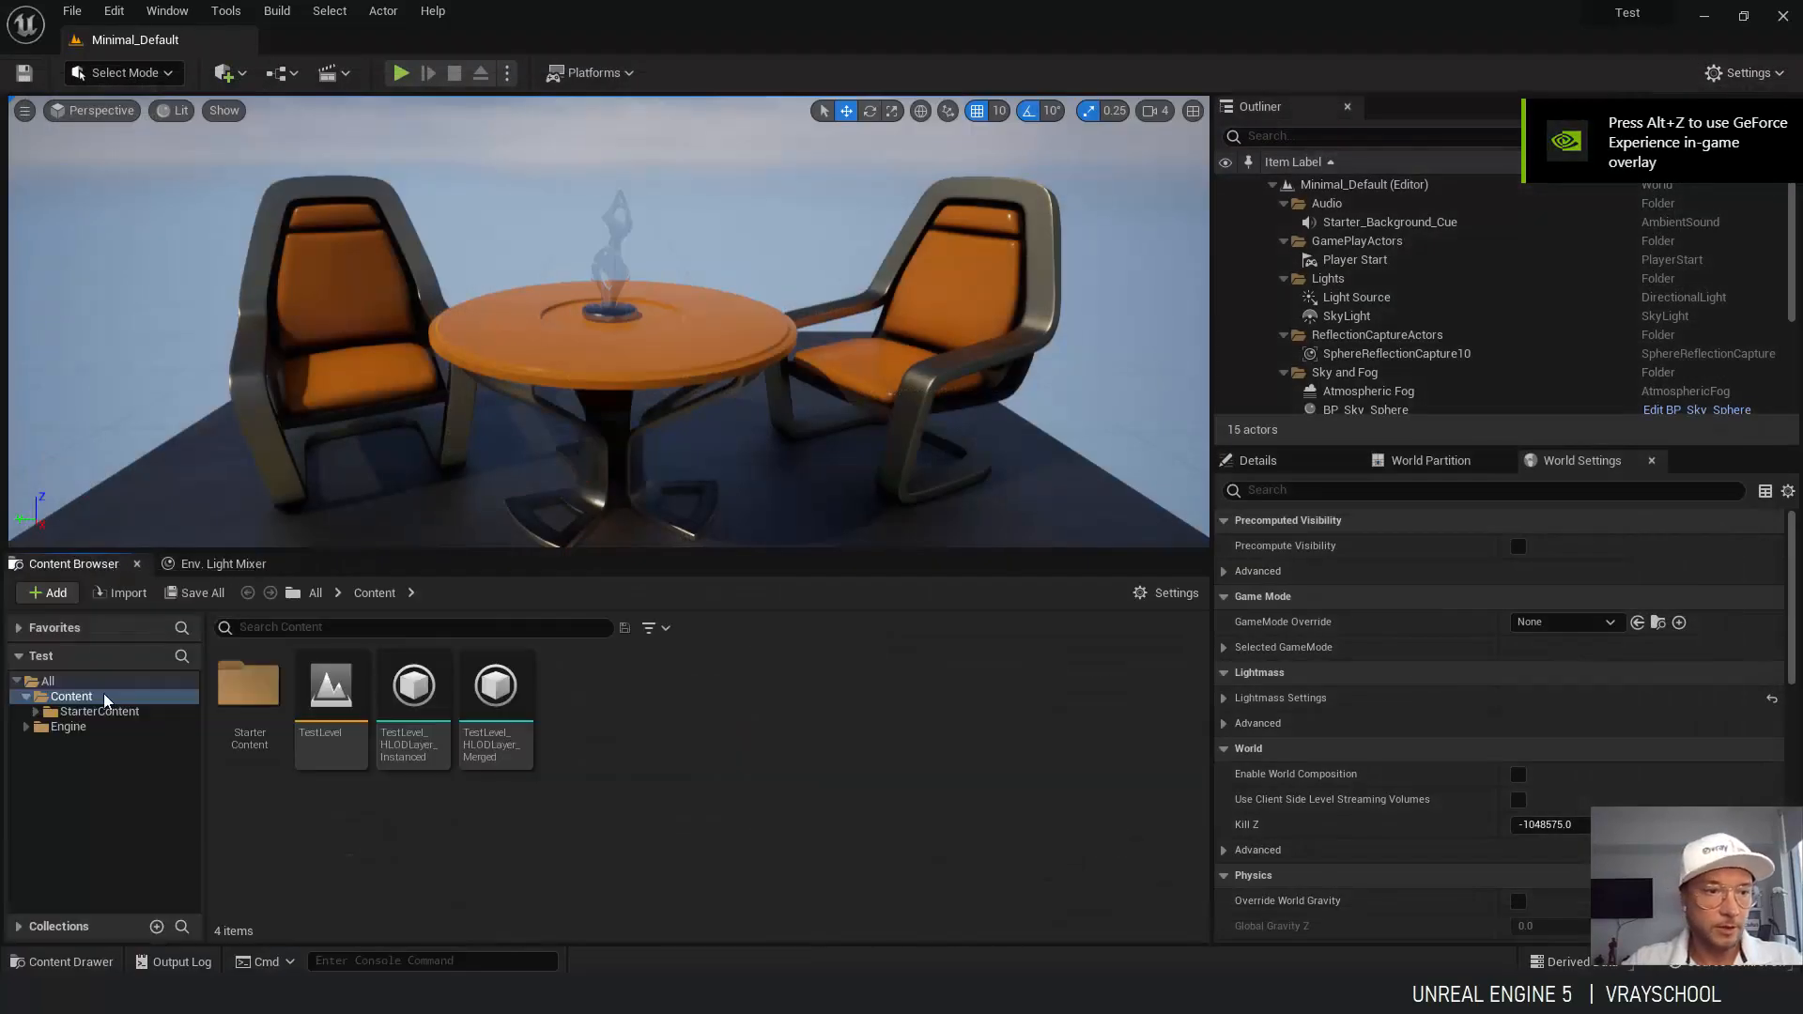
Browse Engine > Plugins > Volumetrics Content > Sky materials, then return to project content.
{"action": "left_click", "coordinate": [26, 725]}
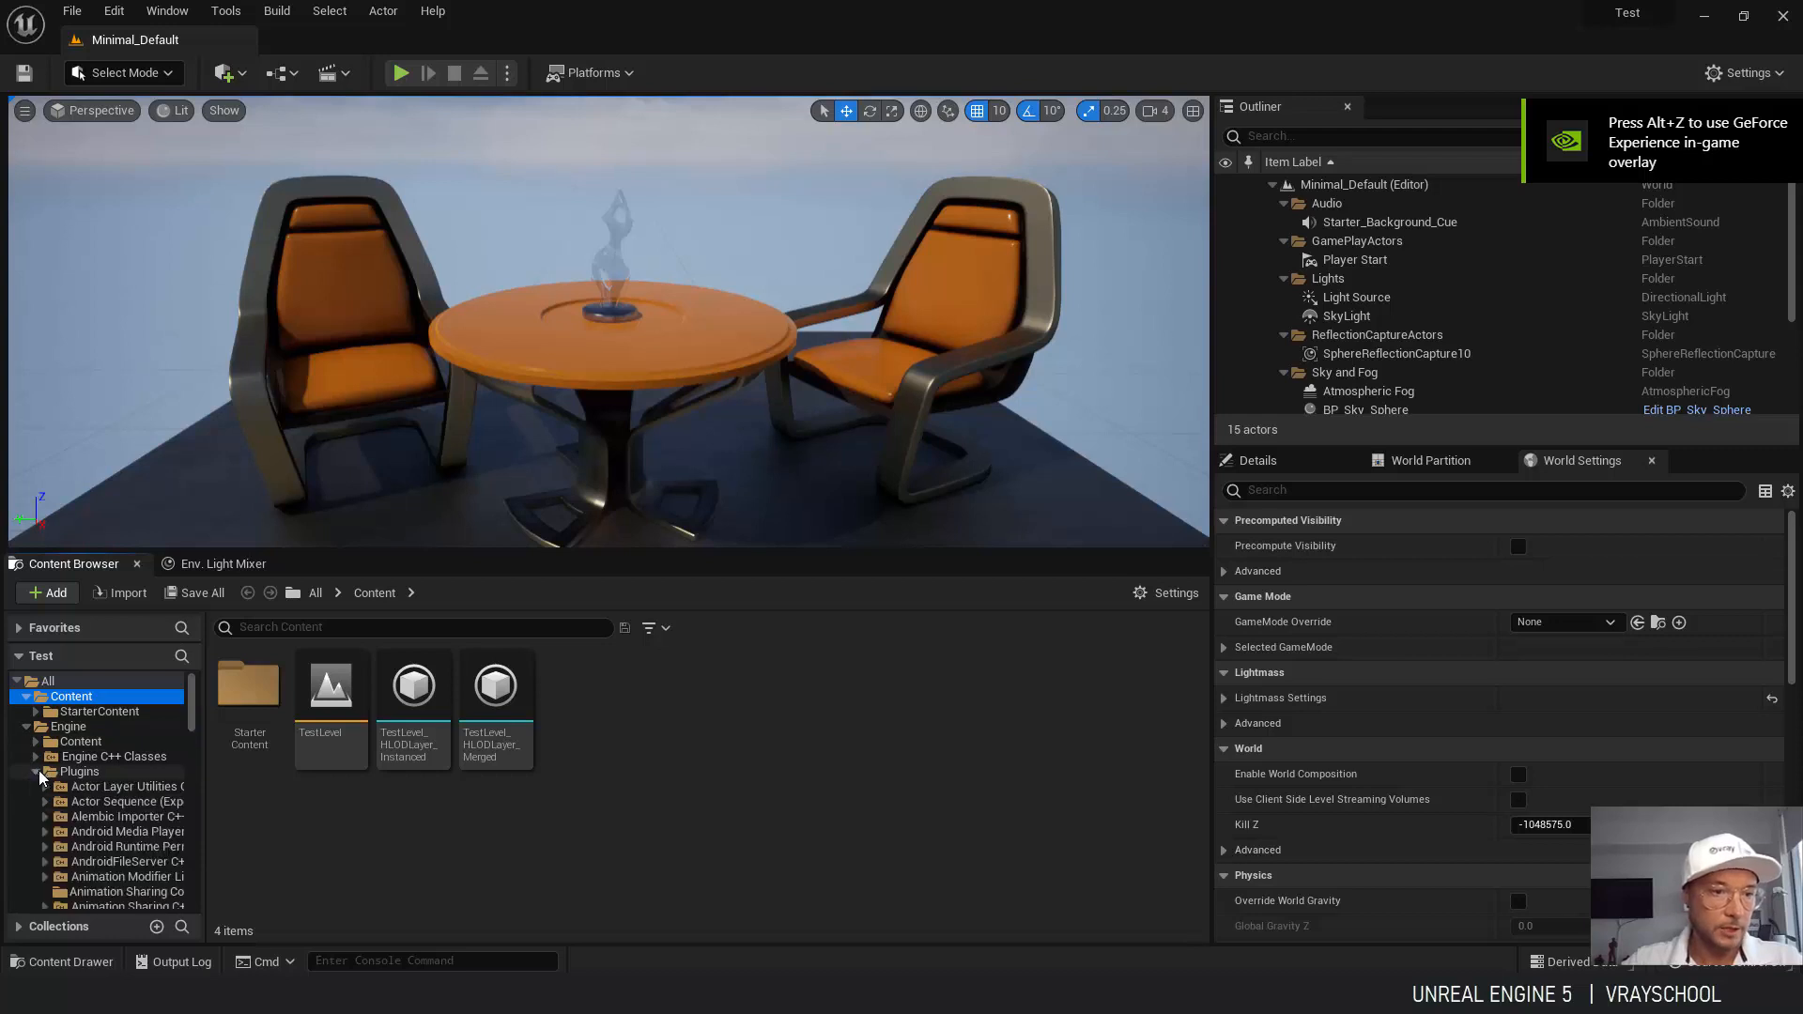
{"action": "scroll", "scroll_direction": "down", "scroll_amount": 3}
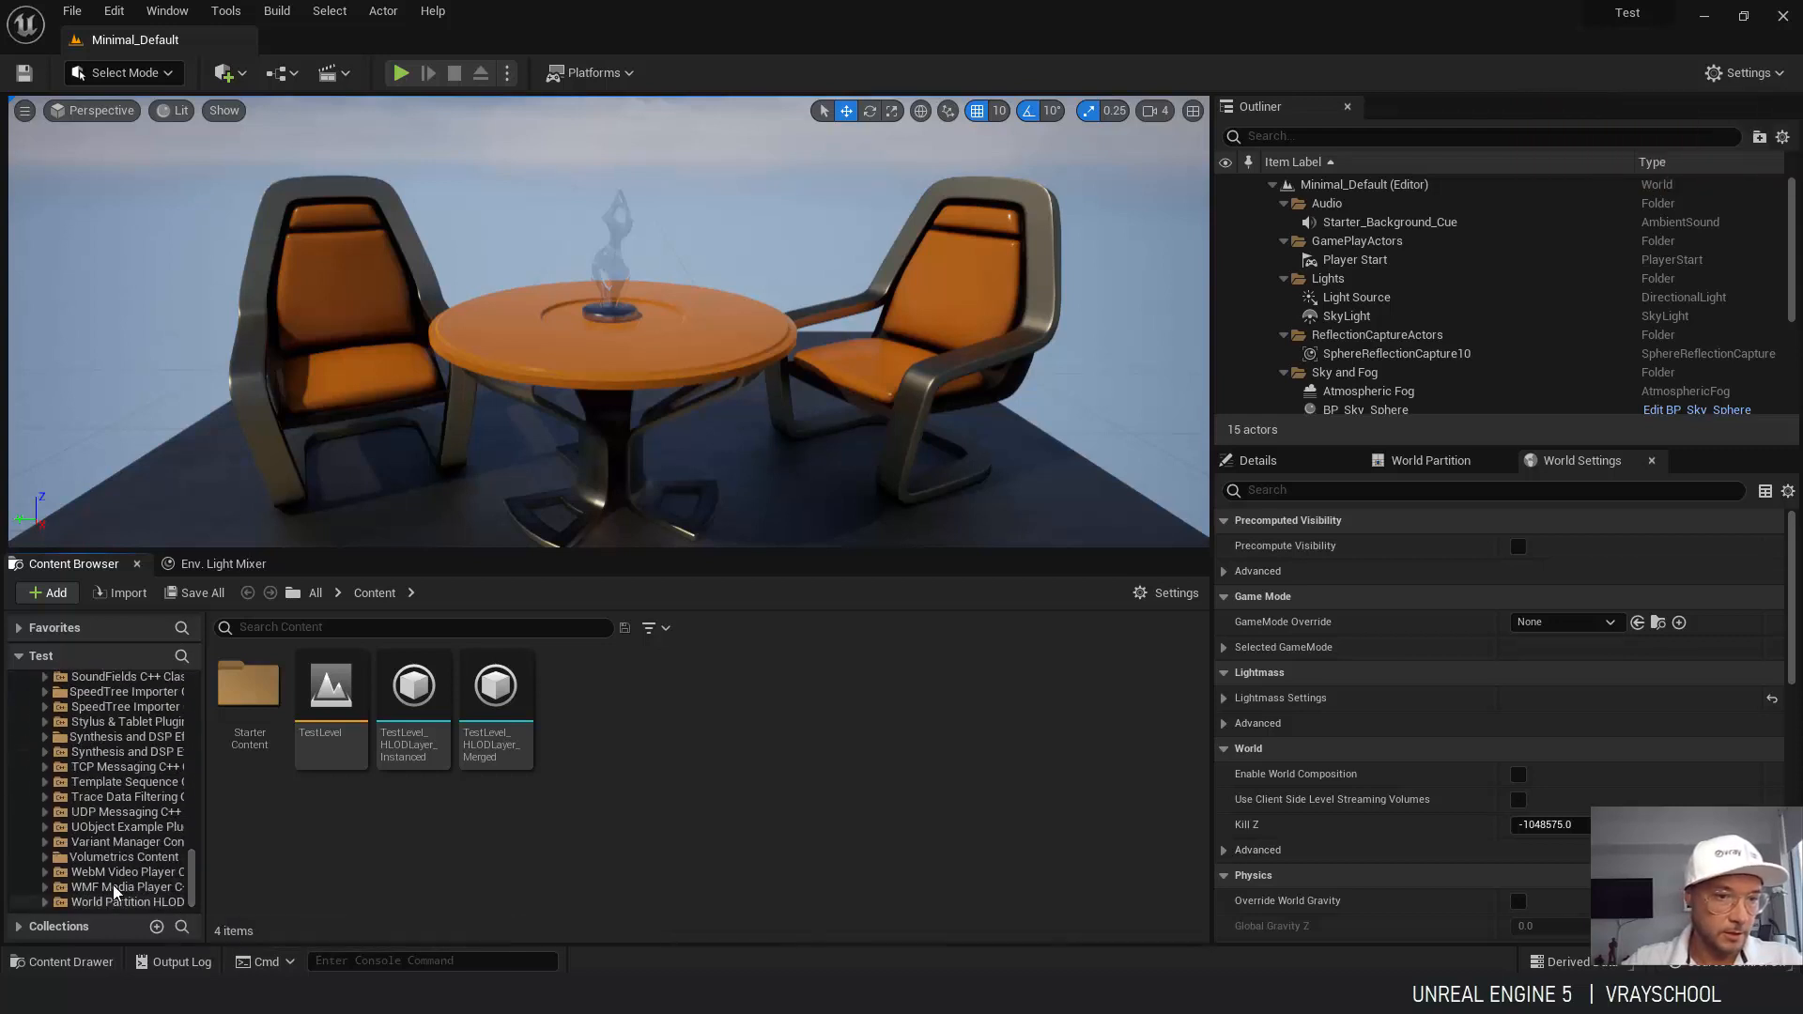
{"action": "left_click", "coordinate": [54, 857]}
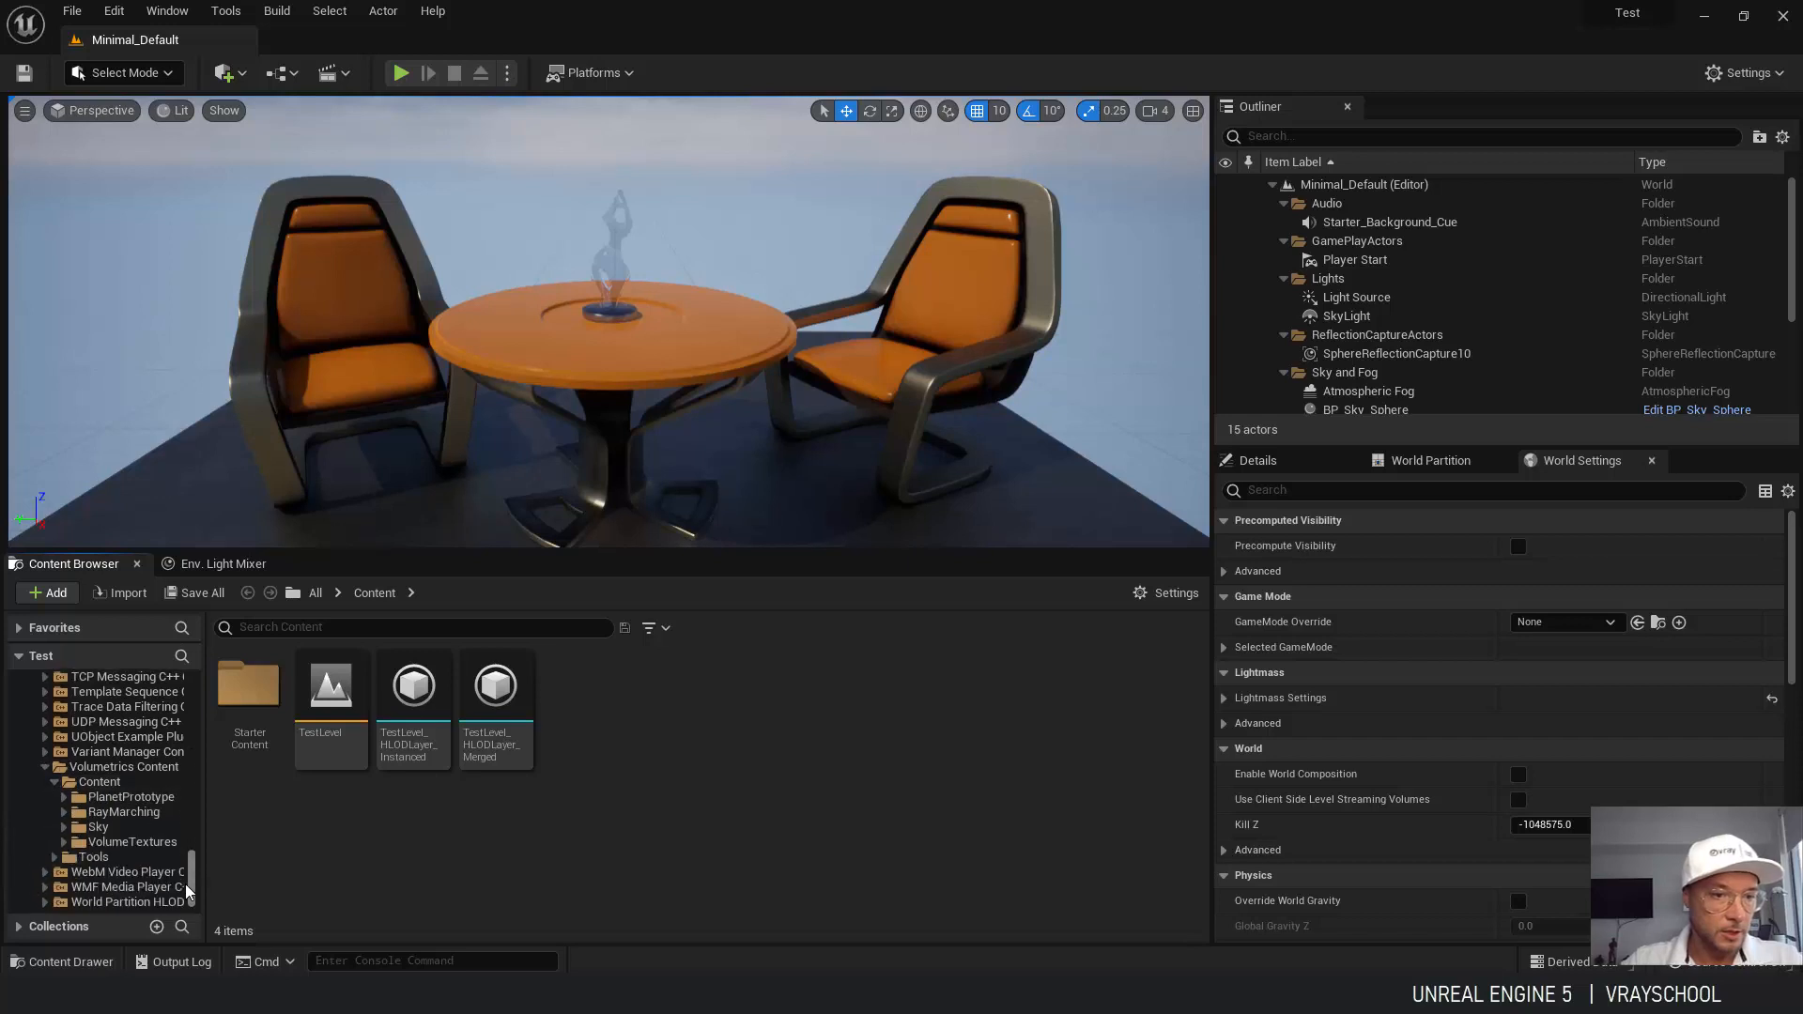
{"action": "mouse_move", "coordinate": [96, 826]}
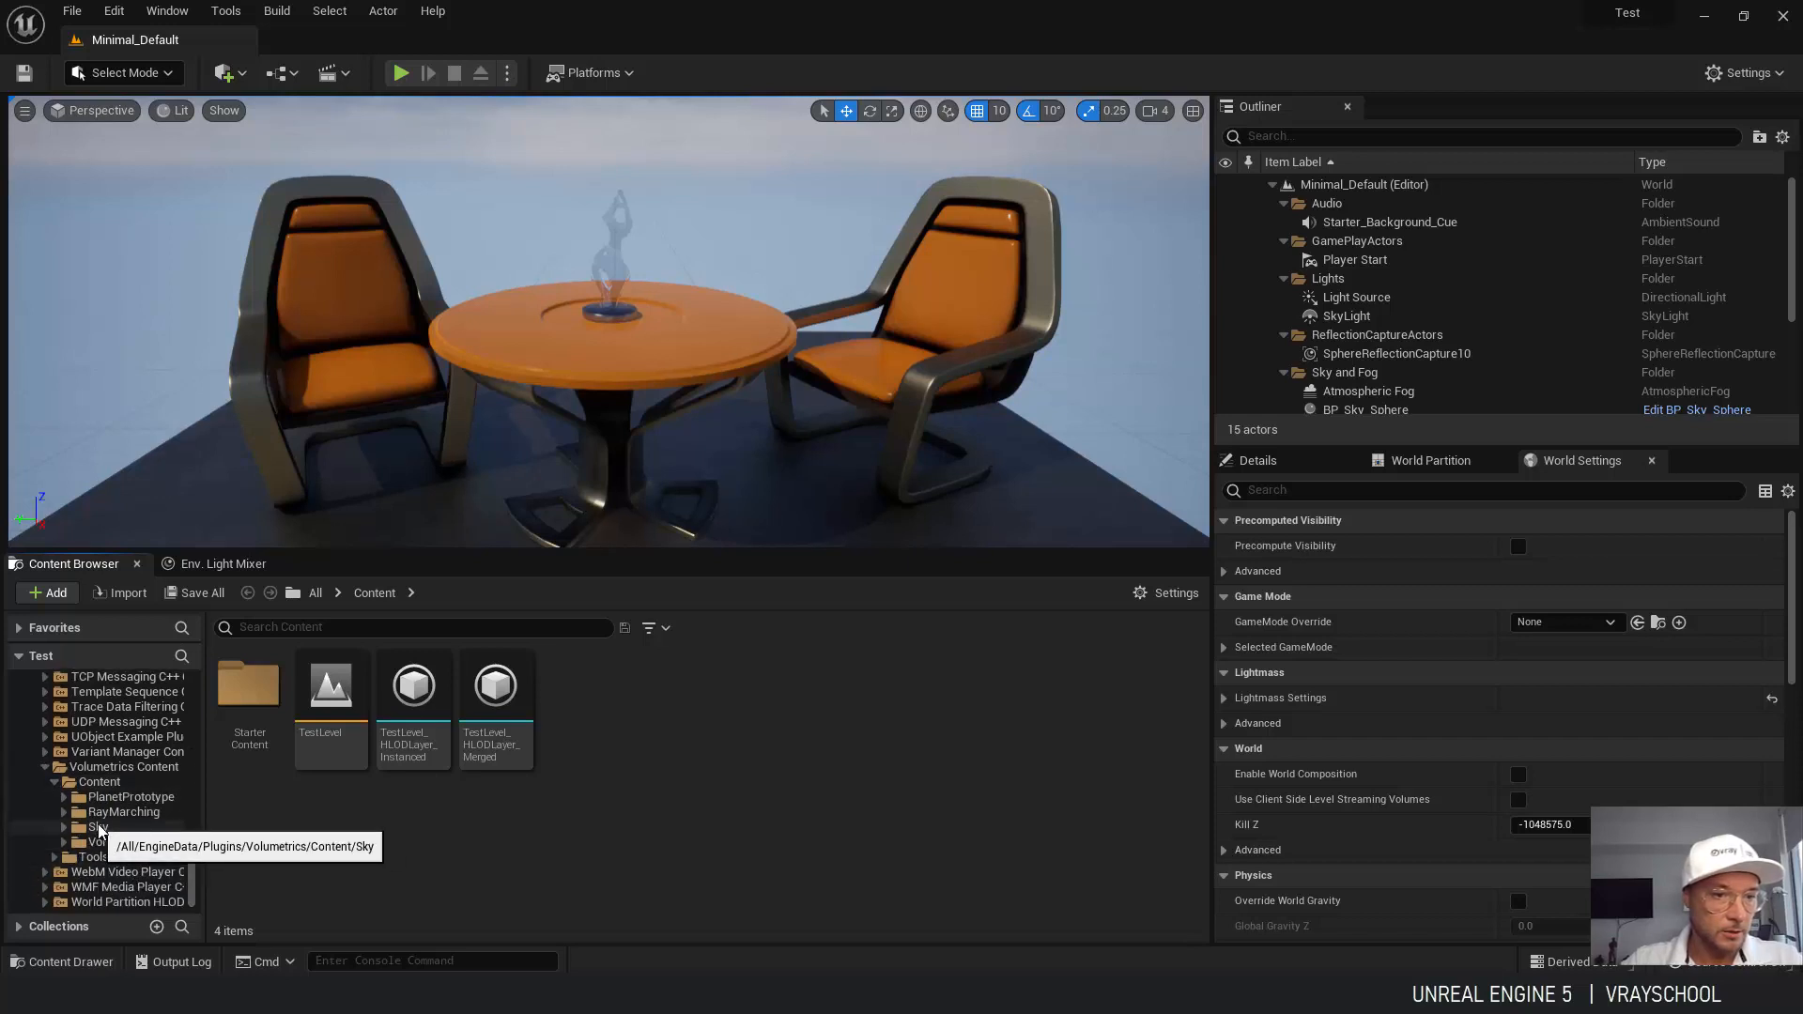
{"action": "left_click", "coordinate": [73, 827]}
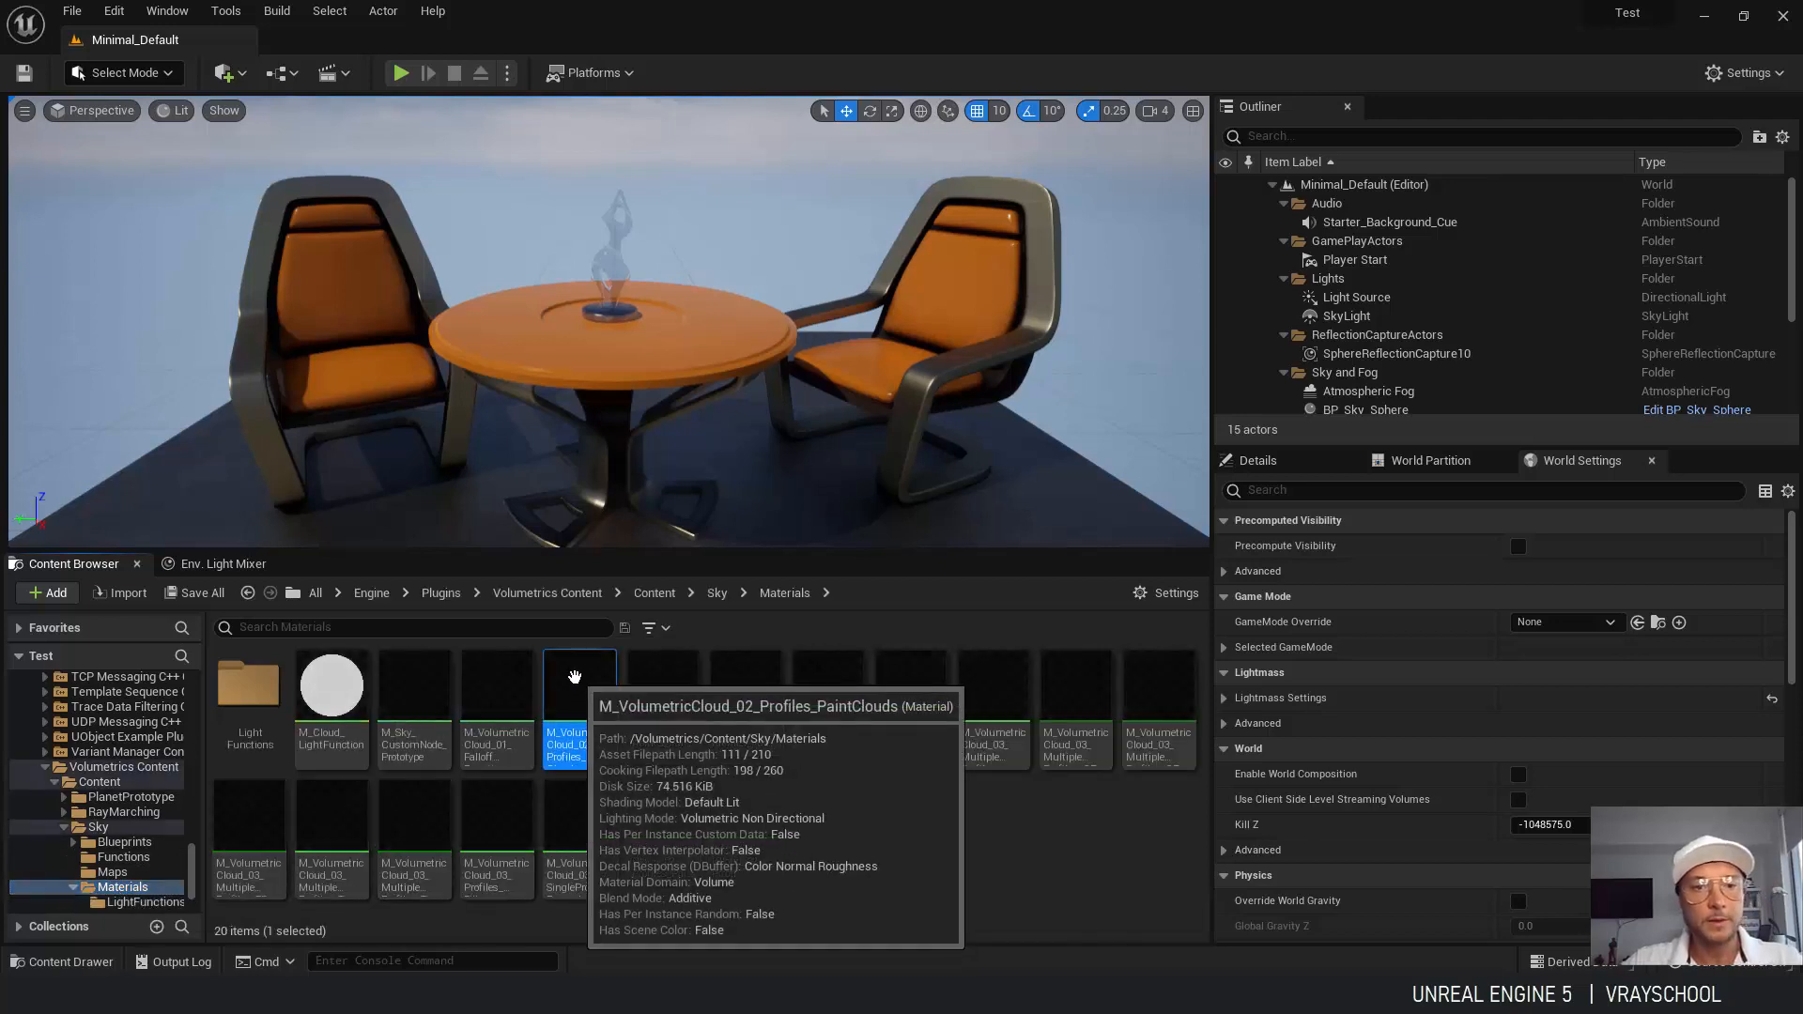
{"action": "mouse_move", "coordinate": [397, 627]}
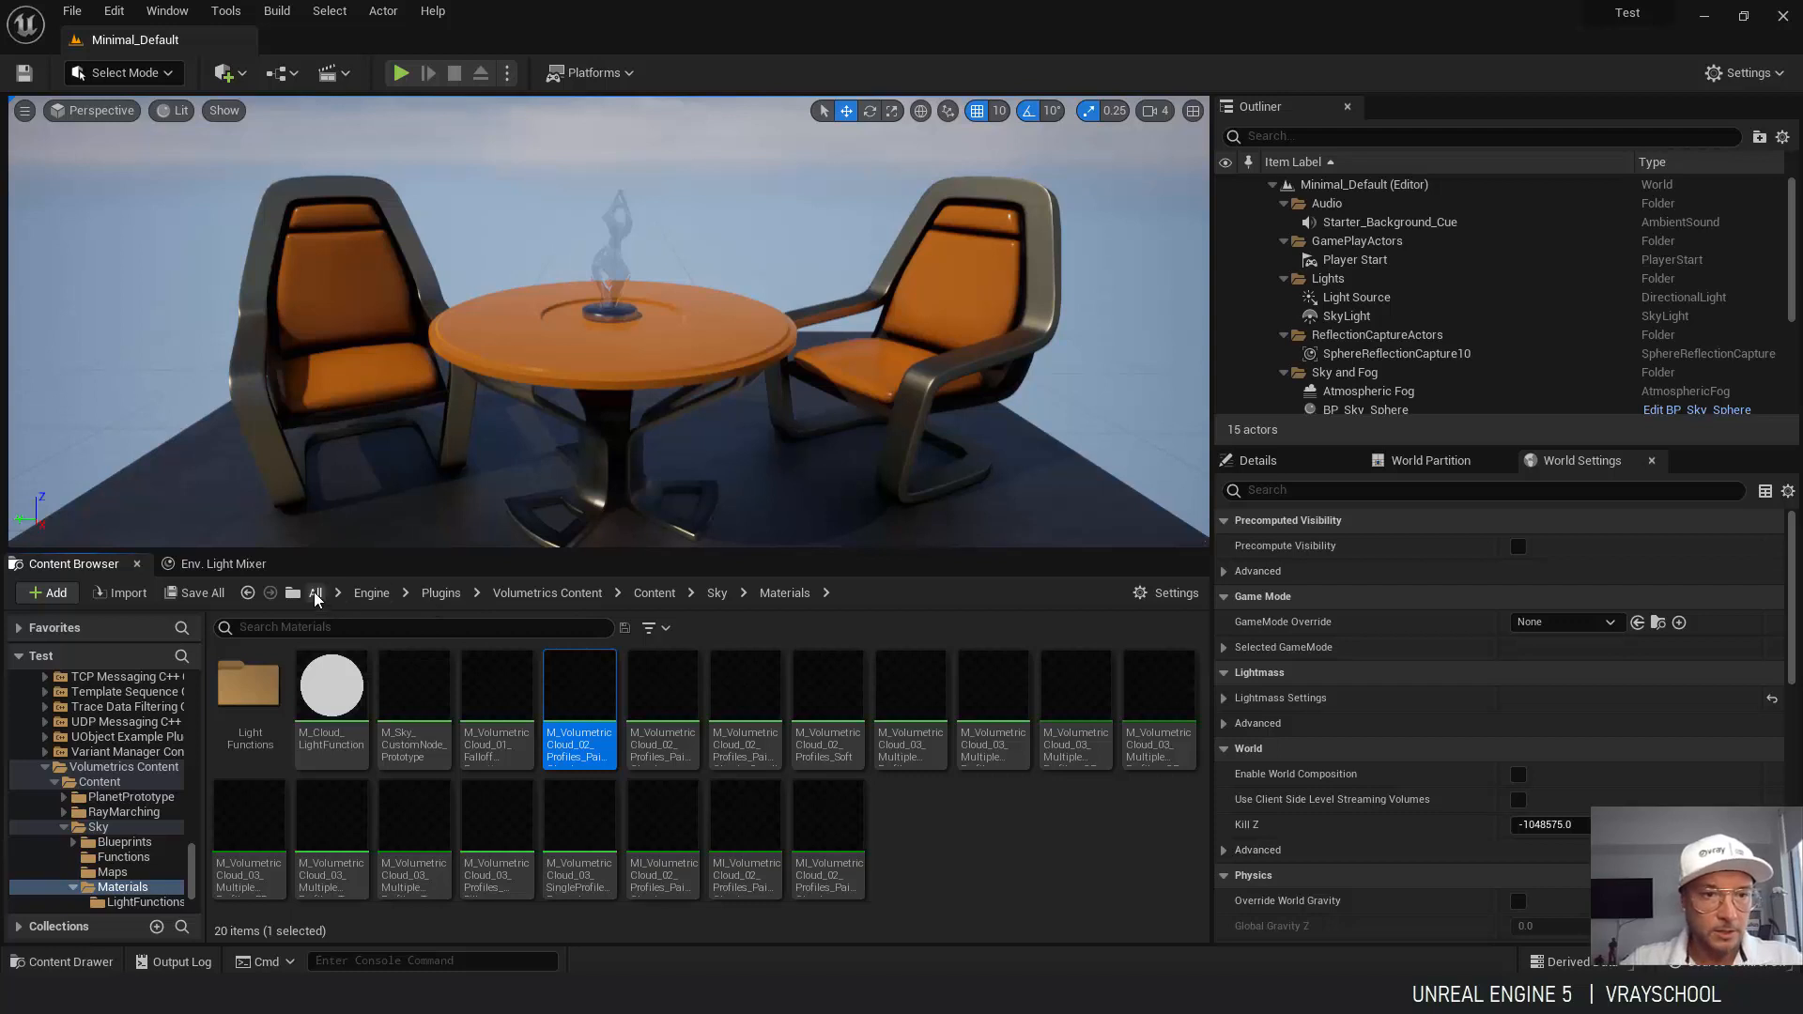
{"action": "left_click", "coordinate": [316, 592]}
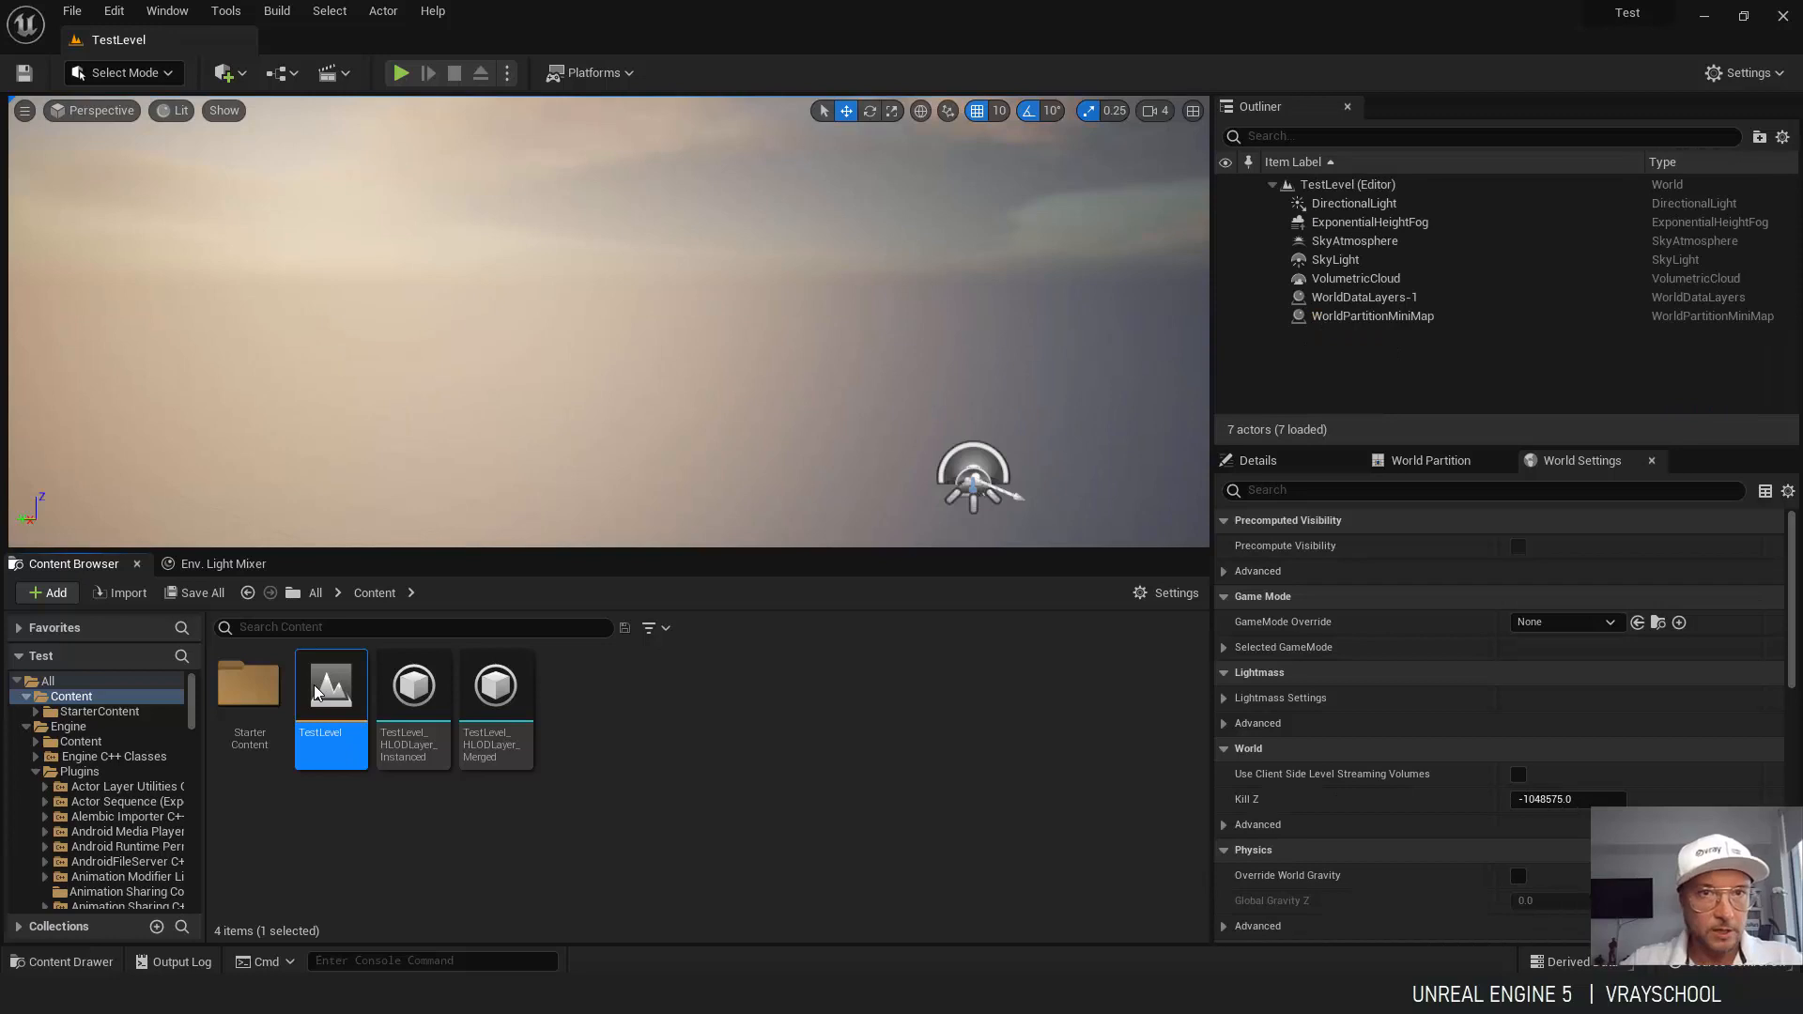
In Project Settings > Maps & Modes, set the Editor Startup Map to TestLevel.
{"action": "left_click", "coordinate": [1743, 73]}
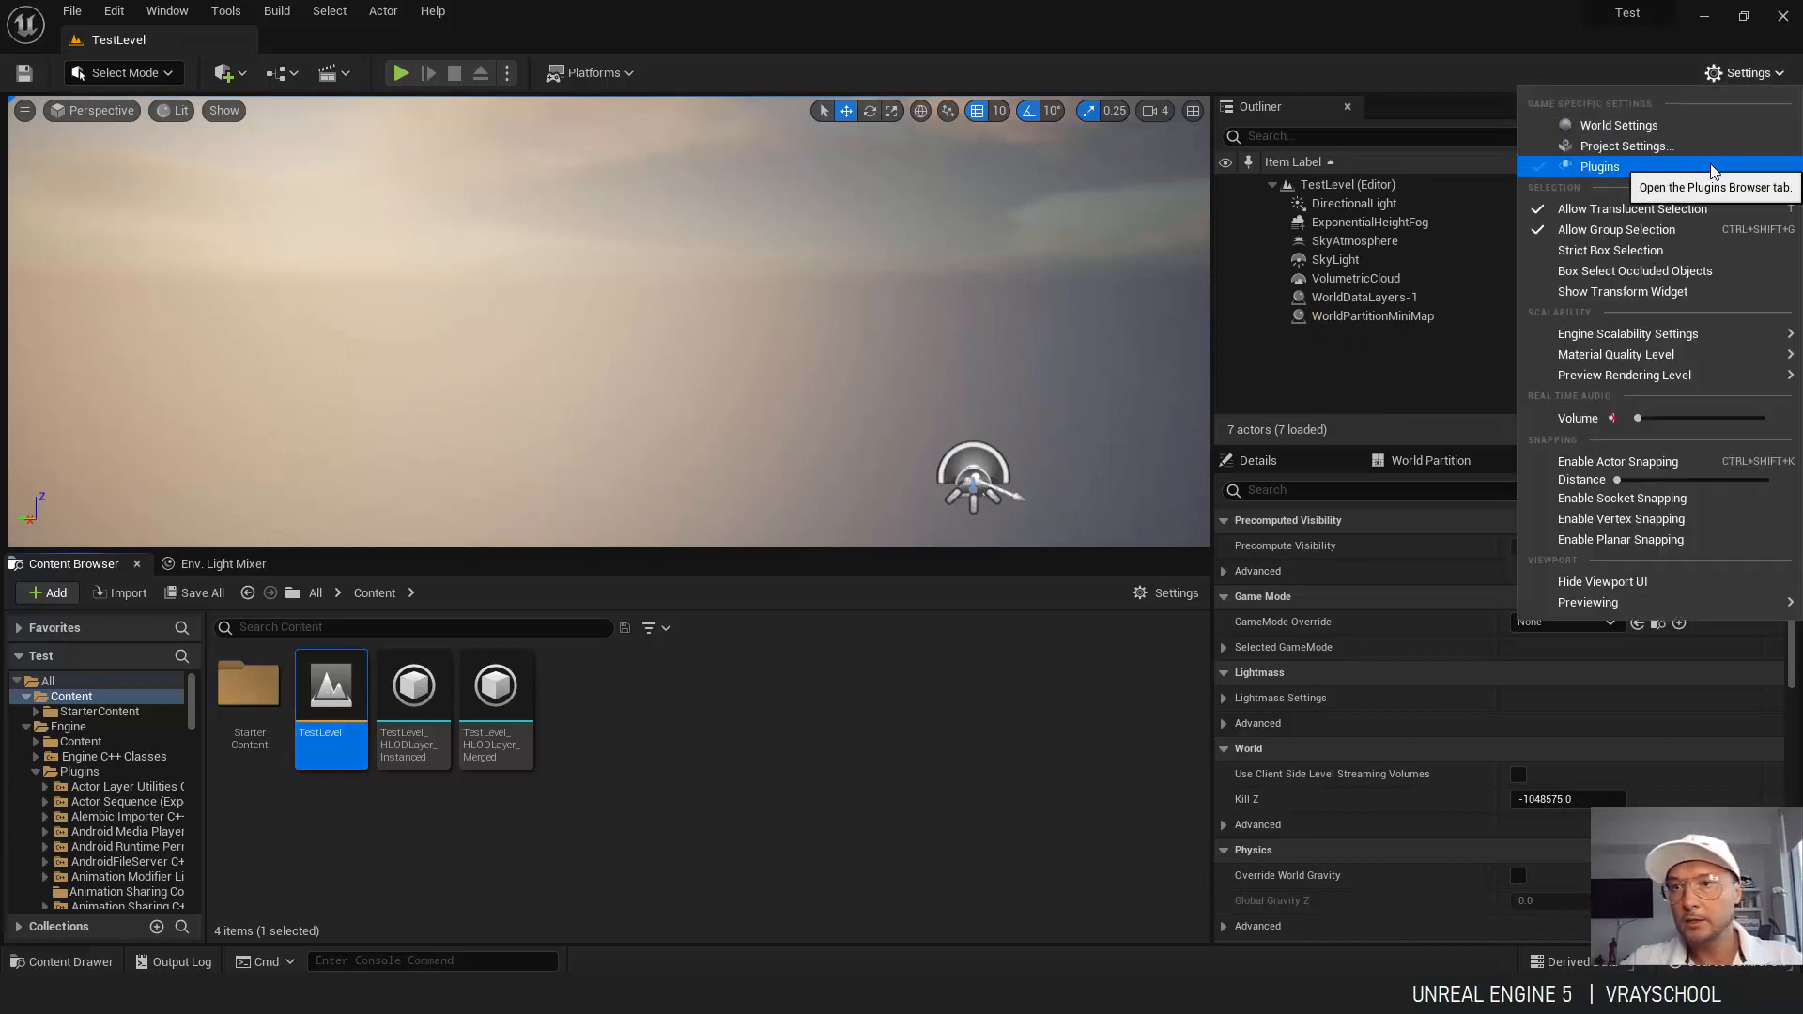
{"action": "left_click", "coordinate": [1623, 146]}
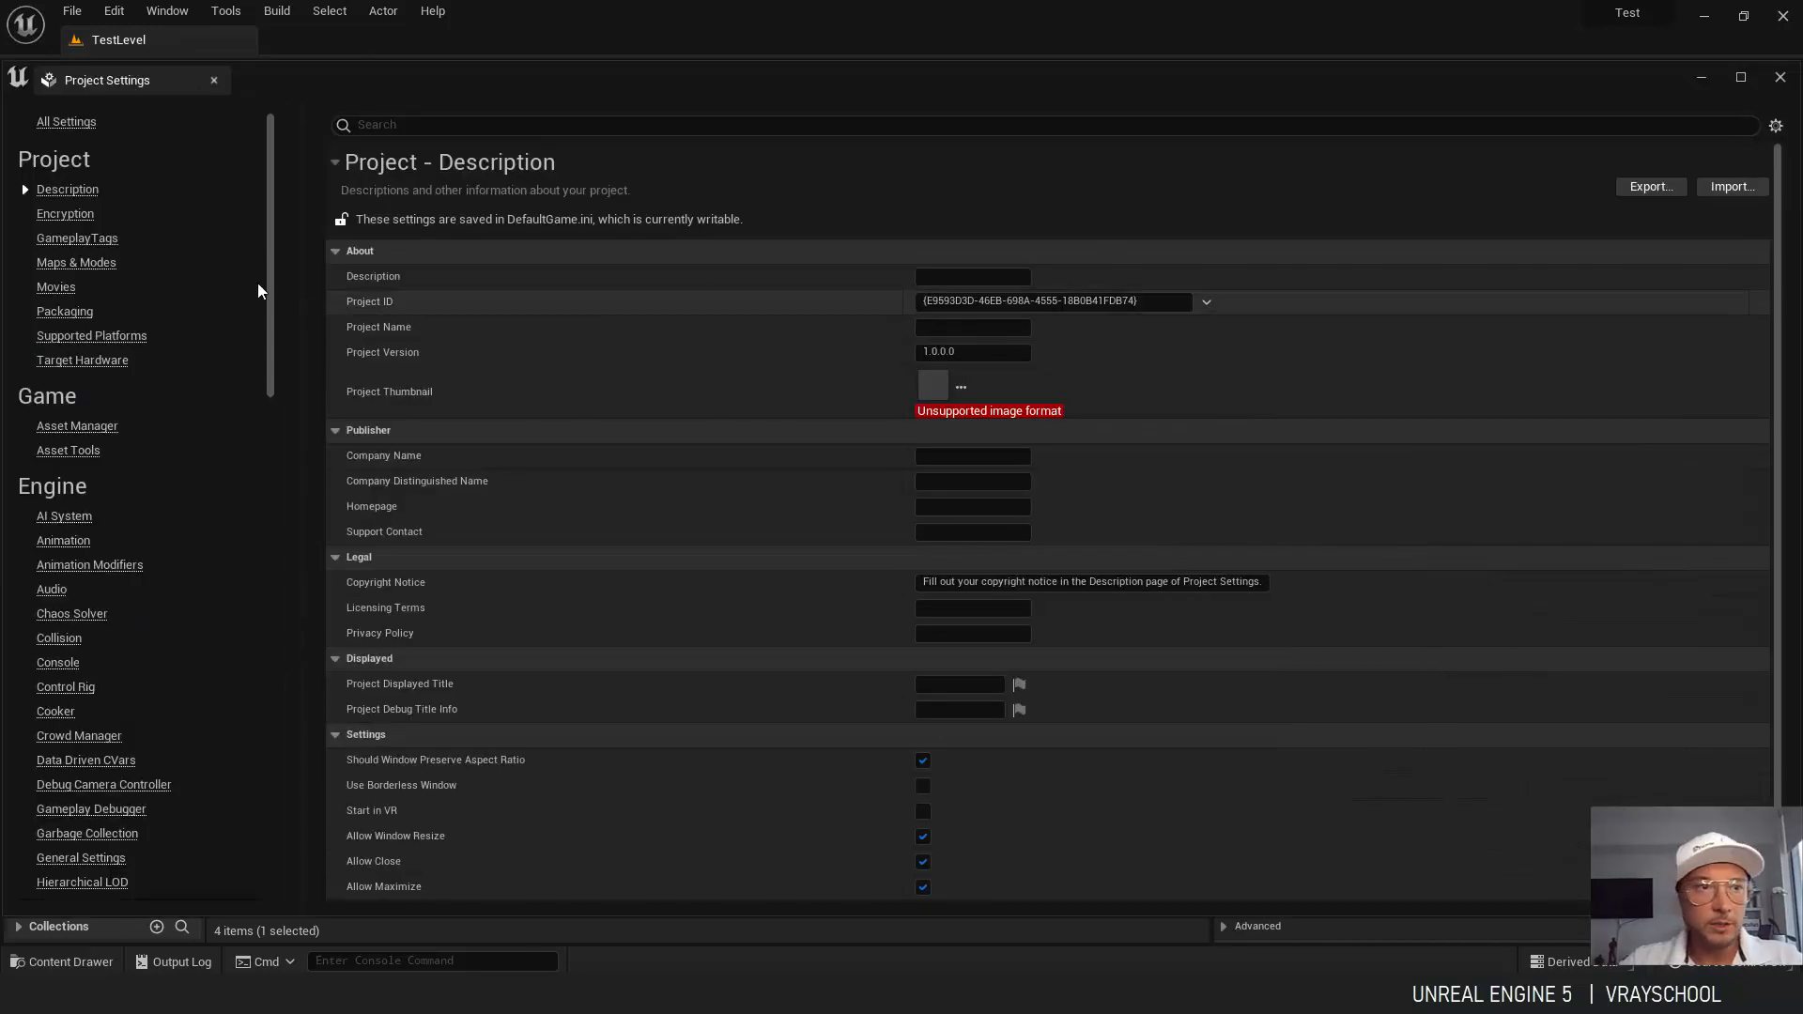
{"action": "left_click", "coordinate": [75, 263]}
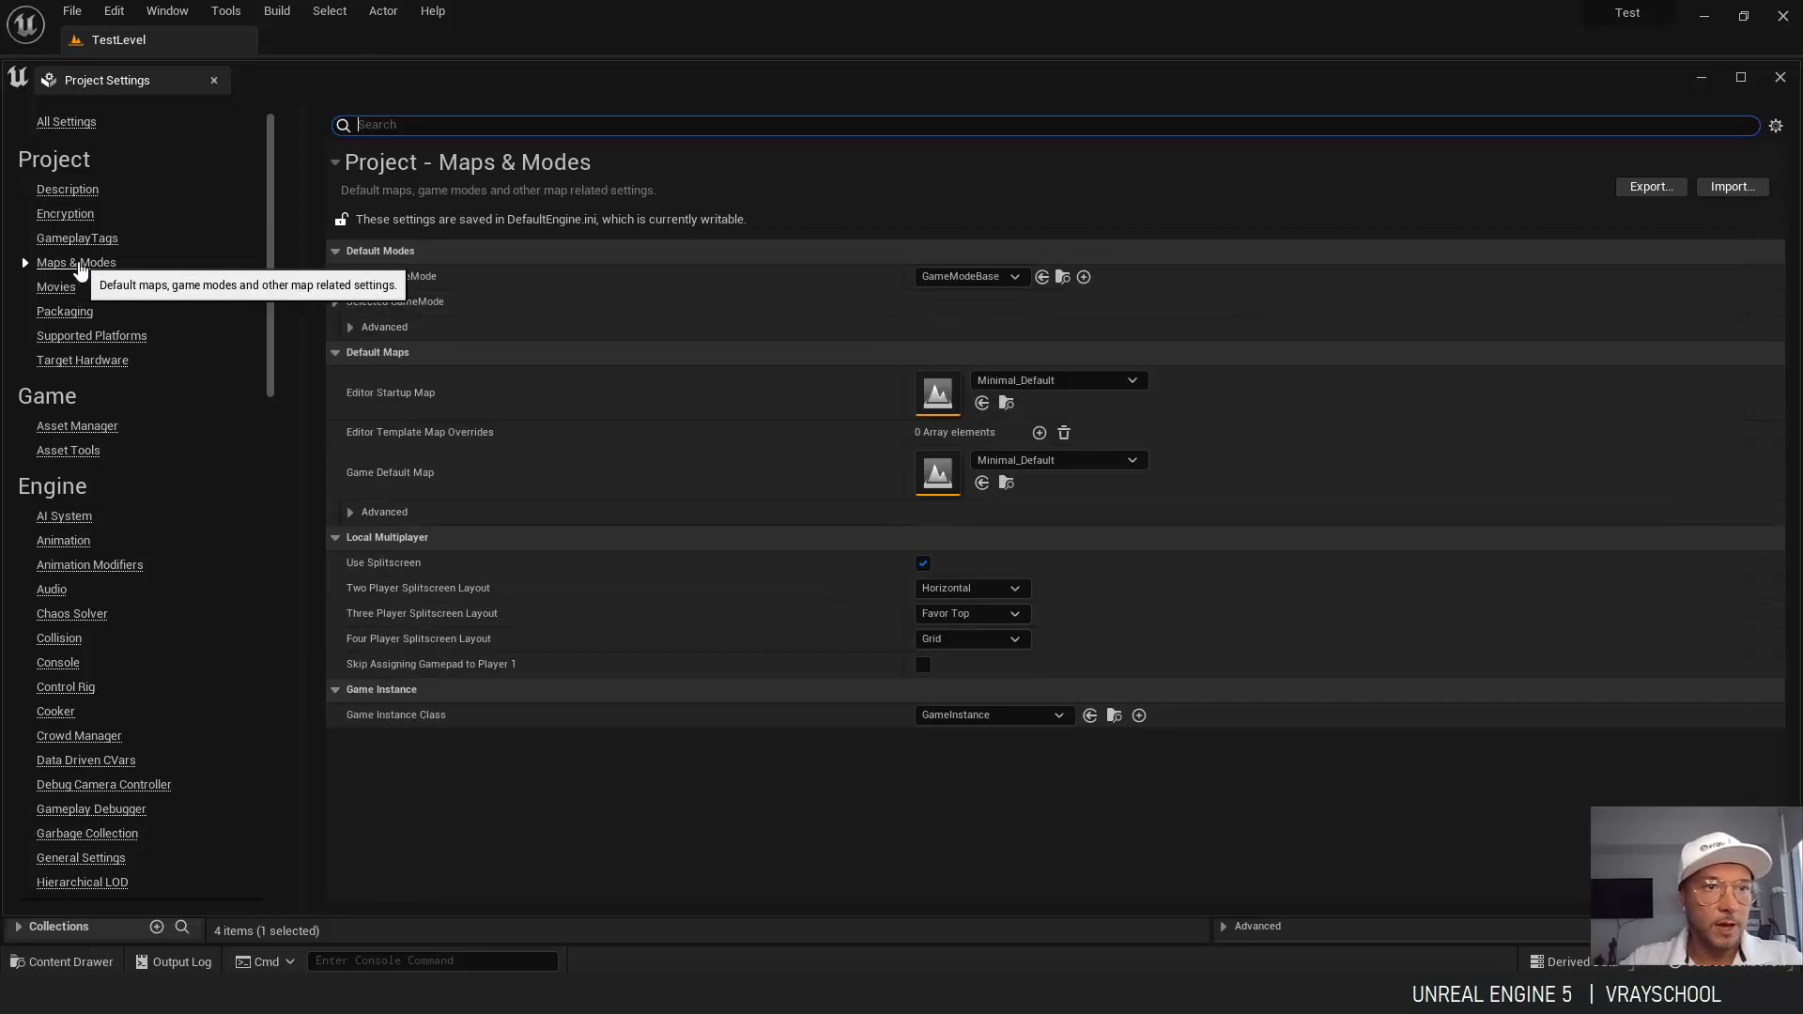
{"action": "left_click", "coordinate": [1131, 379]}
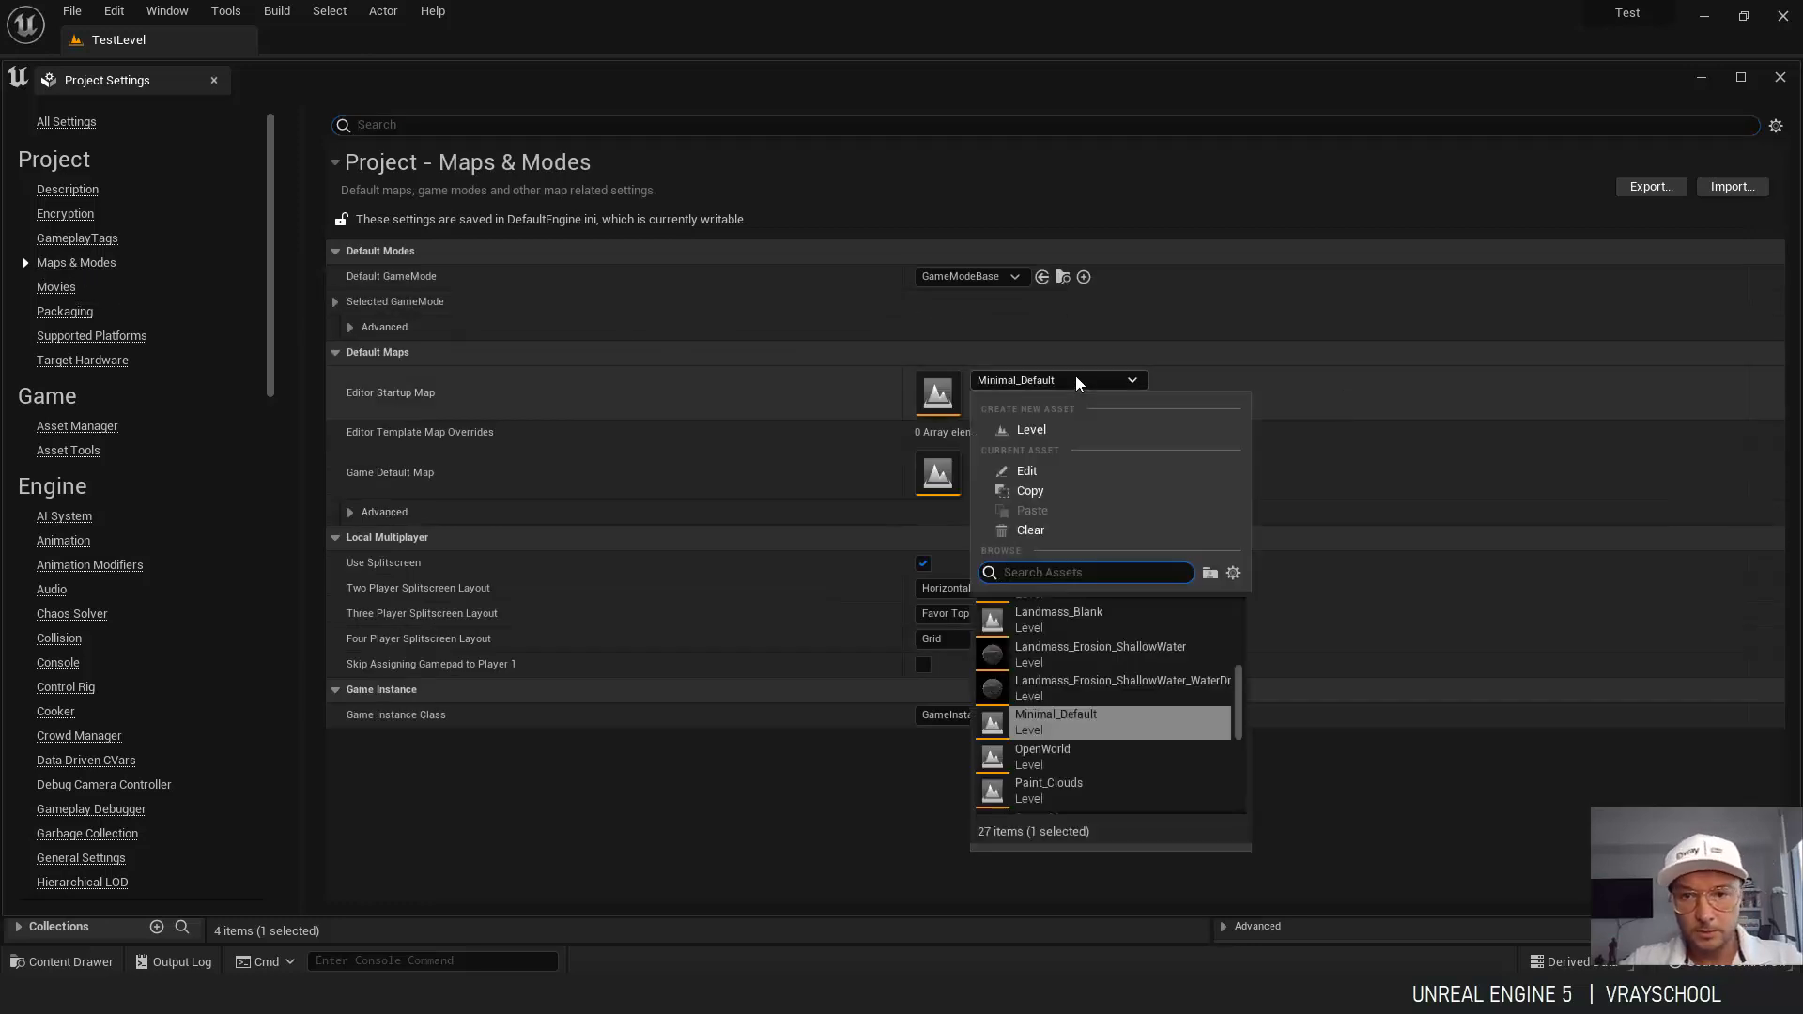
{"action": "scroll", "scroll_direction": "down", "scroll_amount": 3}
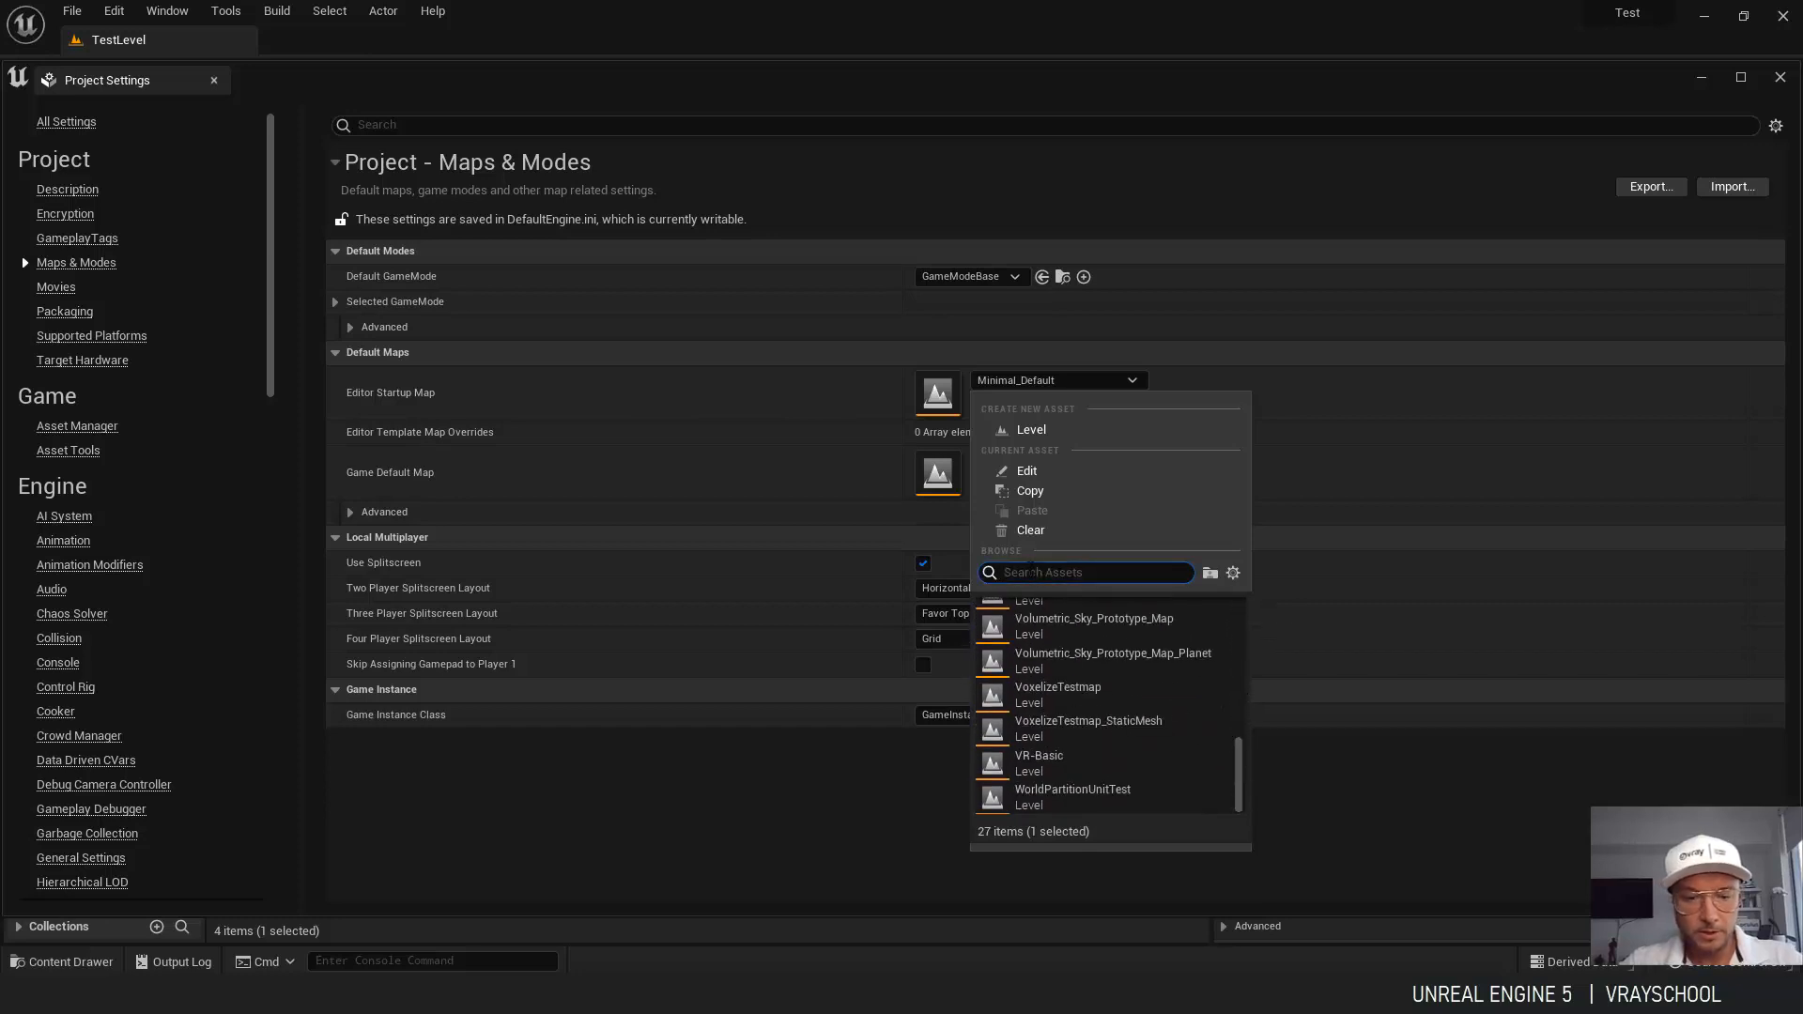
{"action": "type", "text": "test"}
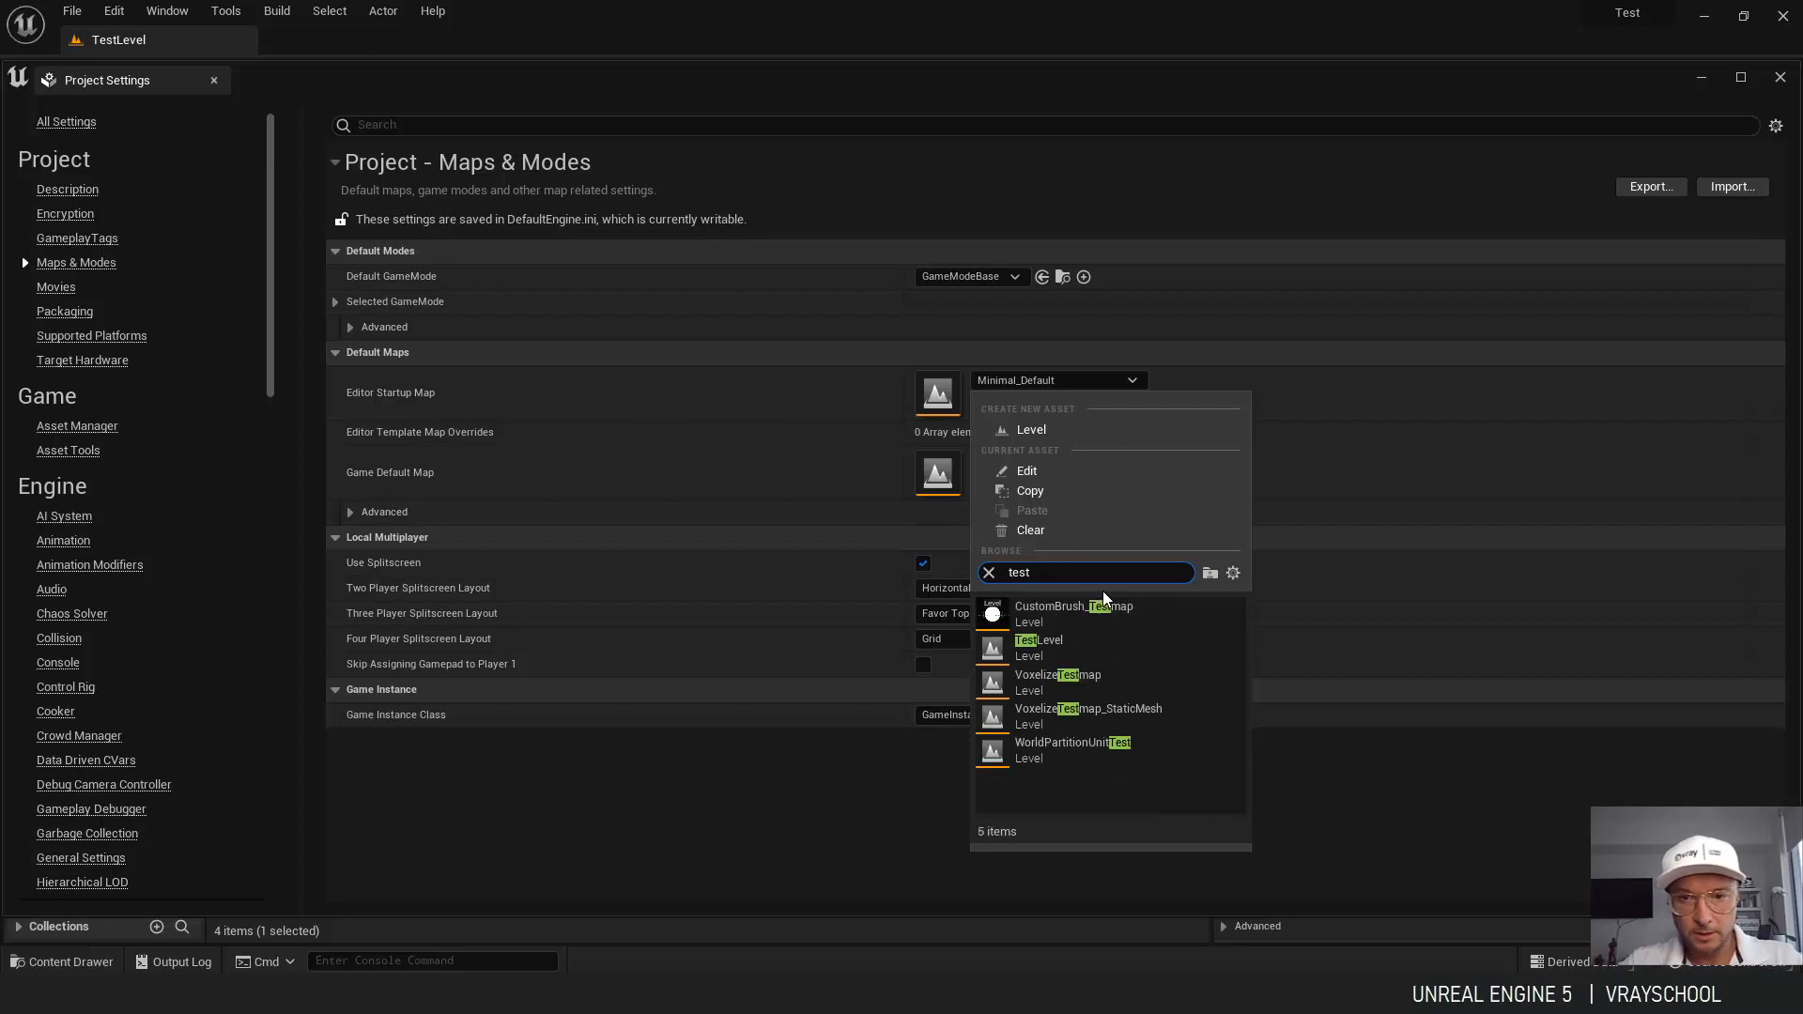
{"action": "left_click", "coordinate": [1036, 640]}
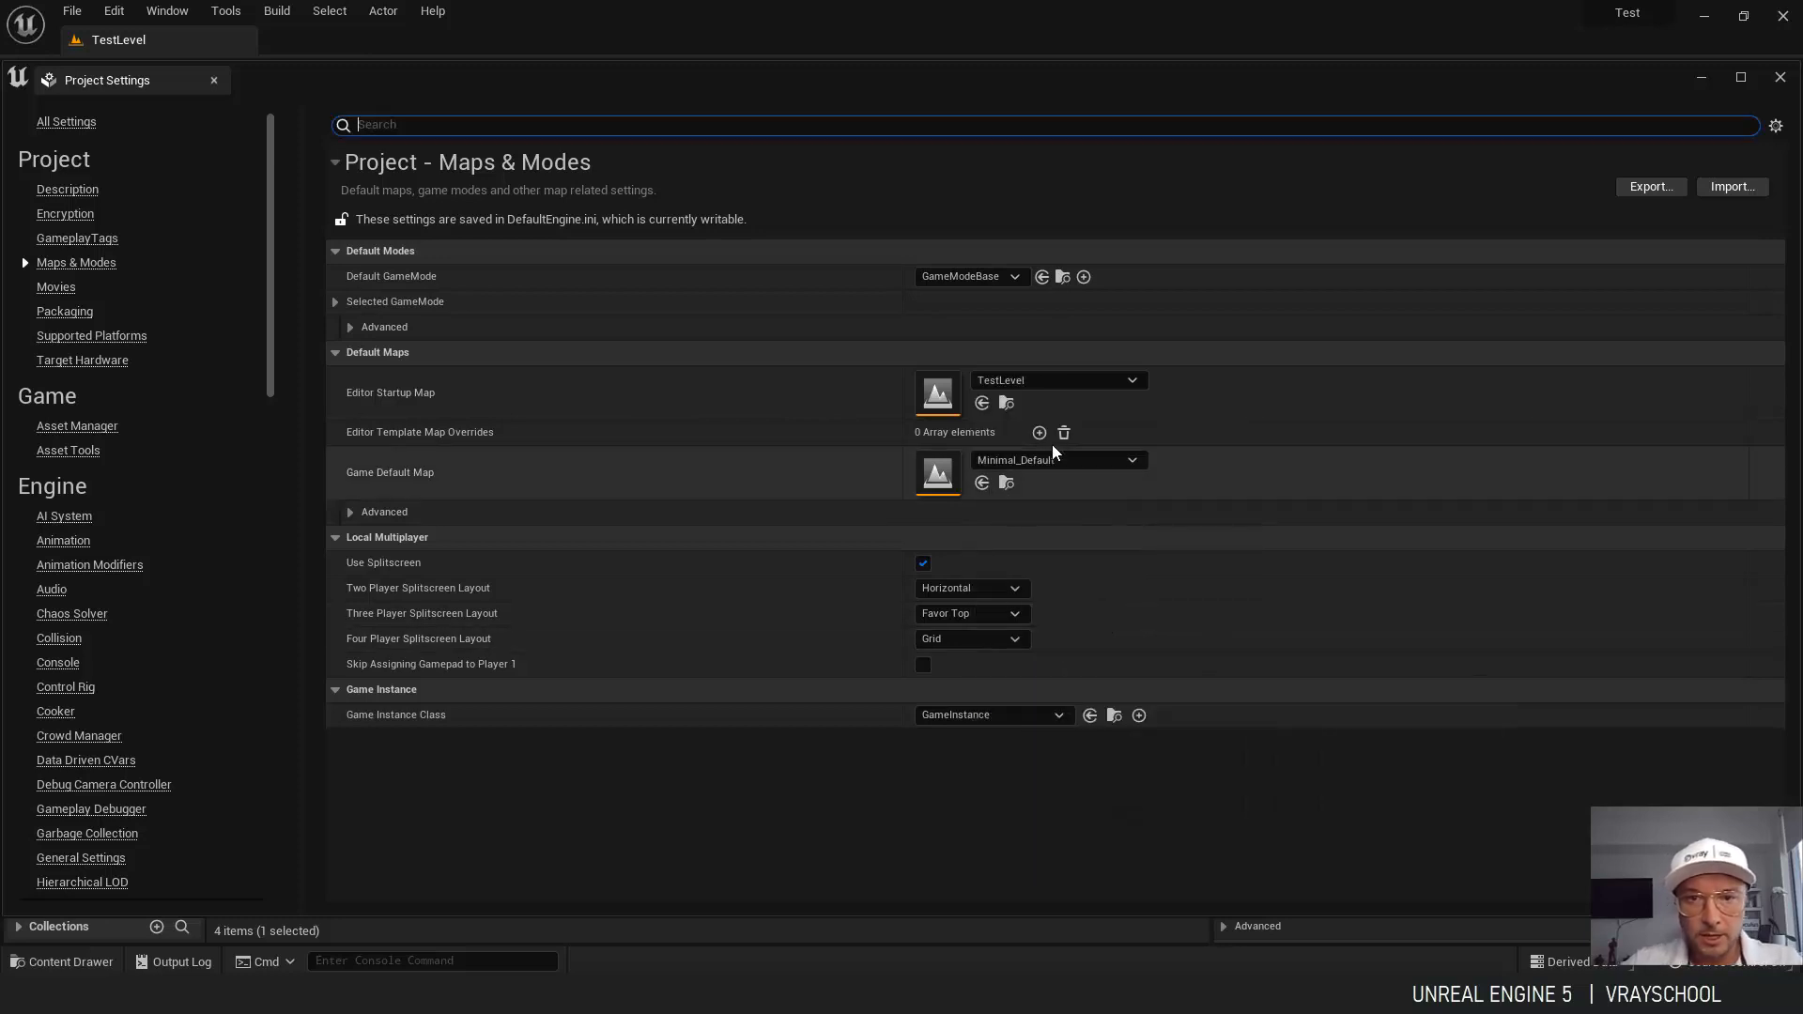
Set the Game Default Map to TestLevel as well and close Project Settings.
{"action": "left_click", "coordinate": [1129, 460]}
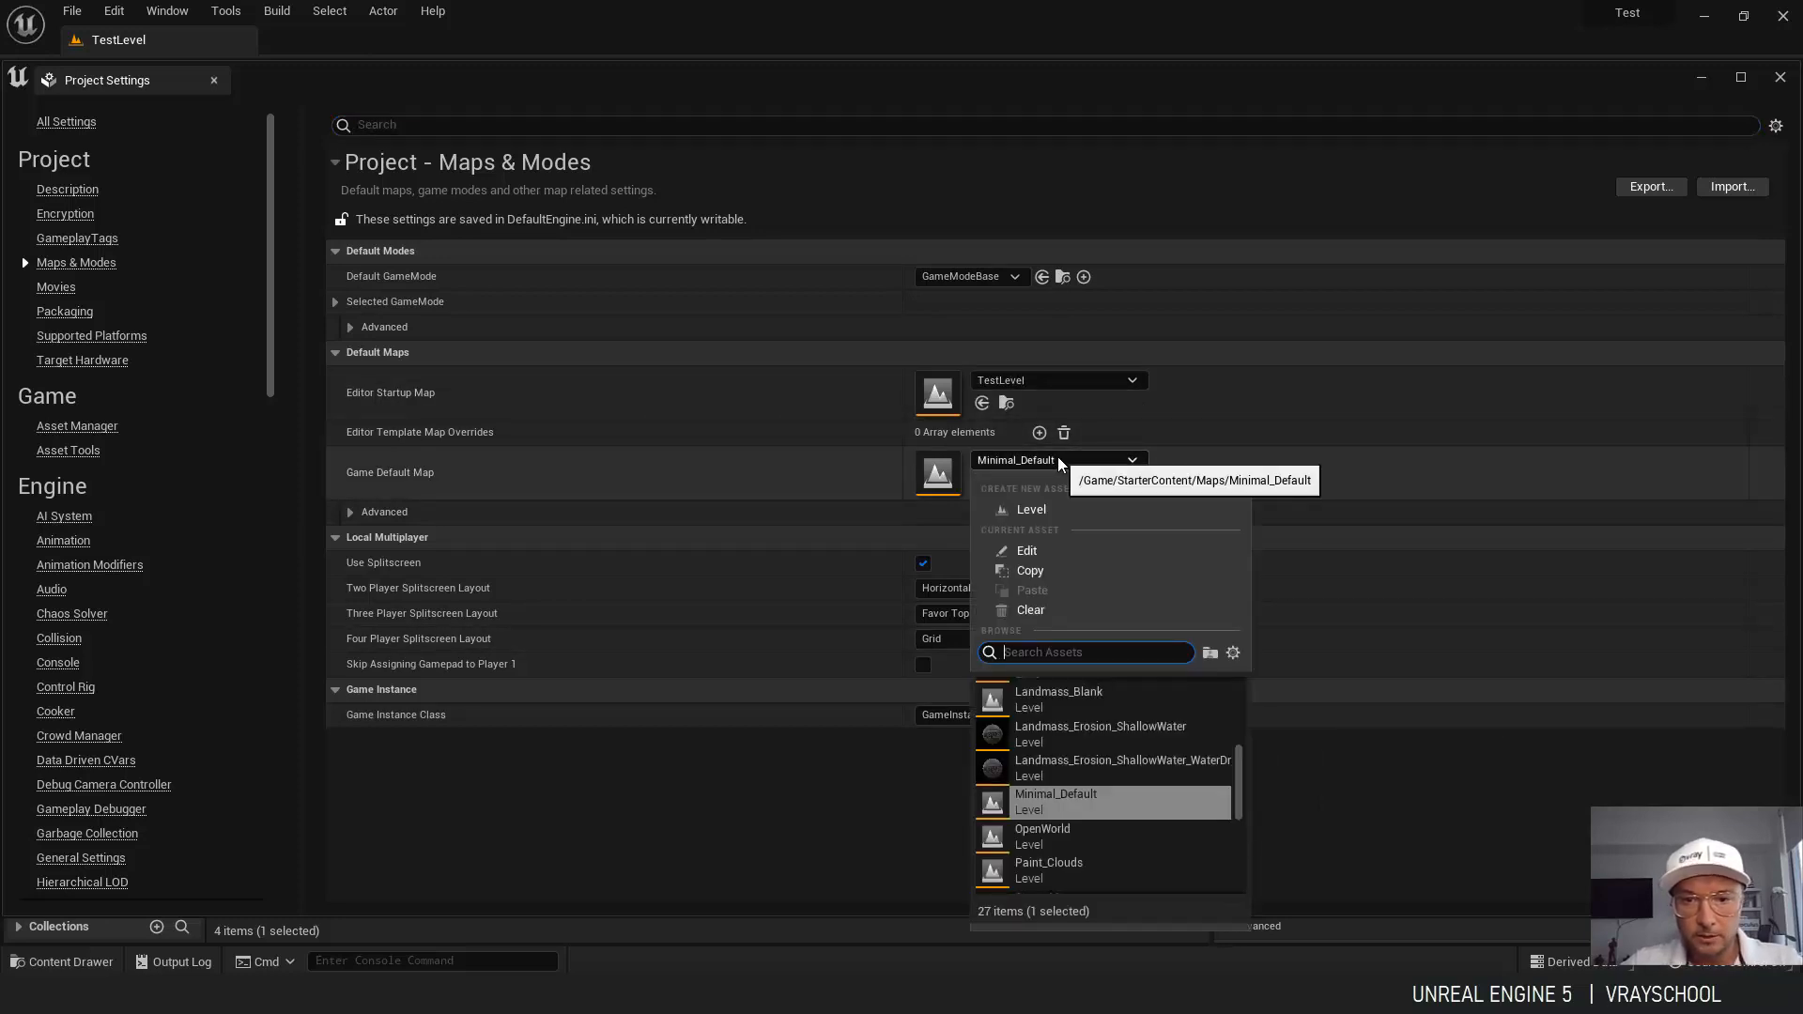
{"action": "type", "text": "test"}
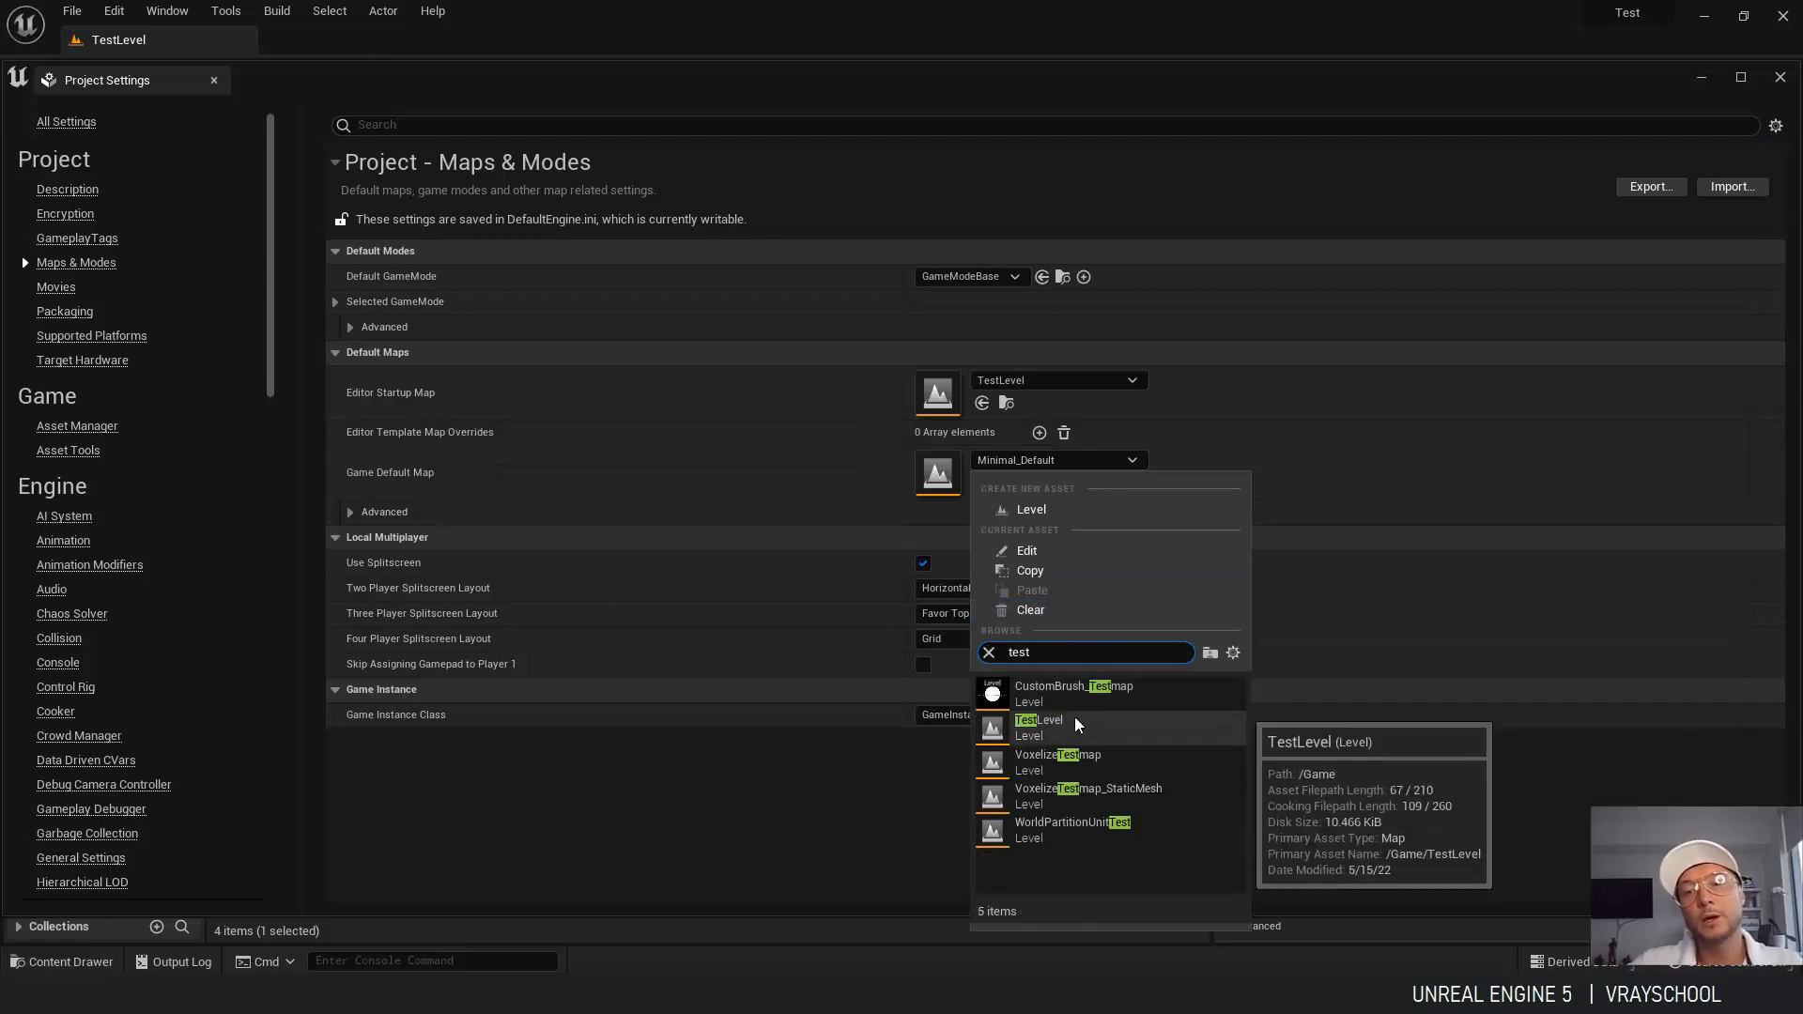
{"action": "left_click", "coordinate": [1039, 727]}
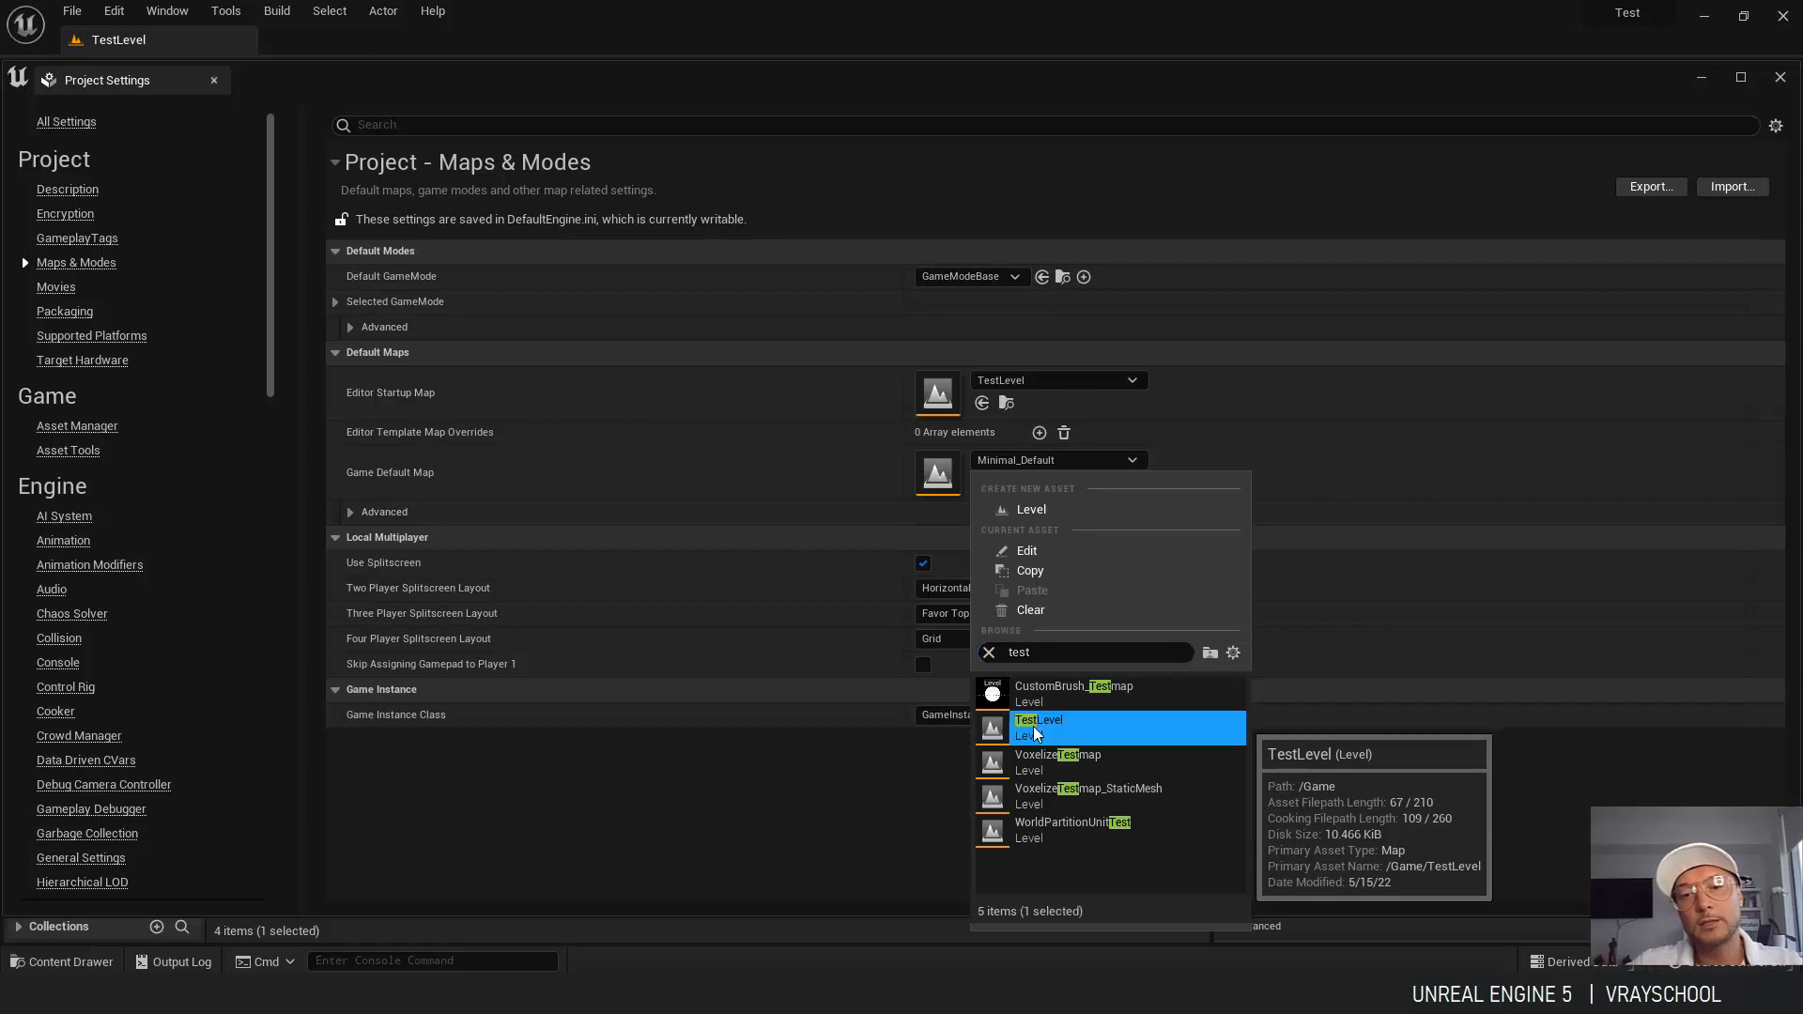
{"action": "left_click", "coordinate": [1037, 727]}
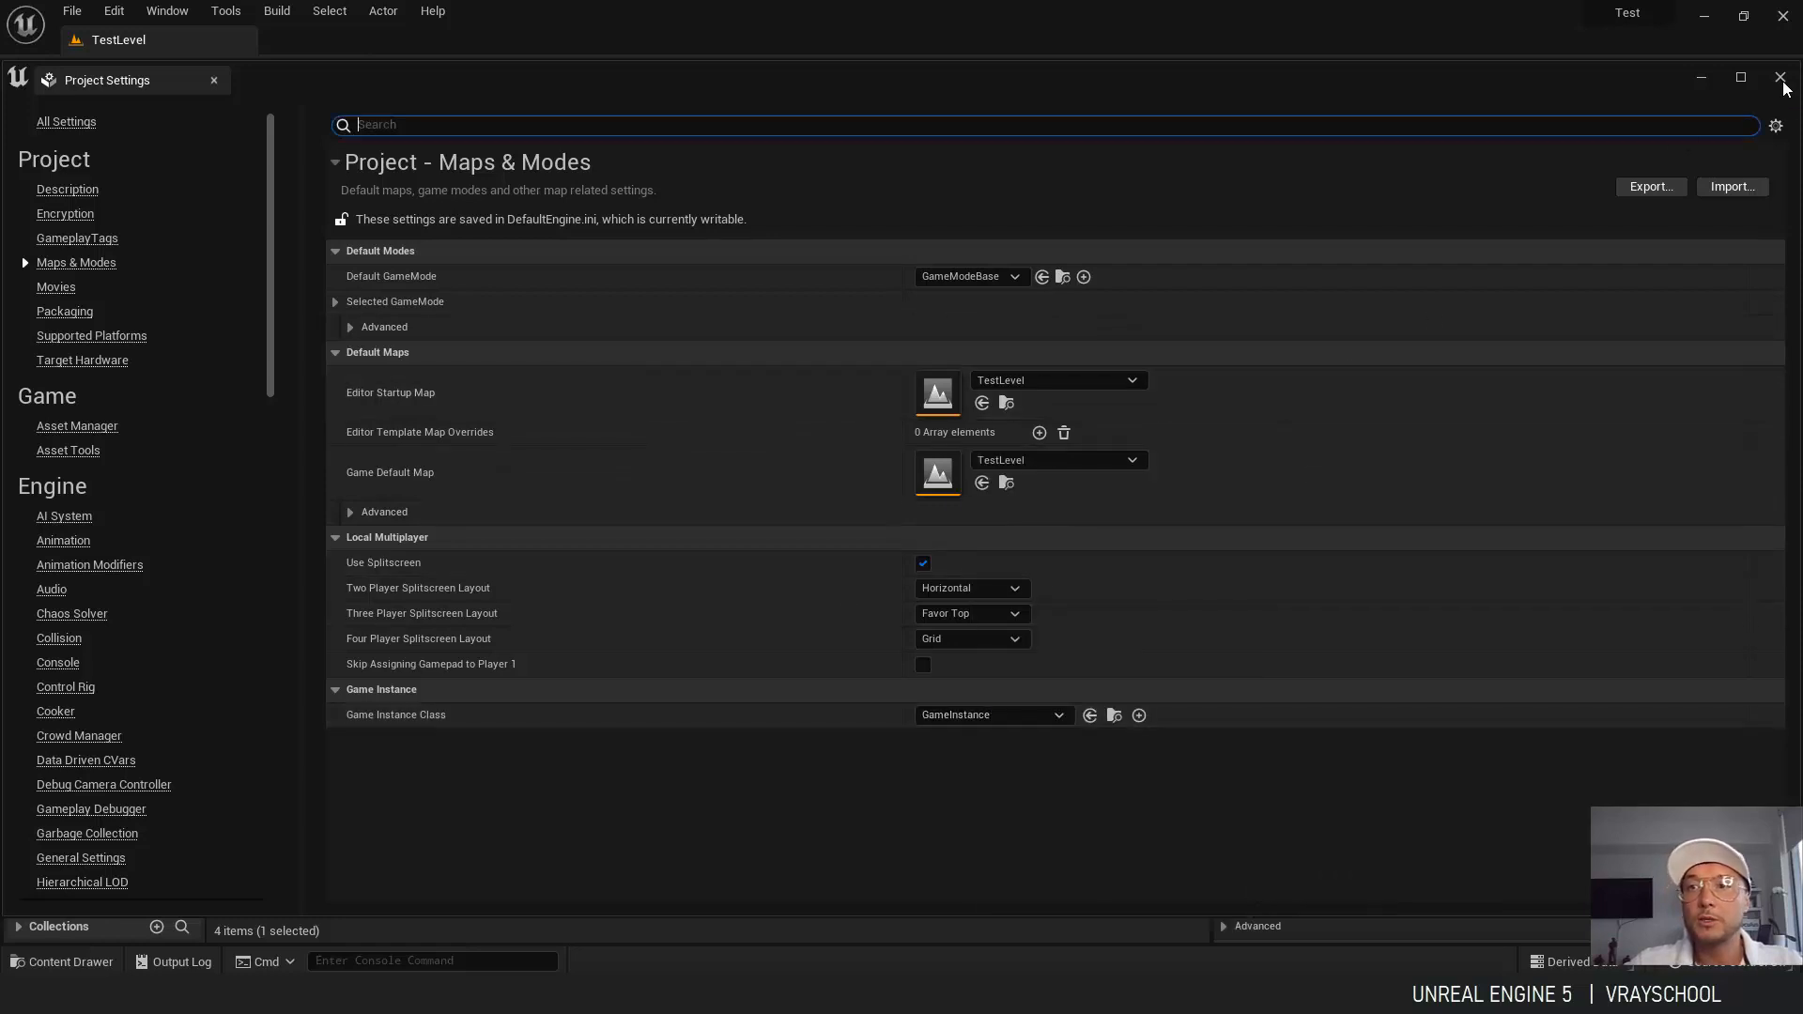
{"action": "left_click", "coordinate": [1780, 79]}
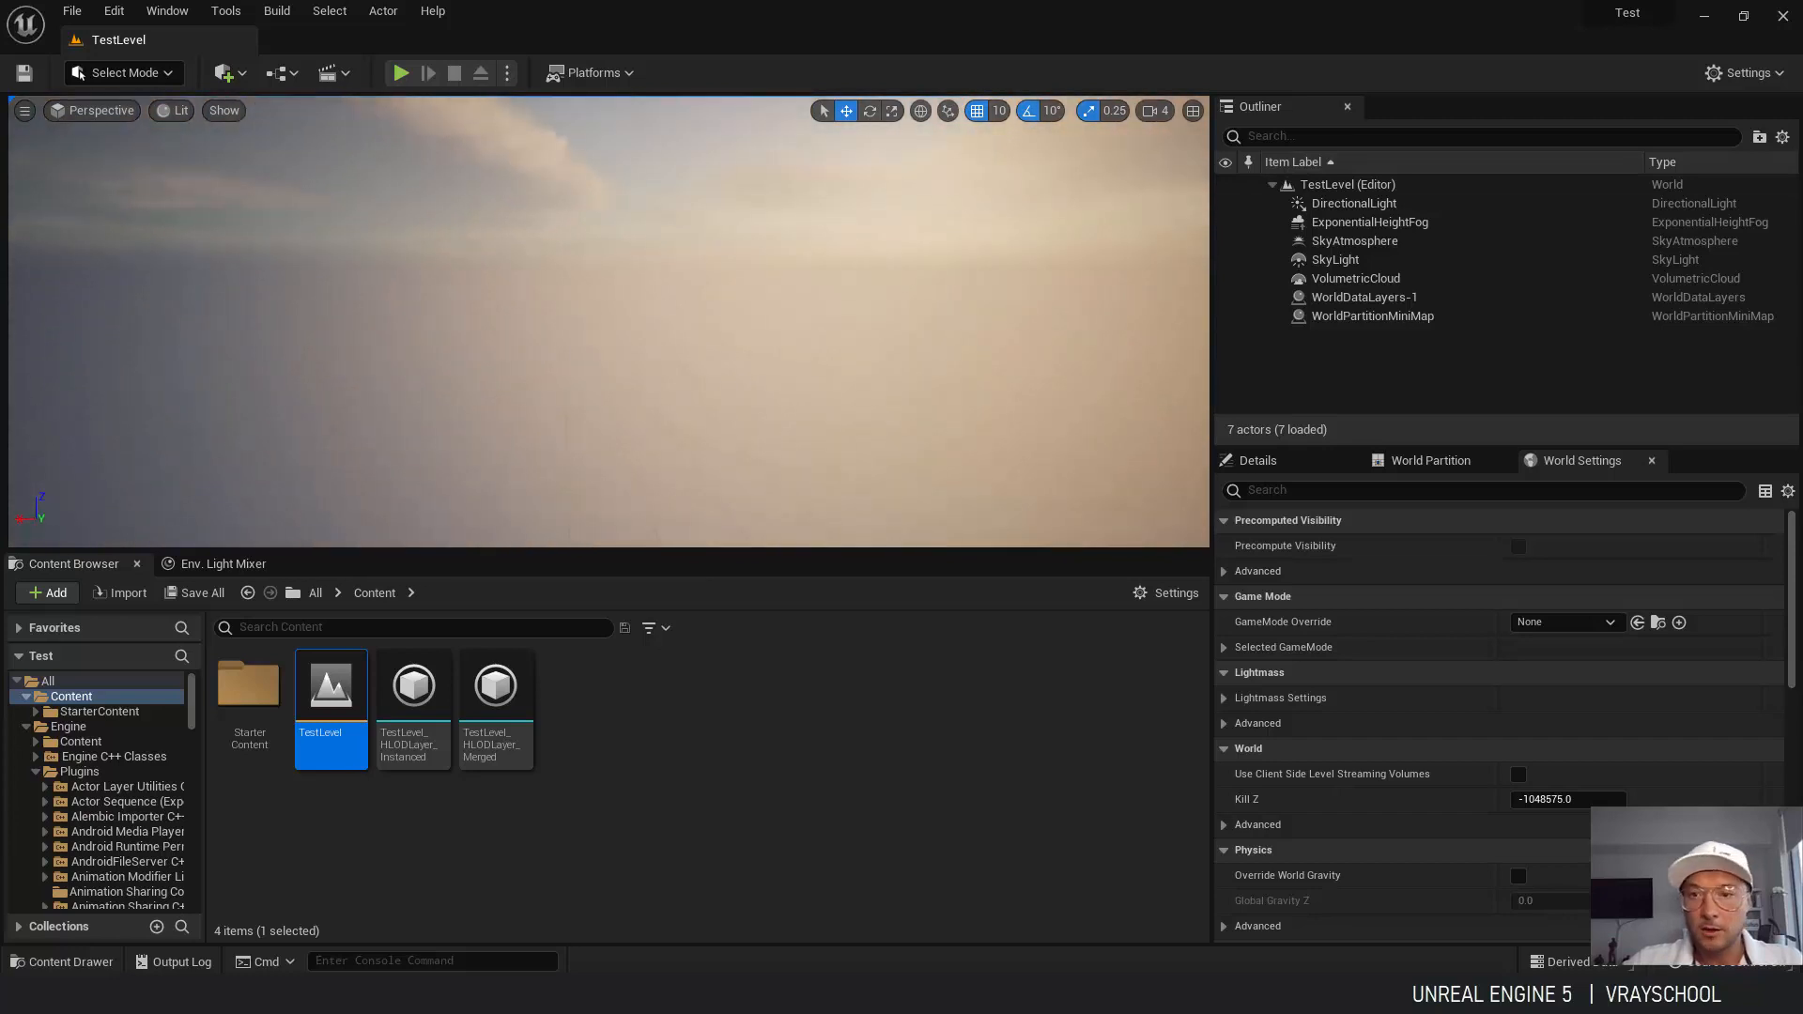
Assign the Volumetrics sky cloud profiles material to the VolumetricCloud's Cloud Material slot.
{"action": "left_click", "coordinate": [1355, 278]}
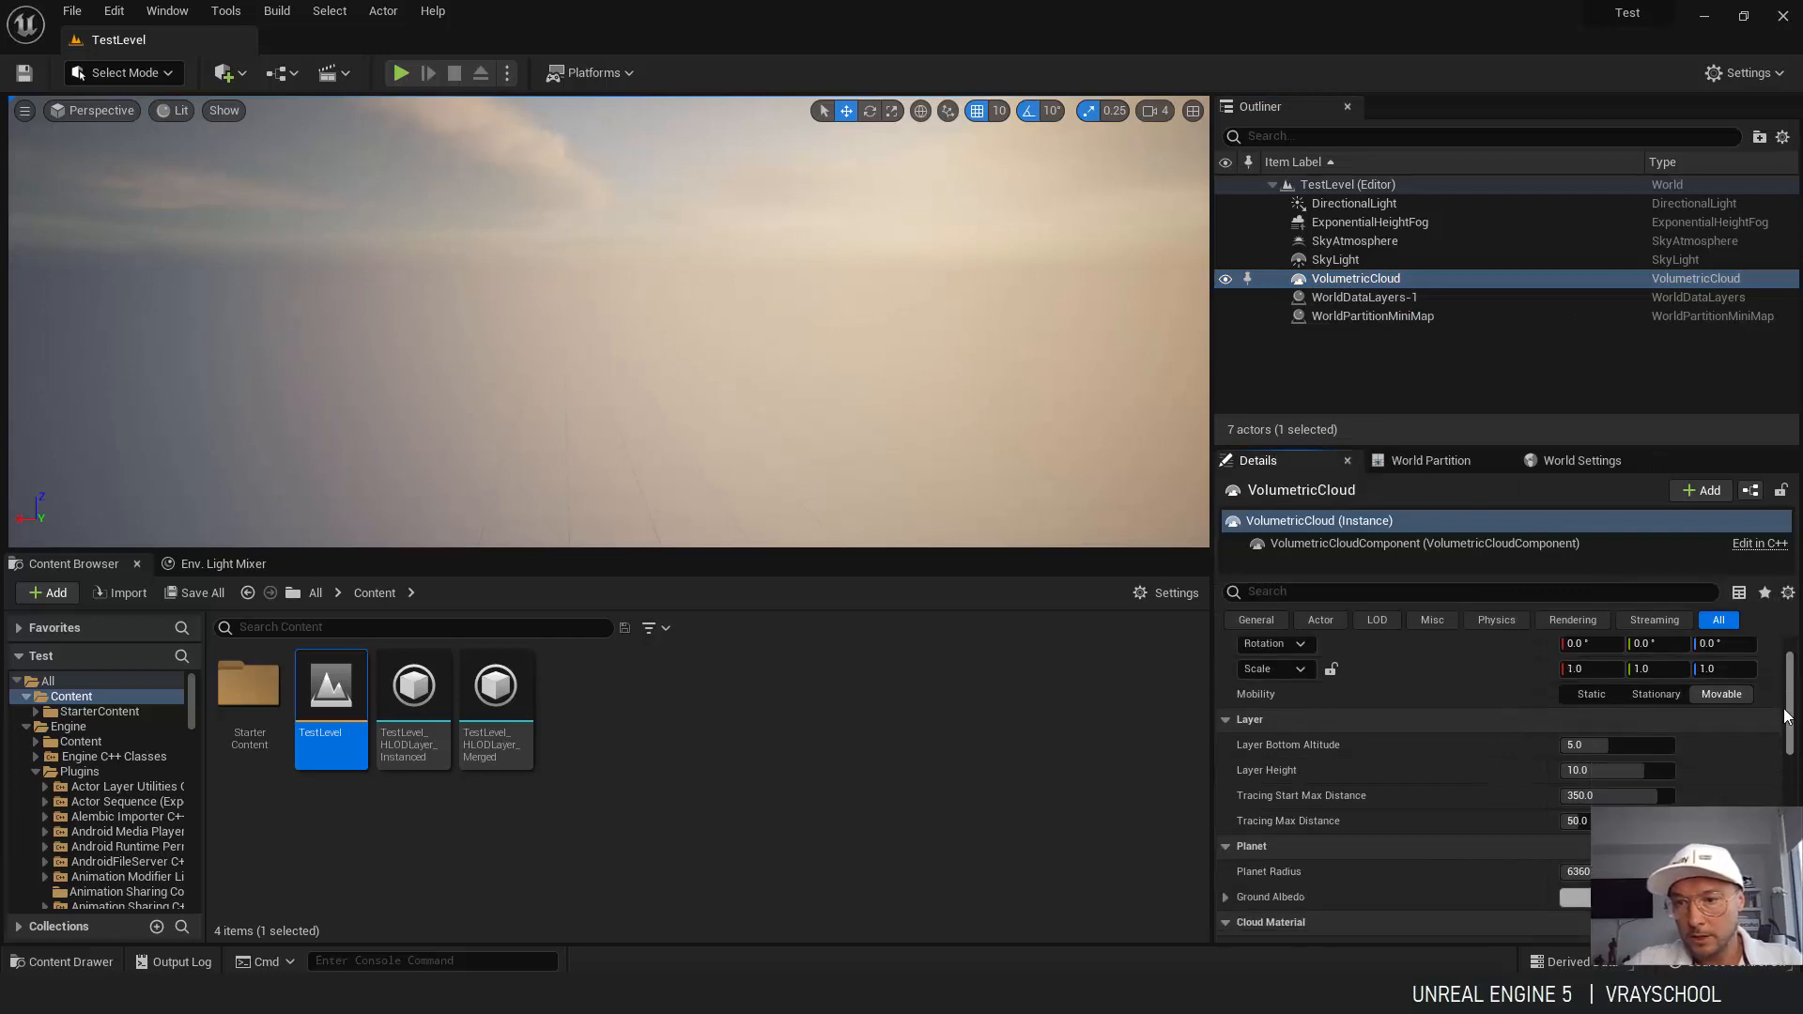
{"action": "scroll", "scroll_direction": "down", "scroll_amount": 3}
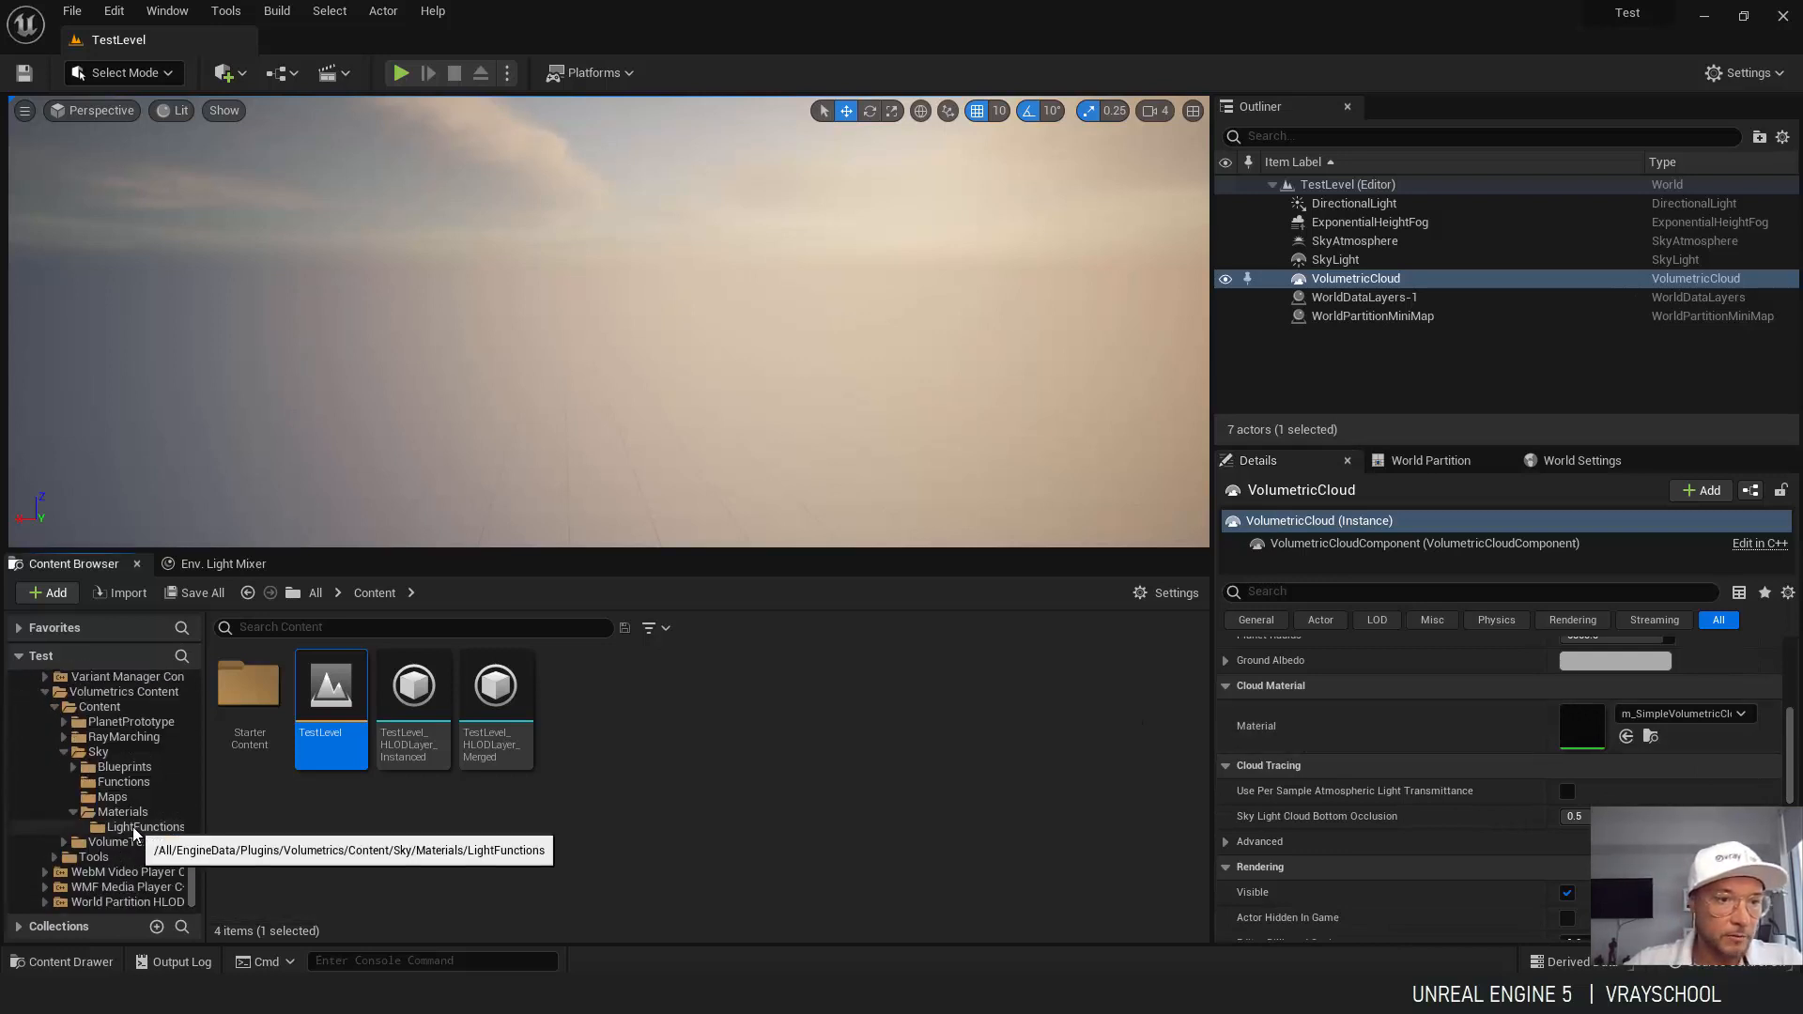
{"action": "left_click", "coordinate": [124, 812]}
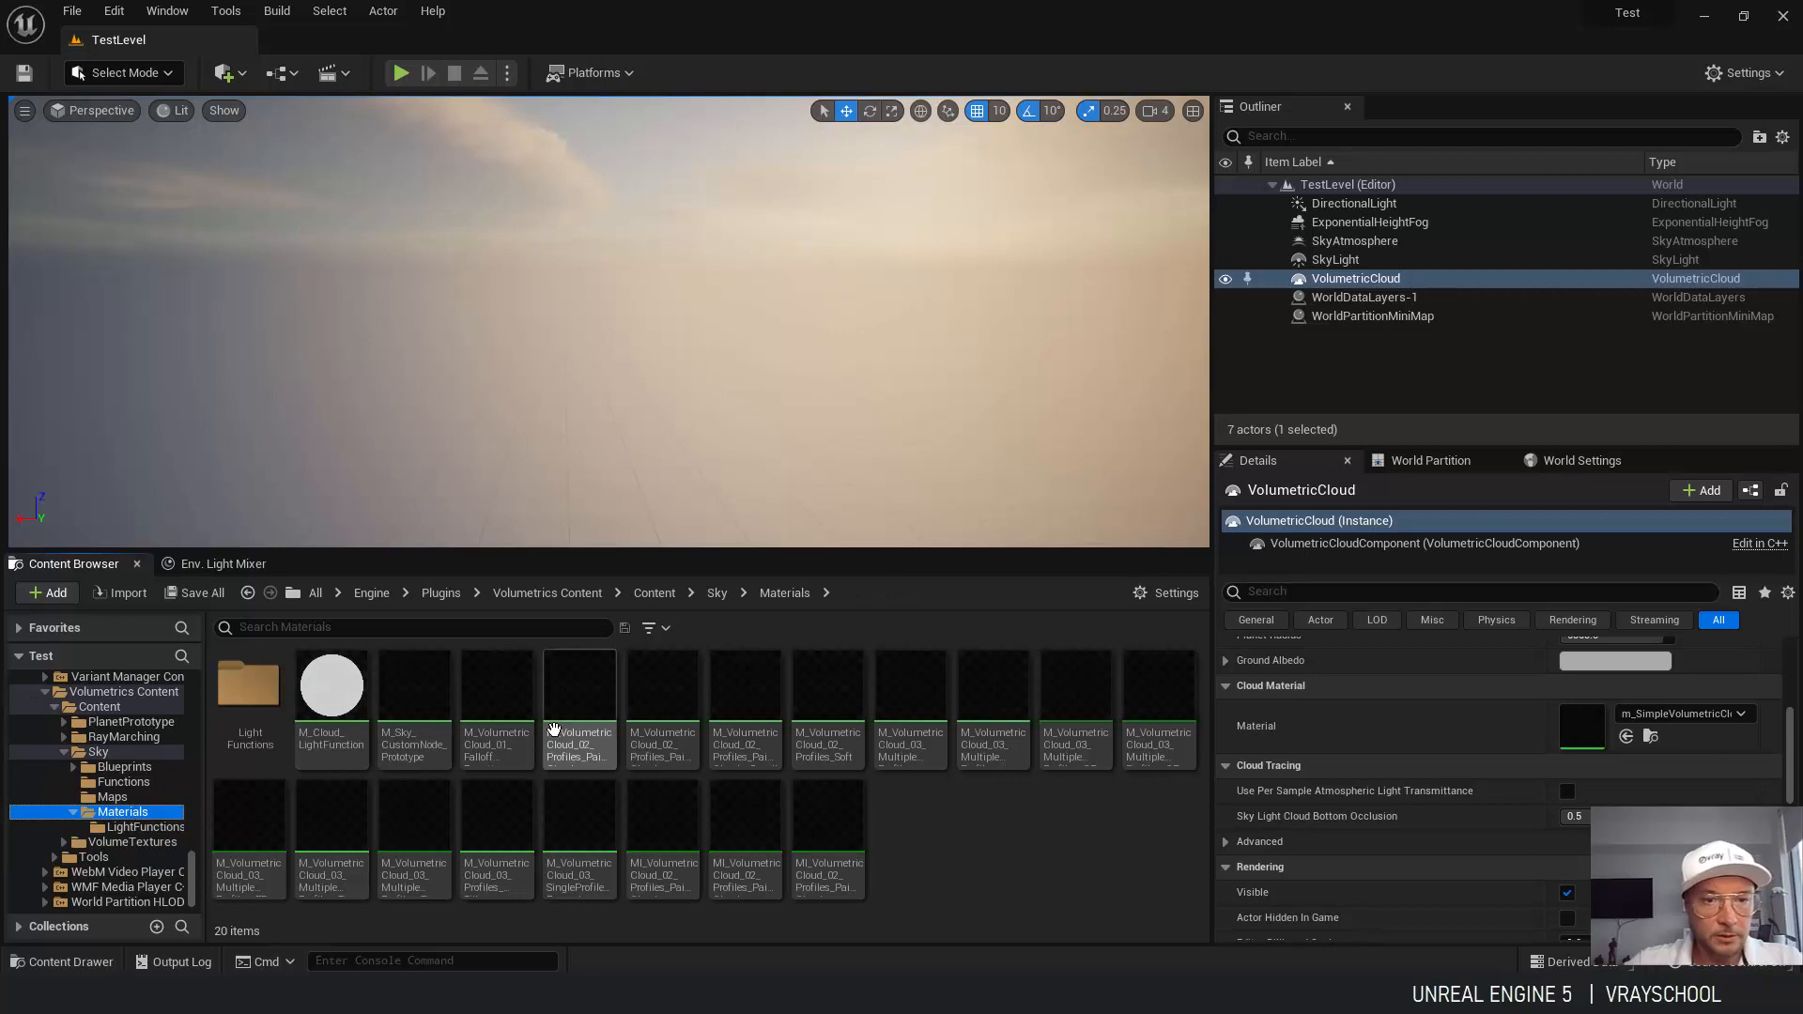
{"action": "left_click", "coordinate": [579, 686]}
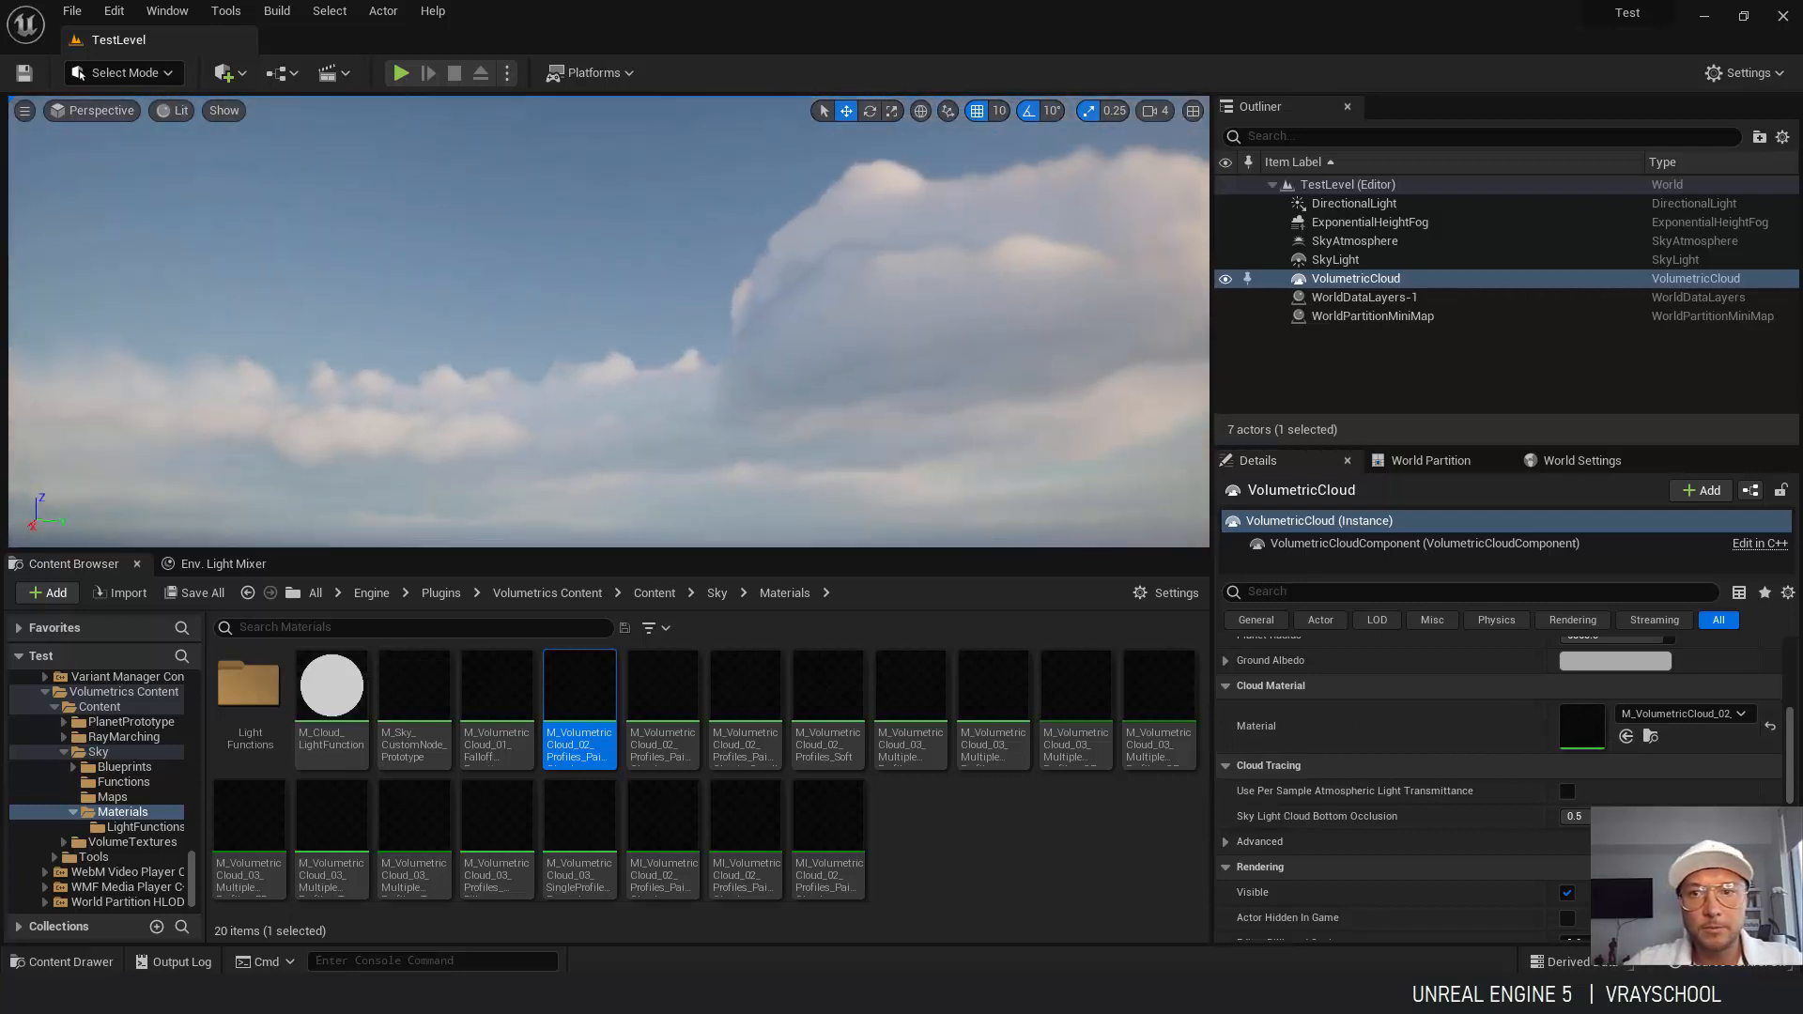
Scroll the view to show the cloud-filled sky above the cloud materials folder.
{"action": "scroll", "scroll_direction": "up", "scroll_amount": 3}
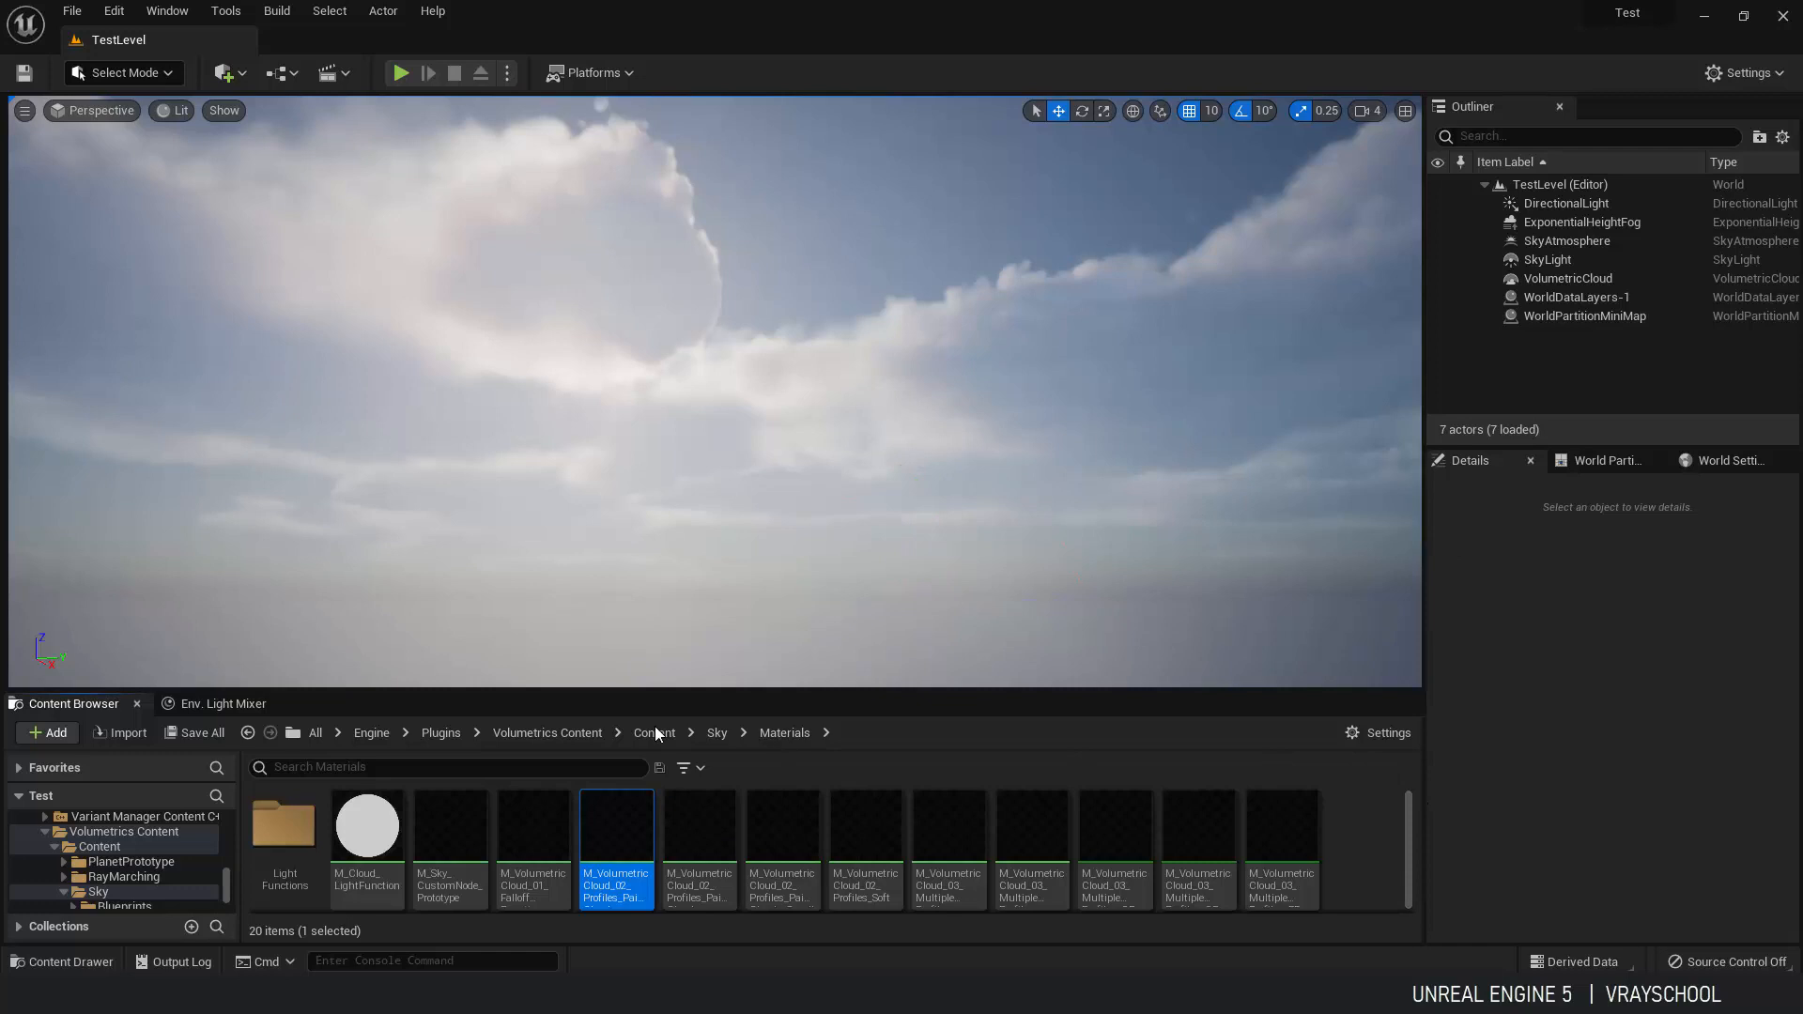
Review sky, cloud and fog settings in Env. Light Mixer and edit the cloud layer bottom altitude.
{"action": "left_click", "coordinate": [222, 703]}
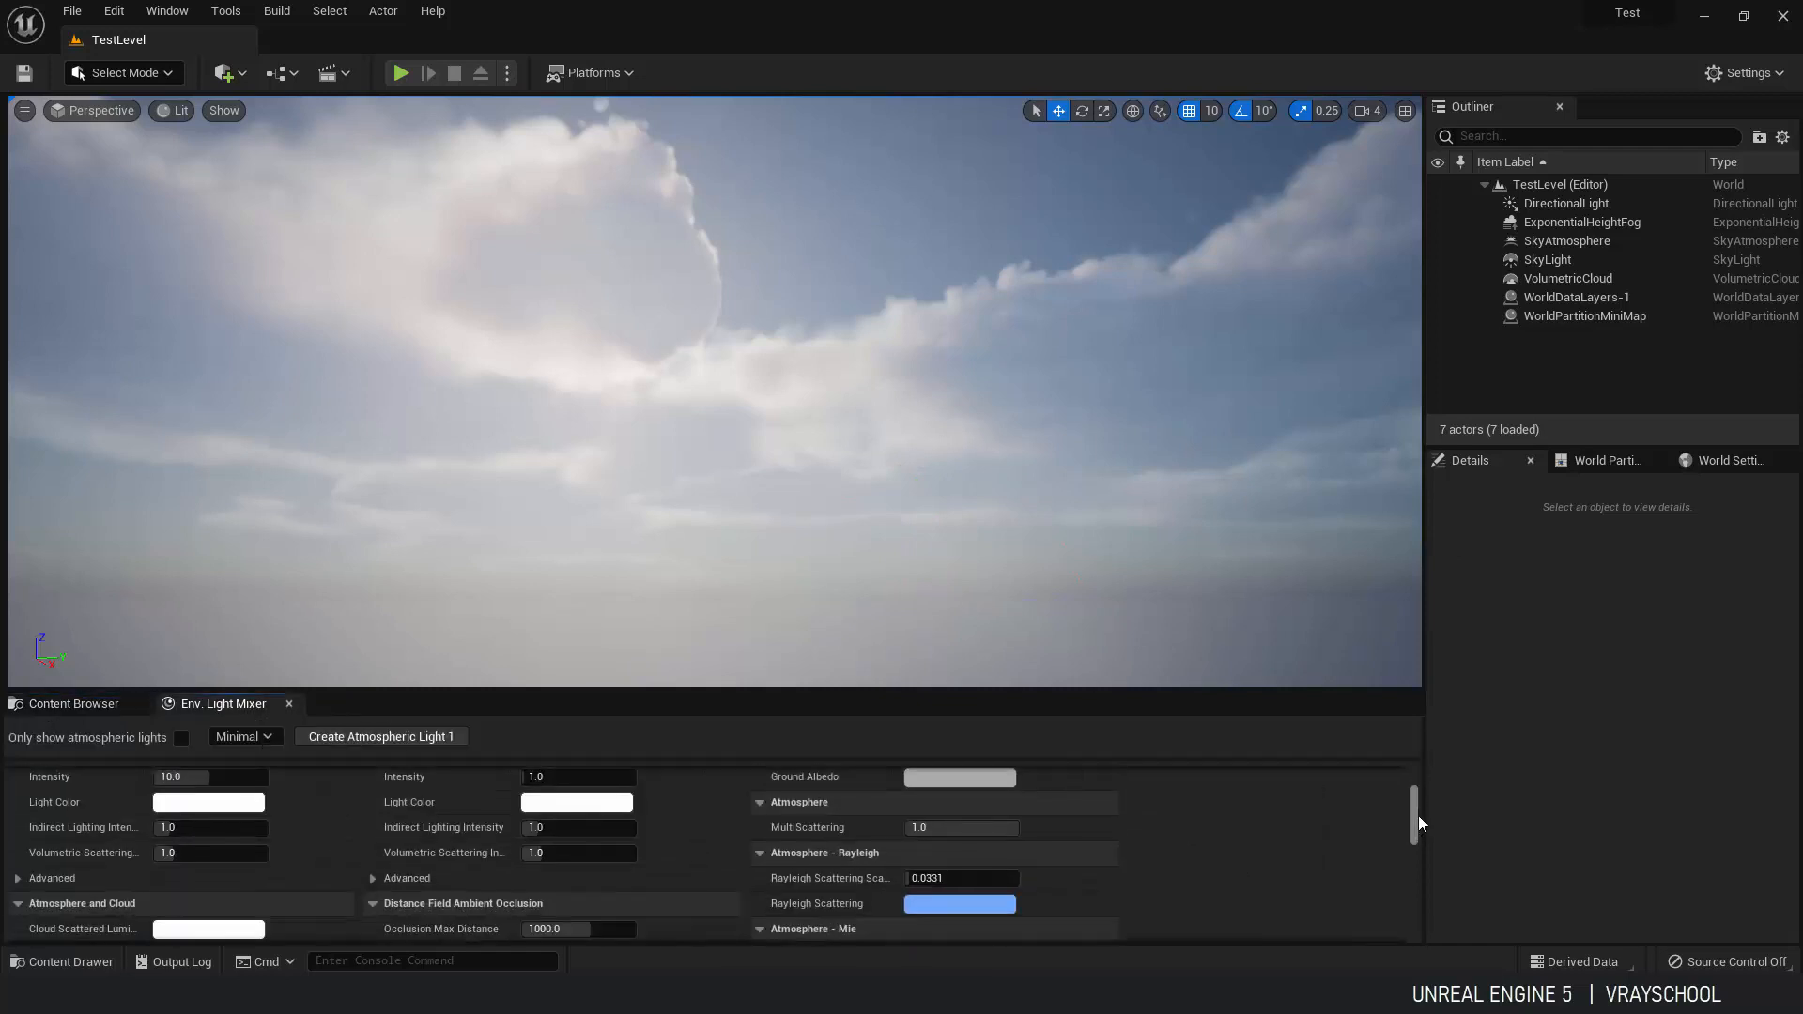
{"action": "scroll", "scroll_direction": "down", "scroll_amount": 3}
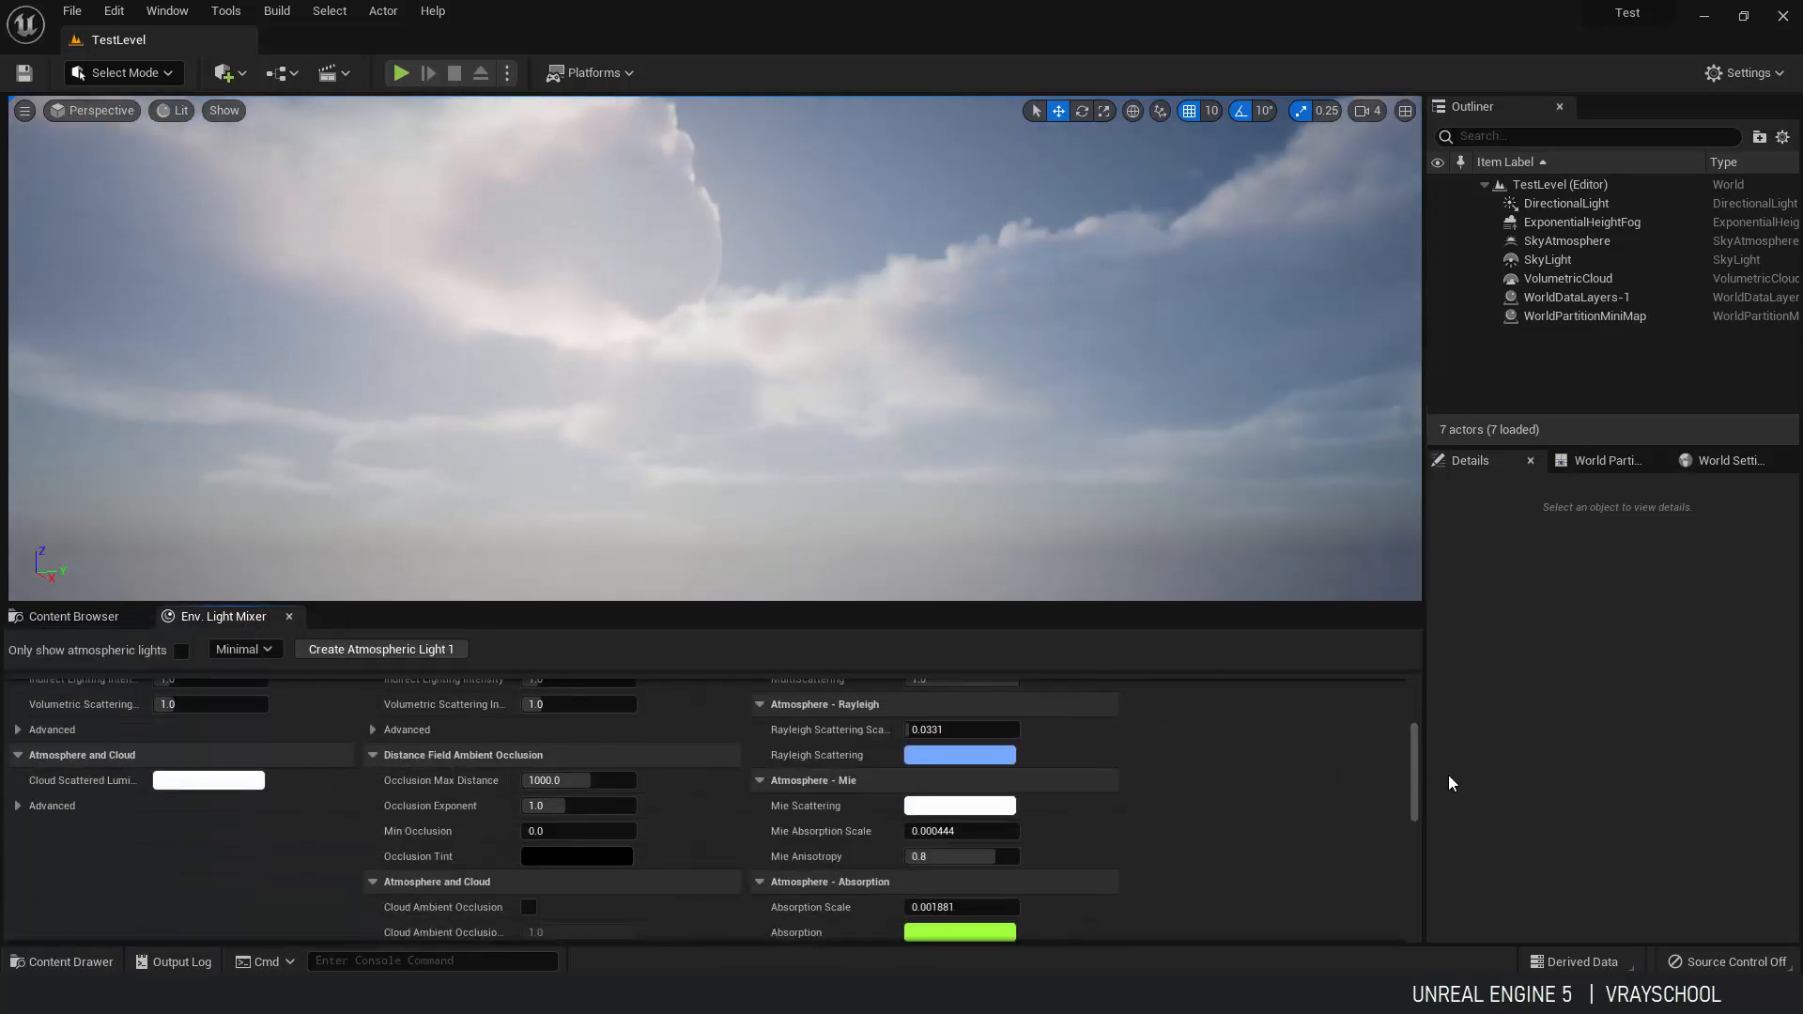
{"action": "scroll", "scroll_direction": "down", "scroll_amount": 3}
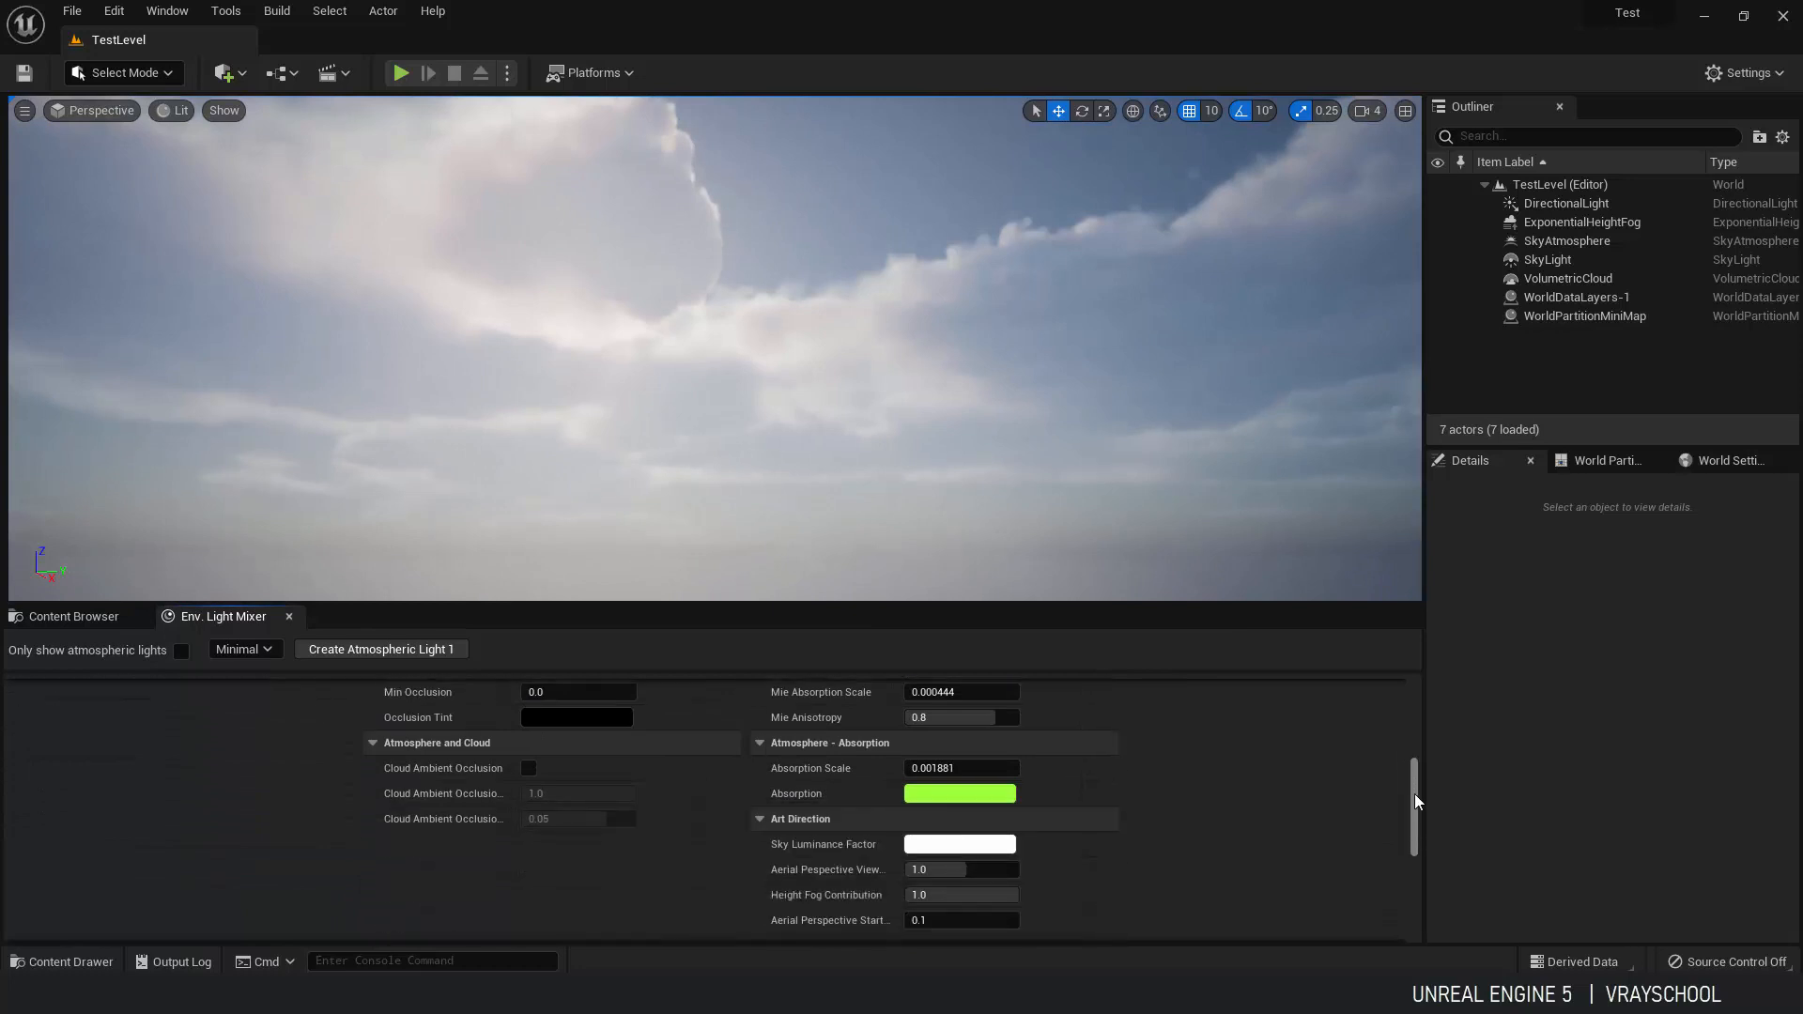
{"action": "scroll", "scroll_direction": "up", "scroll_amount": 3}
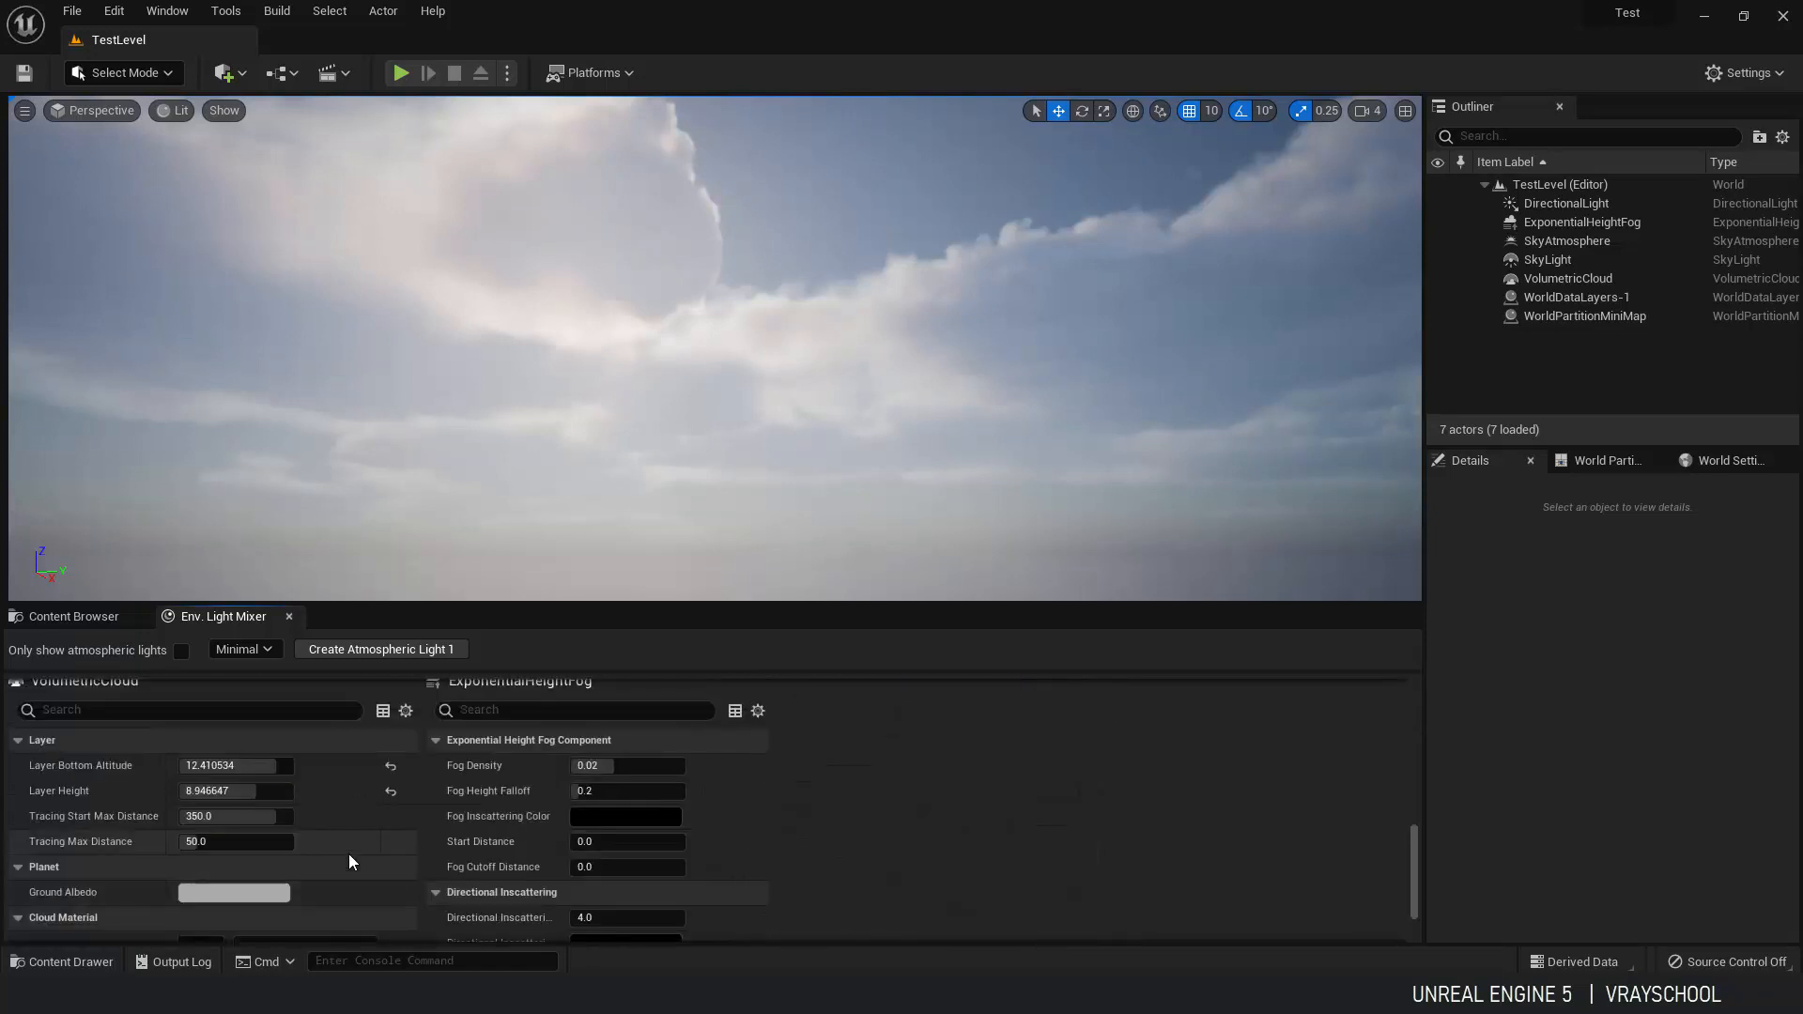
{"action": "scroll", "scroll_direction": "down", "scroll_amount": 3}
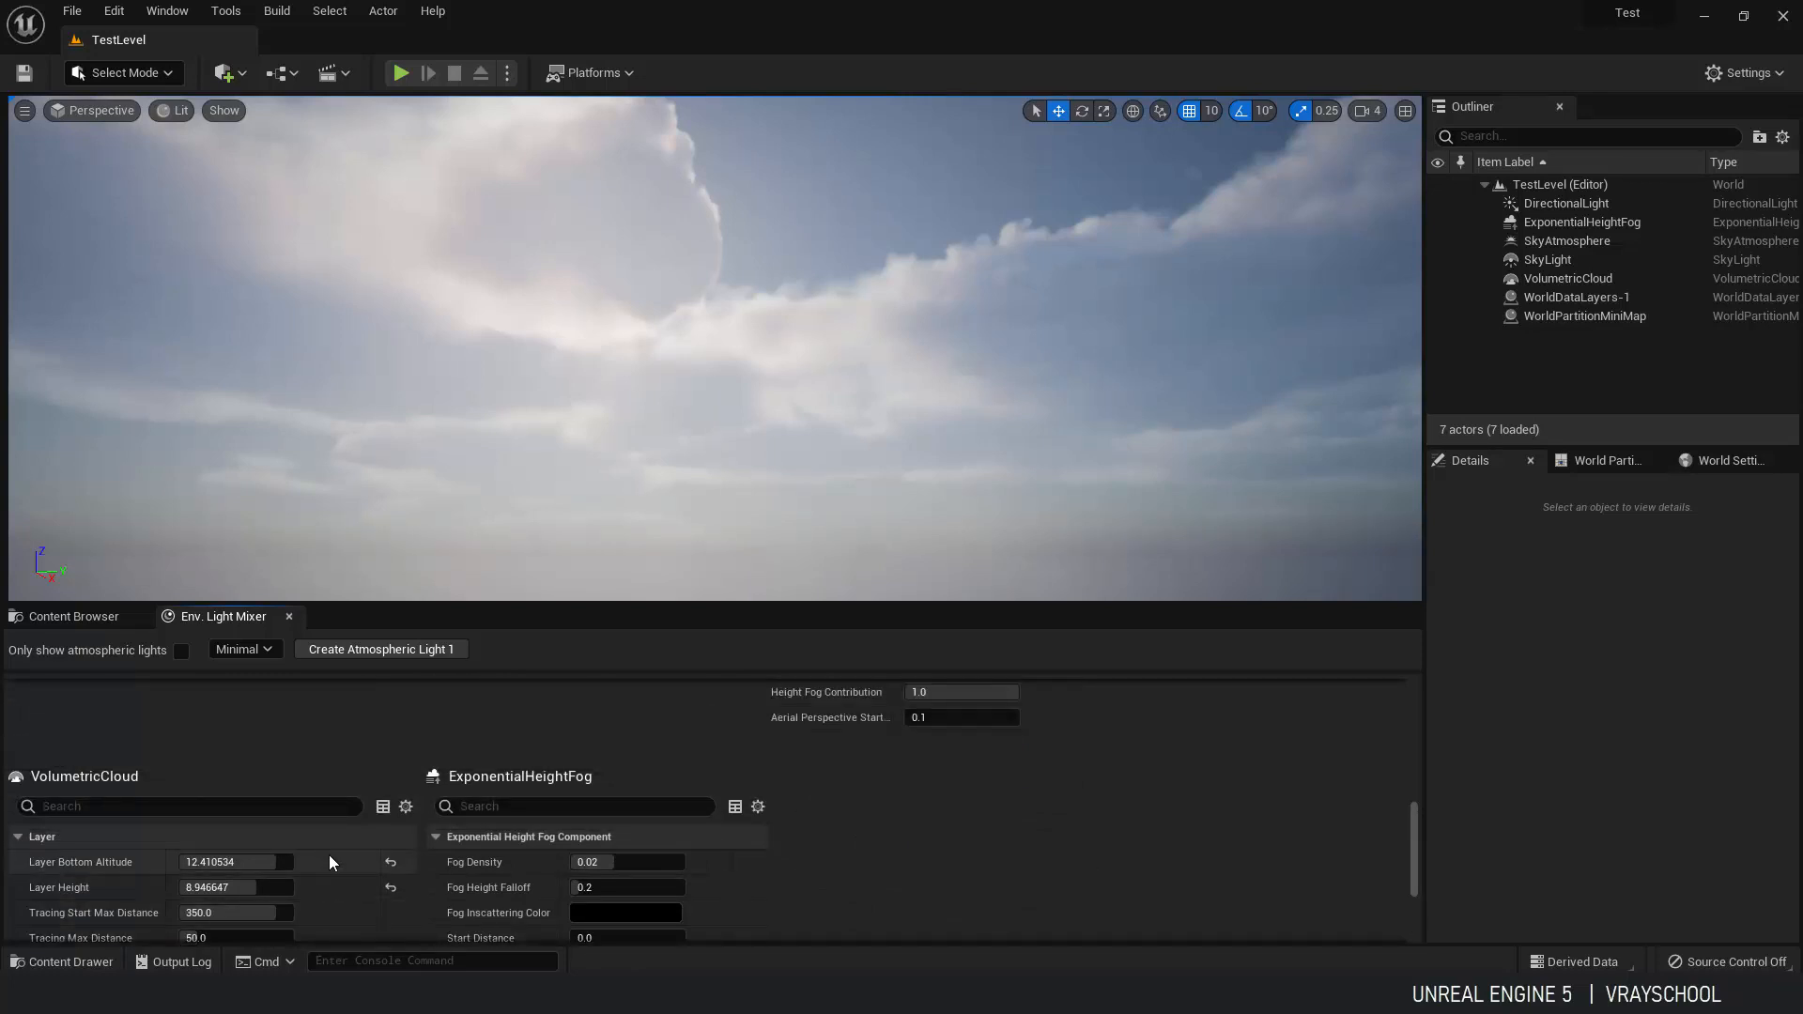
{"action": "triple_click", "coordinate": [627, 862]}
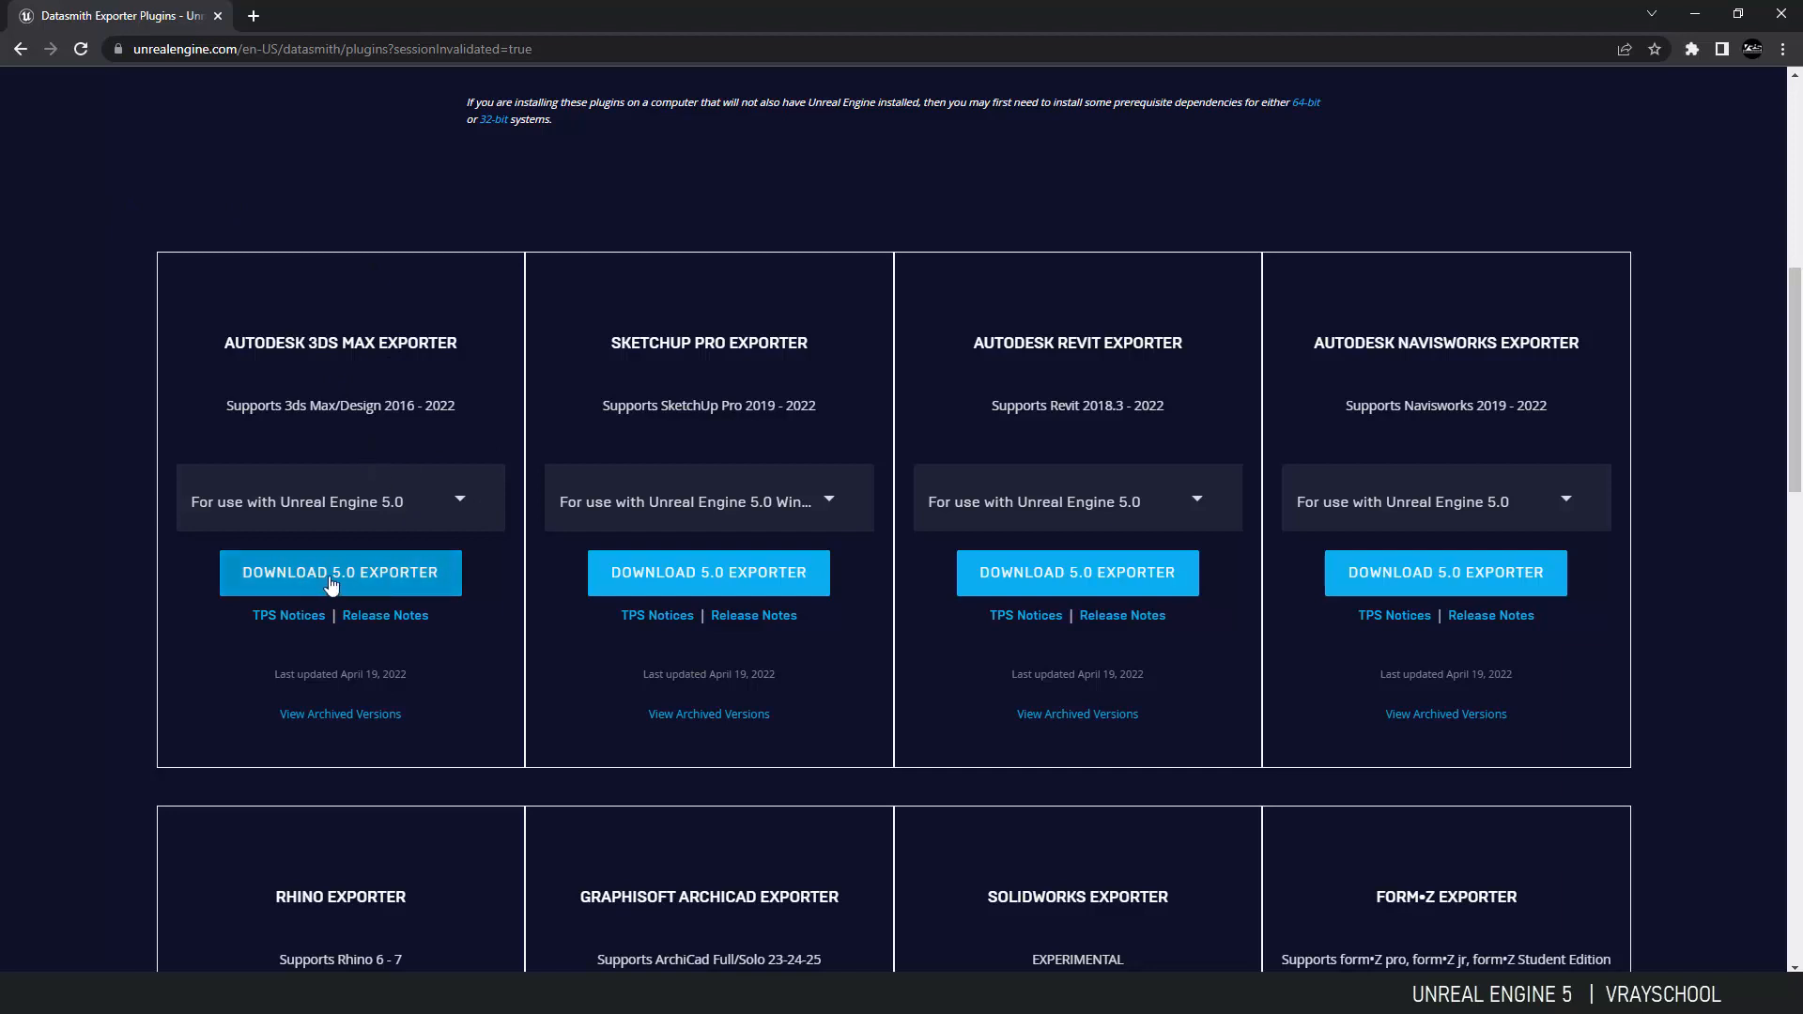
{"action": "mouse_move", "coordinate": [300, 532]}
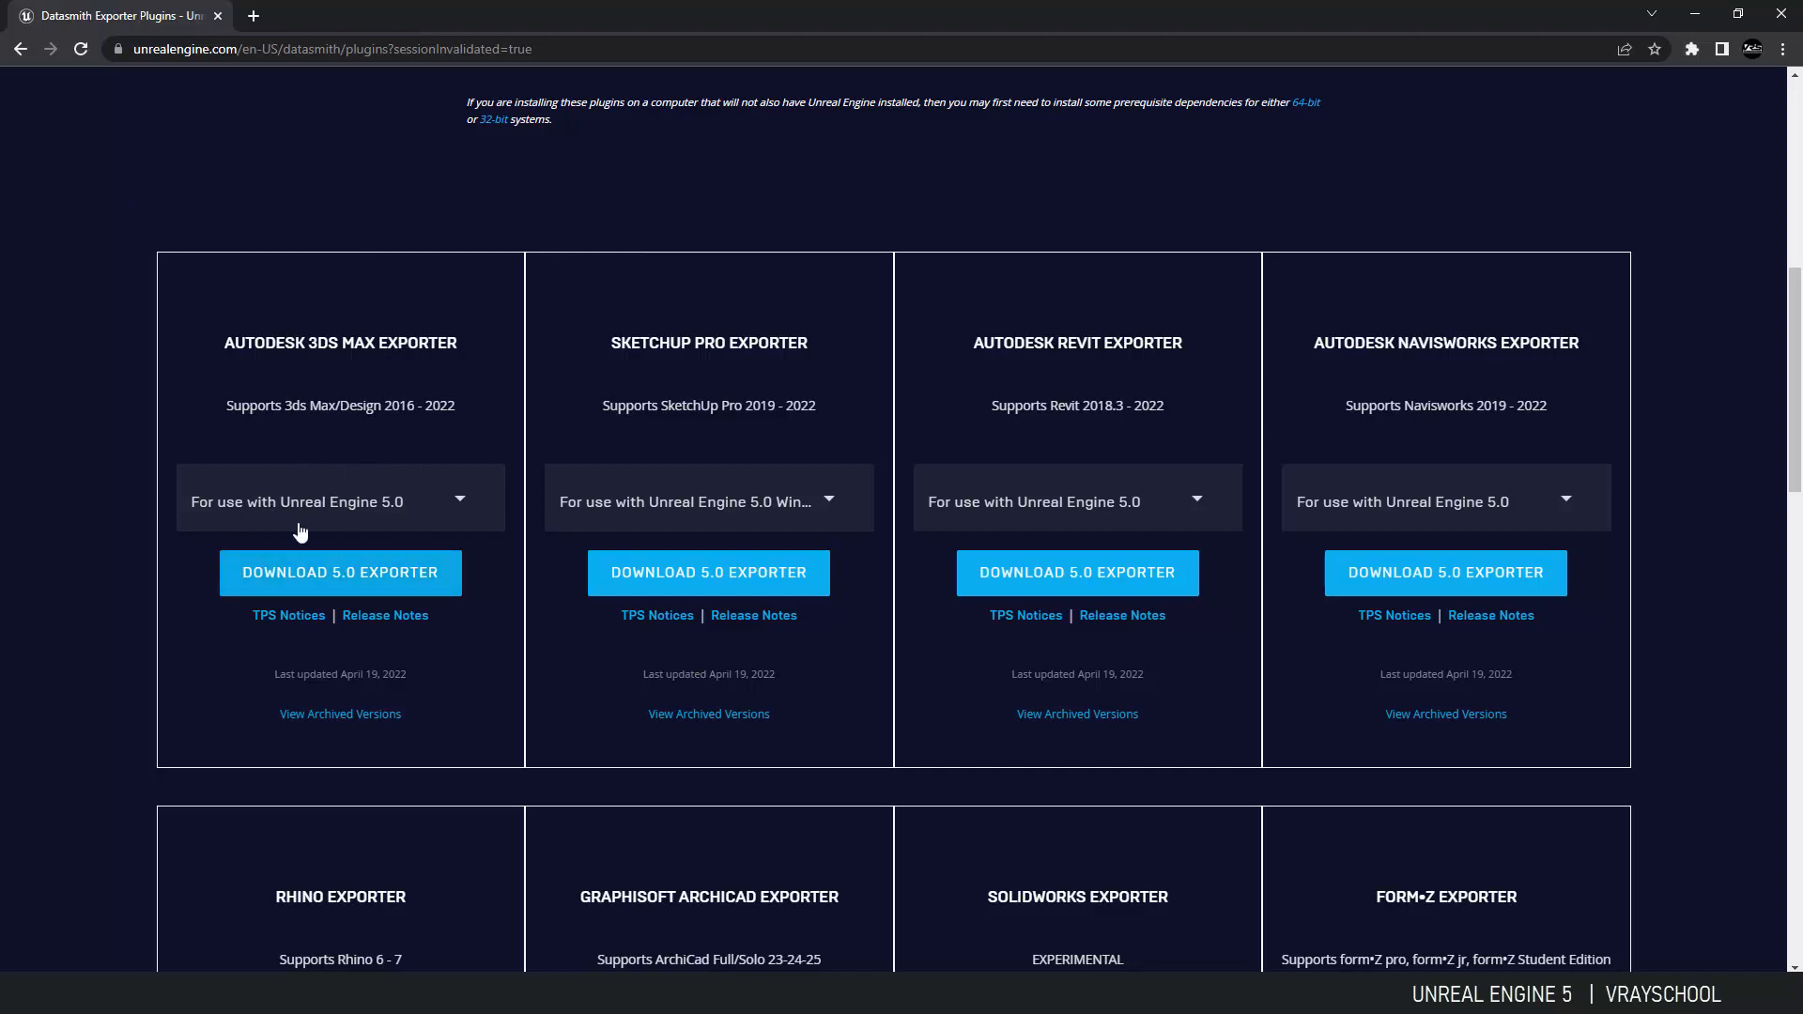
{"action": "mouse_move", "coordinate": [340, 572]}
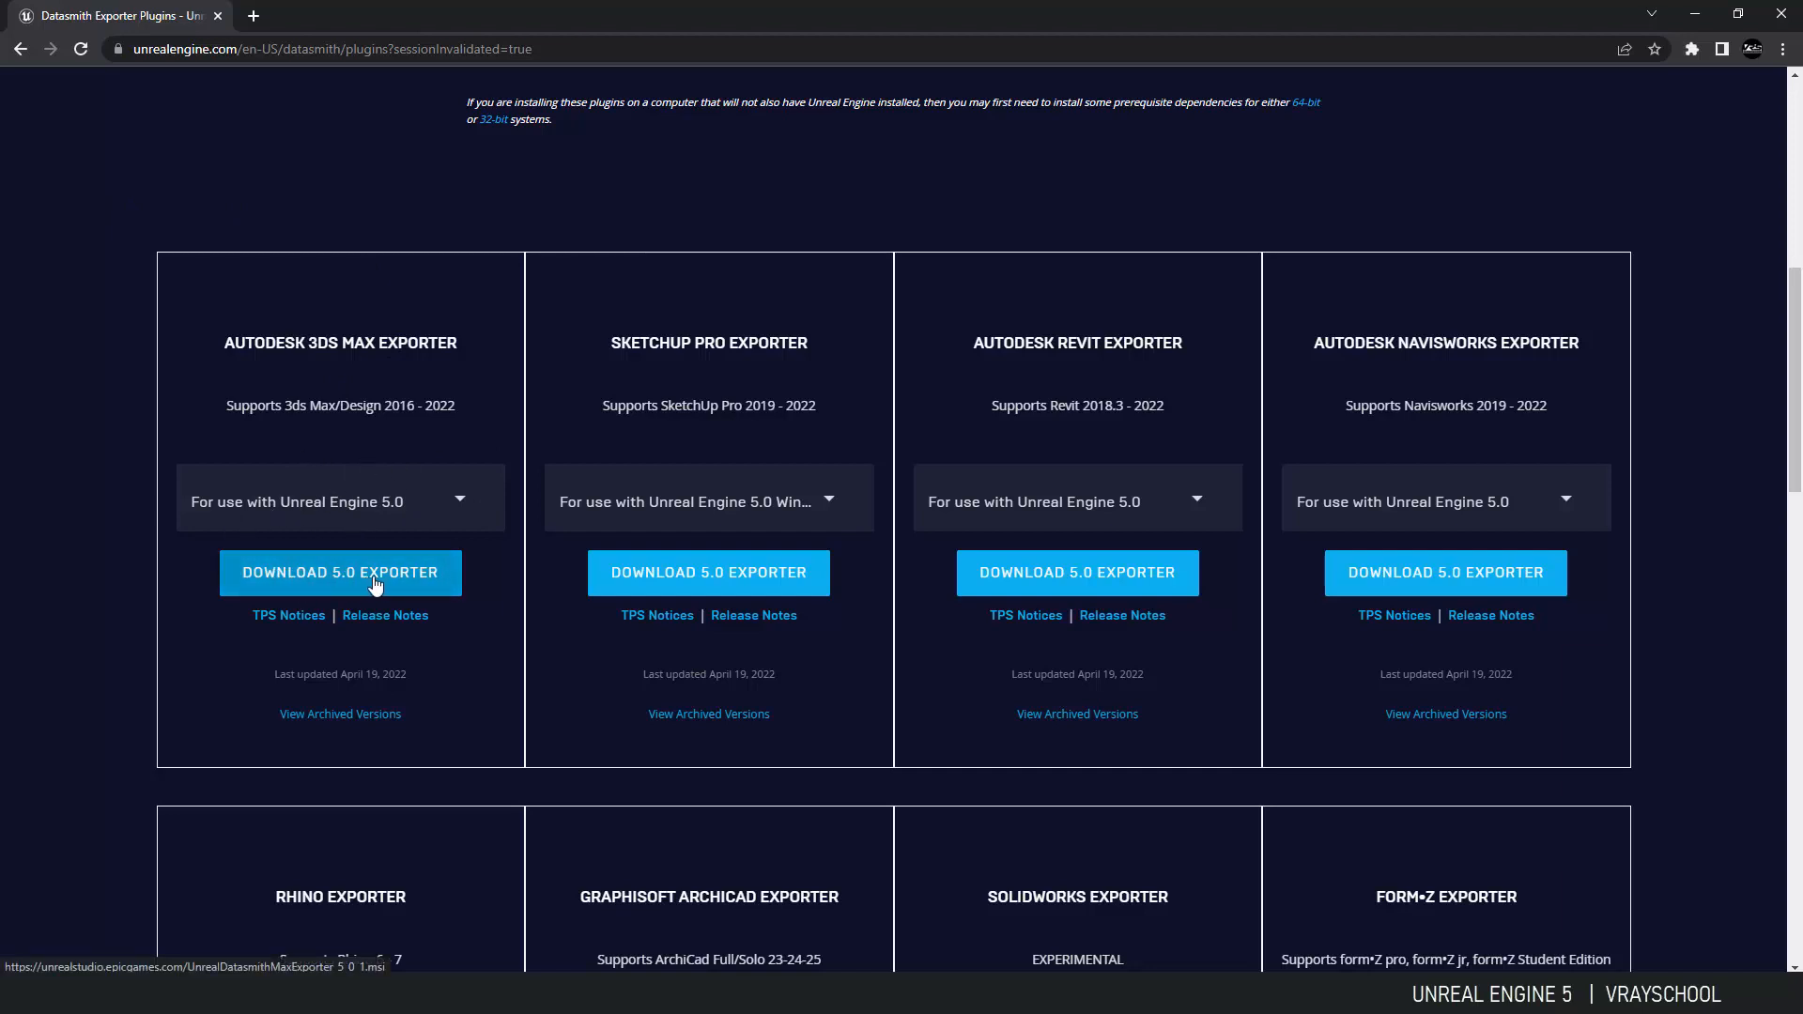
Download the Datasmith 5.0 exporter for Autodesk 3ds Max.
{"action": "left_click", "coordinate": [340, 573]}
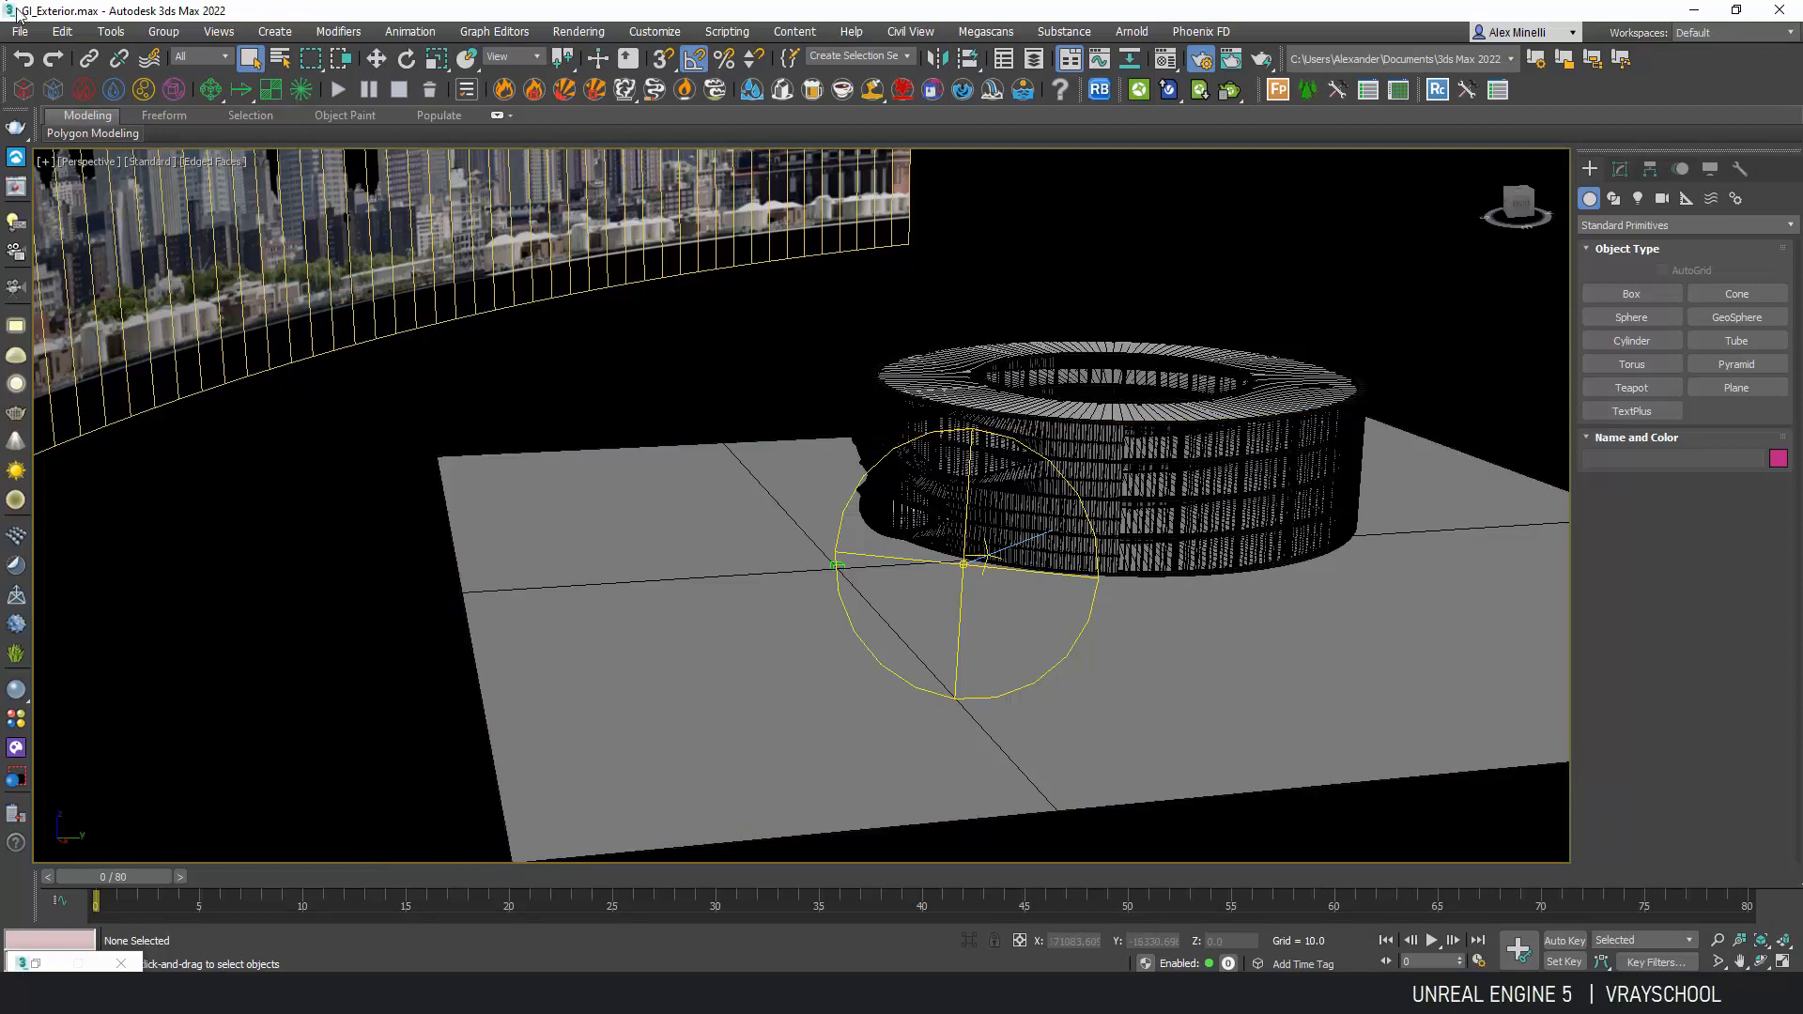
Check File > Export offers the Unreal Datasmith (*.udatasmith) format, then cancel.
{"action": "left_click", "coordinate": [19, 32]}
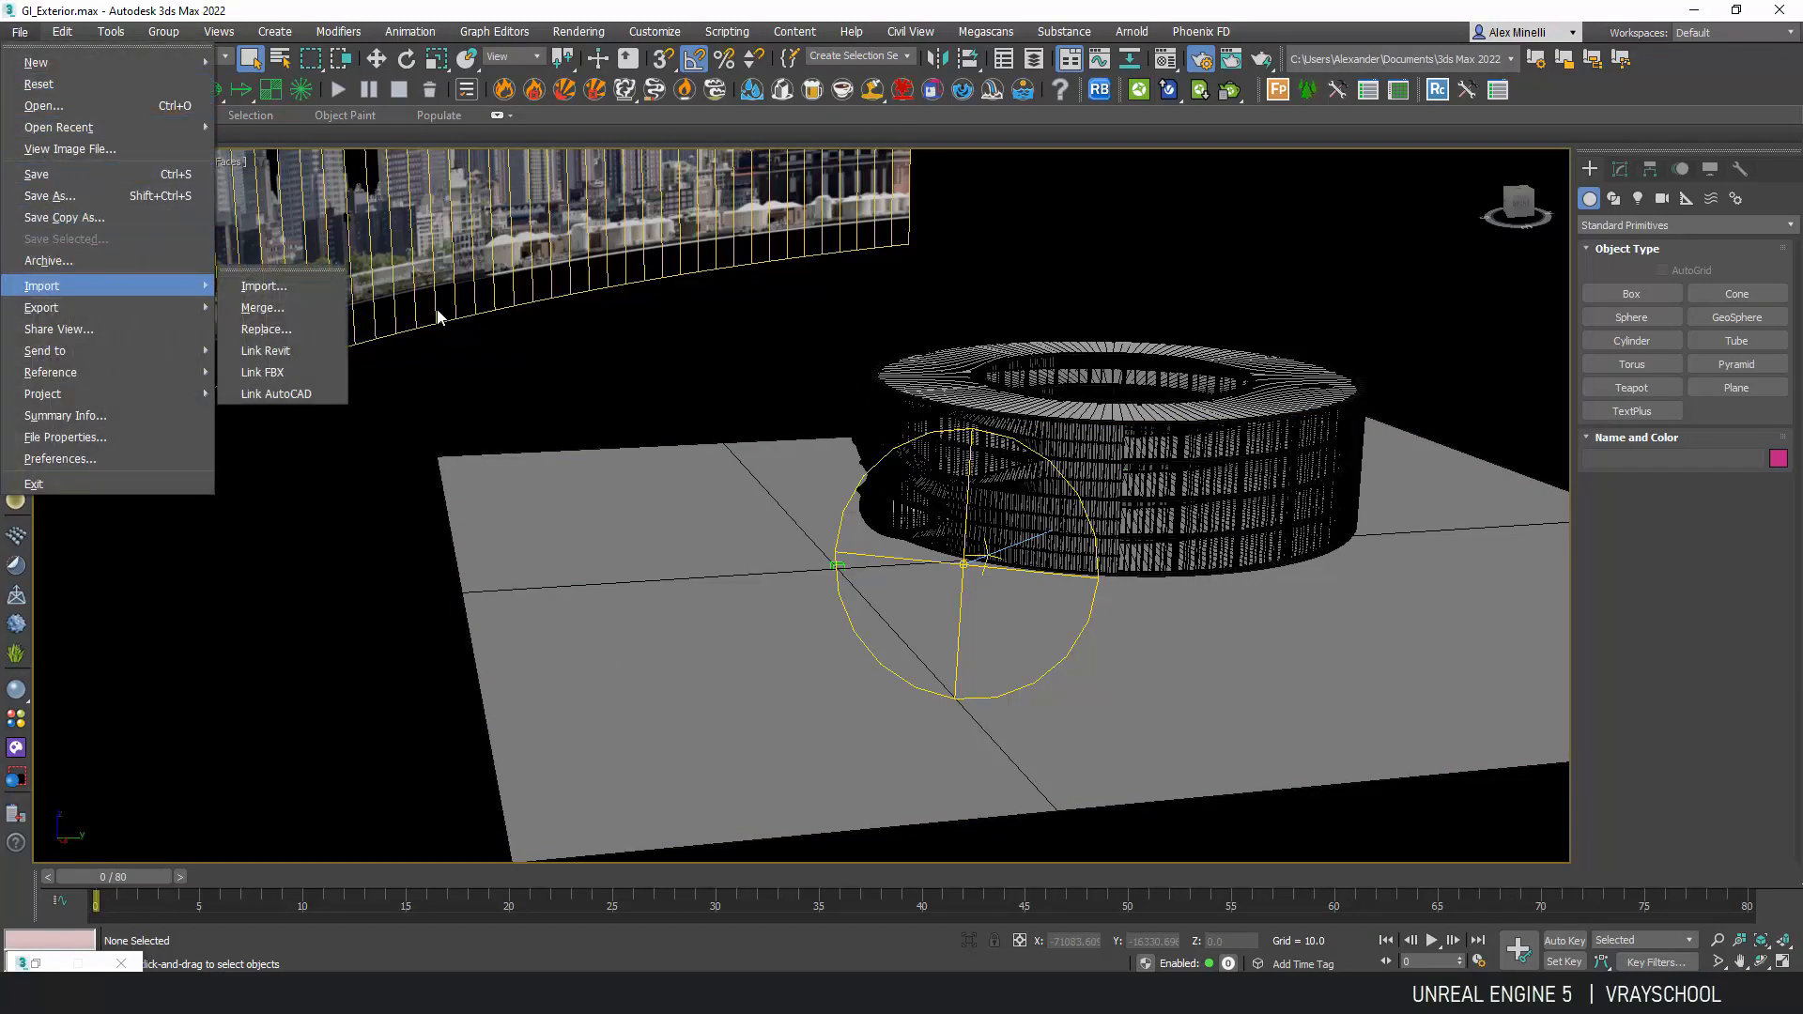
{"action": "left_click", "coordinate": [41, 306]}
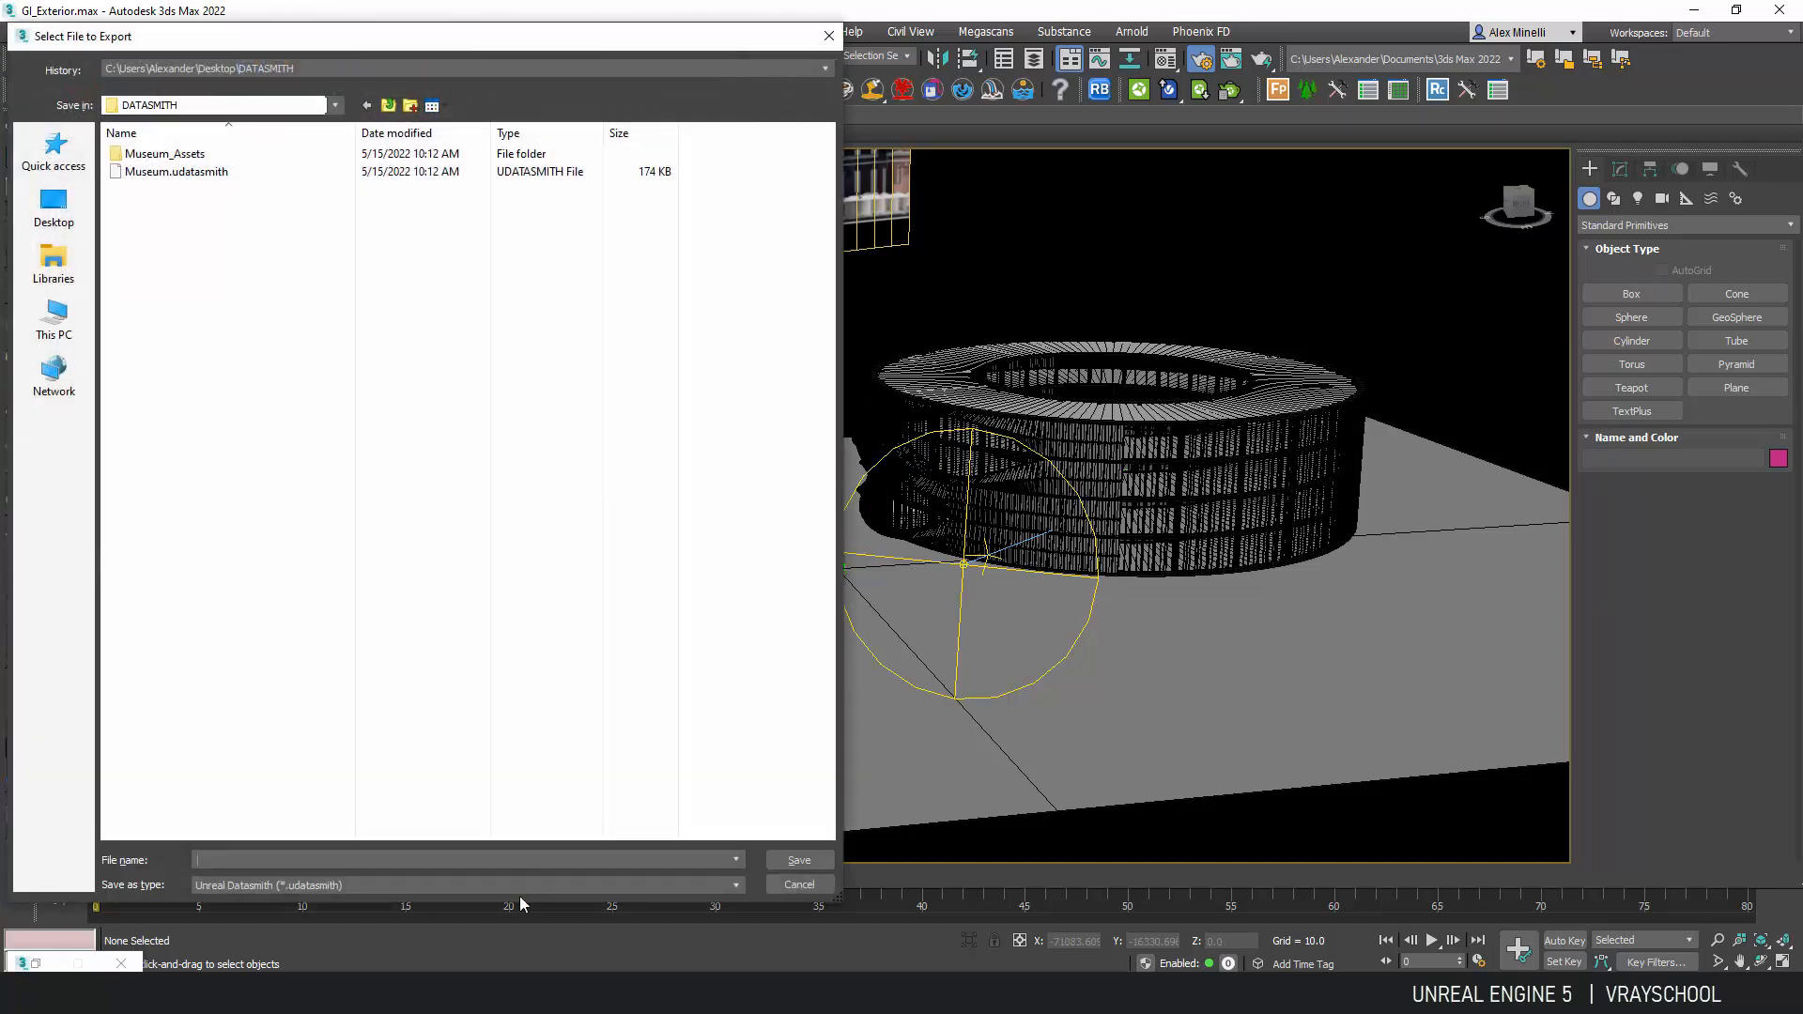
{"action": "left_click", "coordinate": [732, 884]}
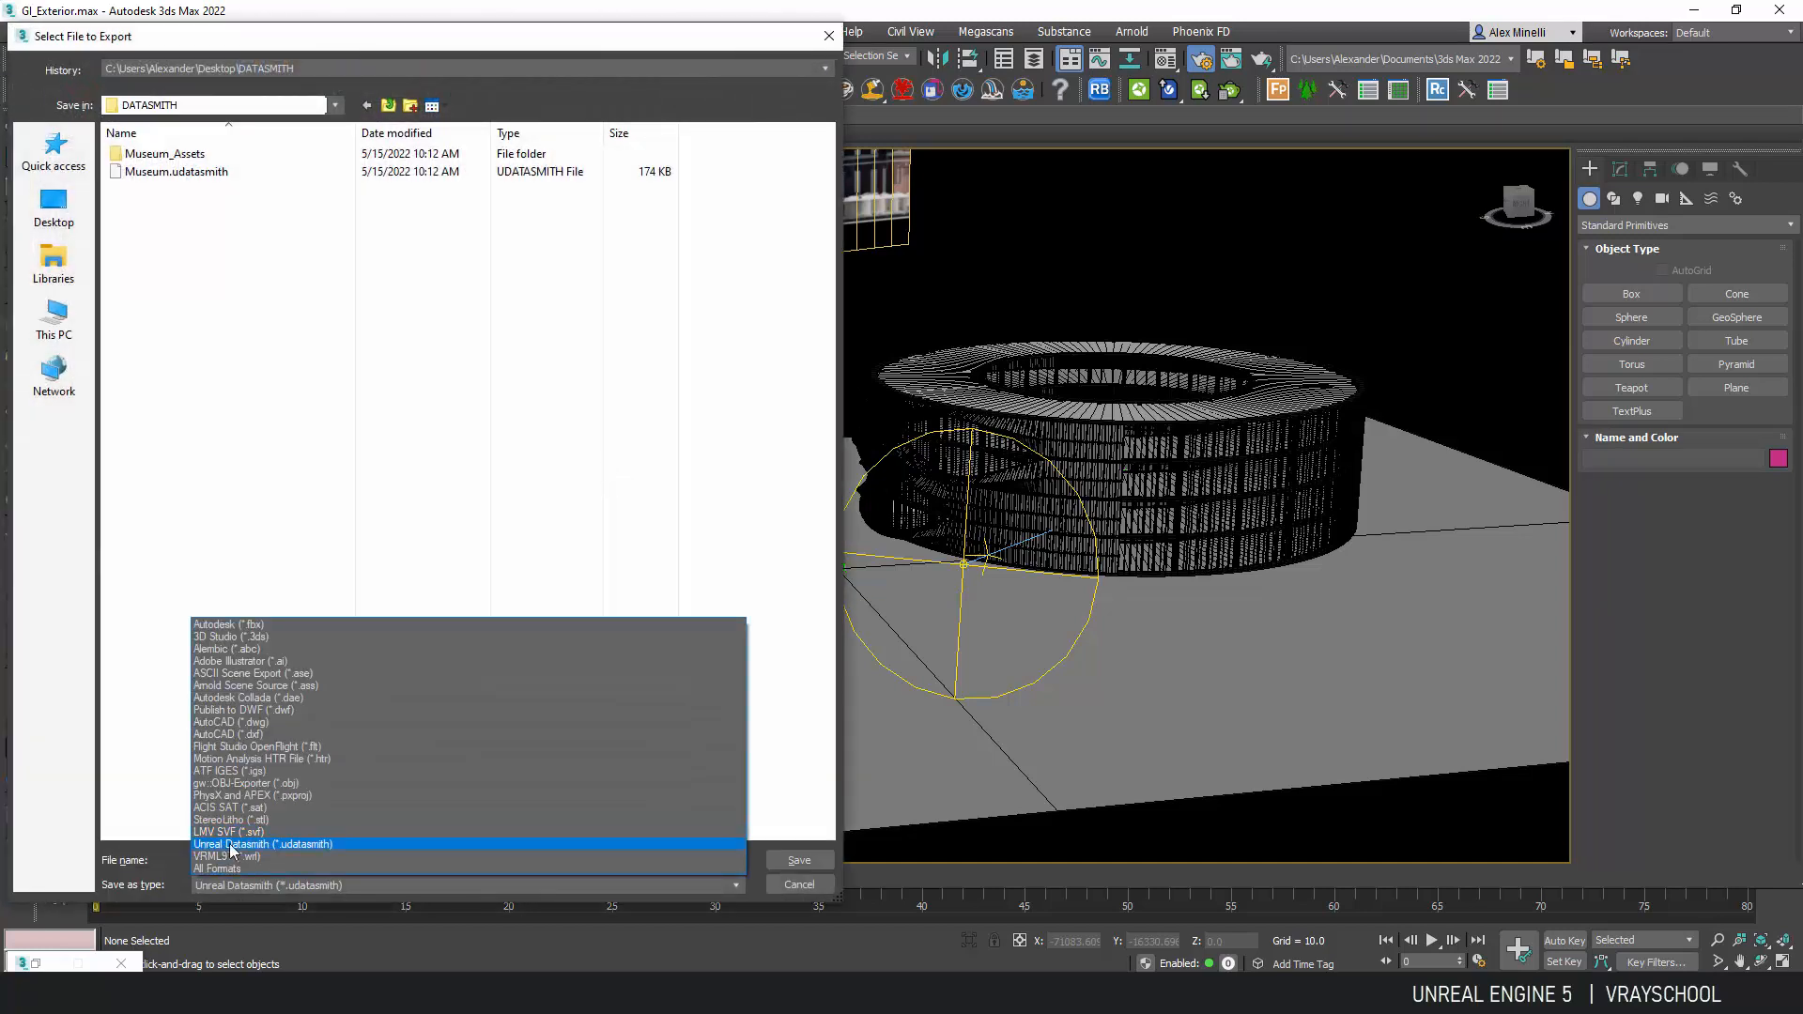
{"action": "left_click", "coordinate": [229, 624]}
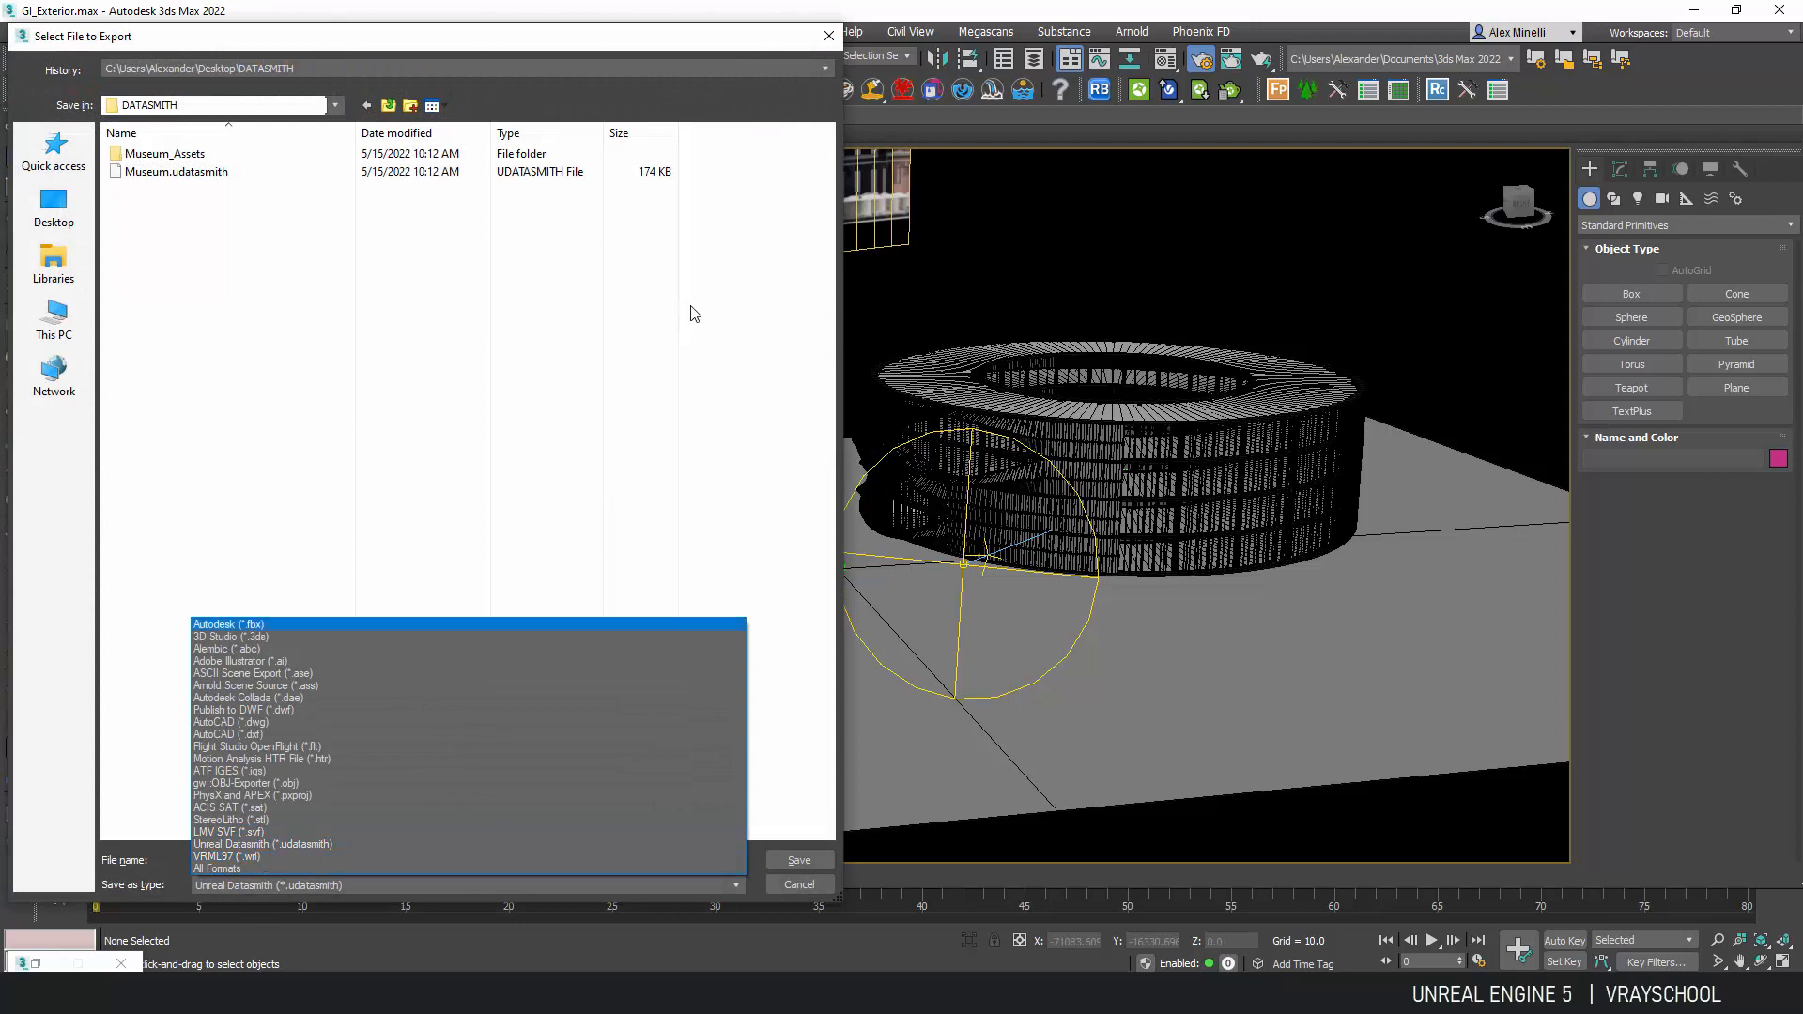
{"action": "left_click", "coordinate": [798, 885]}
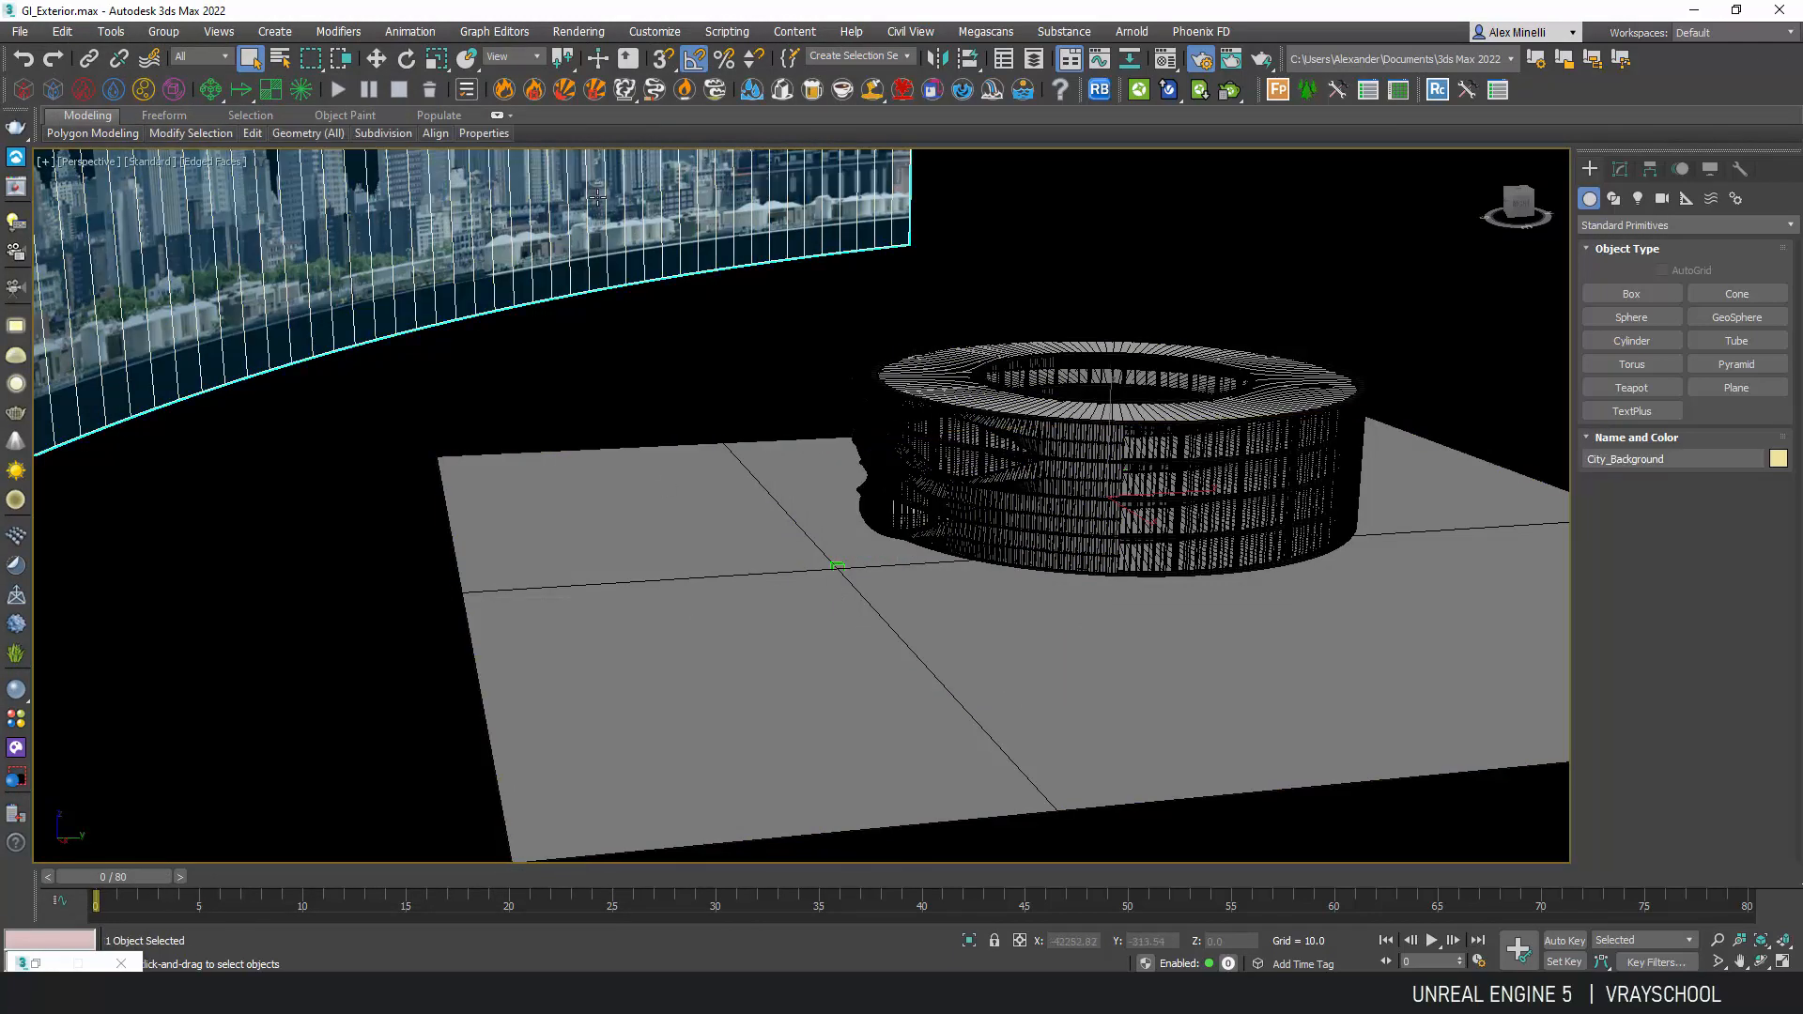
Hide City_Background and save a Datasmith export named Test.
{"action": "left_click", "coordinate": [553, 370]}
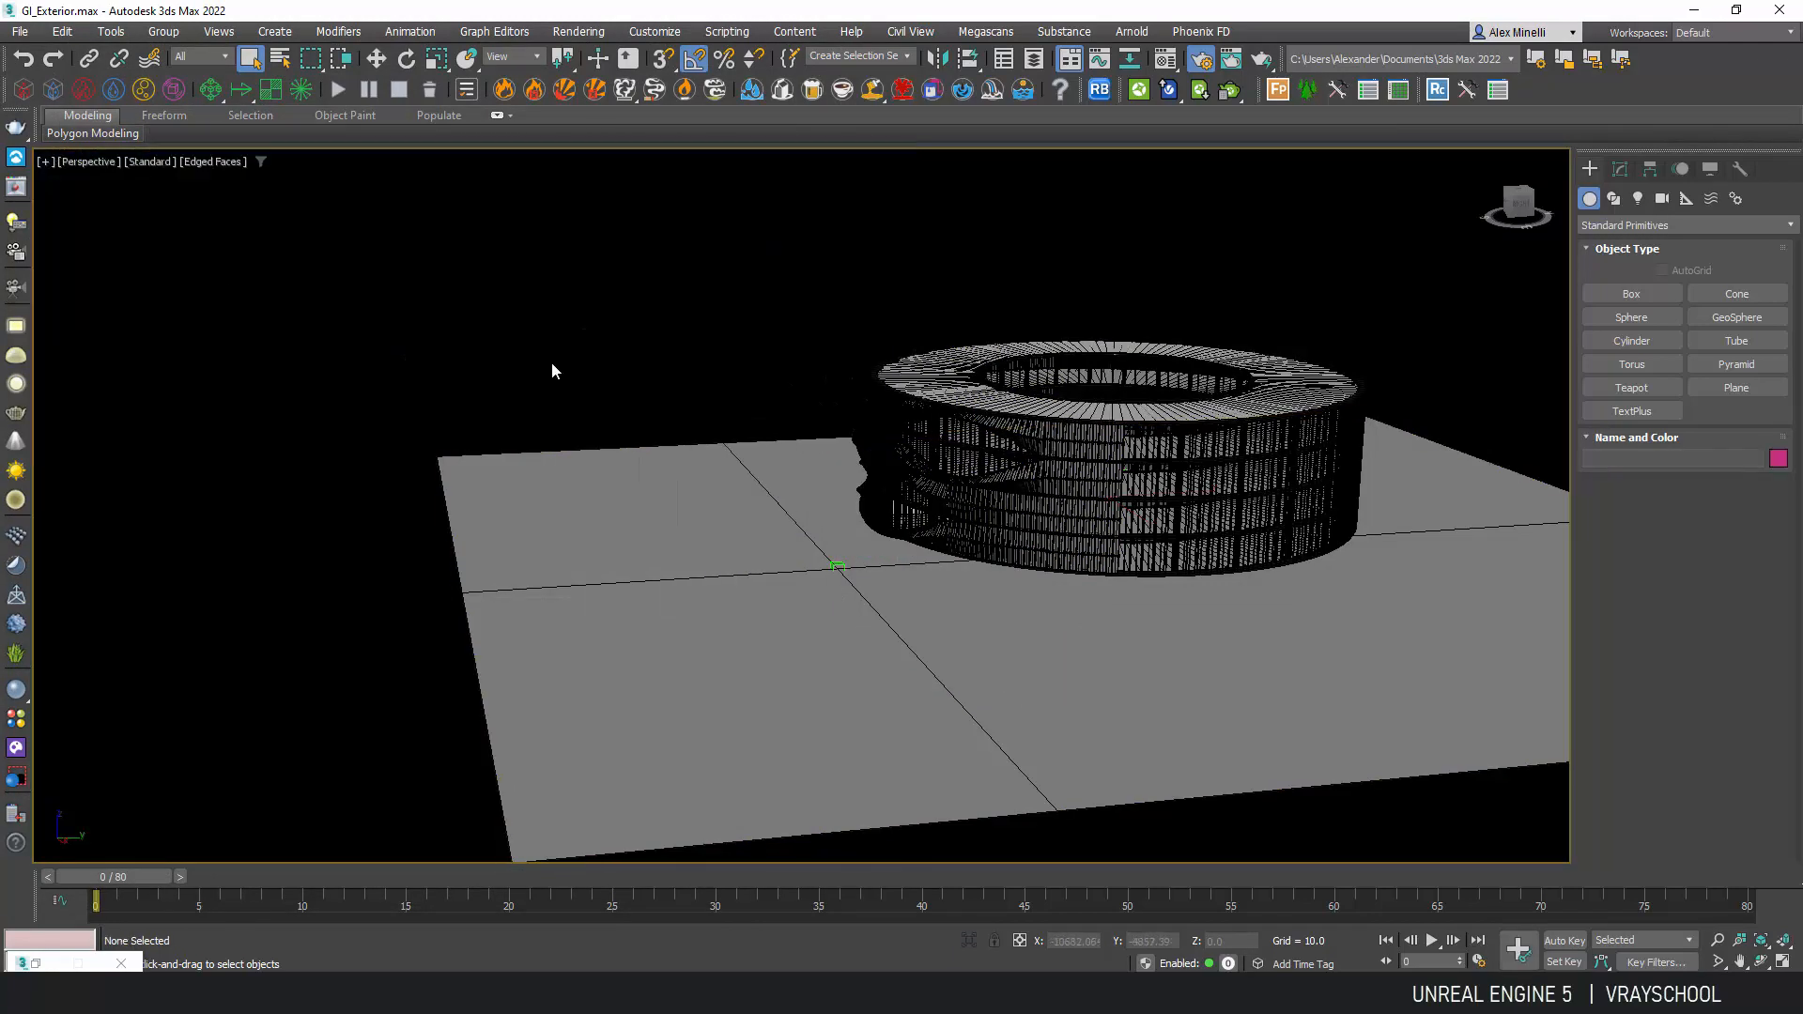
{"action": "left_click", "coordinate": [18, 32]}
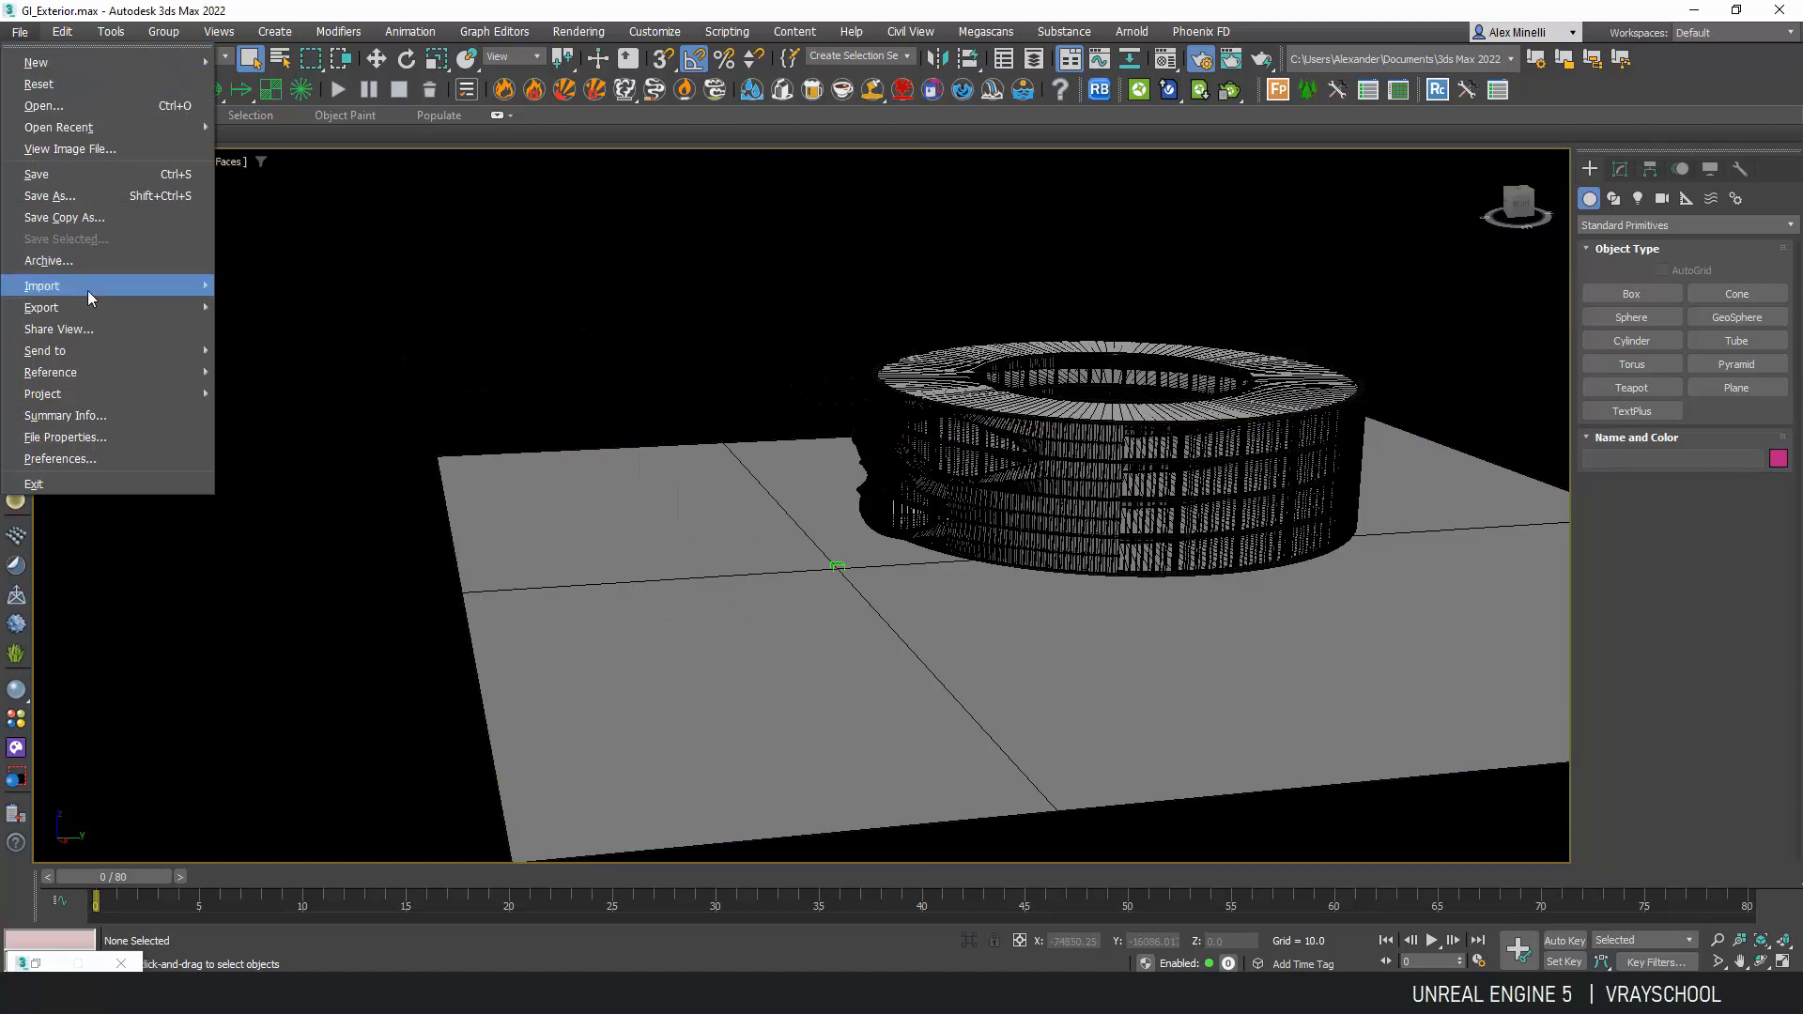
{"action": "left_click", "coordinate": [43, 307]}
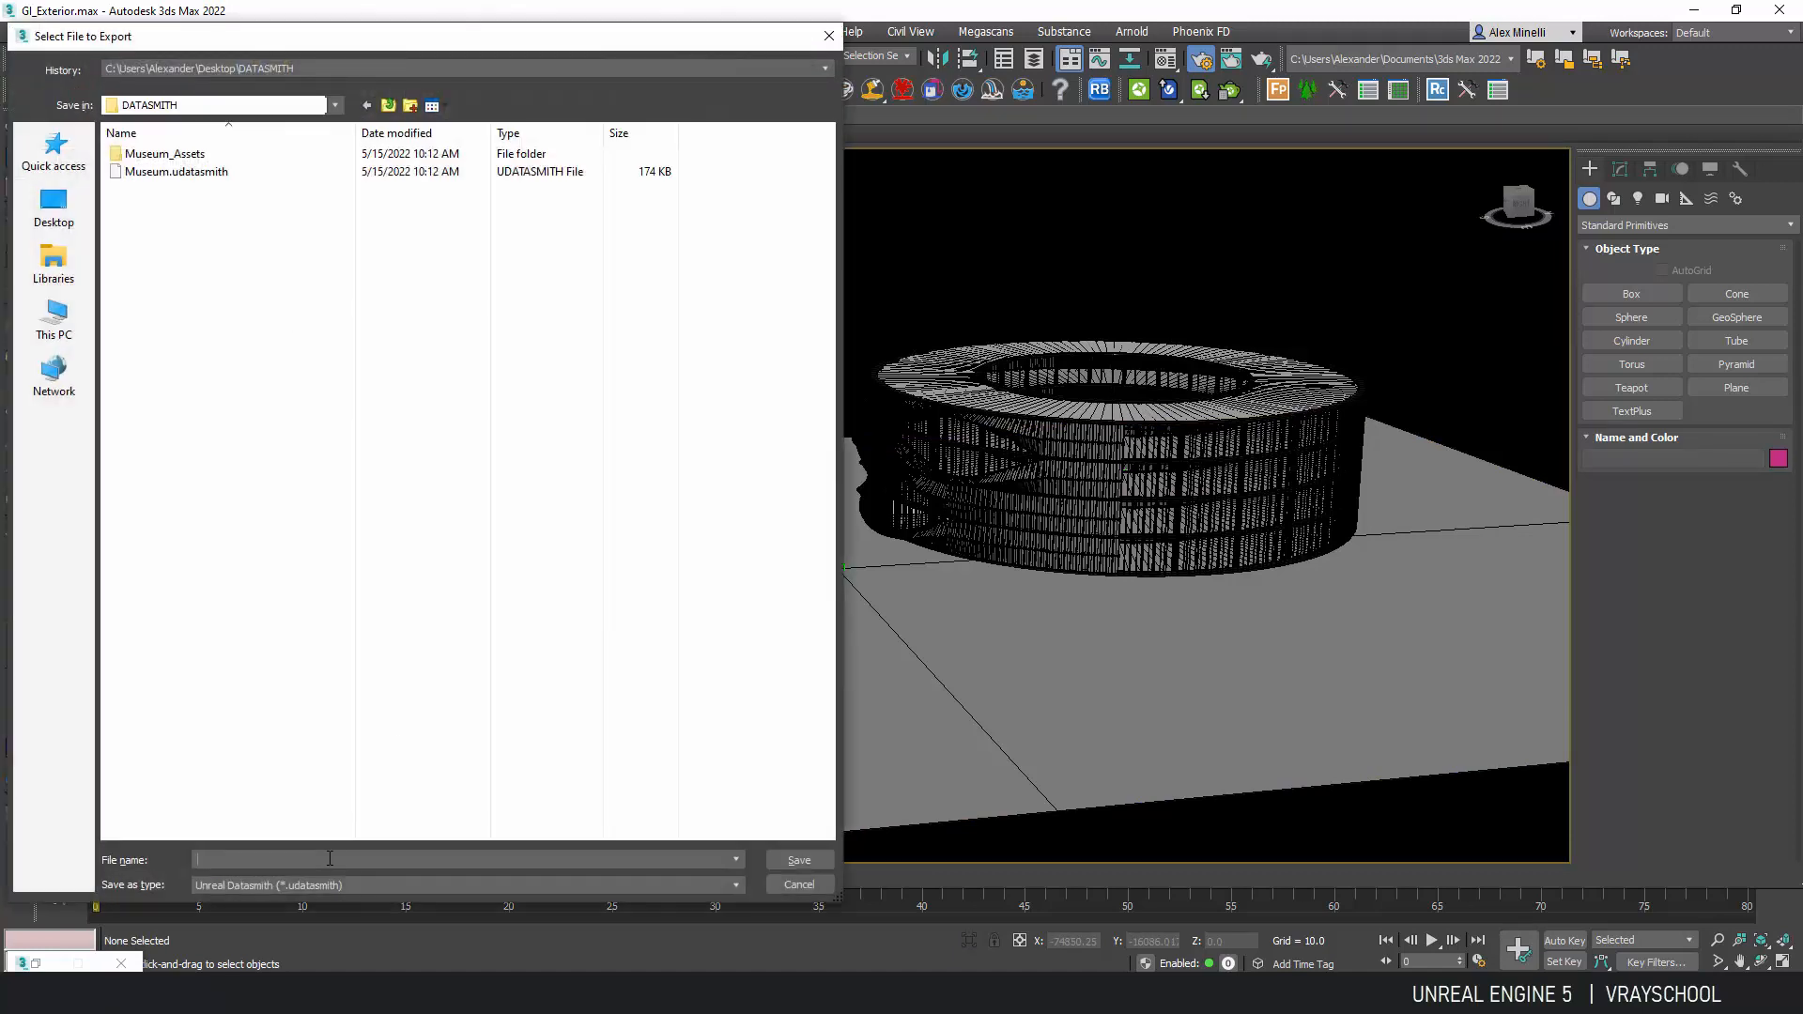
{"action": "type", "text": "Test"}
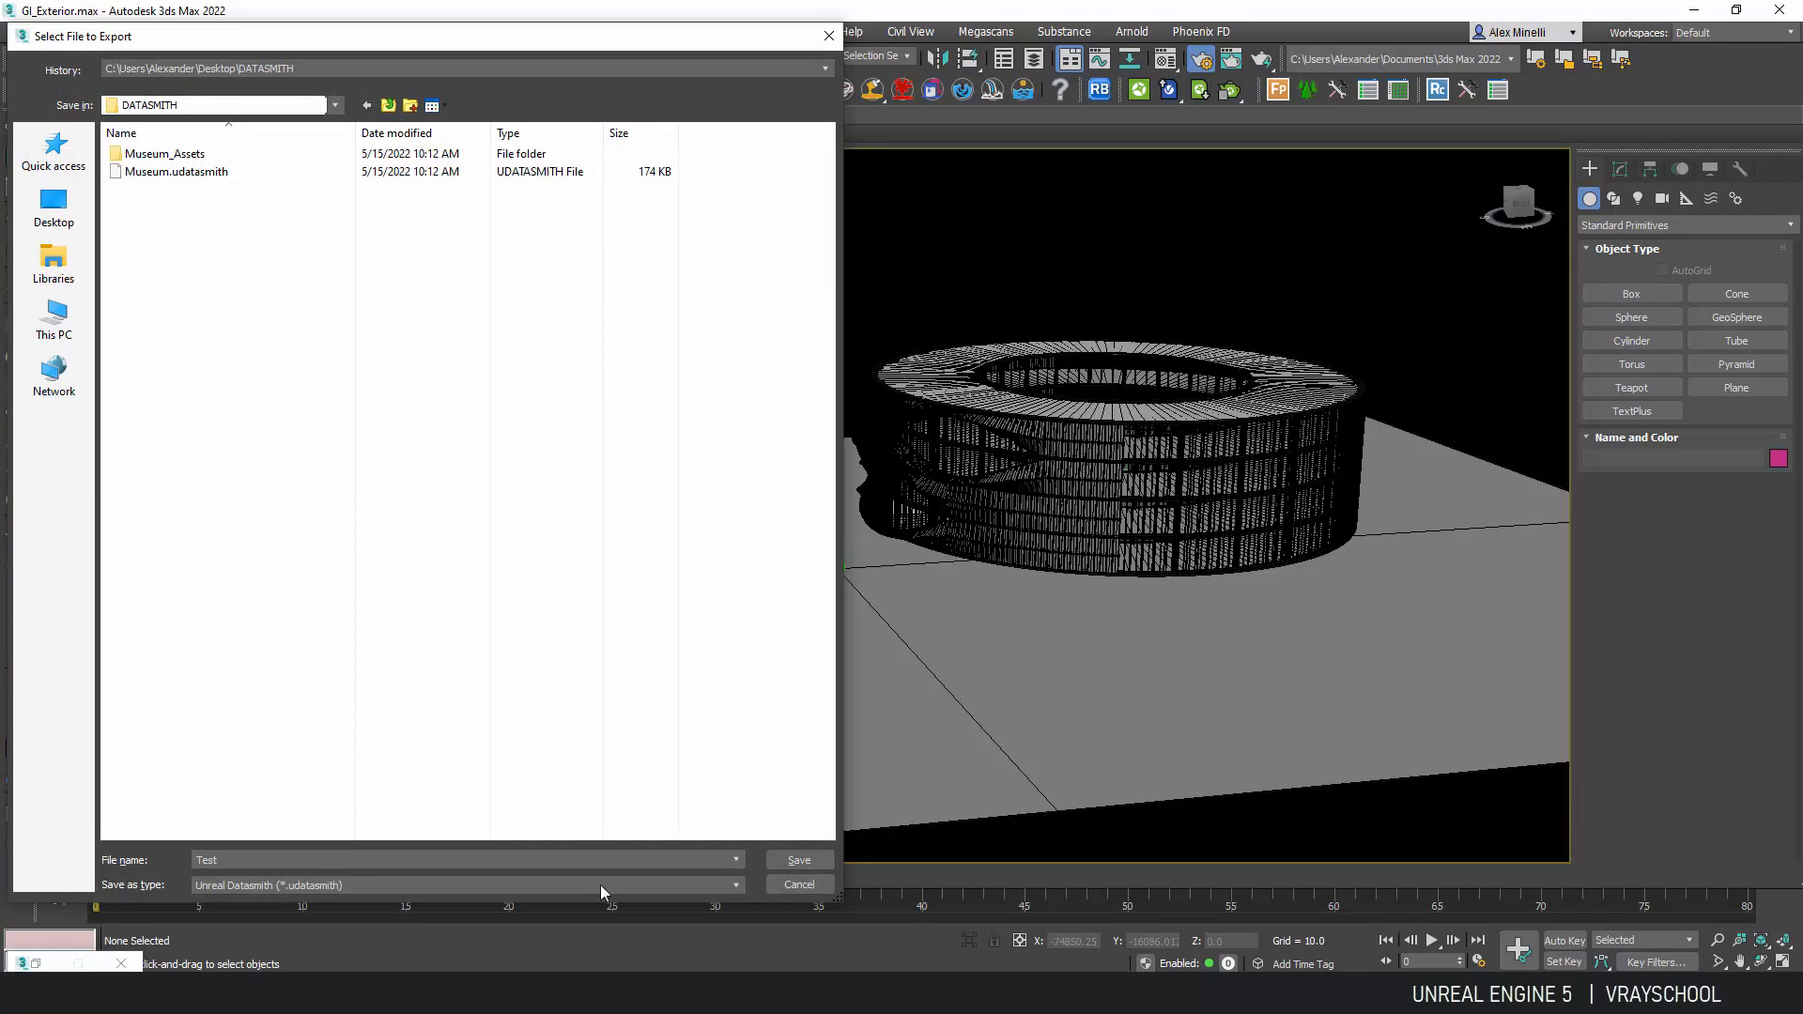
{"action": "left_click", "coordinate": [796, 858]}
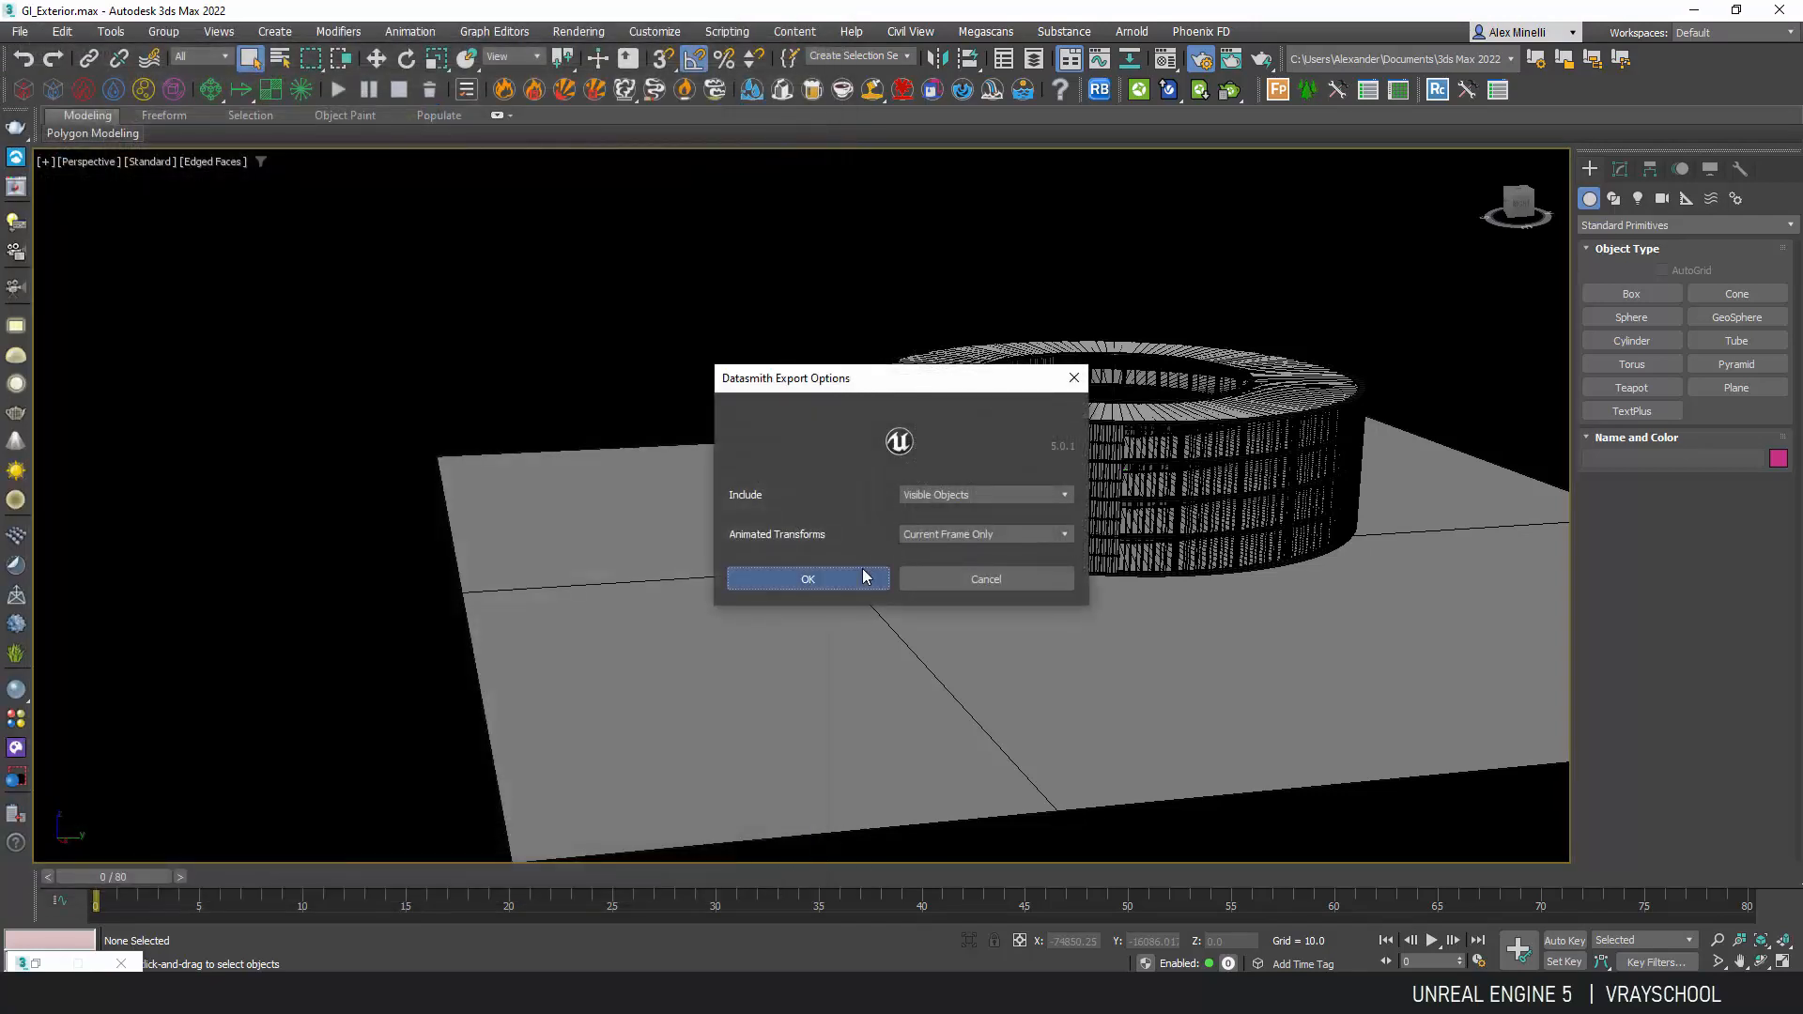
Export visible objects only, review the output warnings log and close it.
{"action": "left_click", "coordinate": [806, 579]}
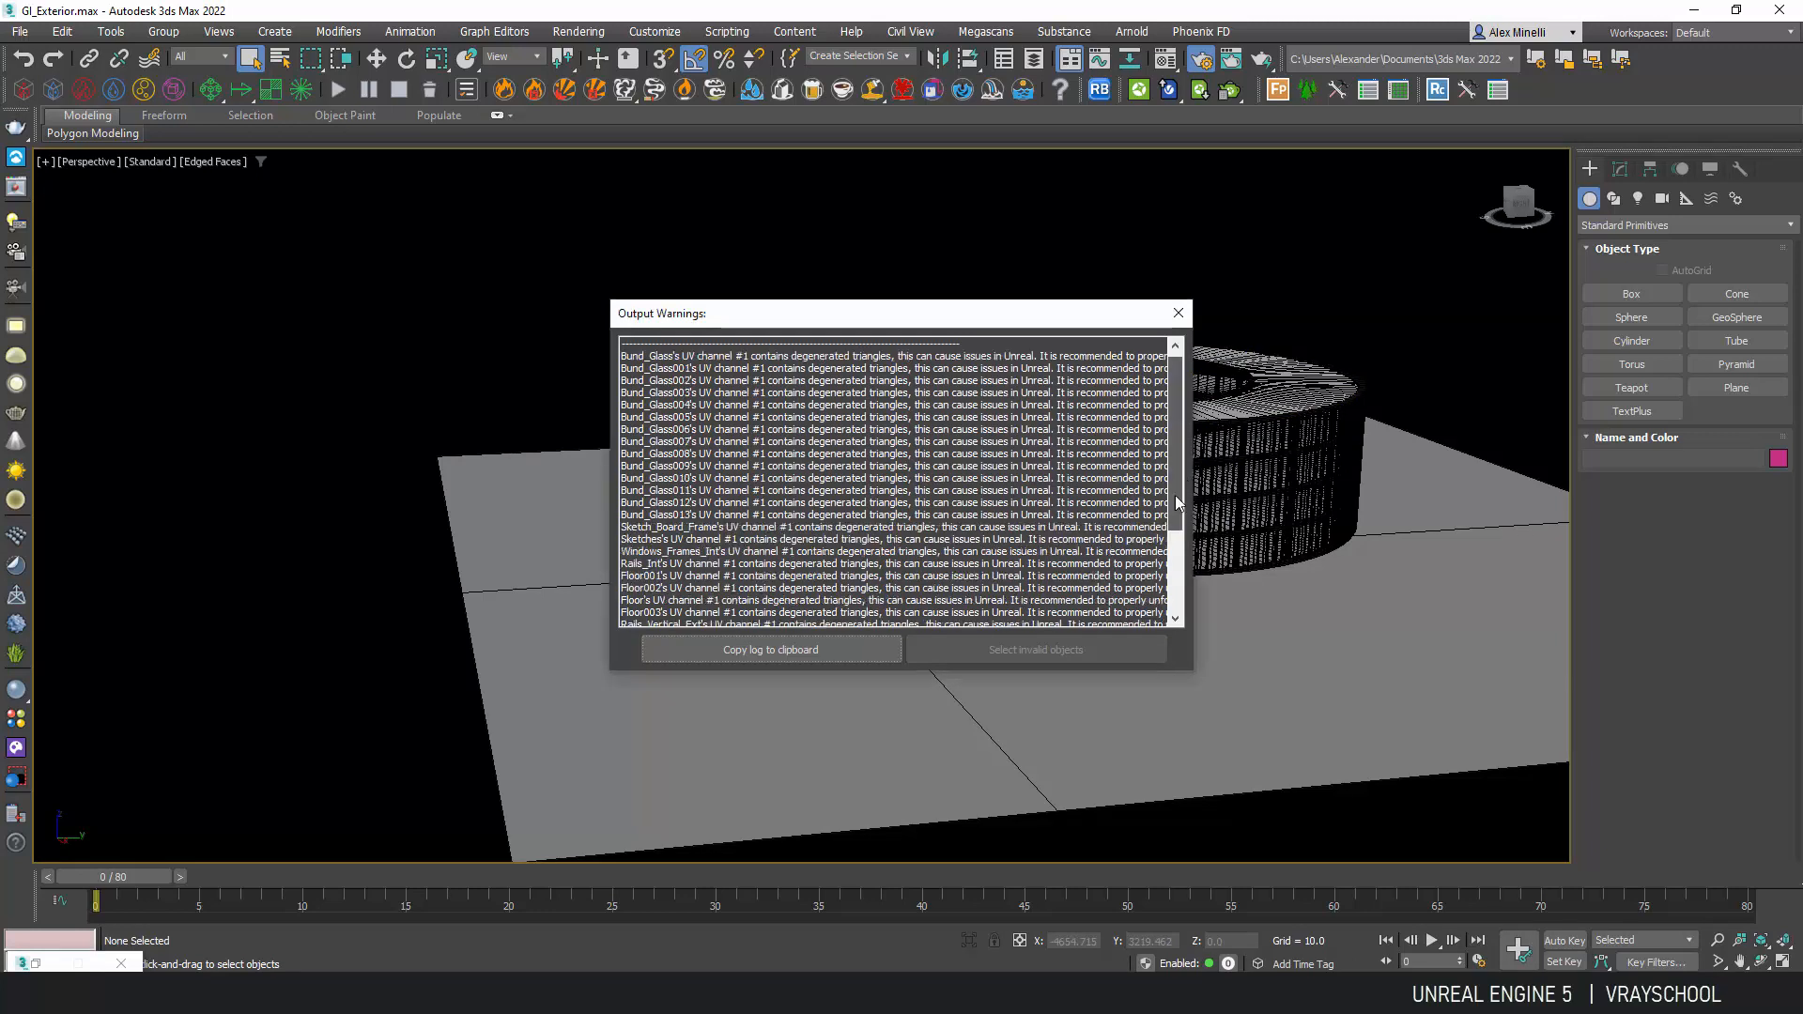
{"action": "scroll", "scroll_direction": "down", "scroll_amount": 3}
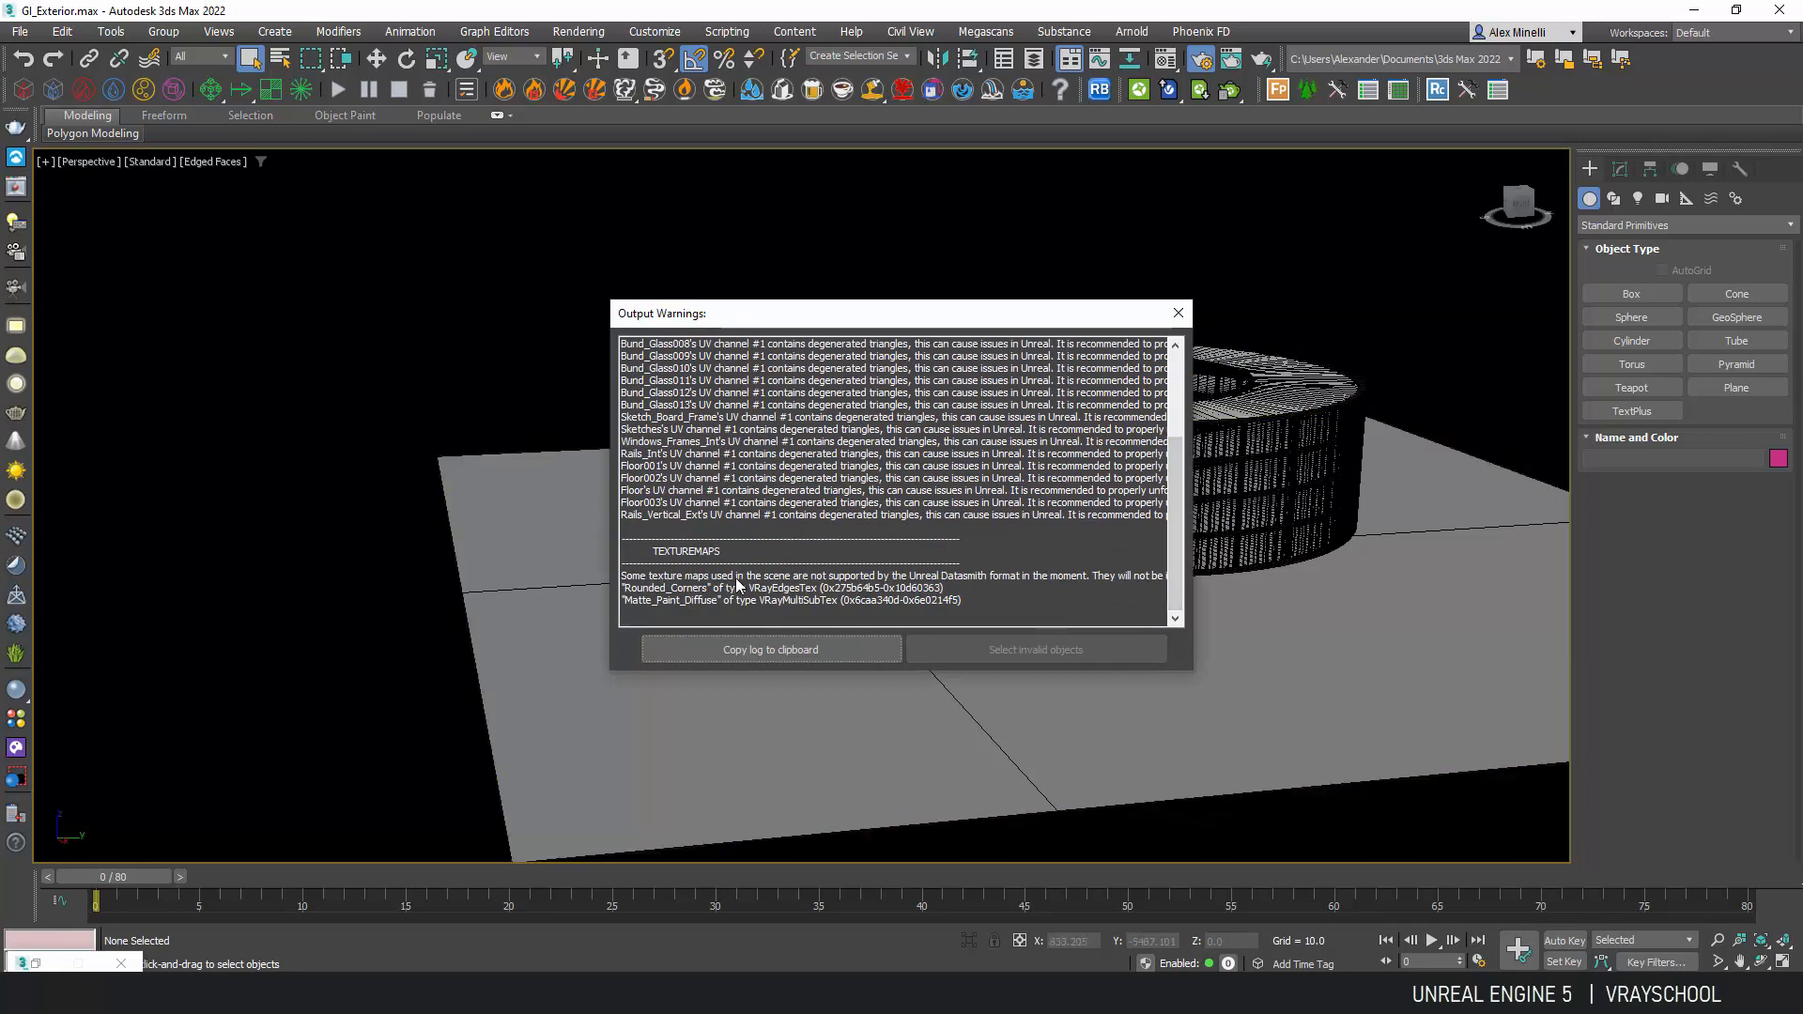
{"action": "mouse_move", "coordinate": [661, 608]}
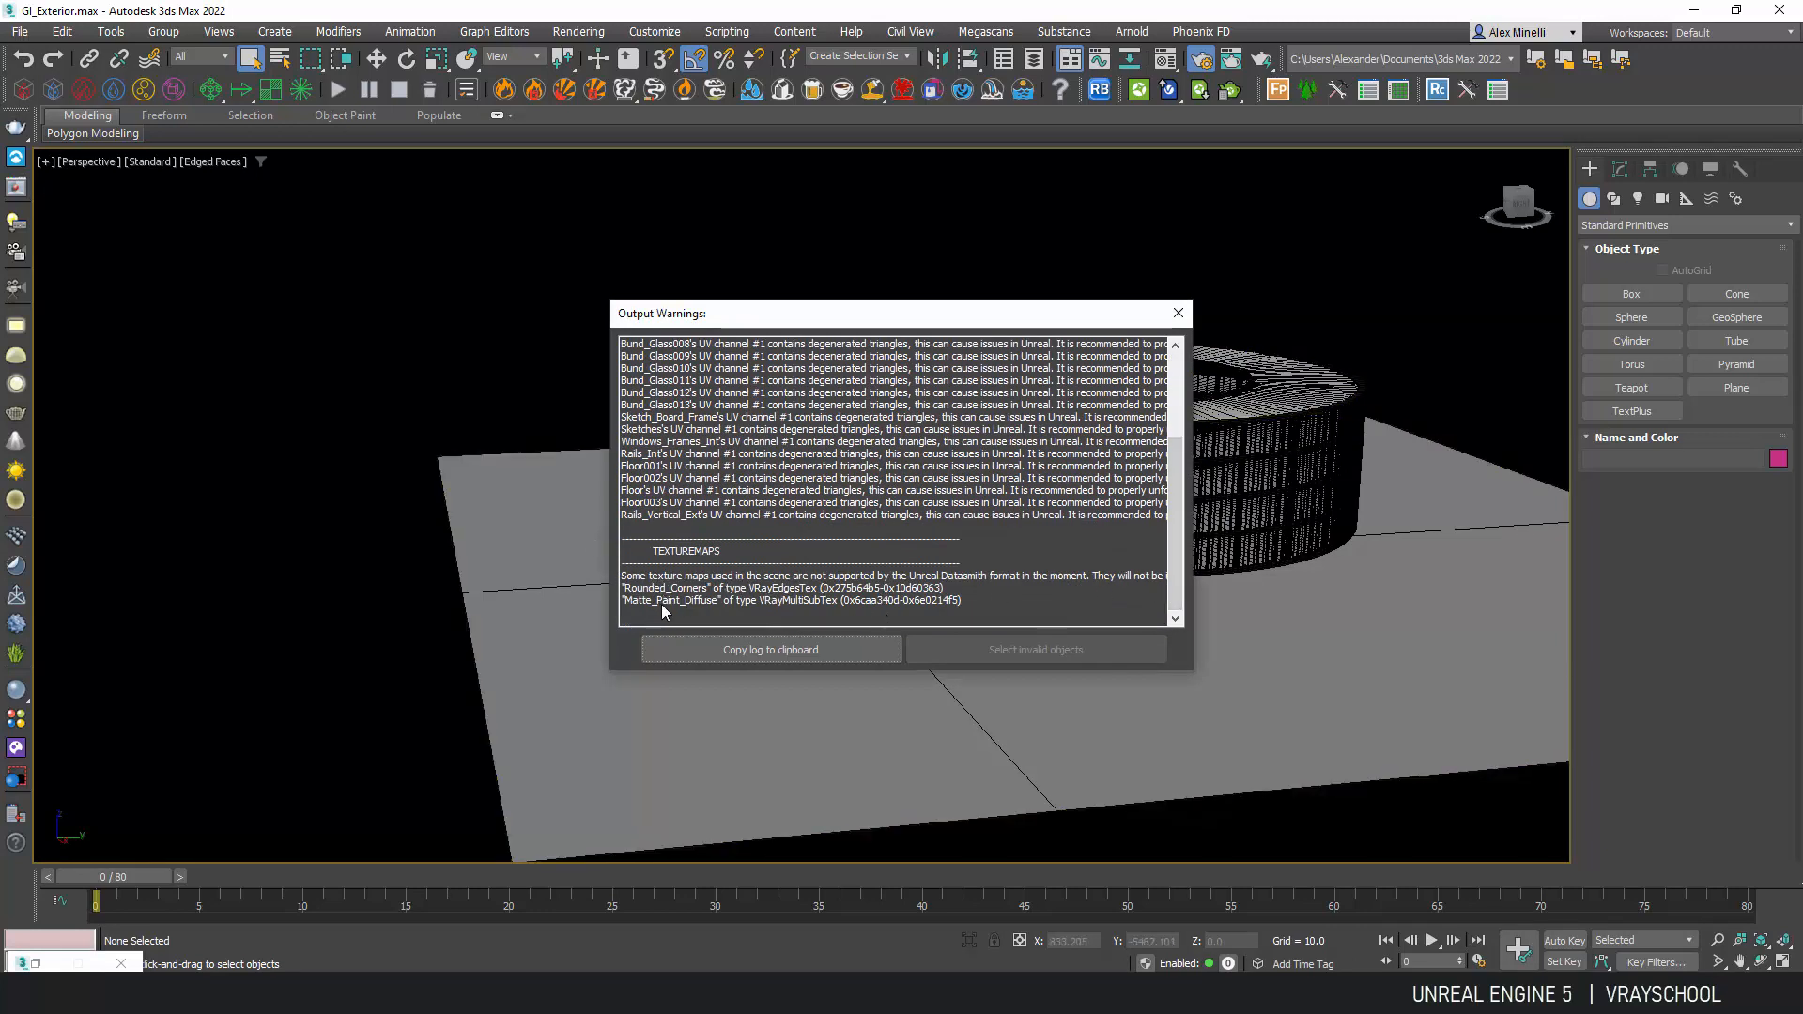
{"action": "mouse_move", "coordinate": [1180, 295]}
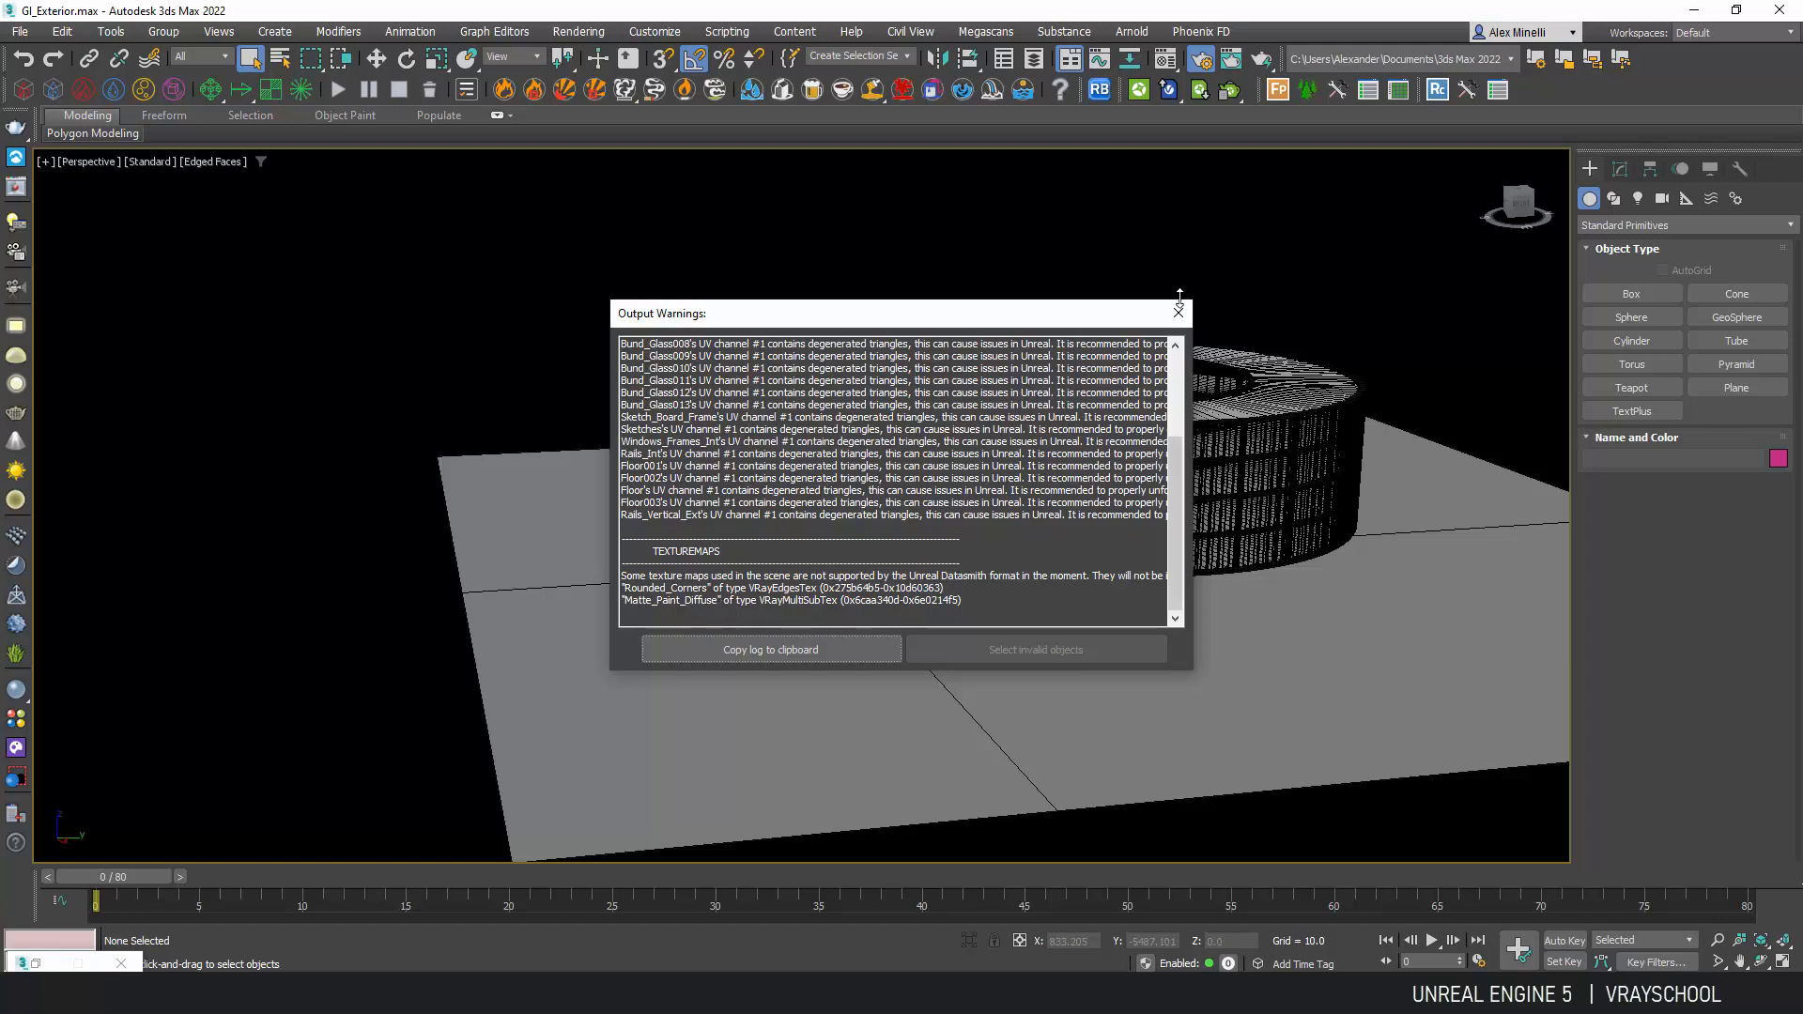
{"action": "left_click", "coordinate": [1175, 314]}
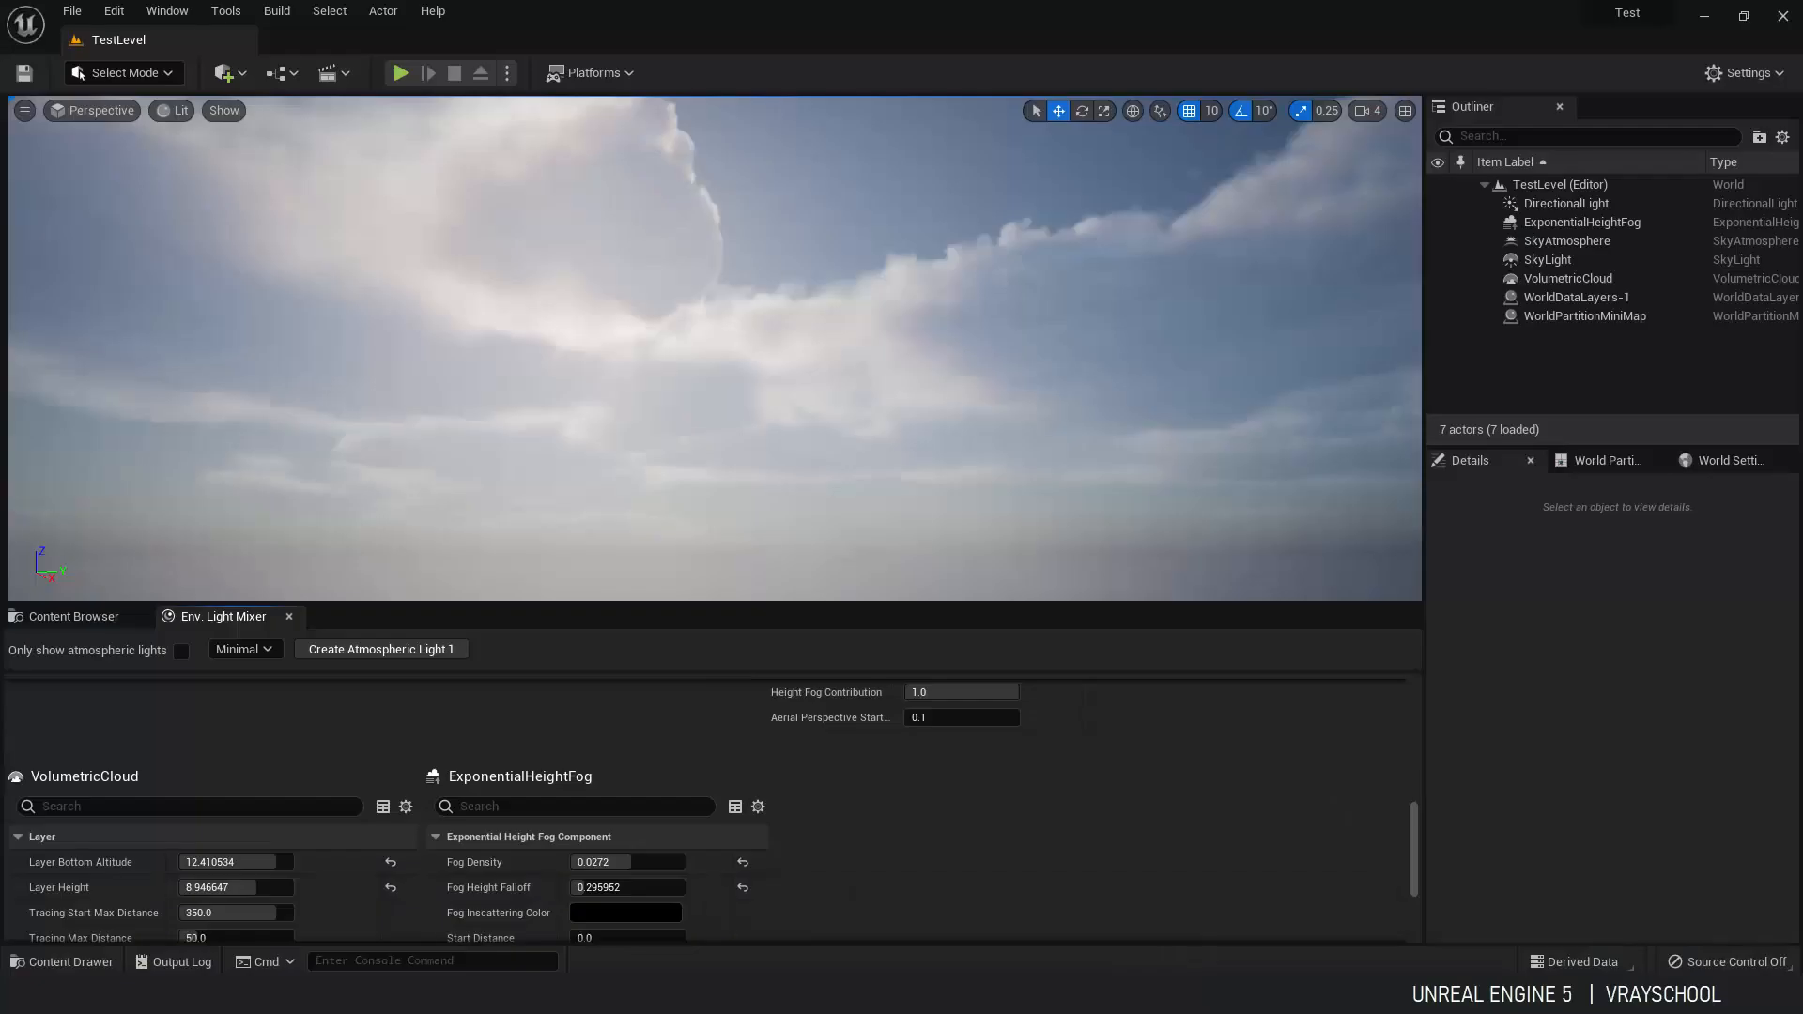
{"action": "left_click", "coordinate": [73, 616]}
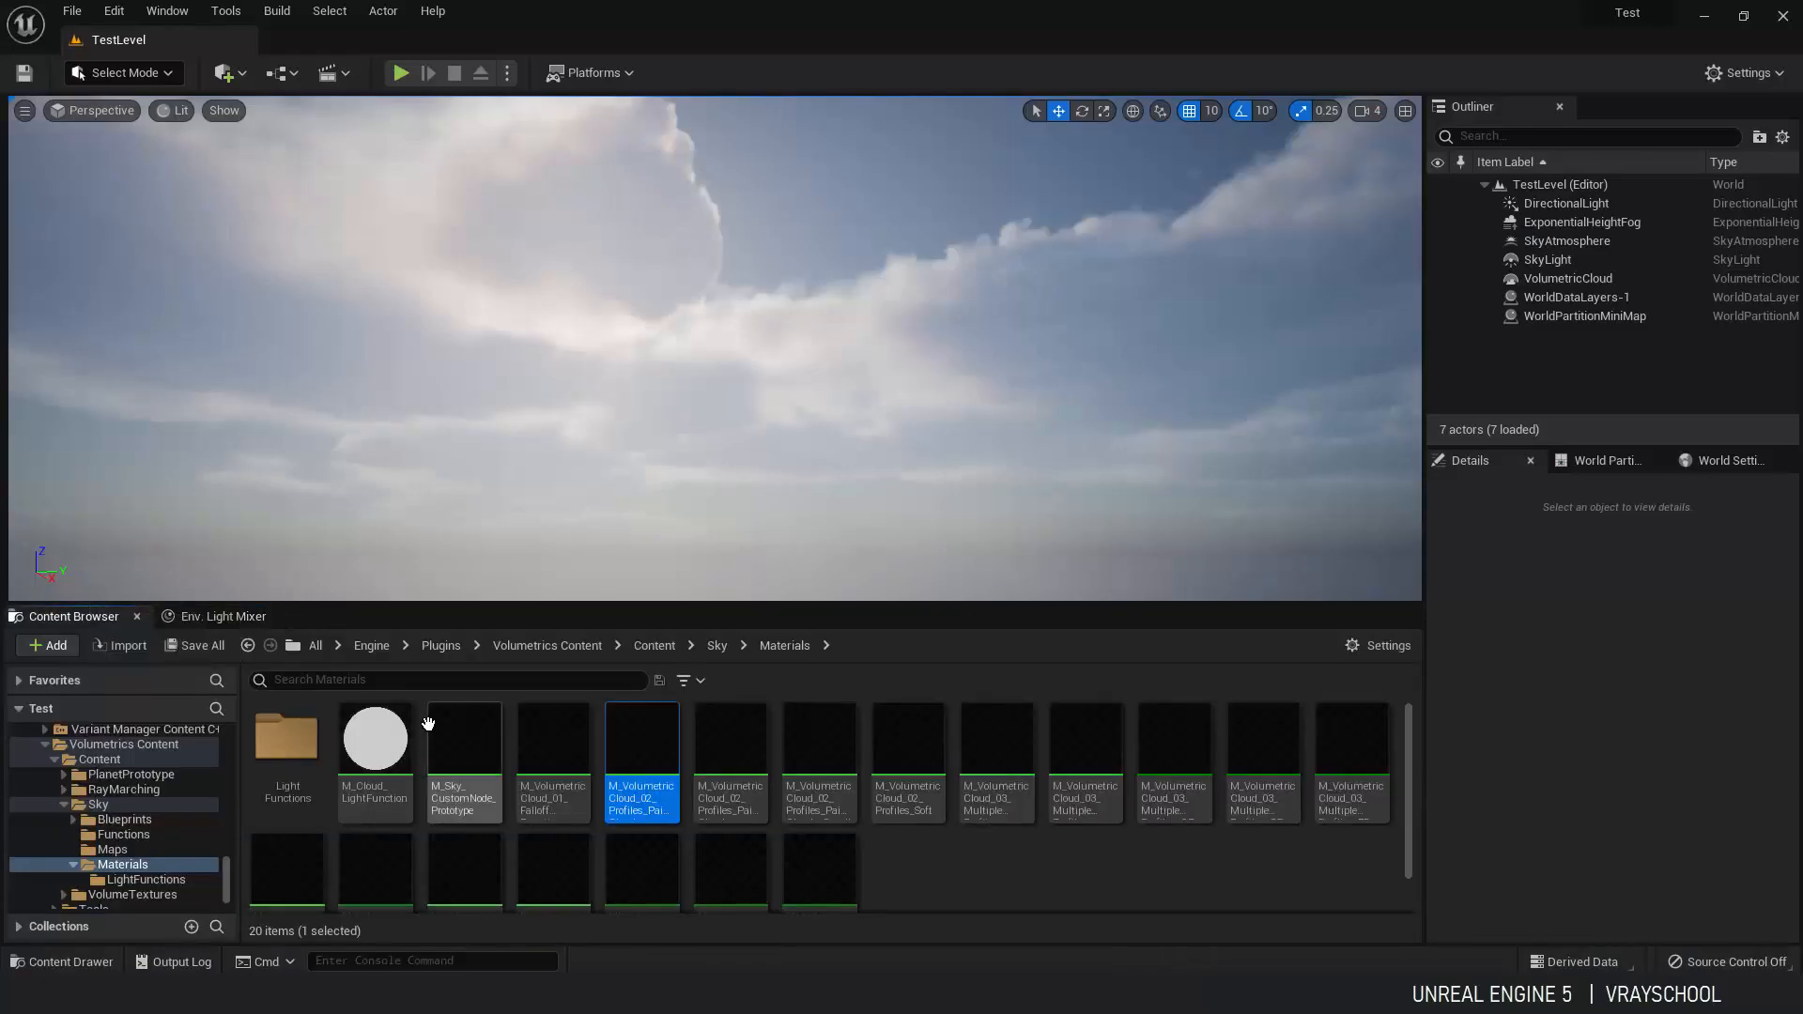
{"action": "left_click", "coordinate": [314, 644]}
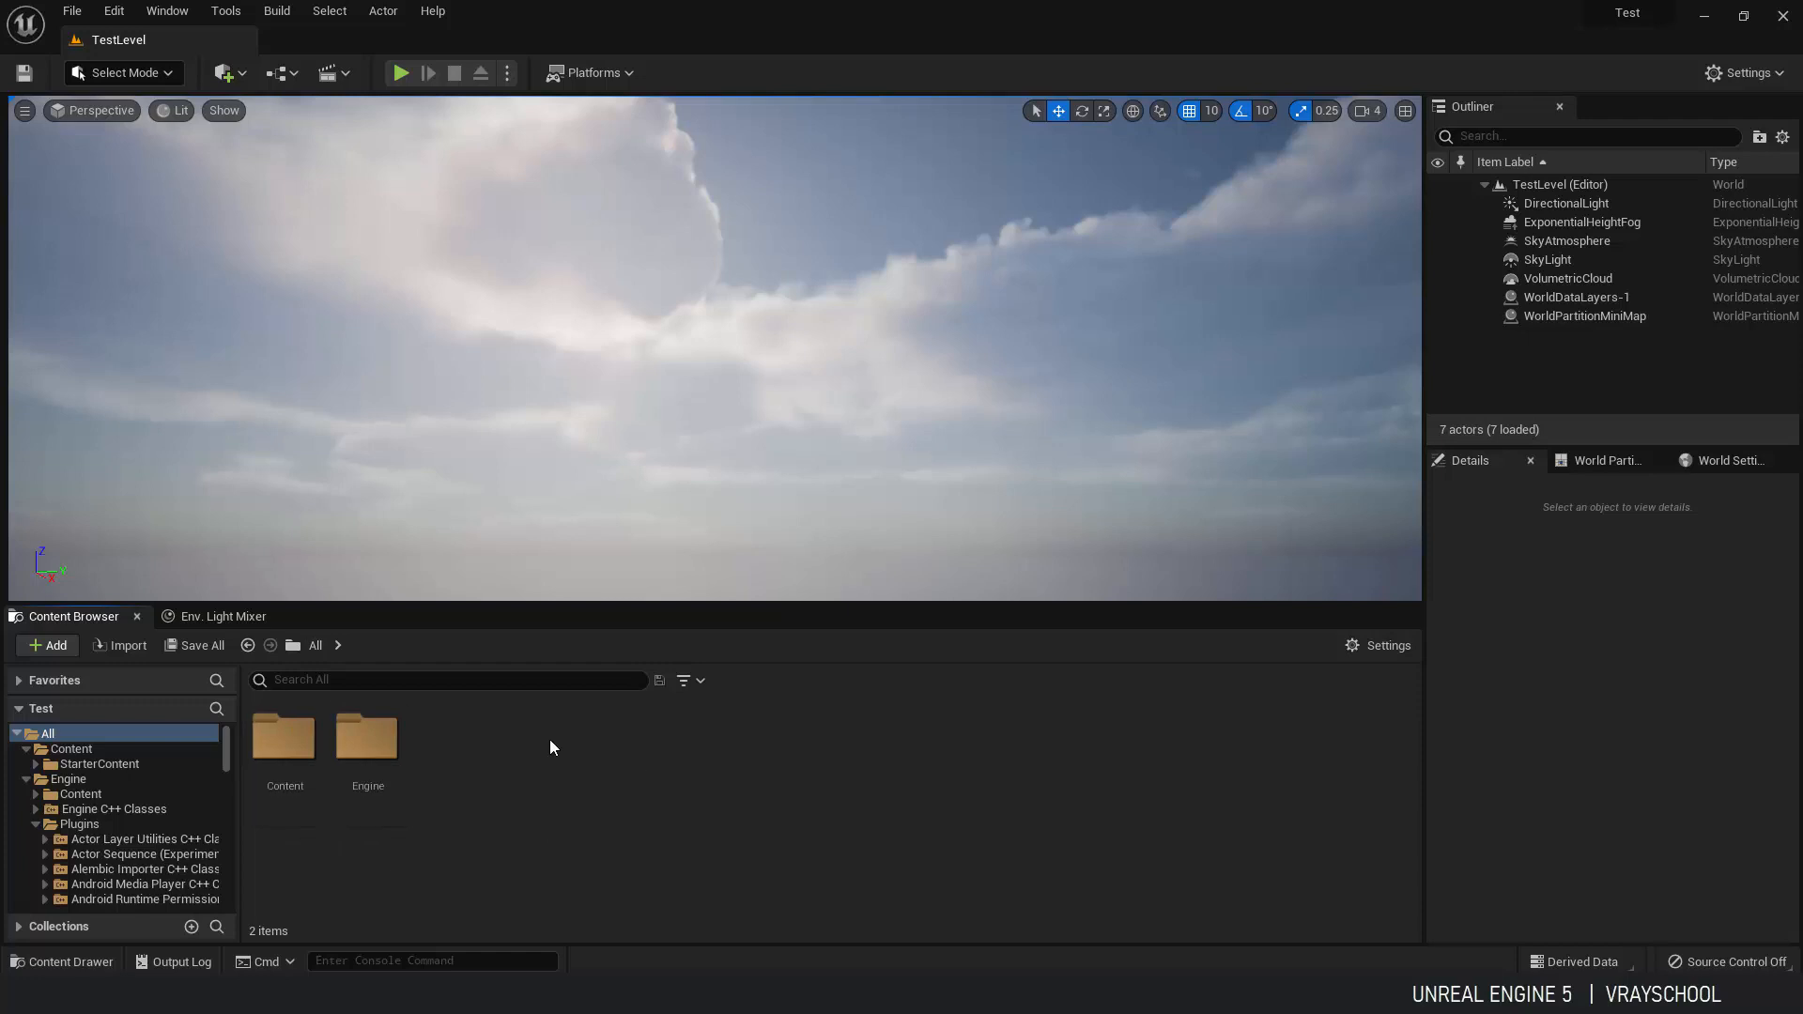
{"action": "mouse_move", "coordinate": [366, 736]}
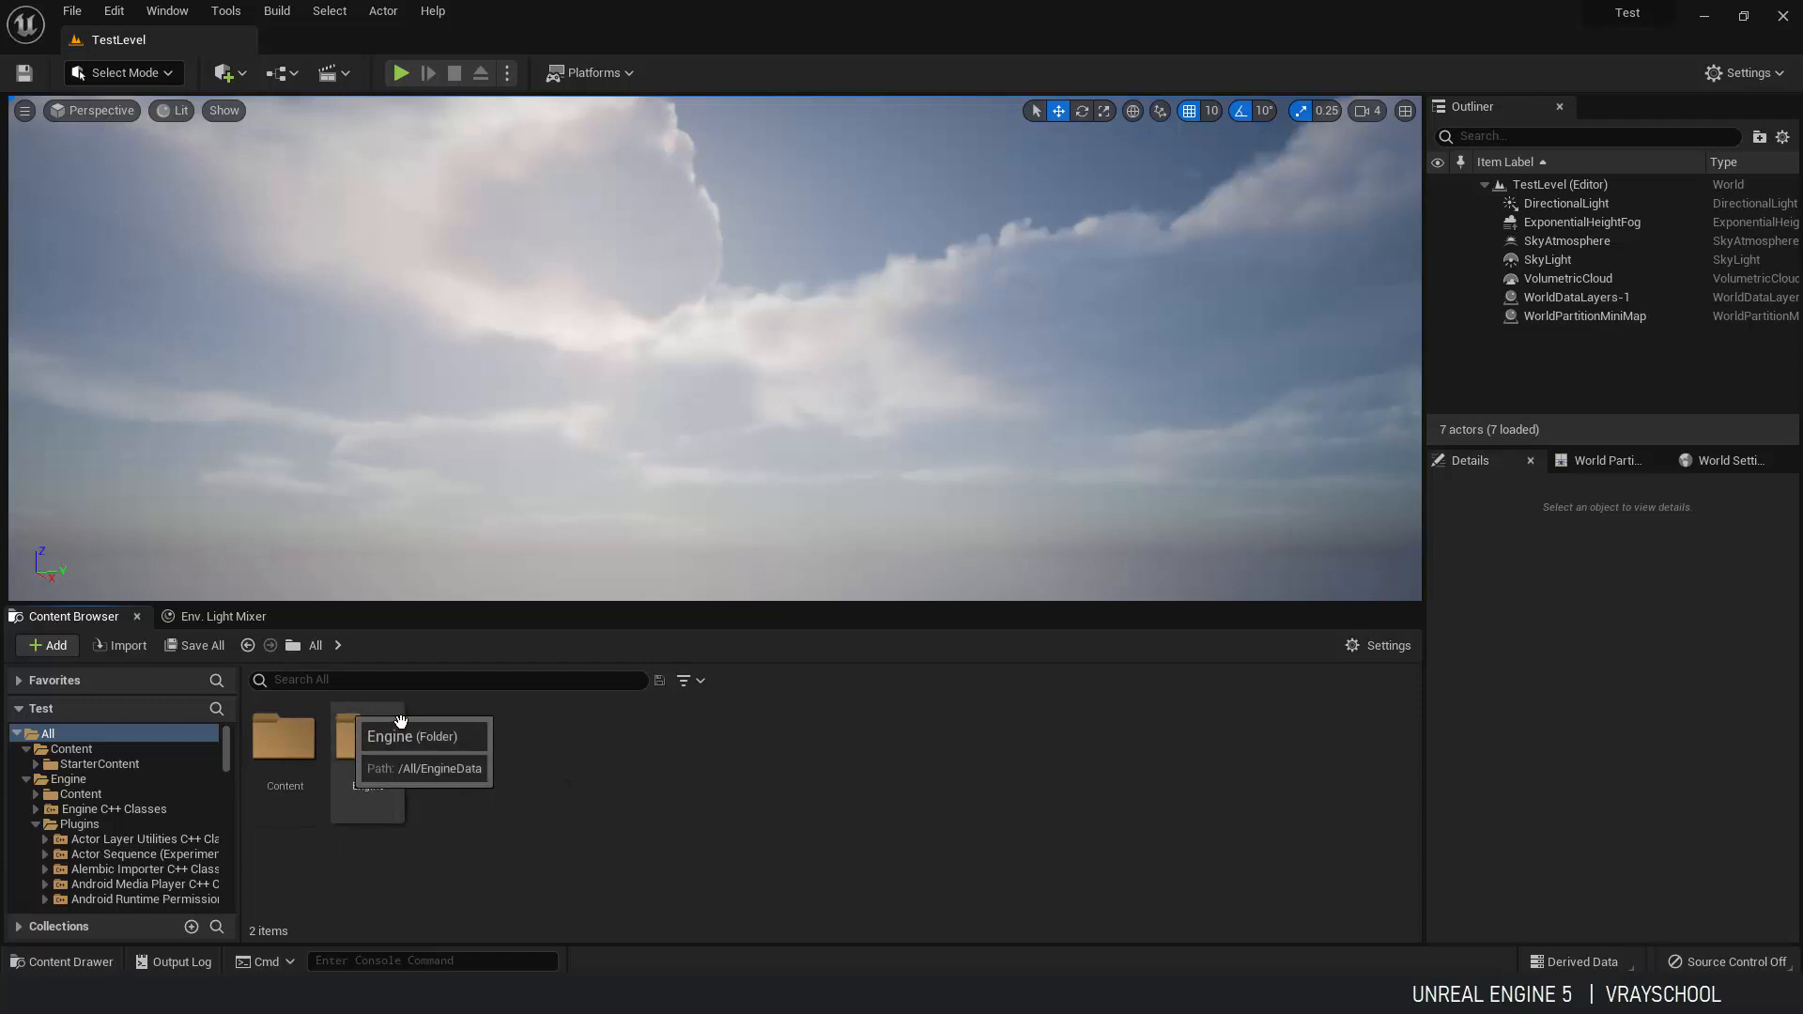
{"action": "double_click", "coordinate": [366, 742]}
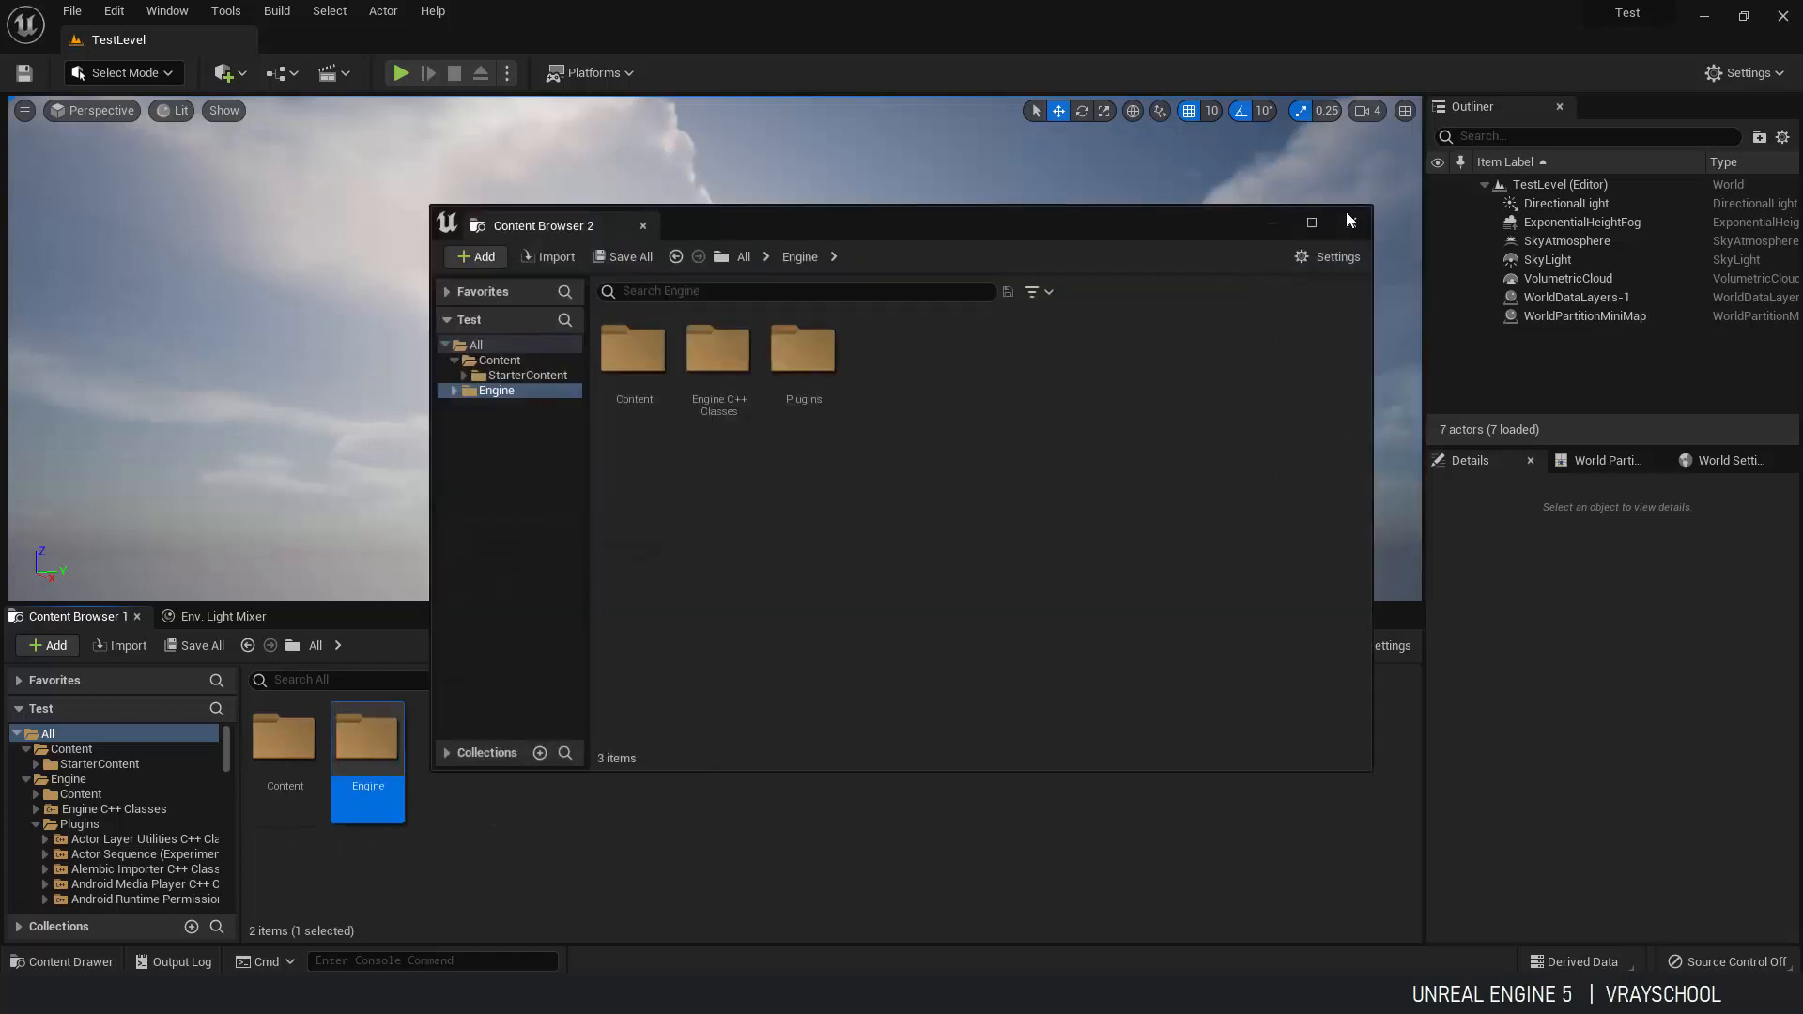
{"action": "left_click", "coordinate": [642, 224]}
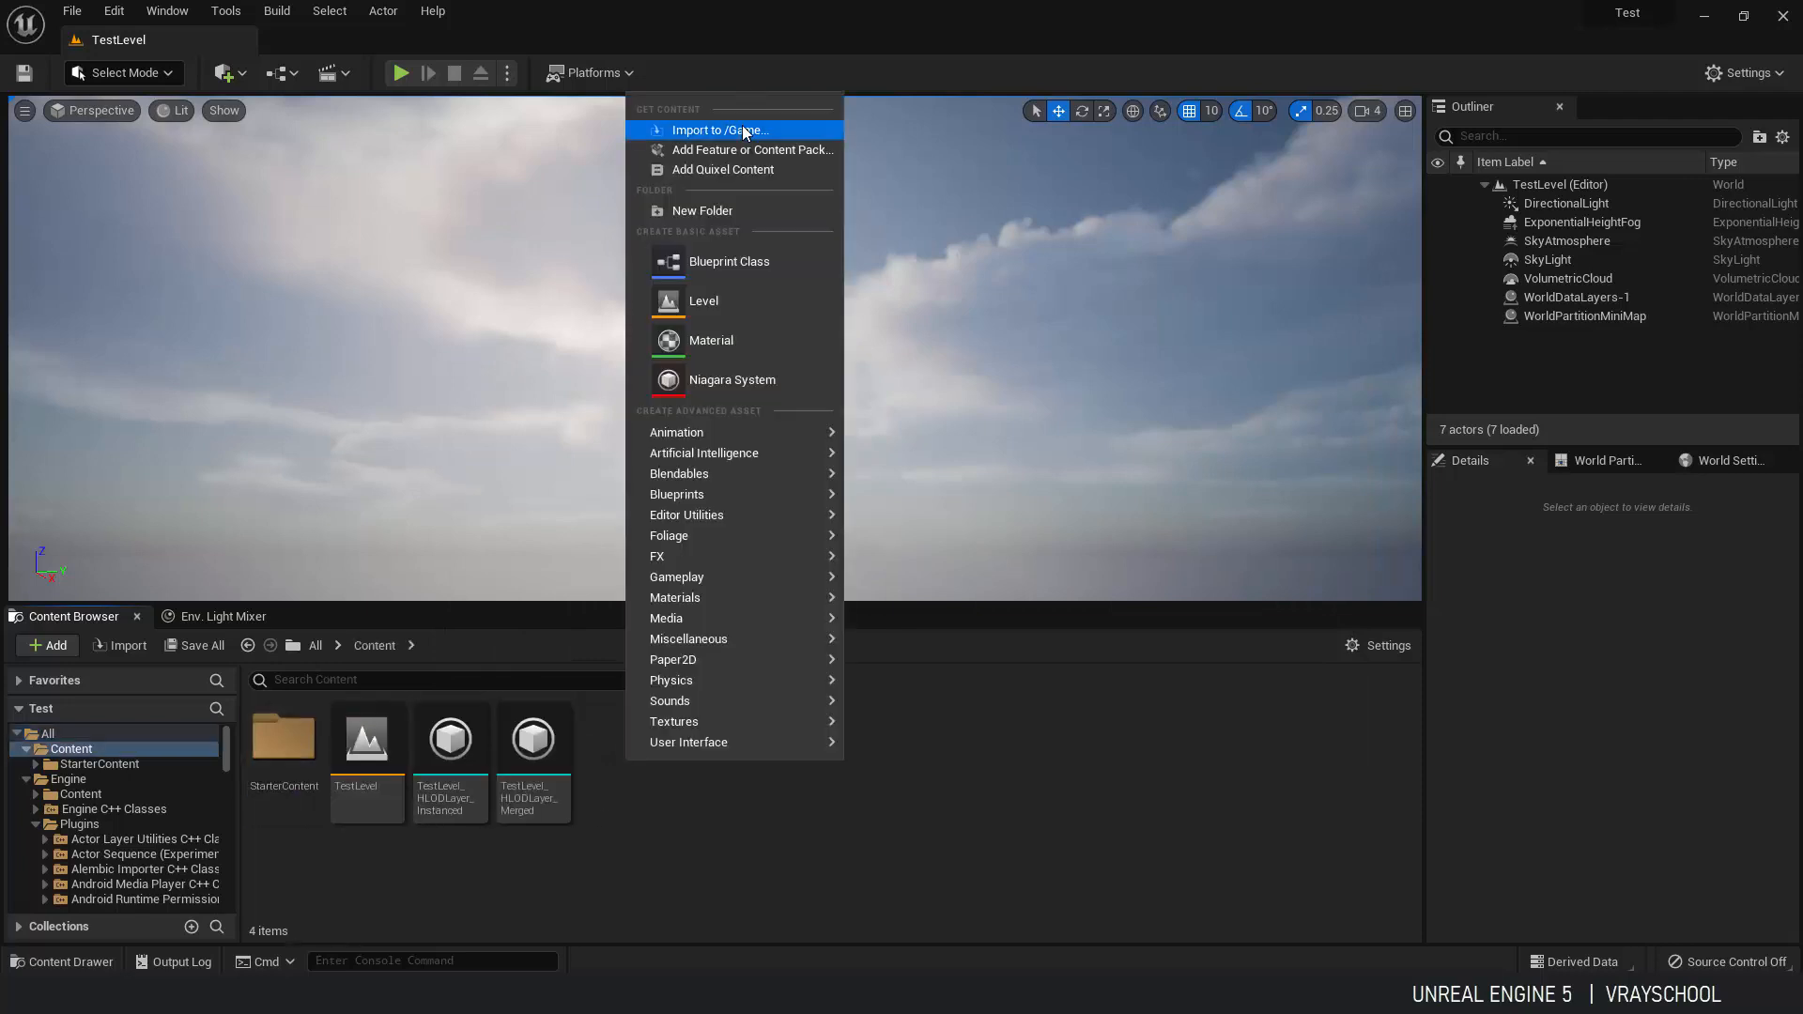
{"action": "left_click", "coordinate": [720, 130]}
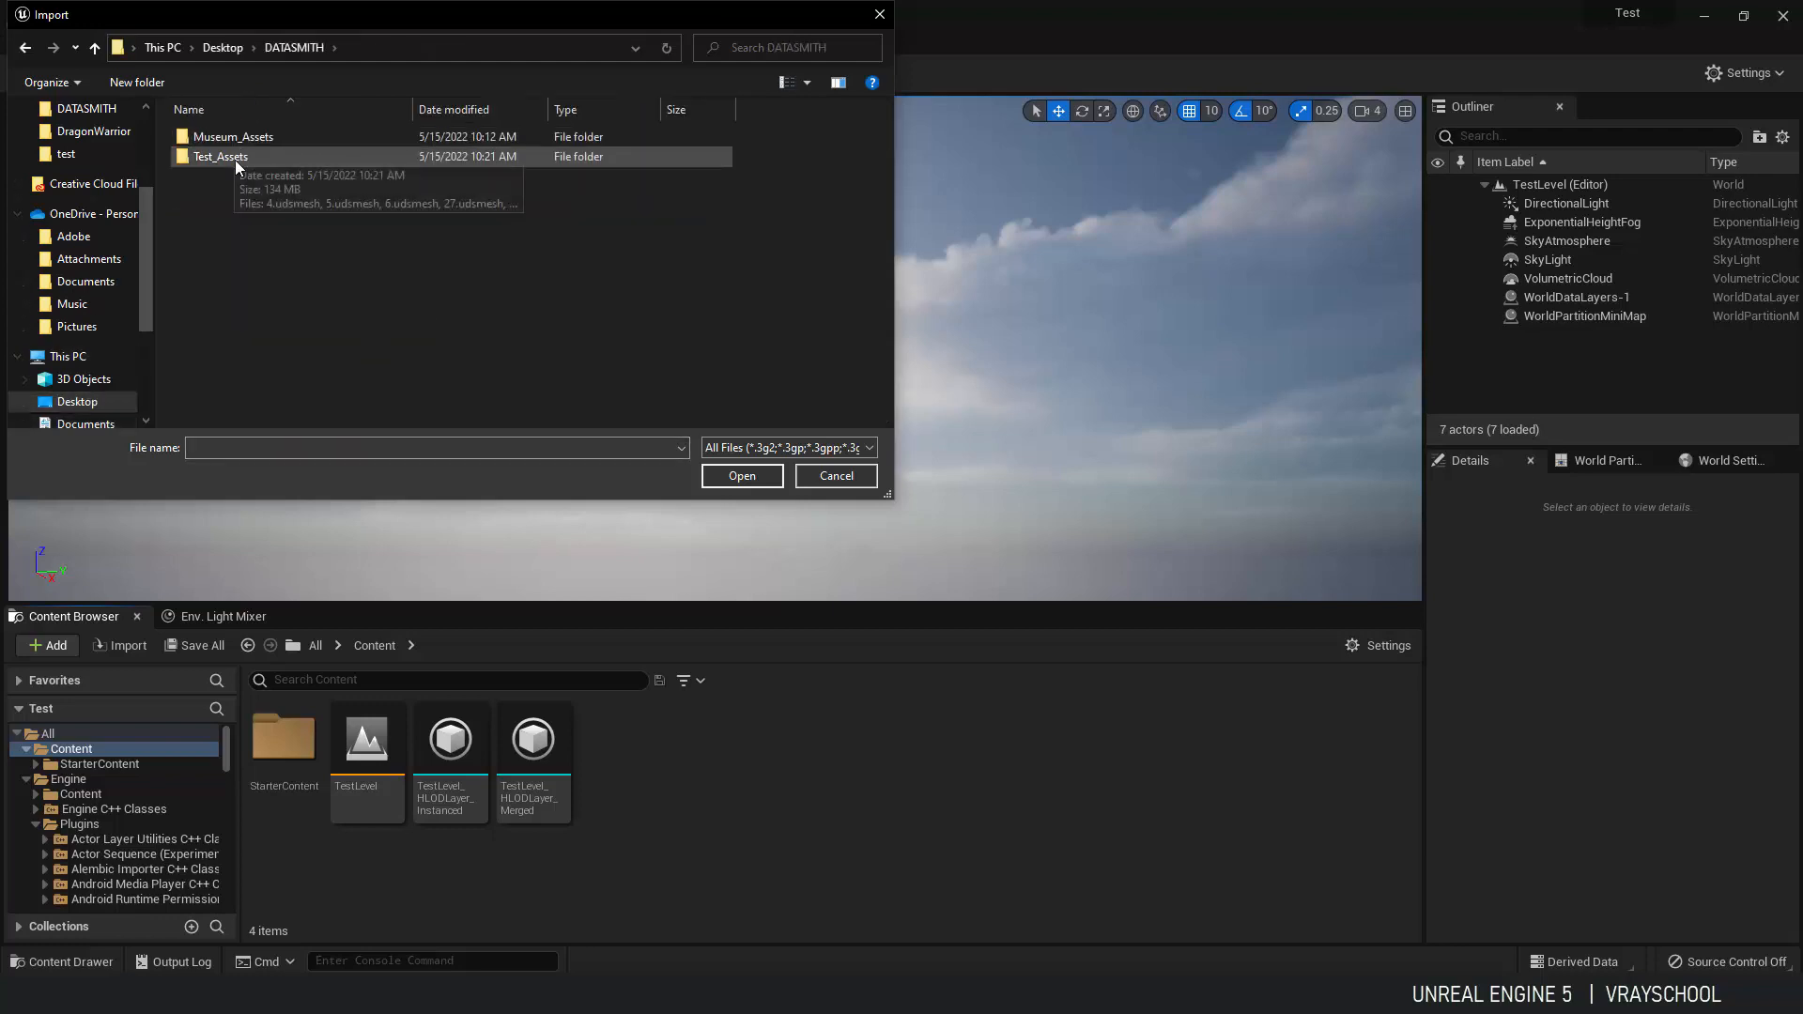
{"action": "left_click", "coordinate": [834, 475]}
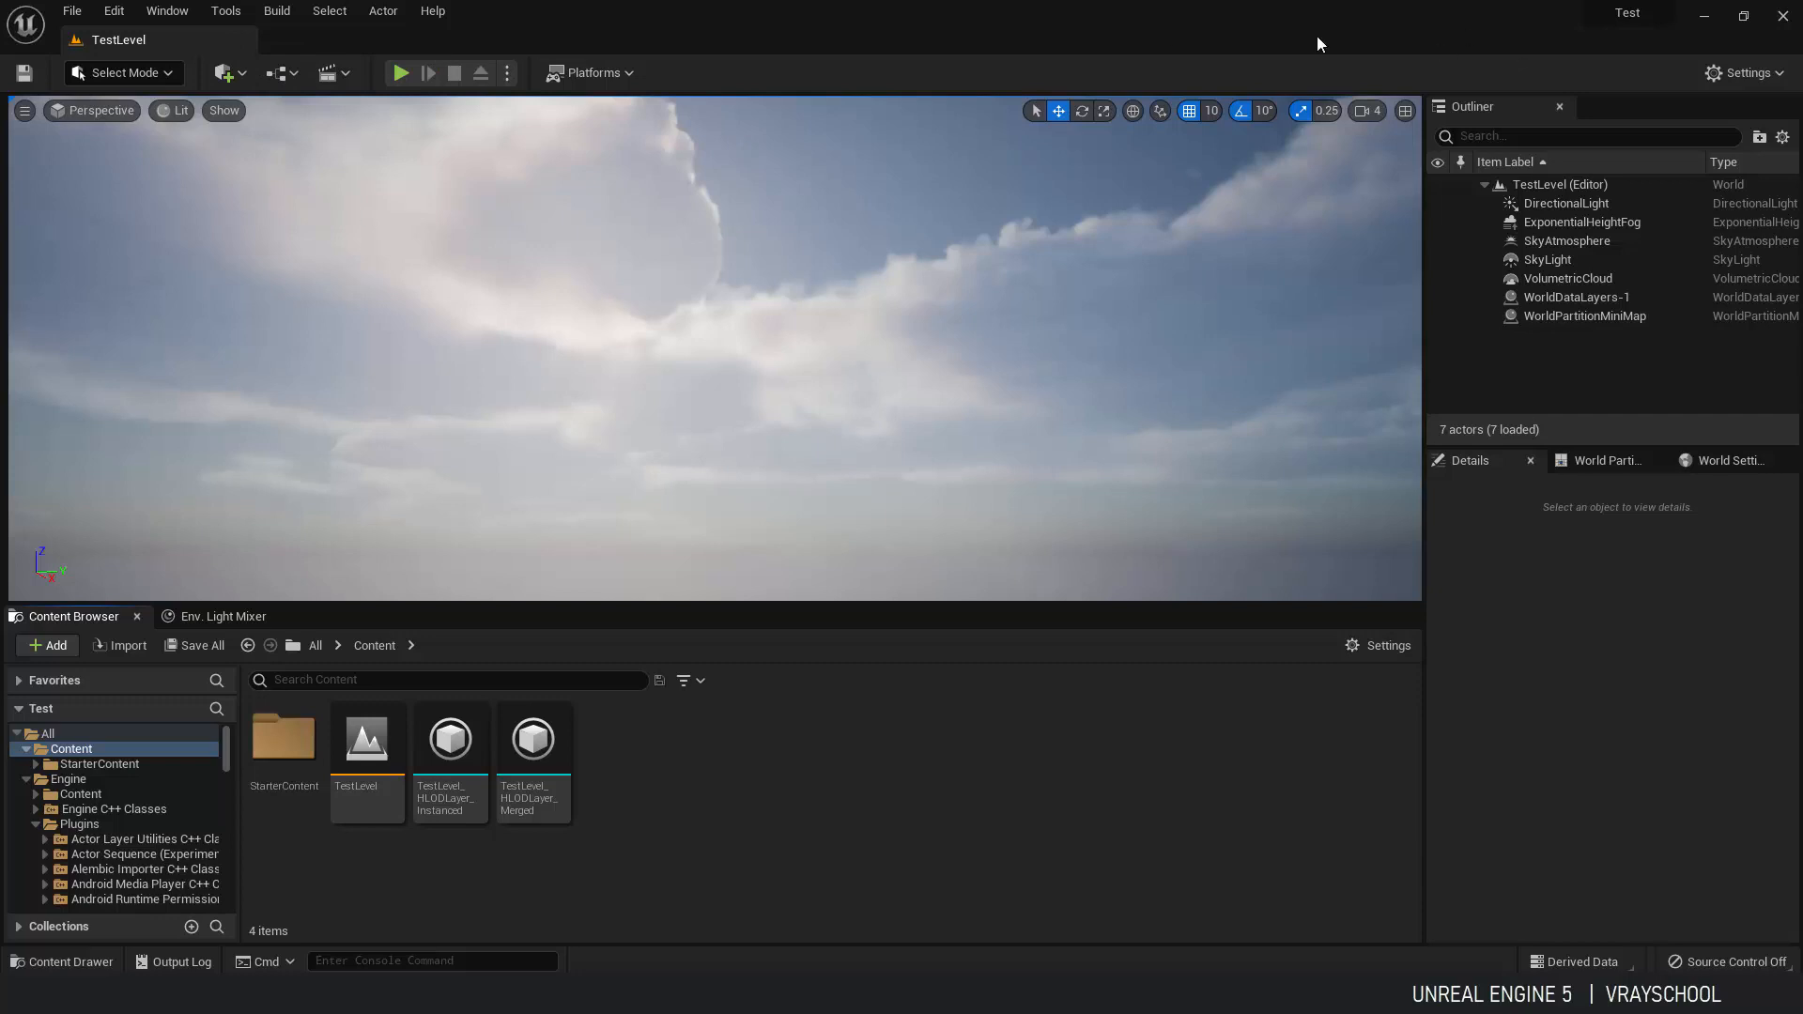
{"action": "mouse_move", "coordinate": [1743, 73]}
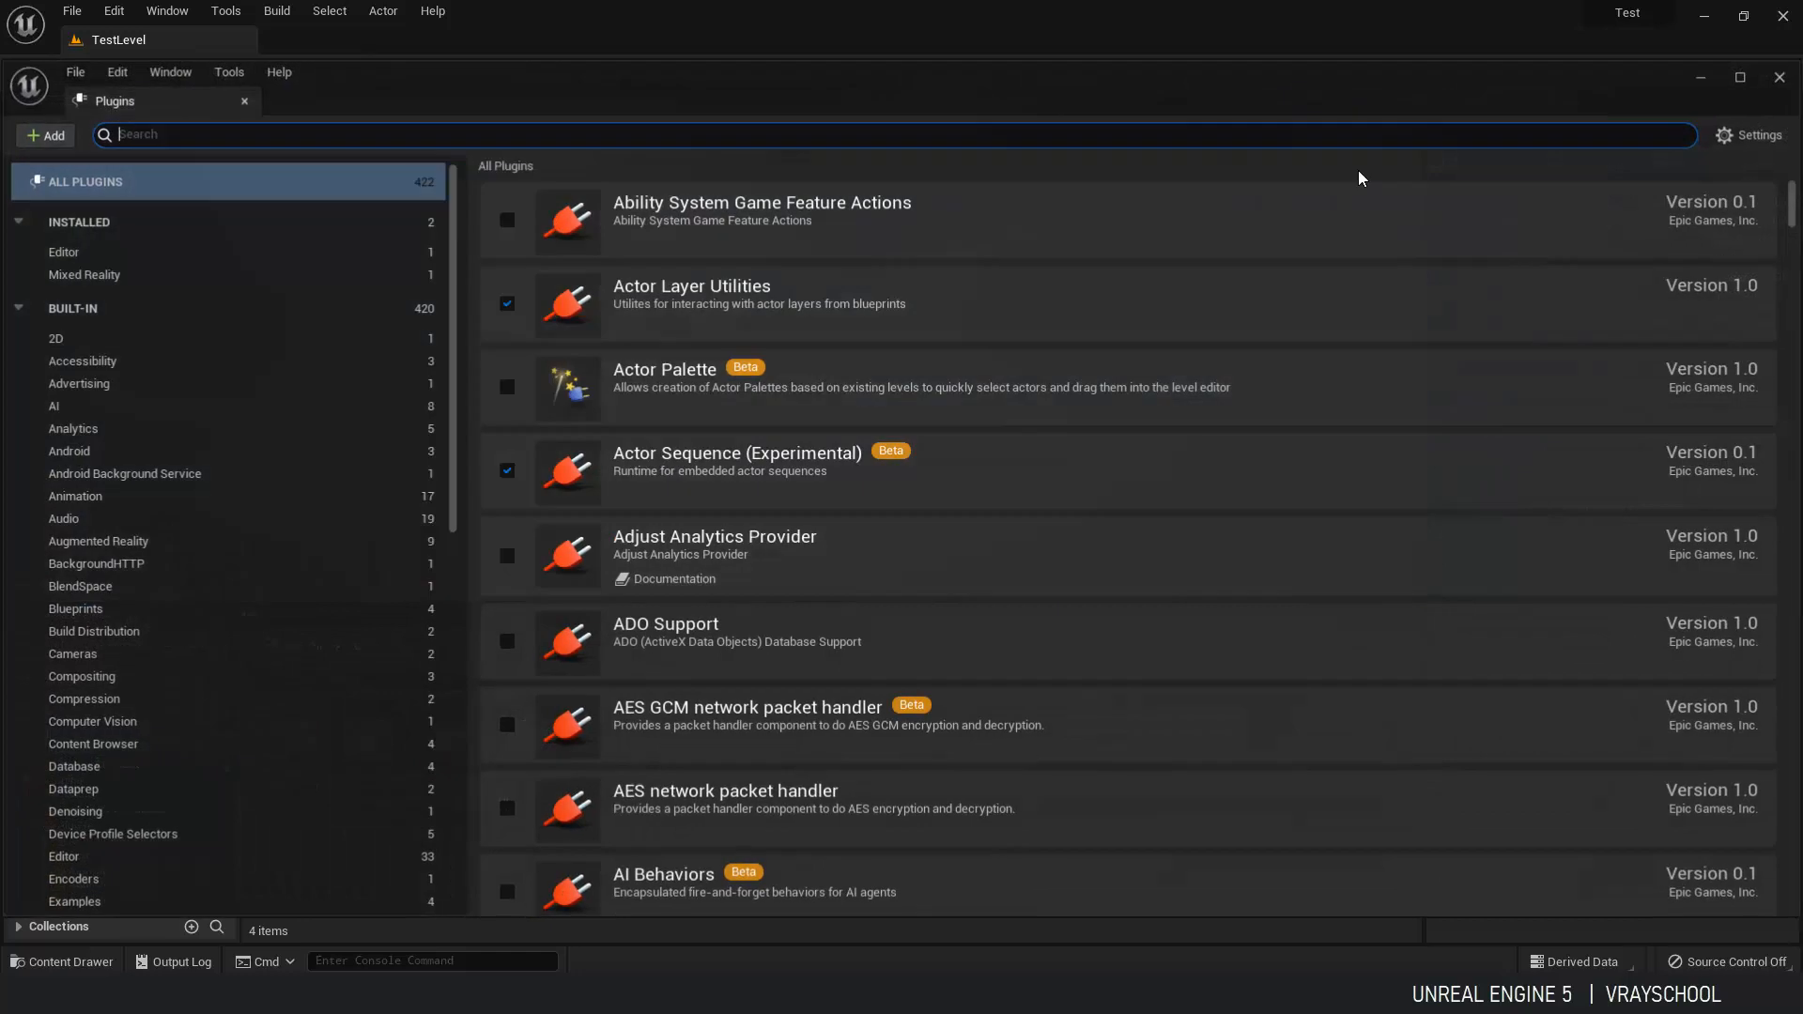
Search plugins for 'da', enable Datasmith FBX Importer and restart the editor.
{"action": "type", "text": "datasmi"}
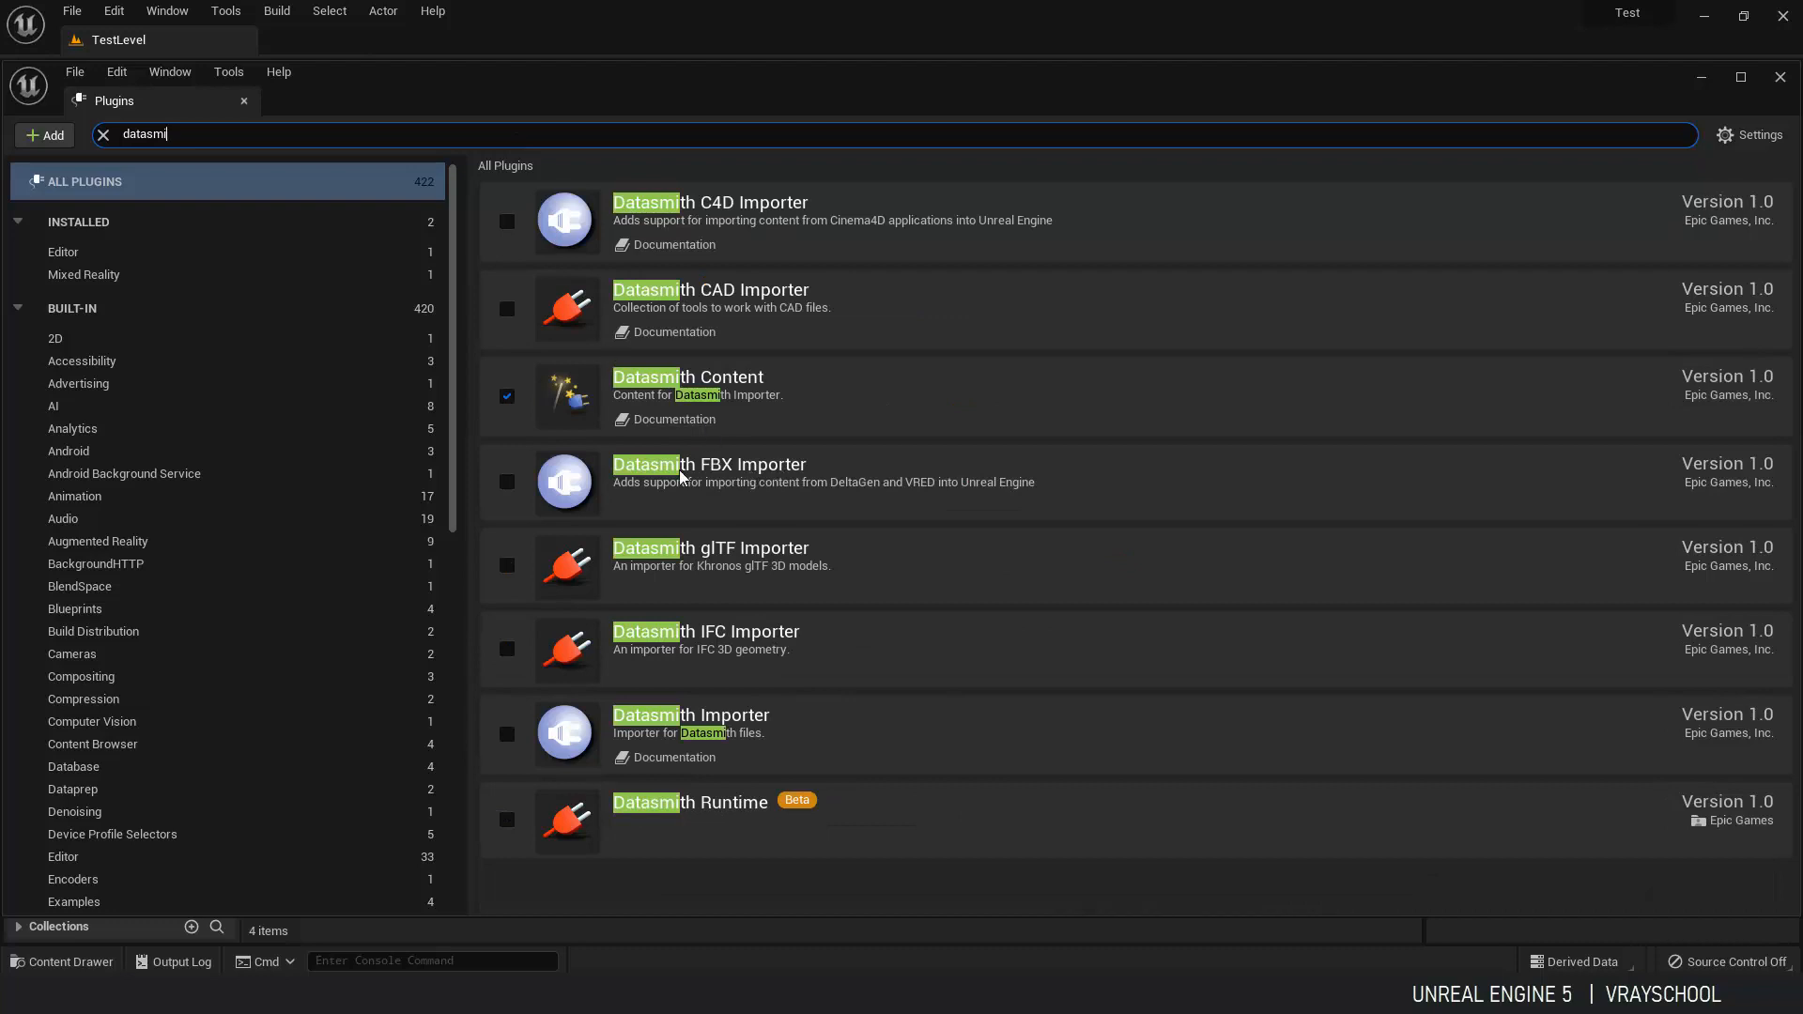
{"action": "left_click", "coordinate": [505, 481]}
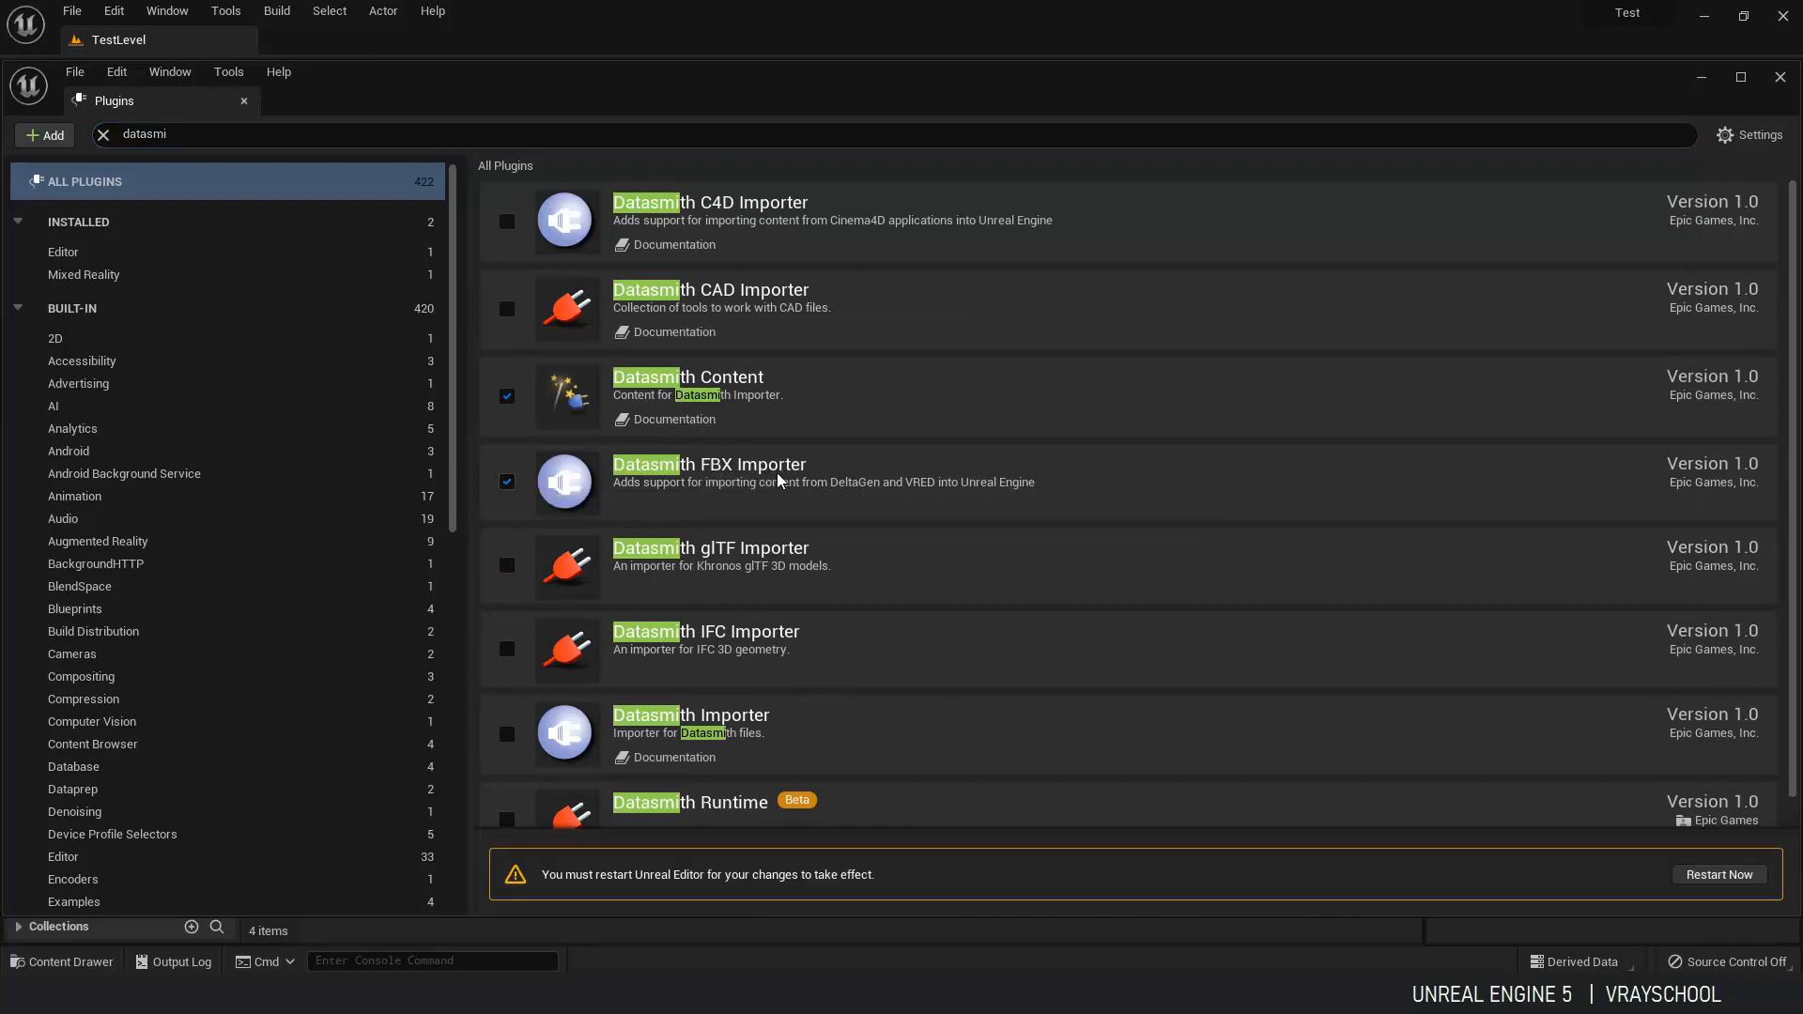
{"action": "mouse_move", "coordinate": [1606, 768]}
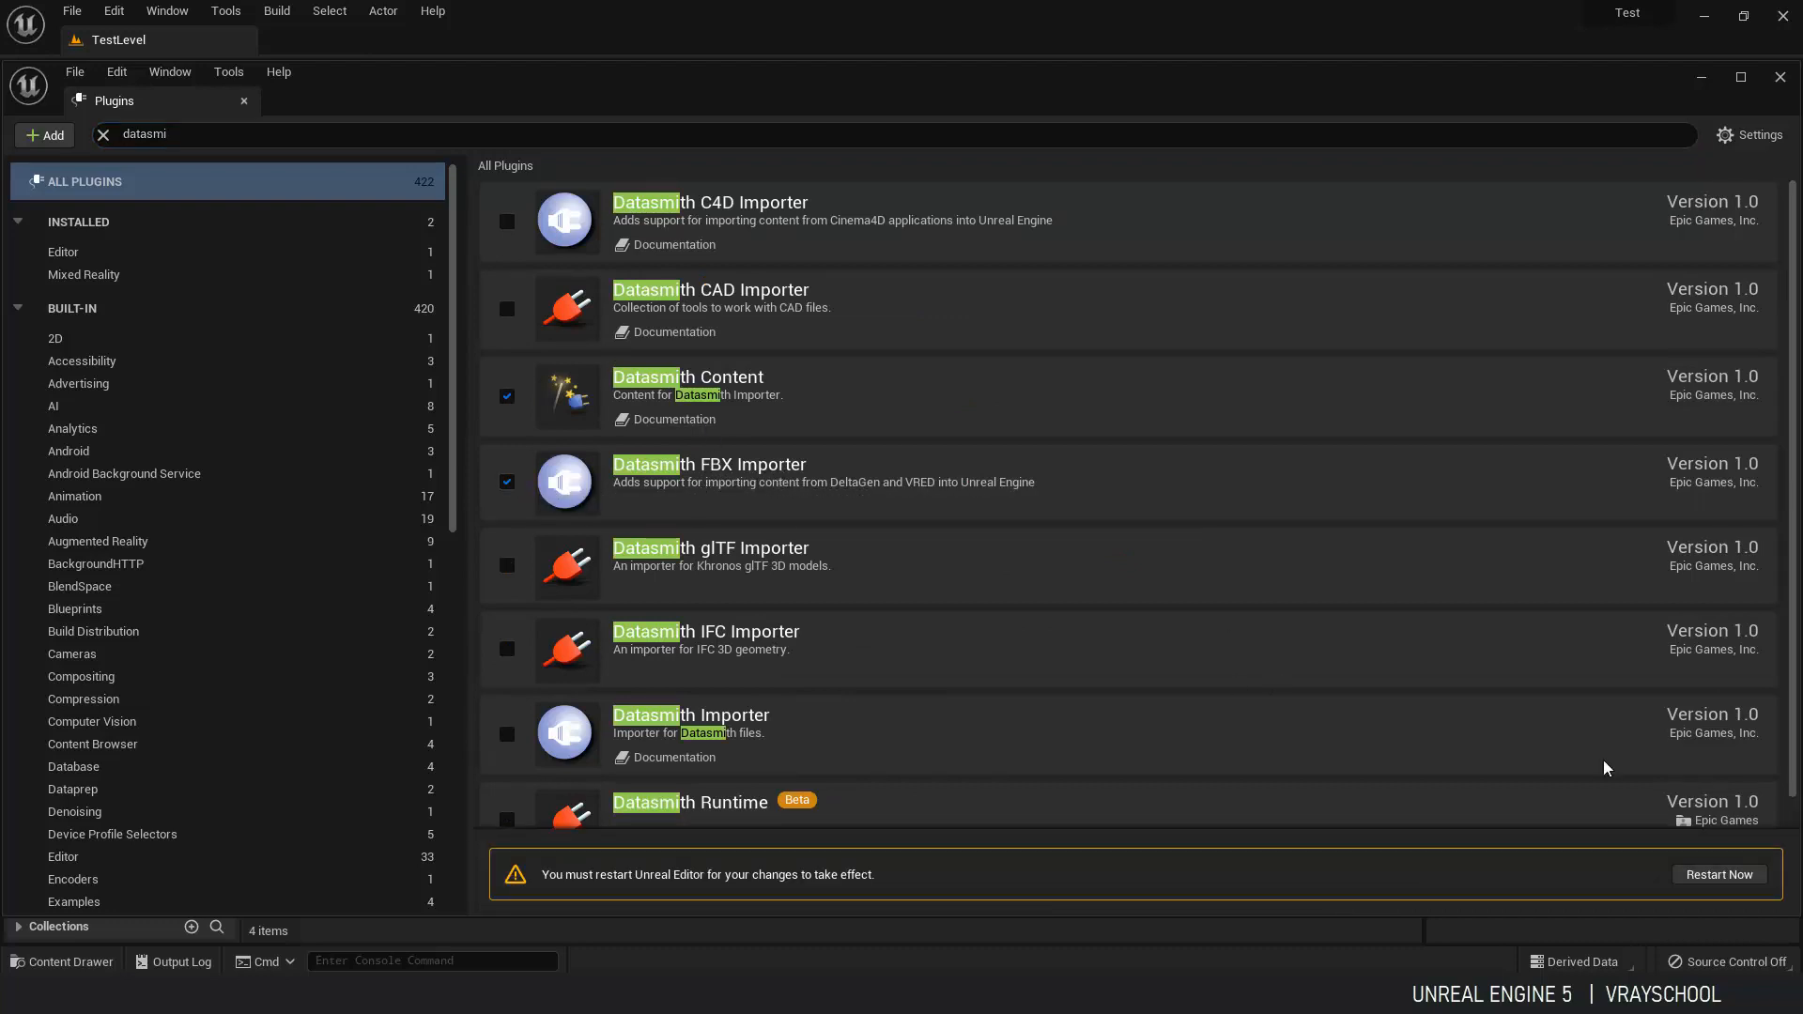
{"action": "left_click", "coordinate": [1718, 874]}
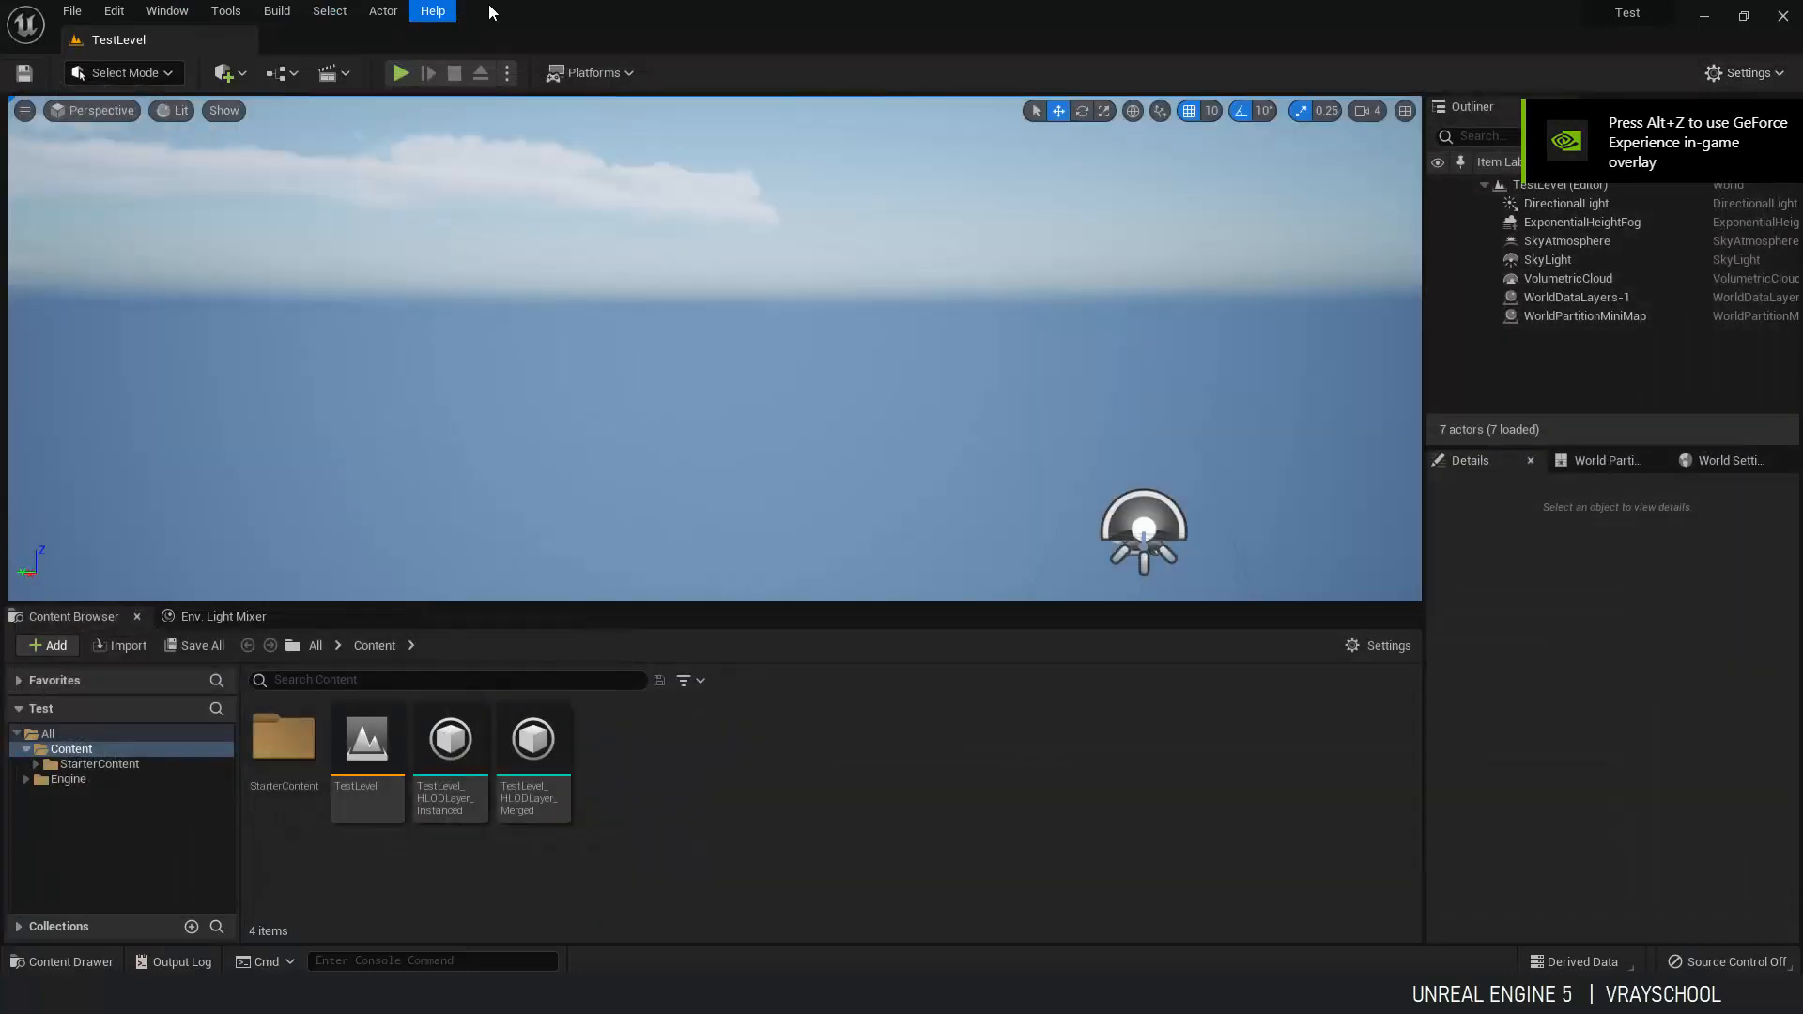
Import Test.udatasmith into the Content folder with geometry, materials, cameras and animations.
{"action": "left_click", "coordinate": [225, 74]}
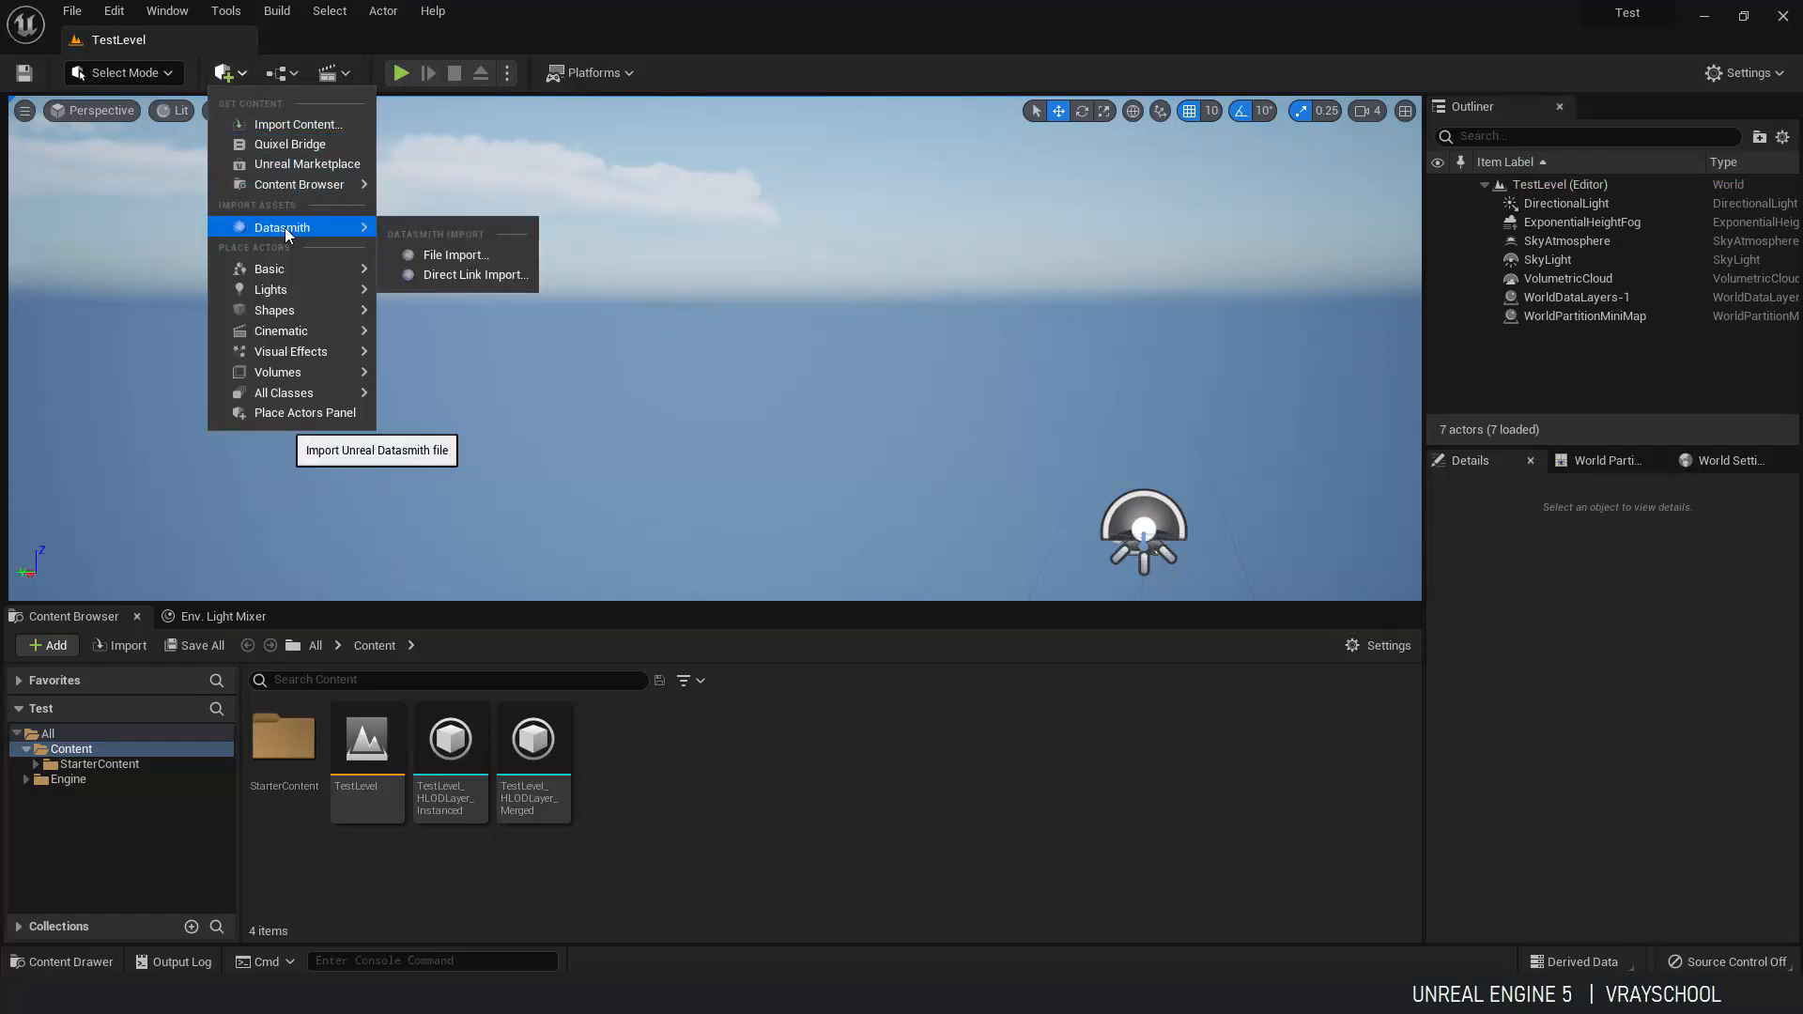
{"action": "mouse_move", "coordinate": [457, 254]}
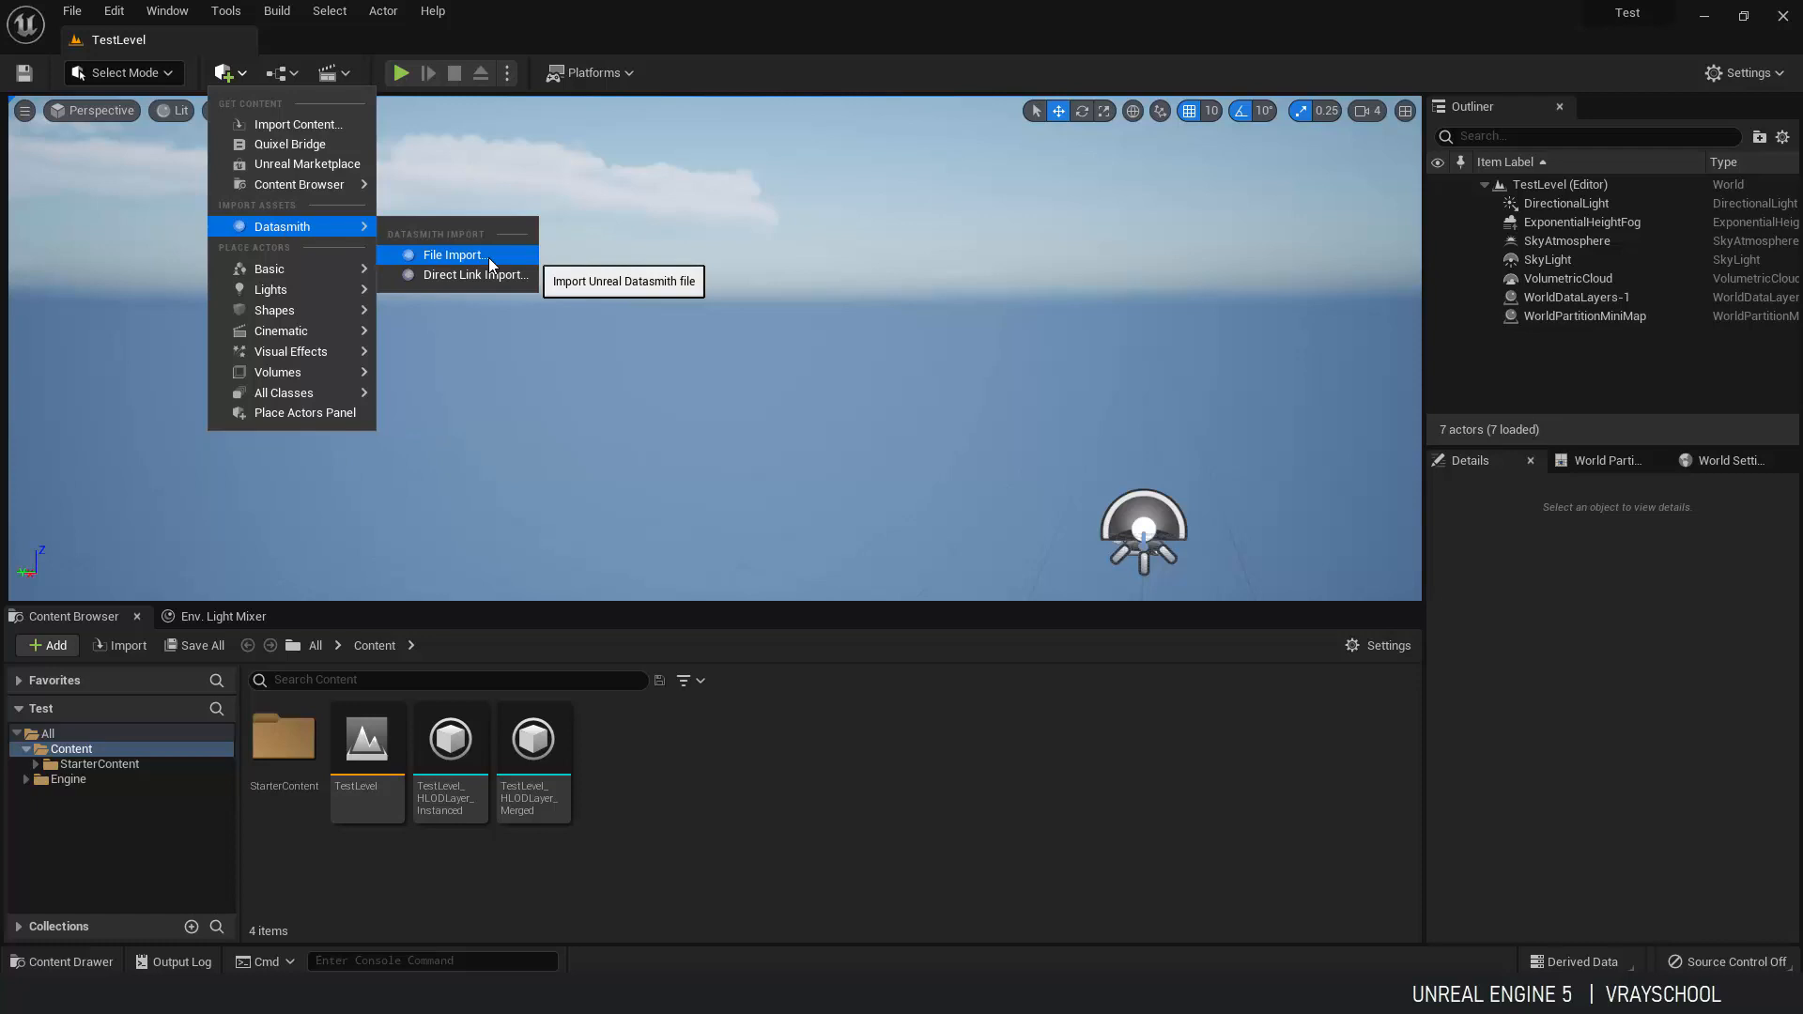
{"action": "left_click", "coordinate": [455, 253]}
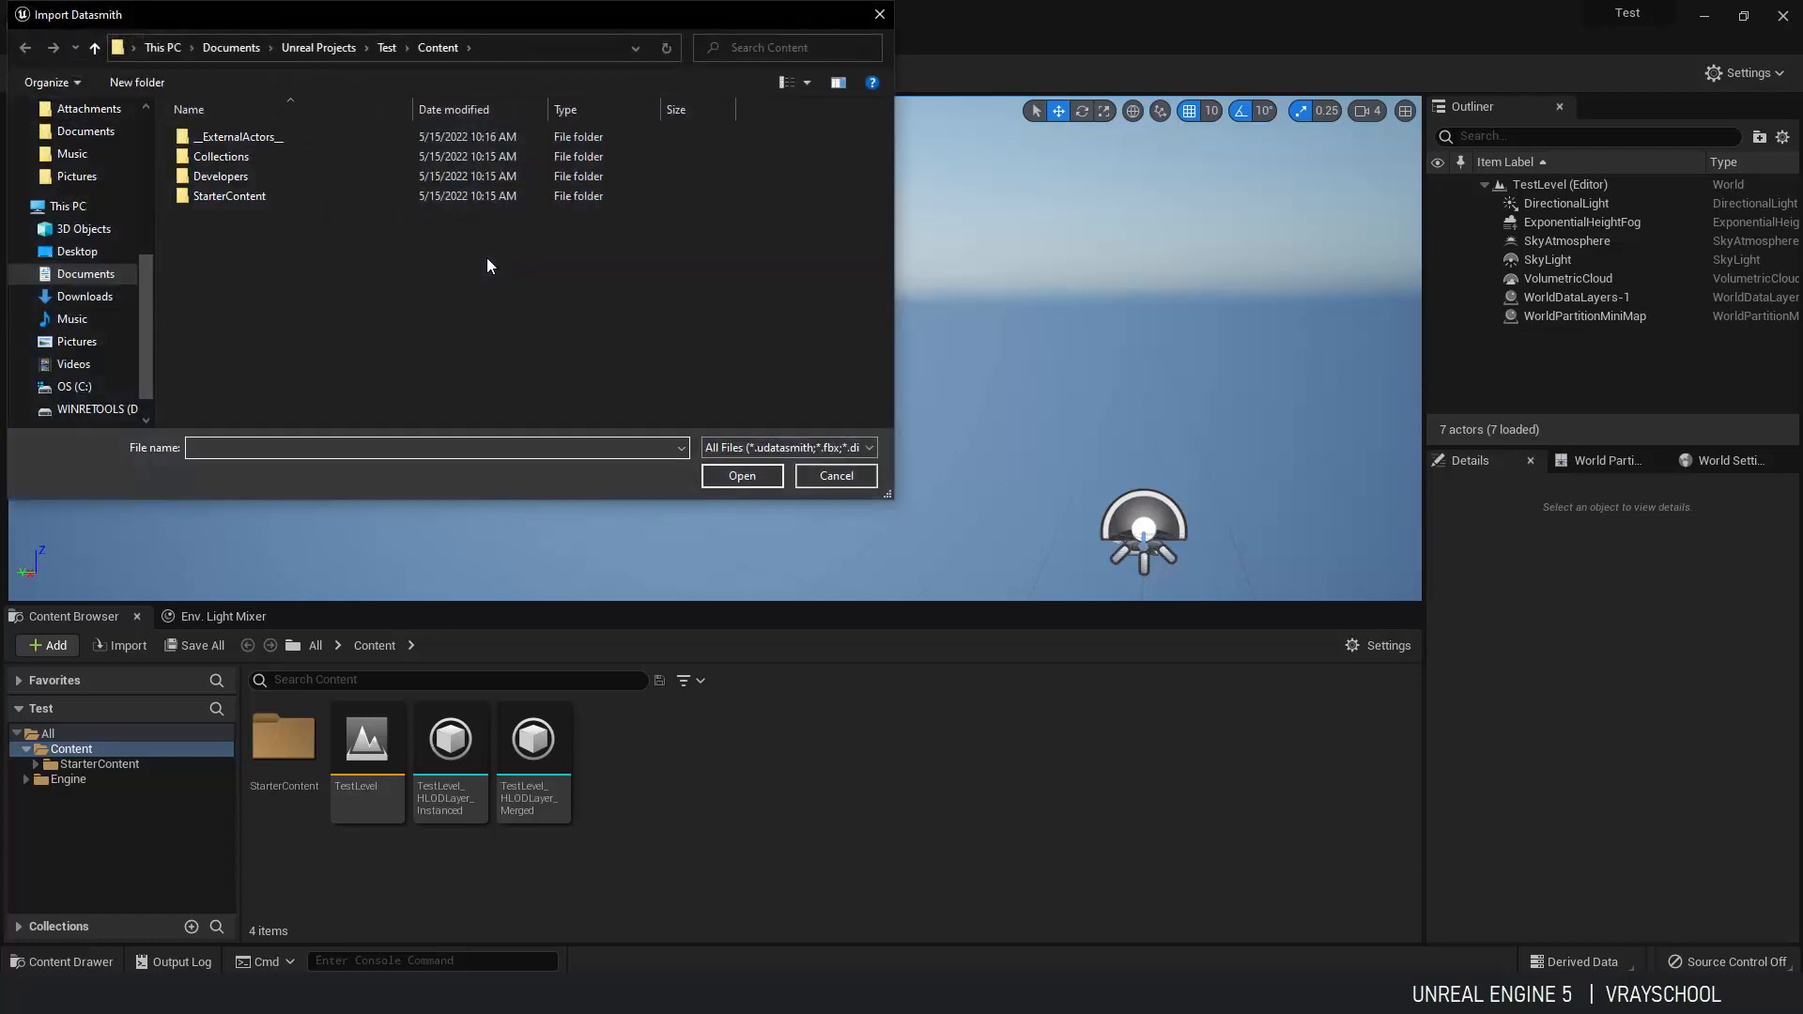
{"action": "left_click", "coordinate": [77, 250]}
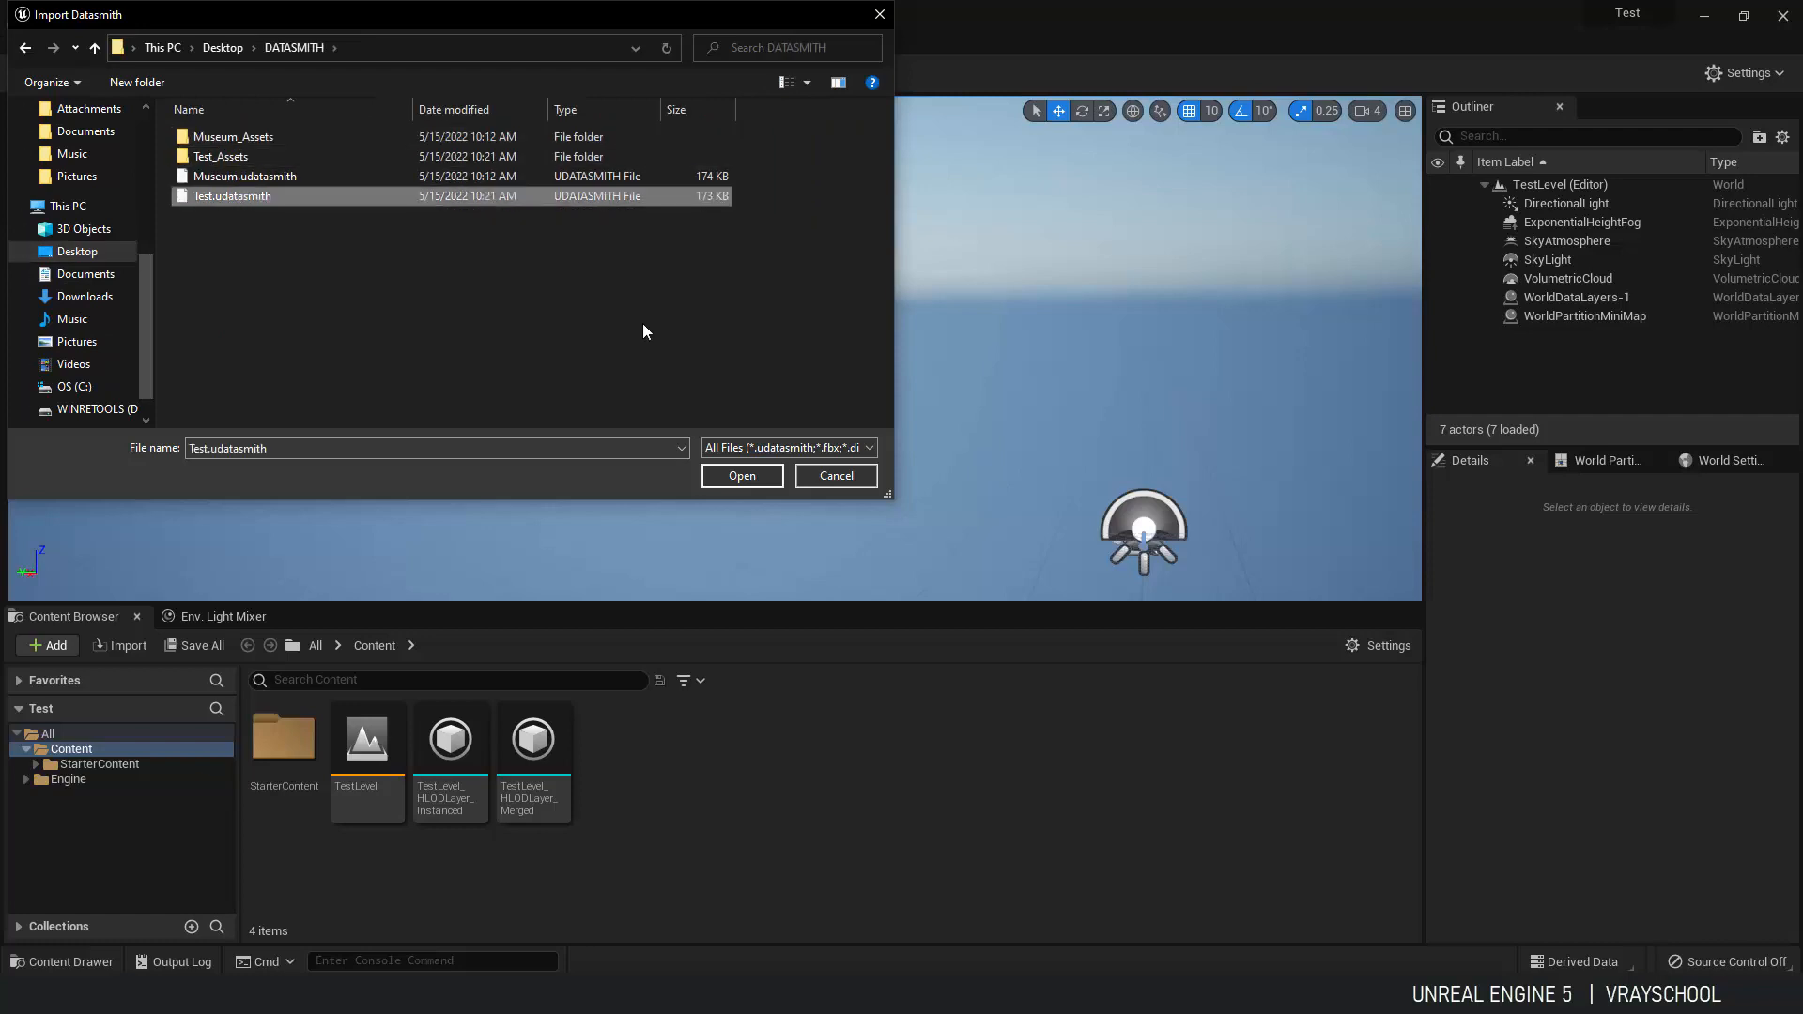
{"action": "left_click", "coordinate": [740, 475]}
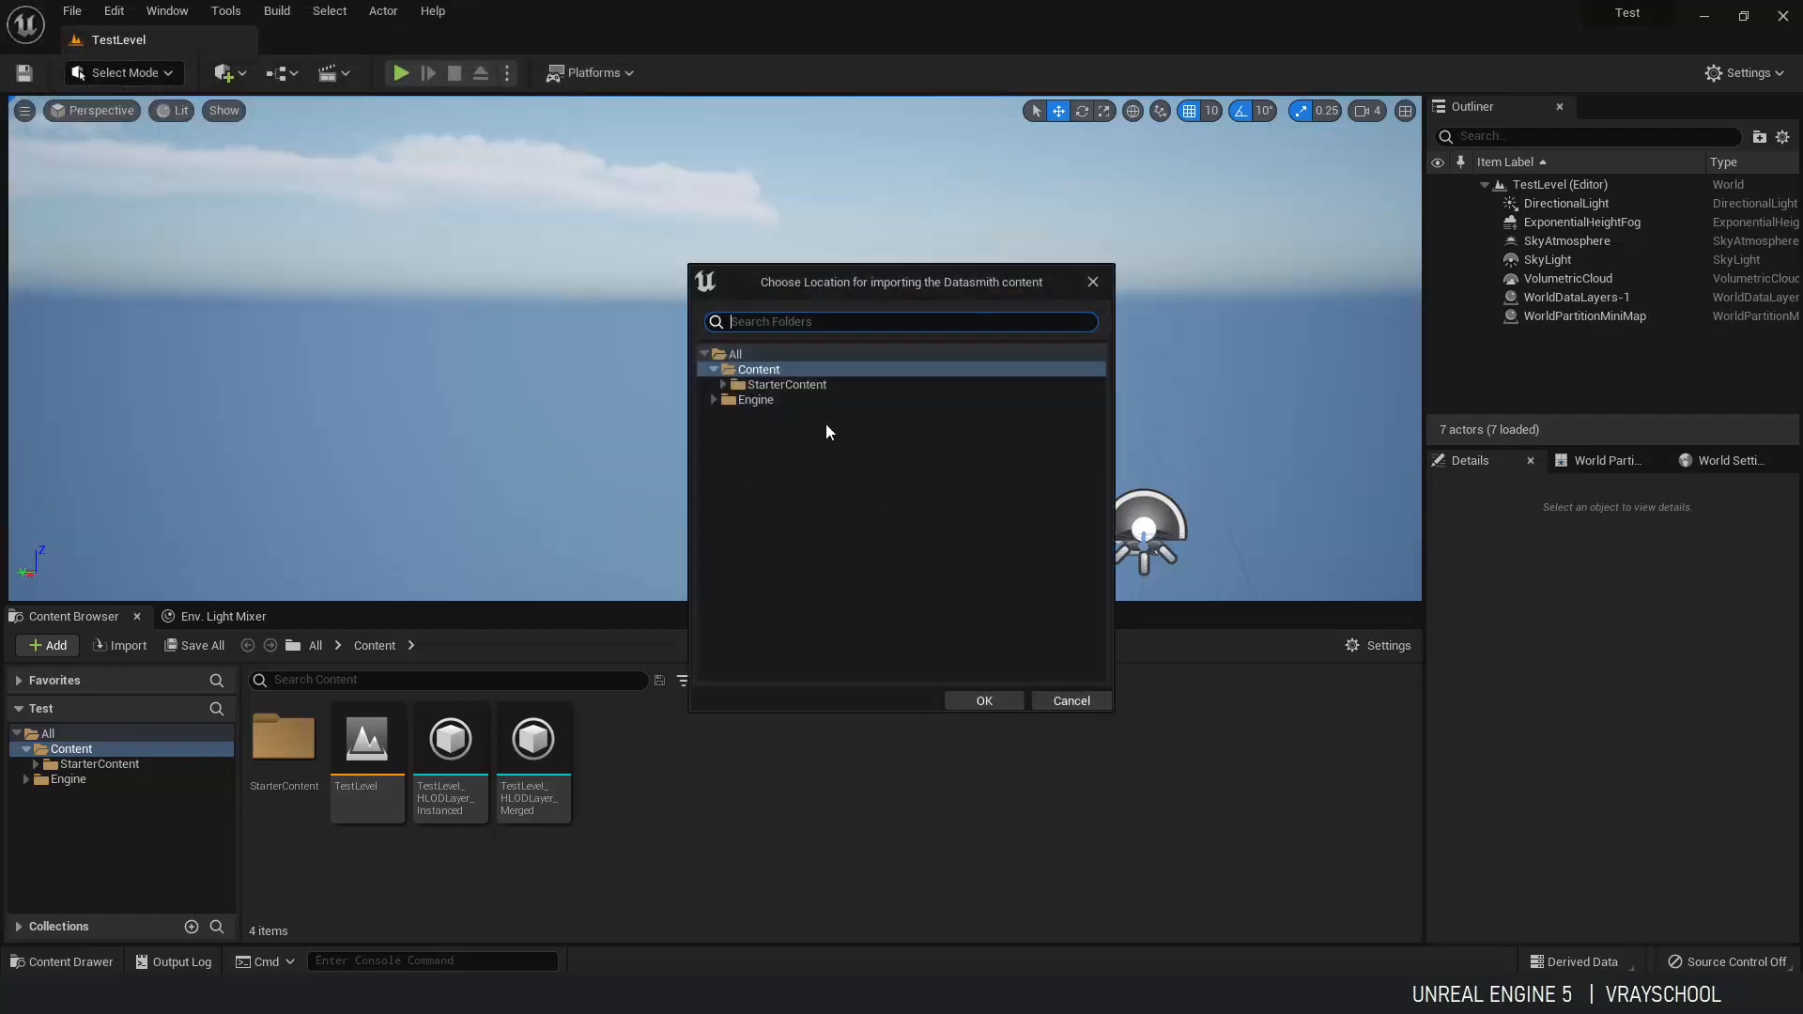
{"action": "left_click", "coordinate": [983, 701]}
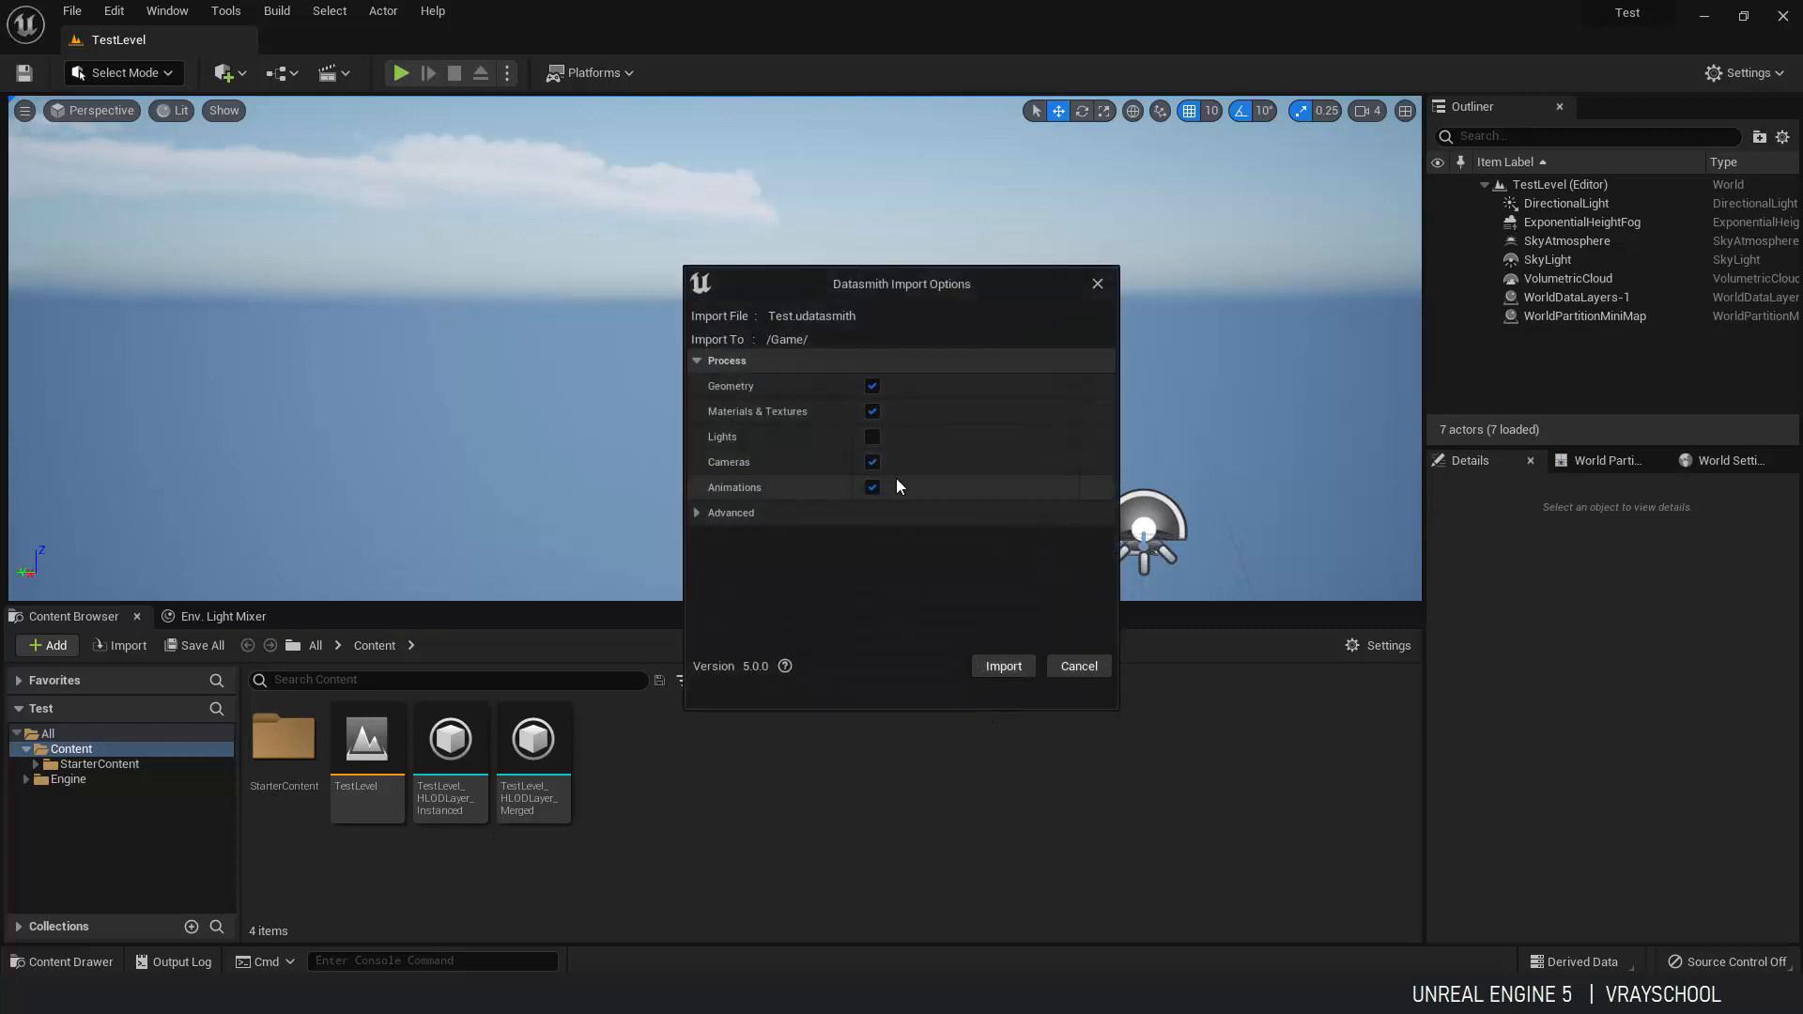
{"action": "mouse_move", "coordinate": [1001, 665]}
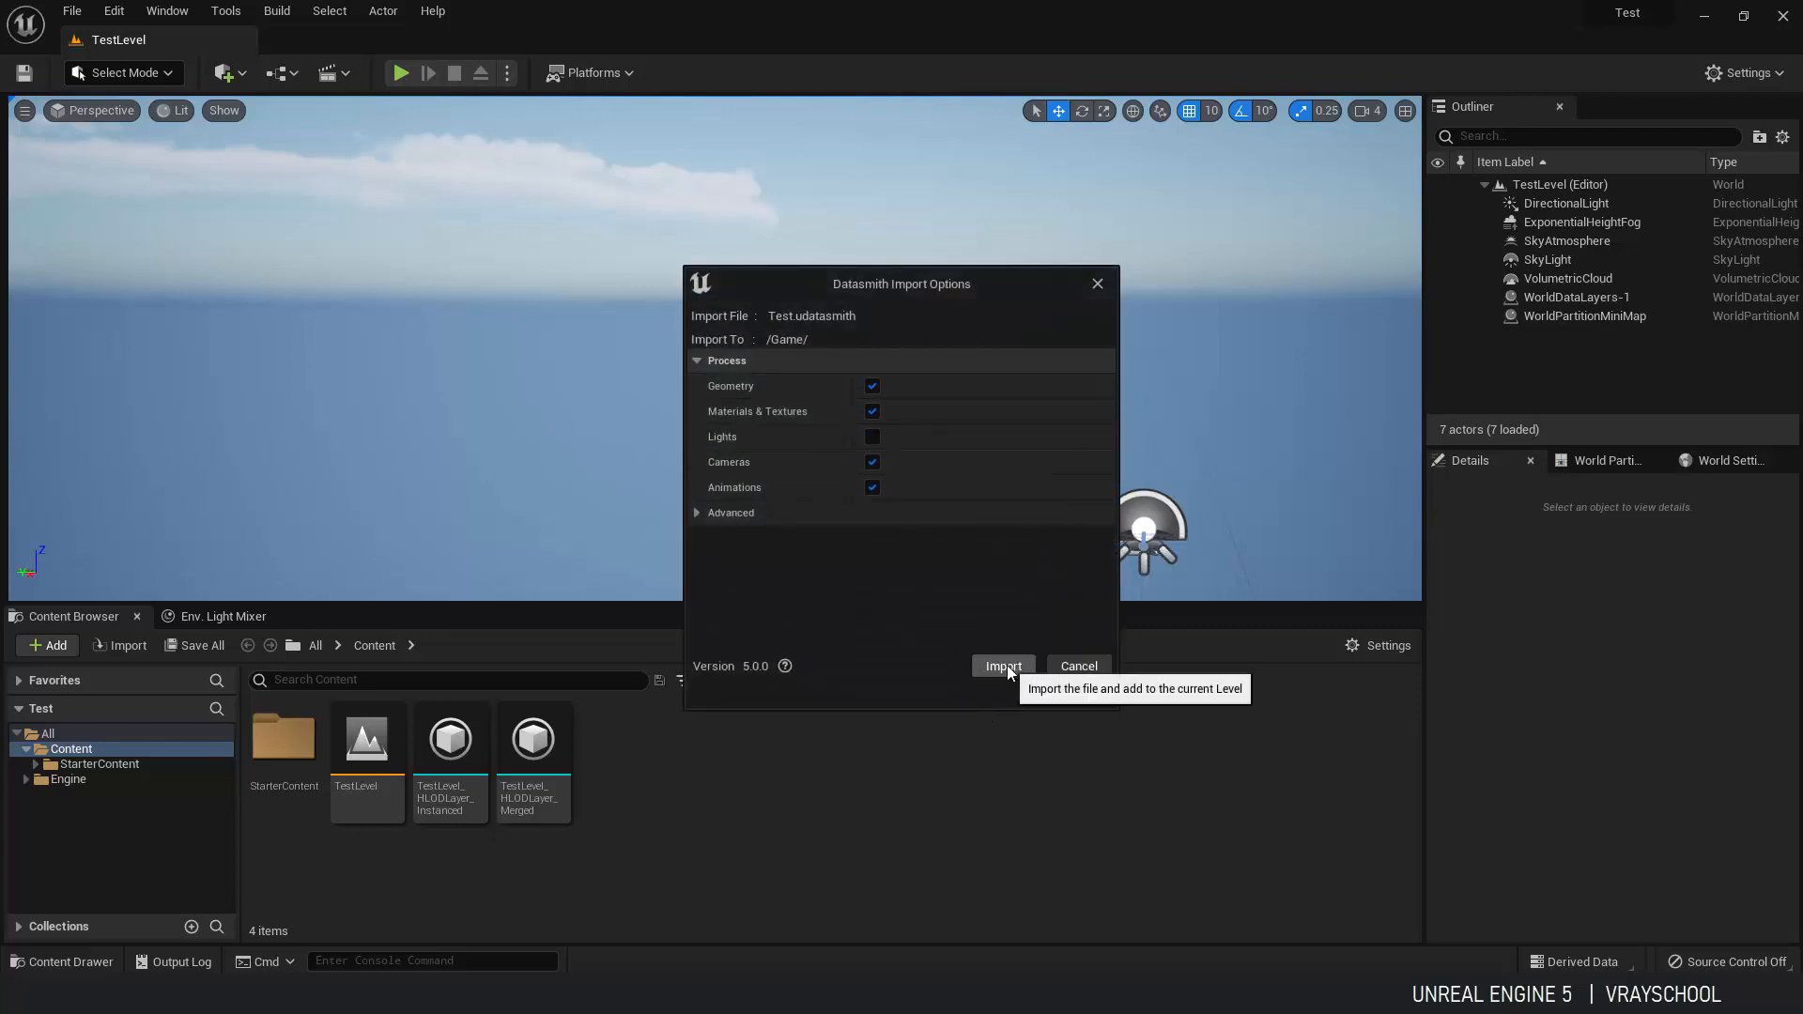
{"action": "left_click", "coordinate": [1001, 665]}
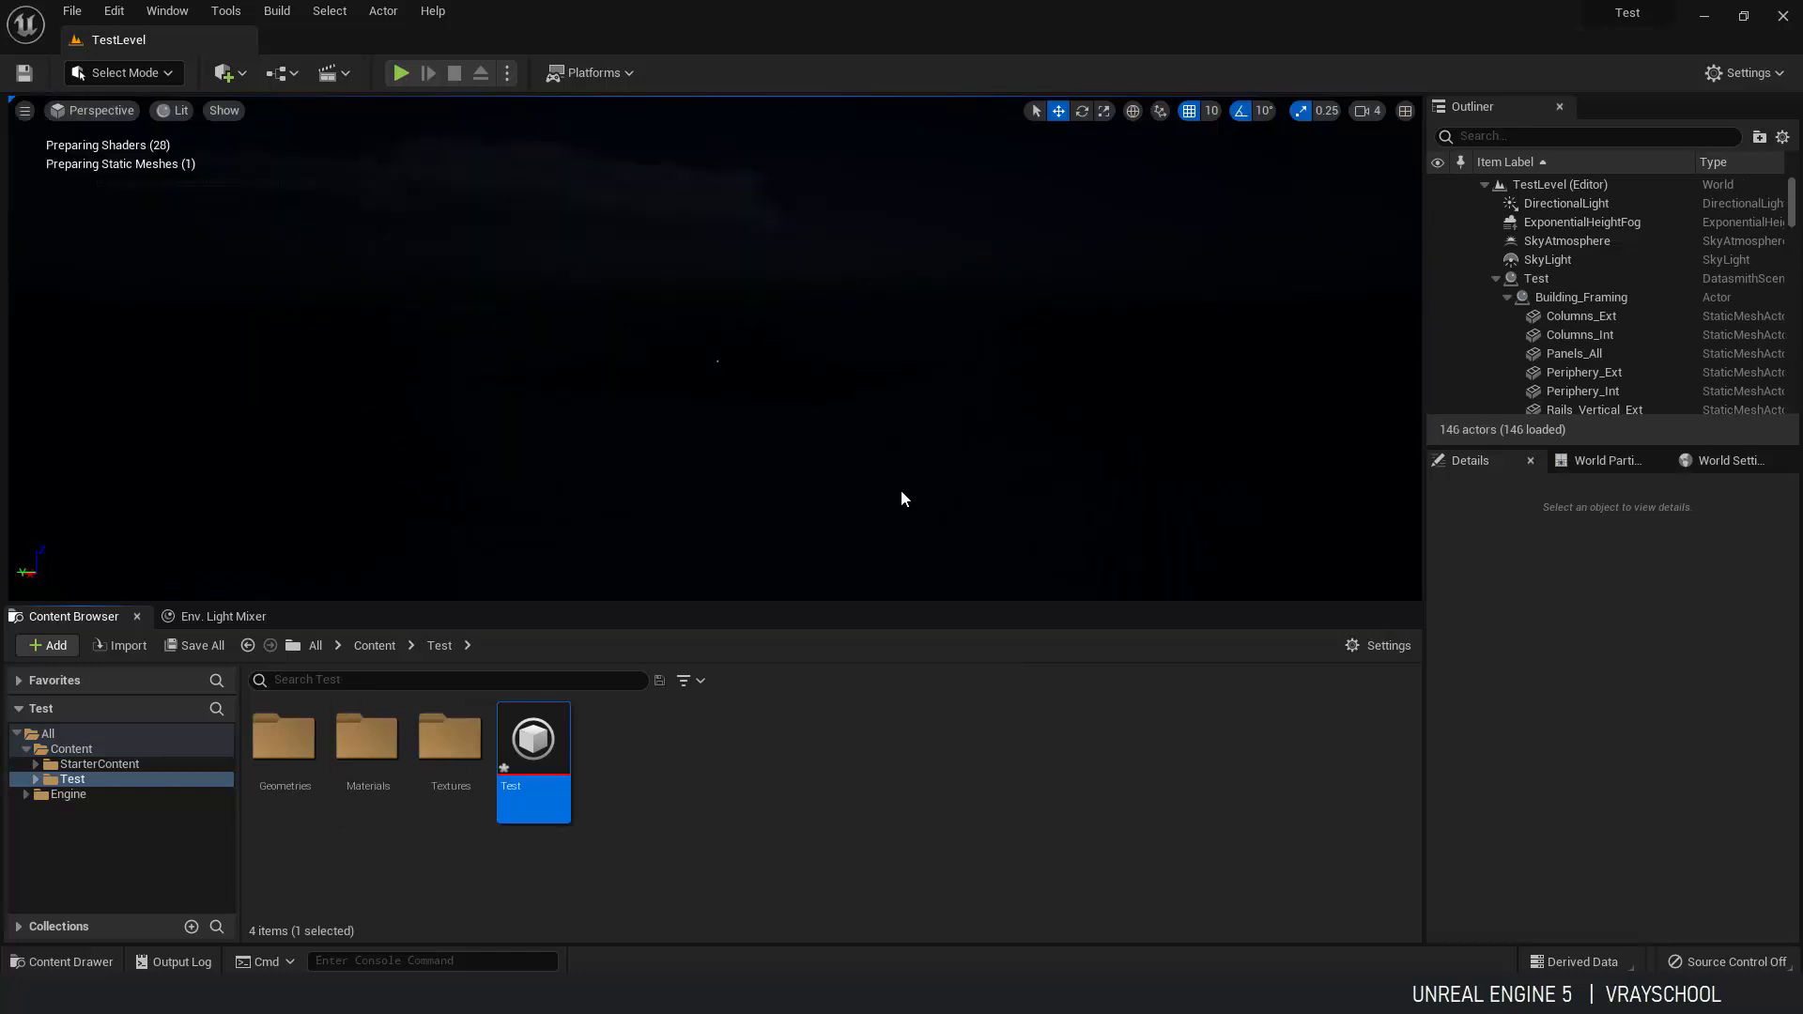
{"action": "mouse_move", "coordinate": [925, 401]}
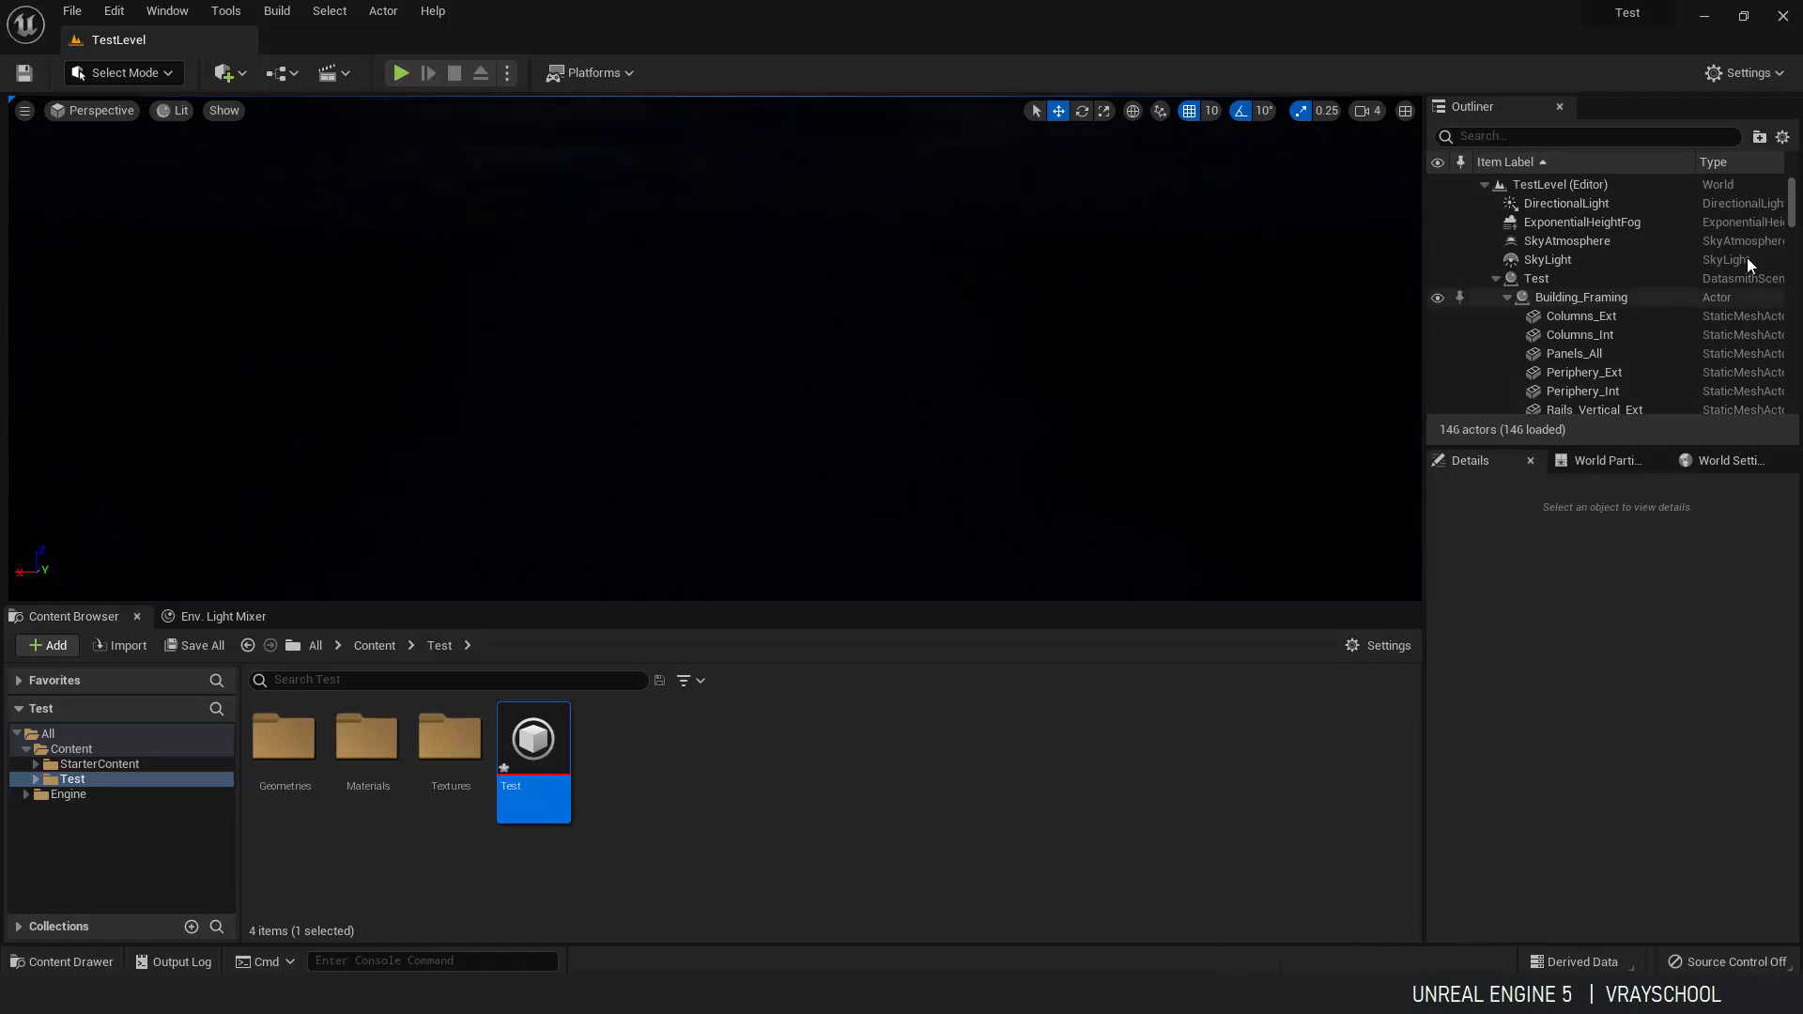
Delete the Global_Exposure post-process volume, confirming despite its references.
{"action": "scroll", "scroll_direction": "down", "scroll_amount": 3}
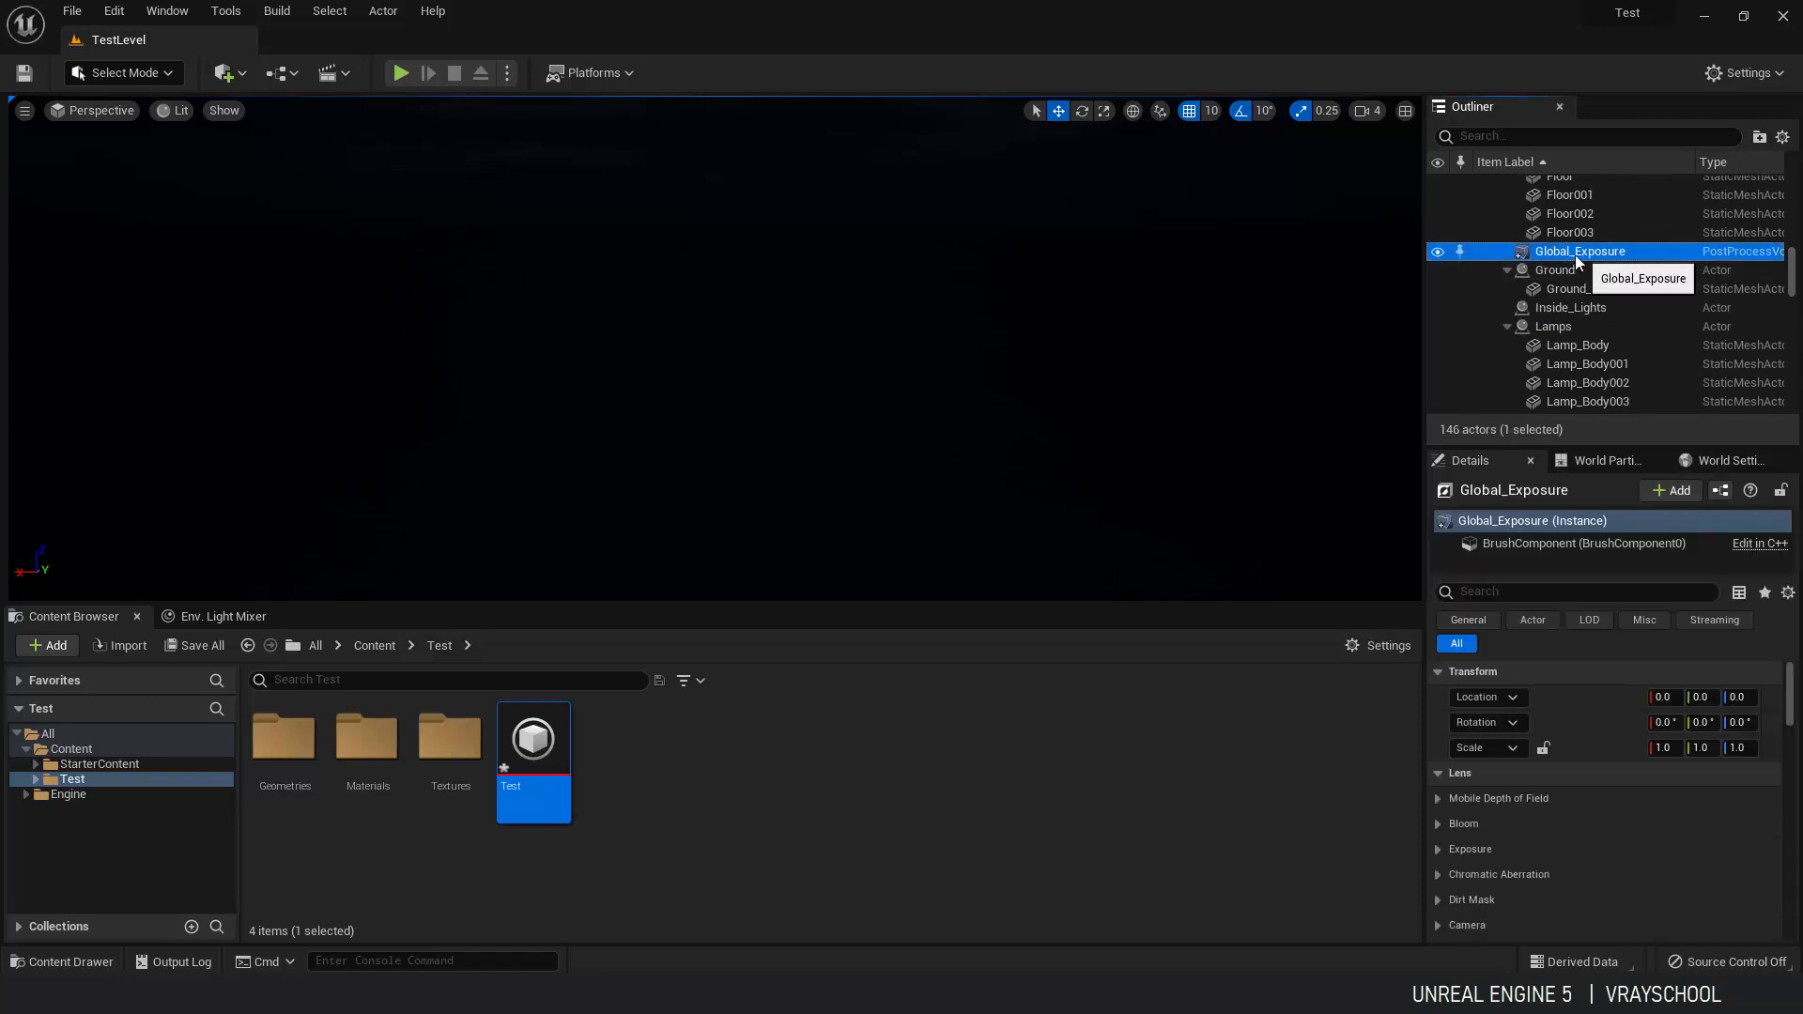
{"action": "mouse_move", "coordinate": [1576, 256]}
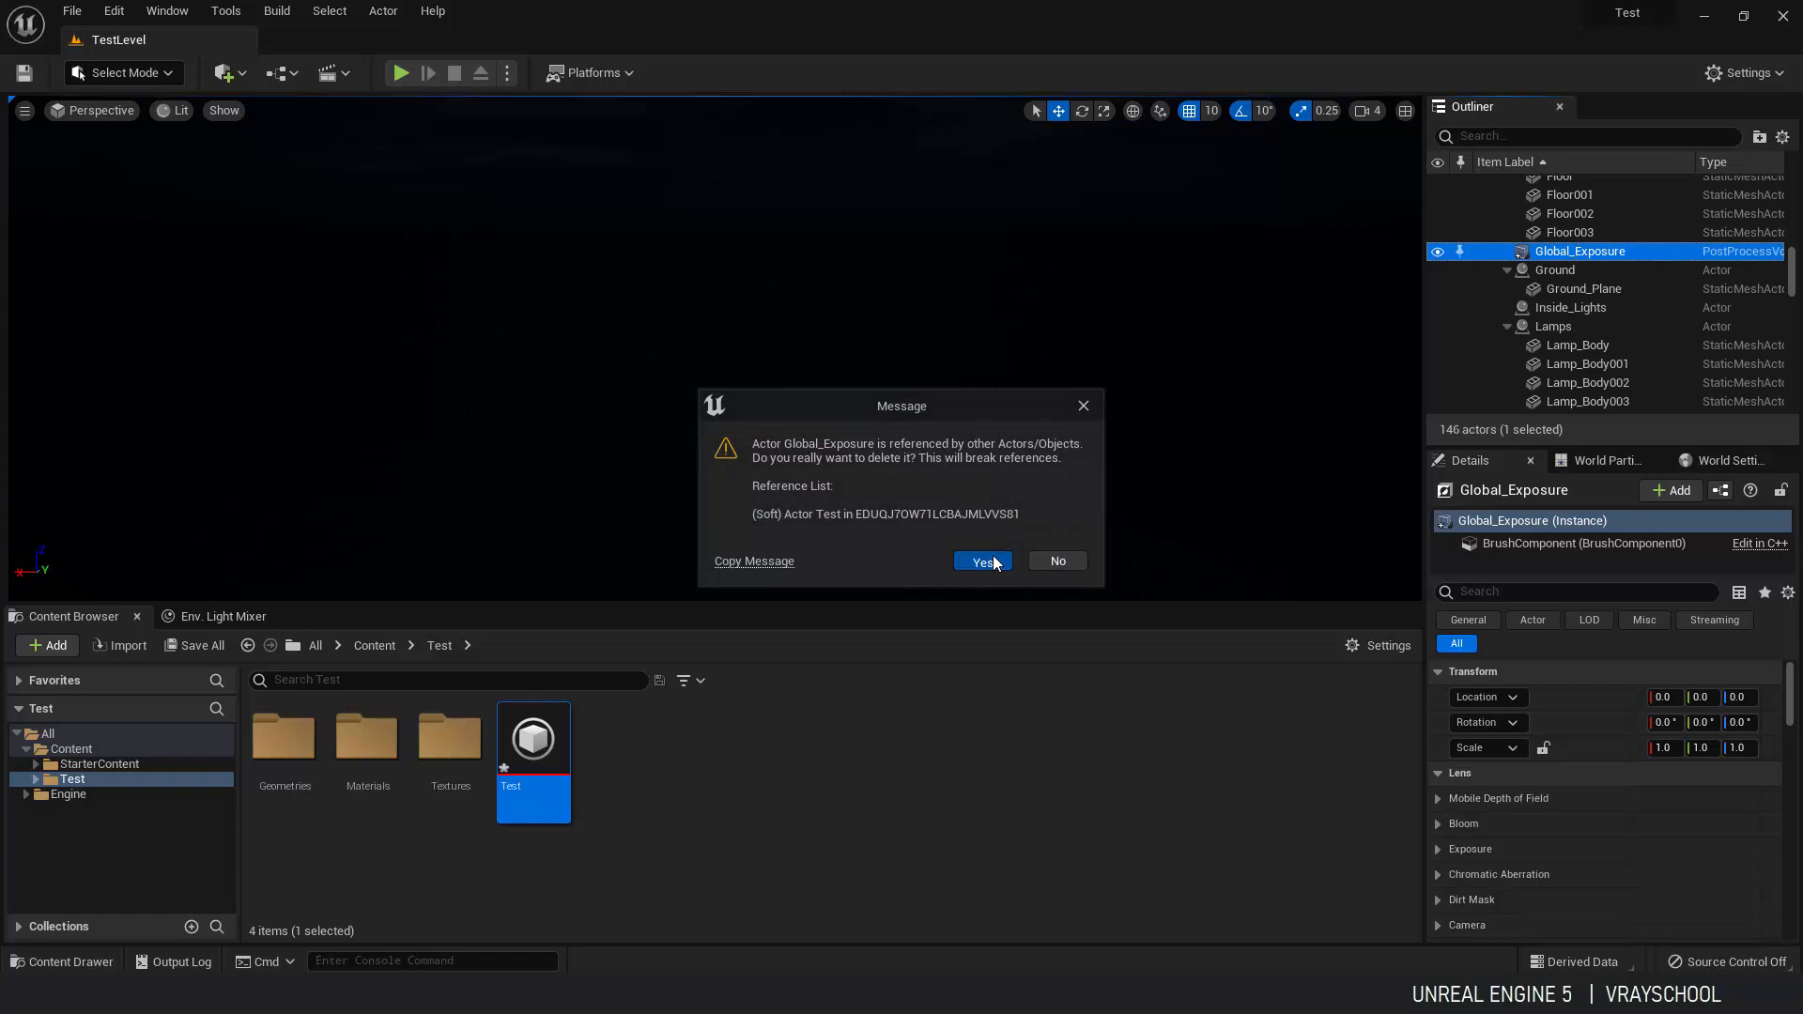
{"action": "left_click", "coordinate": [981, 562]}
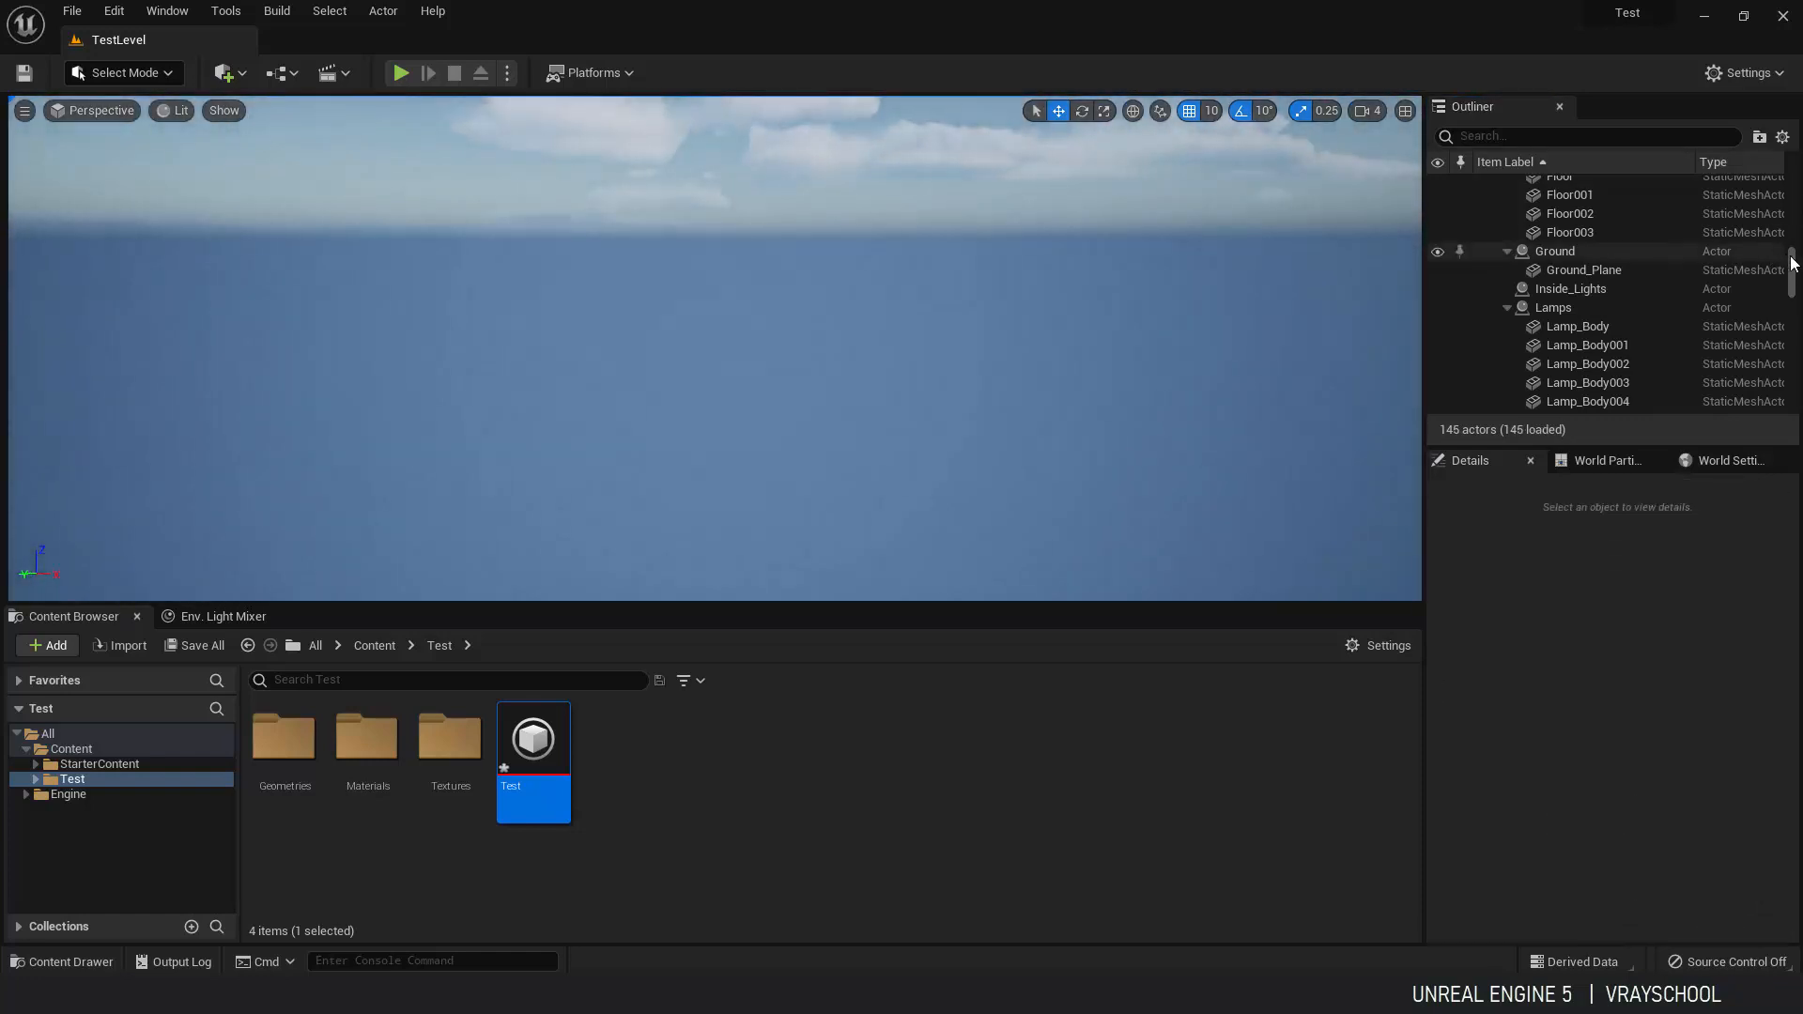
{"action": "scroll", "scroll_direction": "up", "scroll_amount": 3}
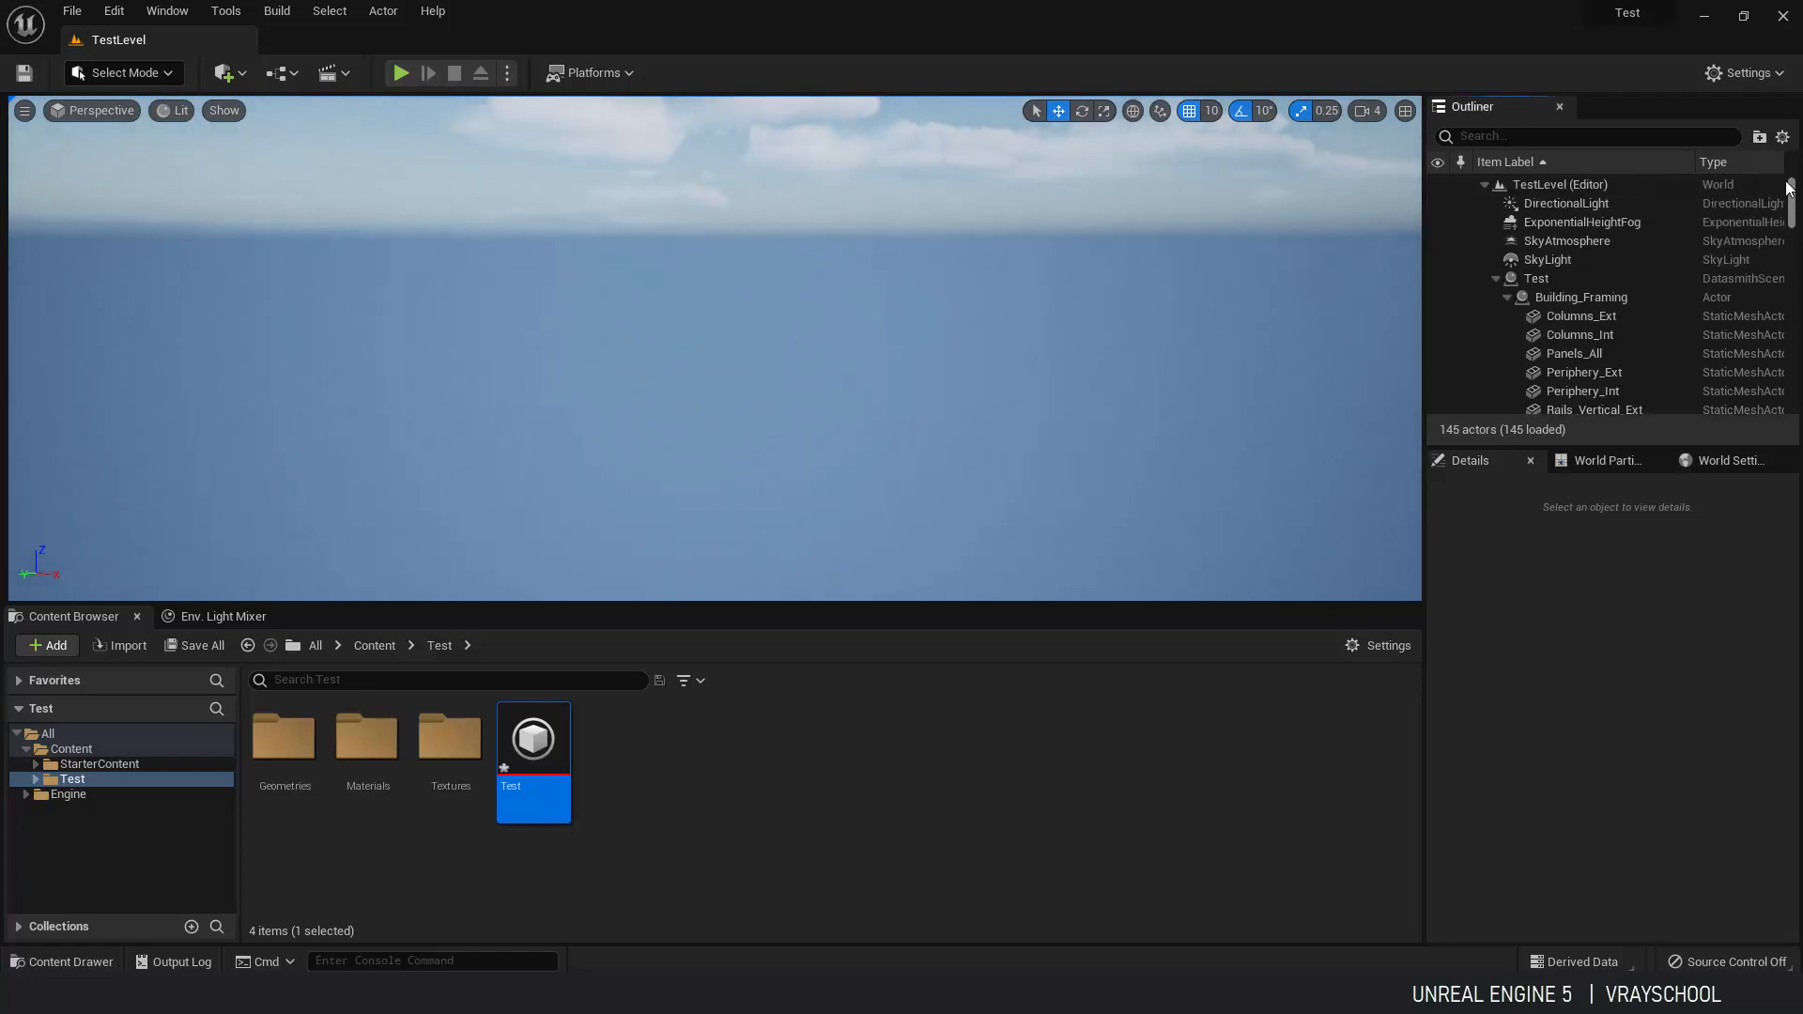
Select the Test scene and Panels_All mesh, fly through the interior, and open the Tinted_Glass material instance.
{"action": "left_click", "coordinate": [1537, 278]}
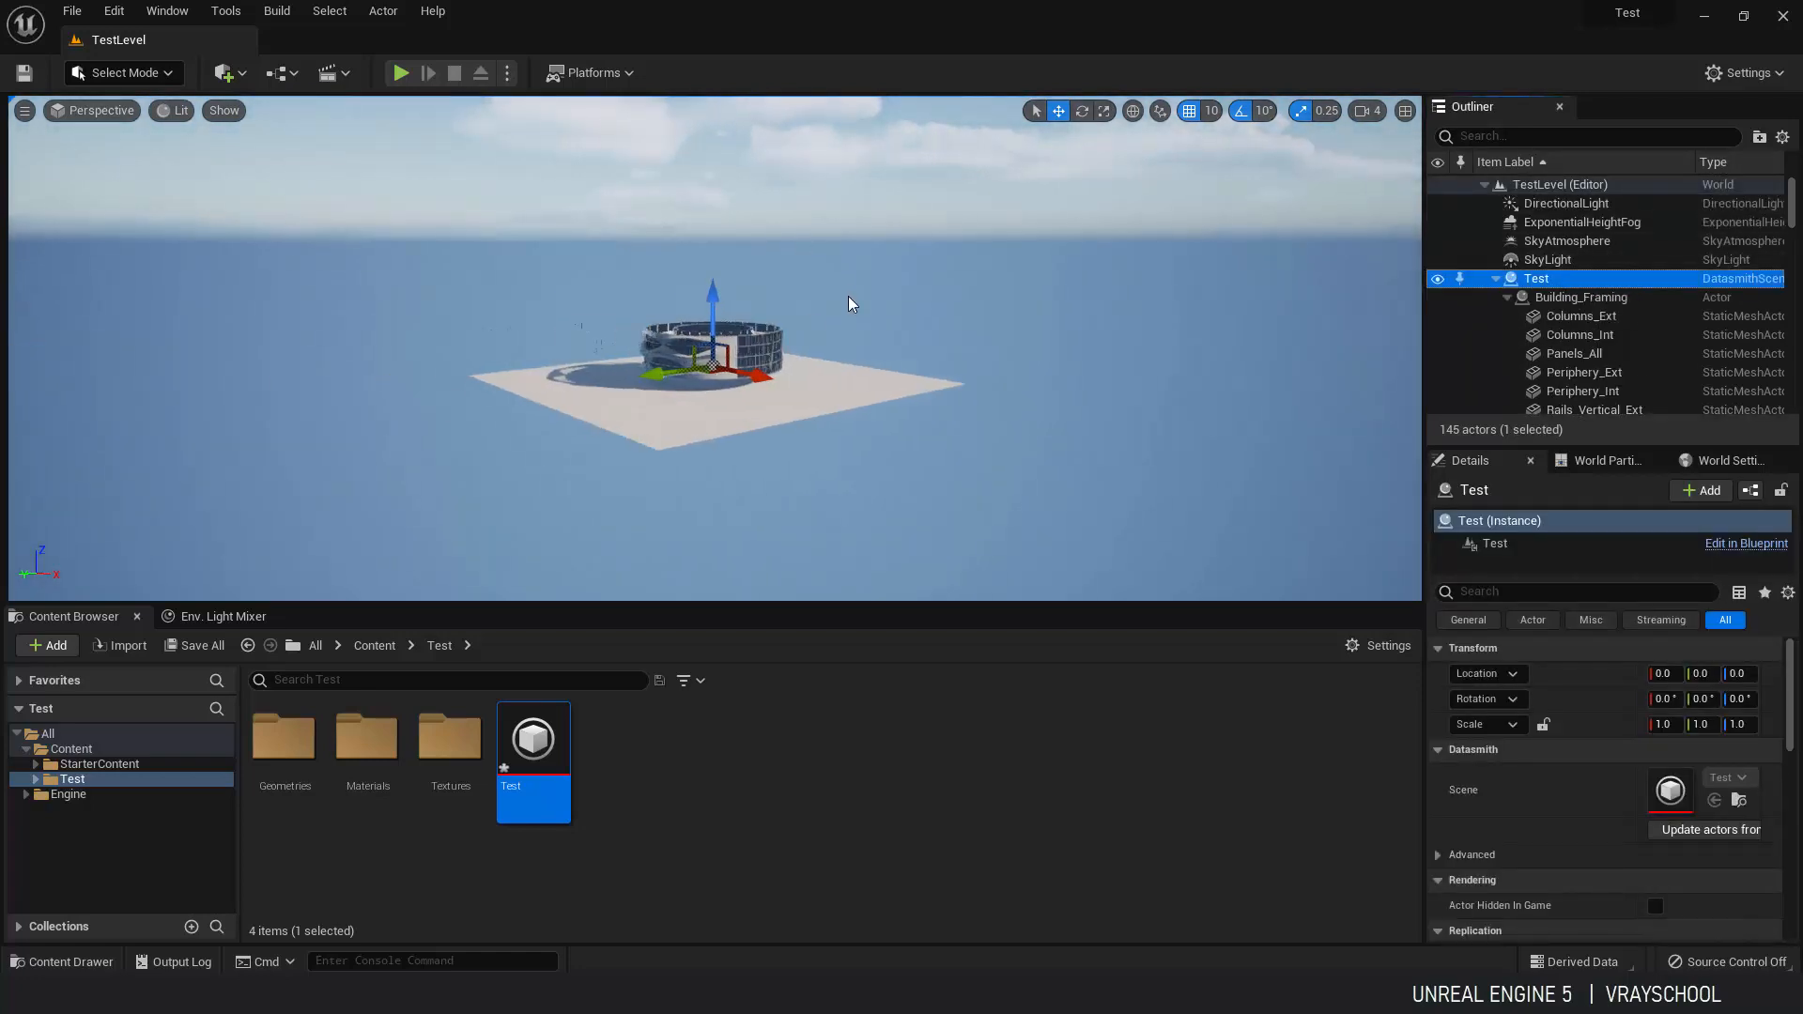
{"action": "left_click", "coordinate": [1574, 353]}
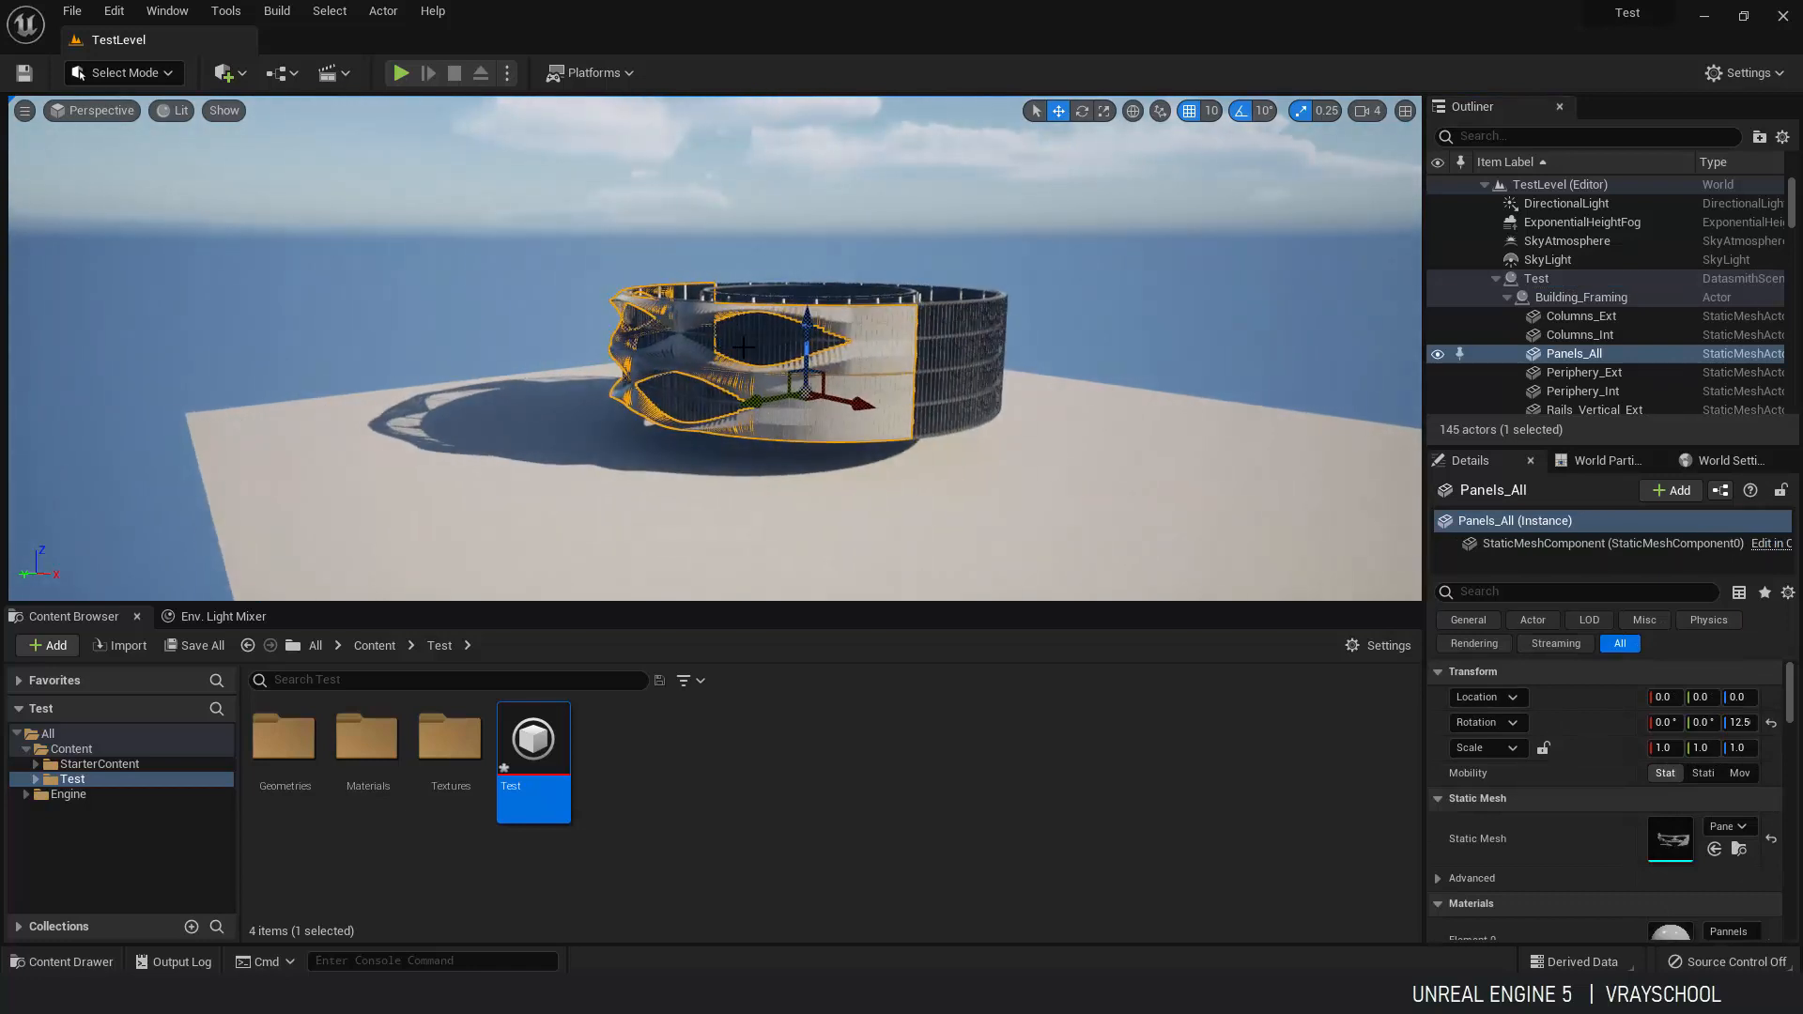
{"action": "left_click", "coordinate": [1598, 330]}
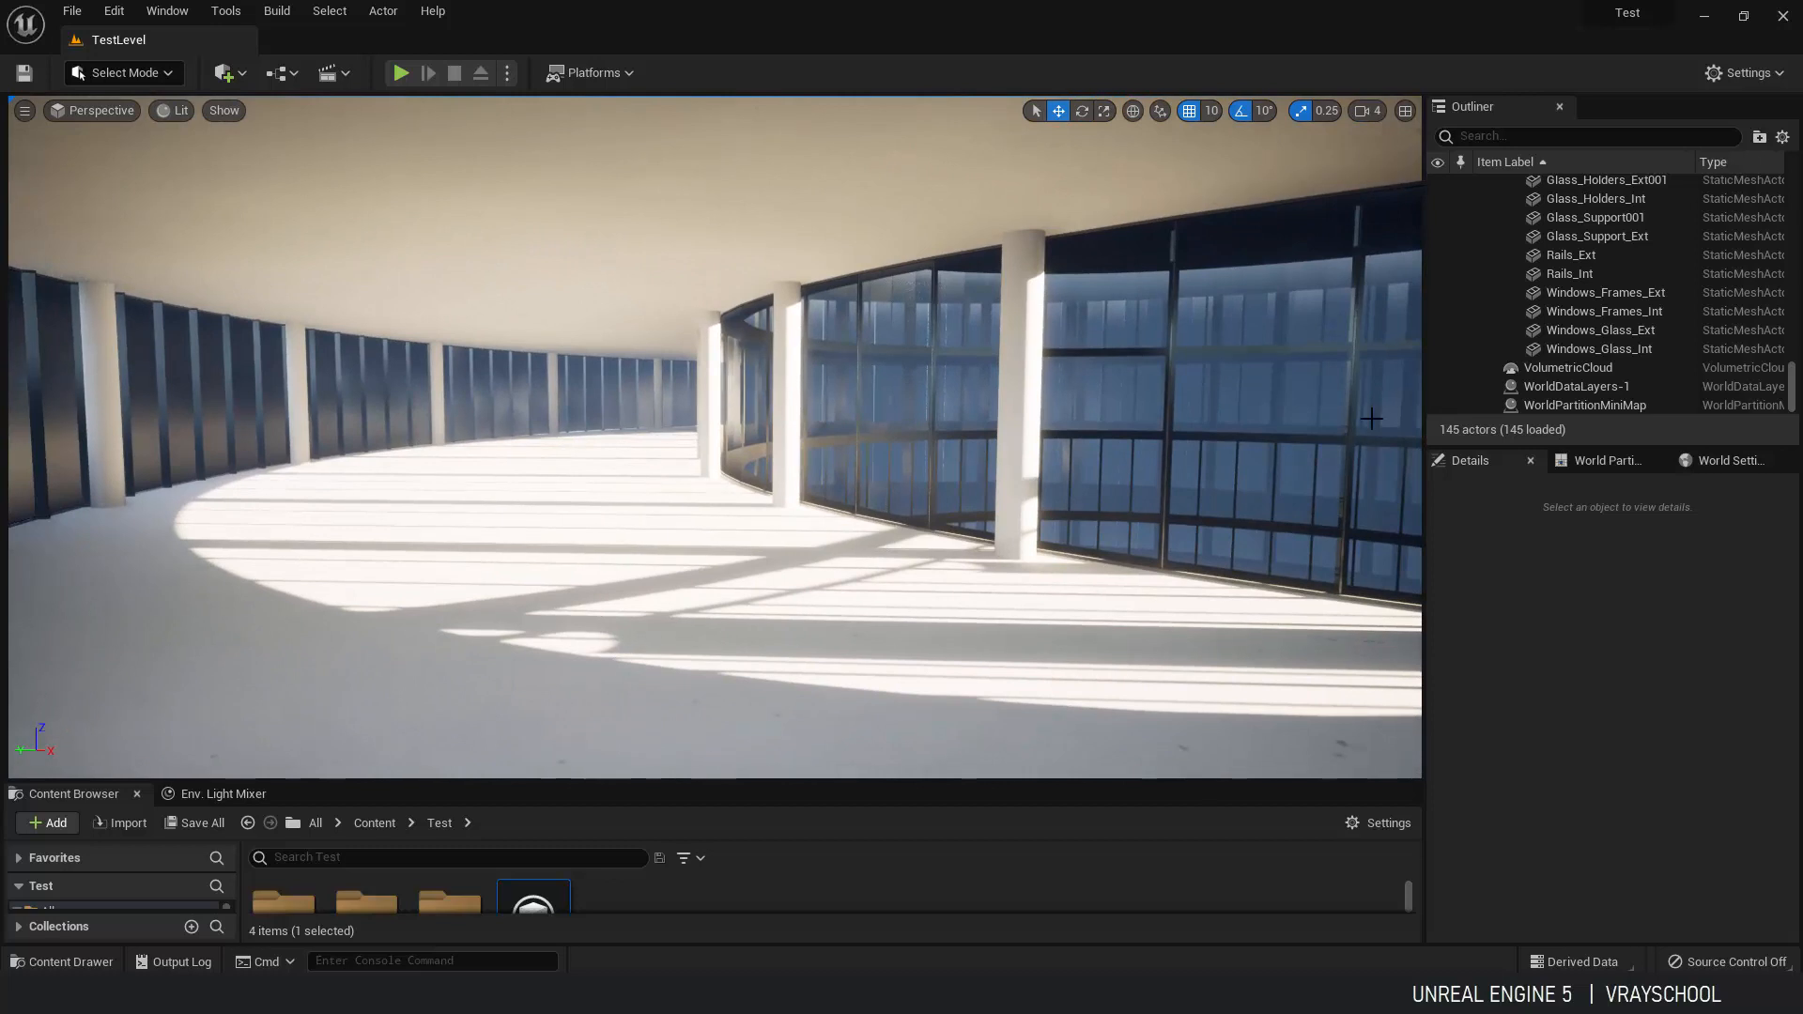
{"action": "left_click", "coordinate": [1599, 350]}
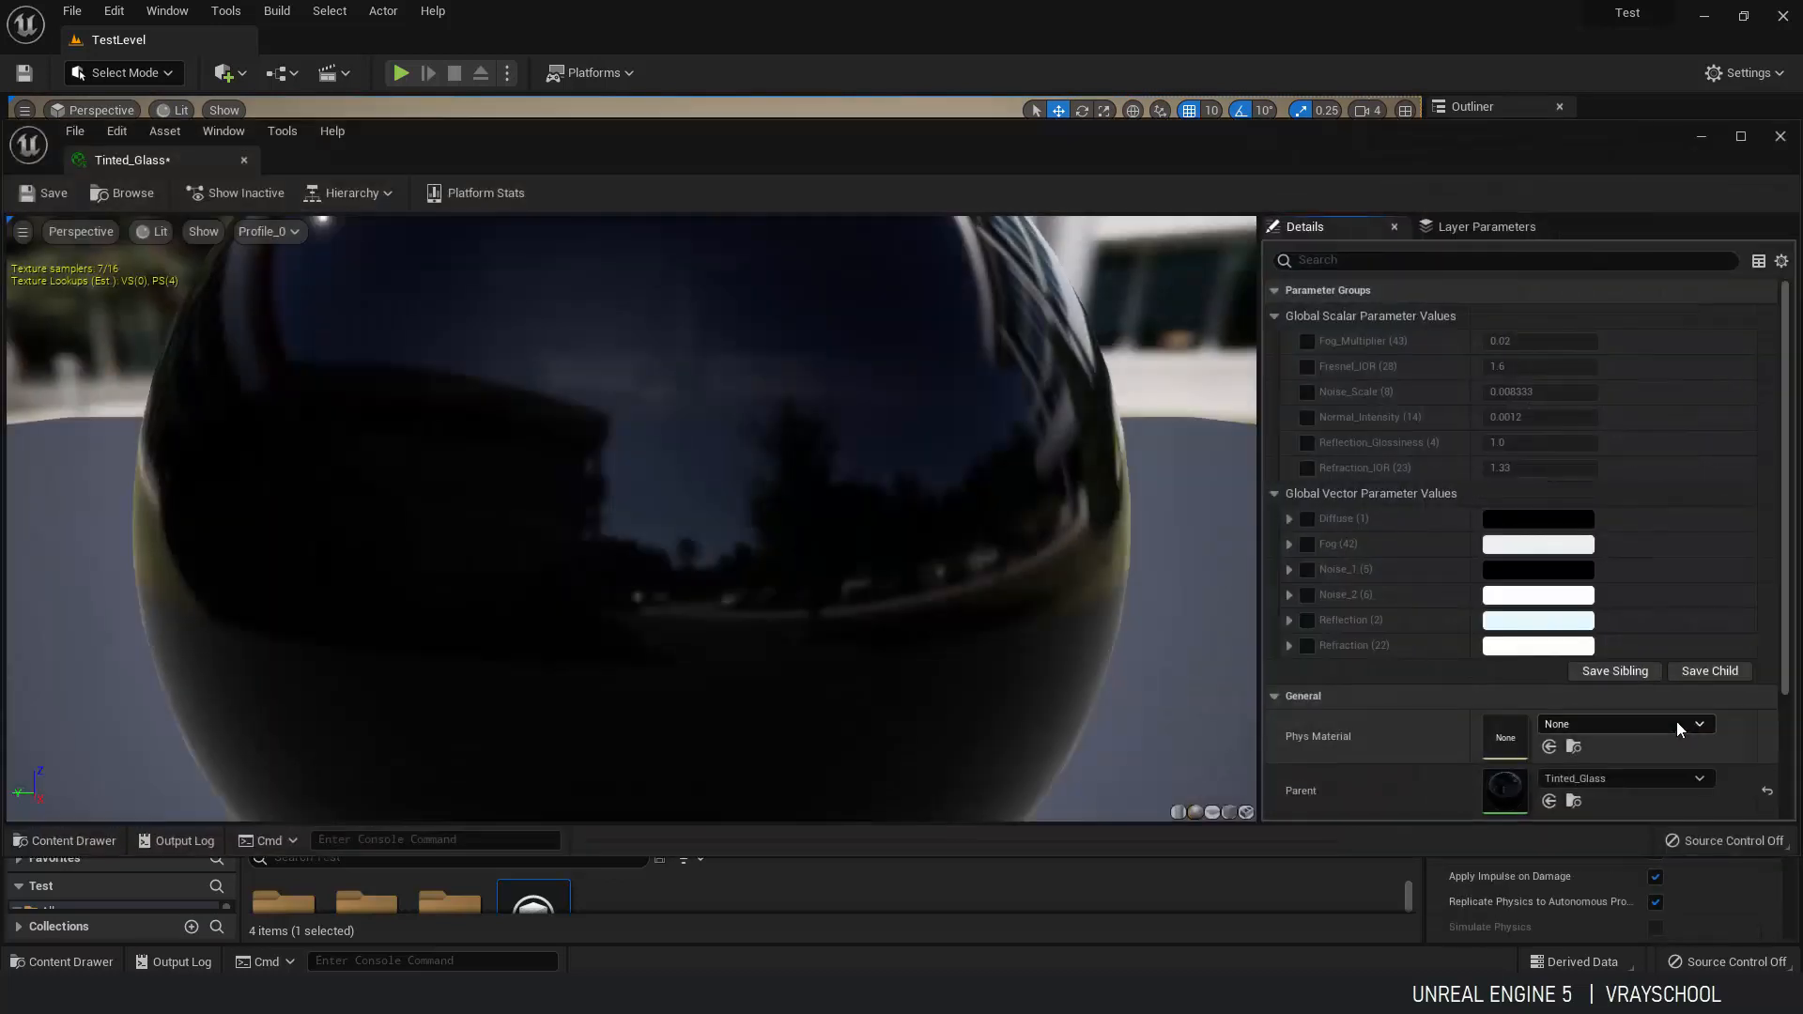
{"action": "mouse_move", "coordinate": [1507, 796]}
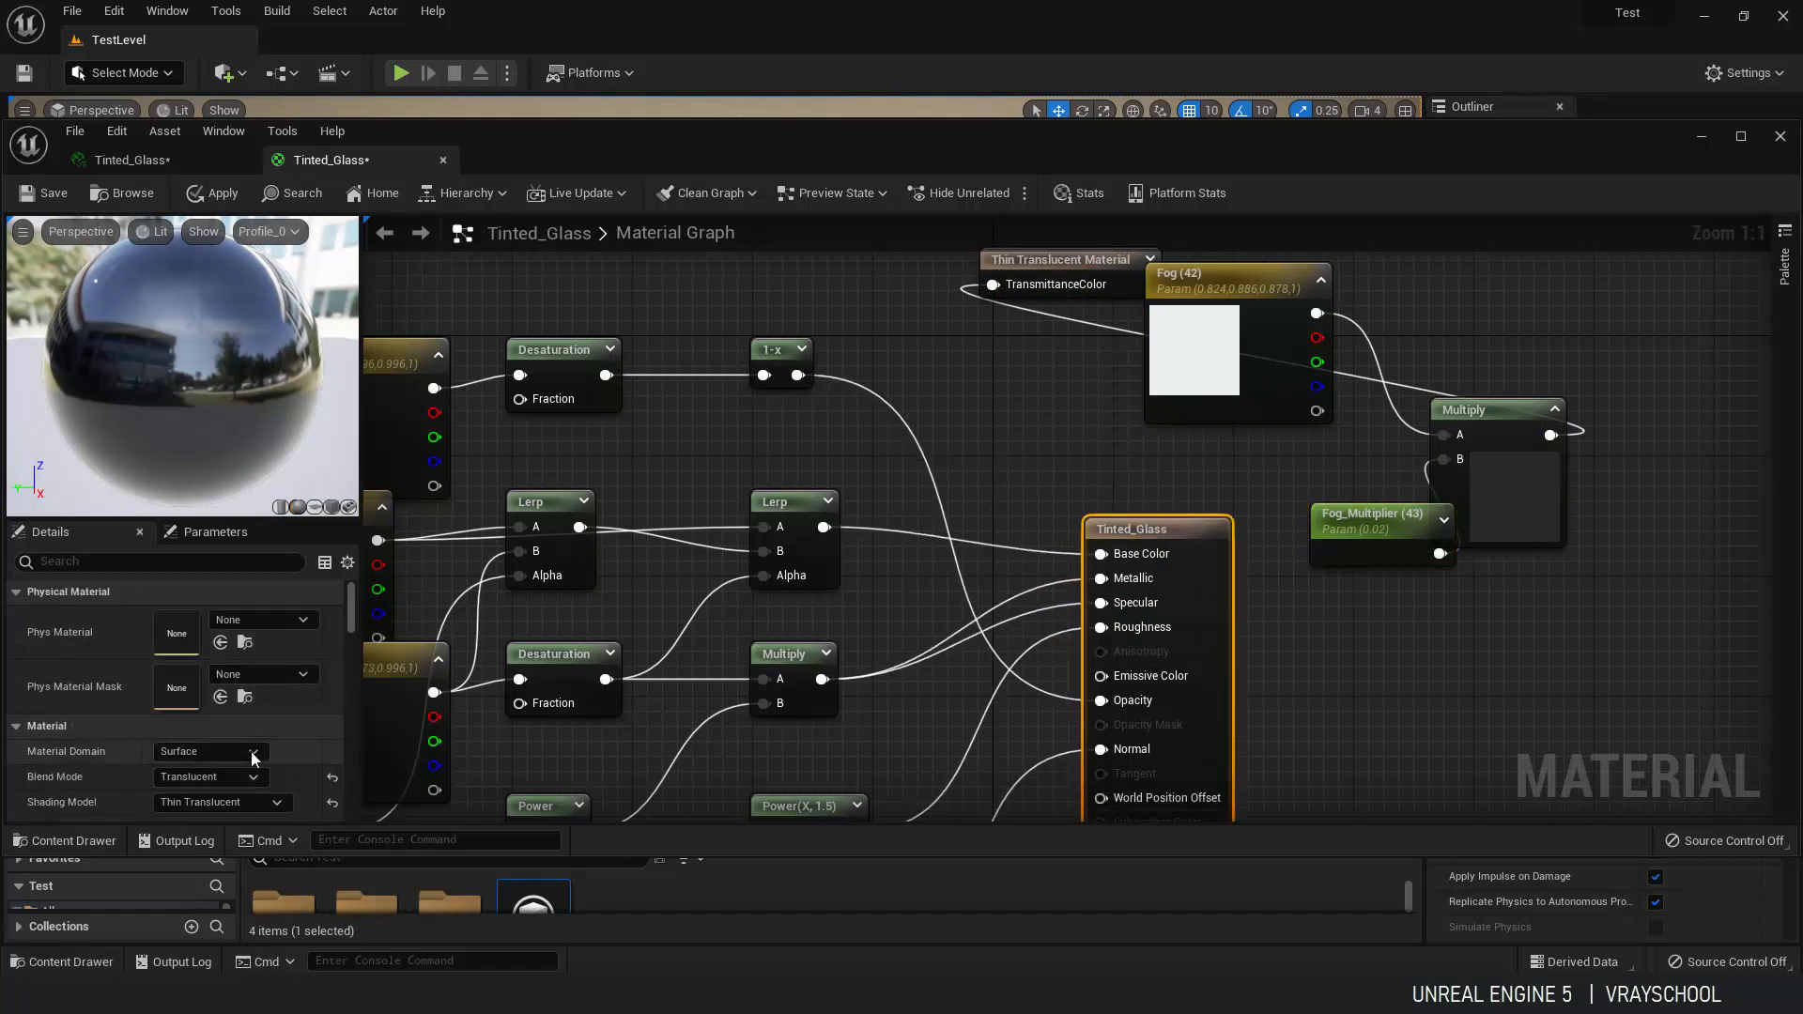
Set the Tinted_Glass material's shading model to Default Lit and save it.
{"action": "left_click", "coordinate": [249, 752]}
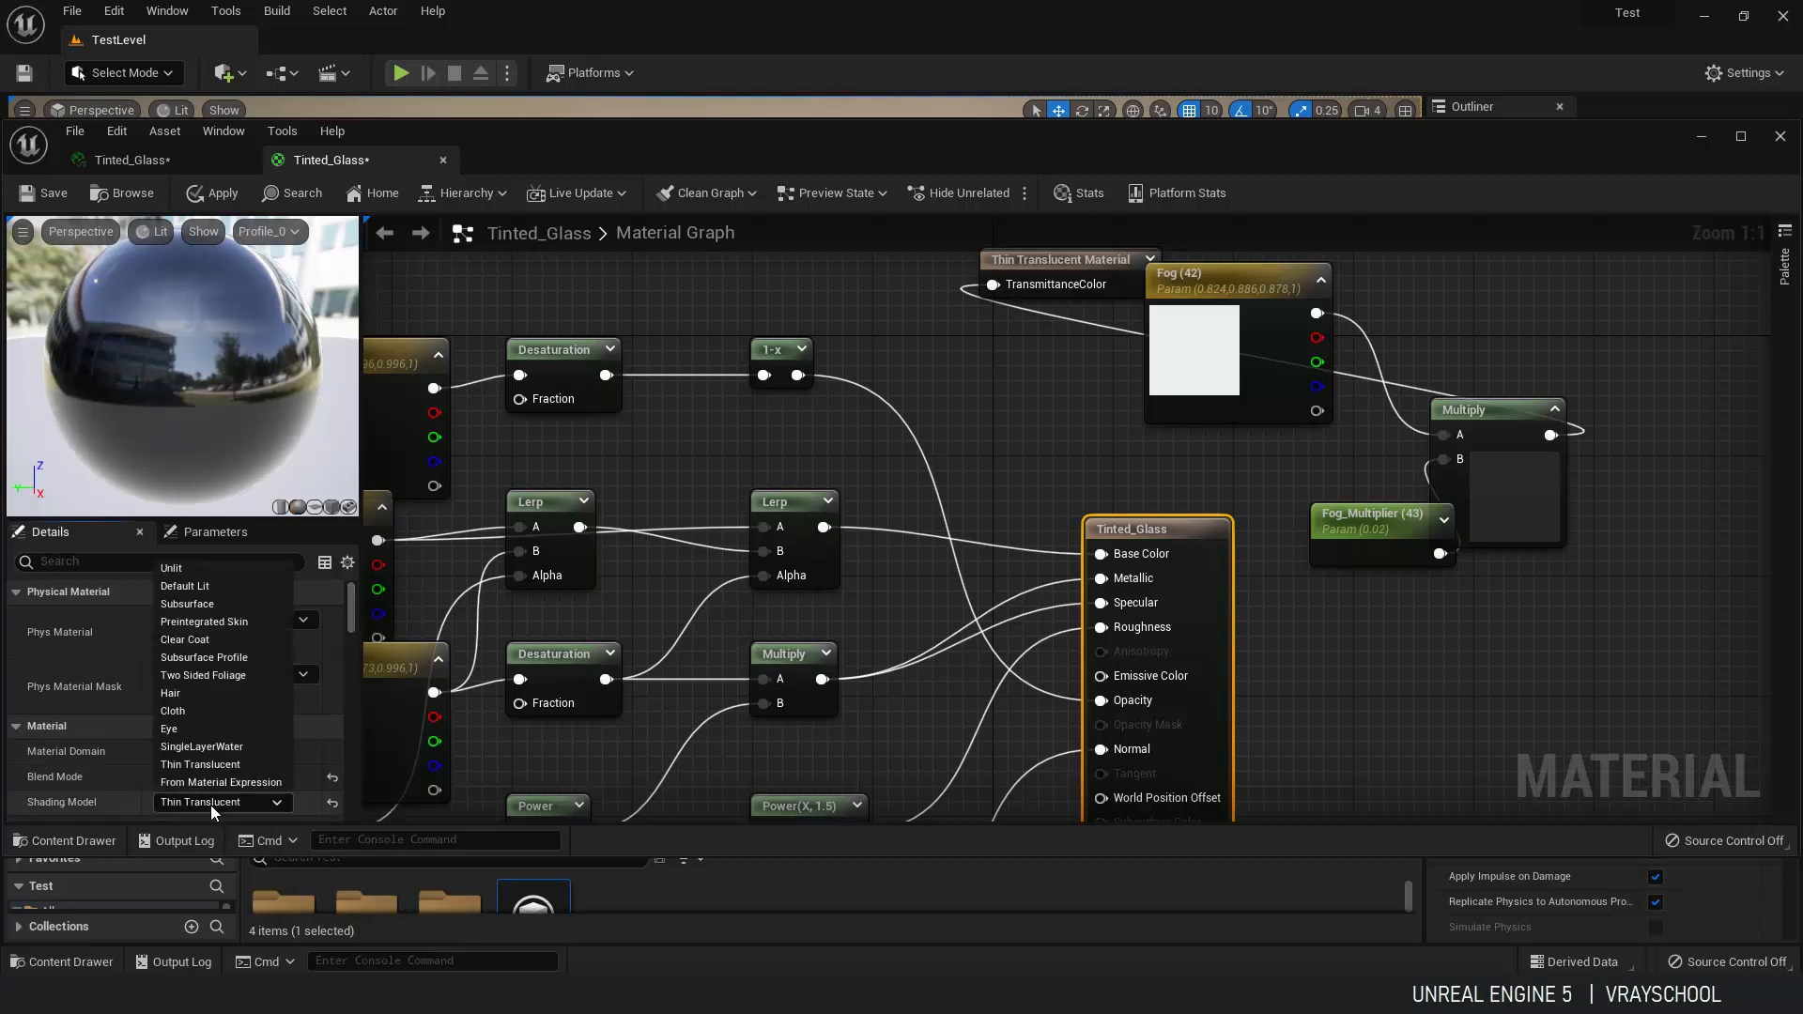
{"action": "mouse_move", "coordinate": [196, 586]}
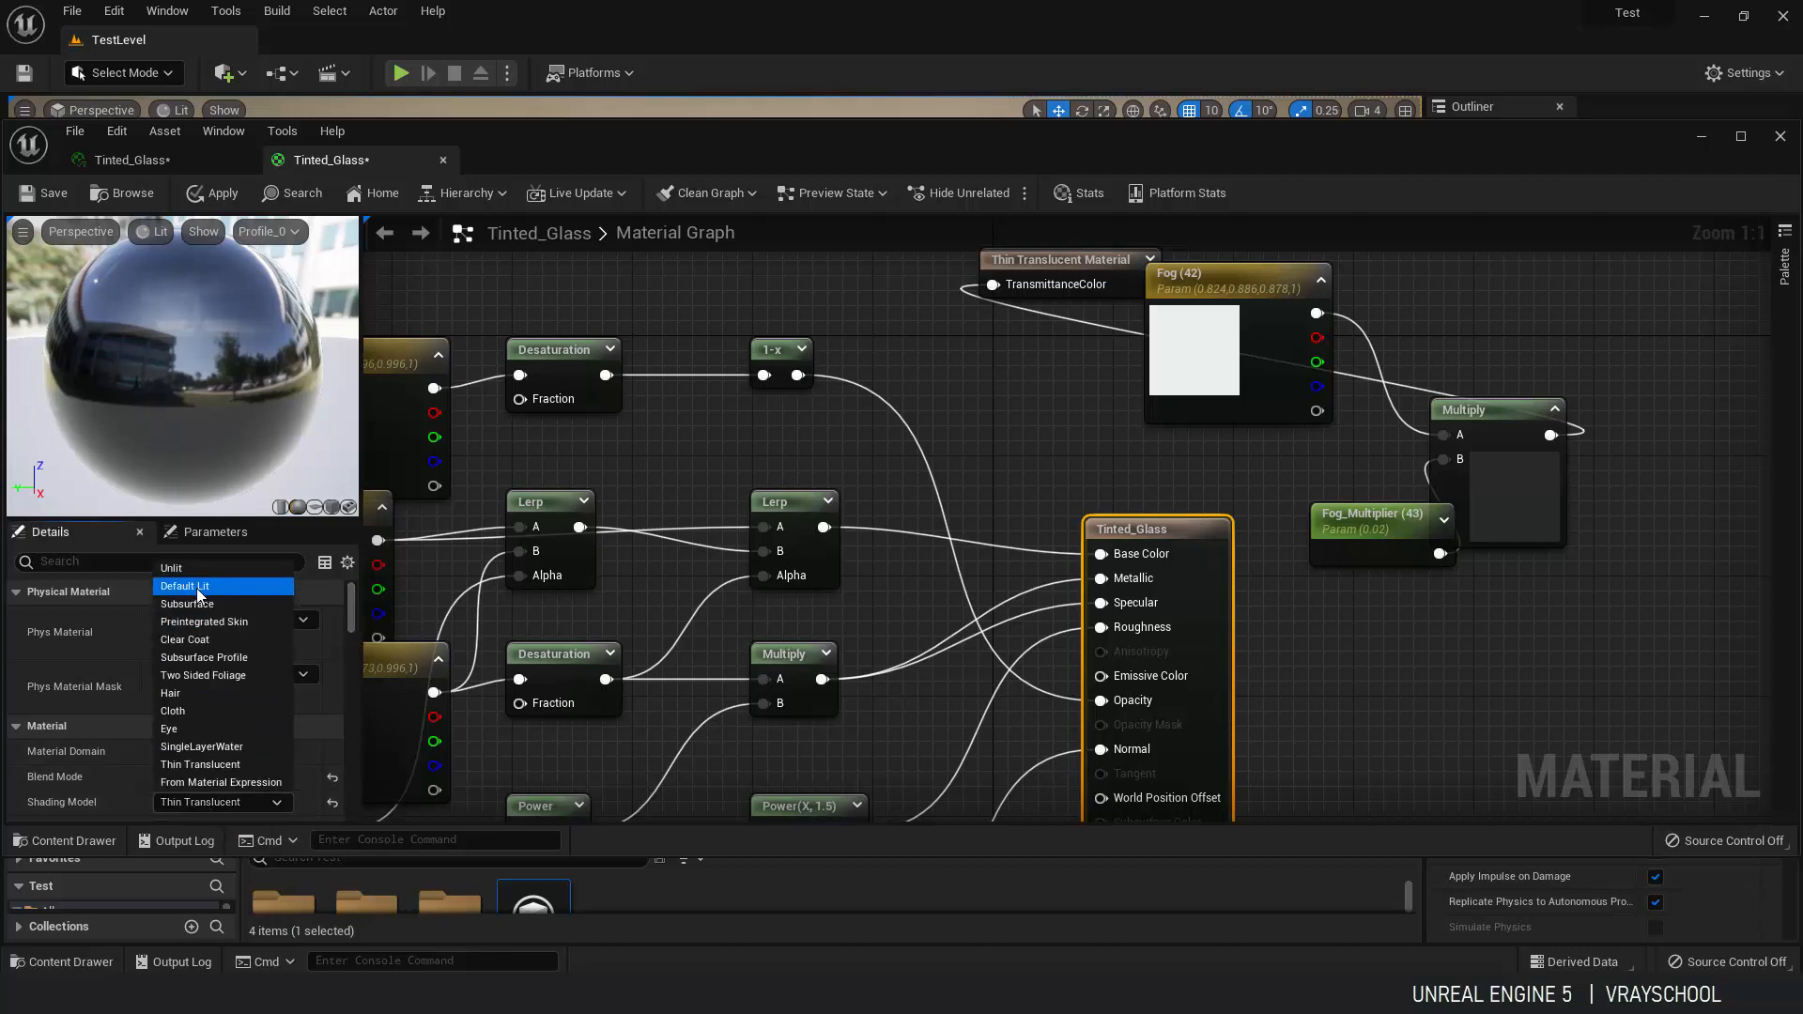
{"action": "left_click", "coordinate": [184, 586]}
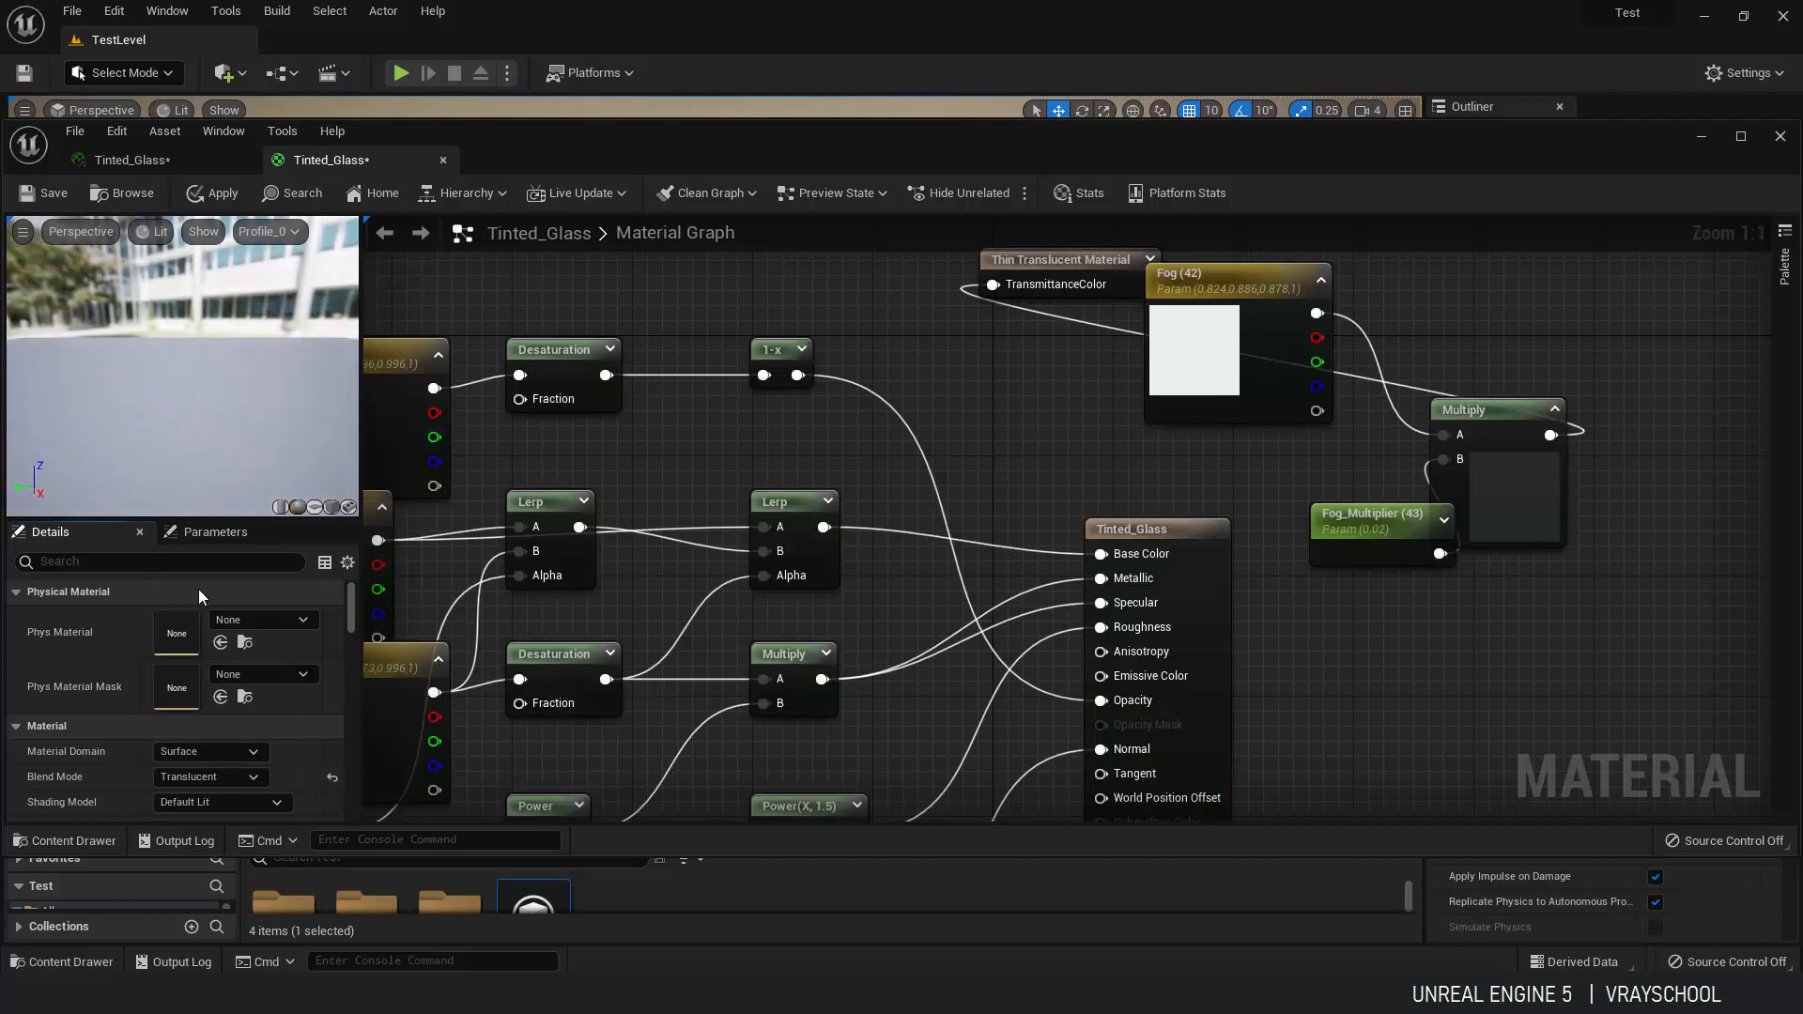
{"action": "left_click", "coordinate": [212, 191]}
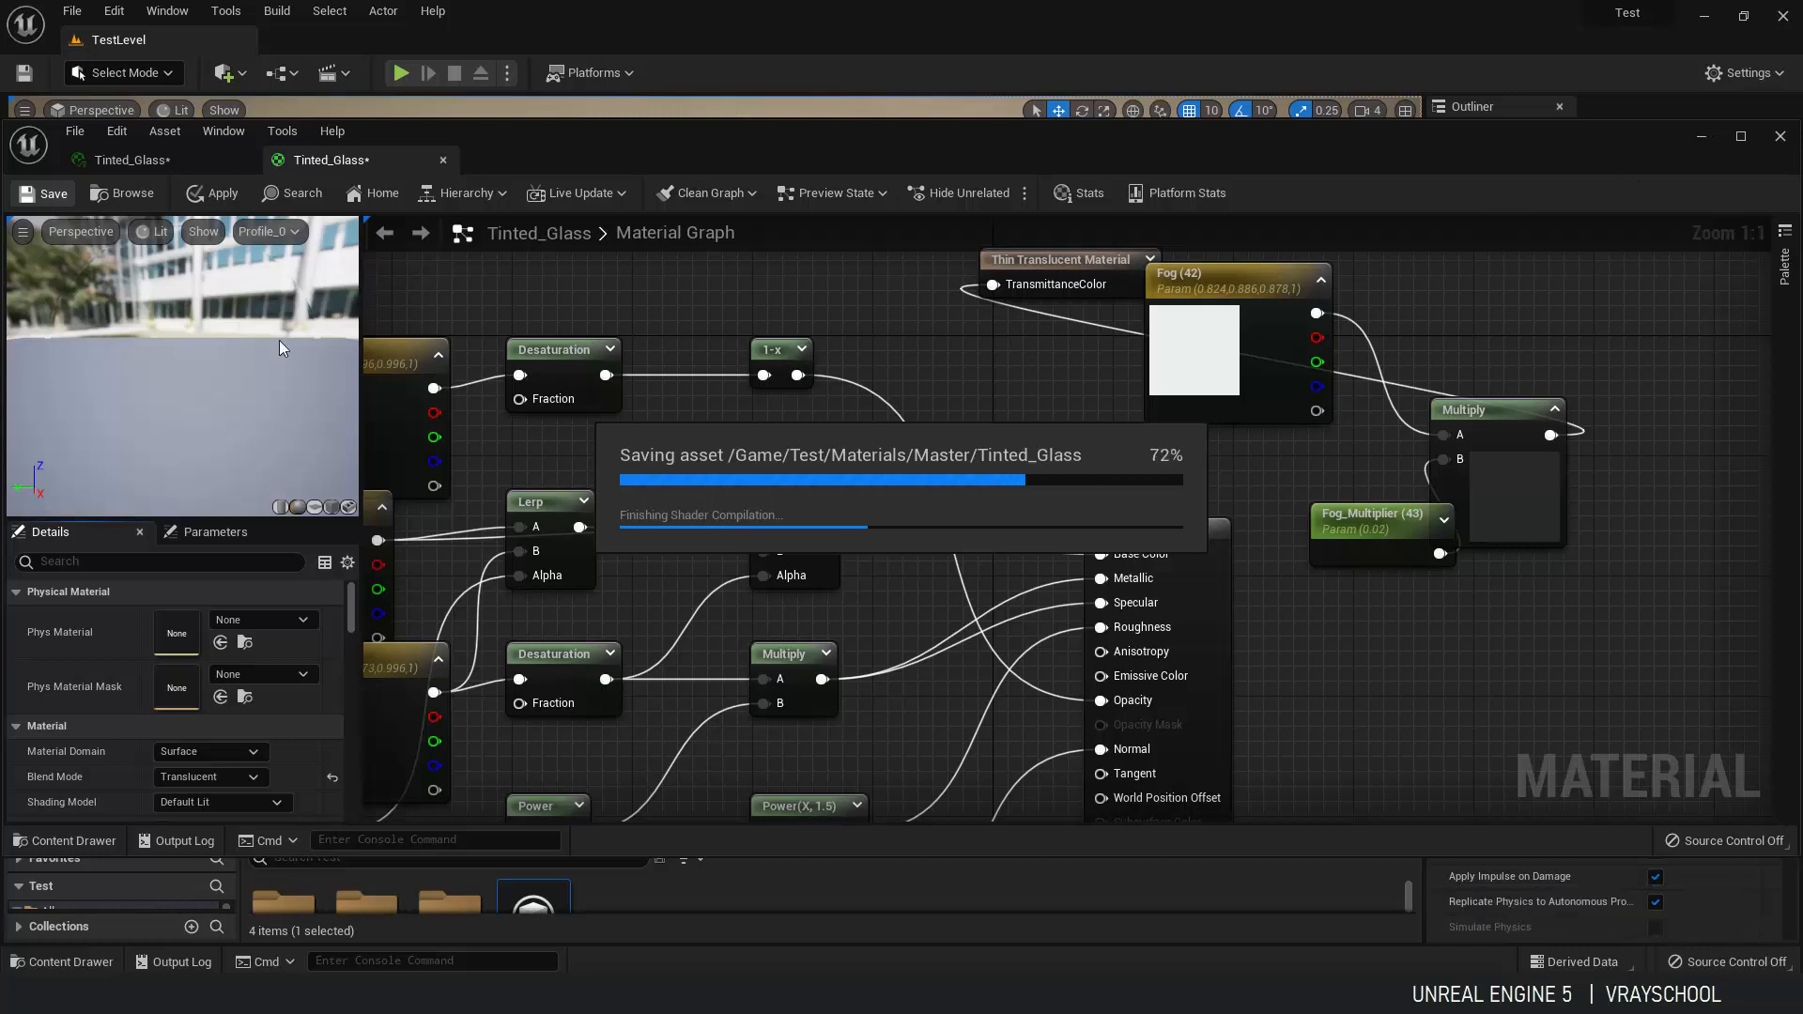
{"action": "mouse_move", "coordinate": [1304, 372]}
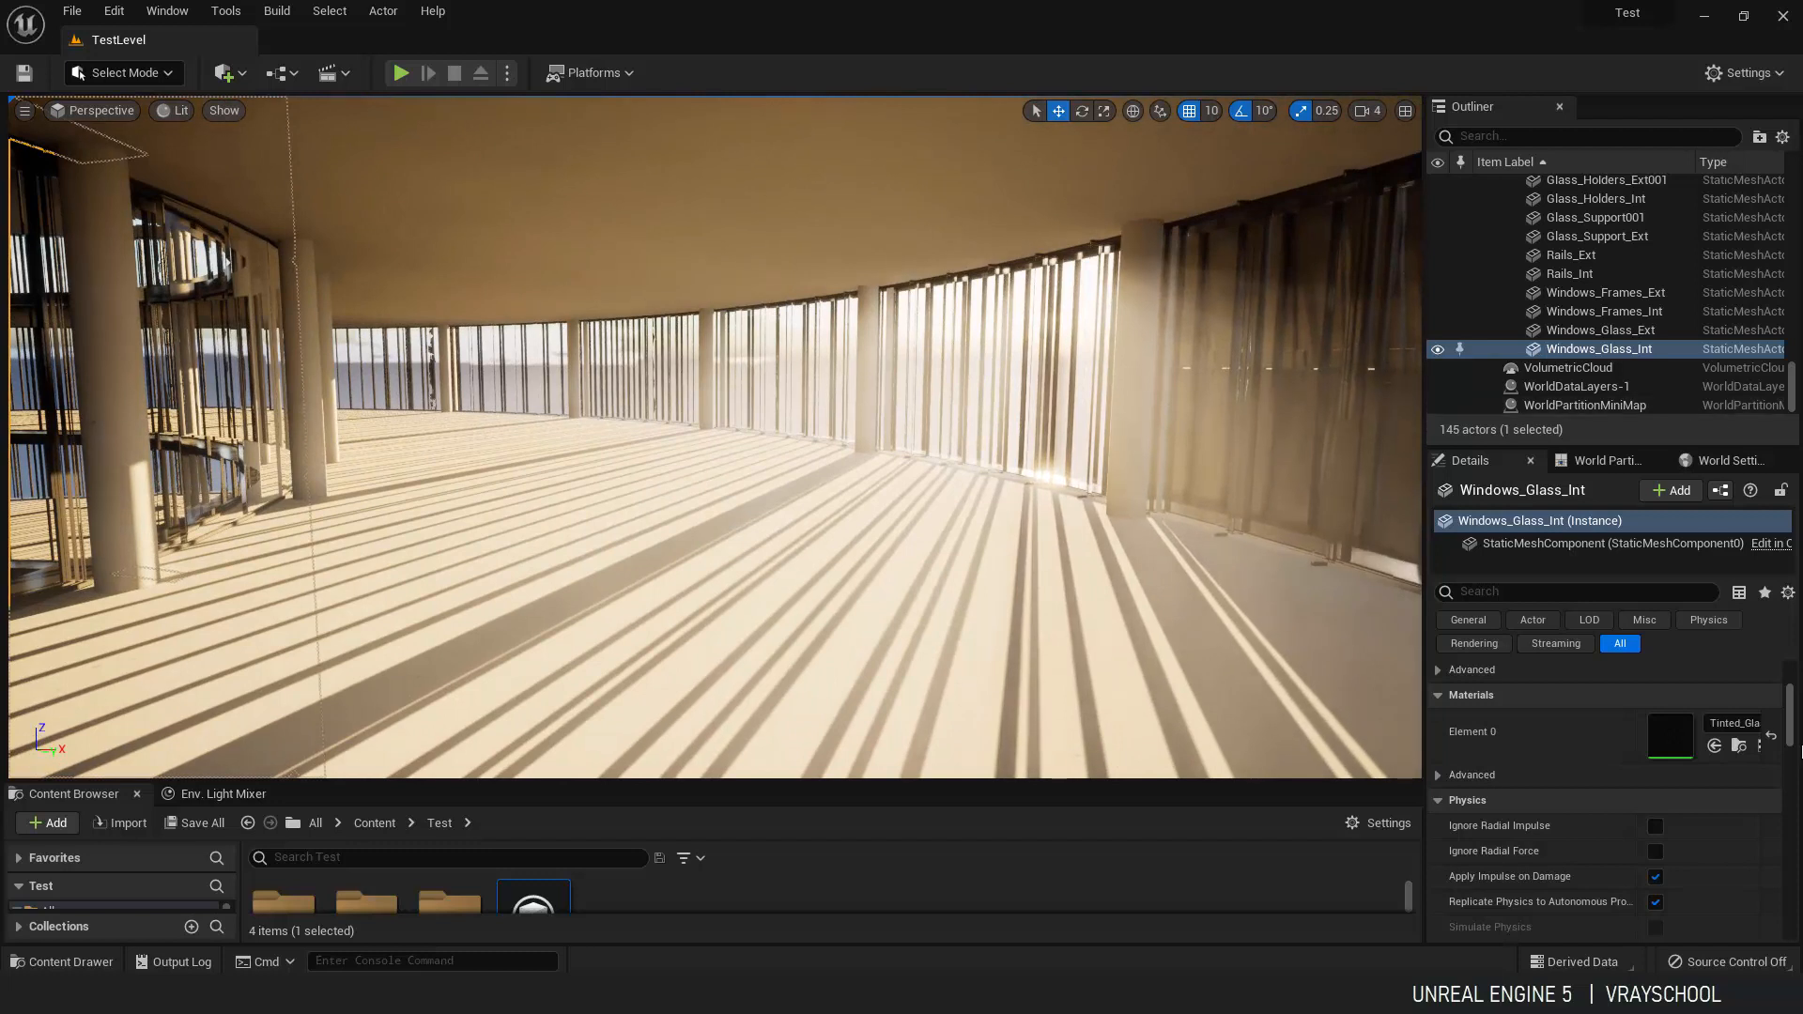
On DirectionalLight, enable Light Shaft Occlusion and Bloom with Bloom Scale about 1.63.
{"action": "scroll", "scroll_direction": "up", "scroll_amount": 3}
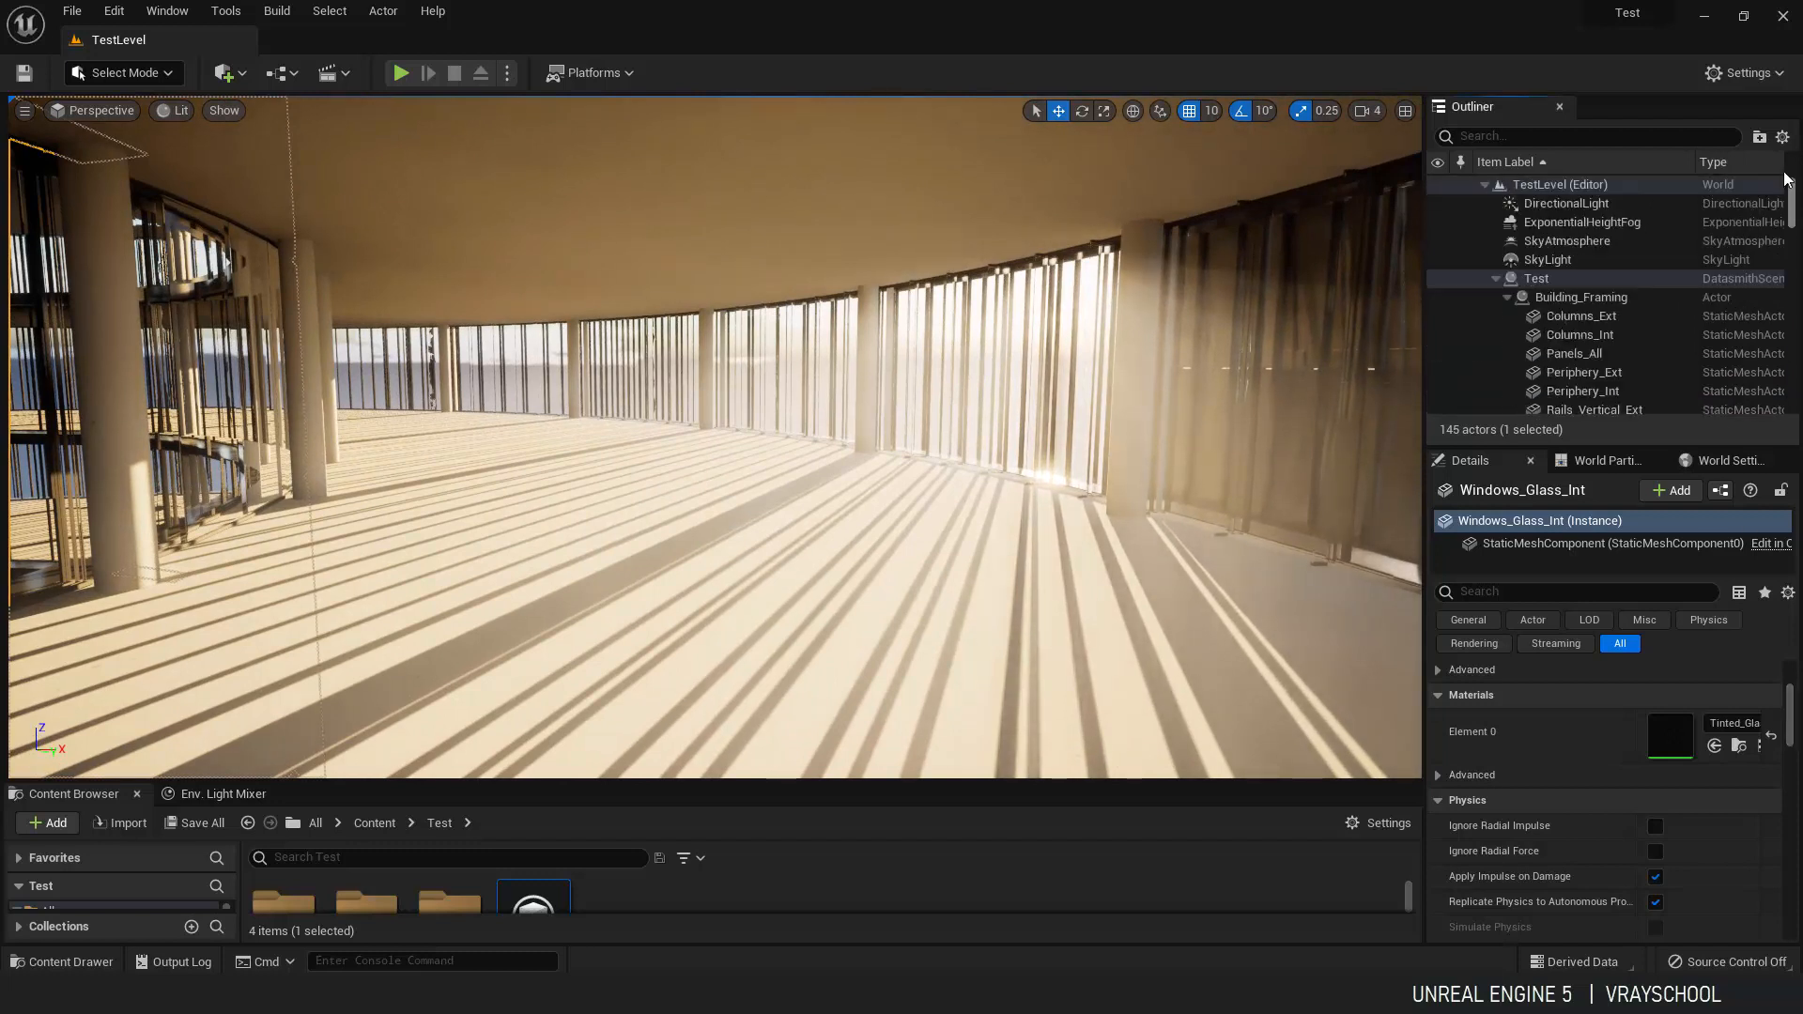
{"action": "left_click", "coordinate": [1566, 203]}
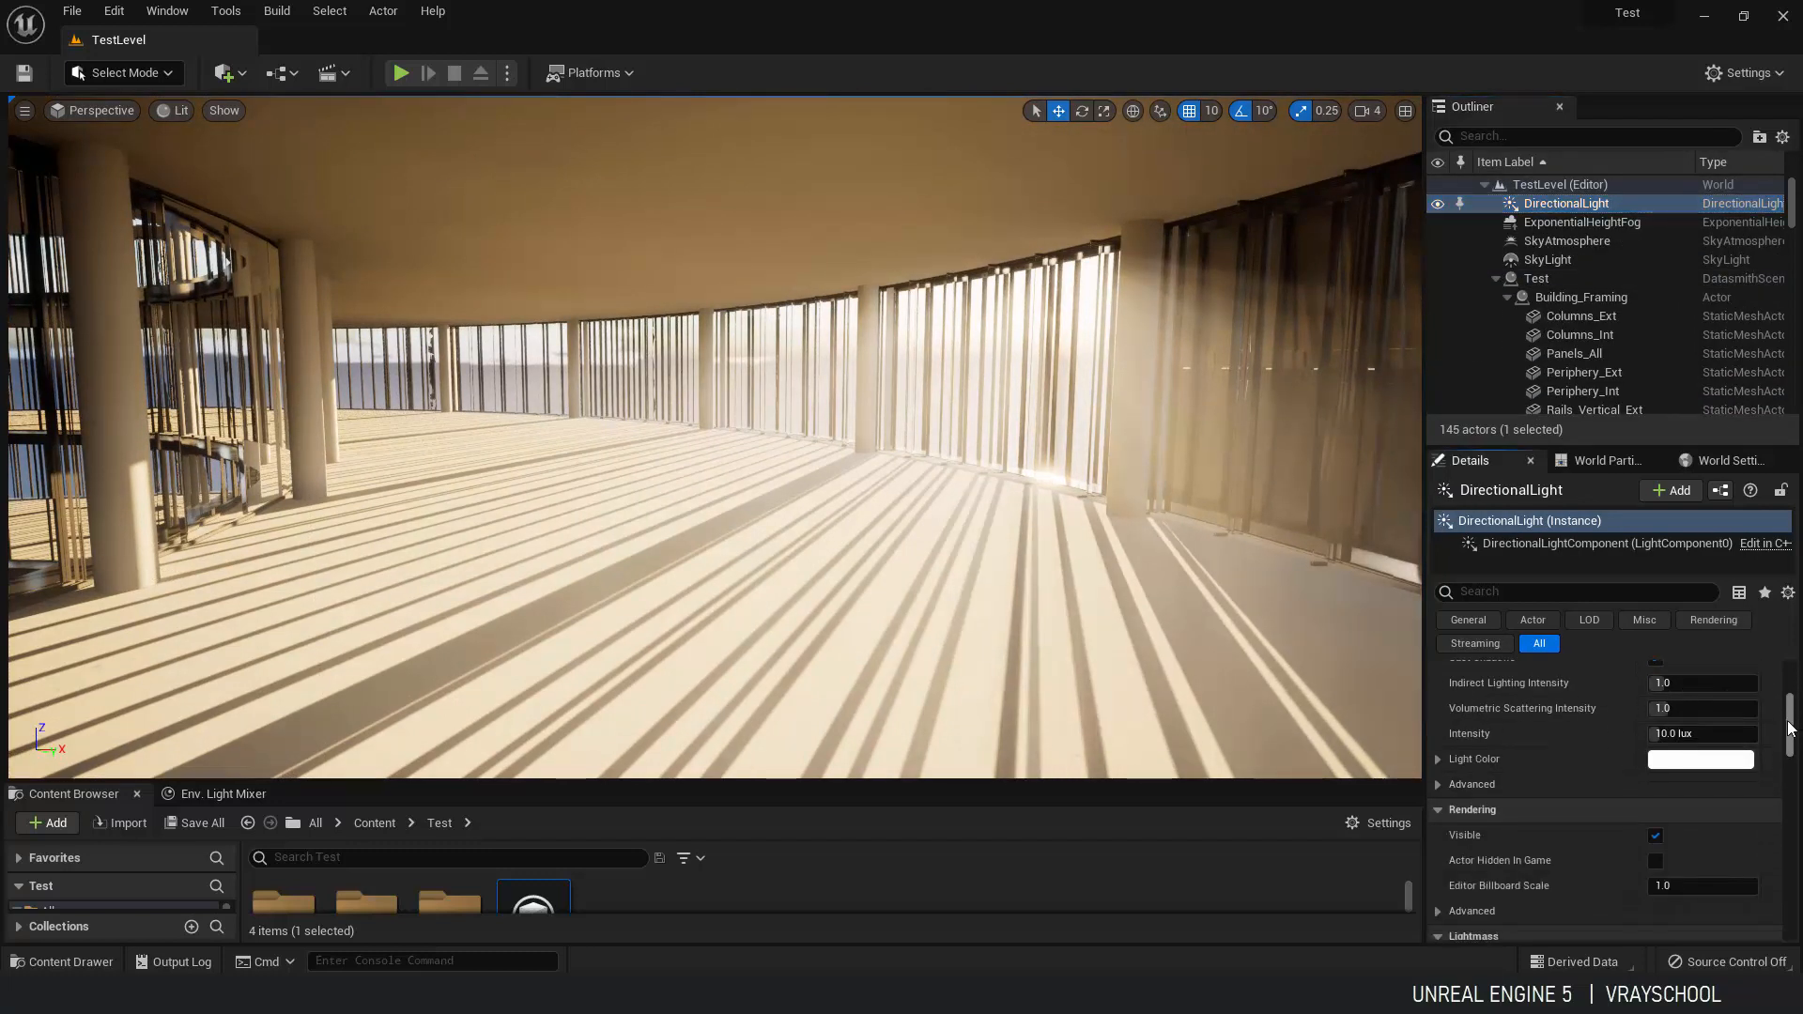
{"action": "scroll", "scroll_direction": "down", "scroll_amount": 3}
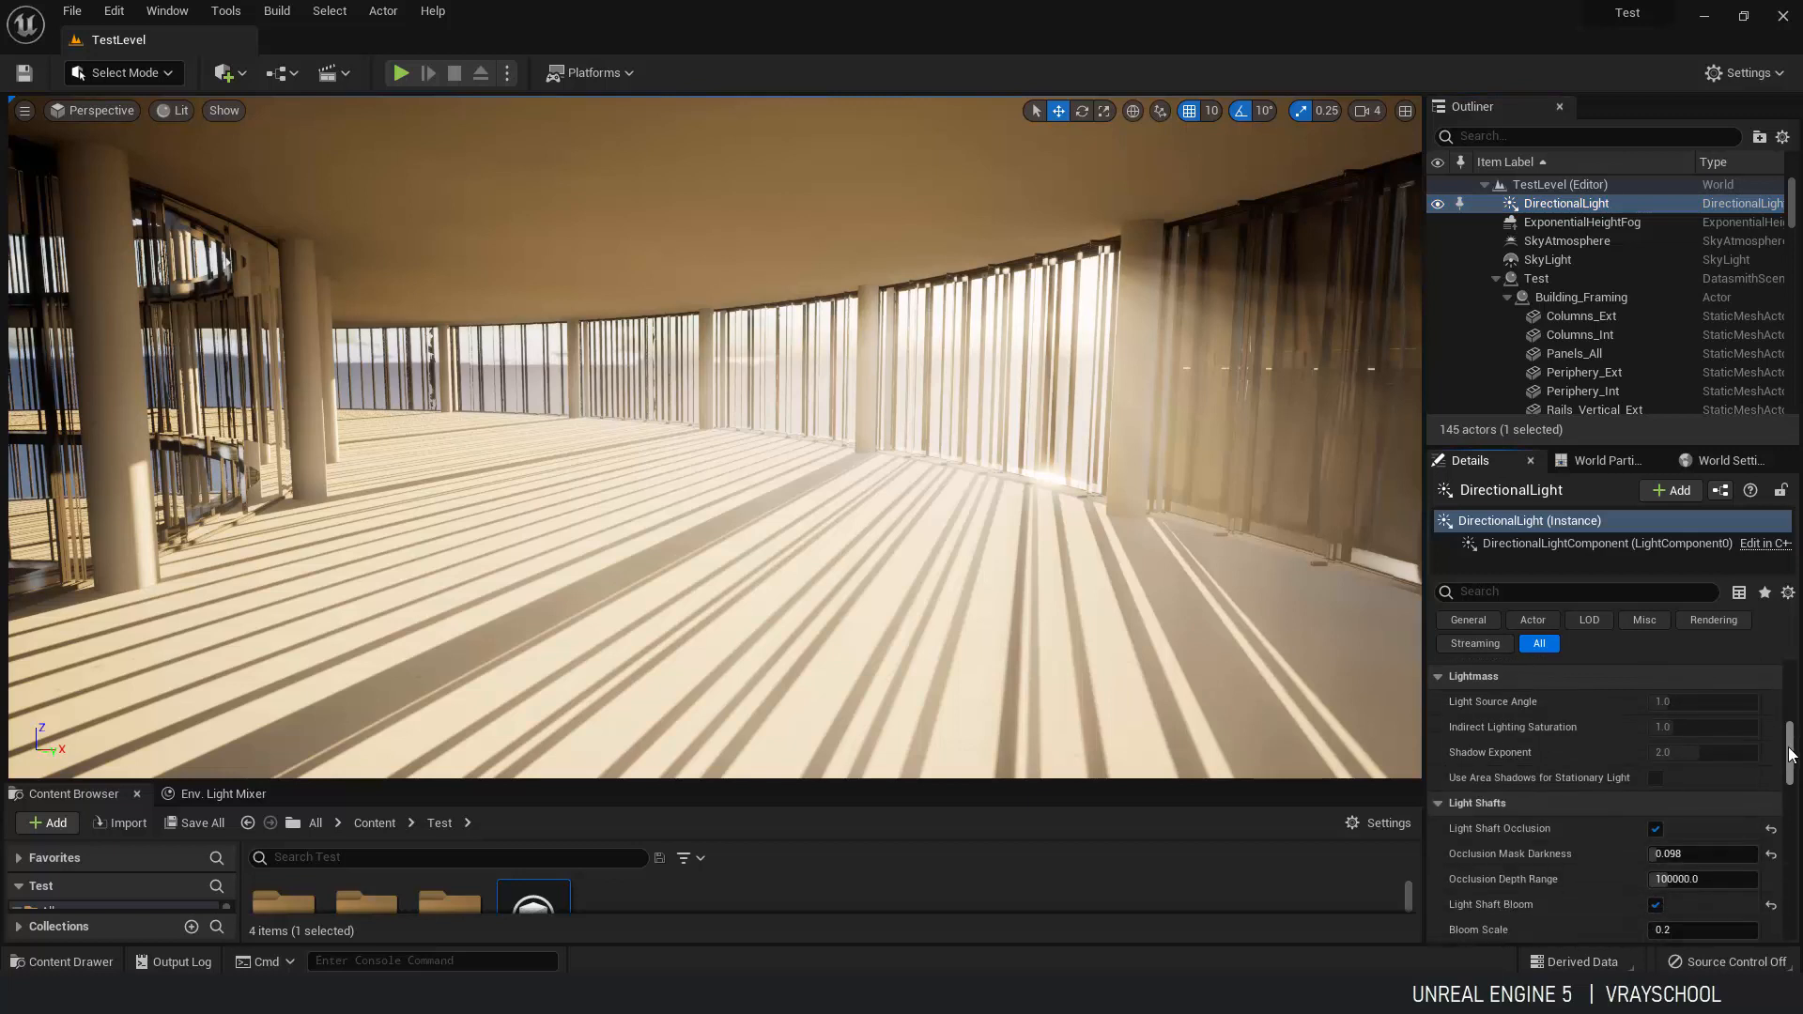
{"action": "scroll", "scroll_direction": "down", "scroll_amount": 3}
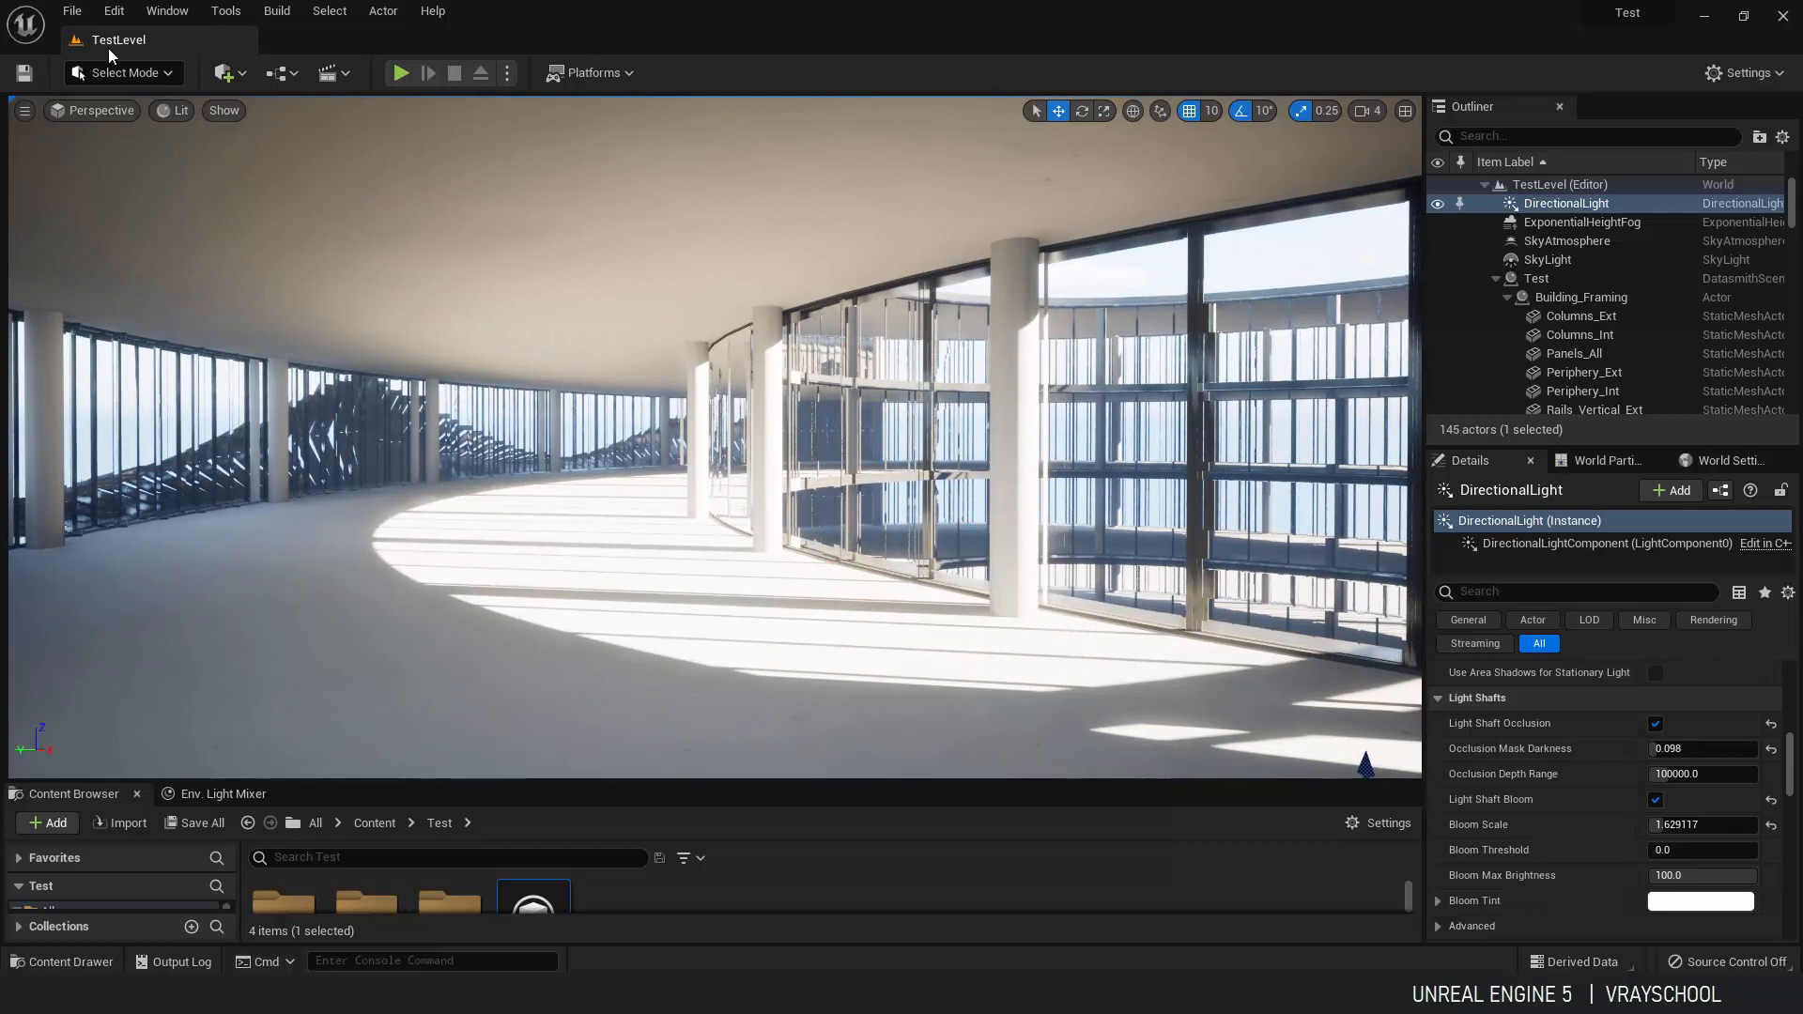
Add a Cine Camera Actor, pilot it, and frame the corridor with a 12 mm focal length.
{"action": "left_click", "coordinate": [224, 73]}
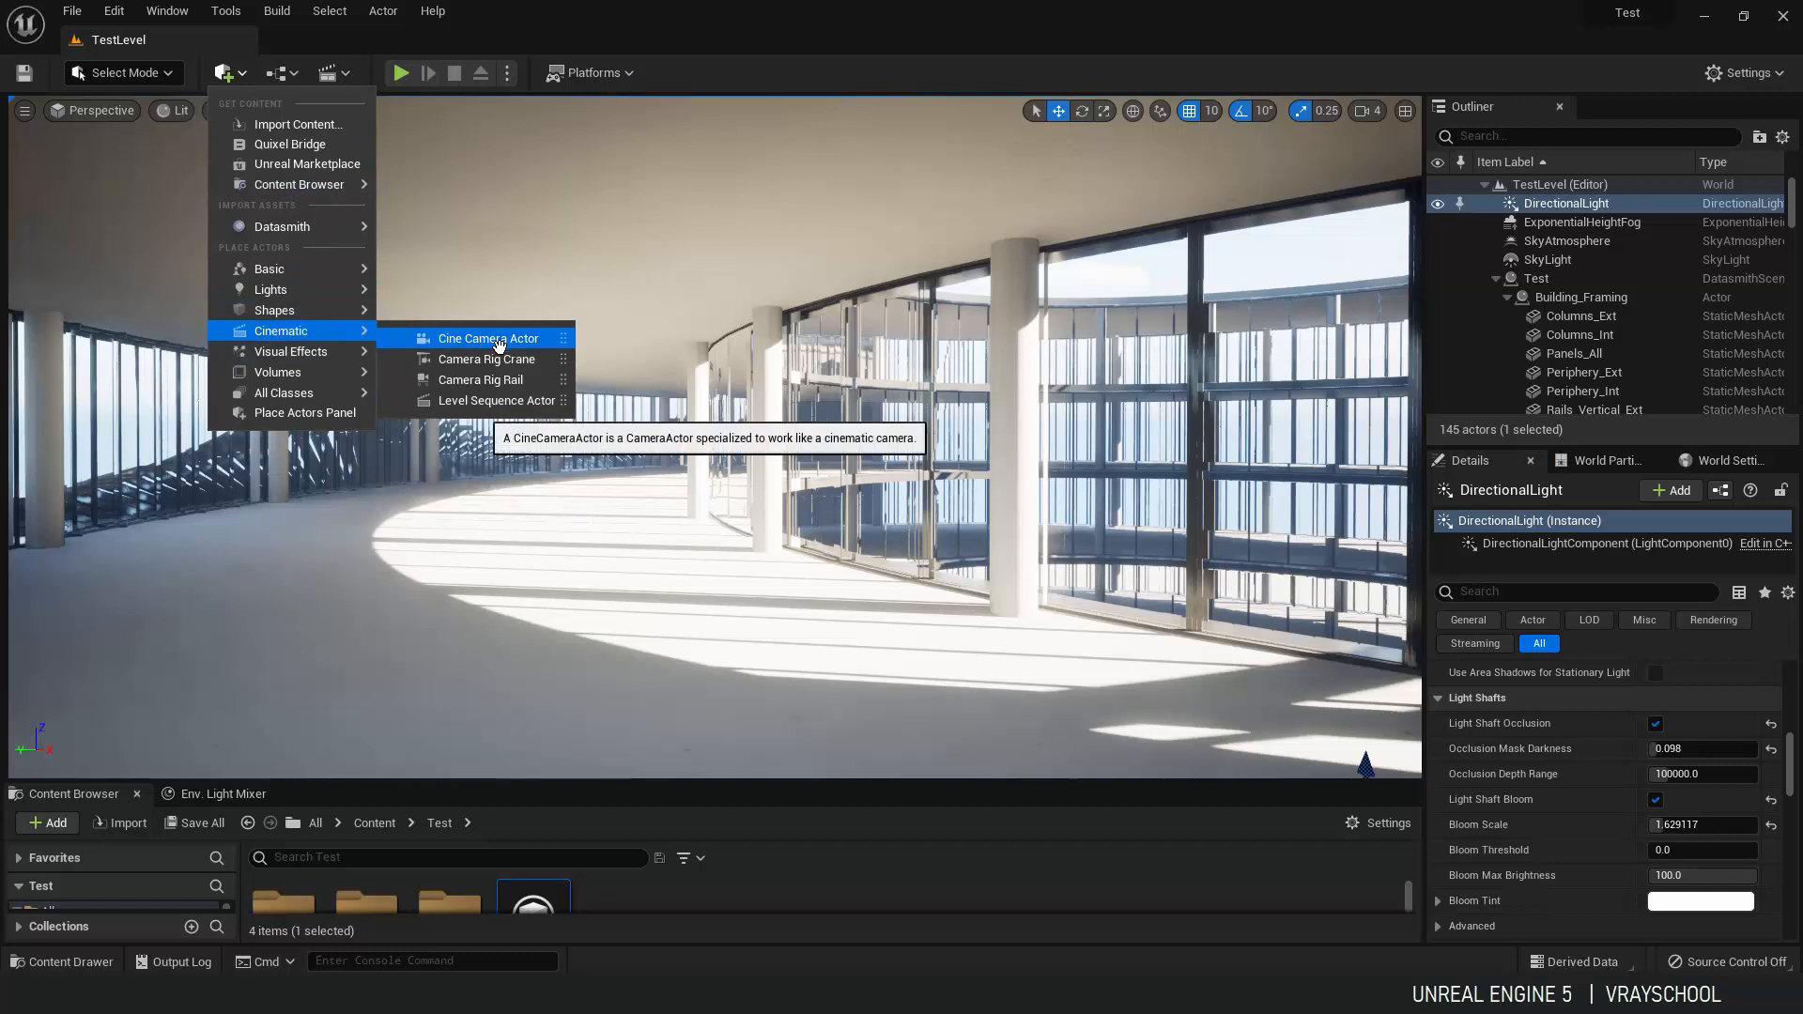
{"action": "left_click", "coordinate": [488, 339]}
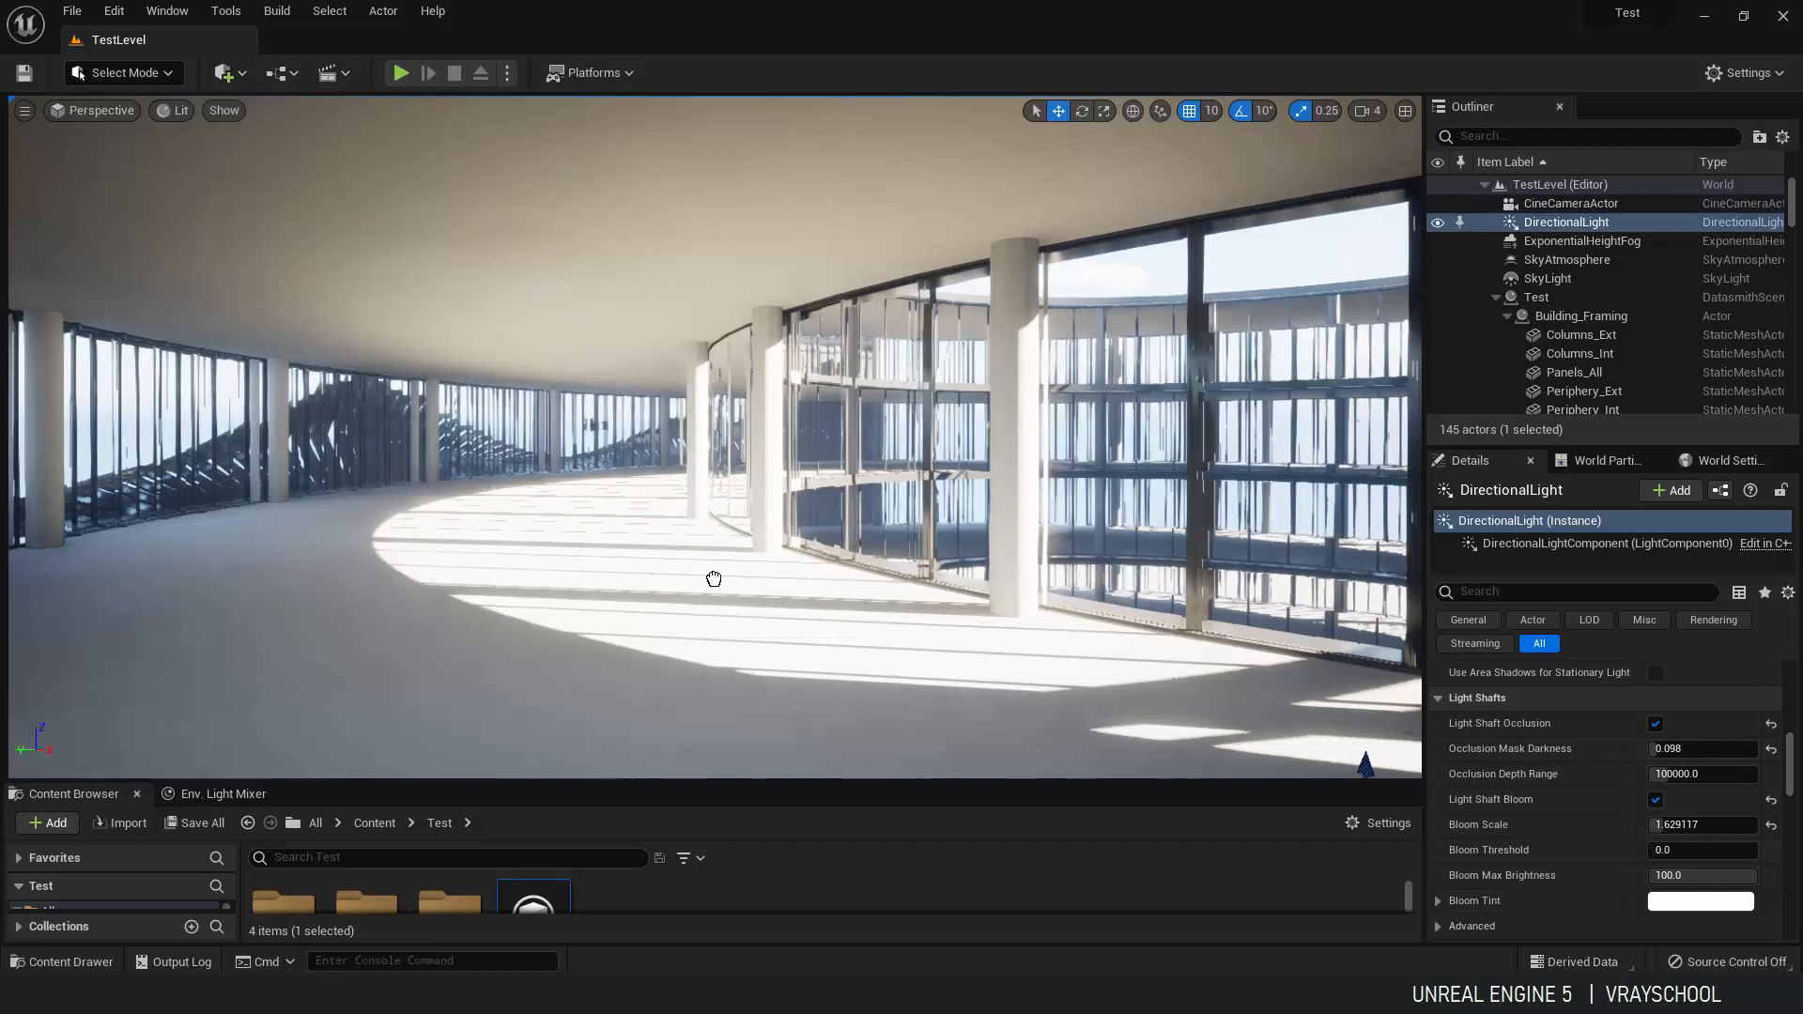
{"action": "left_click", "coordinate": [1570, 203]}
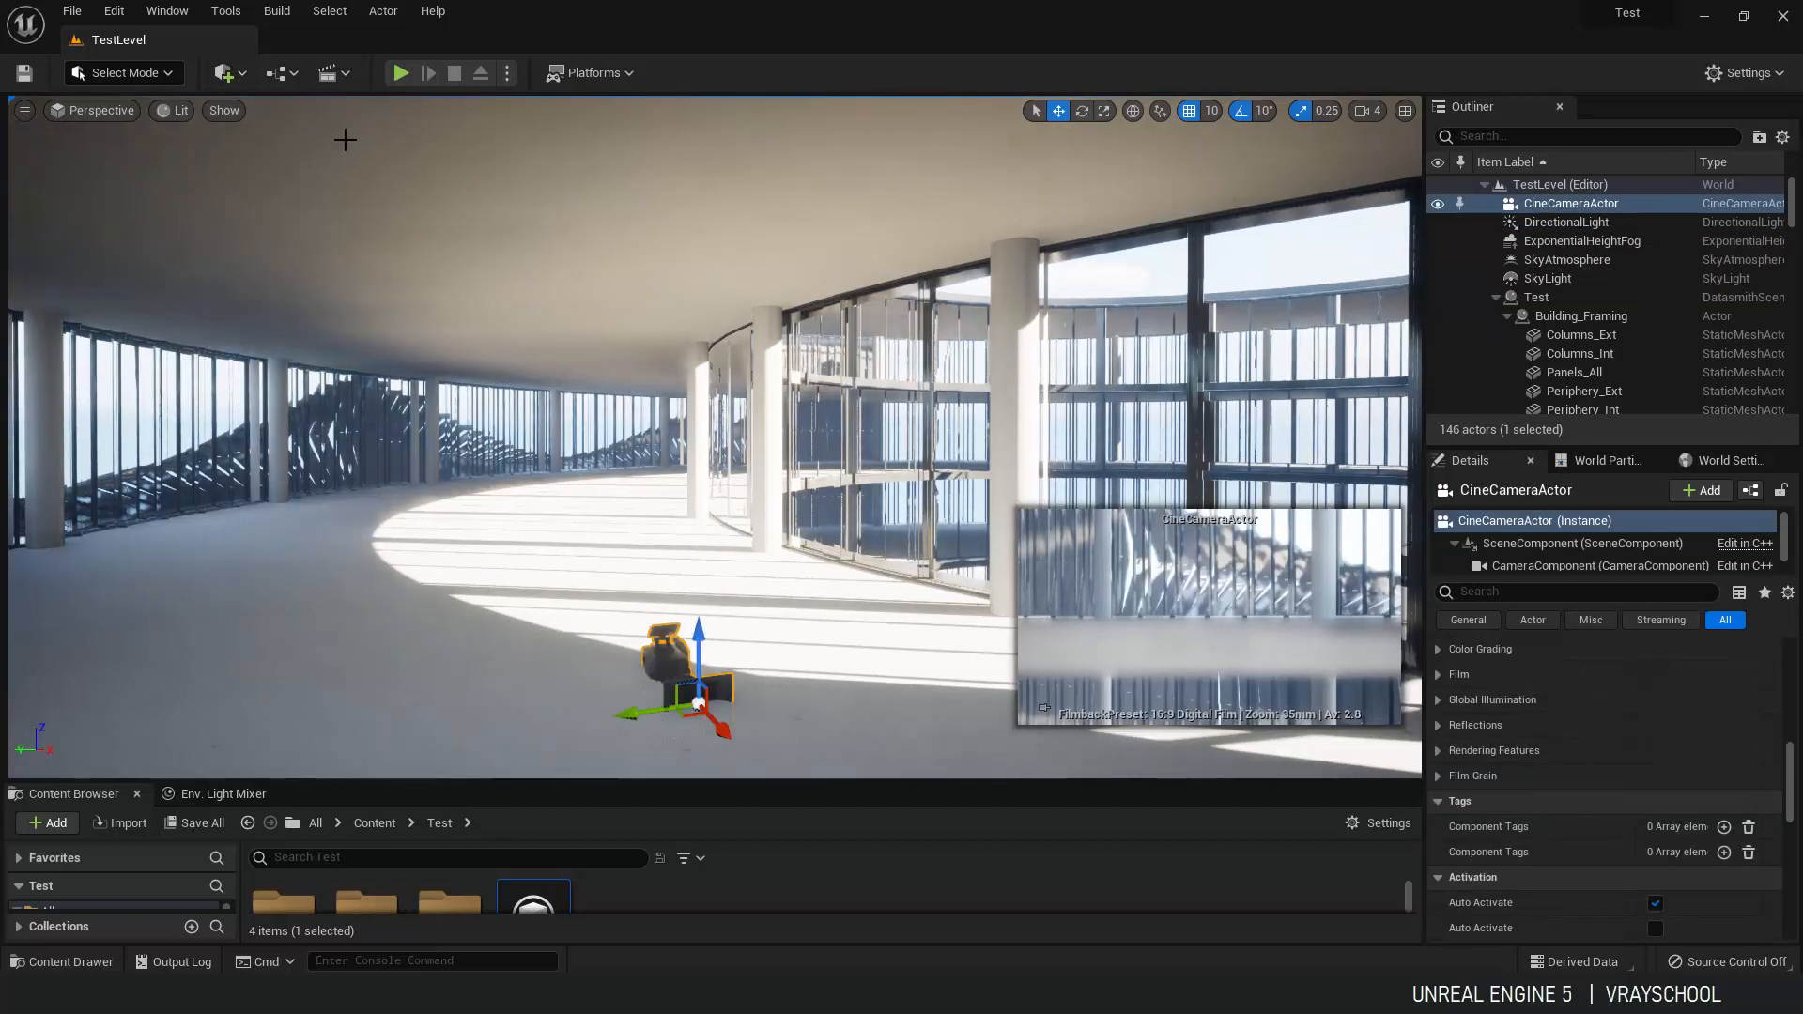
{"action": "left_click", "coordinate": [1082, 111]}
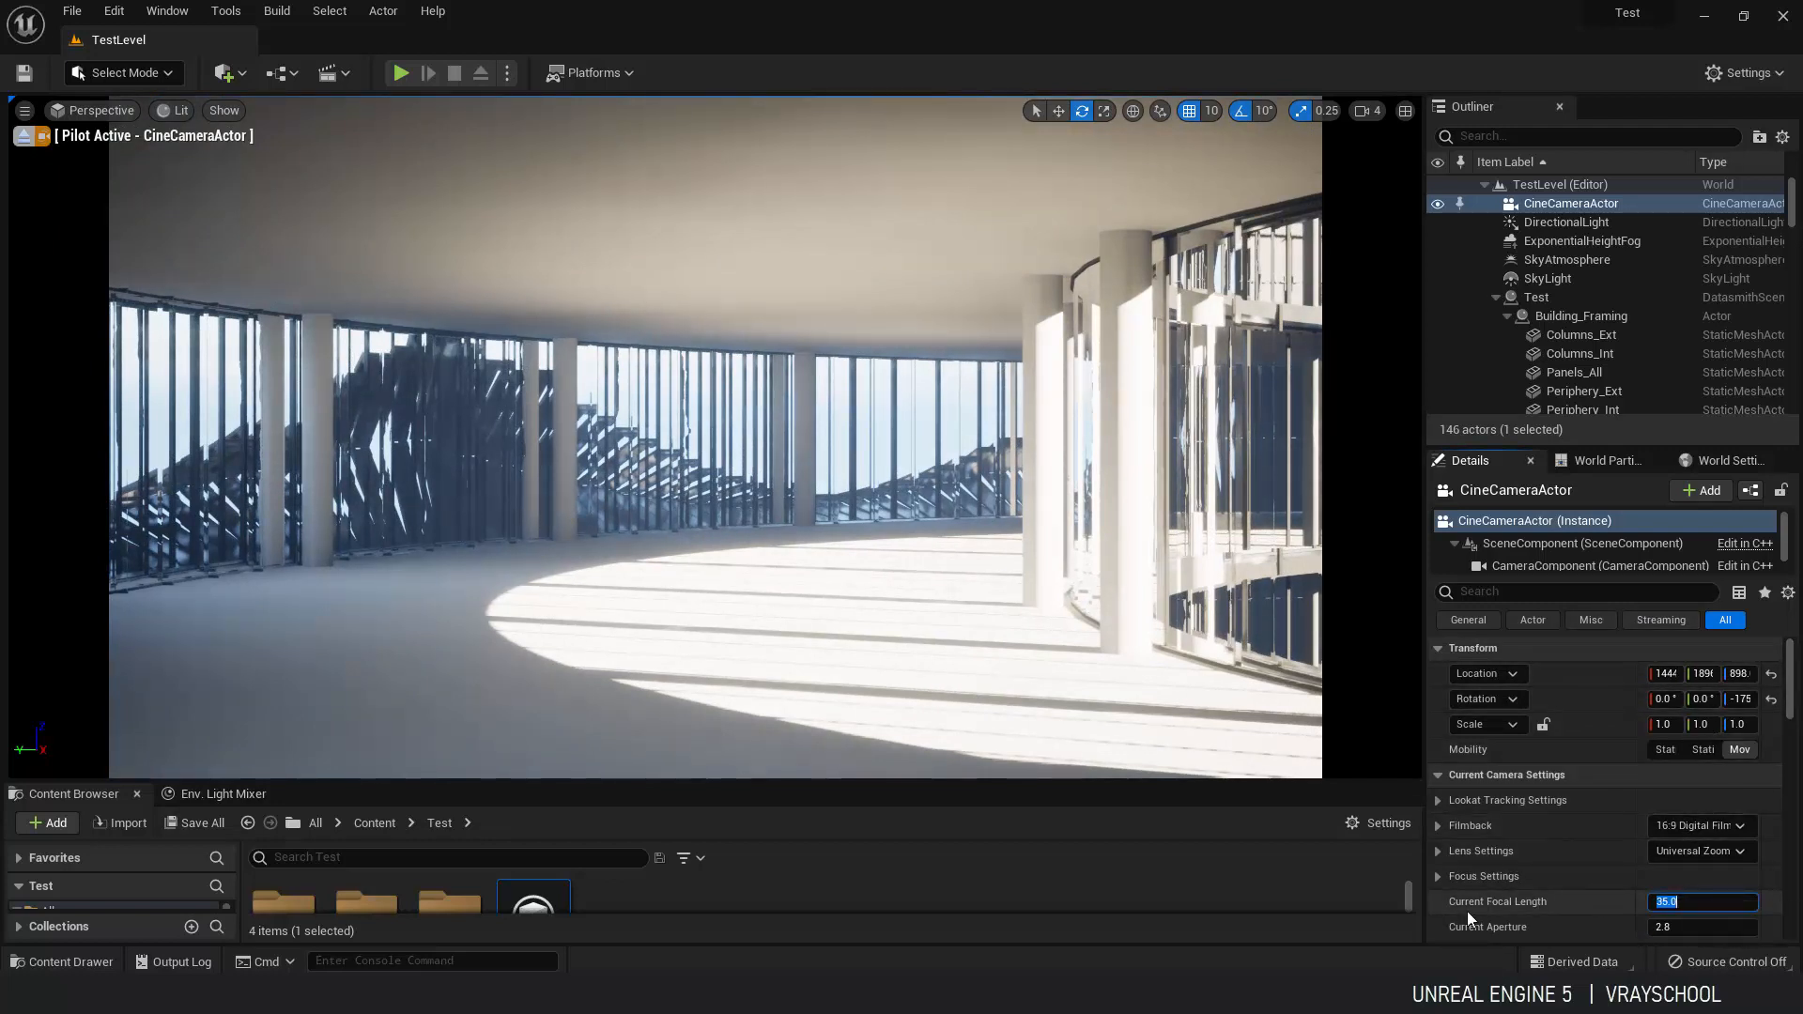
{"action": "type", "text": "12"}
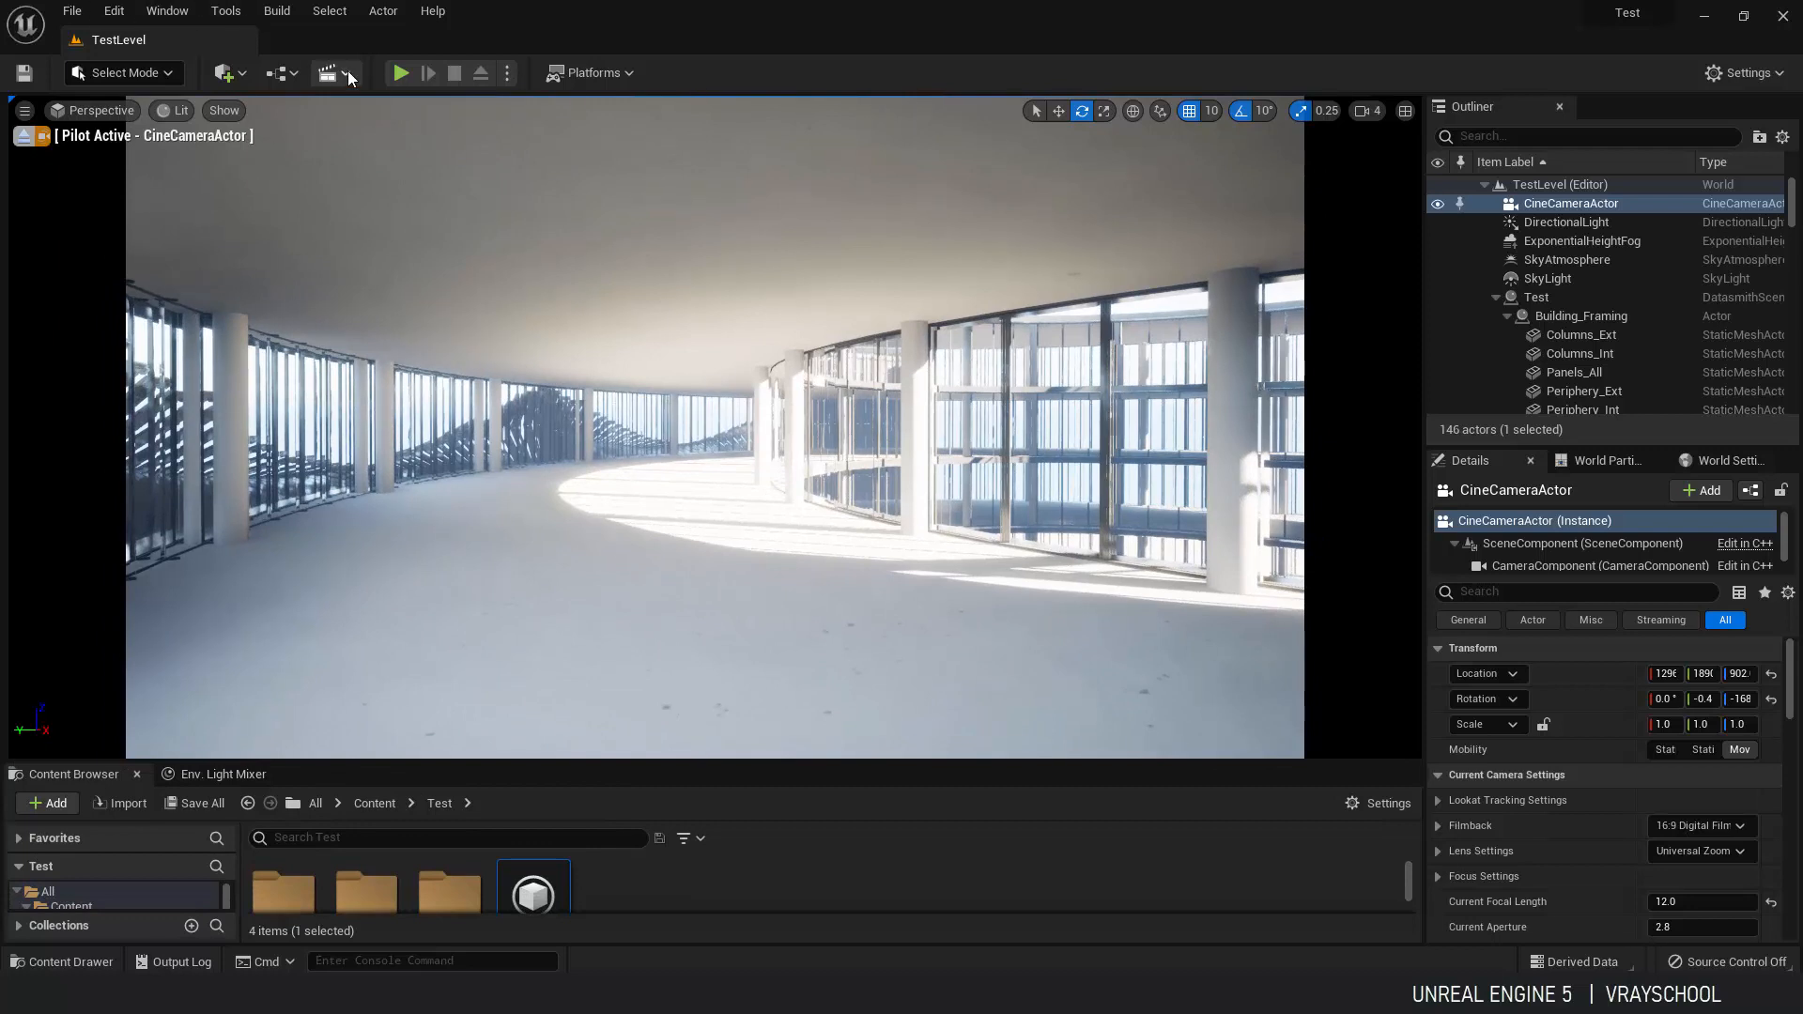
Add a level sequence saved as NewLevelSequence and select the CineCameraActor.
{"action": "left_click", "coordinate": [327, 73]}
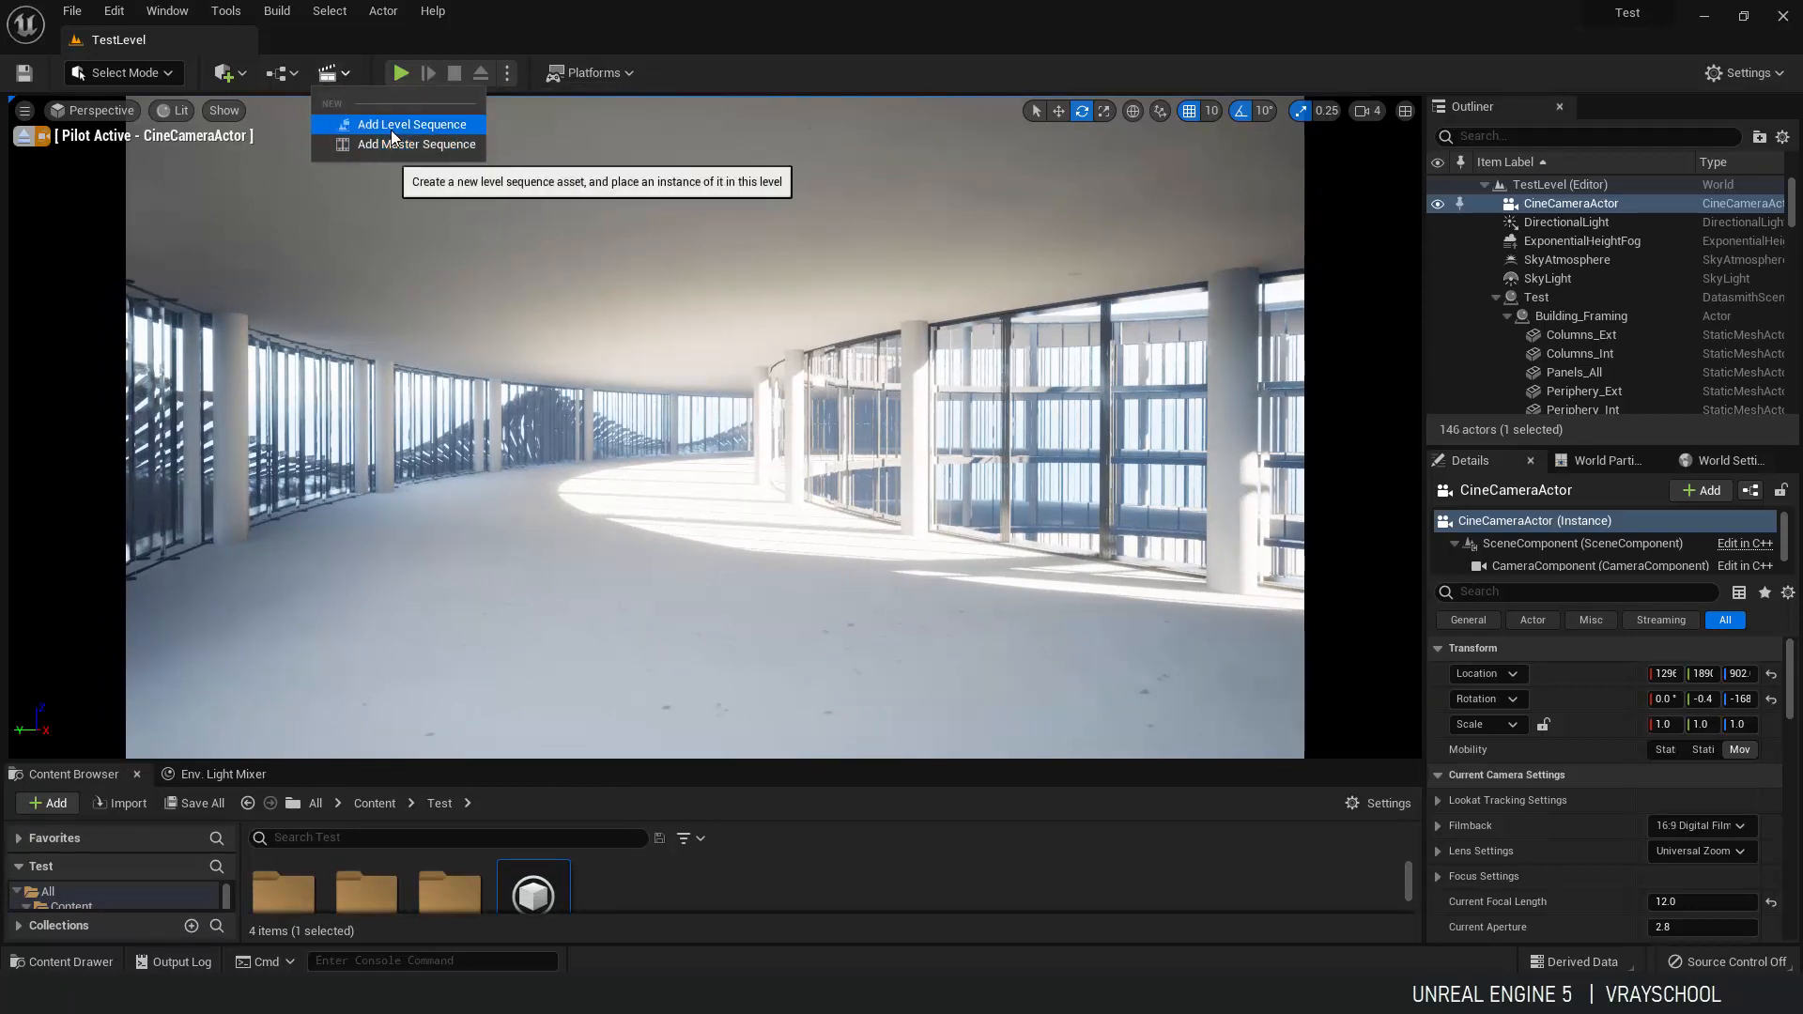
{"action": "left_click", "coordinate": [411, 124]}
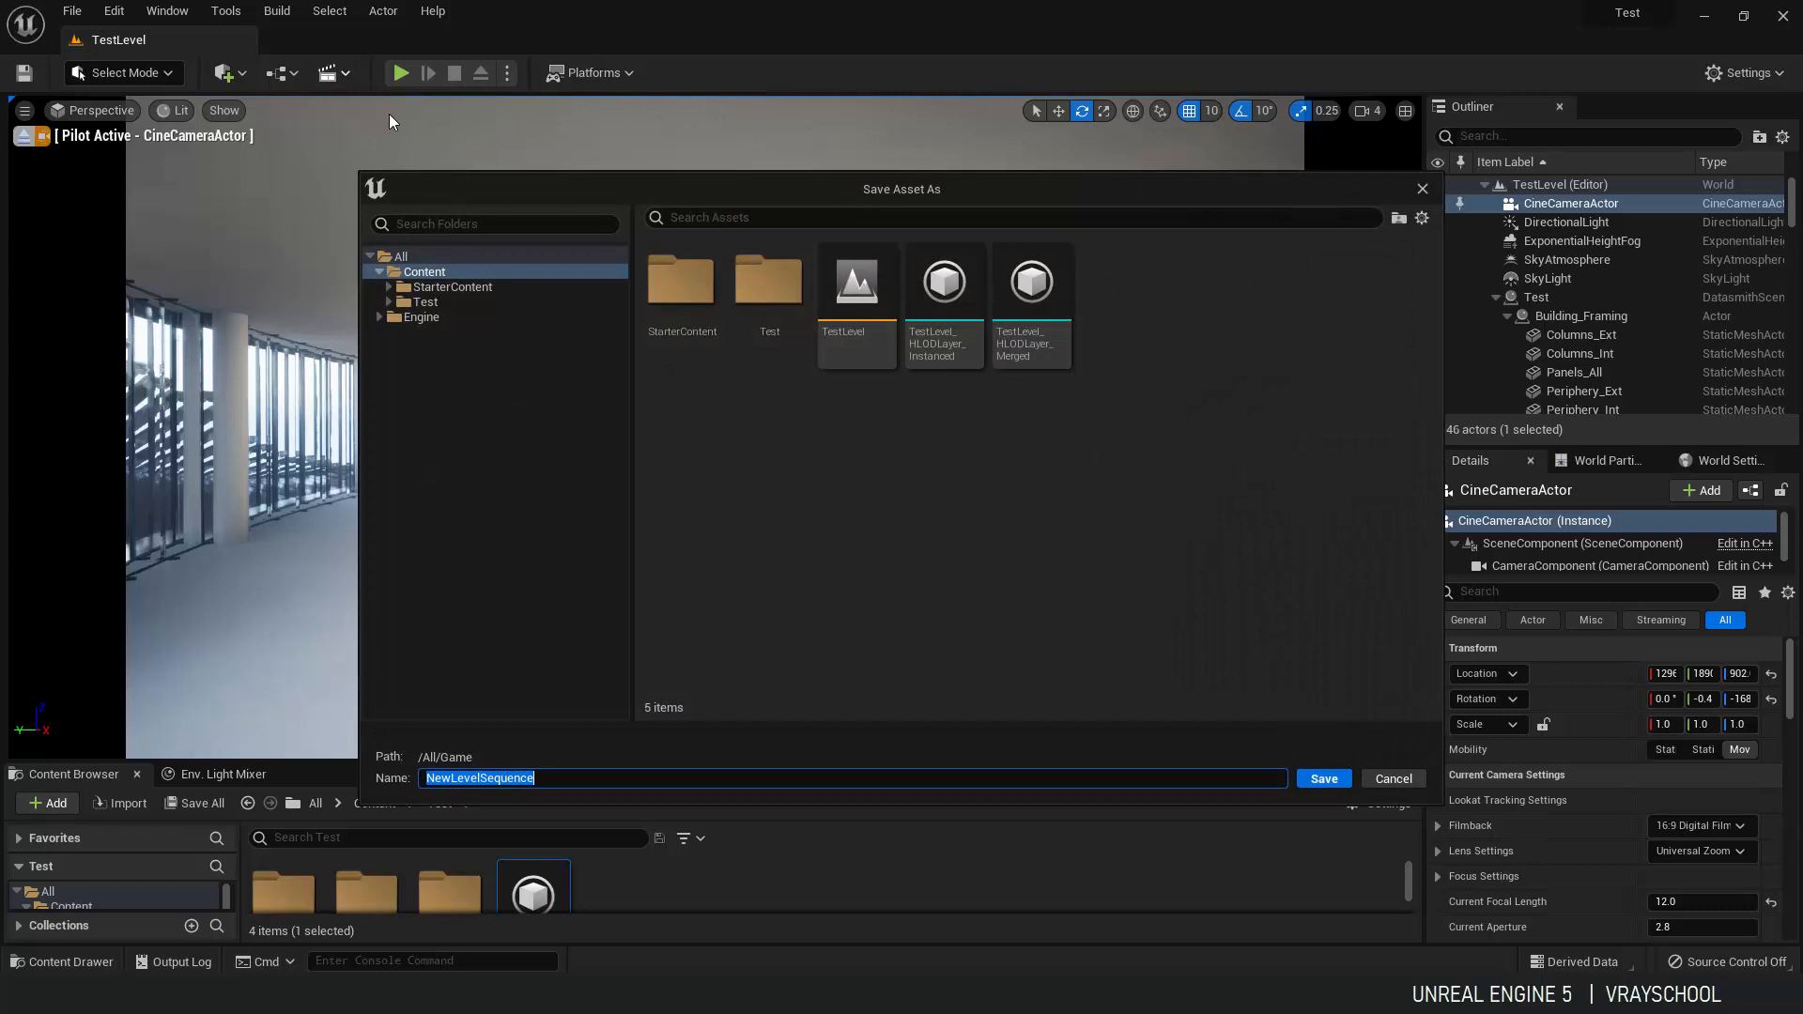
{"action": "mouse_move", "coordinate": [800, 351]}
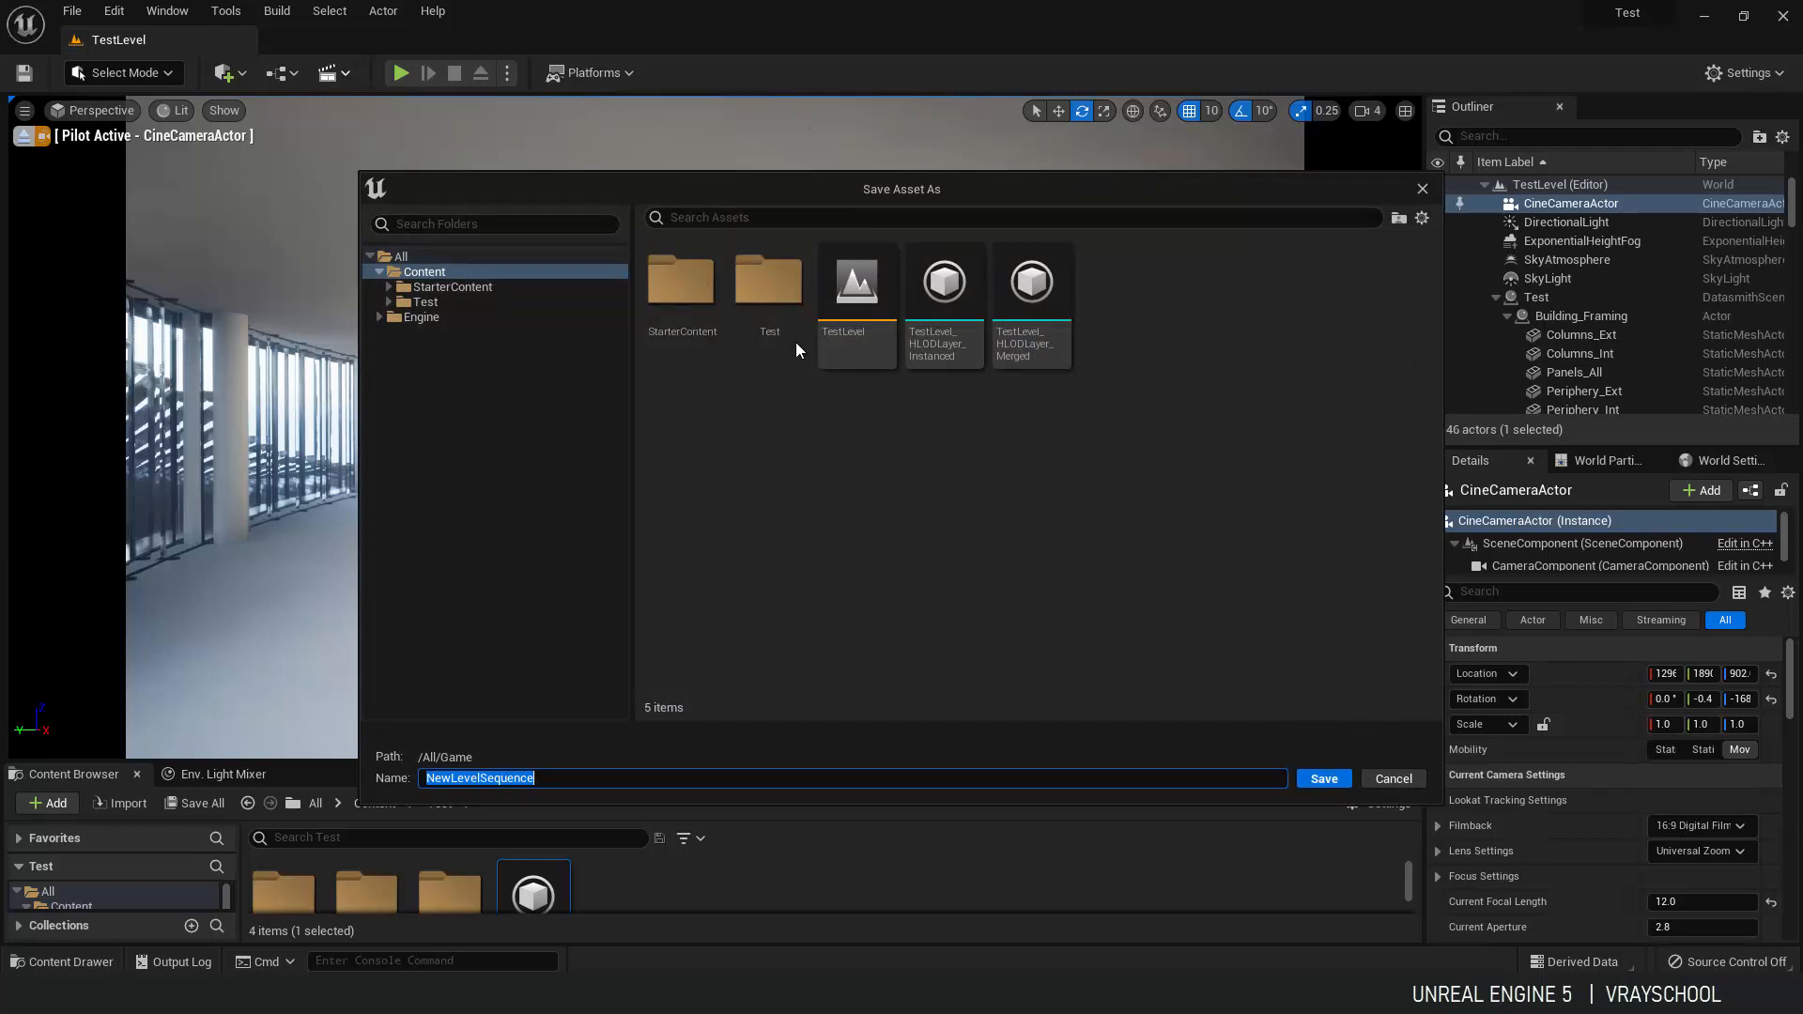
{"action": "left_click", "coordinate": [1322, 778]}
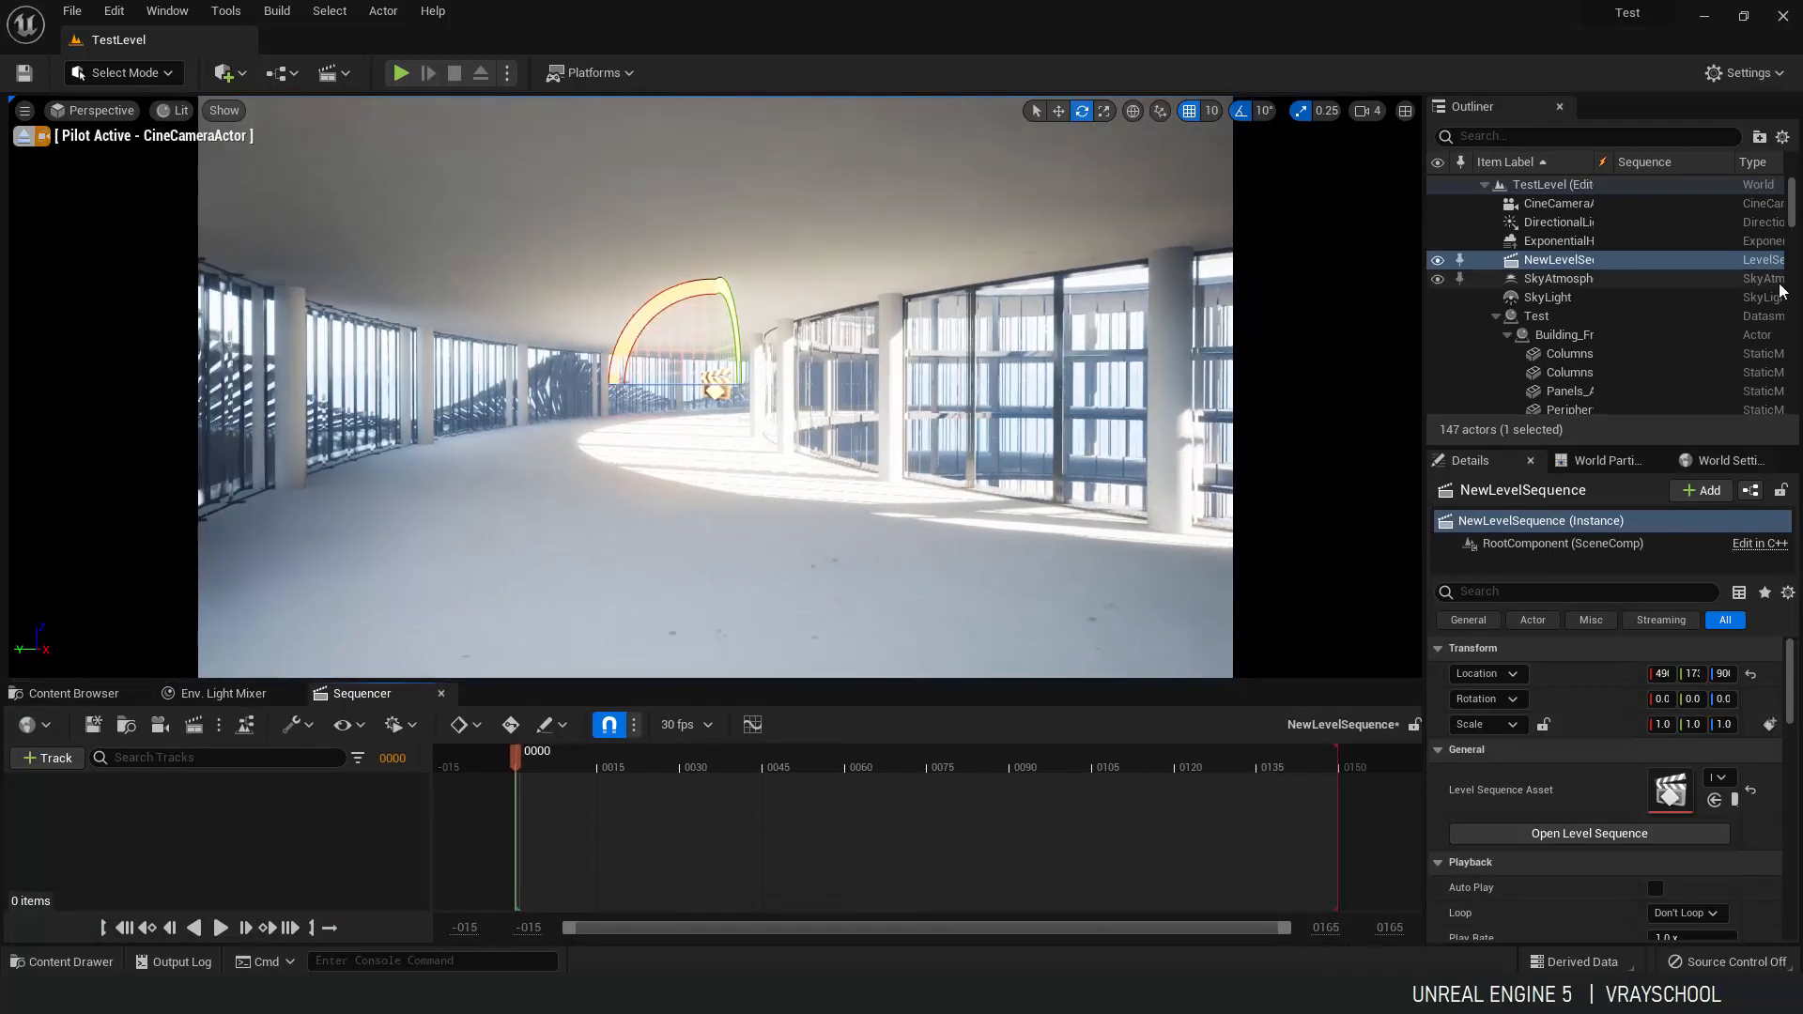
{"action": "left_click", "coordinate": [1559, 203]}
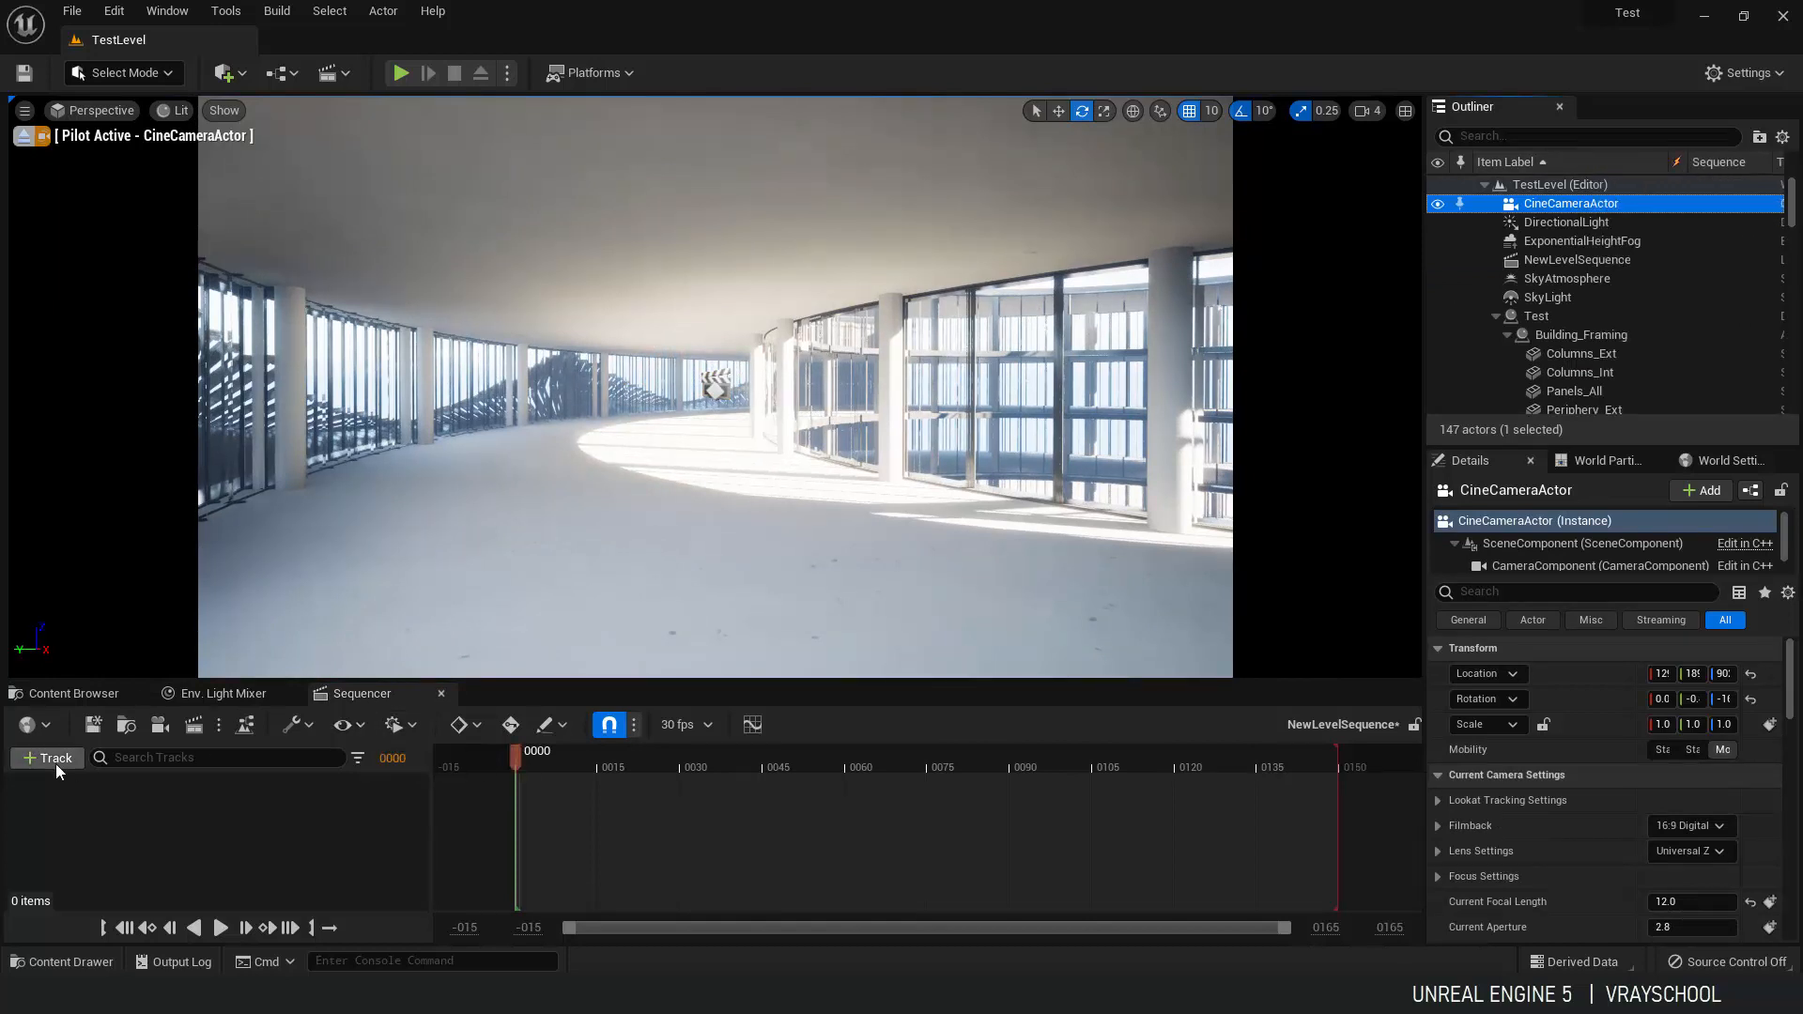
Add CineCameraActor to the sequence and key its transform at frames 0 and 150 for the corridor move.
{"action": "left_click", "coordinate": [47, 757]}
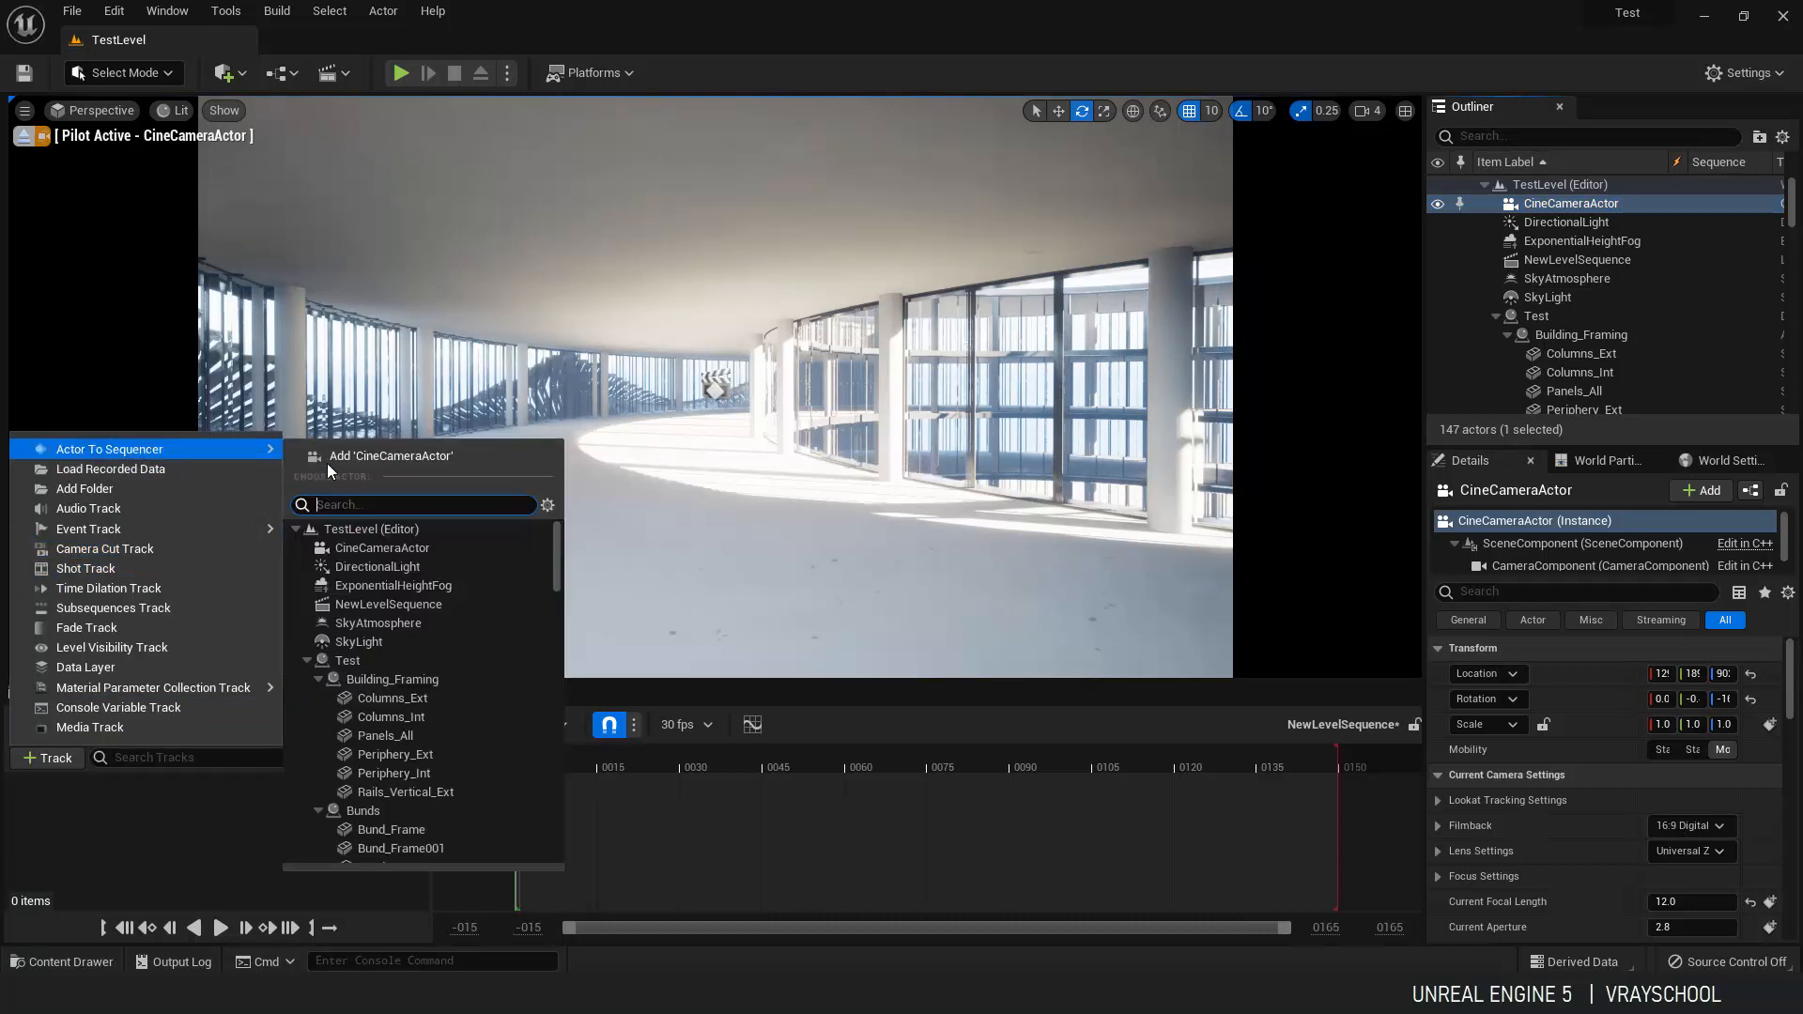
{"action": "left_click", "coordinate": [390, 454]}
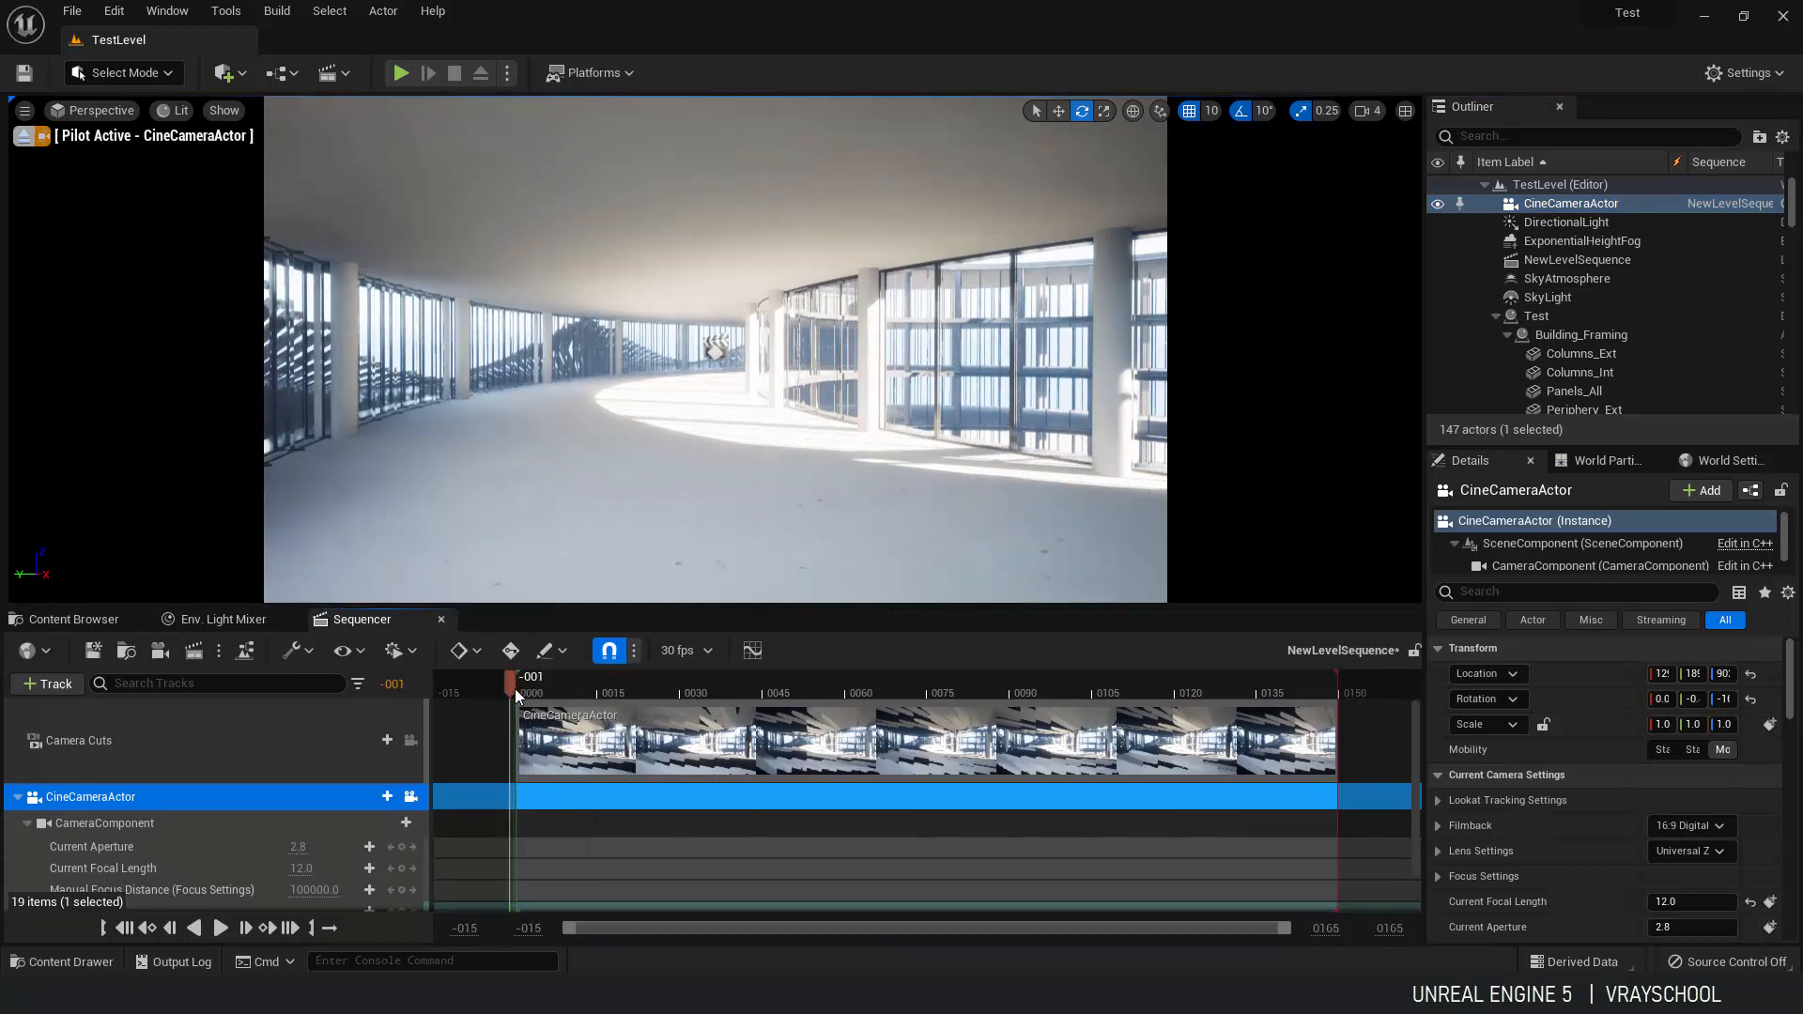
{"action": "scroll", "scroll_direction": "down", "scroll_amount": 3}
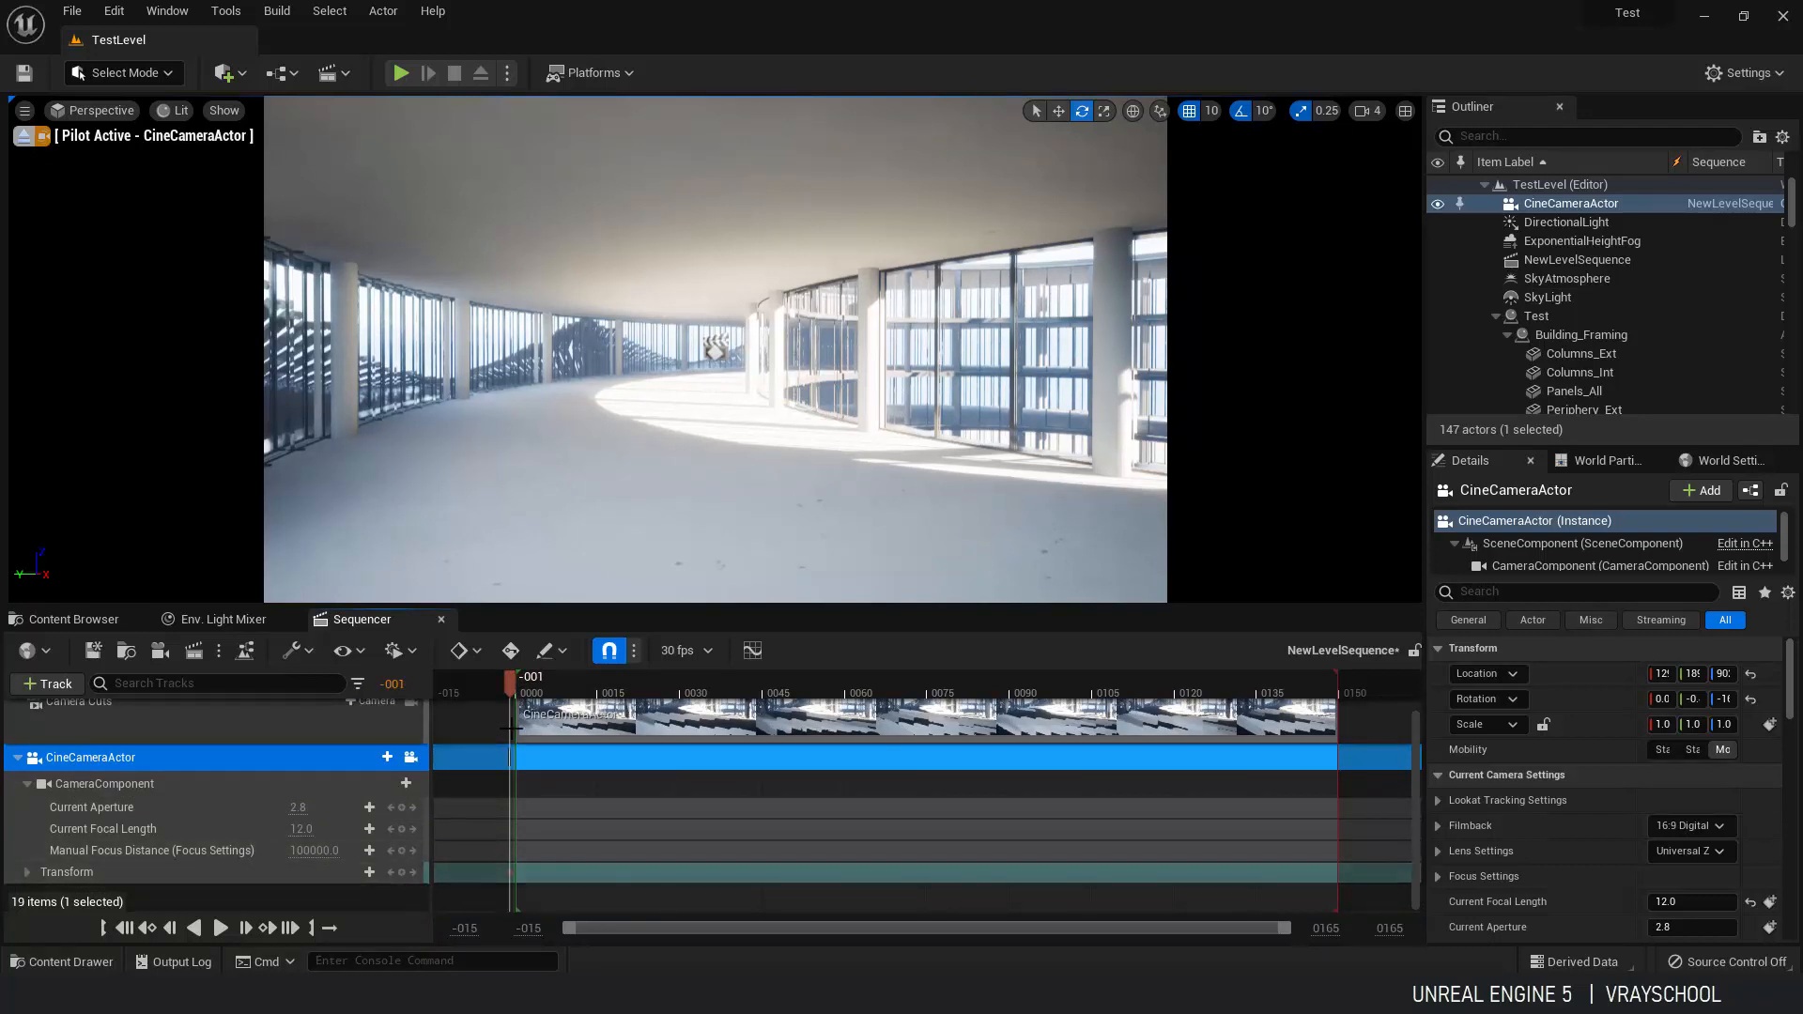
{"action": "left_click", "coordinate": [710, 694]}
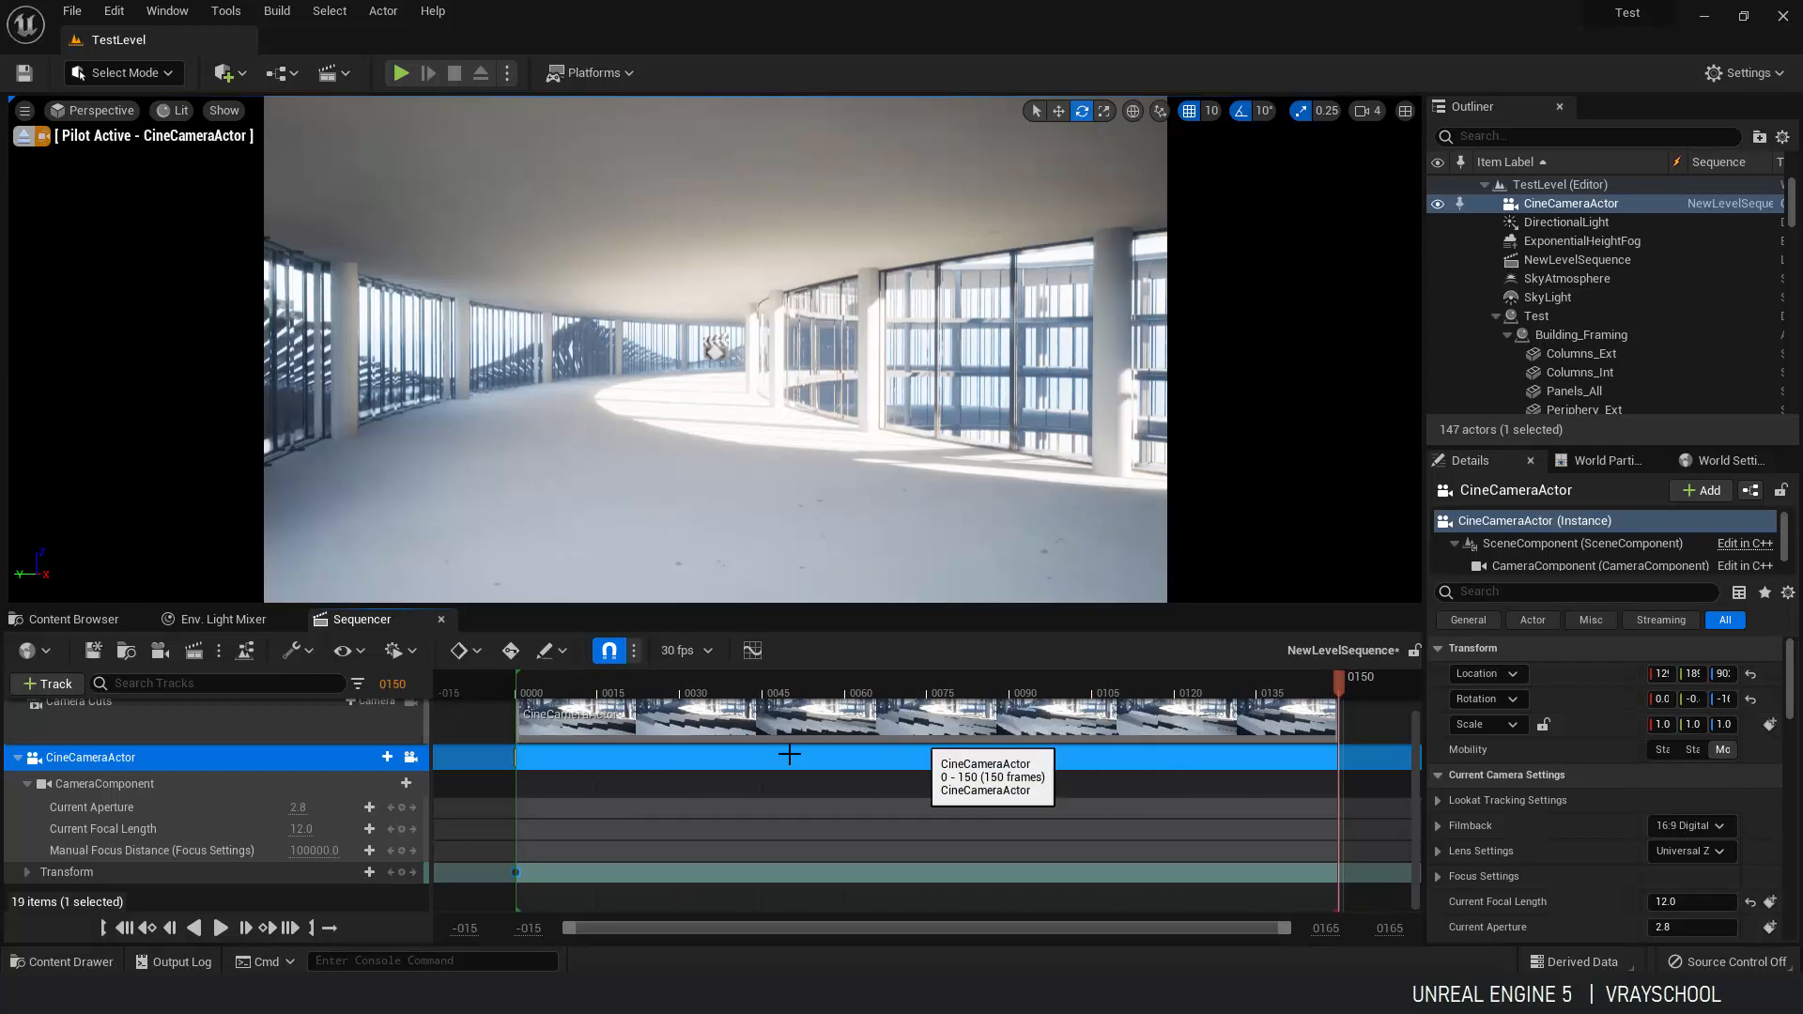
{"action": "mouse_move", "coordinate": [1054, 485]}
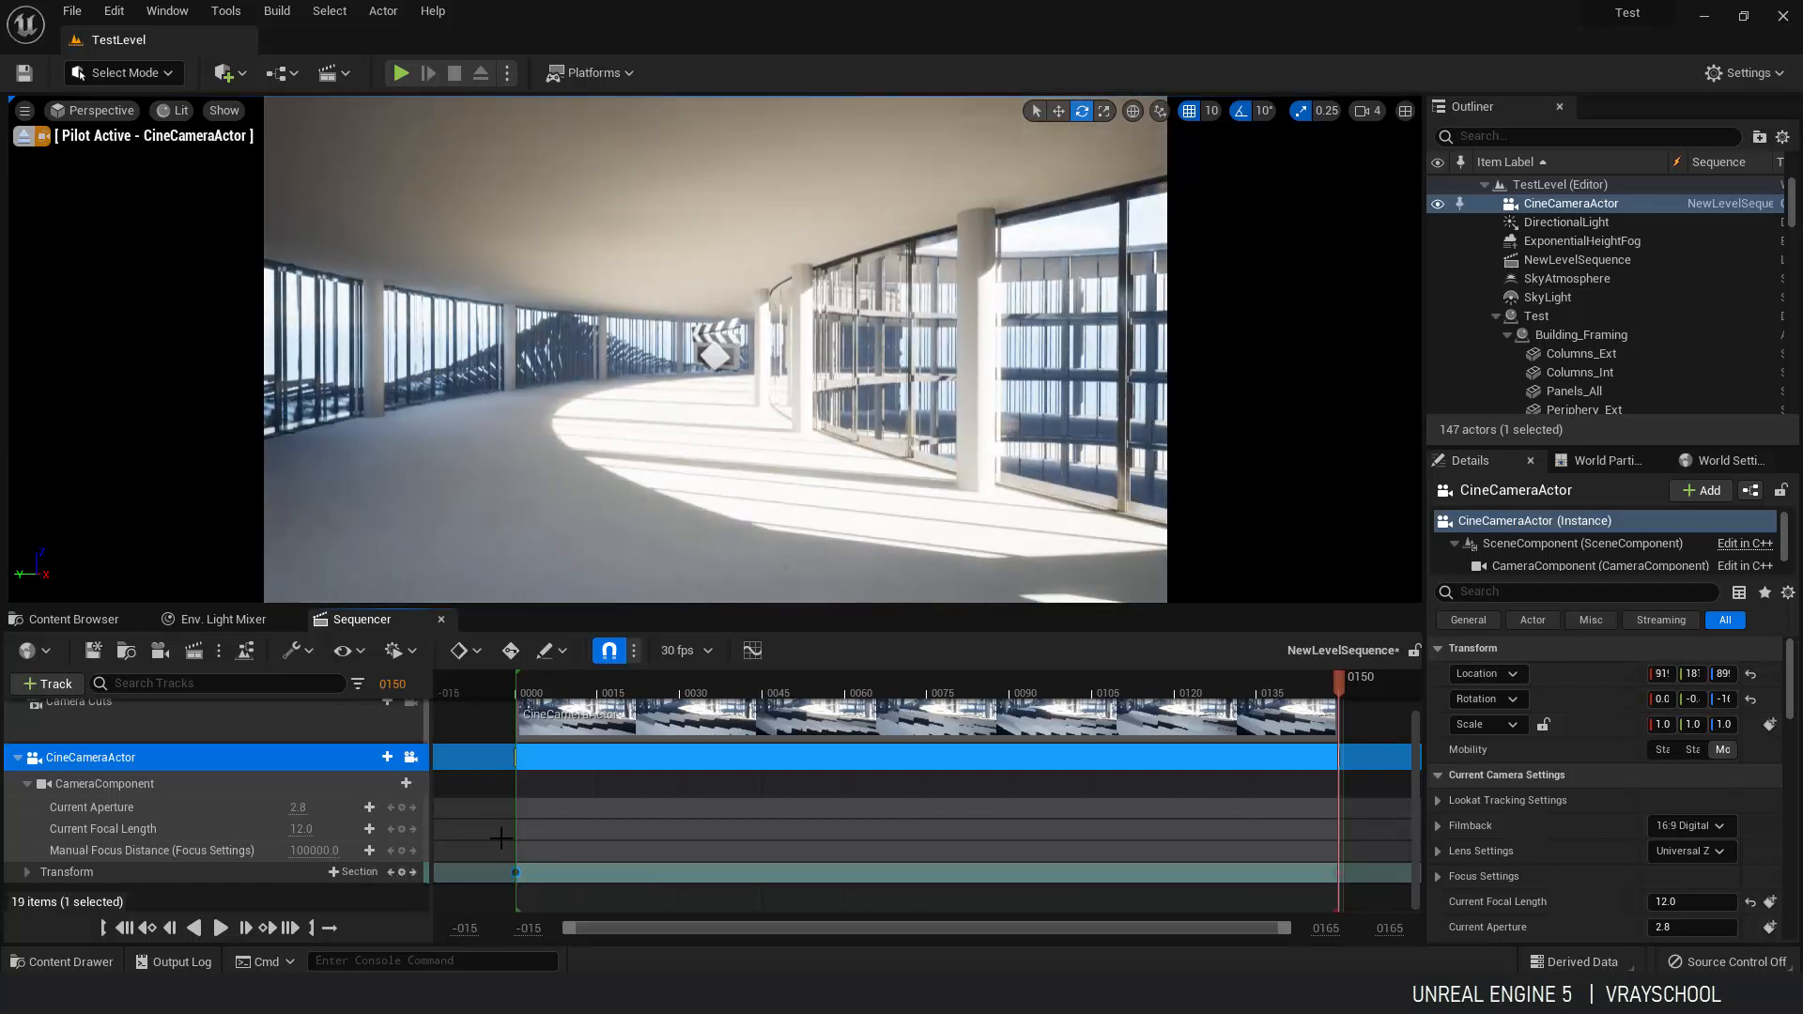
{"action": "left_click", "coordinate": [785, 676]}
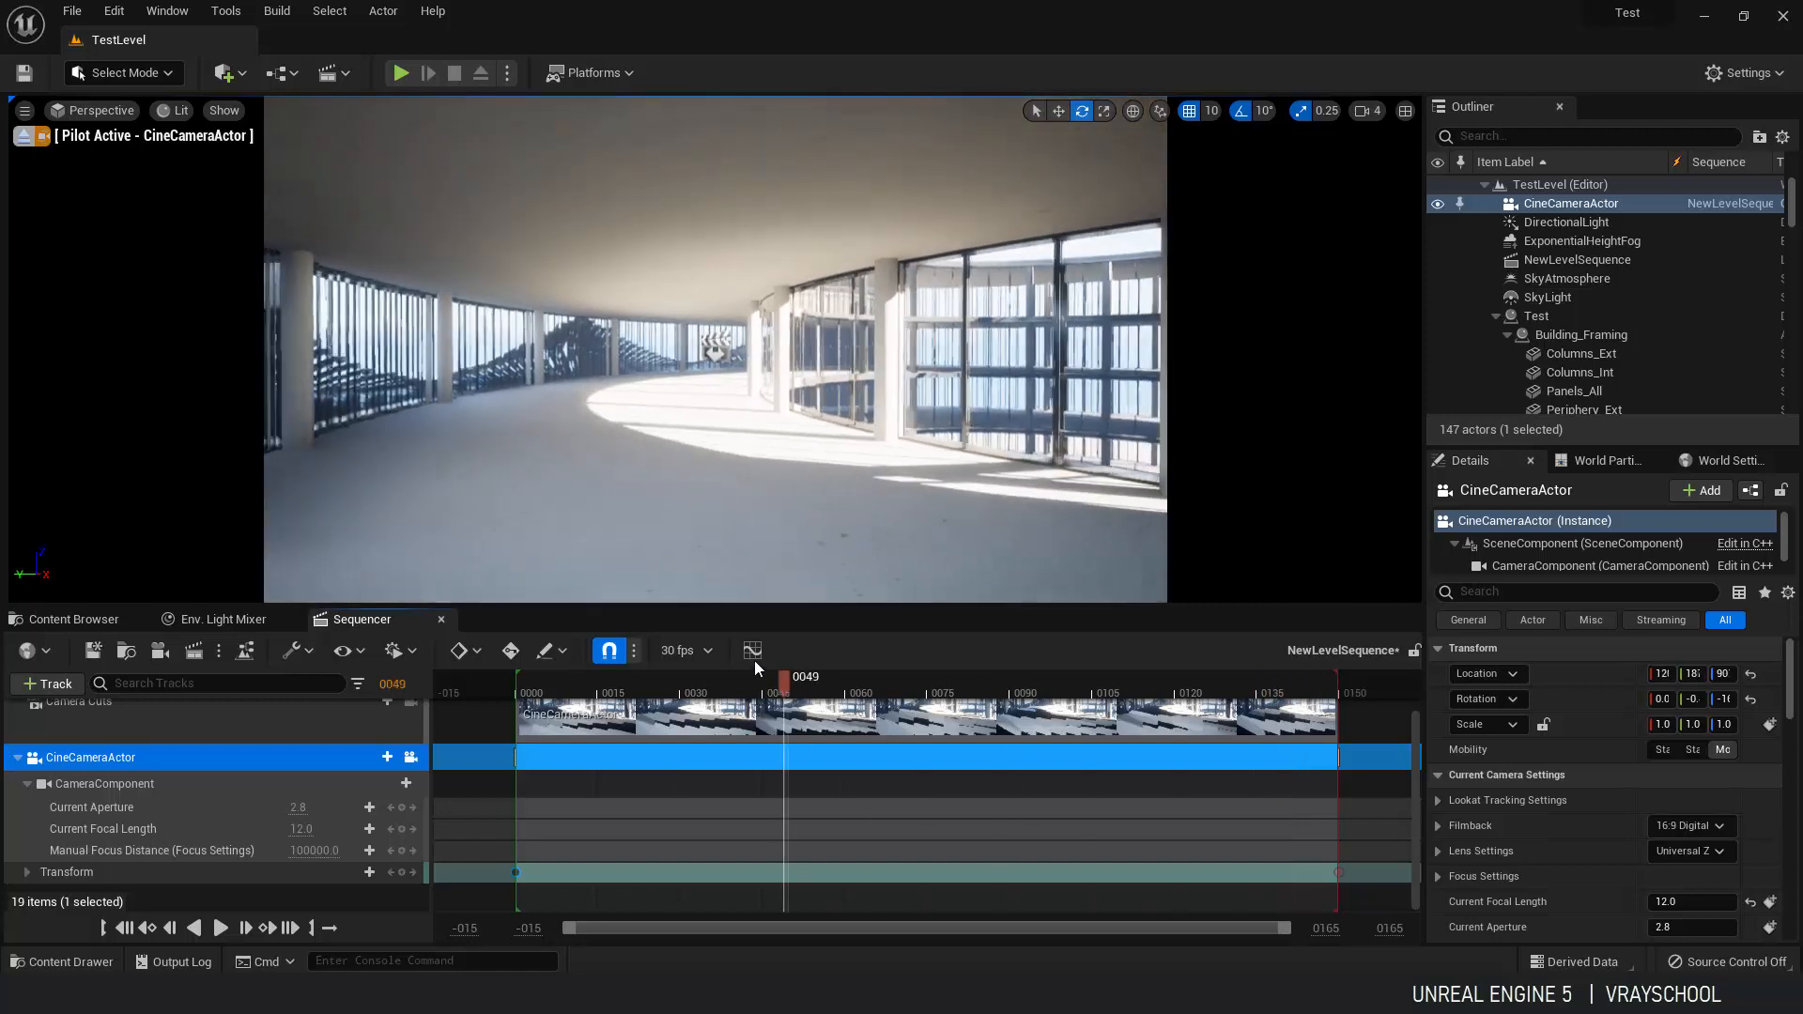
{"action": "left_click", "coordinate": [1311, 674]}
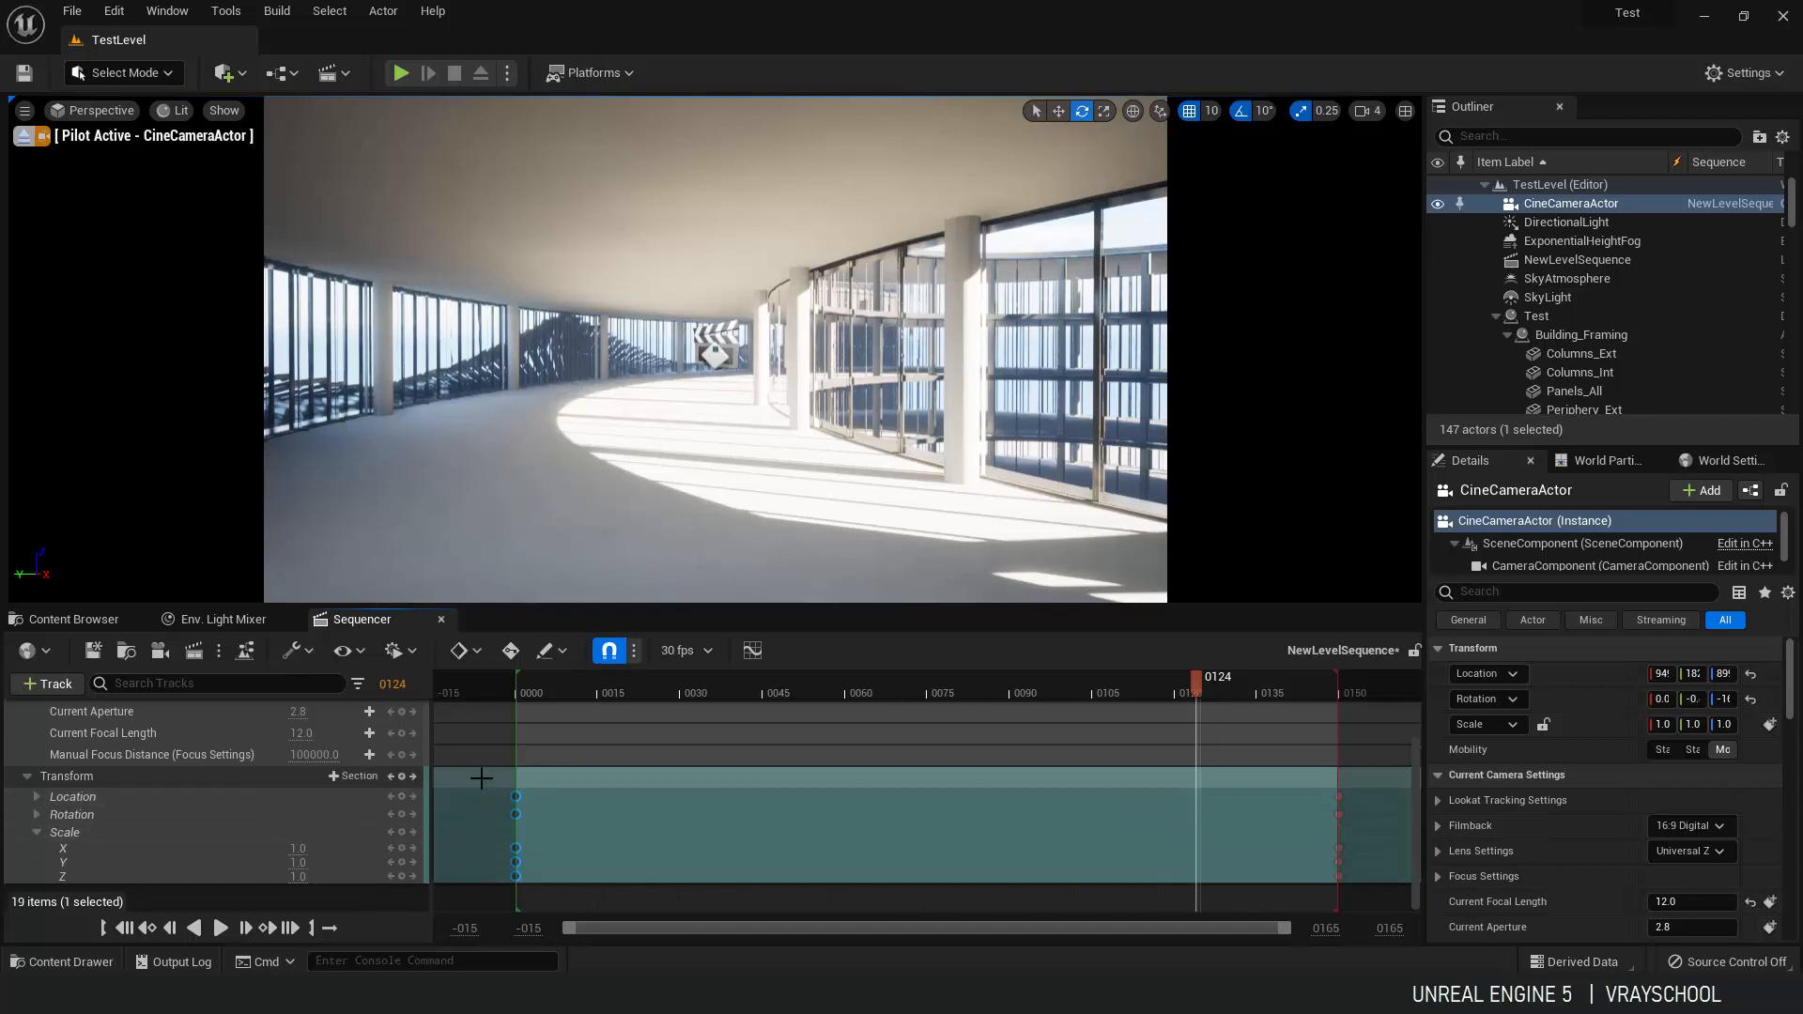
{"action": "mouse_move", "coordinate": [752, 650]}
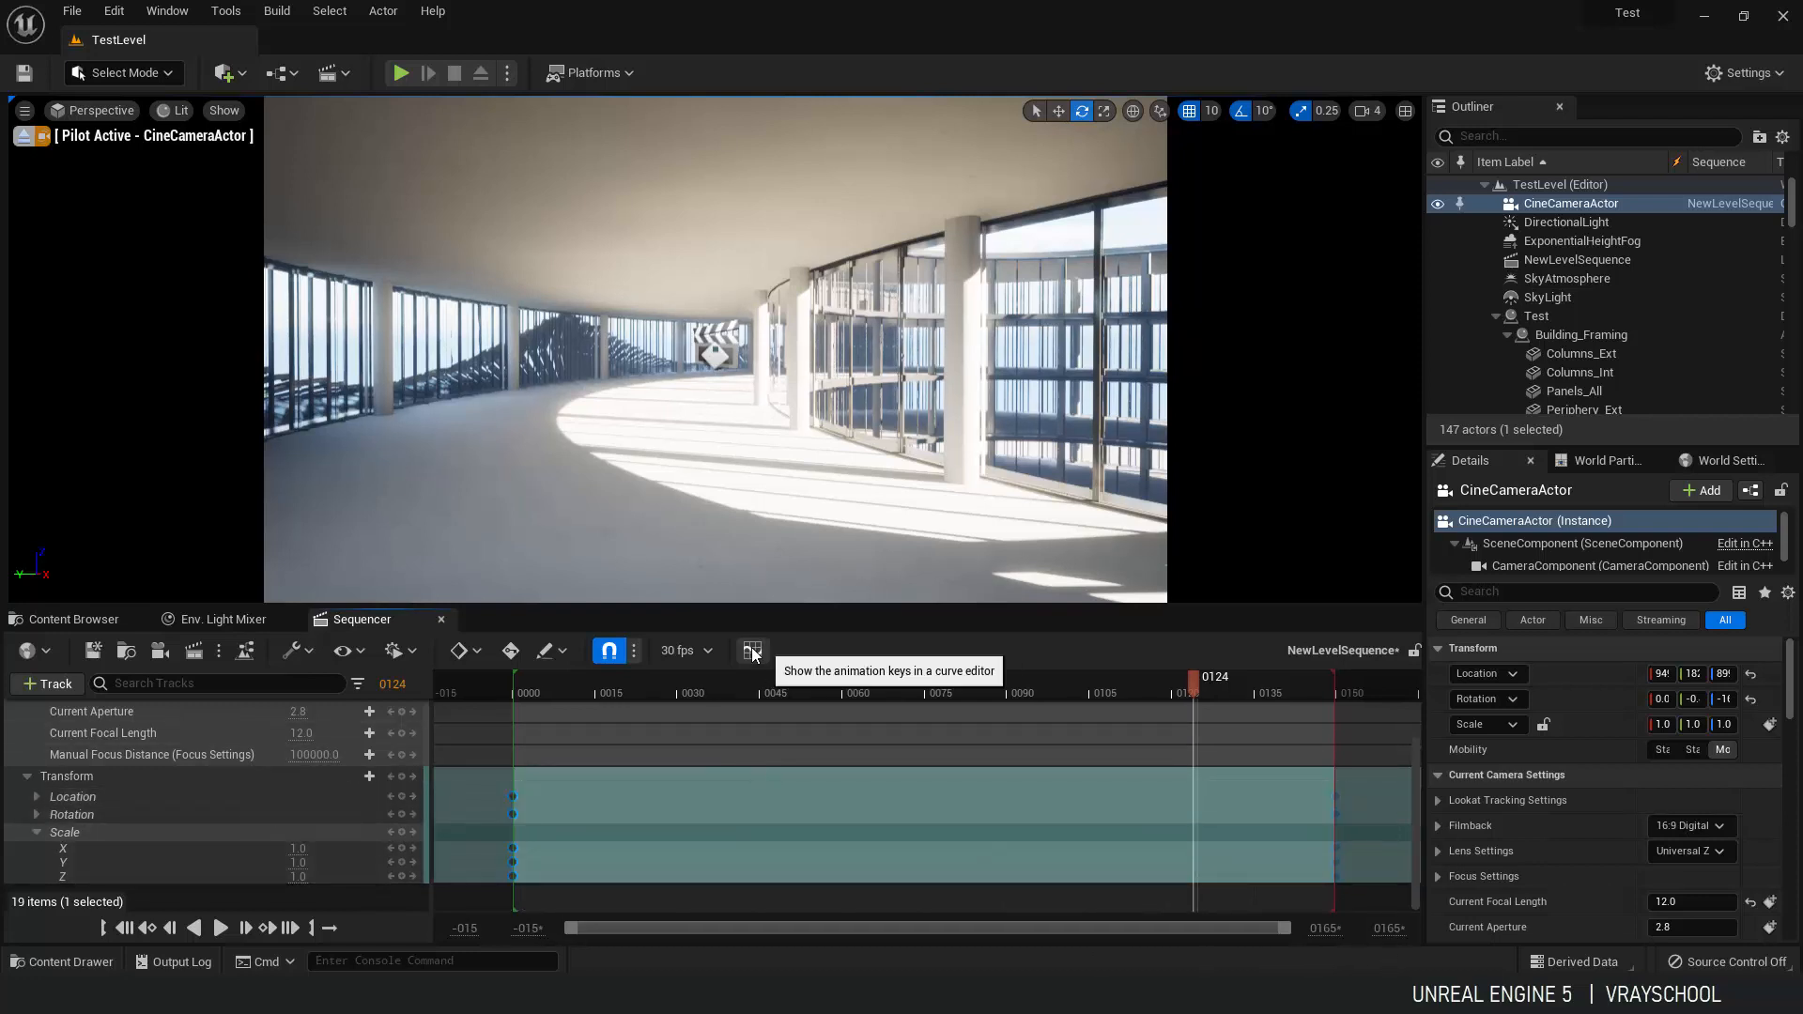
Review the camera's Location curves in Sequencer Curves and adjust their key interpolation.
{"action": "left_click", "coordinate": [751, 650]}
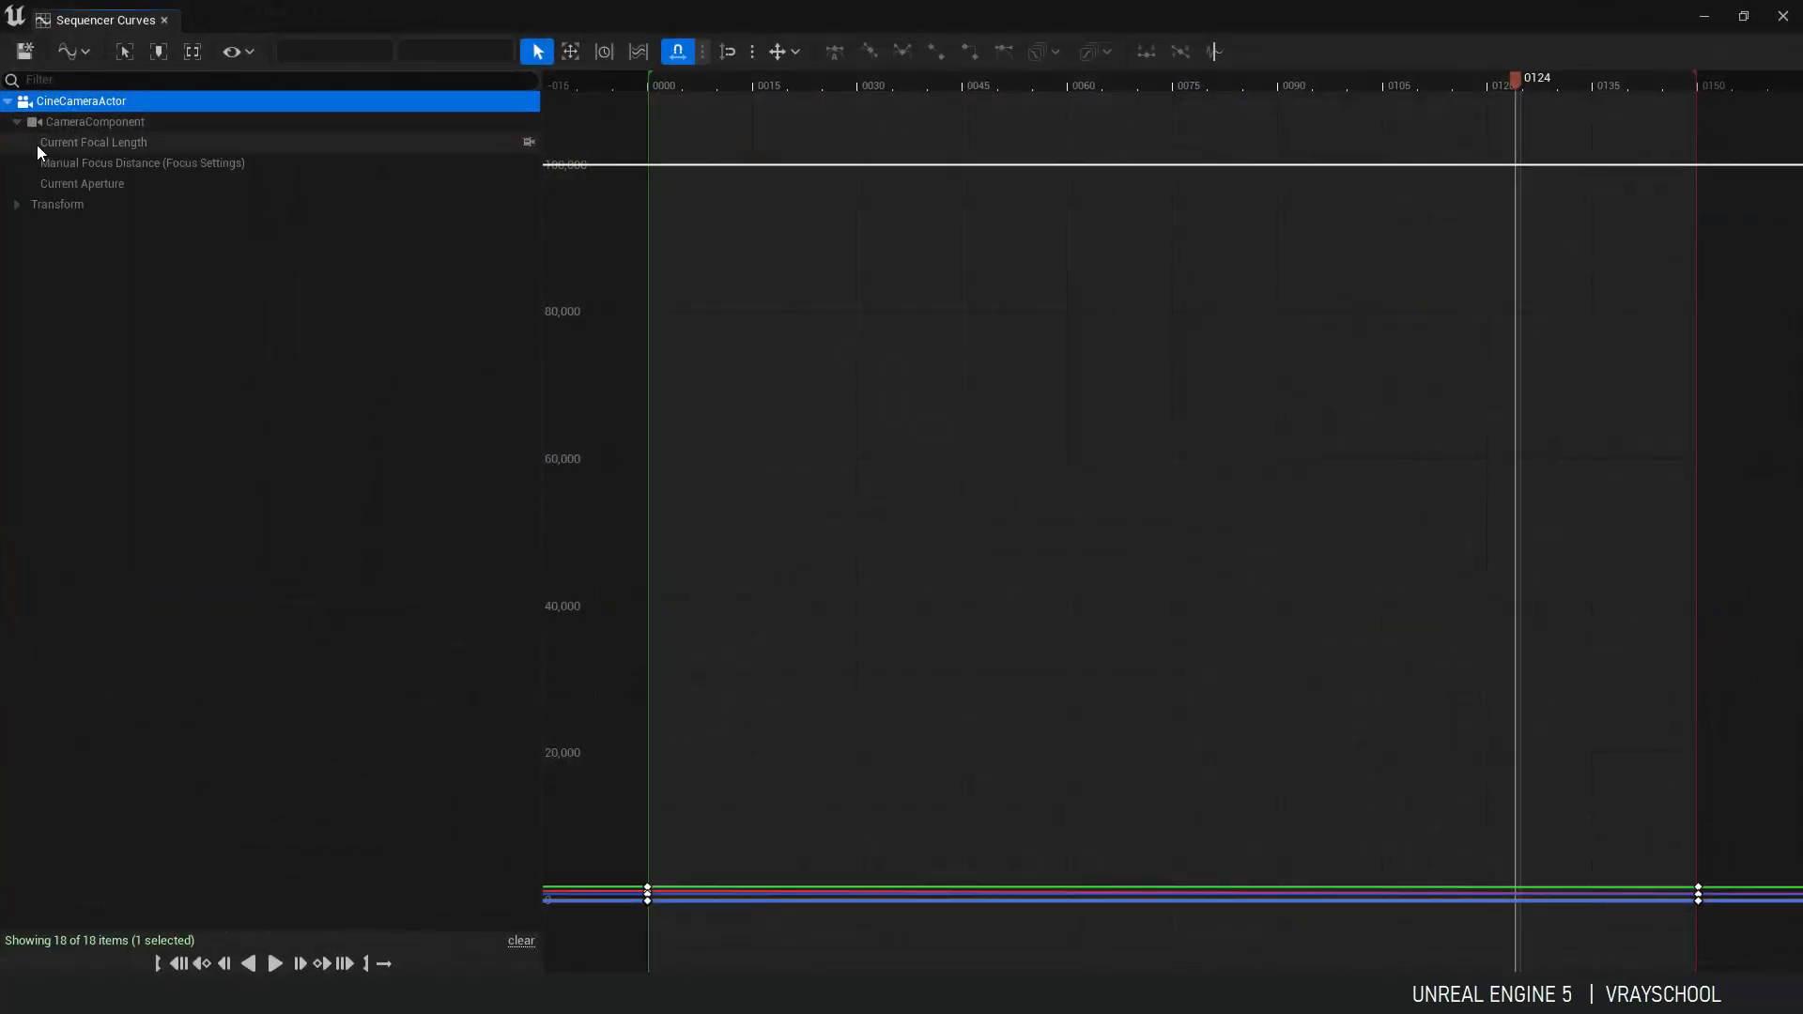
{"action": "left_click", "coordinate": [62, 225]}
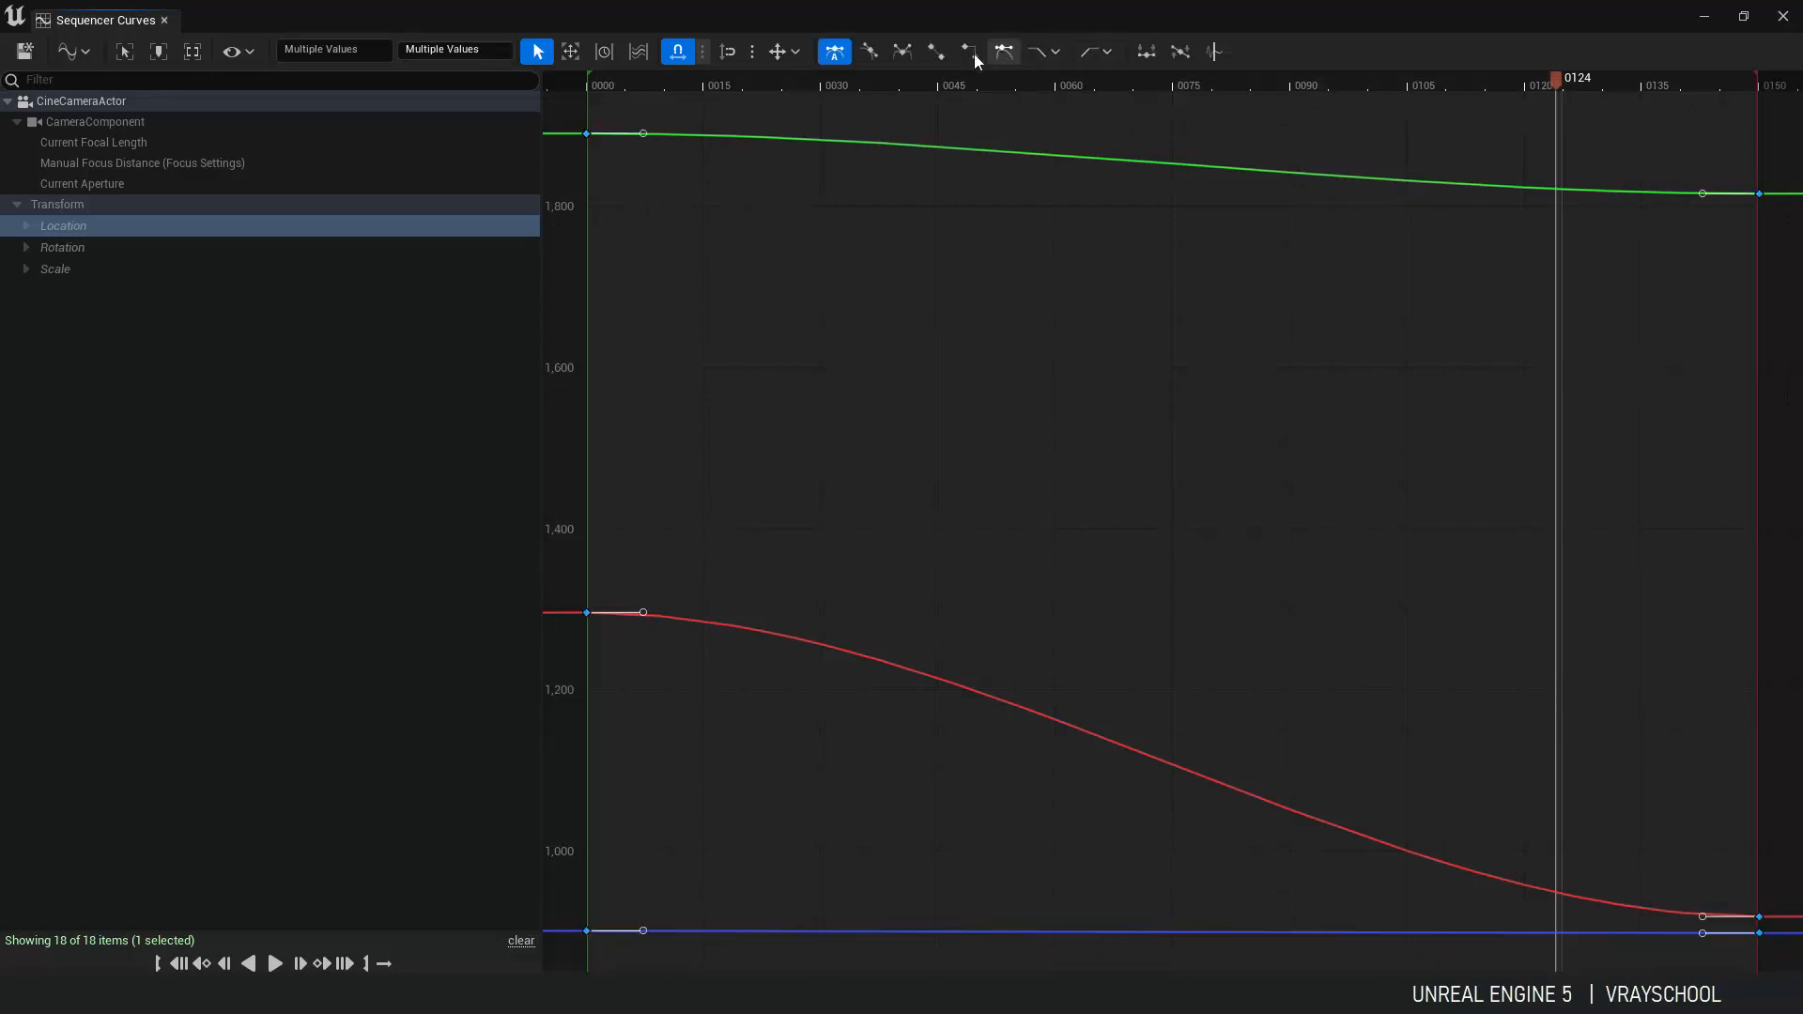
{"action": "left_click", "coordinate": [935, 51]}
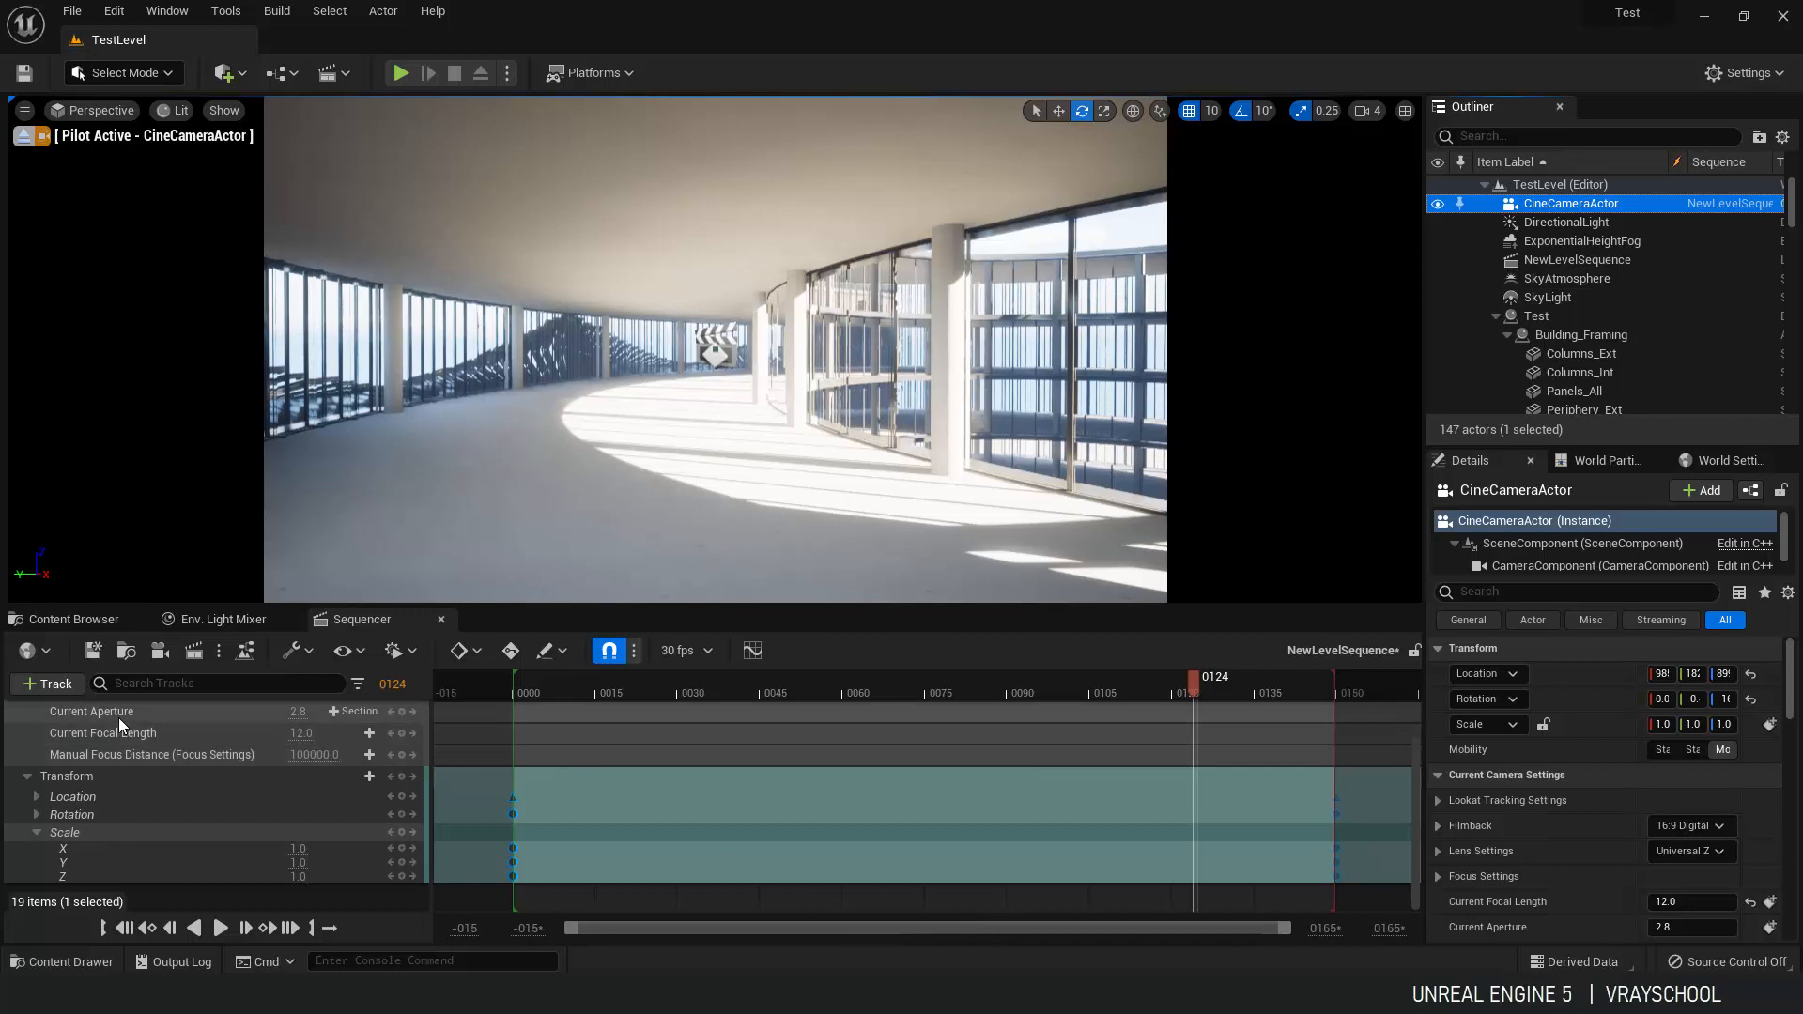
Play the dolly move through to its last frame, then bring up Render Movie Settings.
{"action": "left_click", "coordinate": [218, 926]}
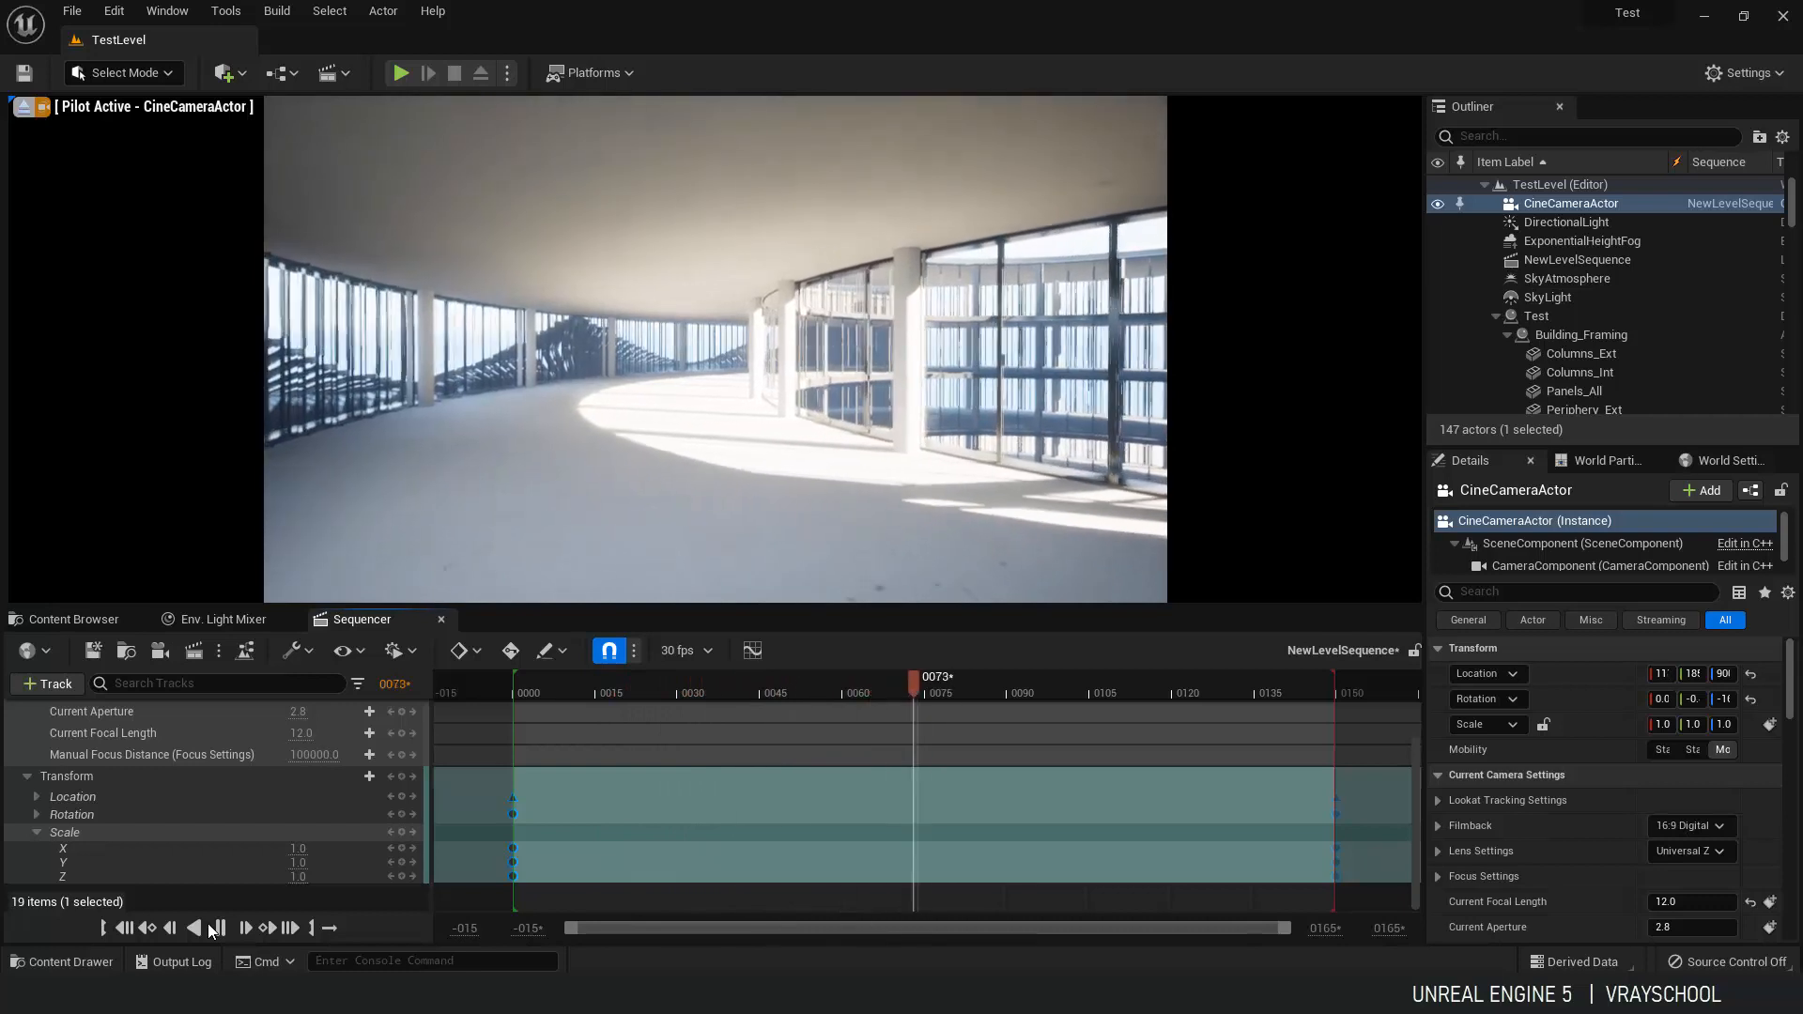
{"action": "left_click", "coordinate": [243, 928]}
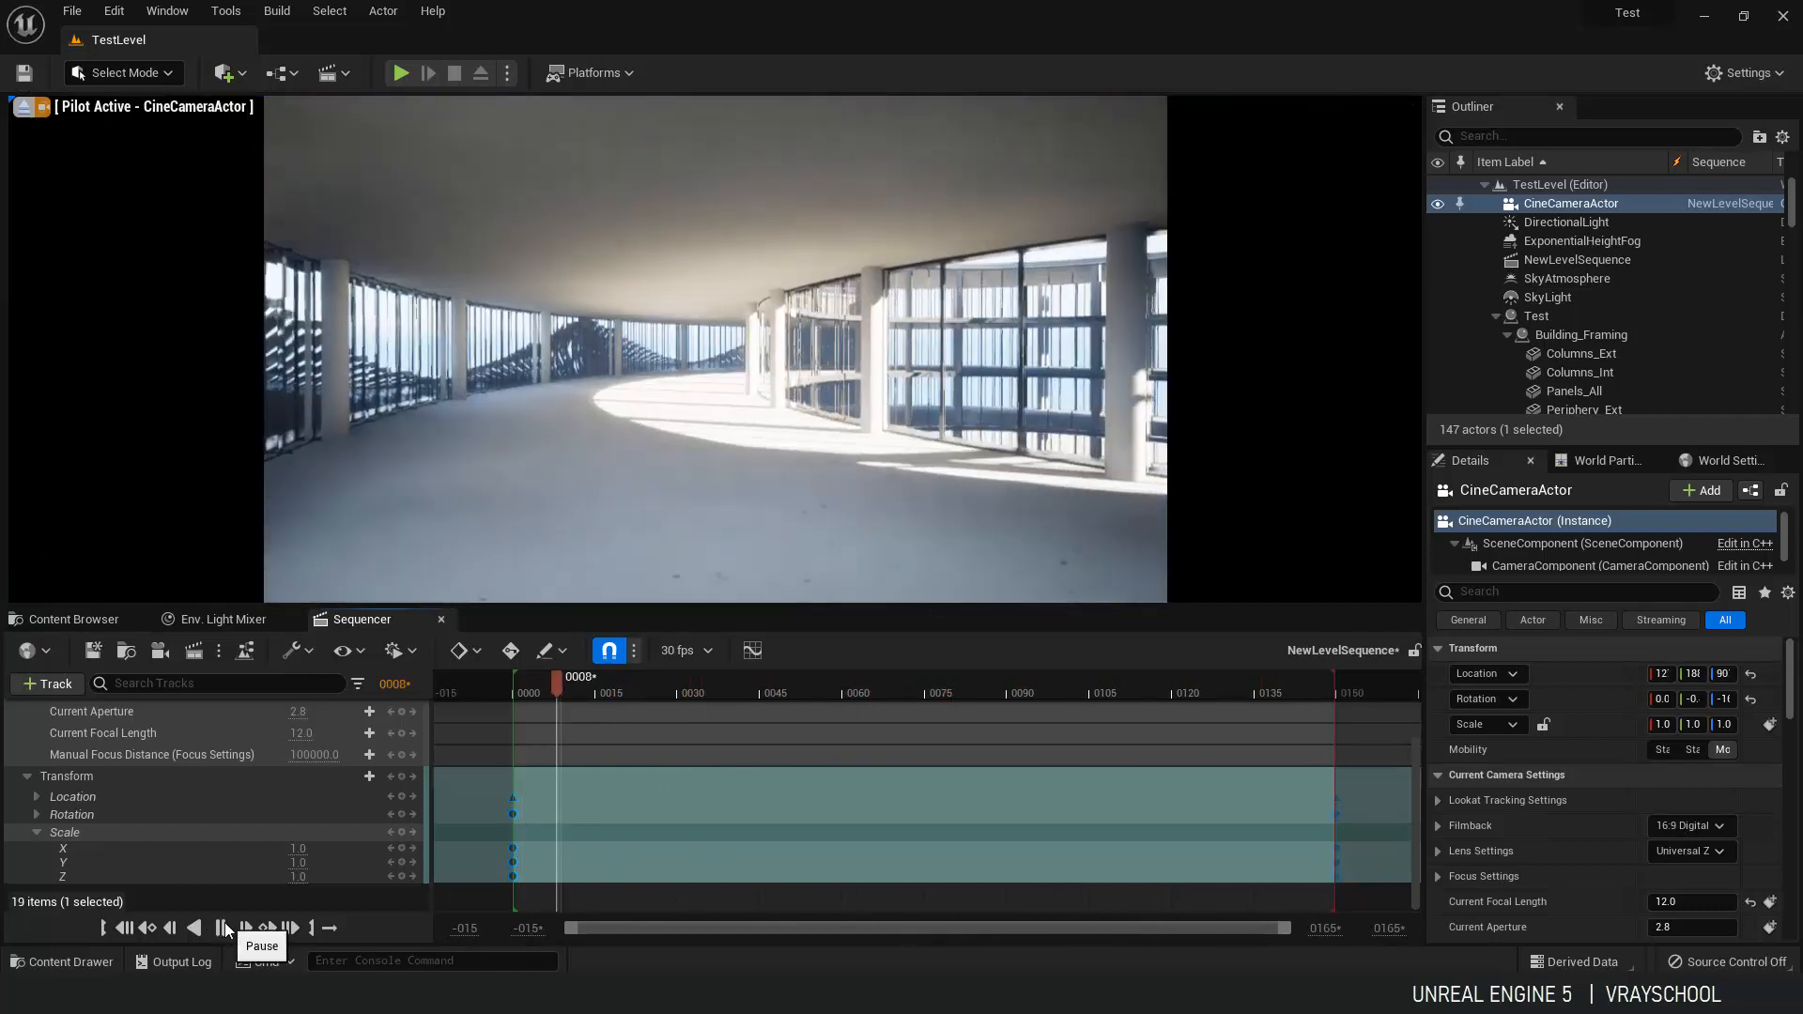
{"action": "left_click", "coordinate": [222, 926]}
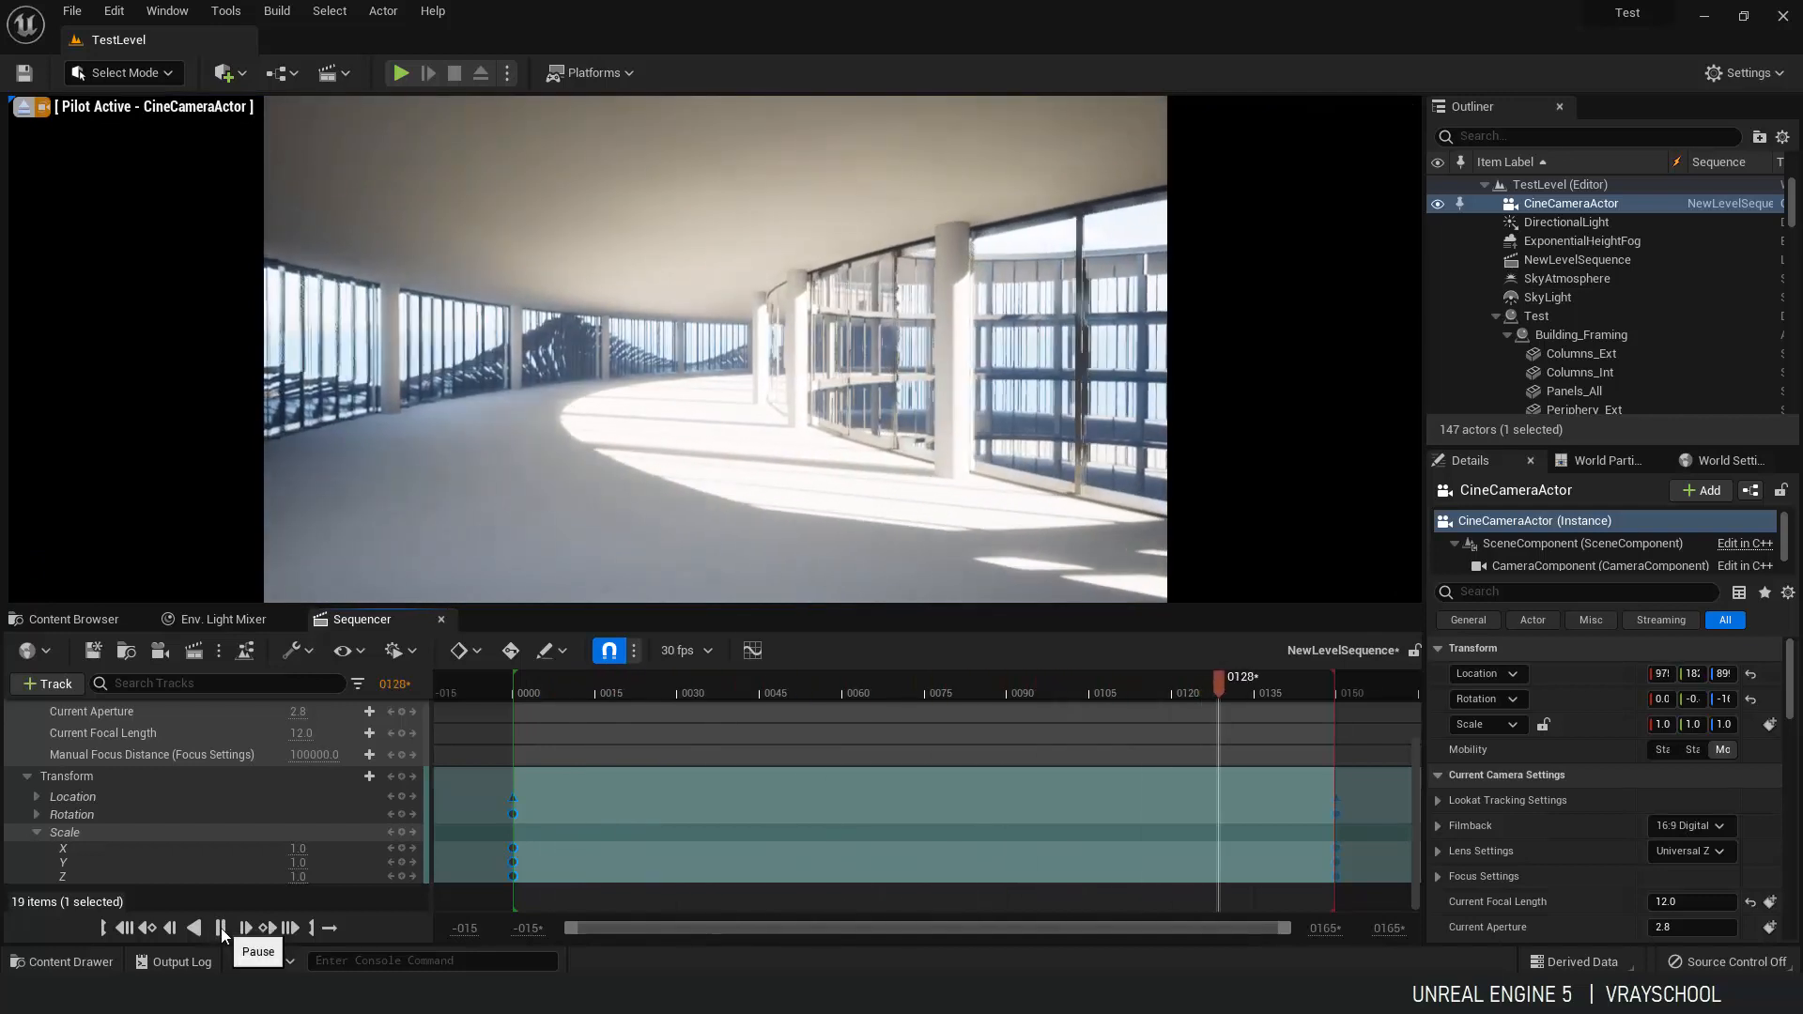
{"action": "left_click", "coordinate": [220, 928]}
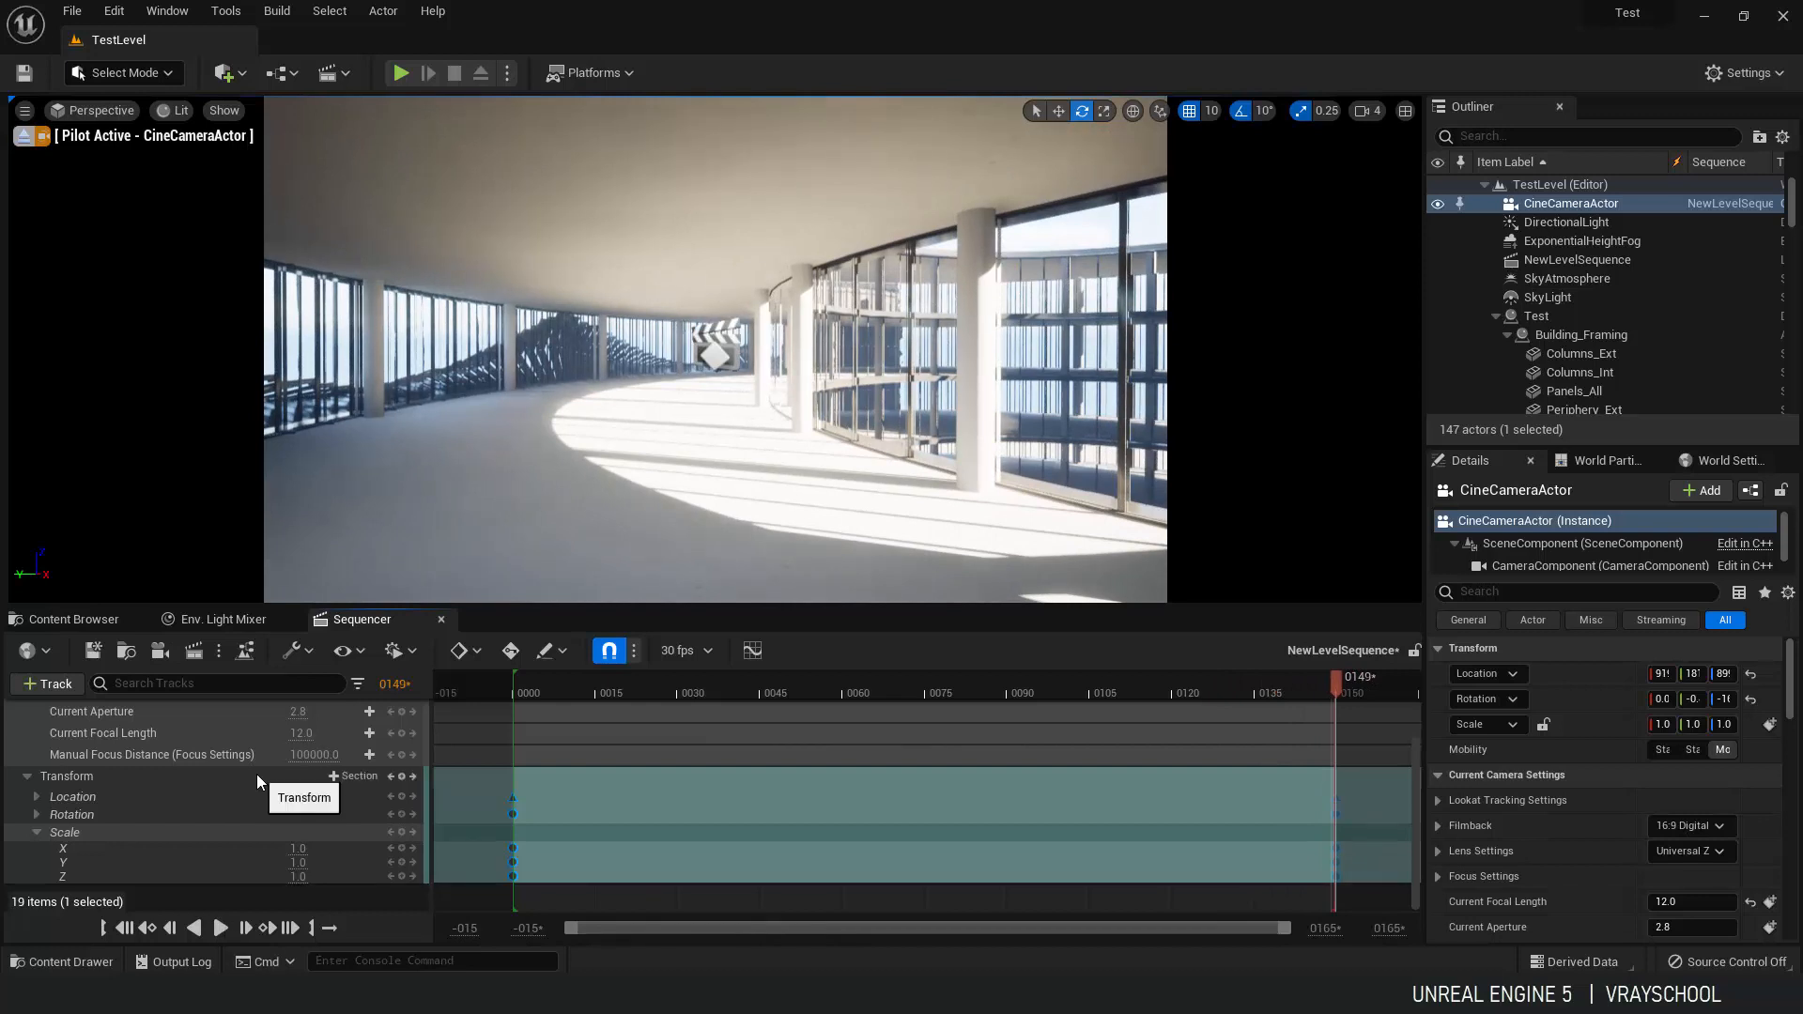
{"action": "left_click", "coordinate": [193, 651]}
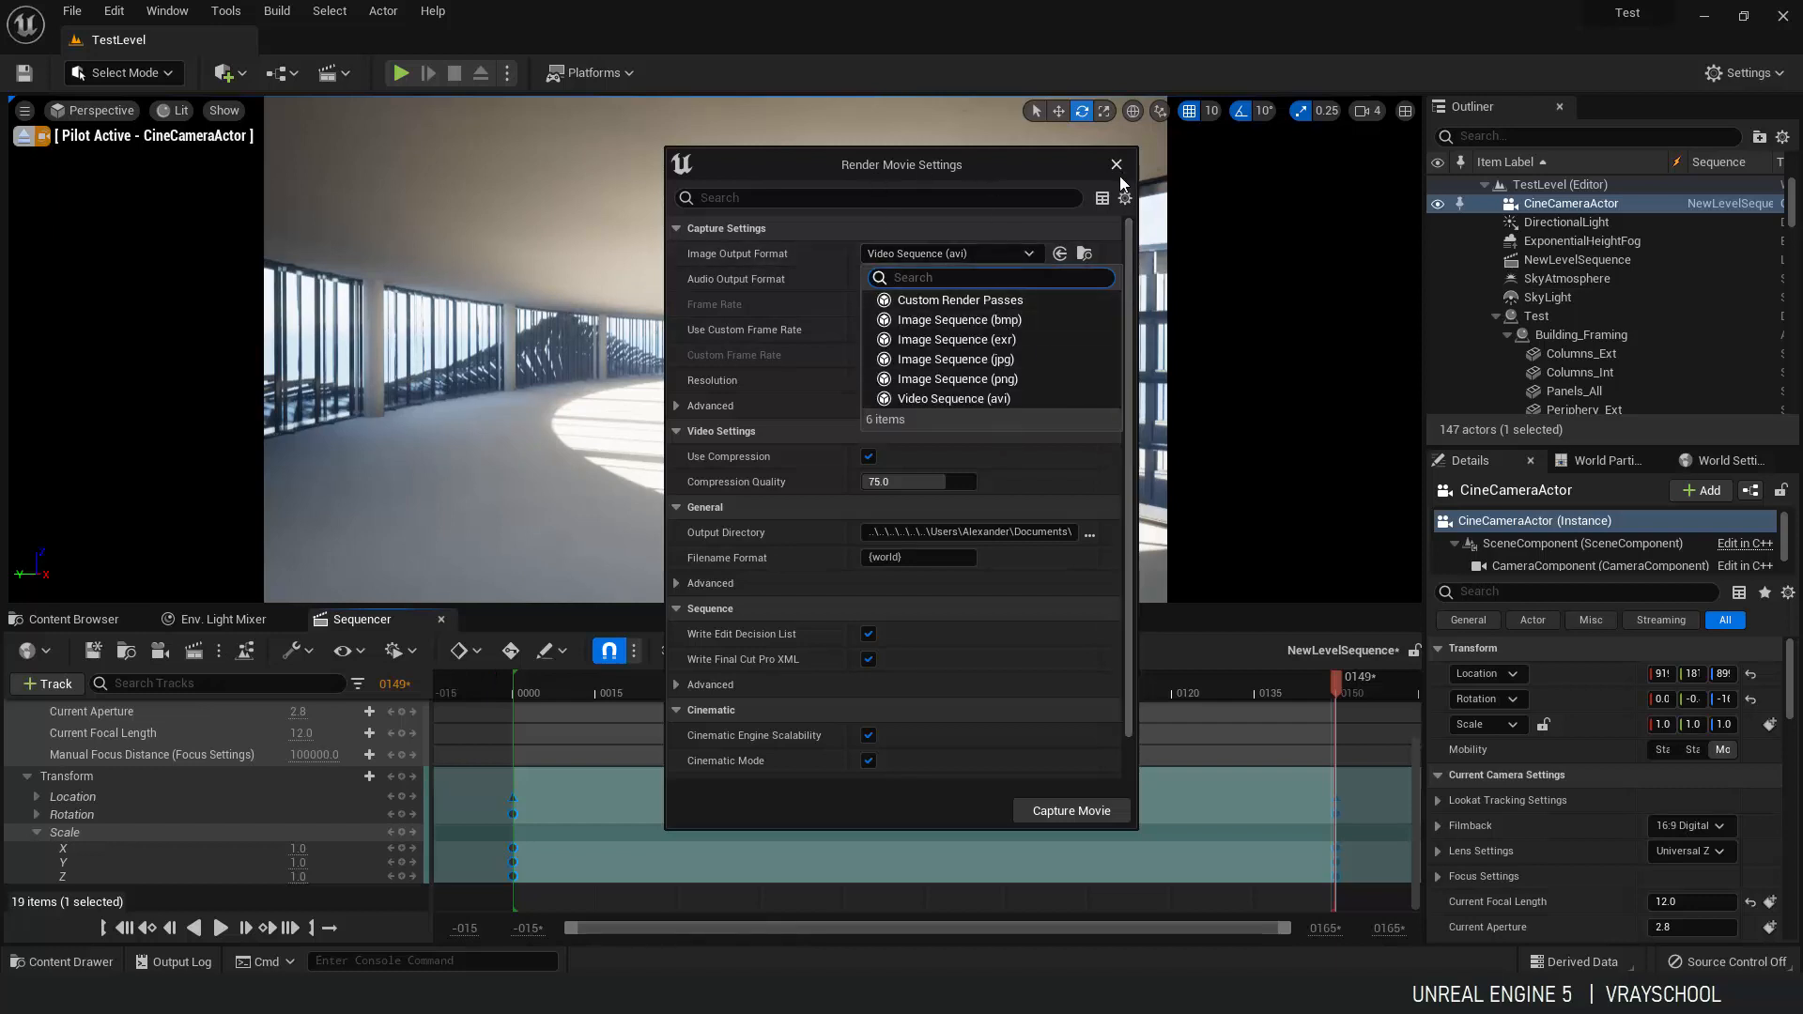
Close the Render Movie Settings dialog without capturing, leaving the sequence ready to render.
{"action": "left_click", "coordinate": [1114, 165]}
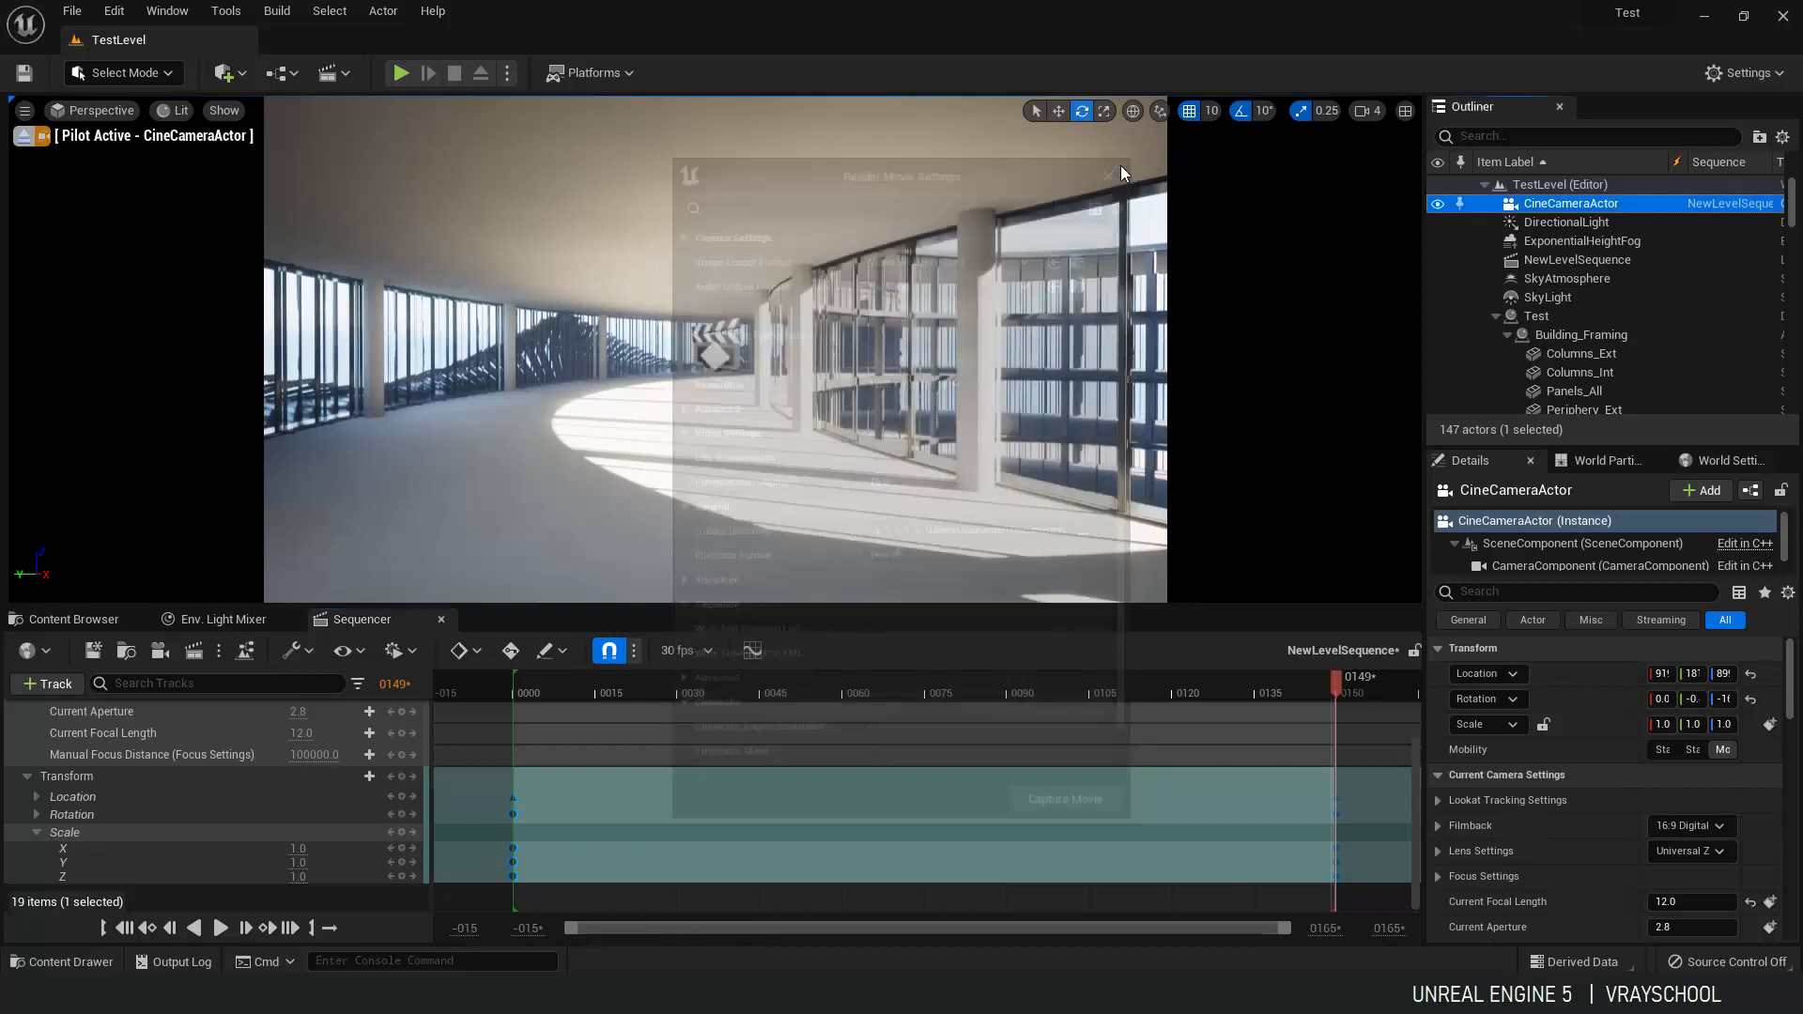
{"action": "left_click", "coordinate": [1118, 173]}
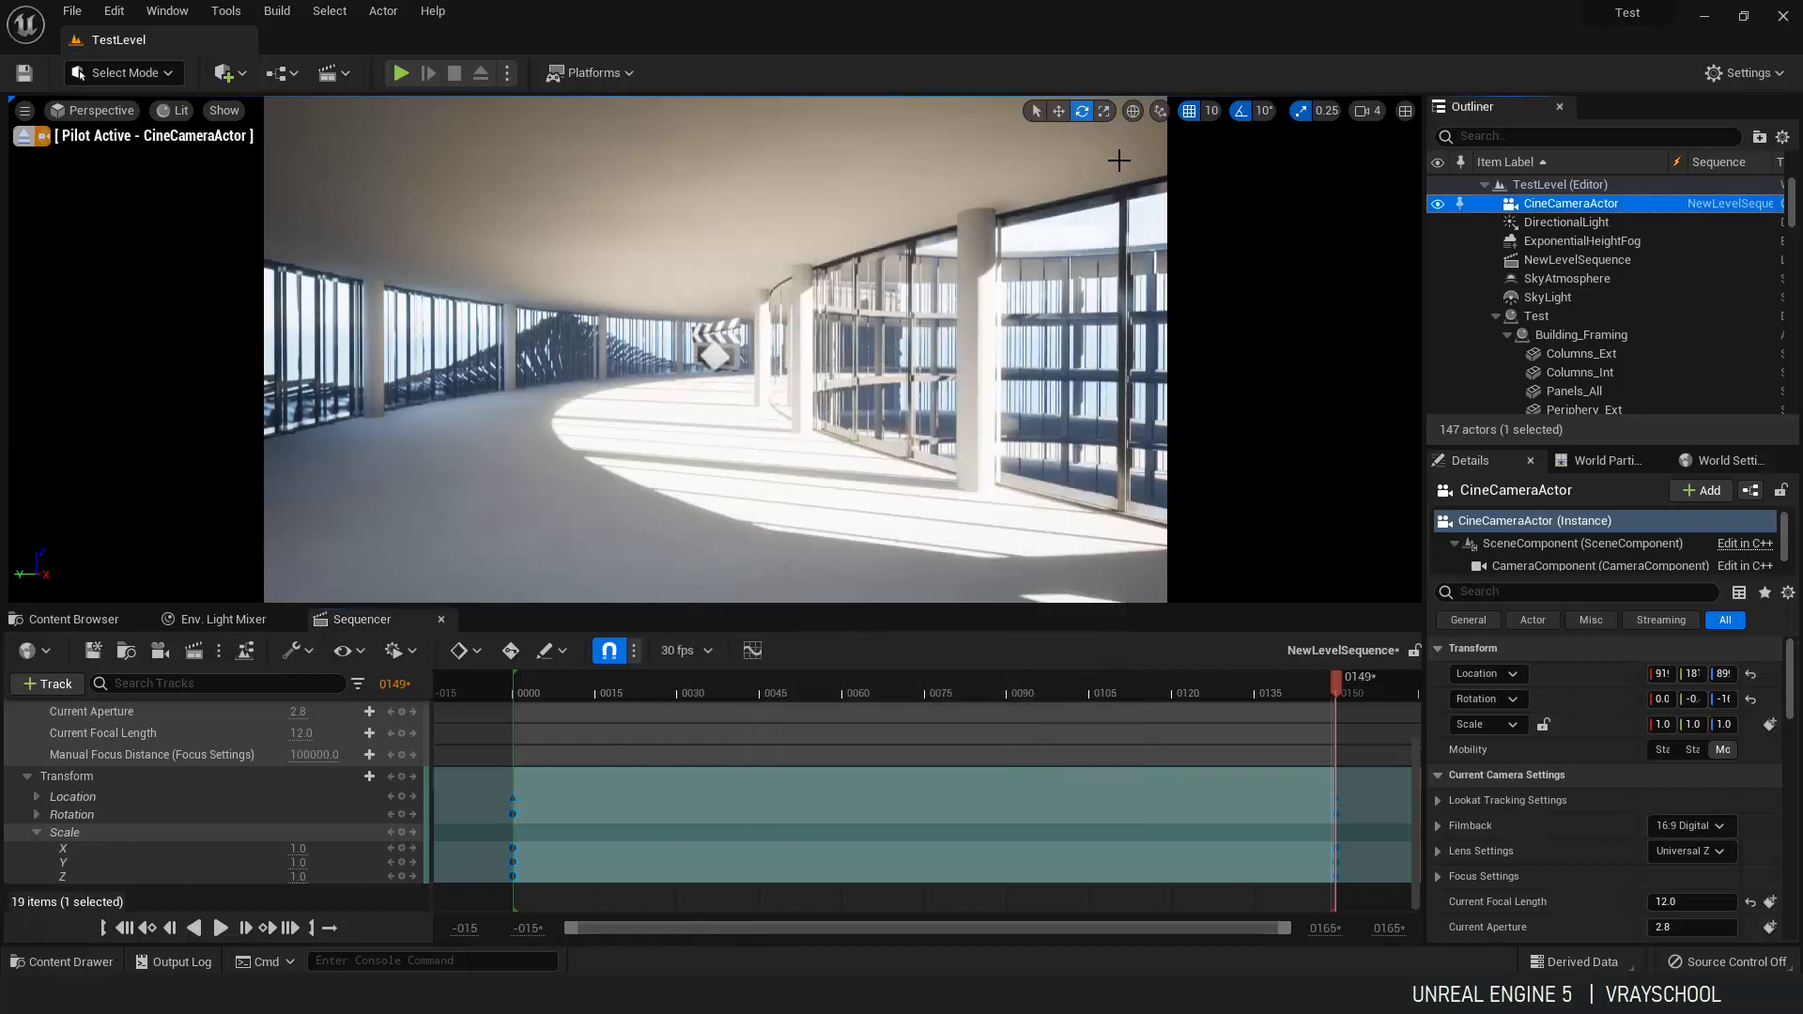